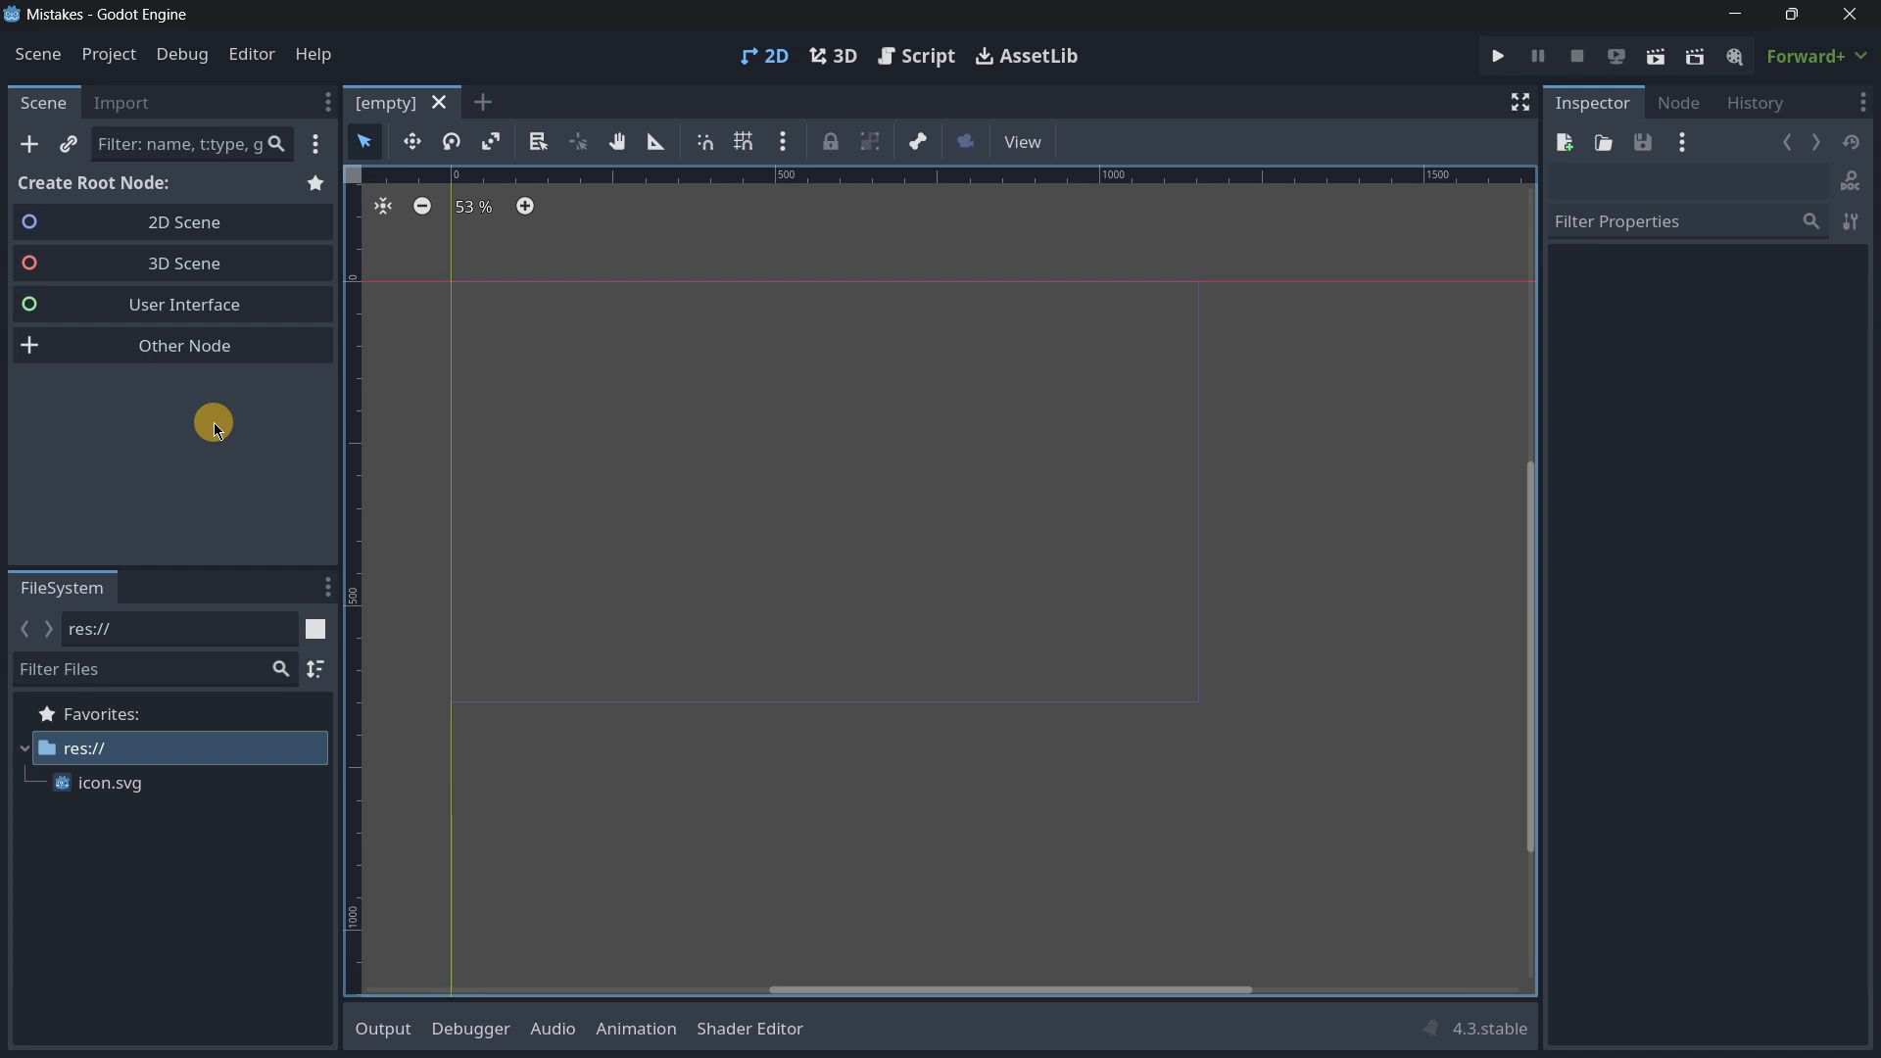
# Step: Start a new scene with a 2D Scene (Node2D) root
pyautogui.click(183, 222)
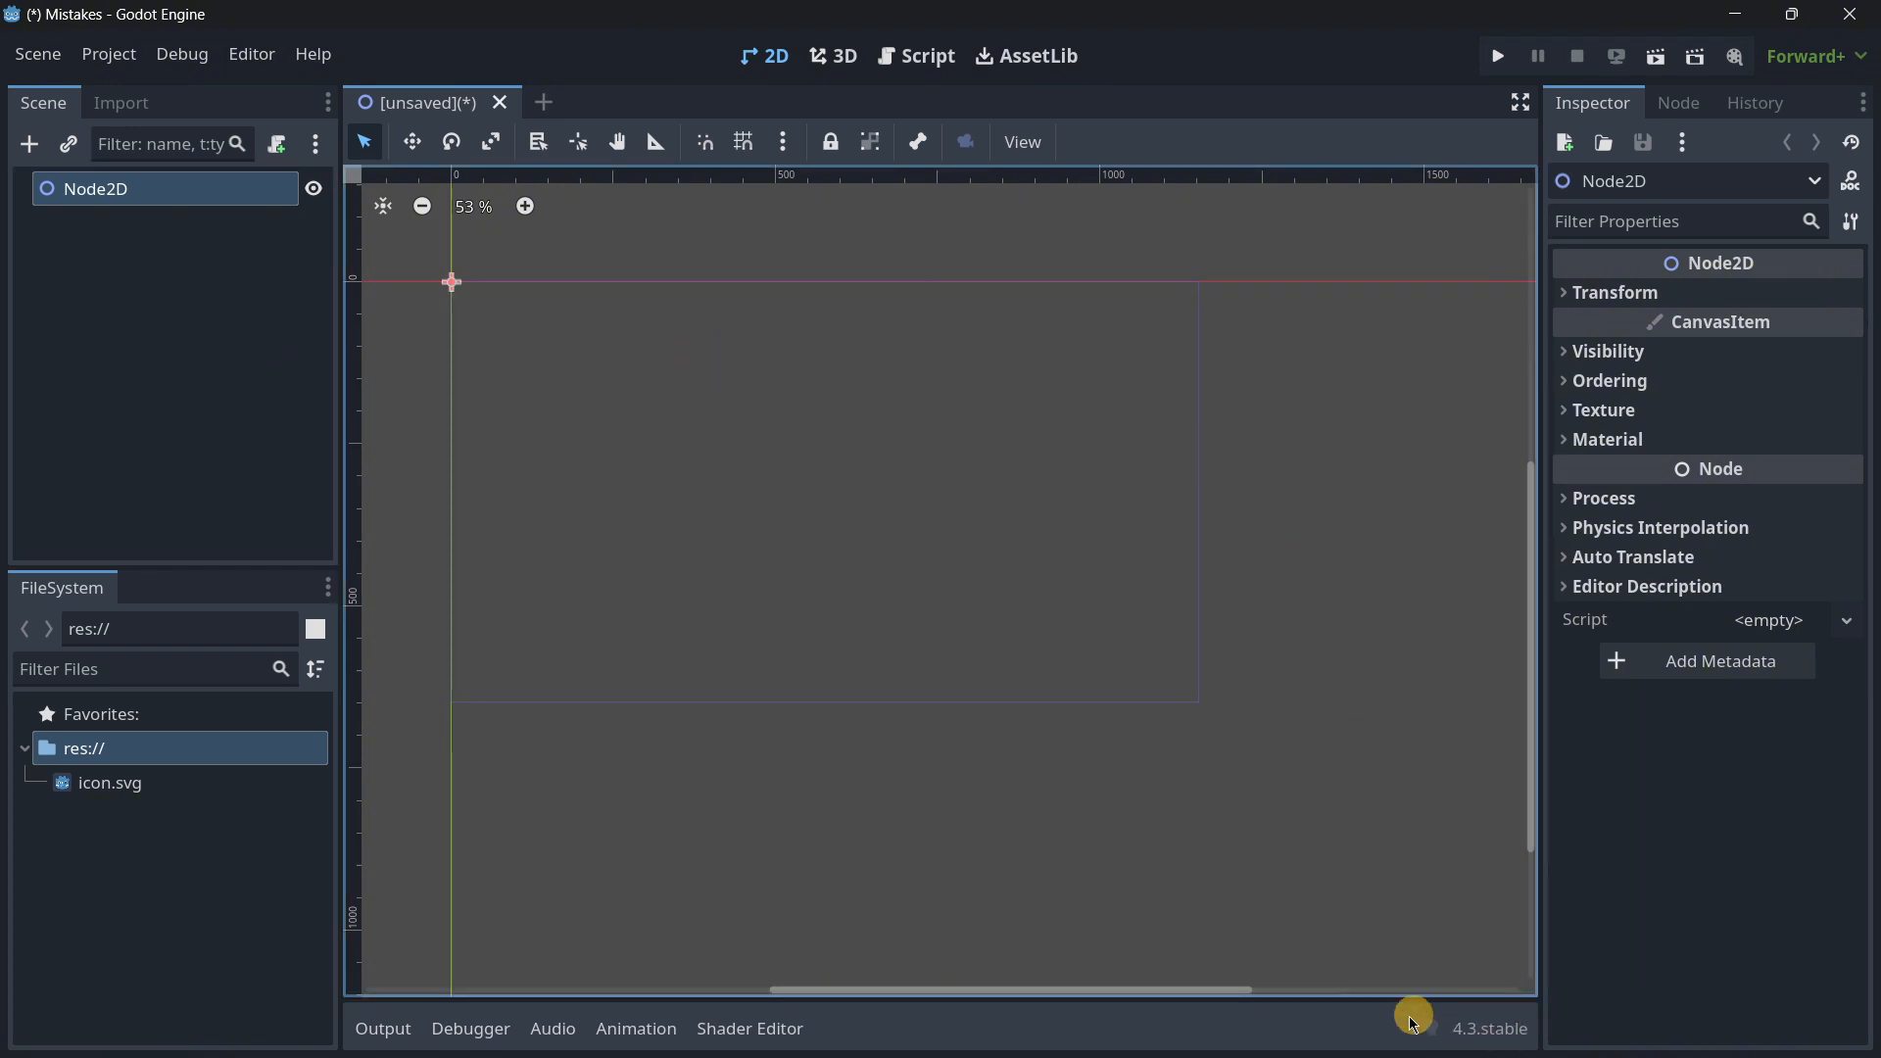
# Step: Bring up the Create New Node chooser from the Scene dock
pyautogui.click(29, 144)
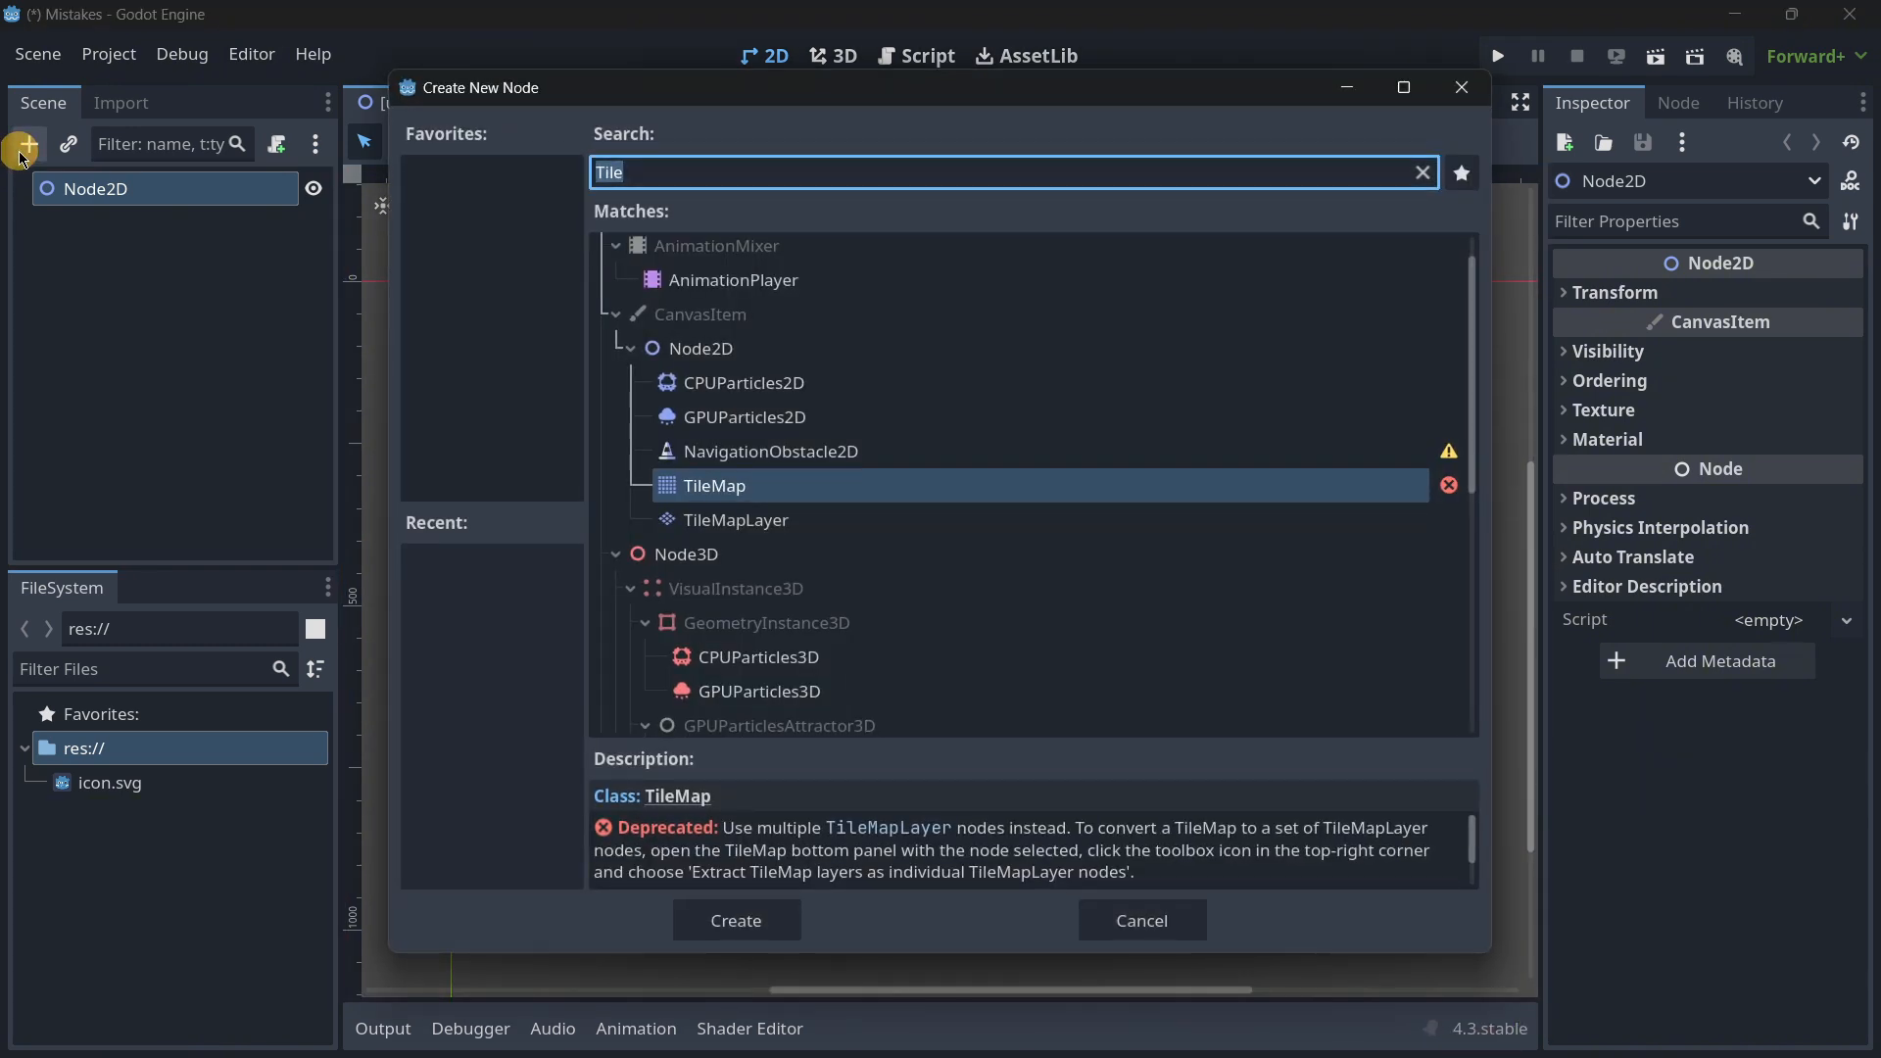
pyautogui.moveTo(623, 867)
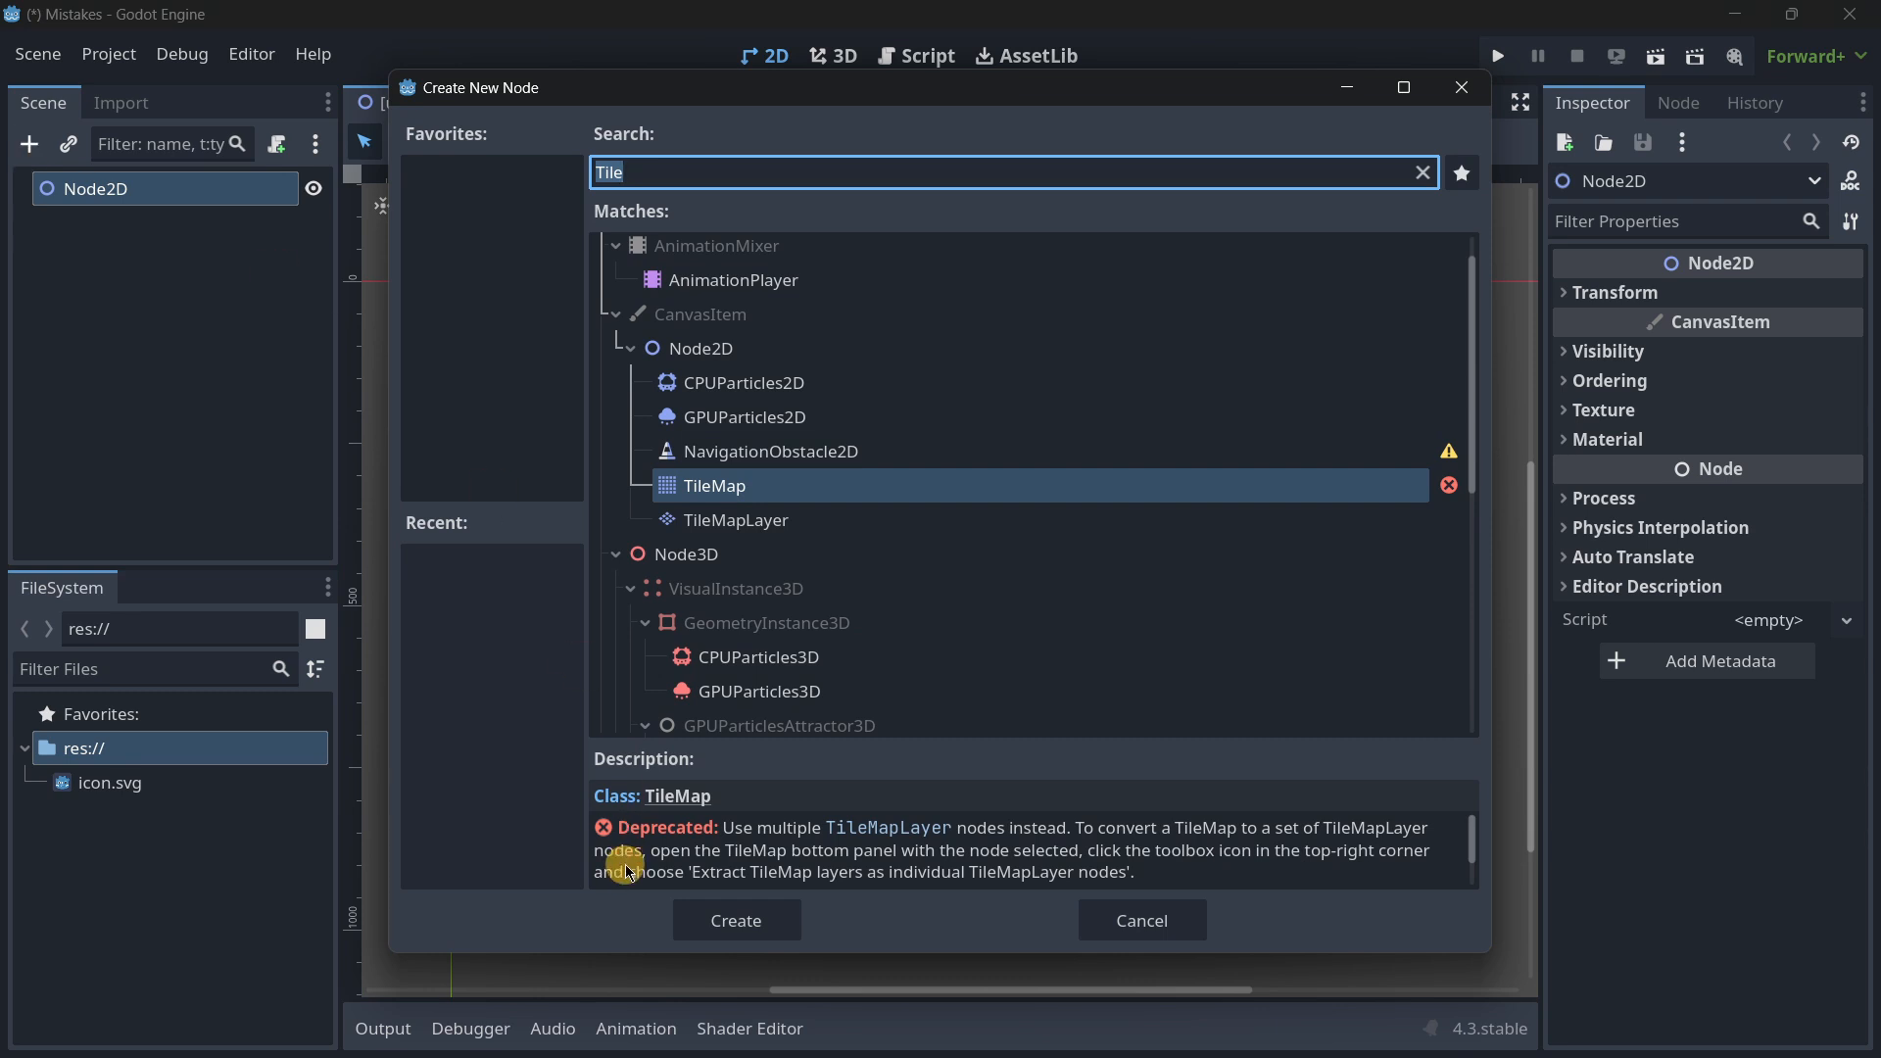
pyautogui.moveTo(716, 836)
pyautogui.write('para')
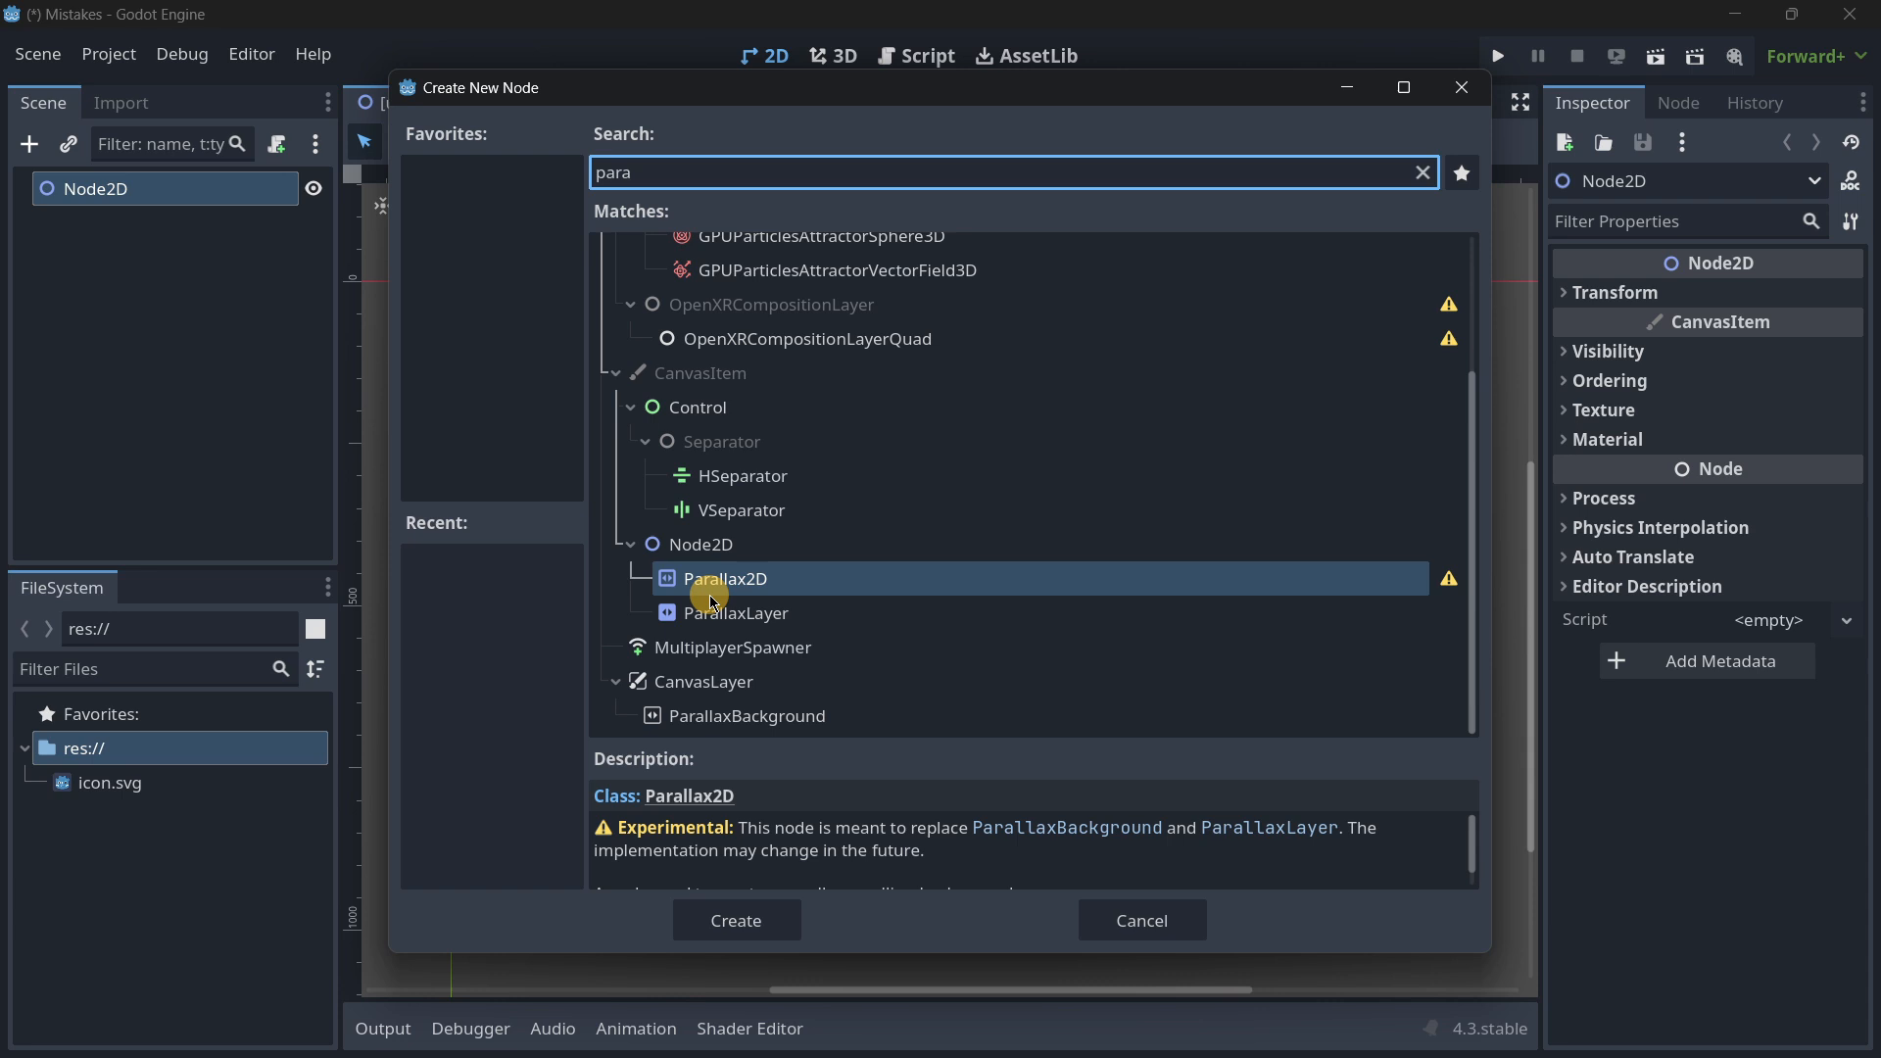
pyautogui.moveTo(784, 810)
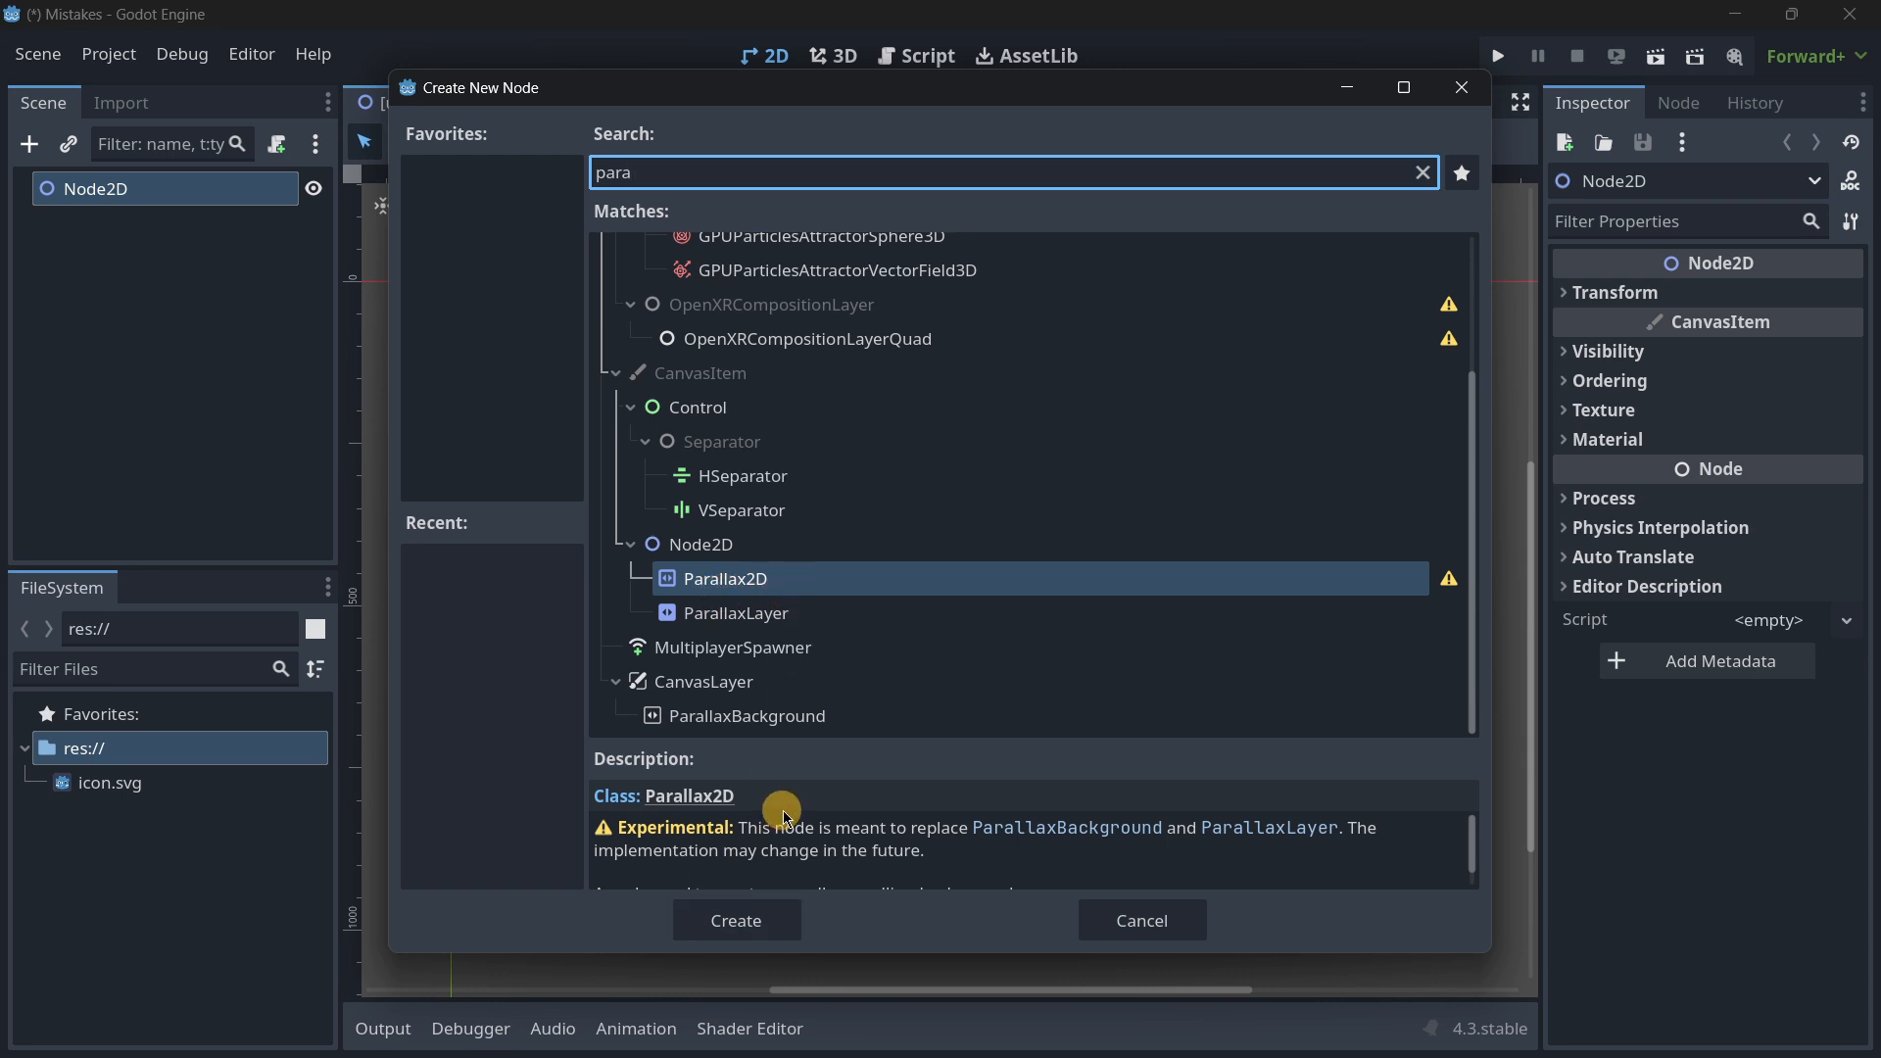
pyautogui.moveTo(658, 830)
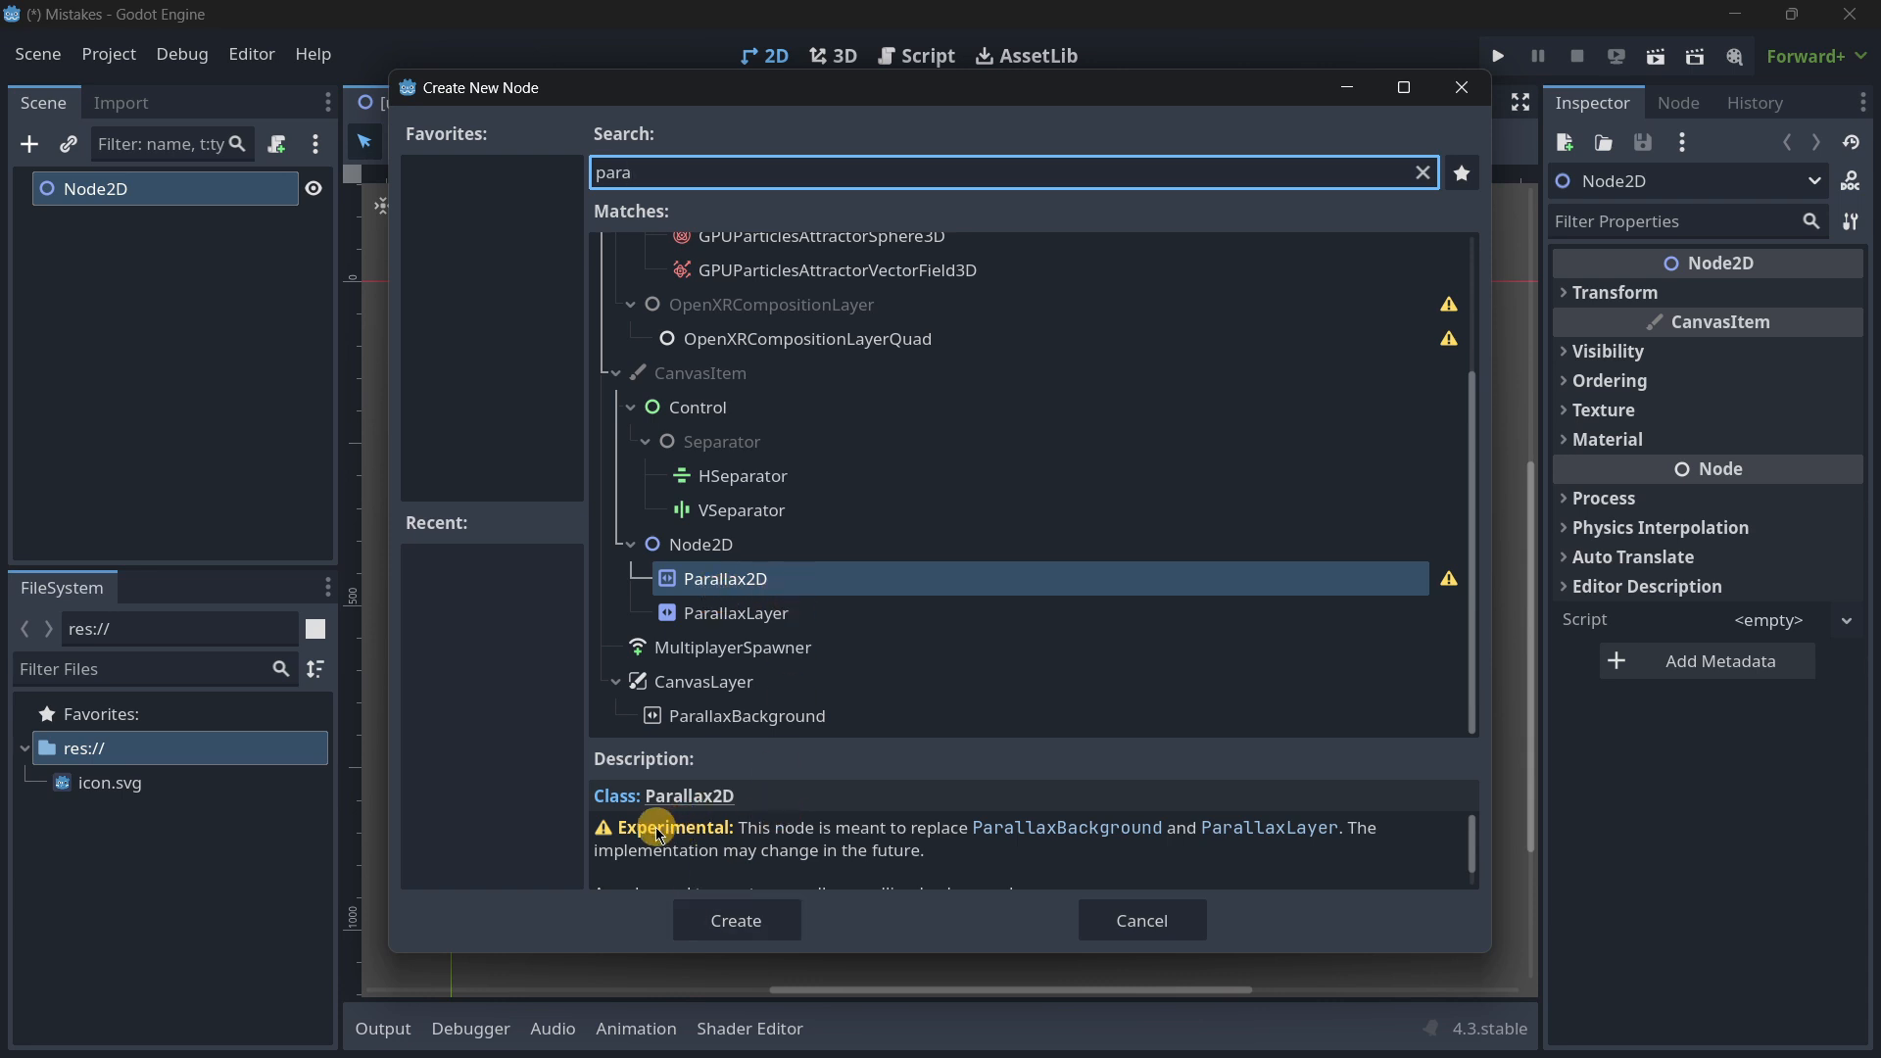
pyautogui.moveTo(929, 830)
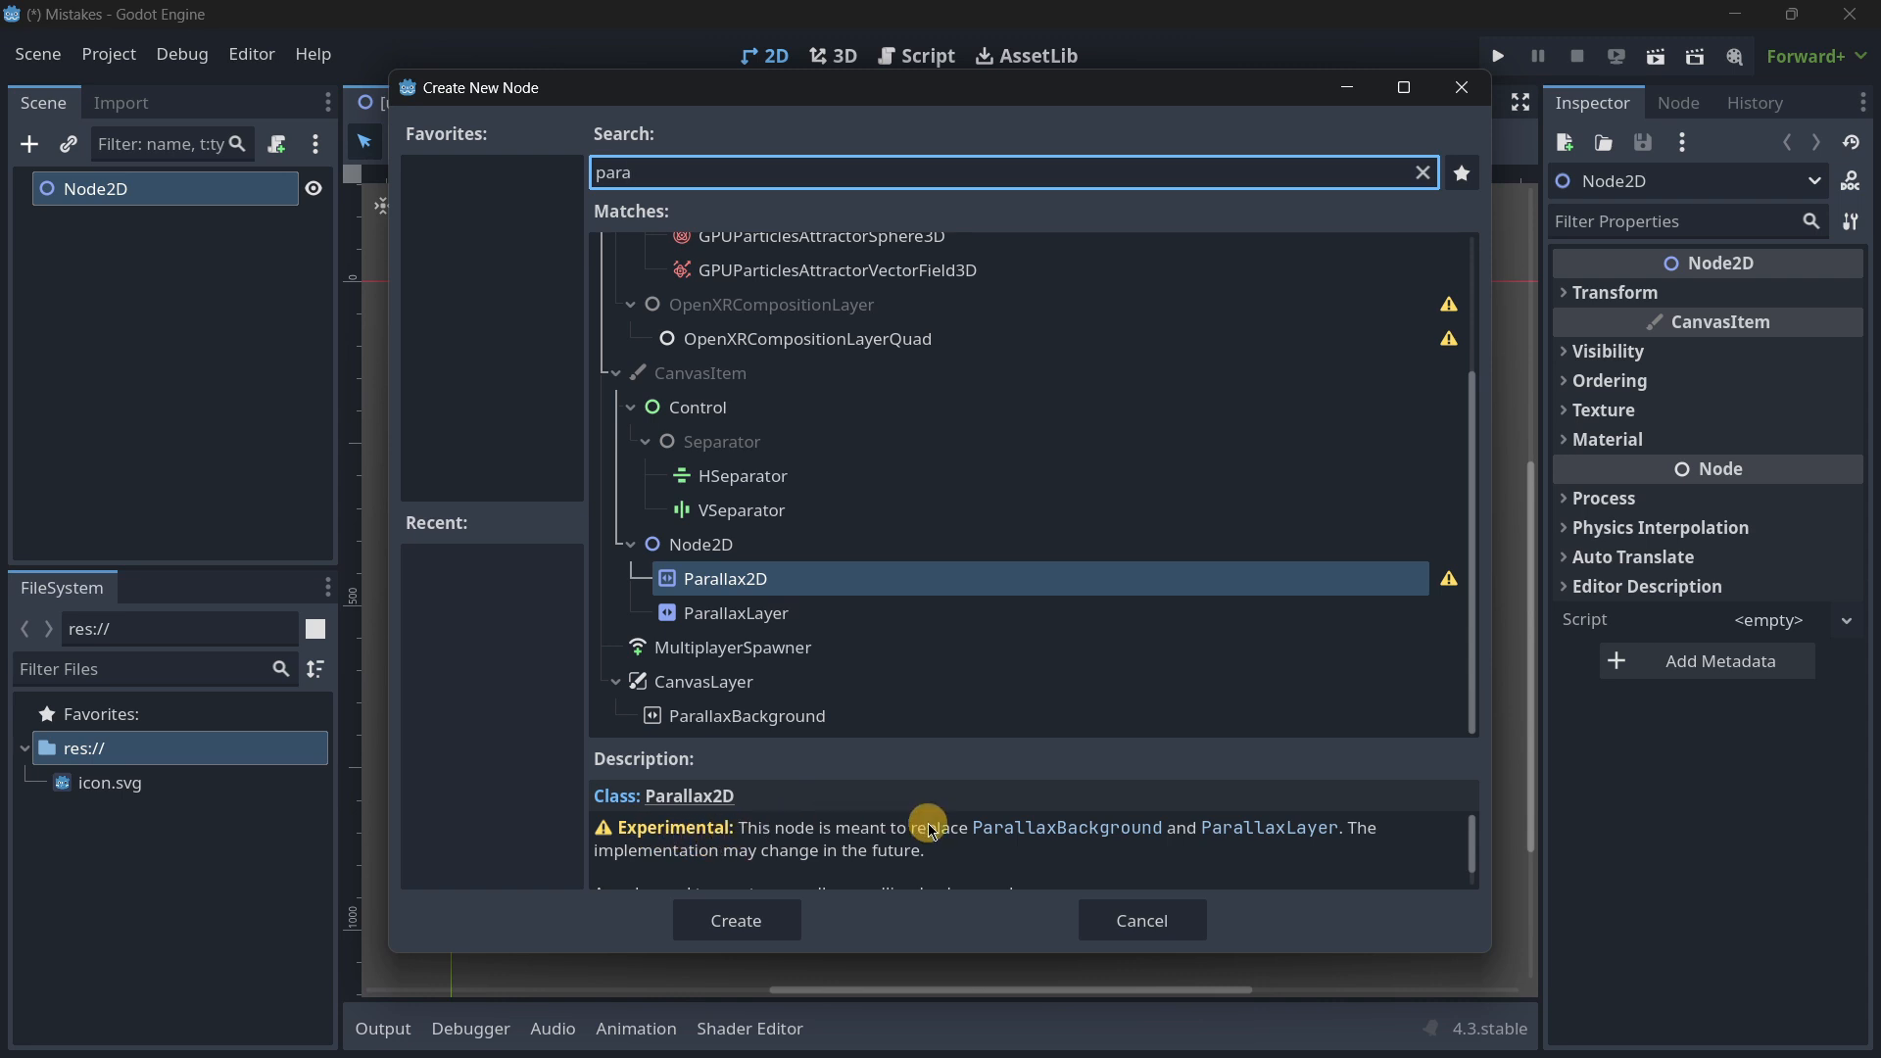
pyautogui.moveTo(774, 861)
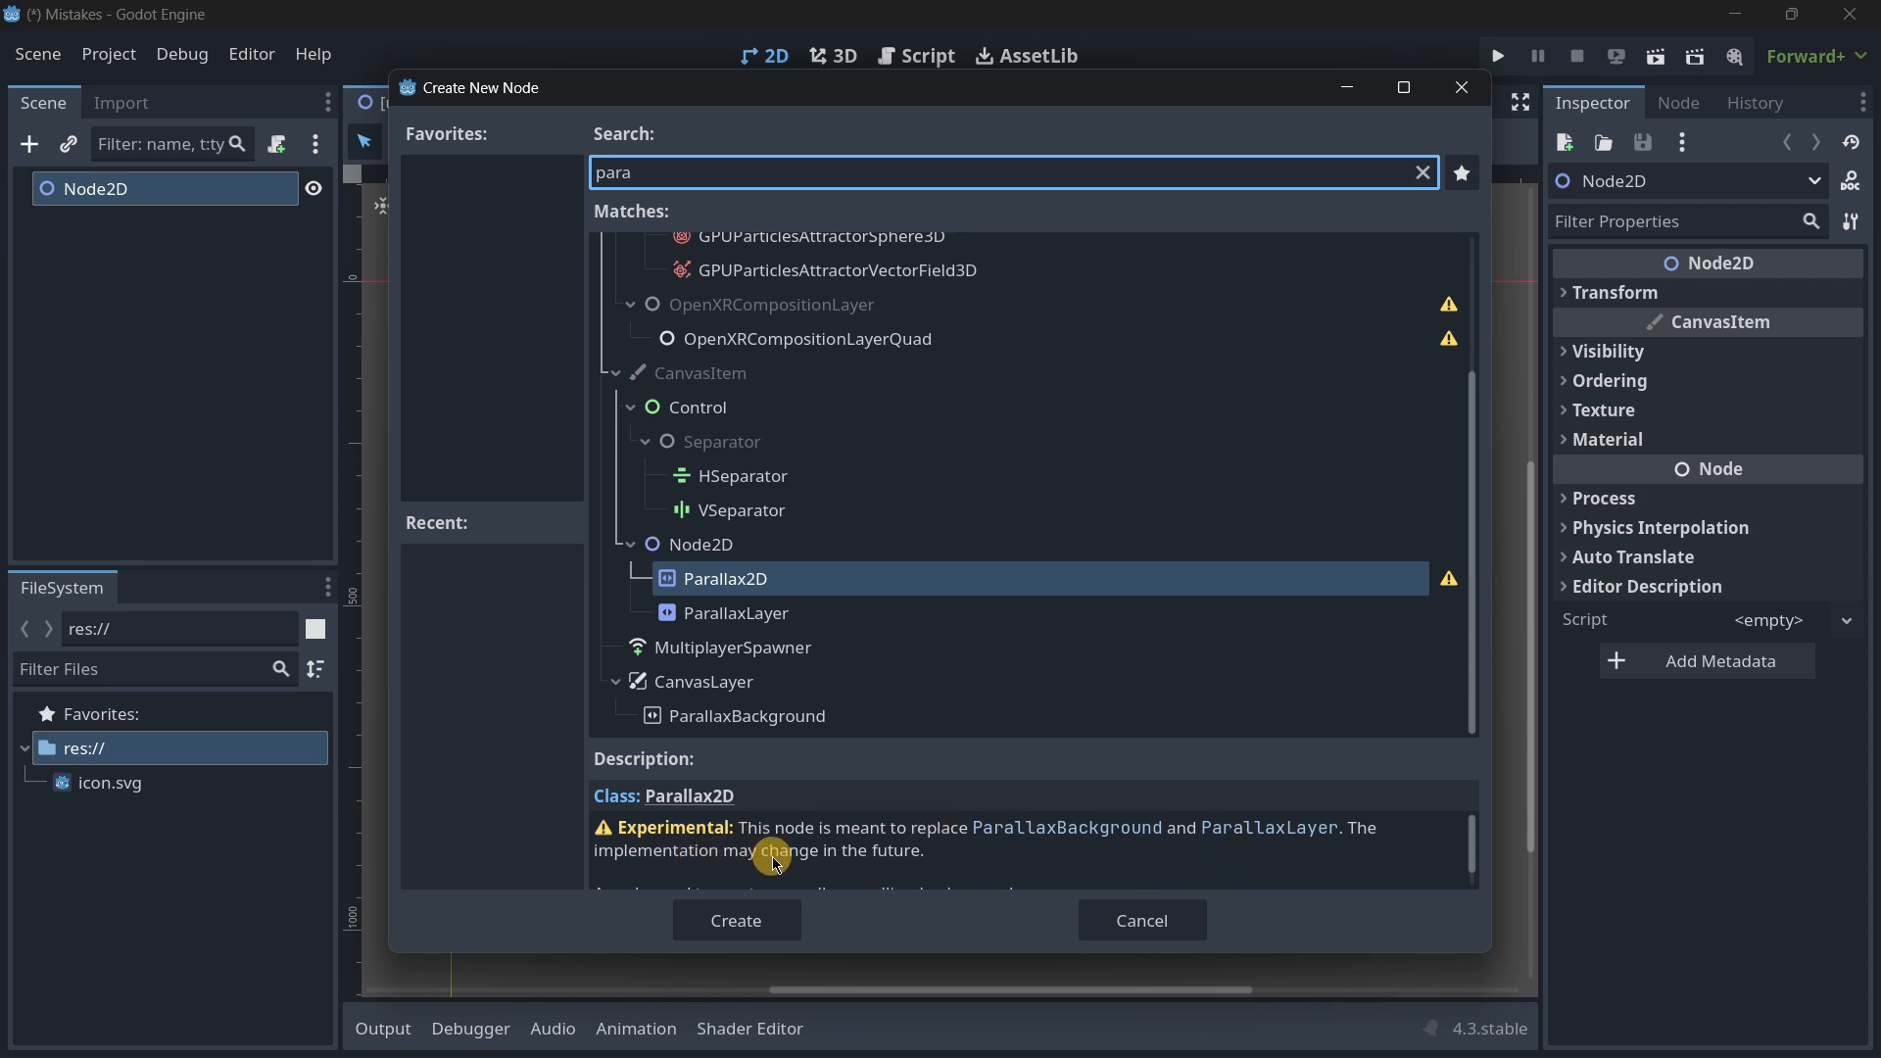
pyautogui.moveTo(1067, 828)
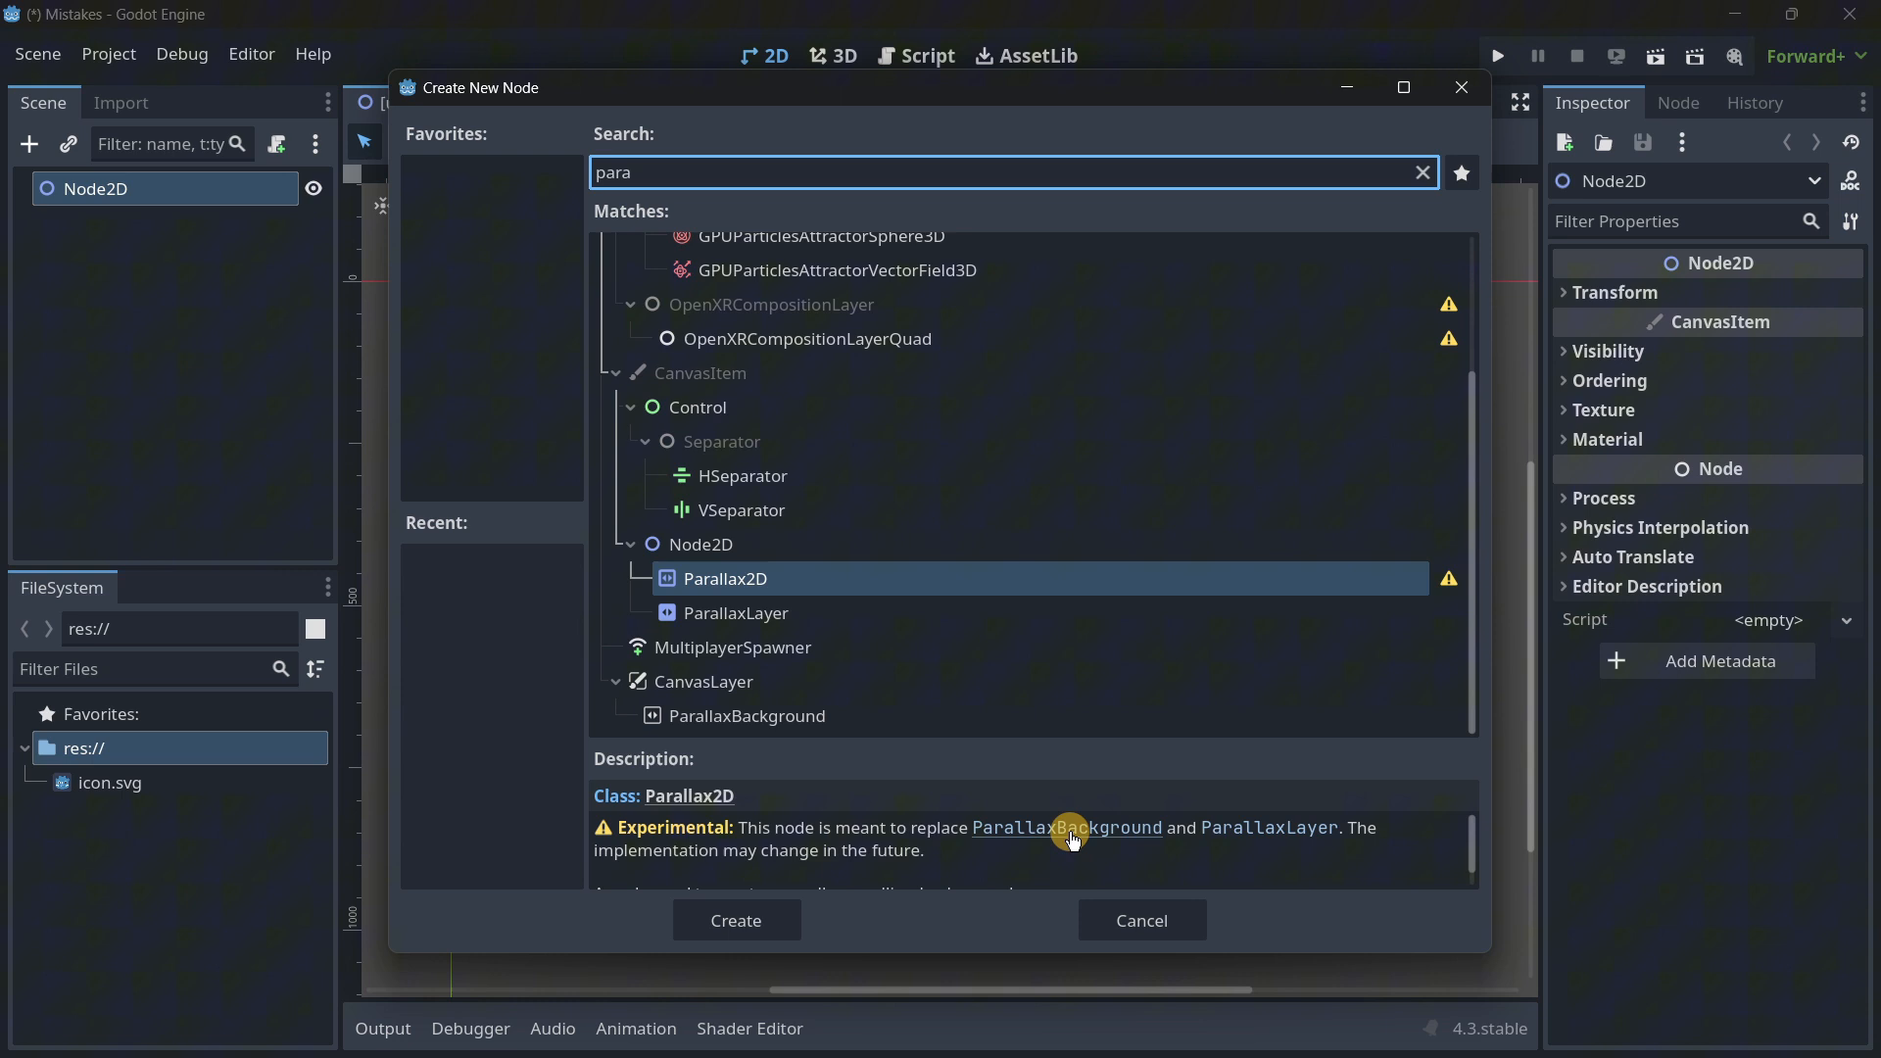
pyautogui.moveTo(1232, 831)
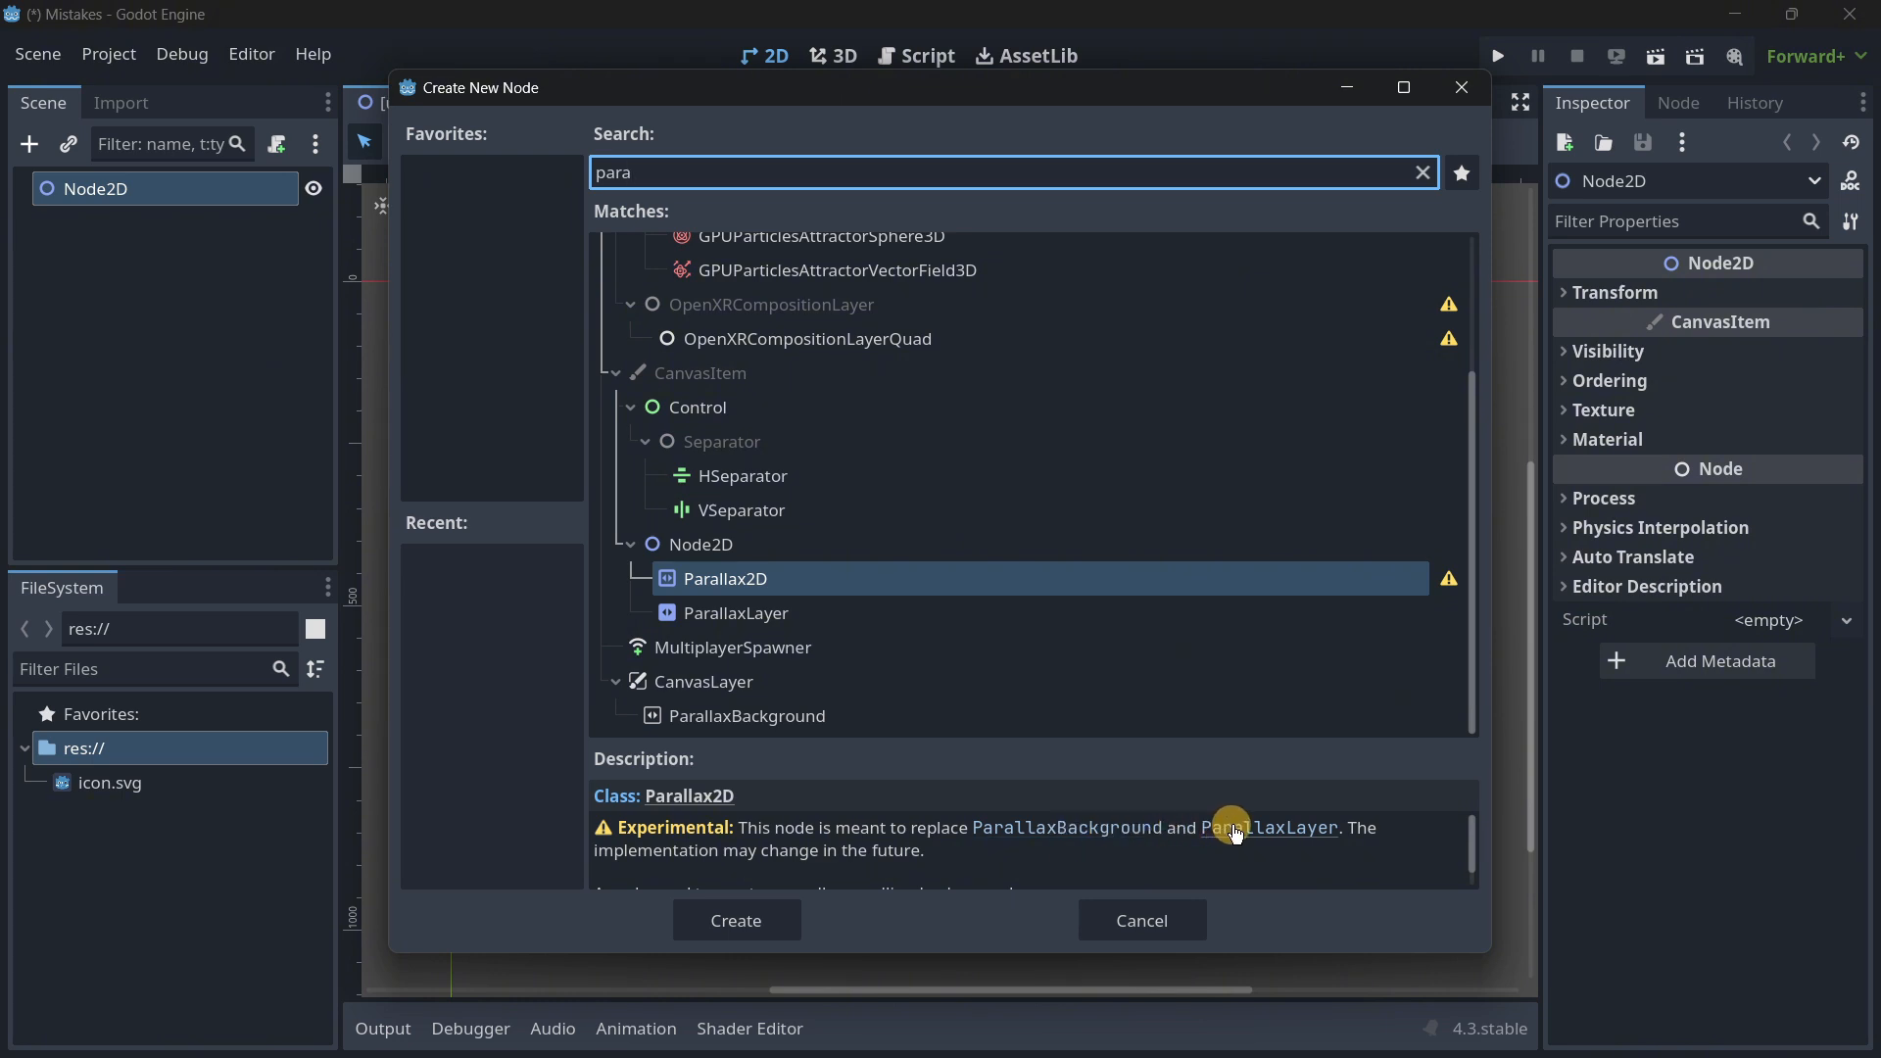
pyautogui.moveTo(1124, 834)
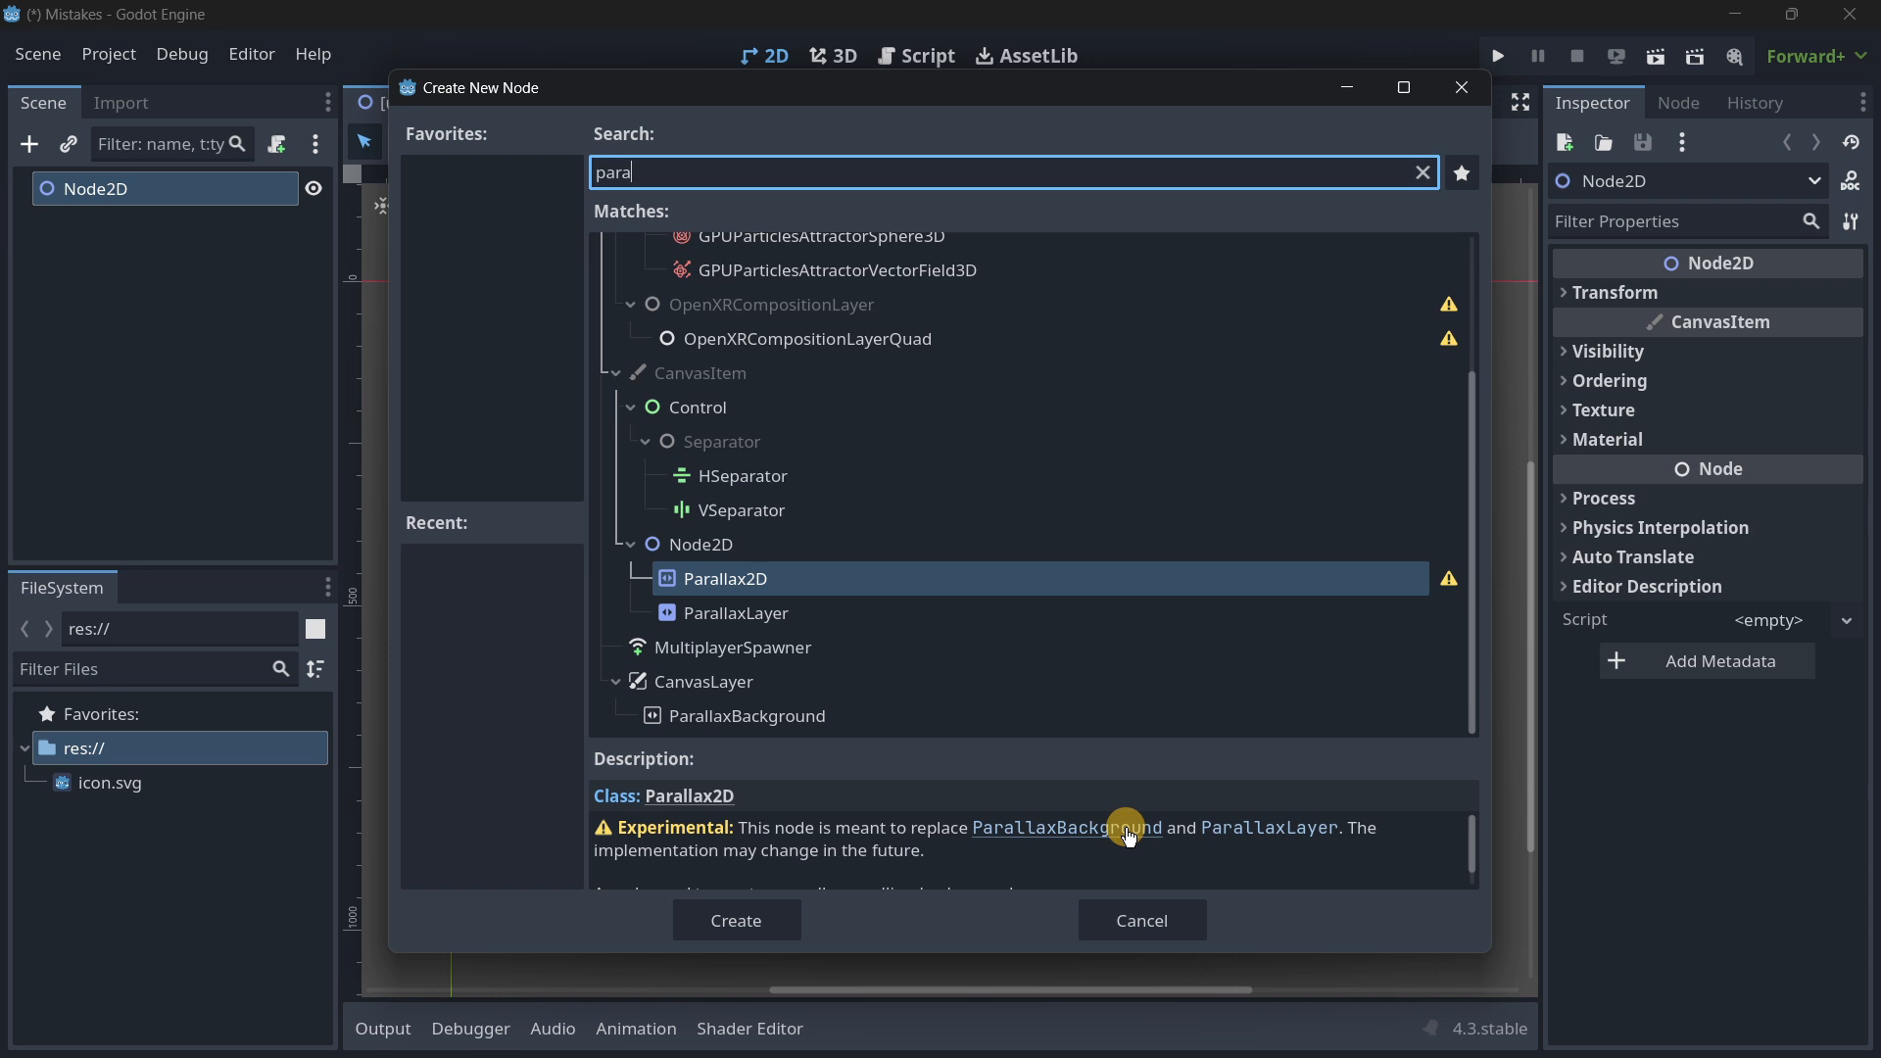
# Step: Search node types for "tile" and compare the deprecated TileMap with TileMapLayer
pyautogui.click(1422, 171)
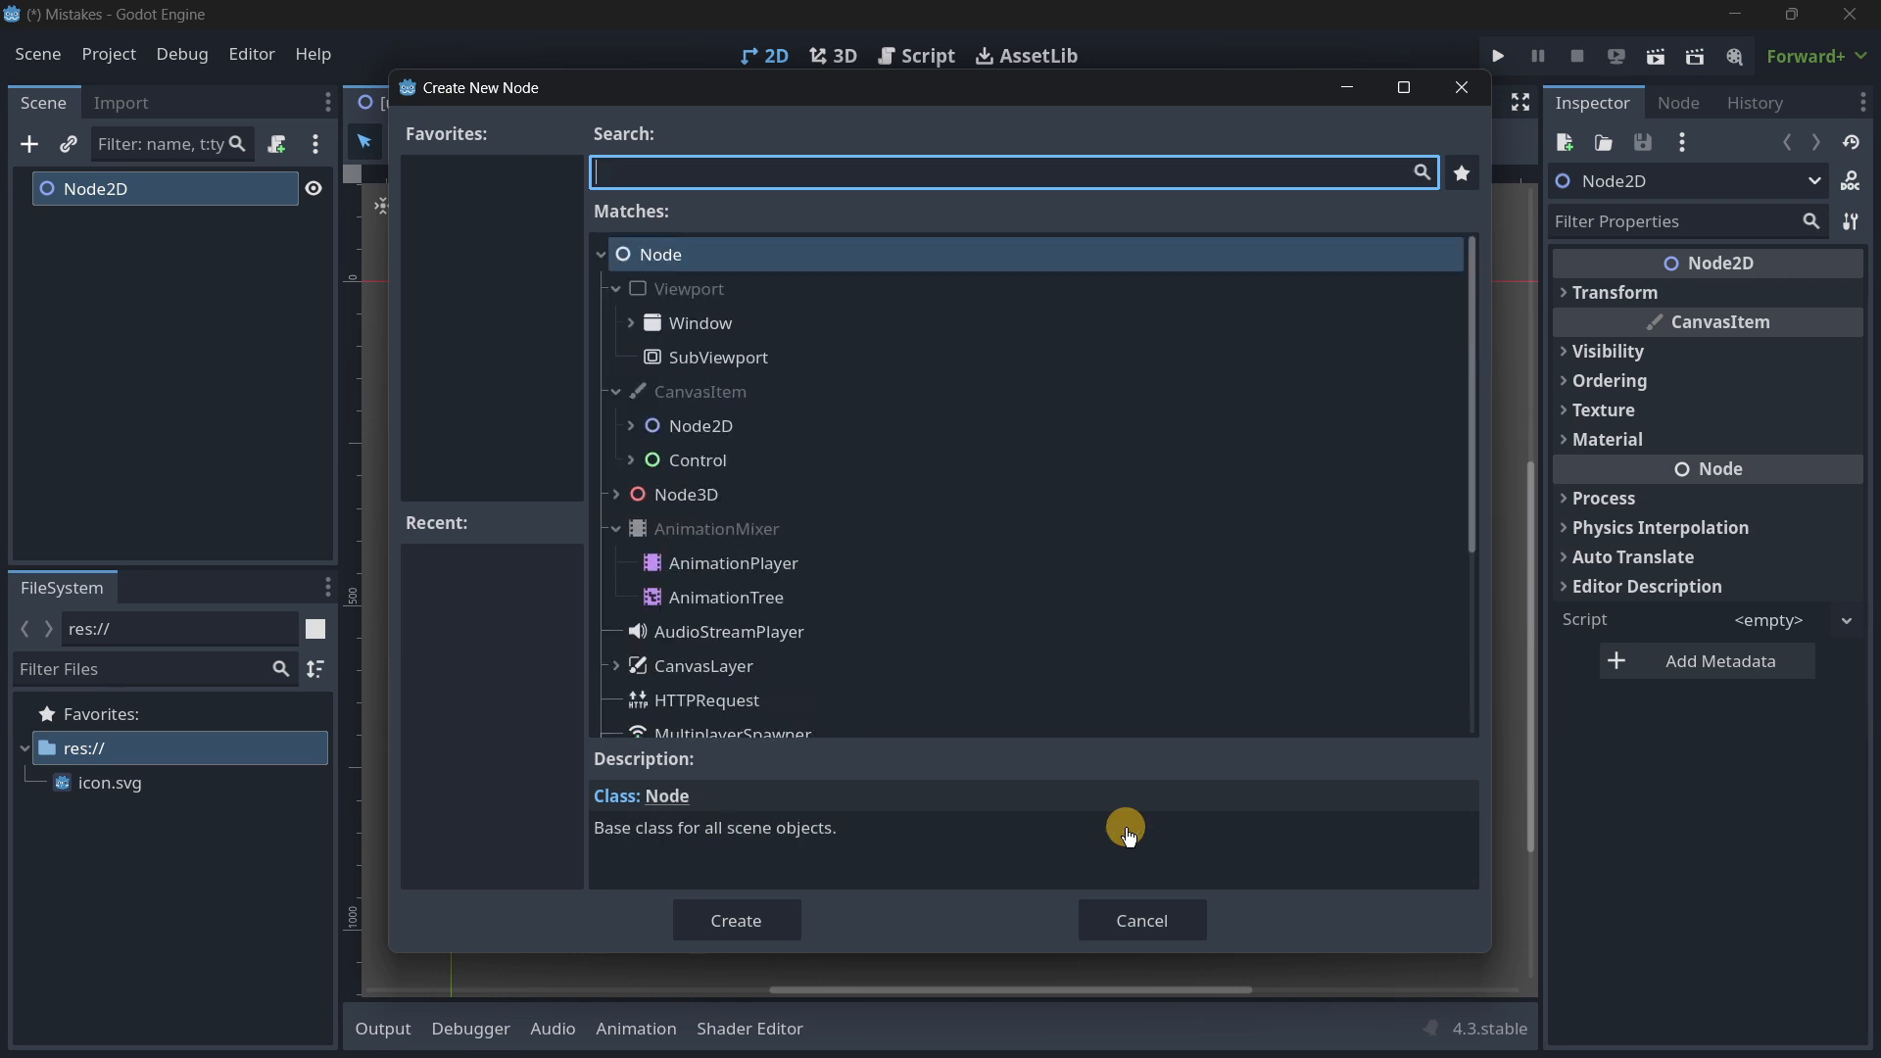
pyautogui.write('tile')
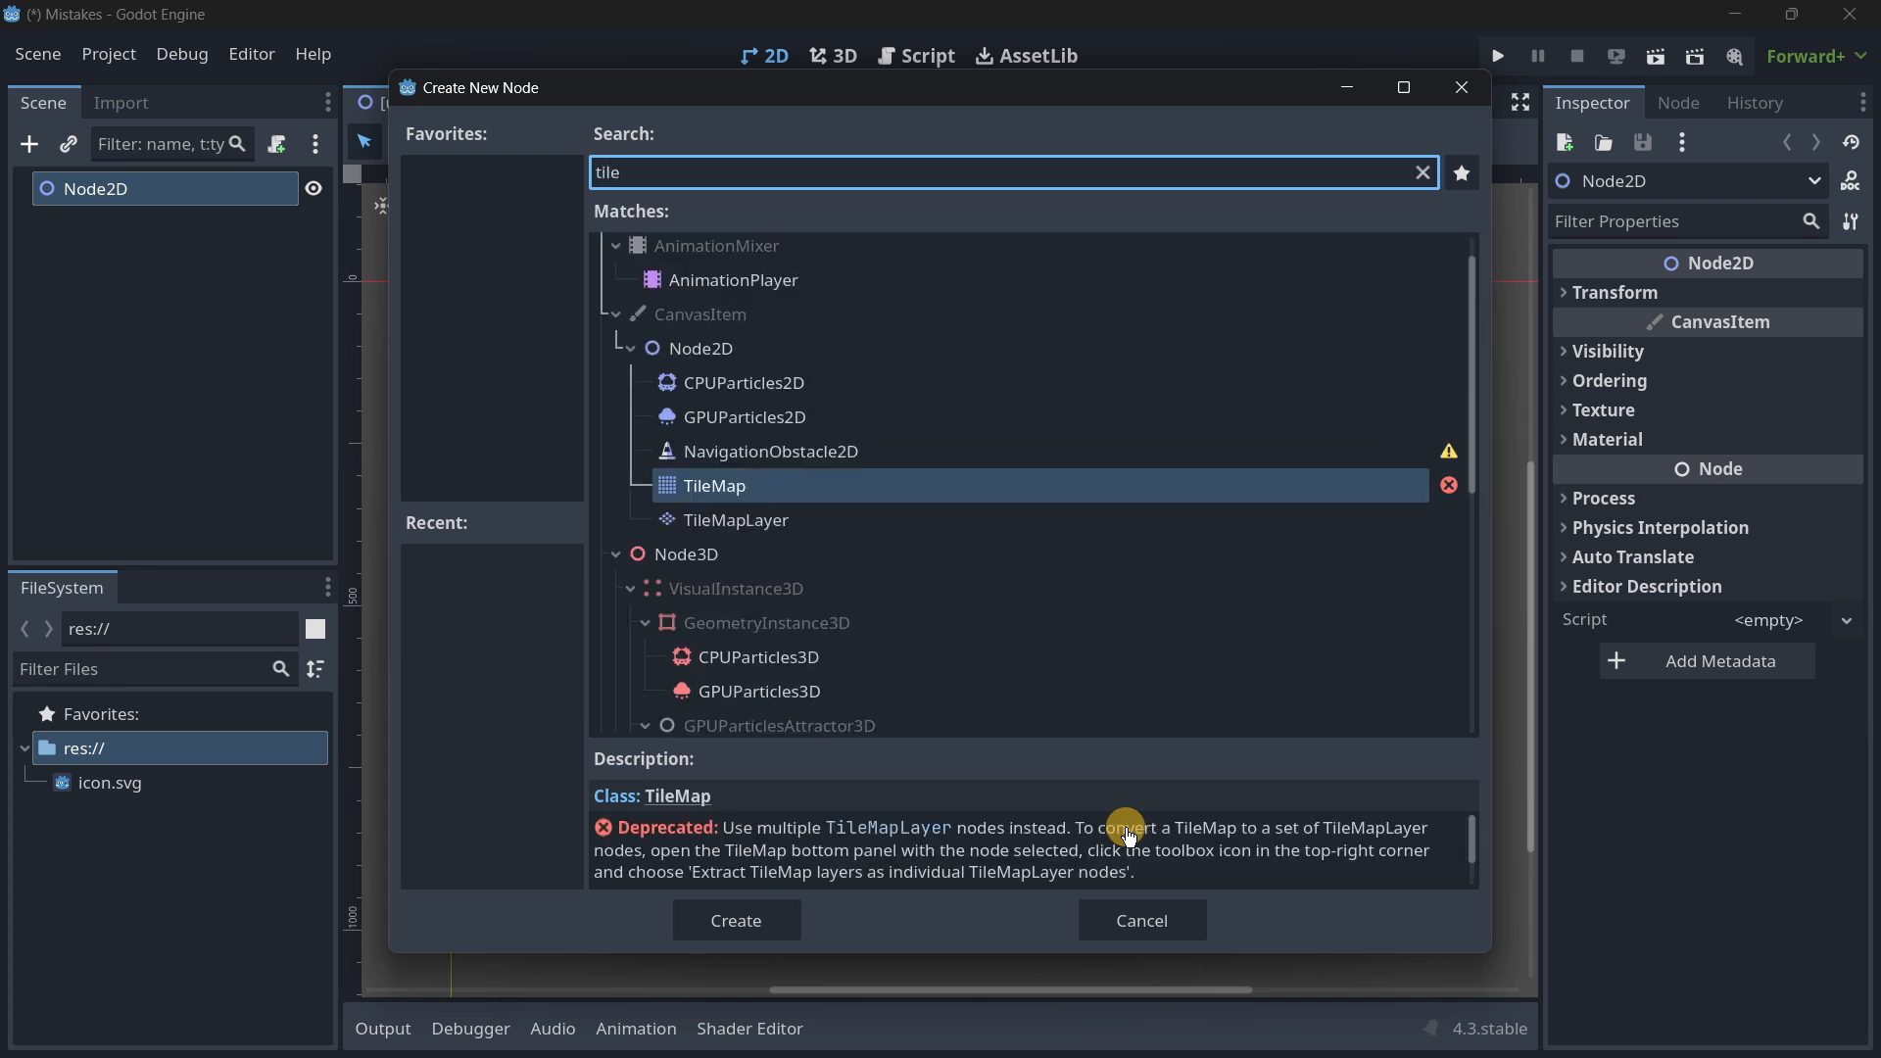
pyautogui.moveTo(729, 492)
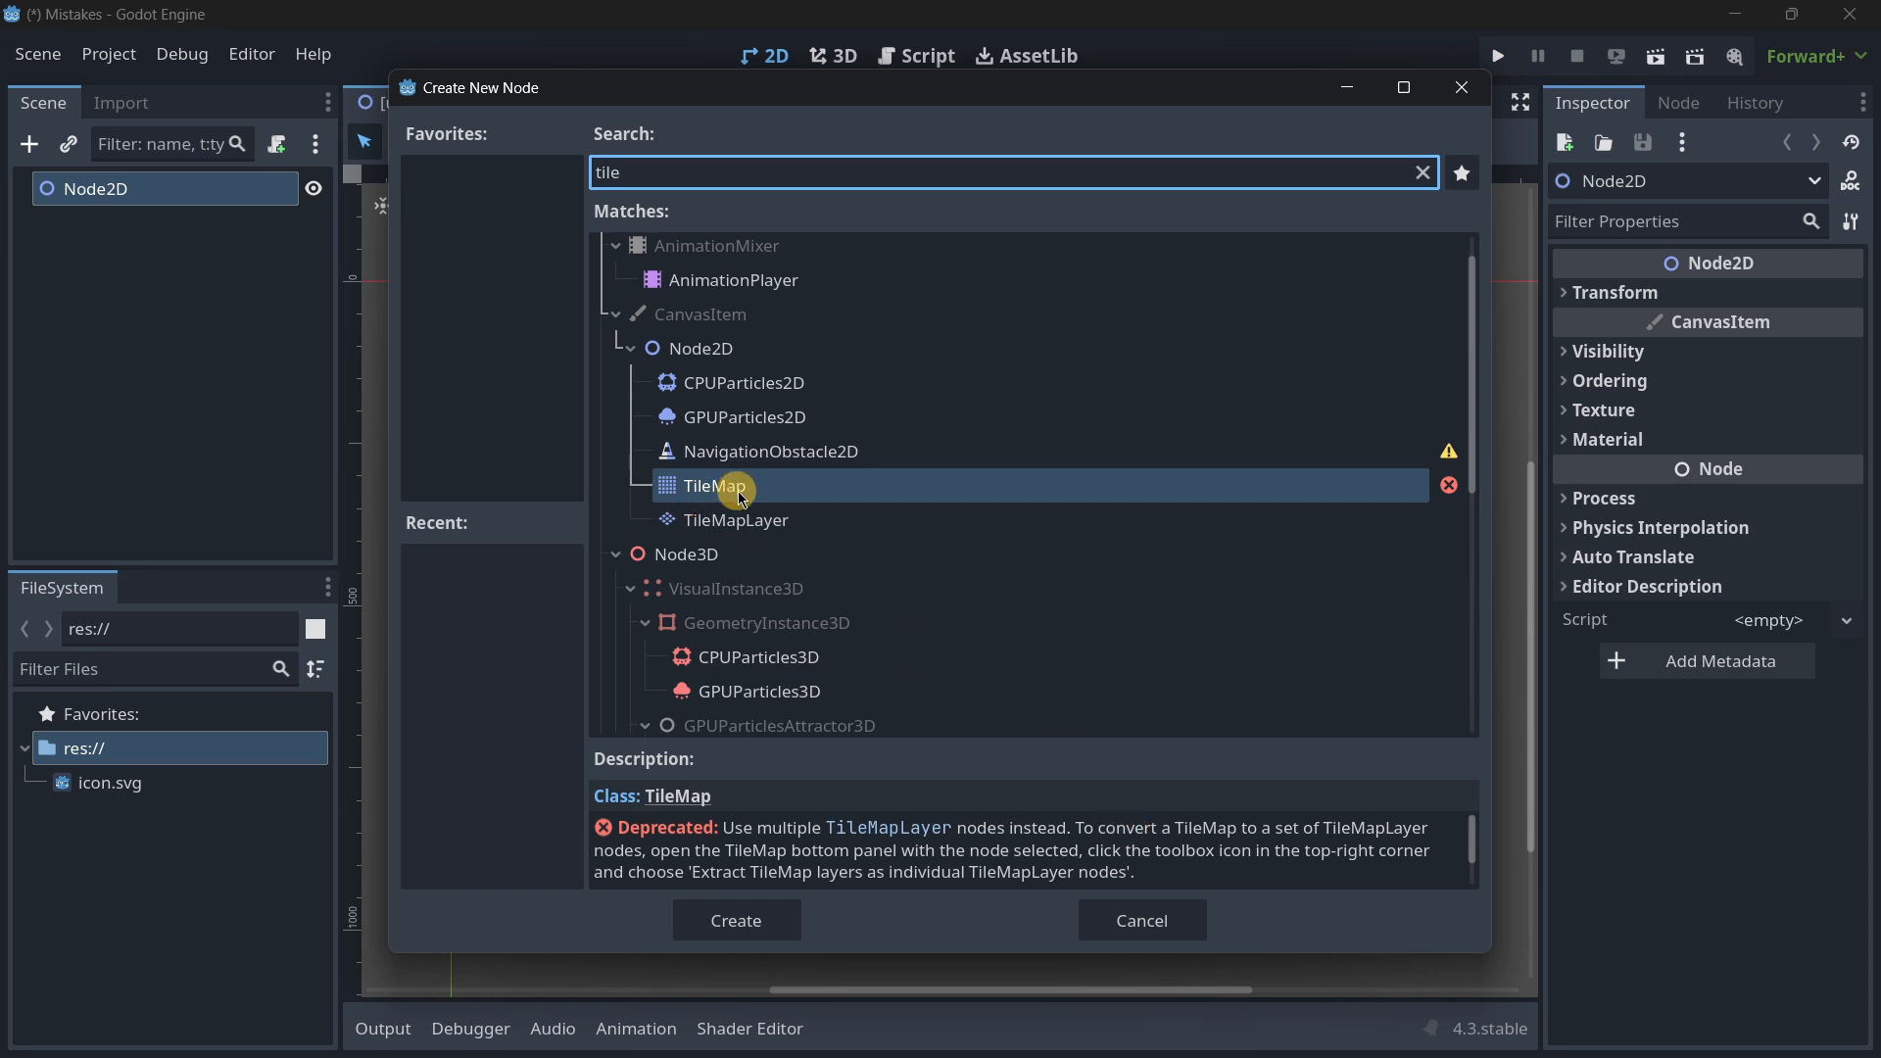
pyautogui.click(736, 519)
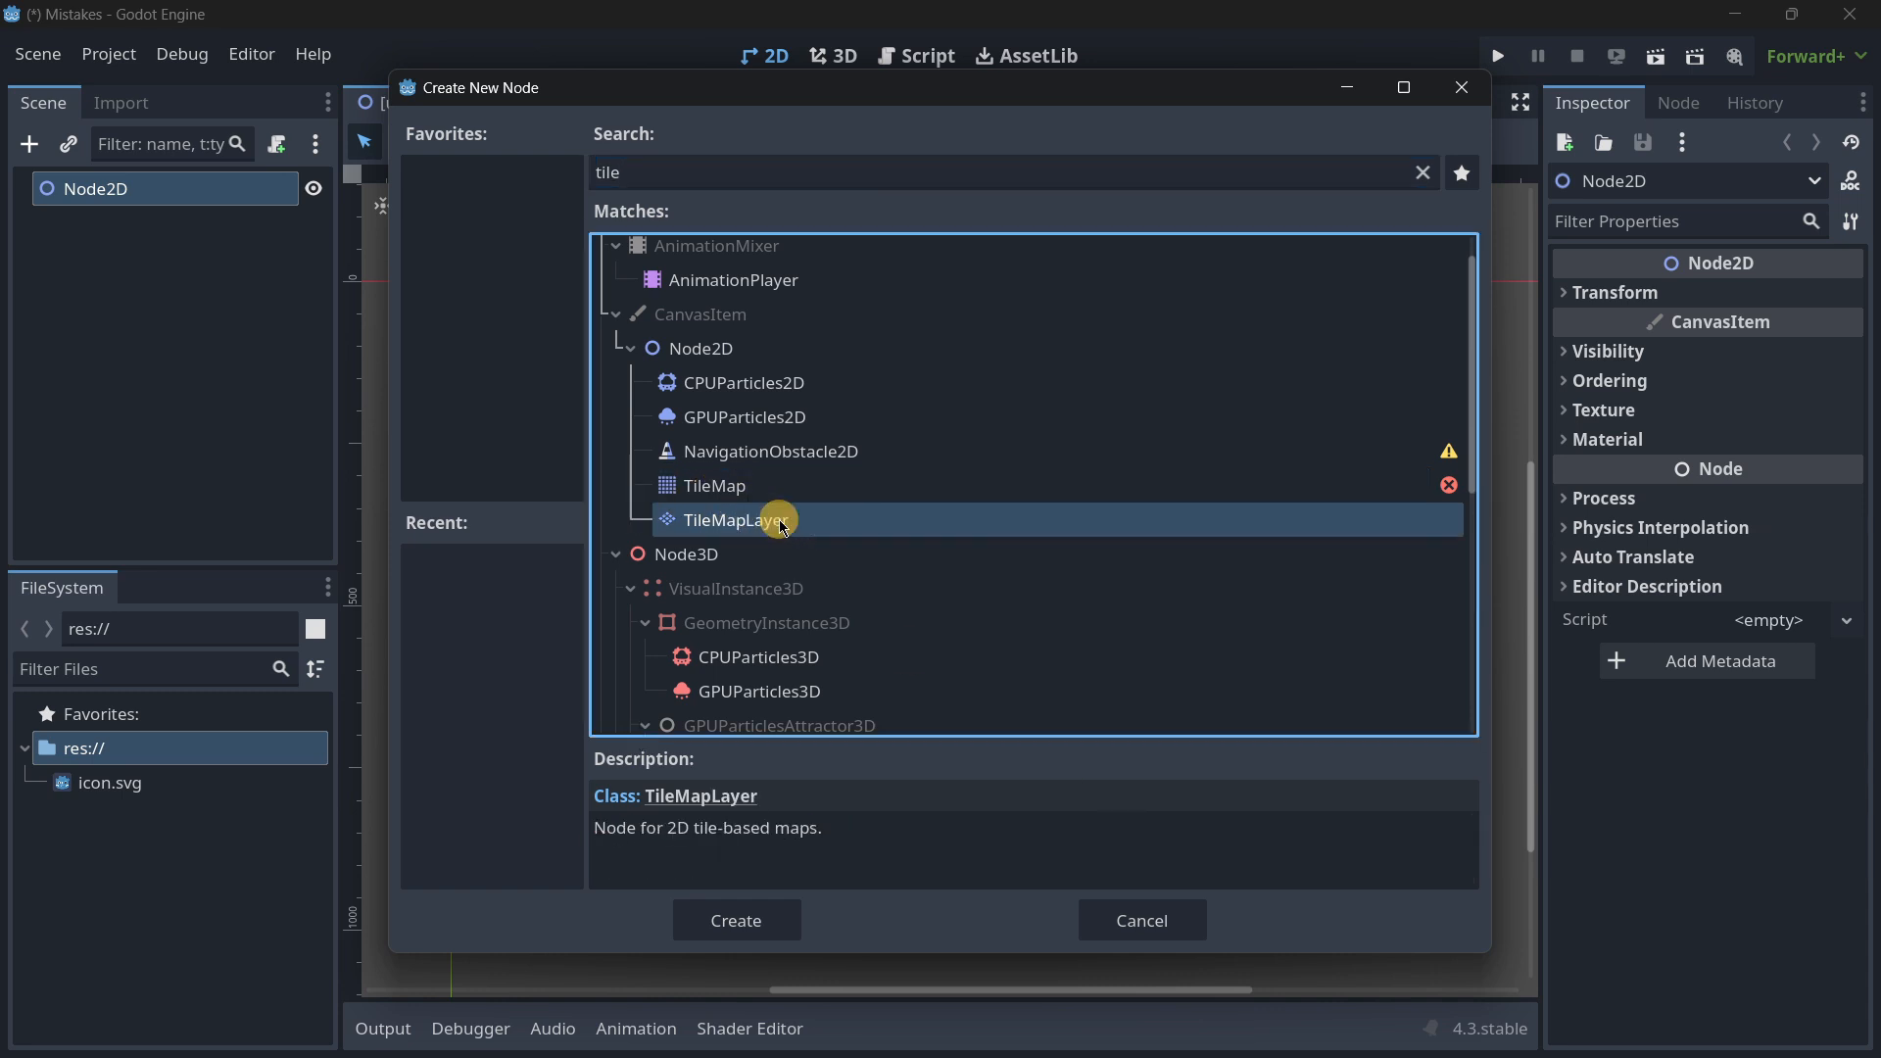
pyautogui.moveTo(728, 519)
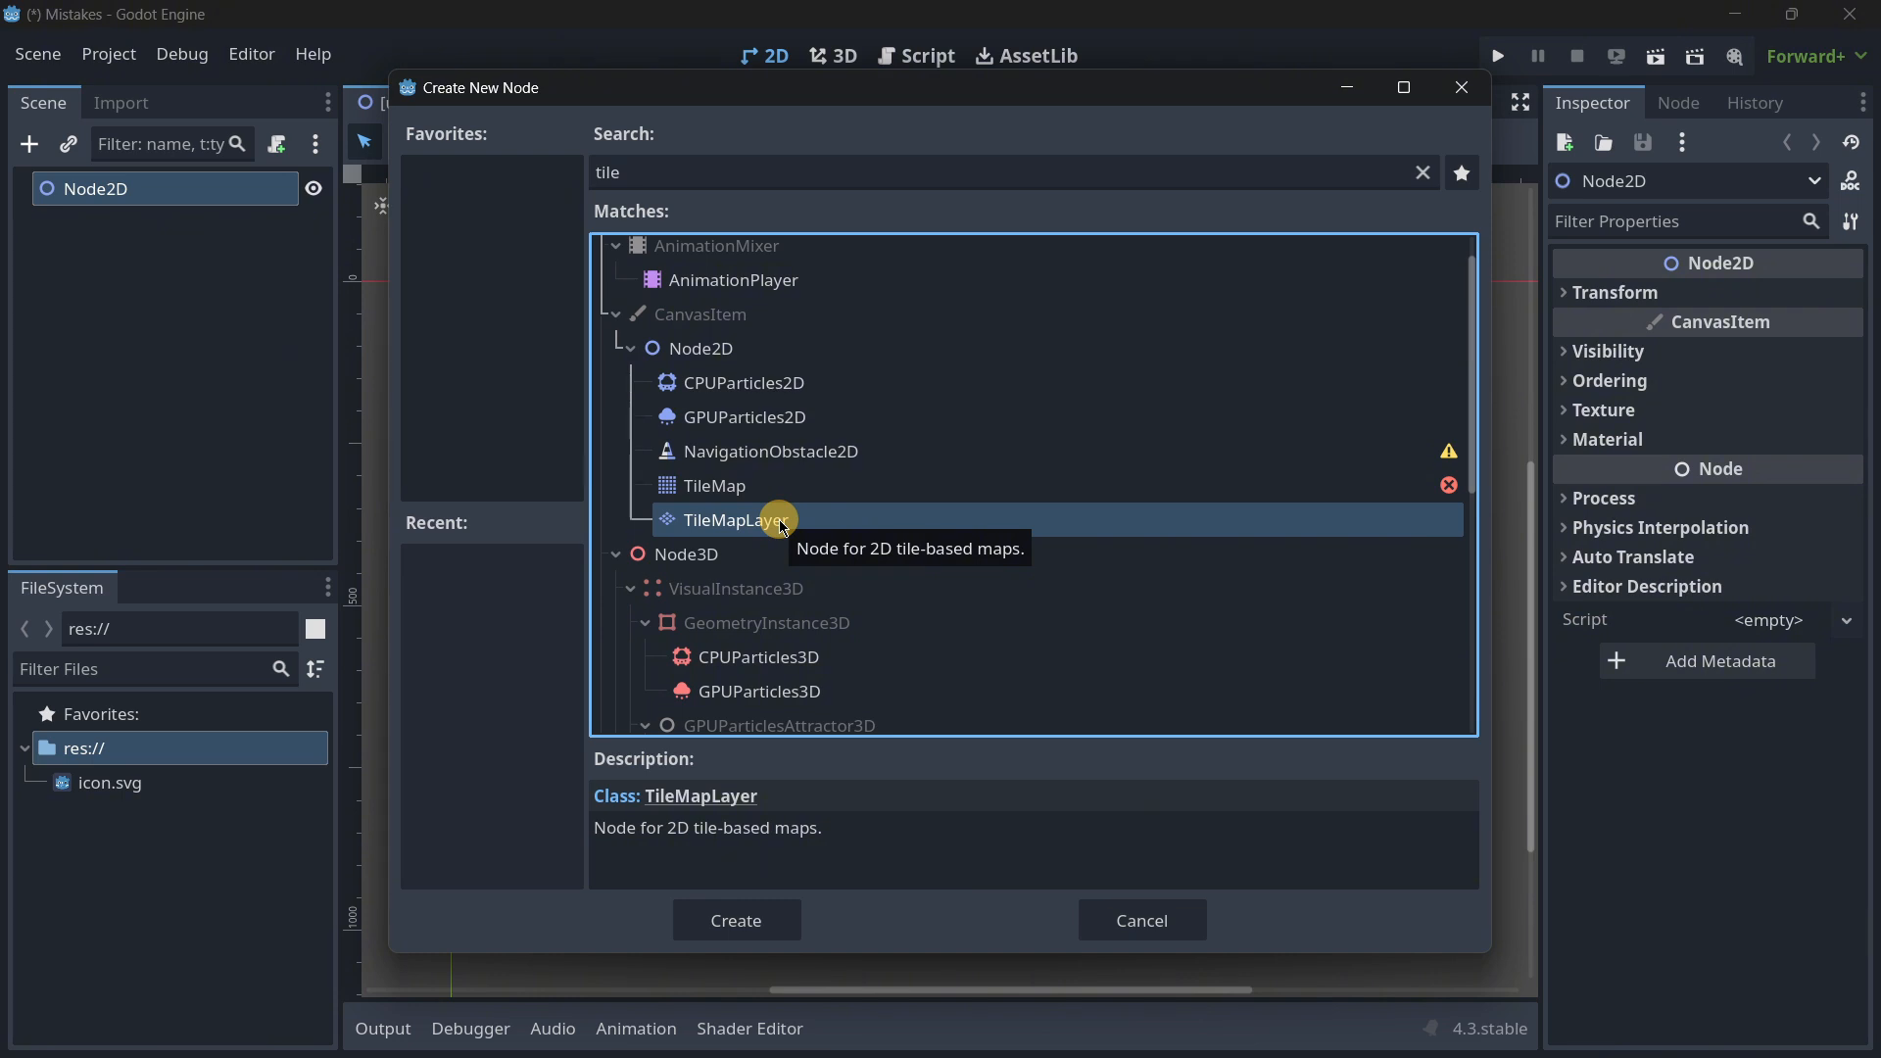
pyautogui.click(723, 485)
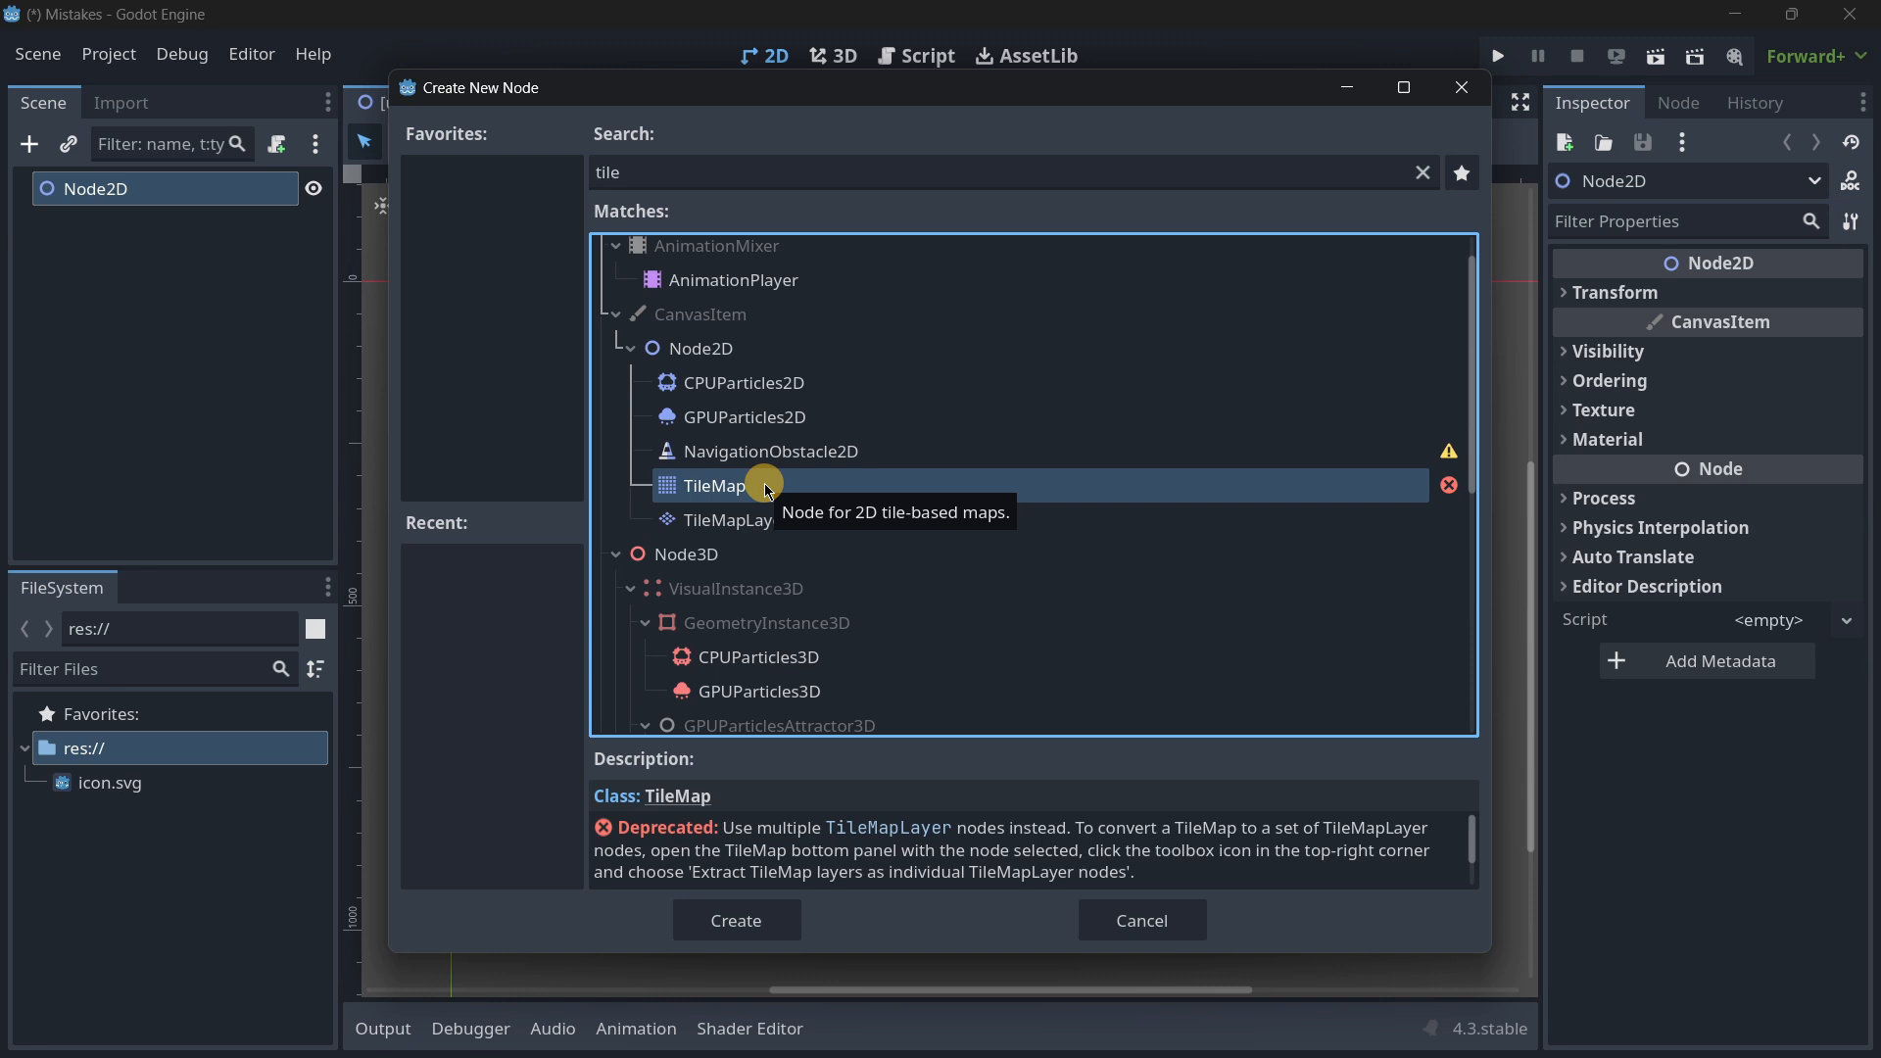
pyautogui.click(733, 519)
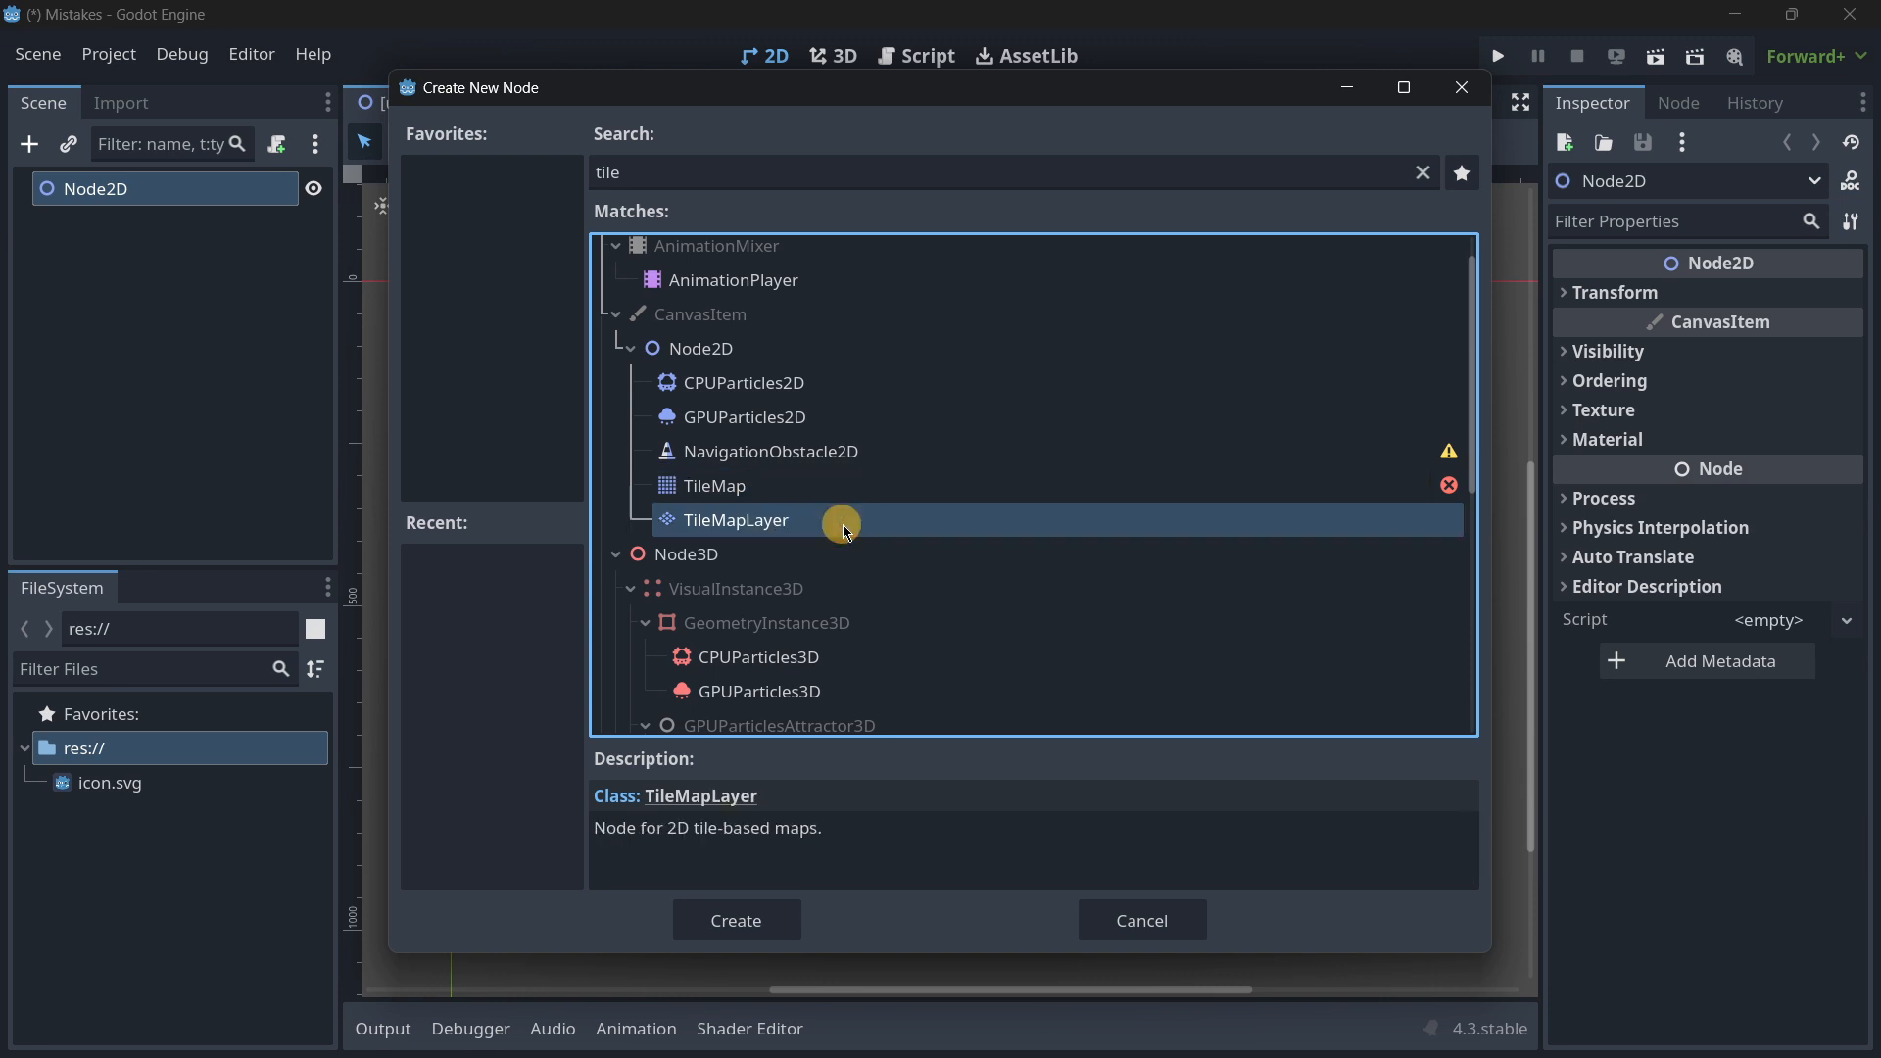
pyautogui.moveTo(792, 493)
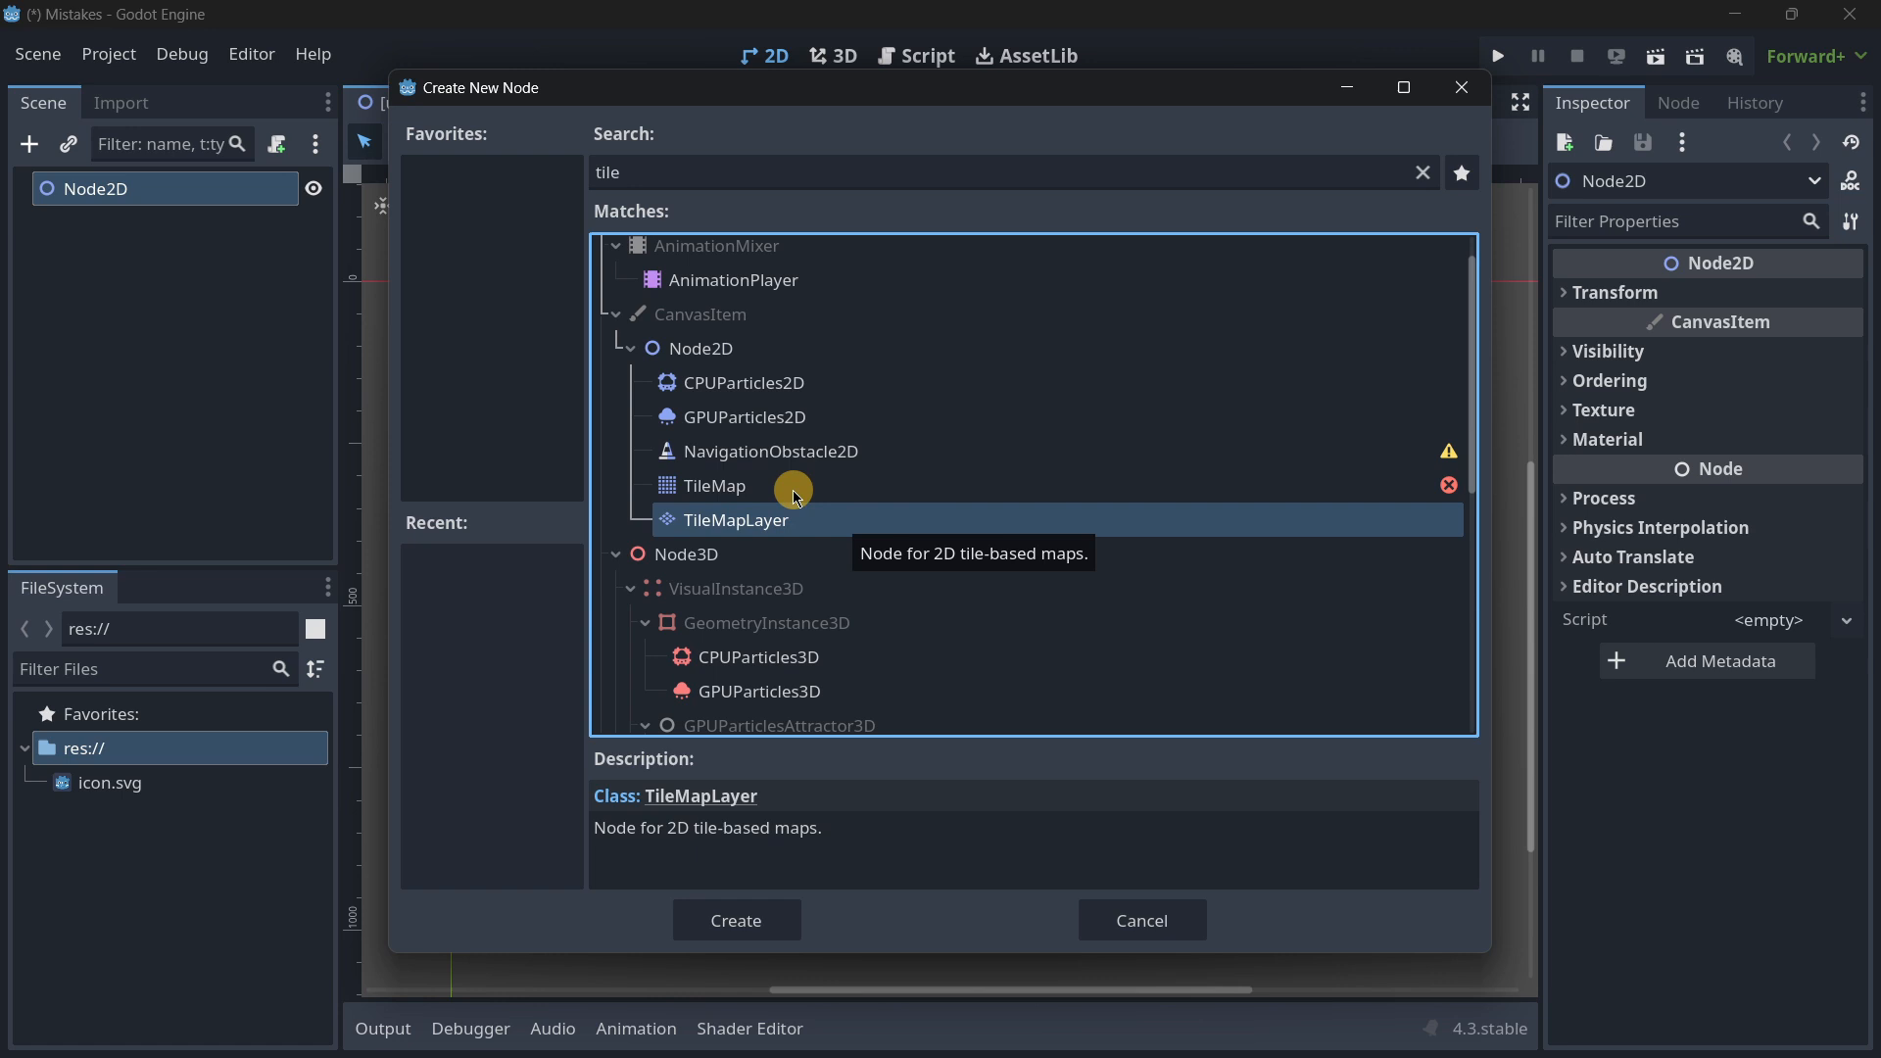
# Step: Dismiss the chooser, select the TileMap and switch its active layer to Green
pyautogui.click(736, 921)
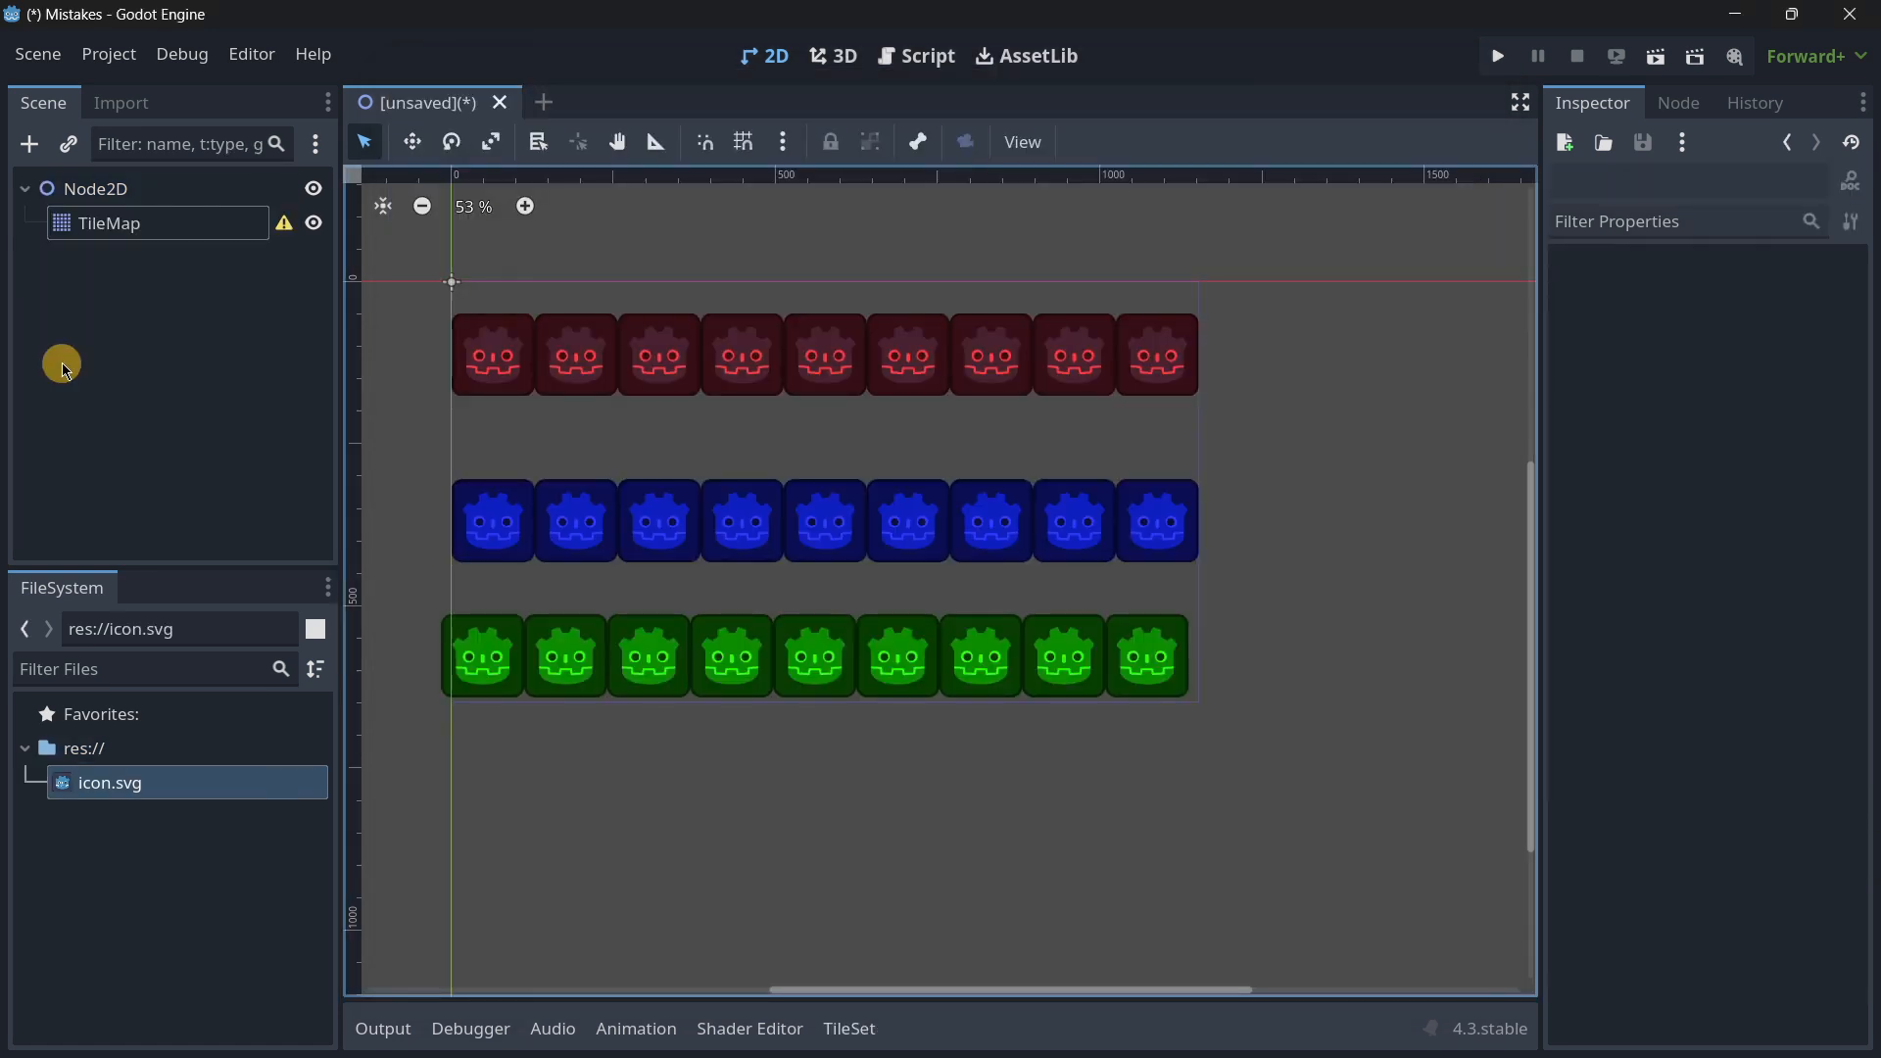
pyautogui.click(108, 223)
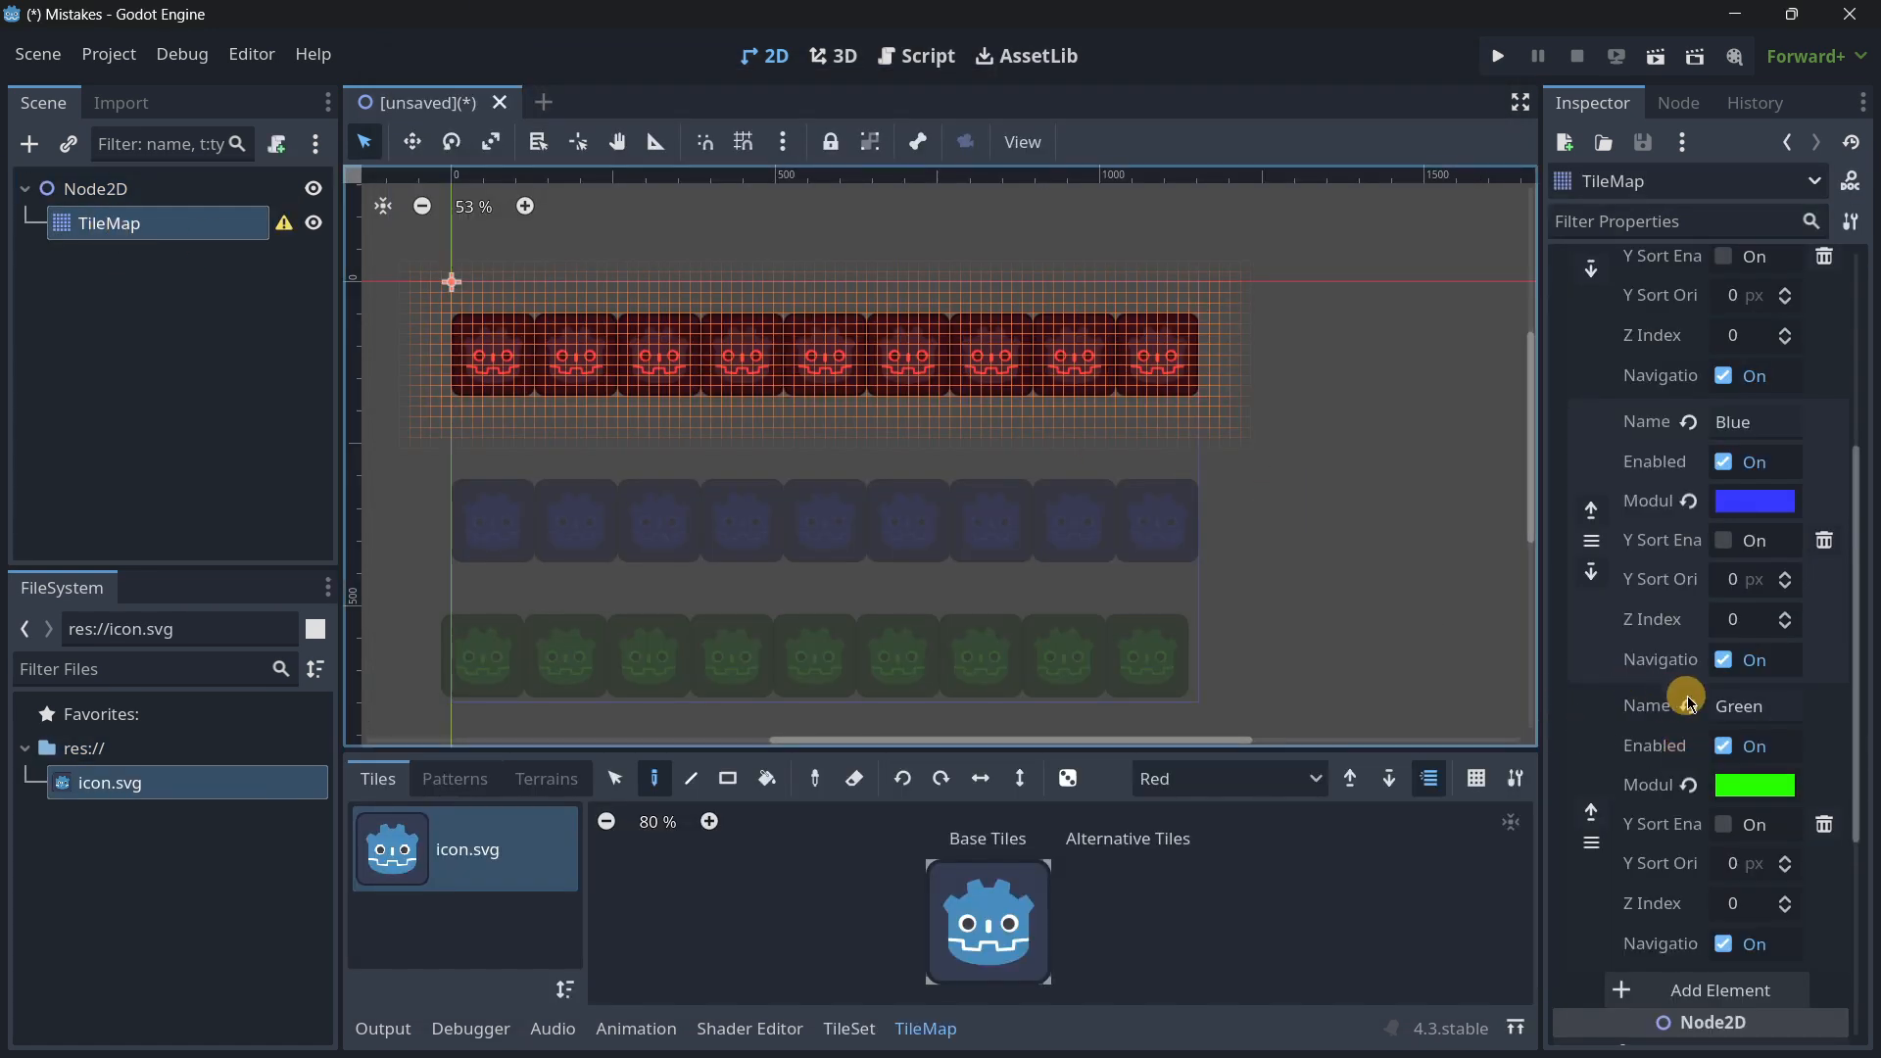
pyautogui.scroll(3)
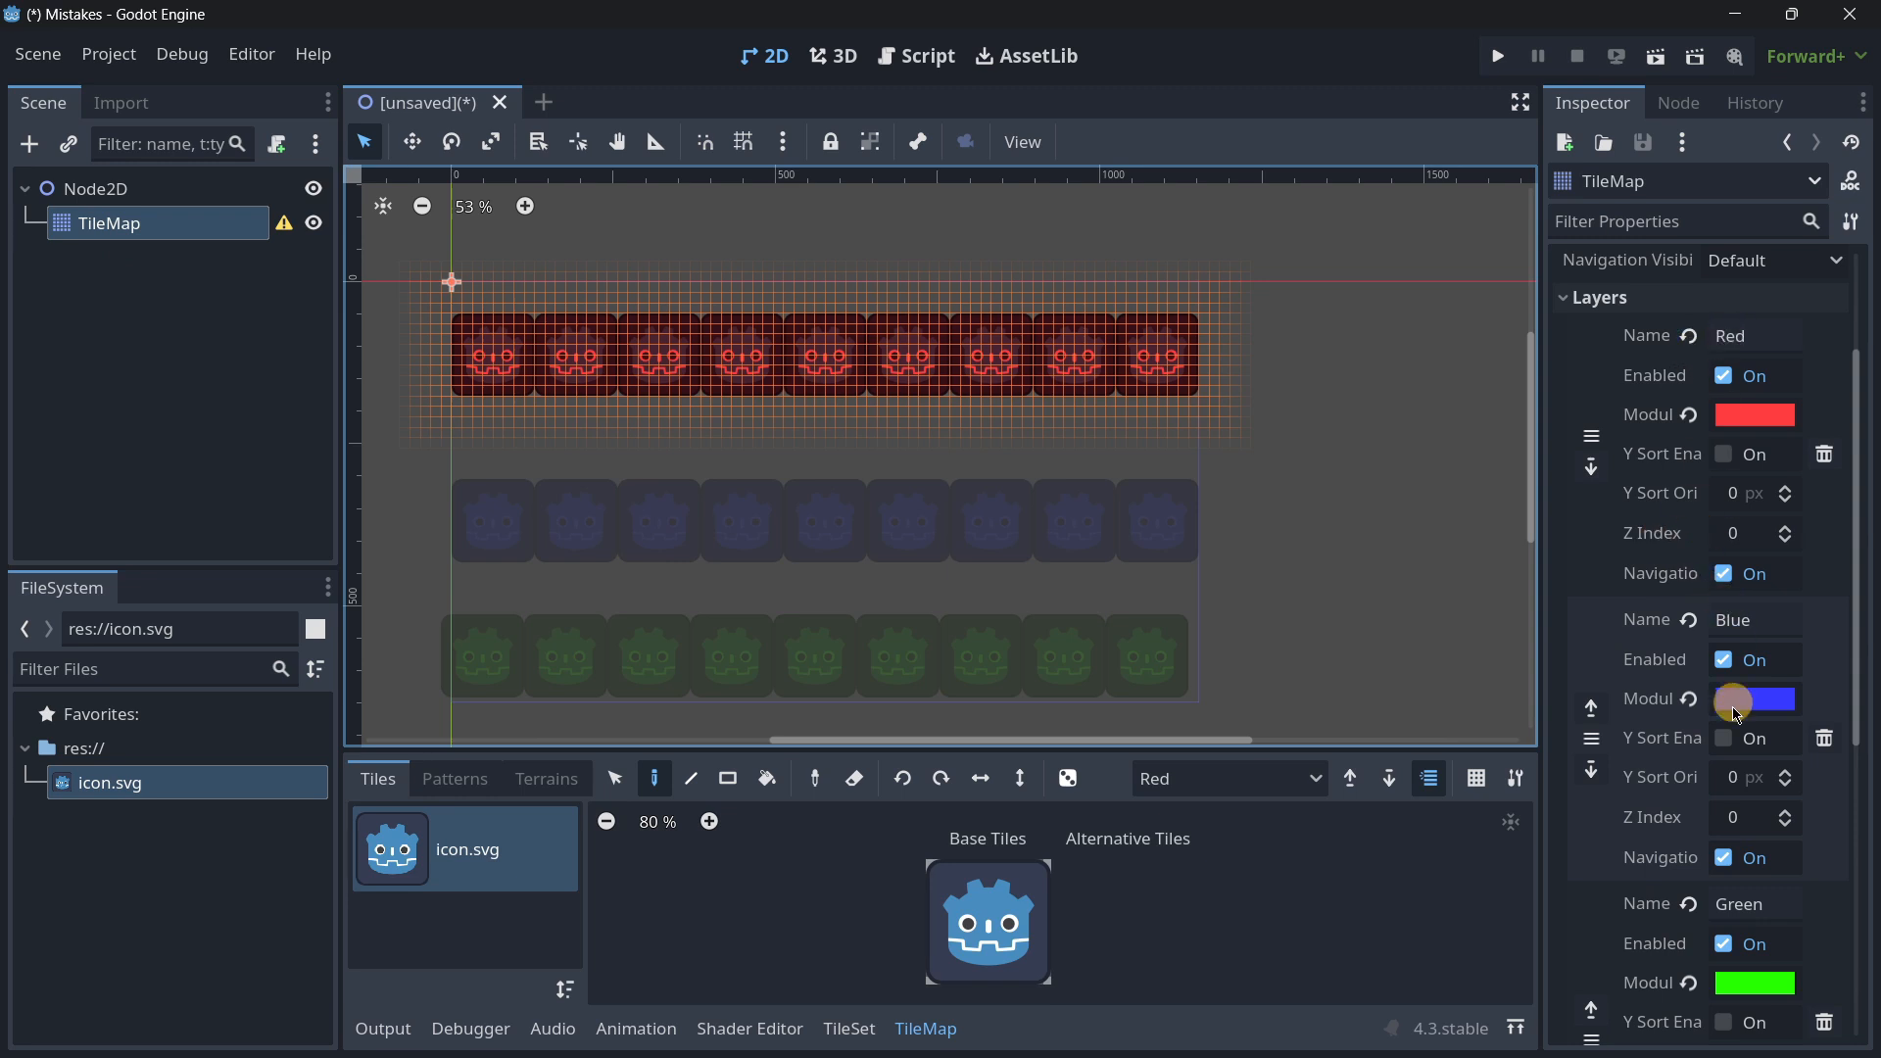
pyautogui.click(1229, 777)
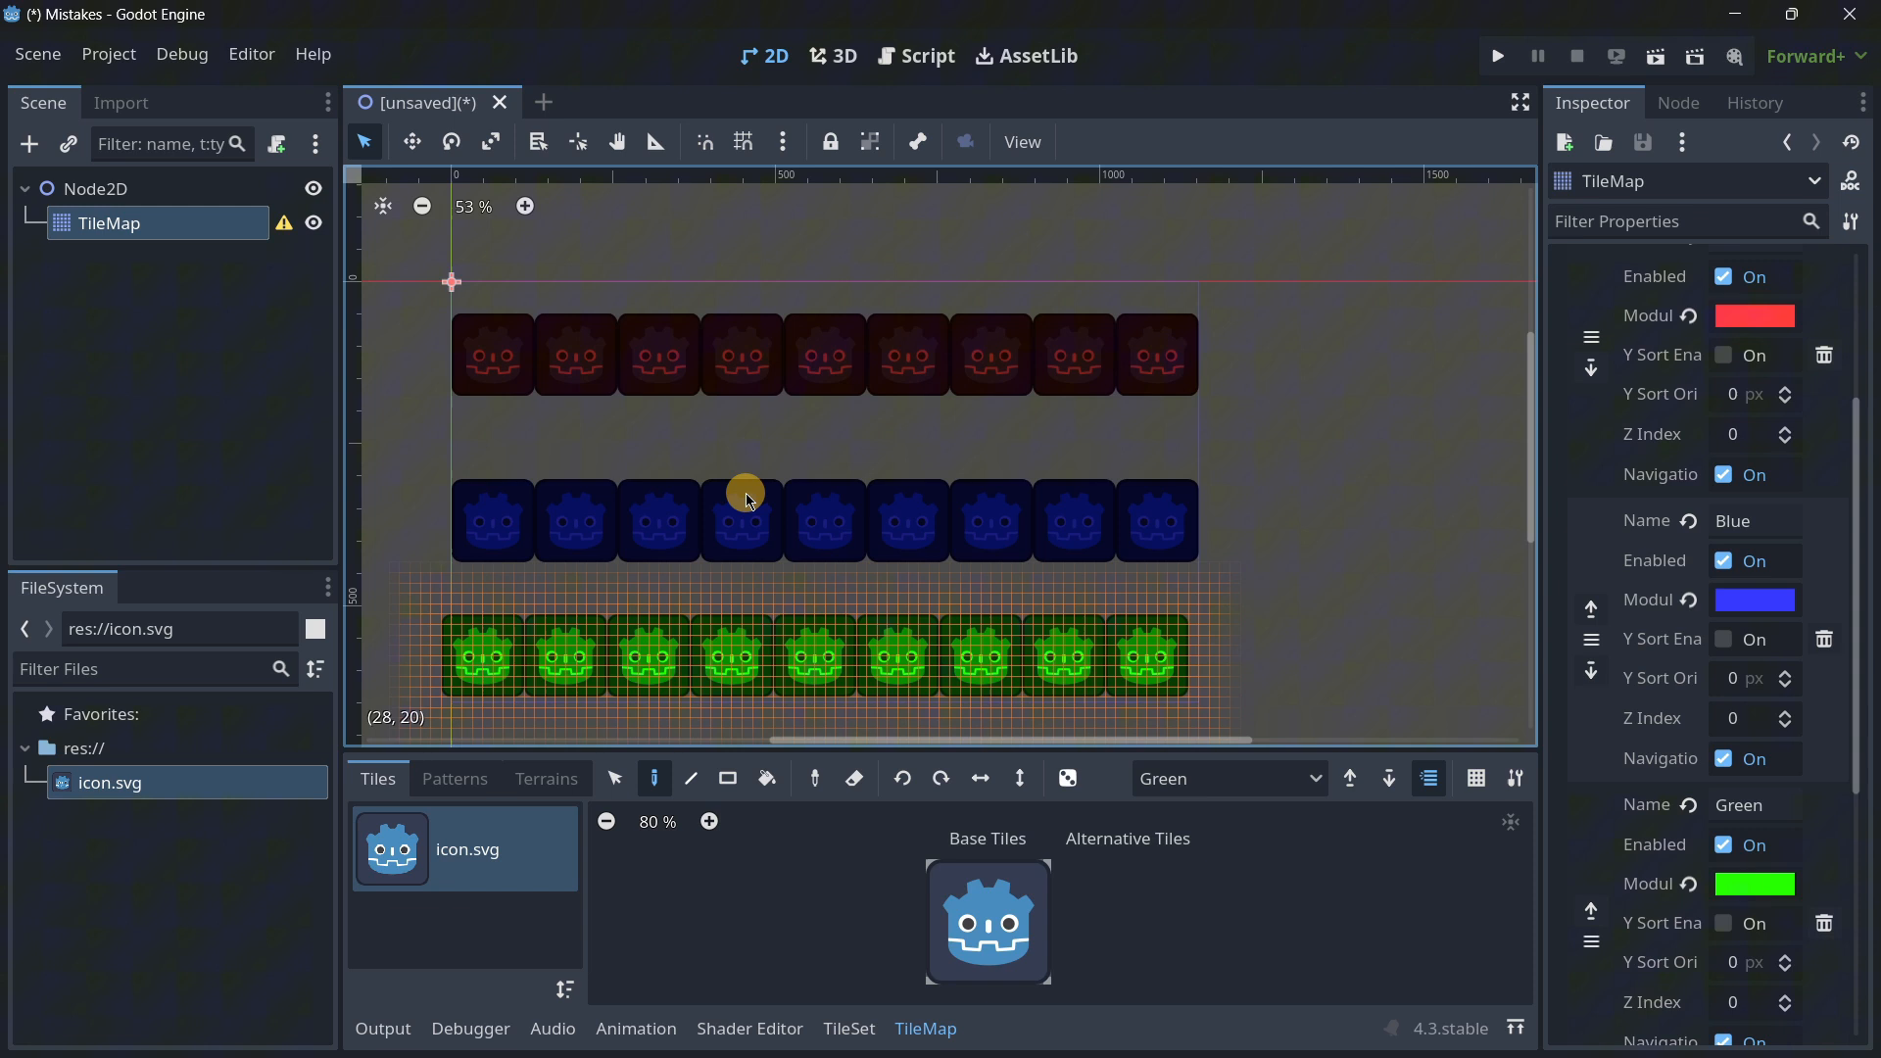
pyautogui.moveTo(363, 314)
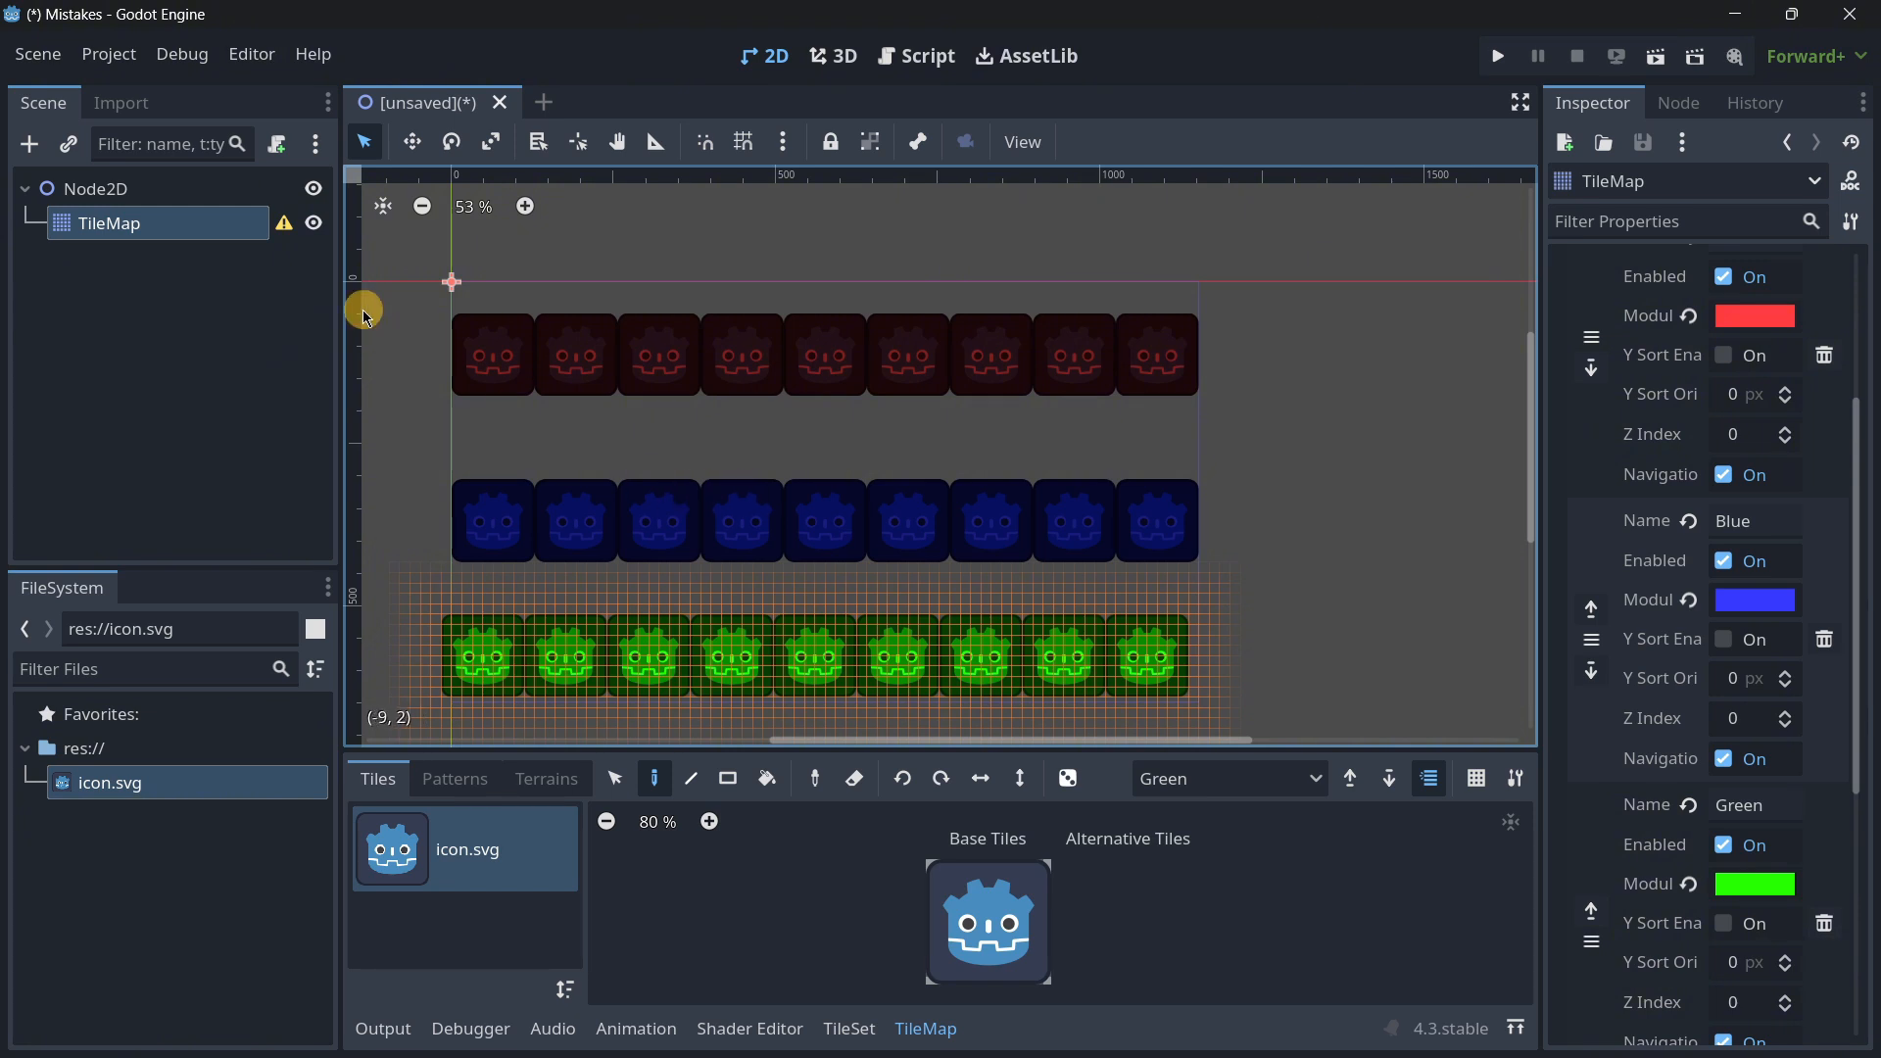
pyautogui.moveTo(106, 235)
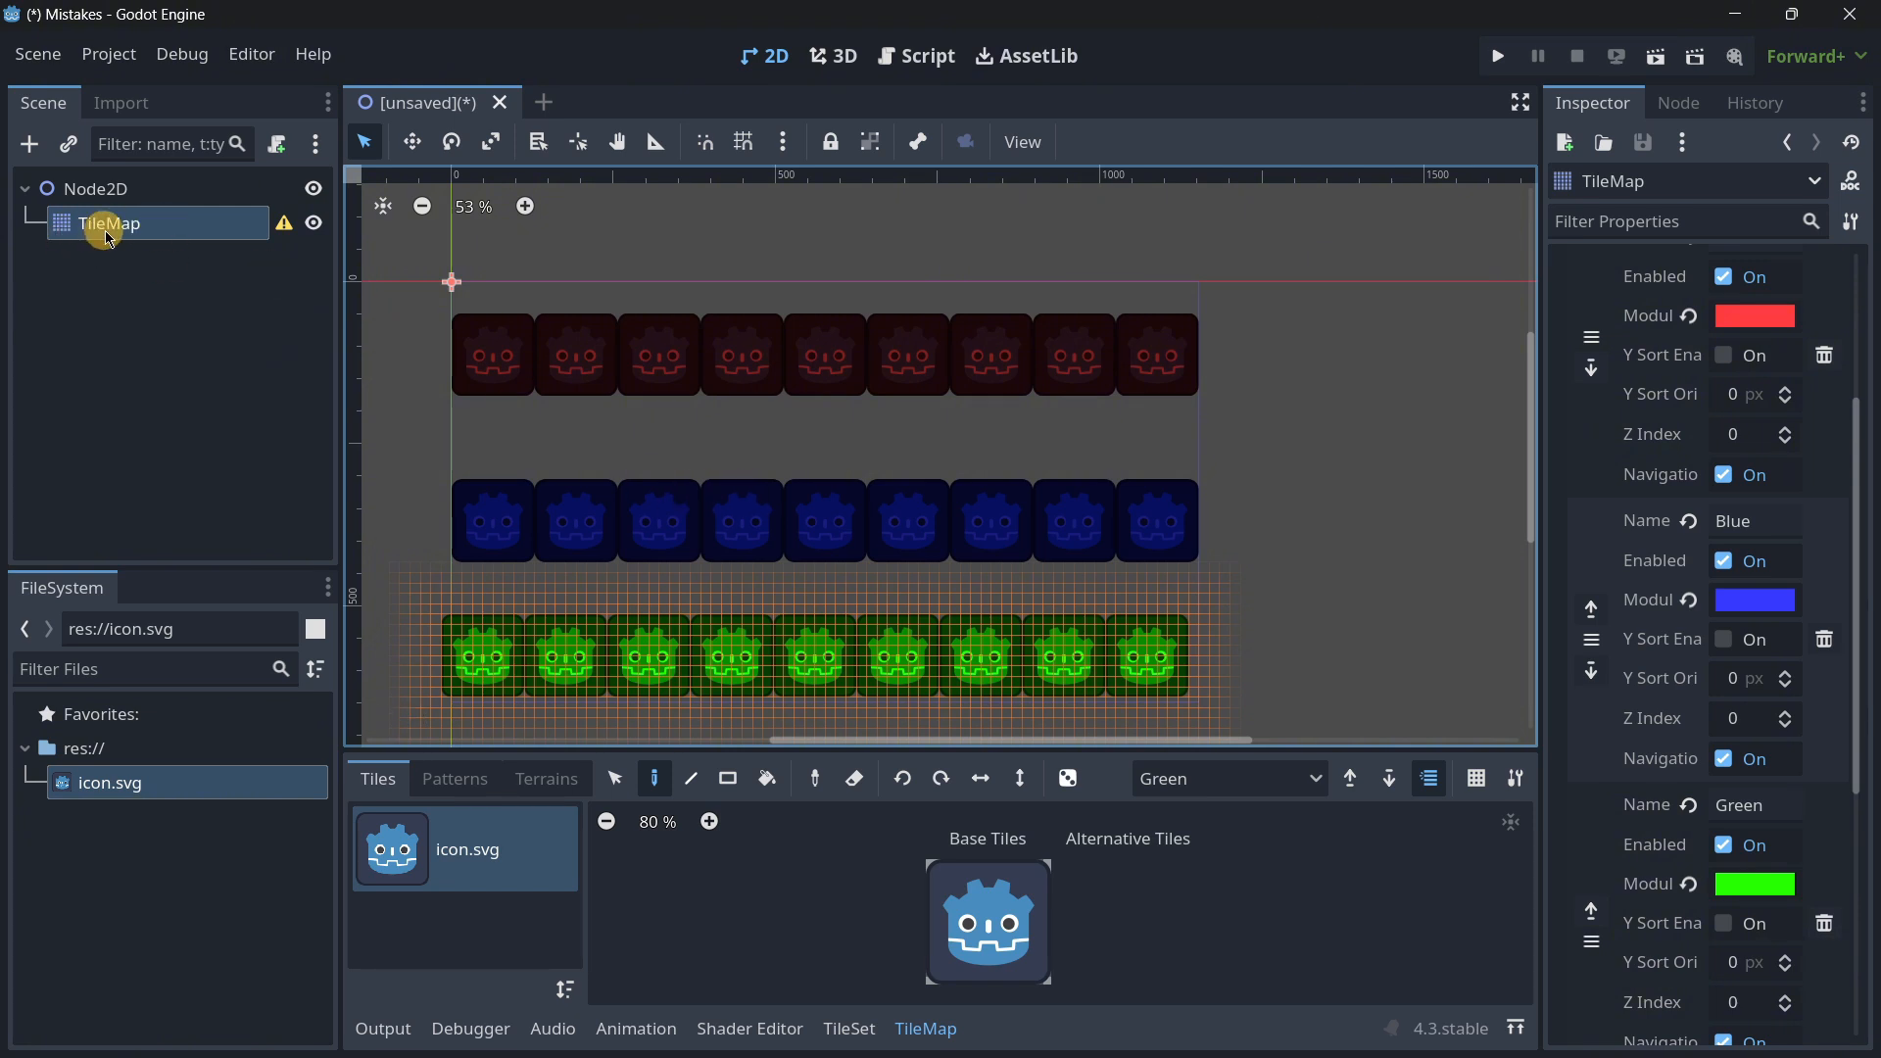
pyautogui.moveTo(108, 237)
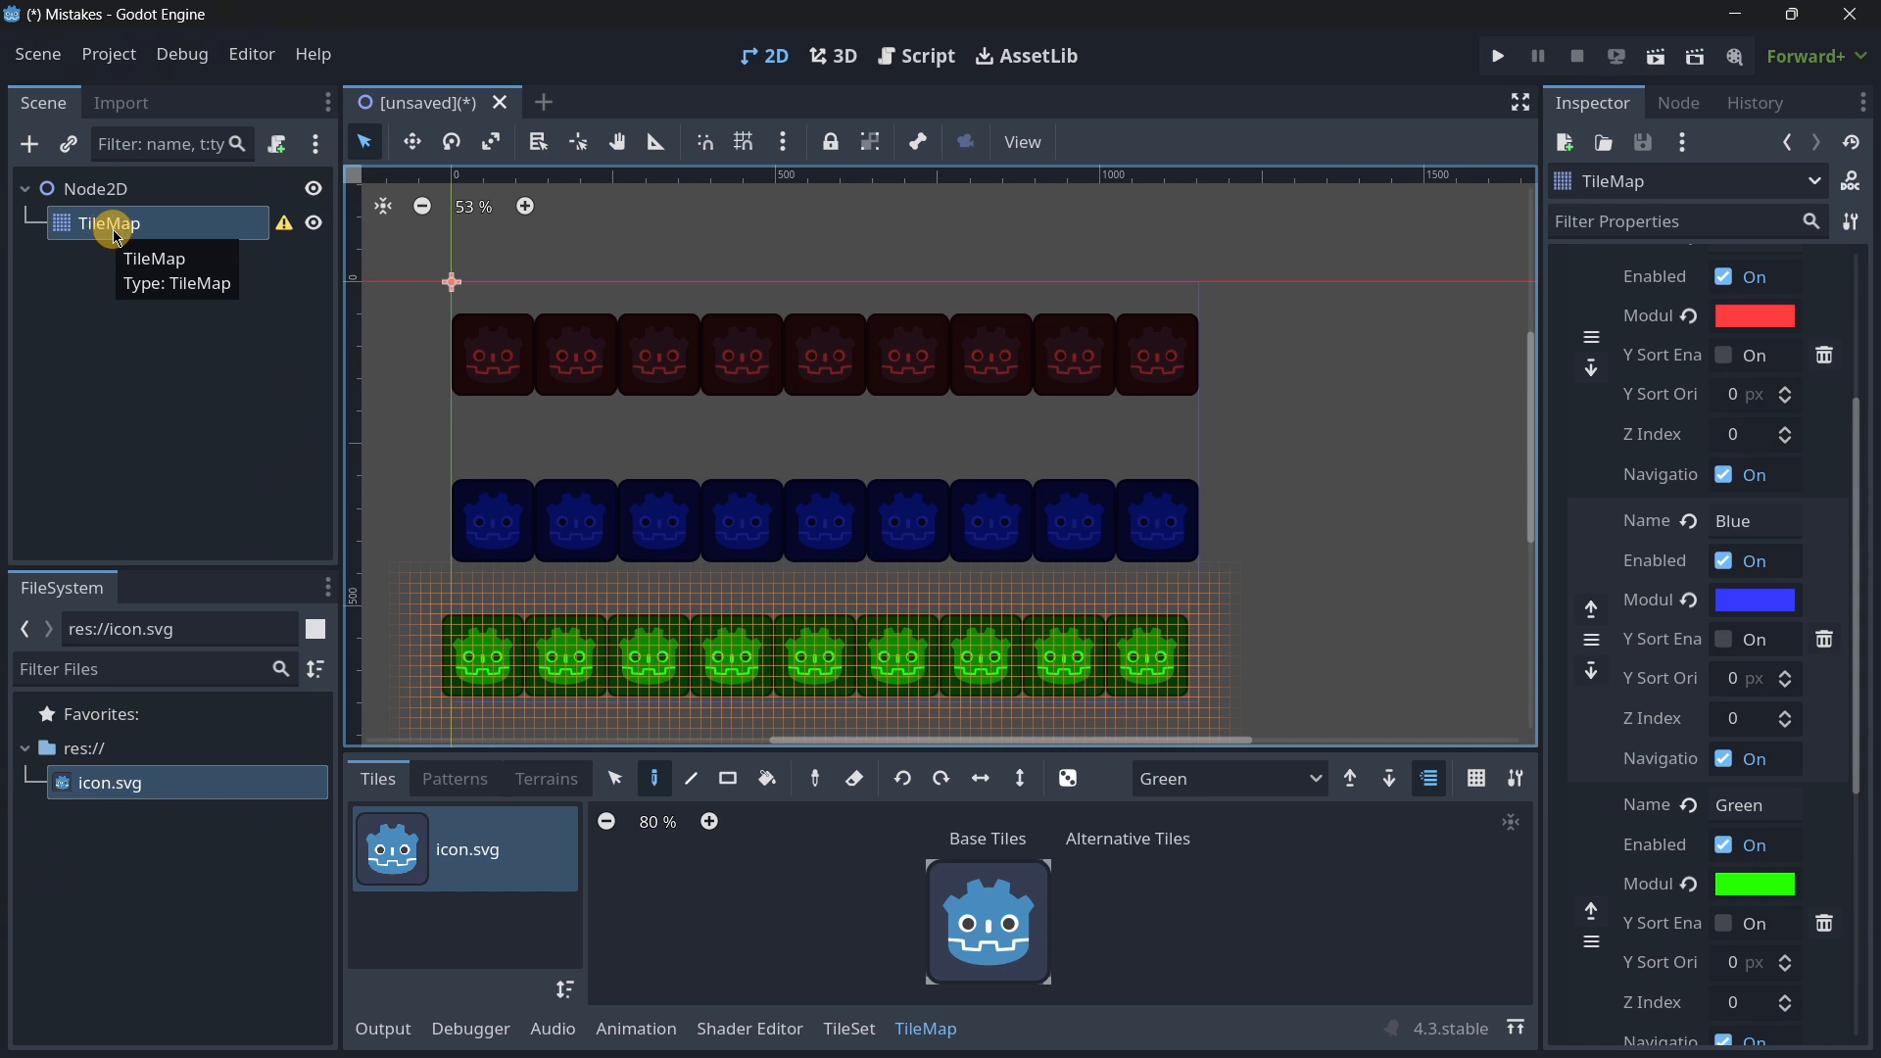
pyautogui.moveTo(1513, 779)
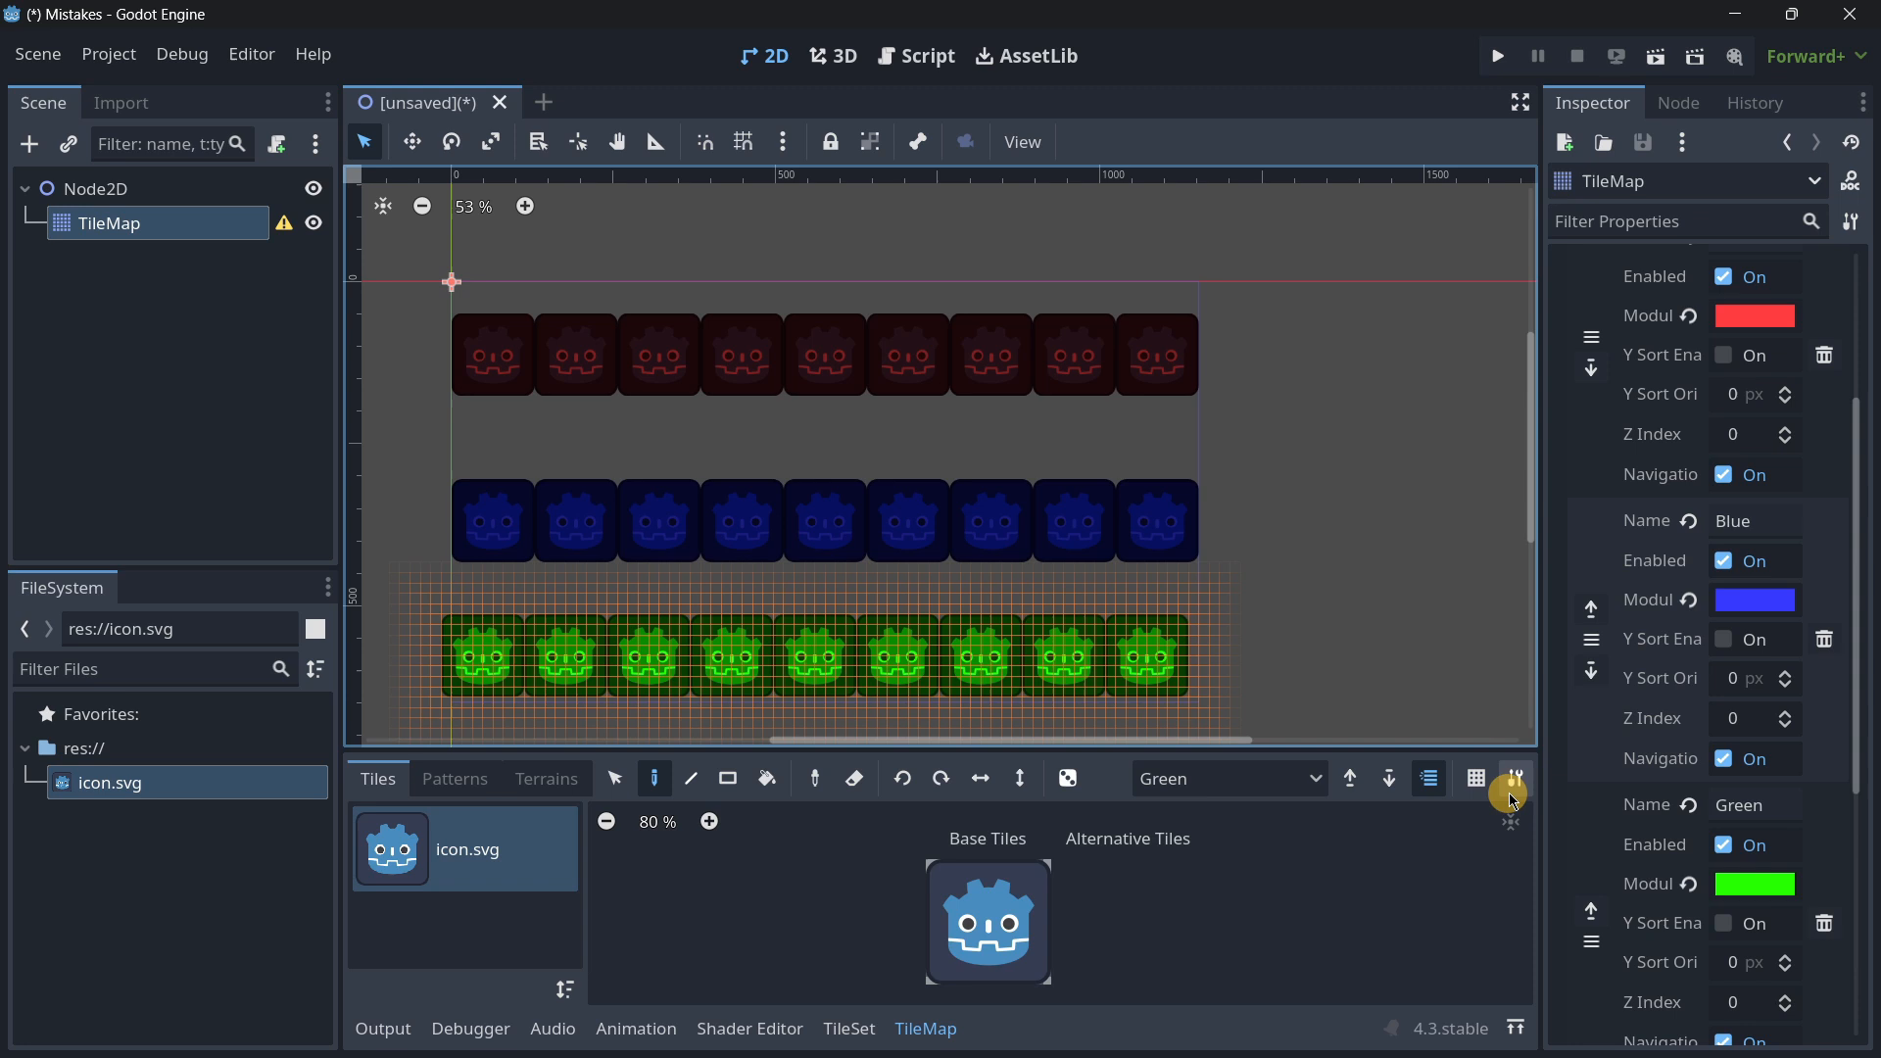
# Step: Extract the TileMap layers and inspect the Red and Green TileMapLayer nodes
pyautogui.click(1513, 779)
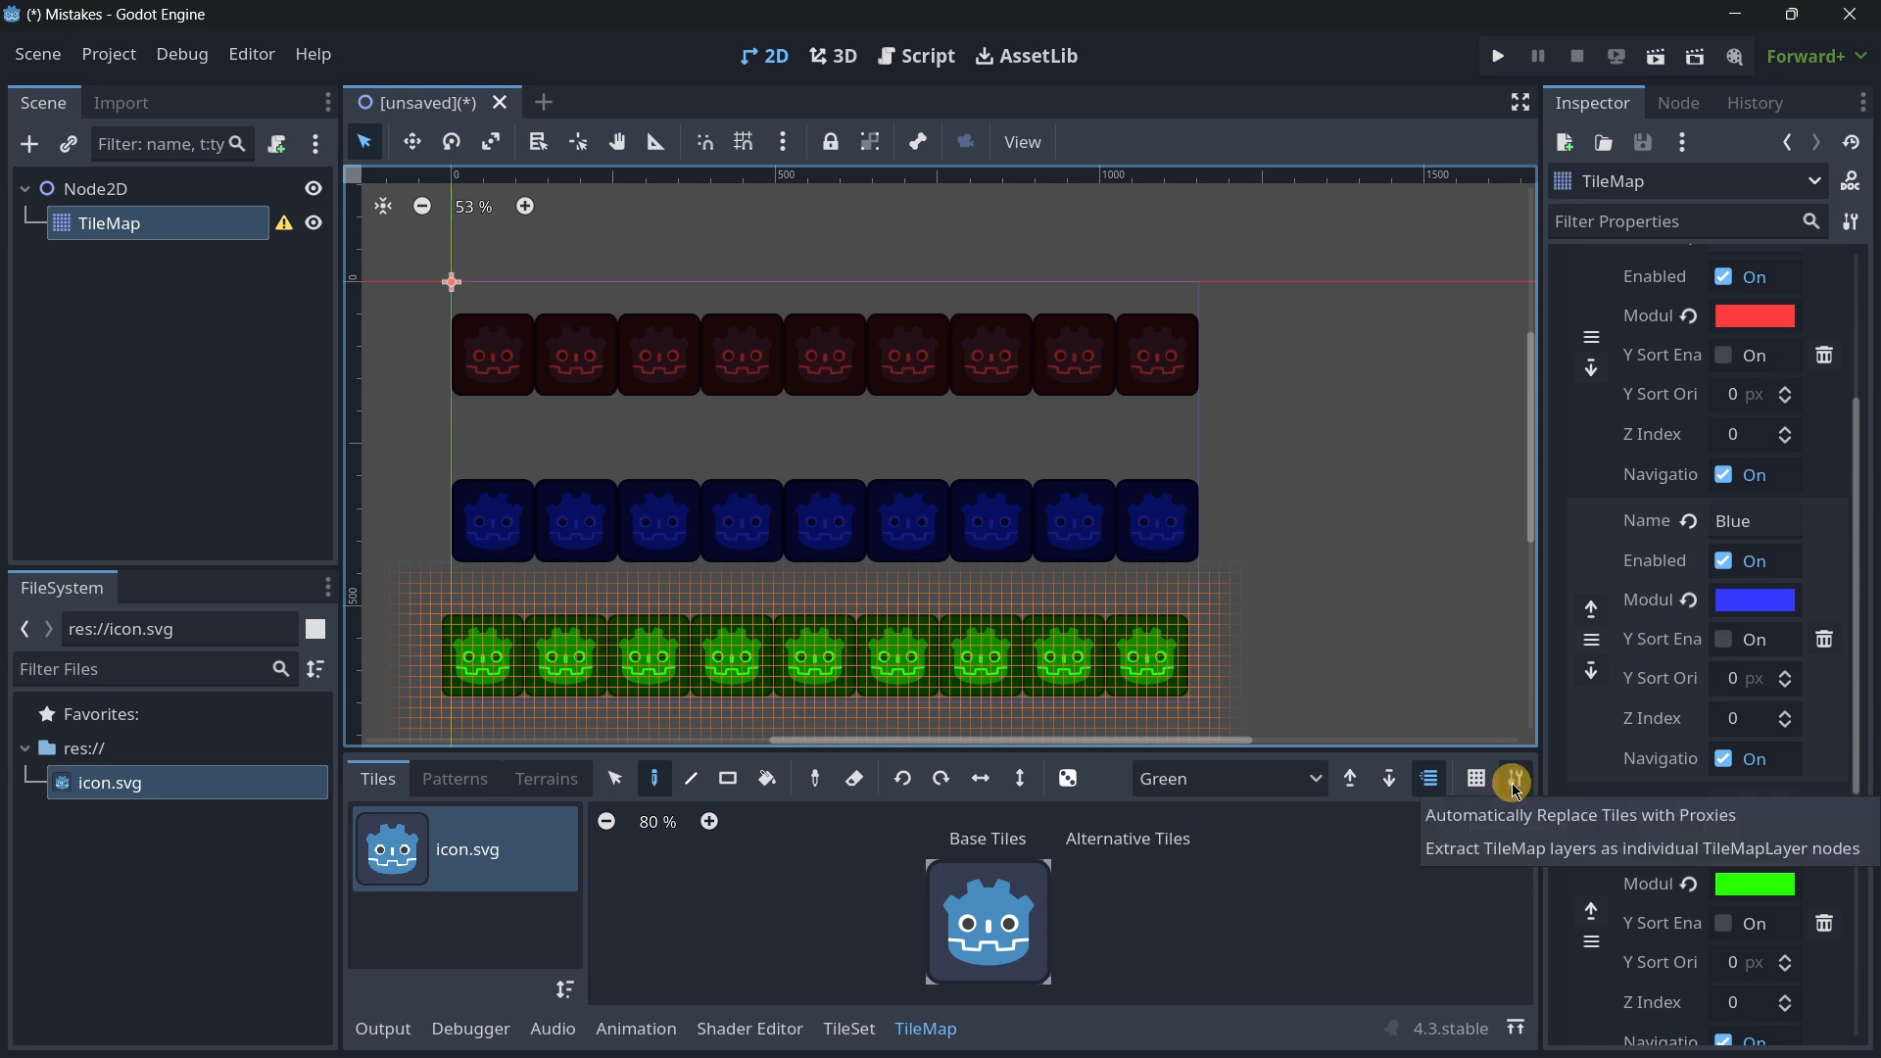
pyautogui.moveTo(1461, 867)
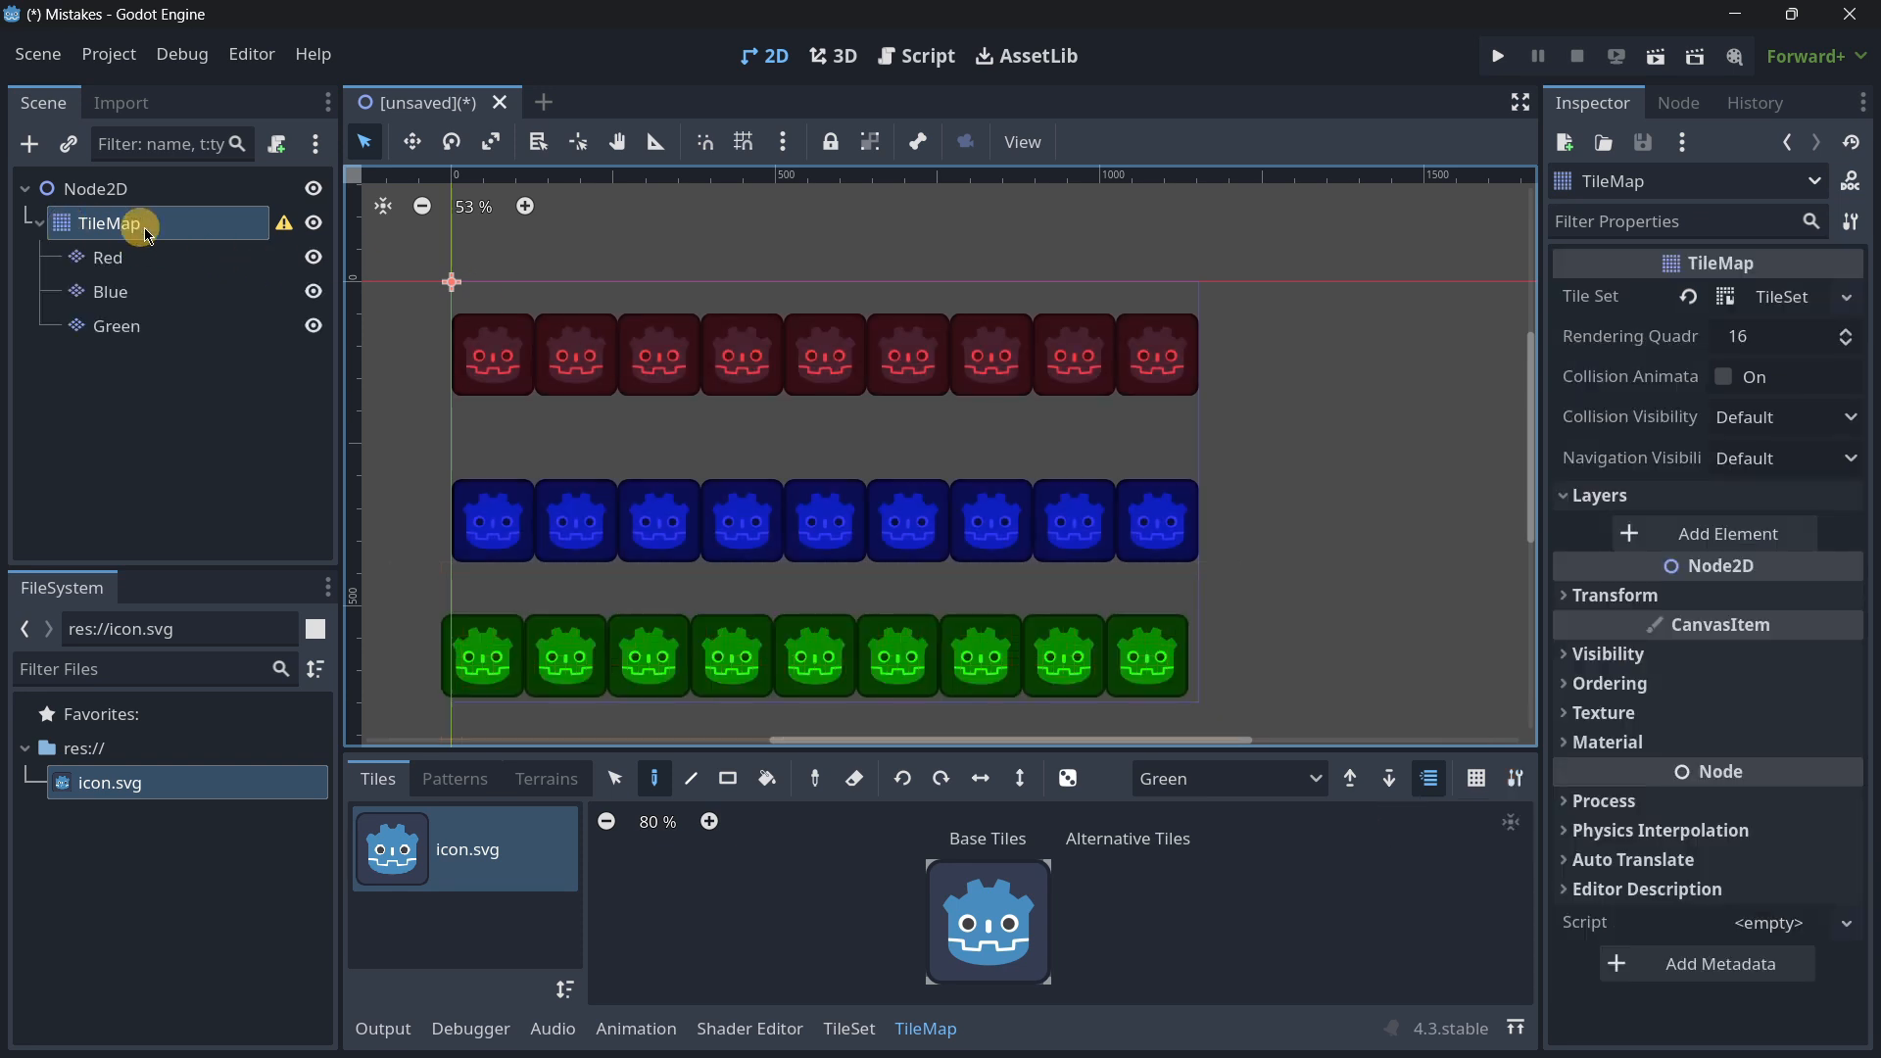
pyautogui.moveTo(108, 257)
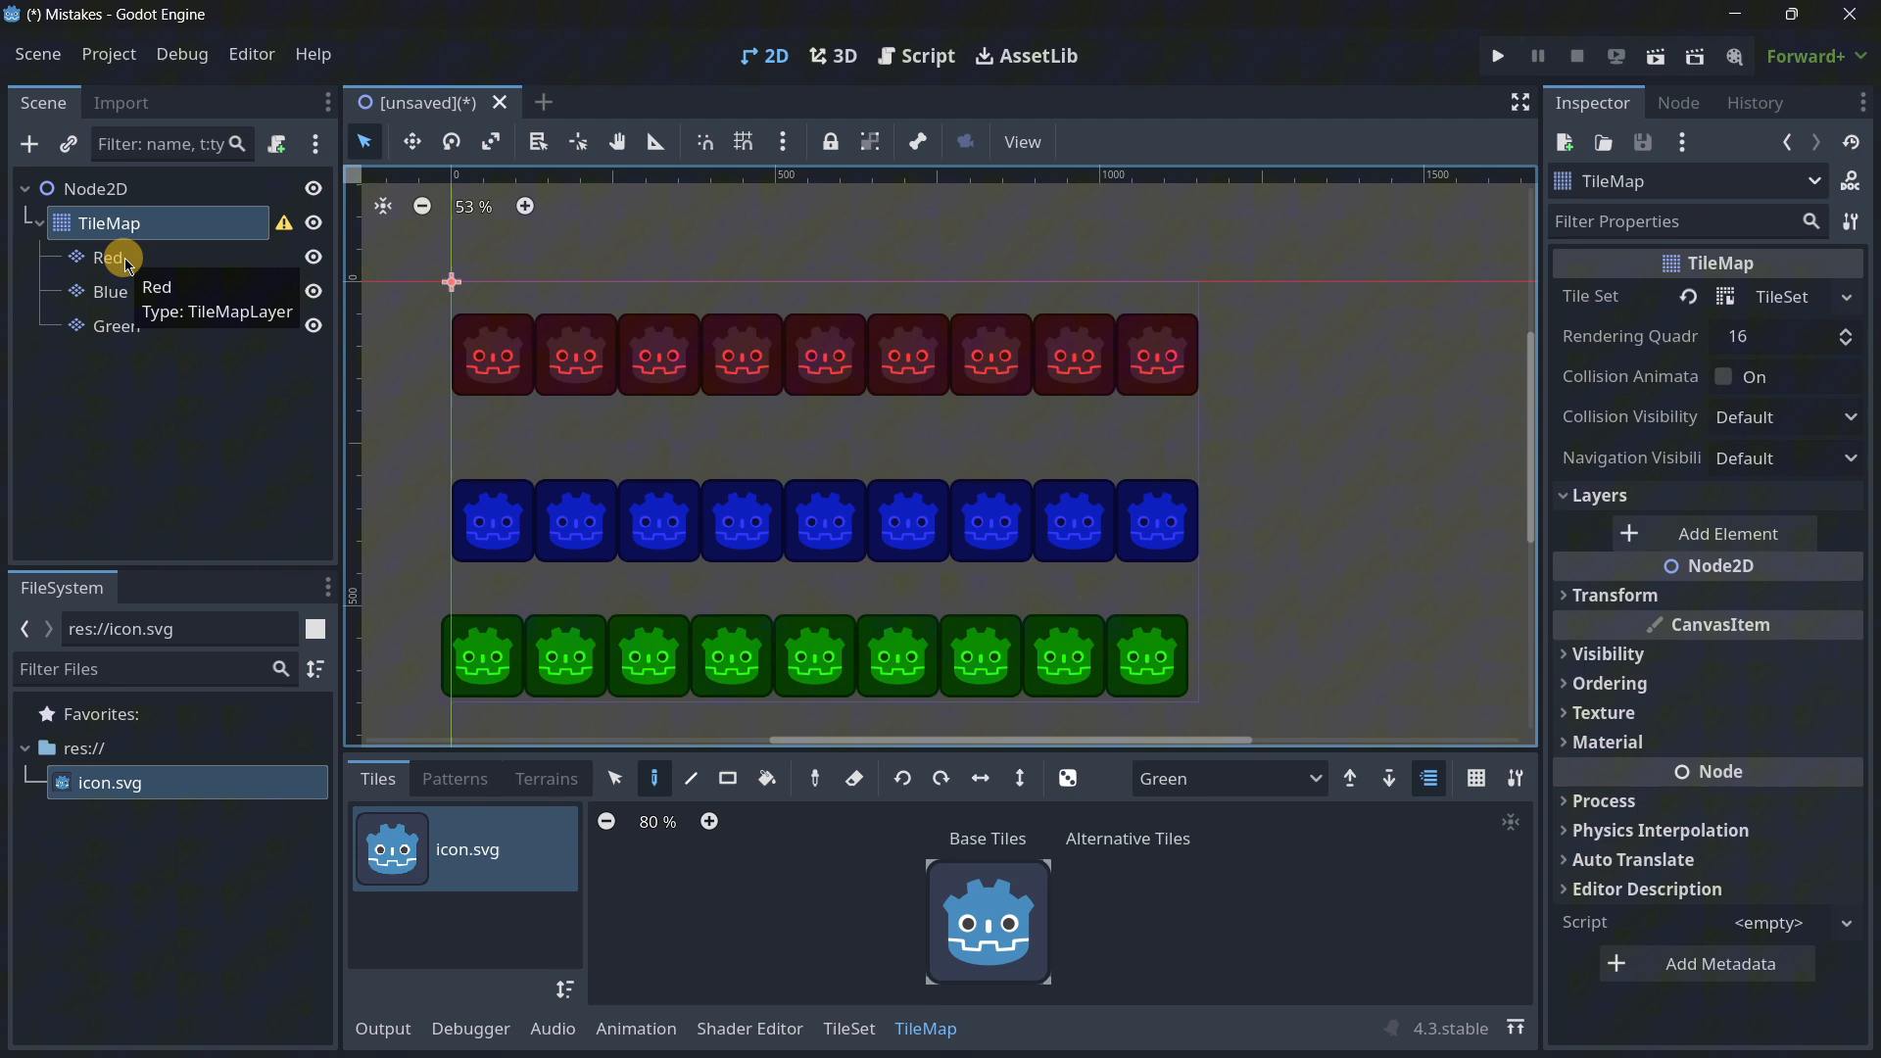
pyautogui.click(107, 257)
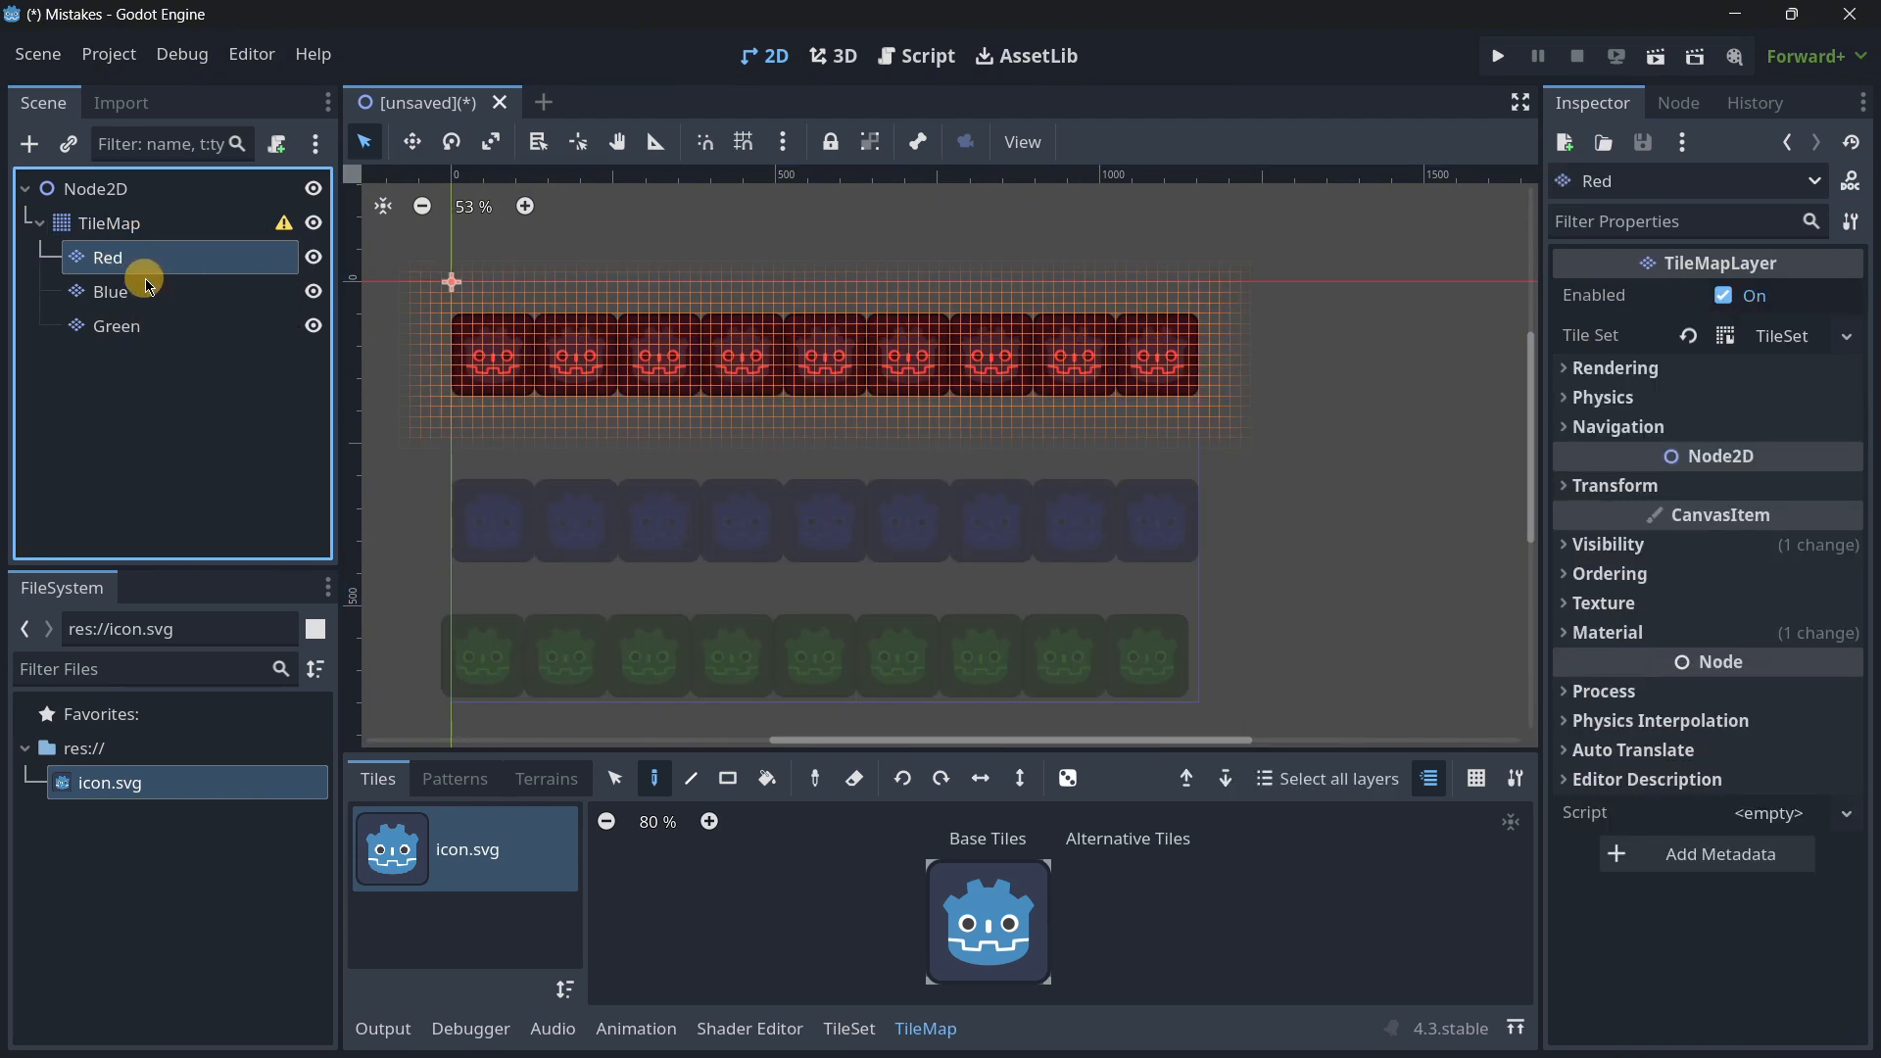
pyautogui.click(116, 326)
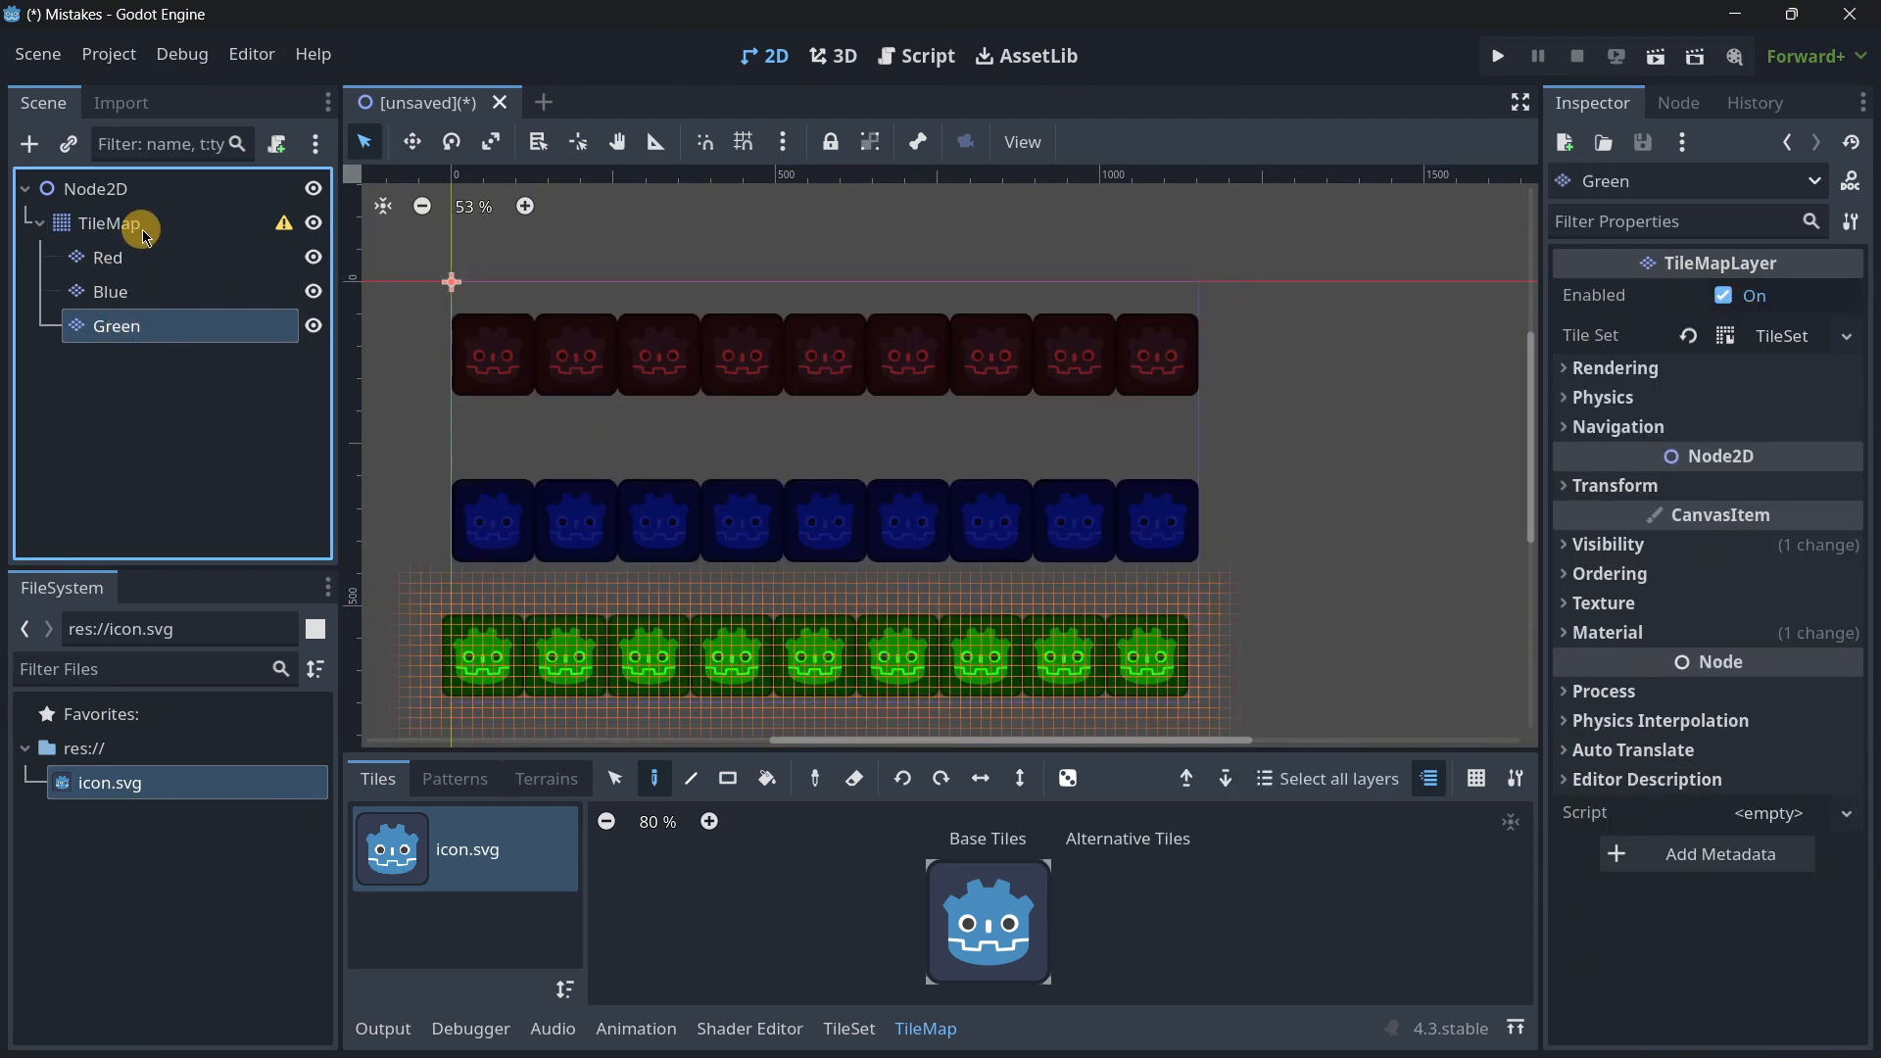
# Step: Change the TileMap node's type to Node2D, keeping its Red, Blue and Green layers
pyautogui.rightClick(109, 224)
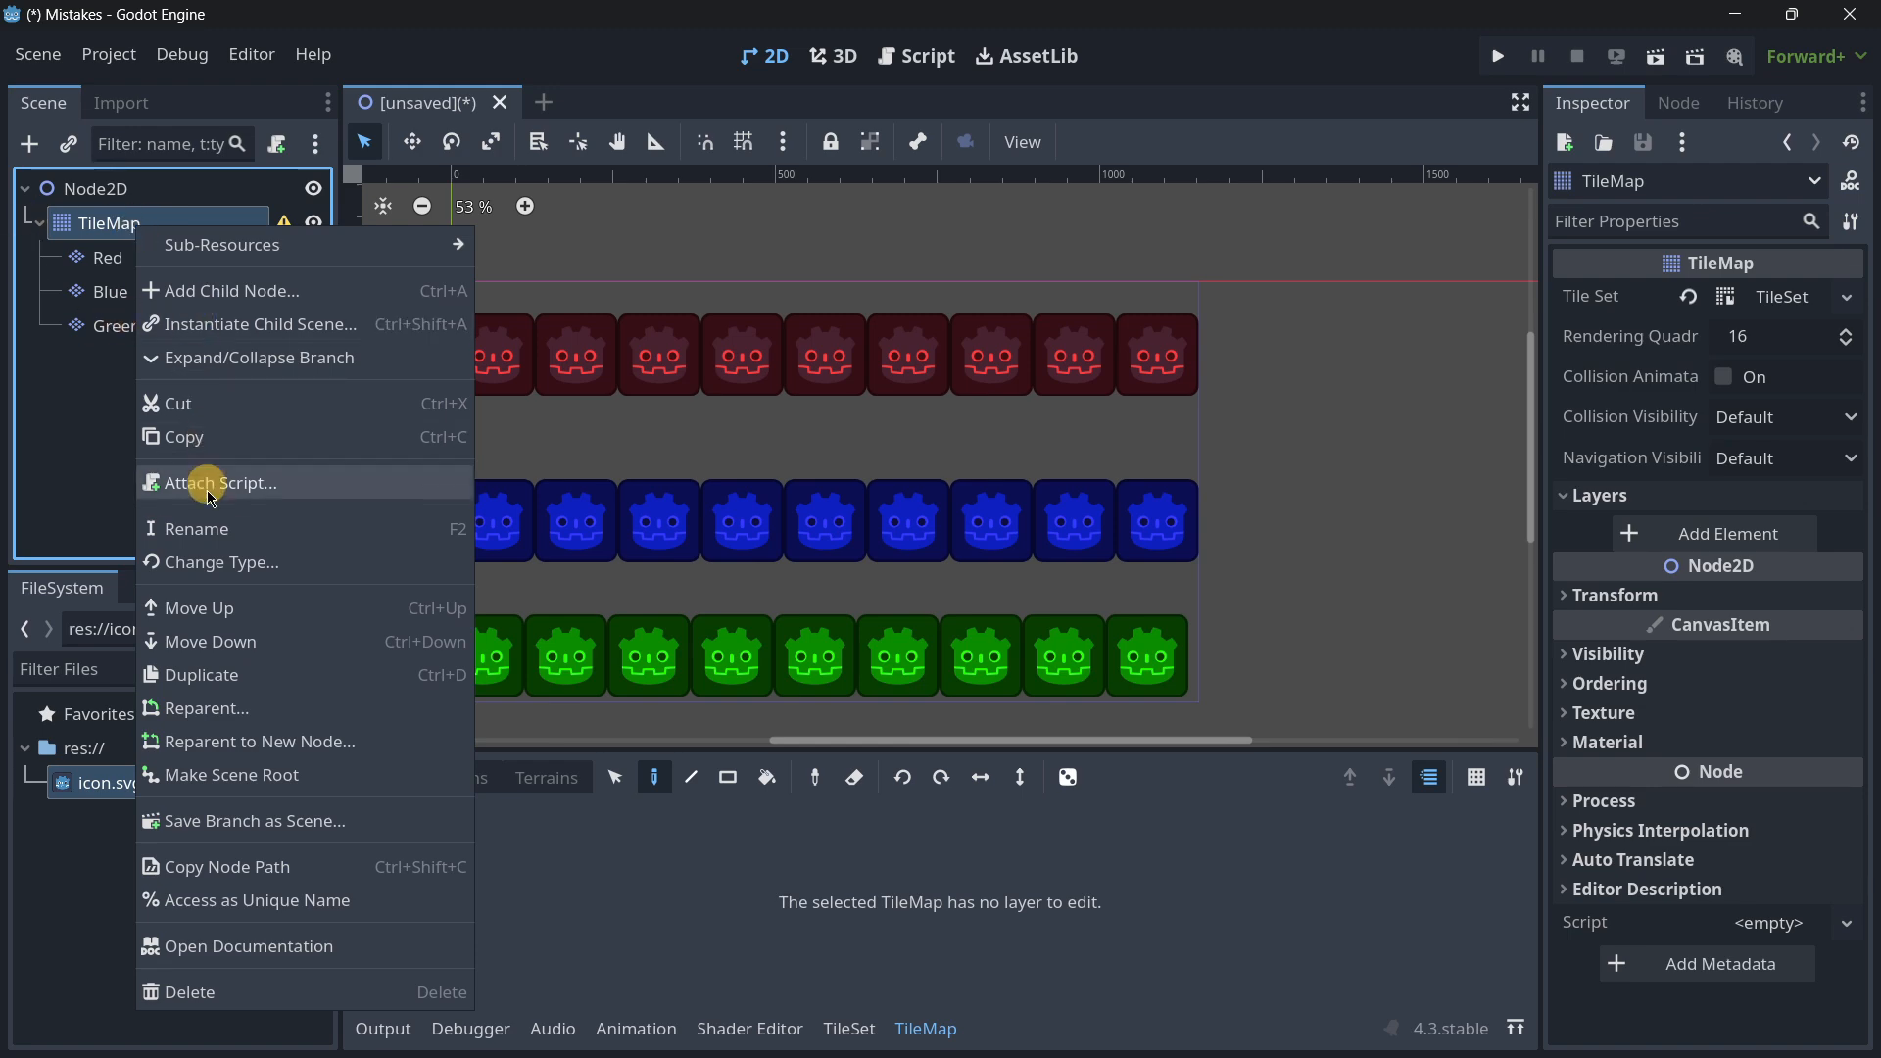
pyautogui.click(220, 562)
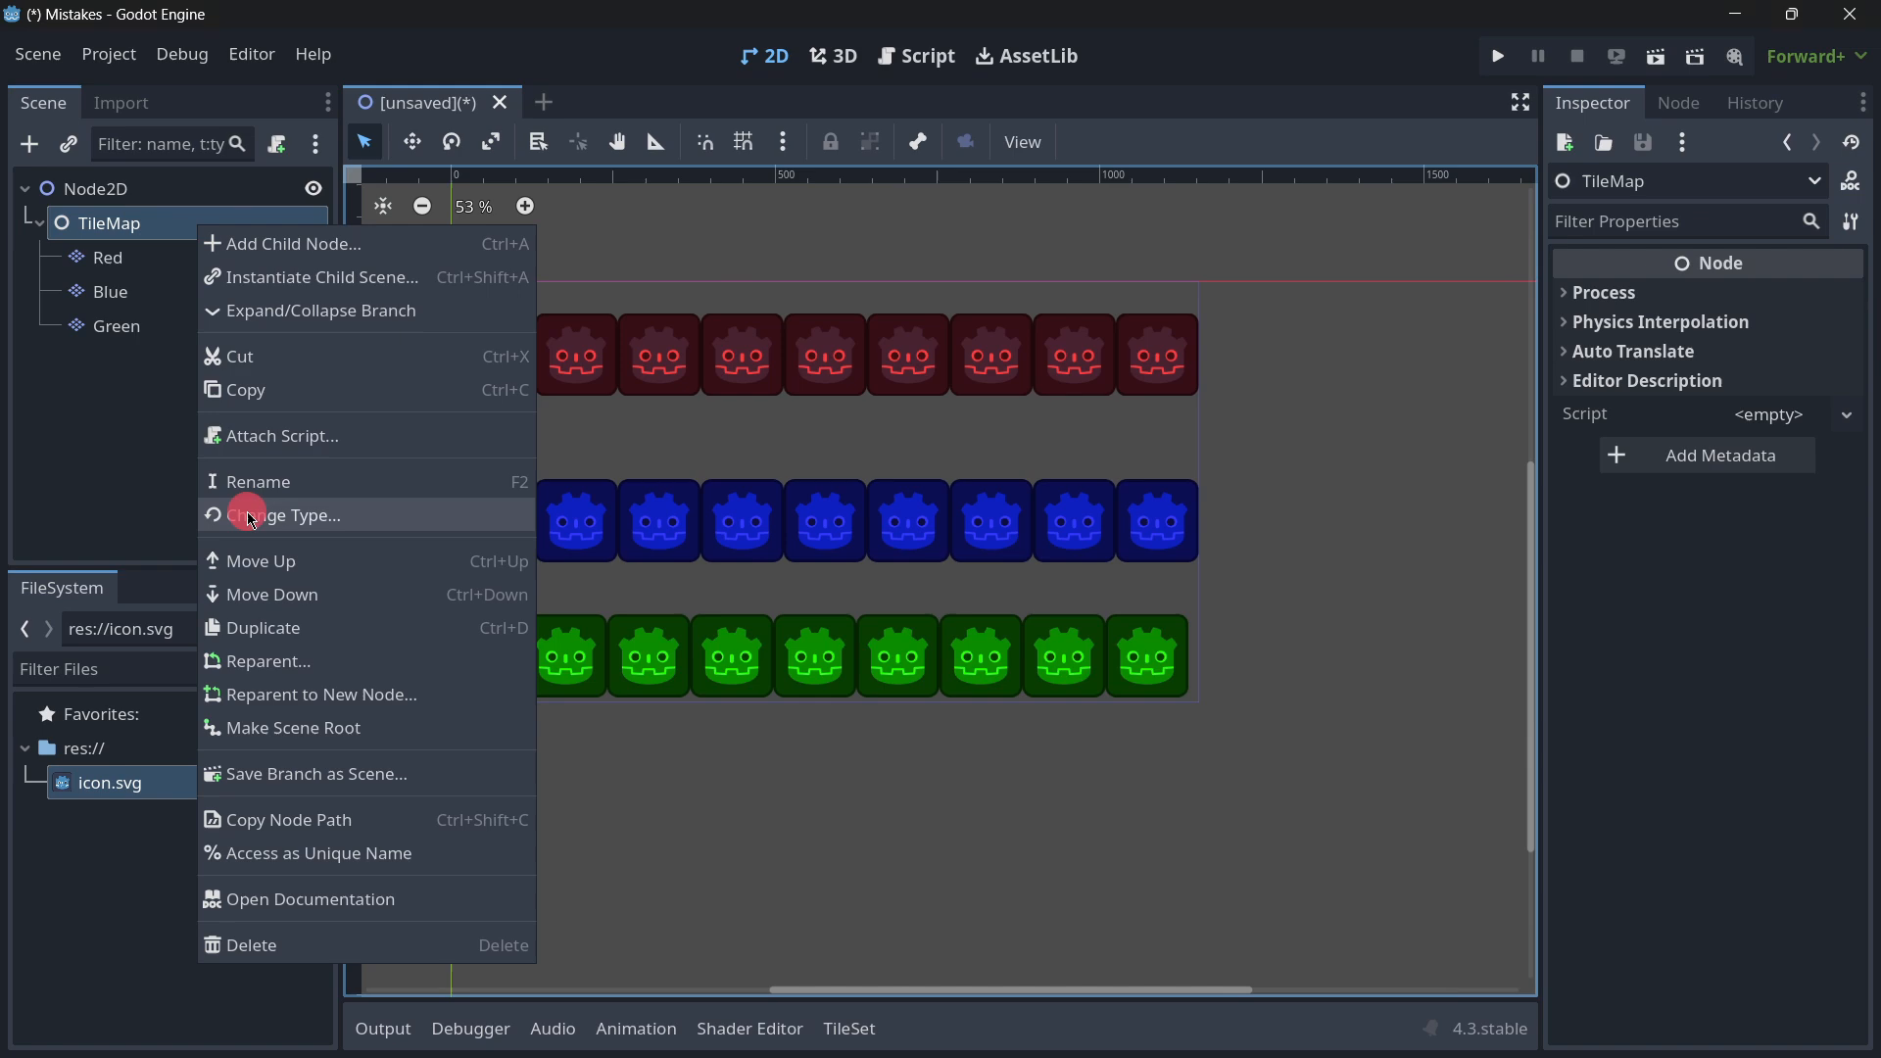
pyautogui.click(284, 515)
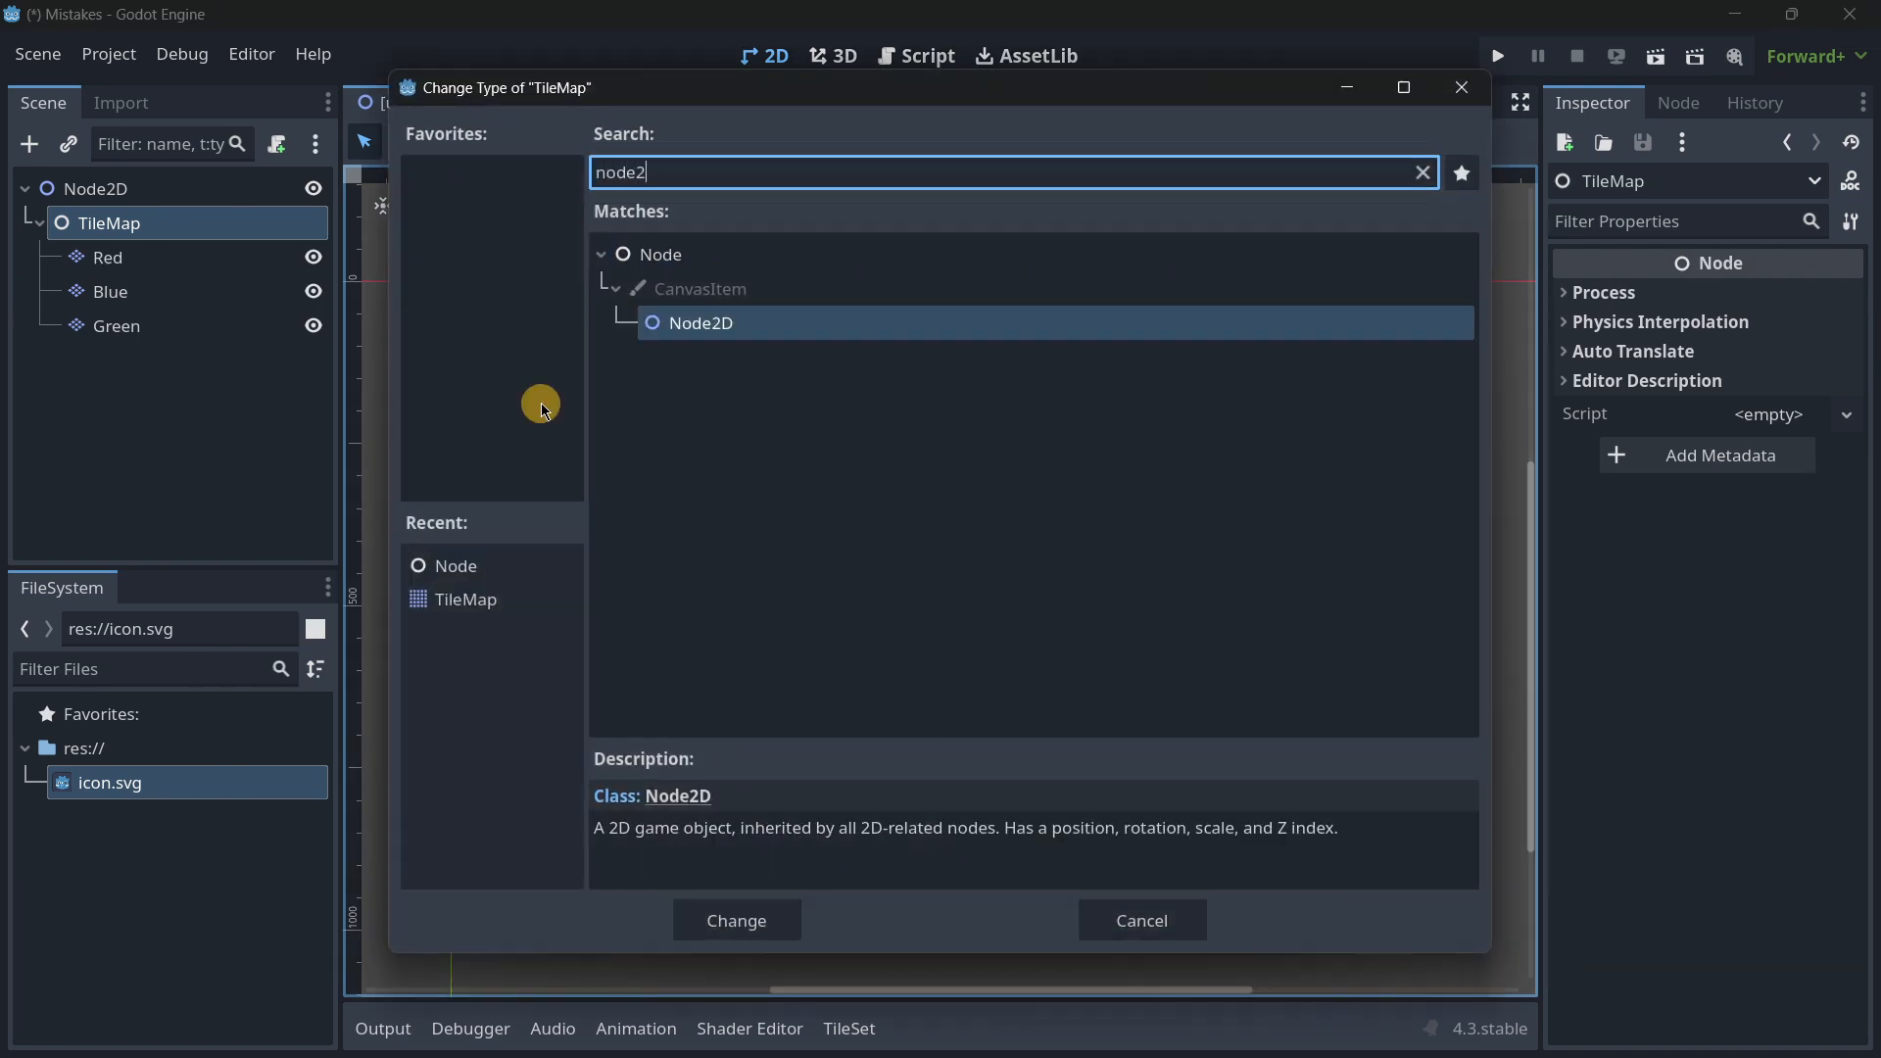
pyautogui.click(736, 920)
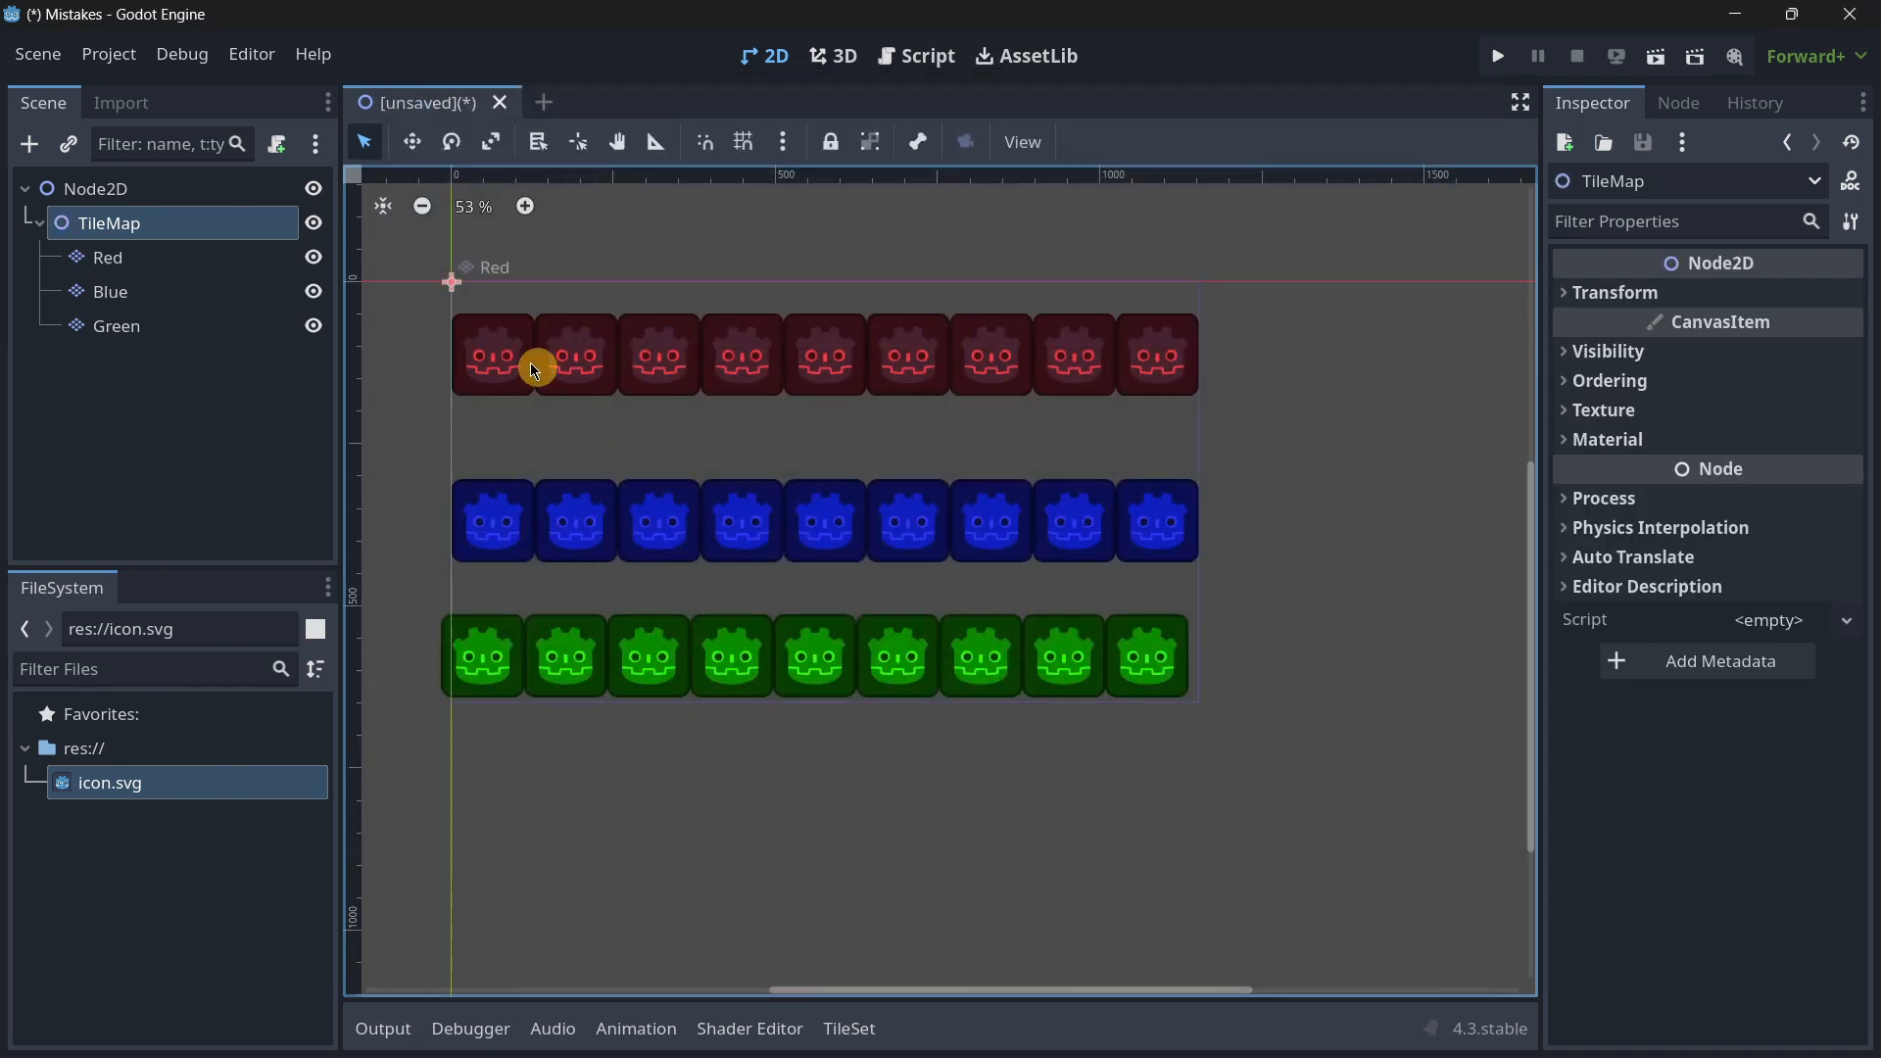
pyautogui.click(111, 292)
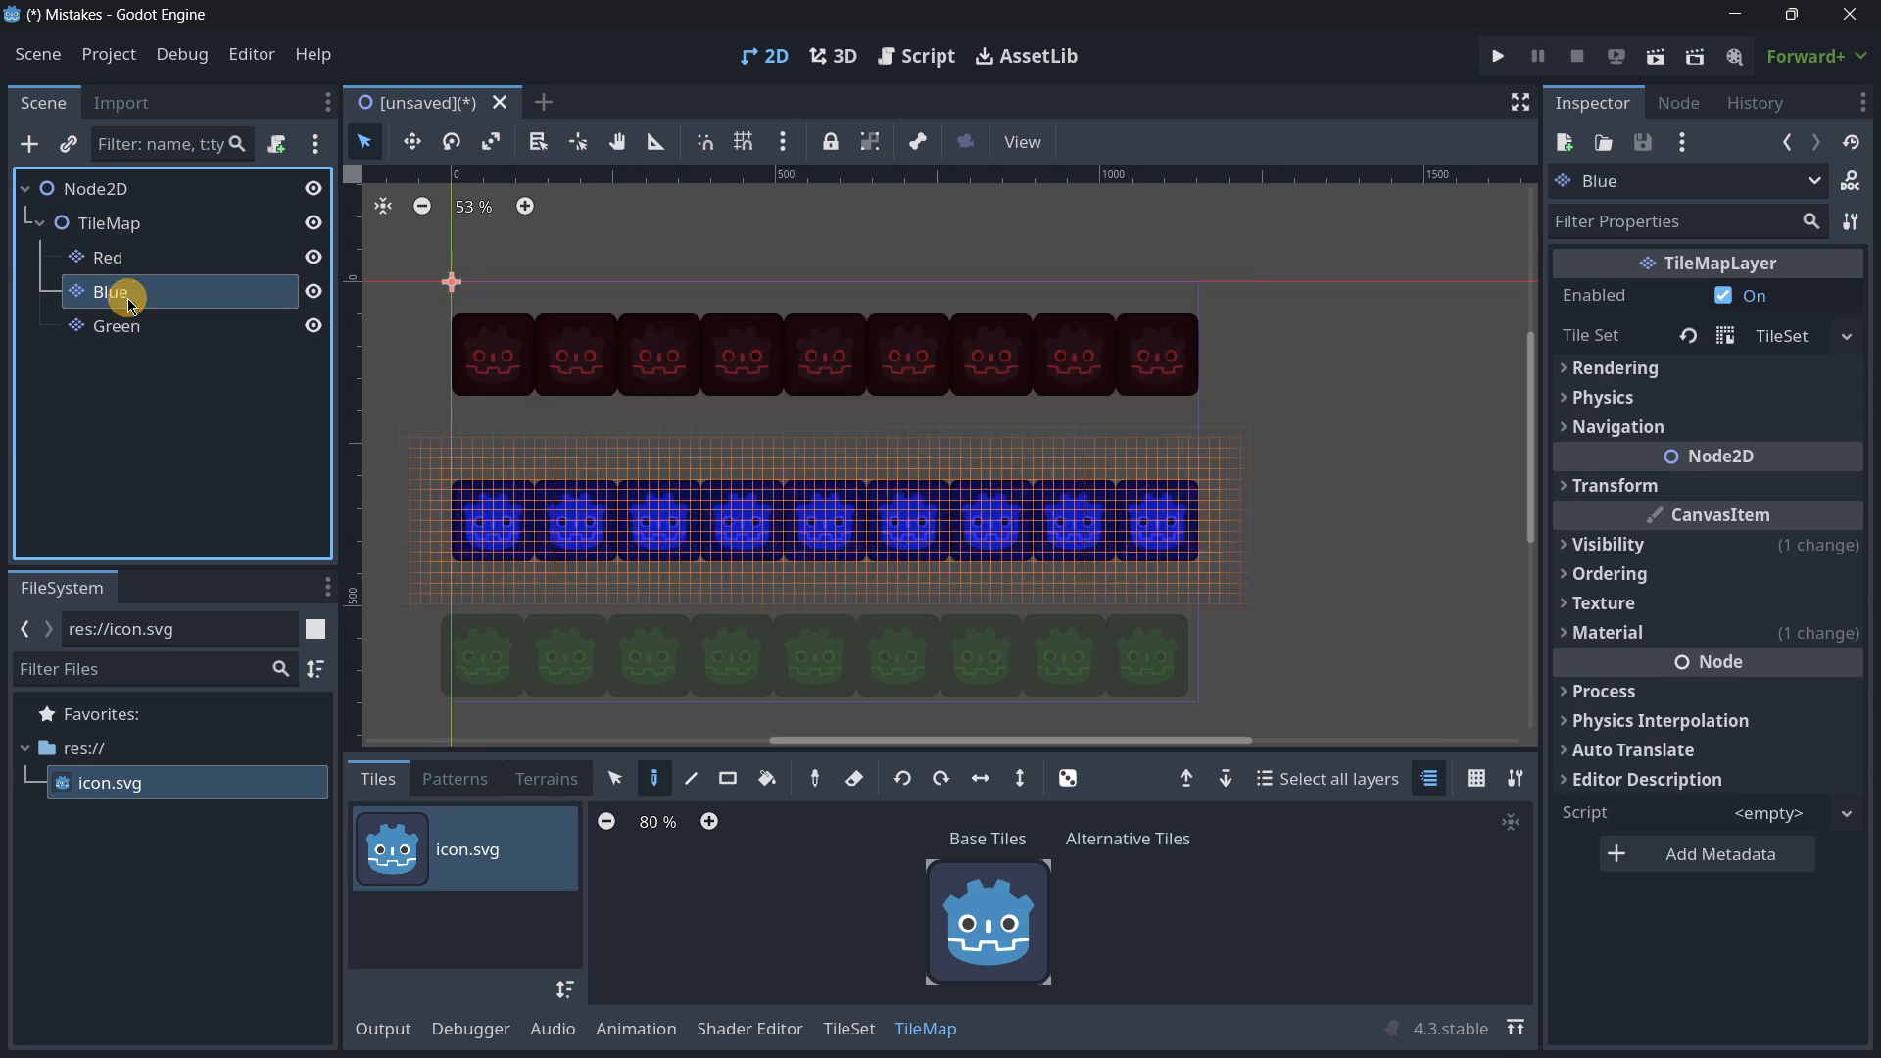
pyautogui.click(114, 326)
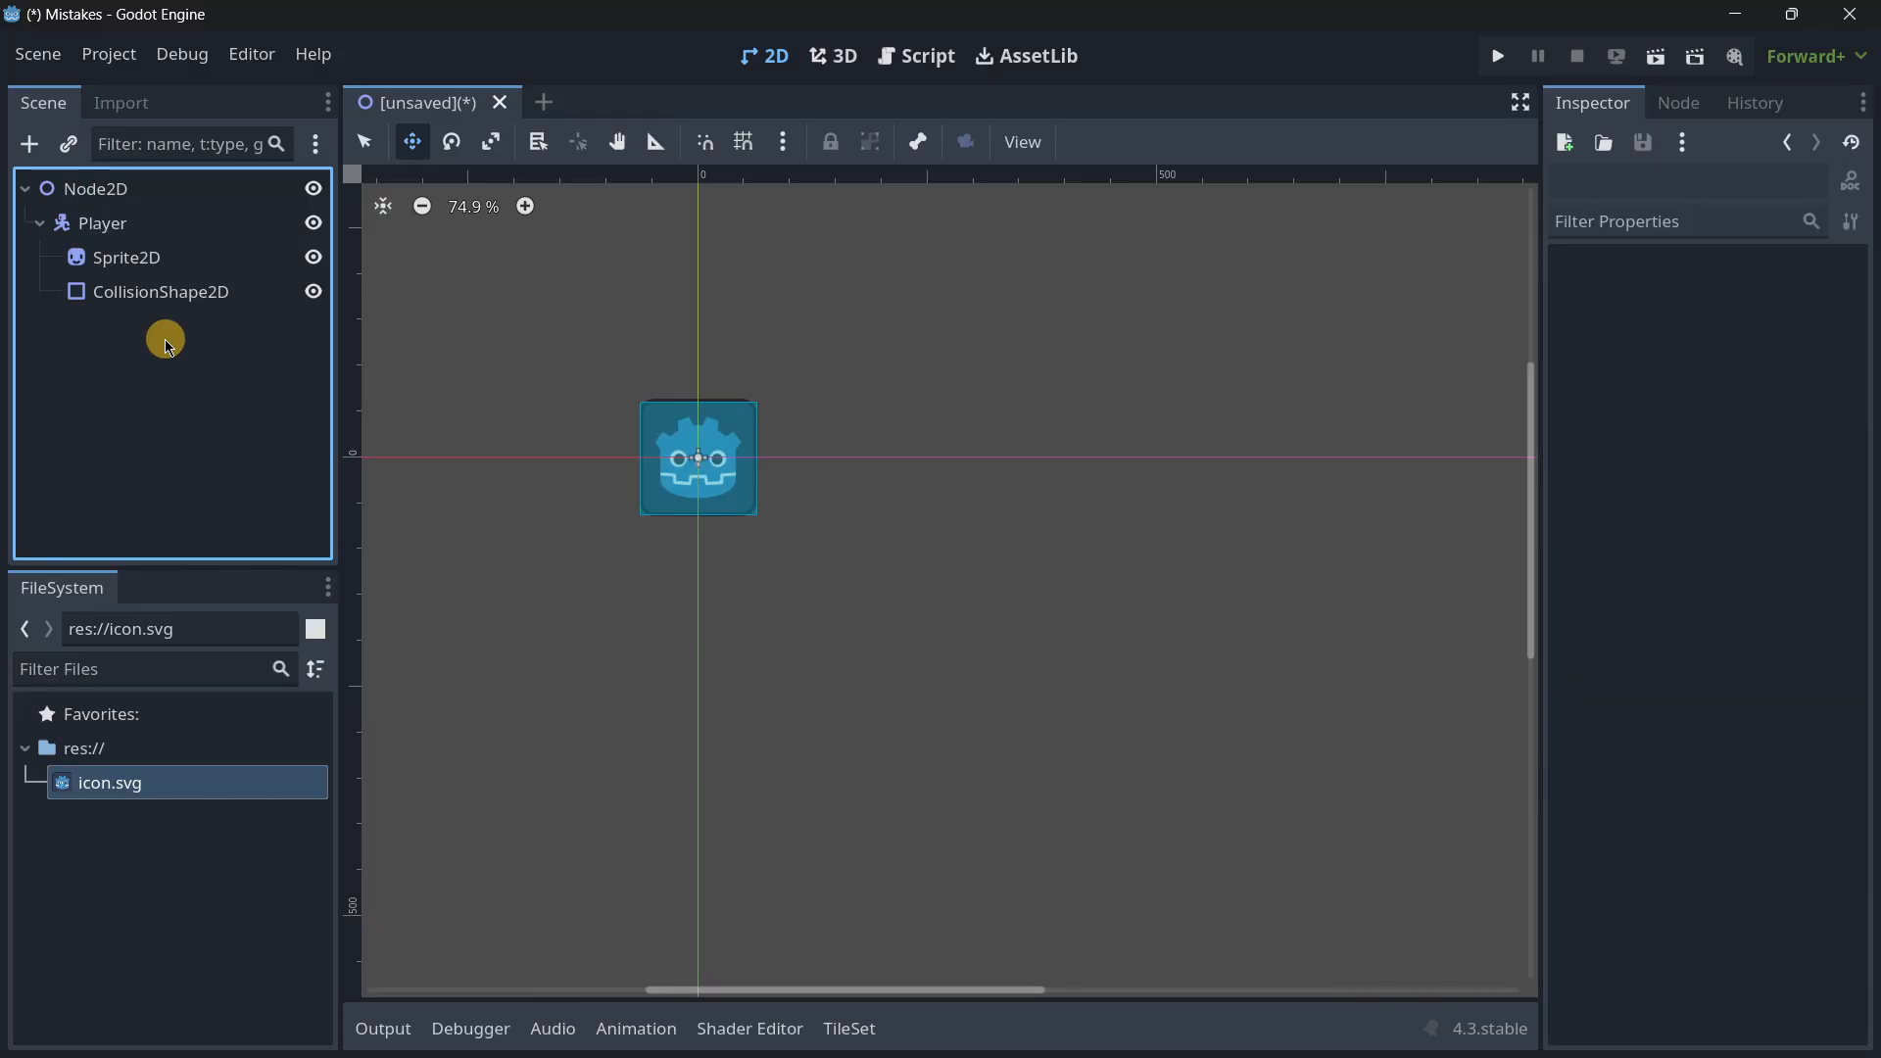
# Step: Duplicate Player as Enemy to its right and select its collision shape
pyautogui.click(102, 223)
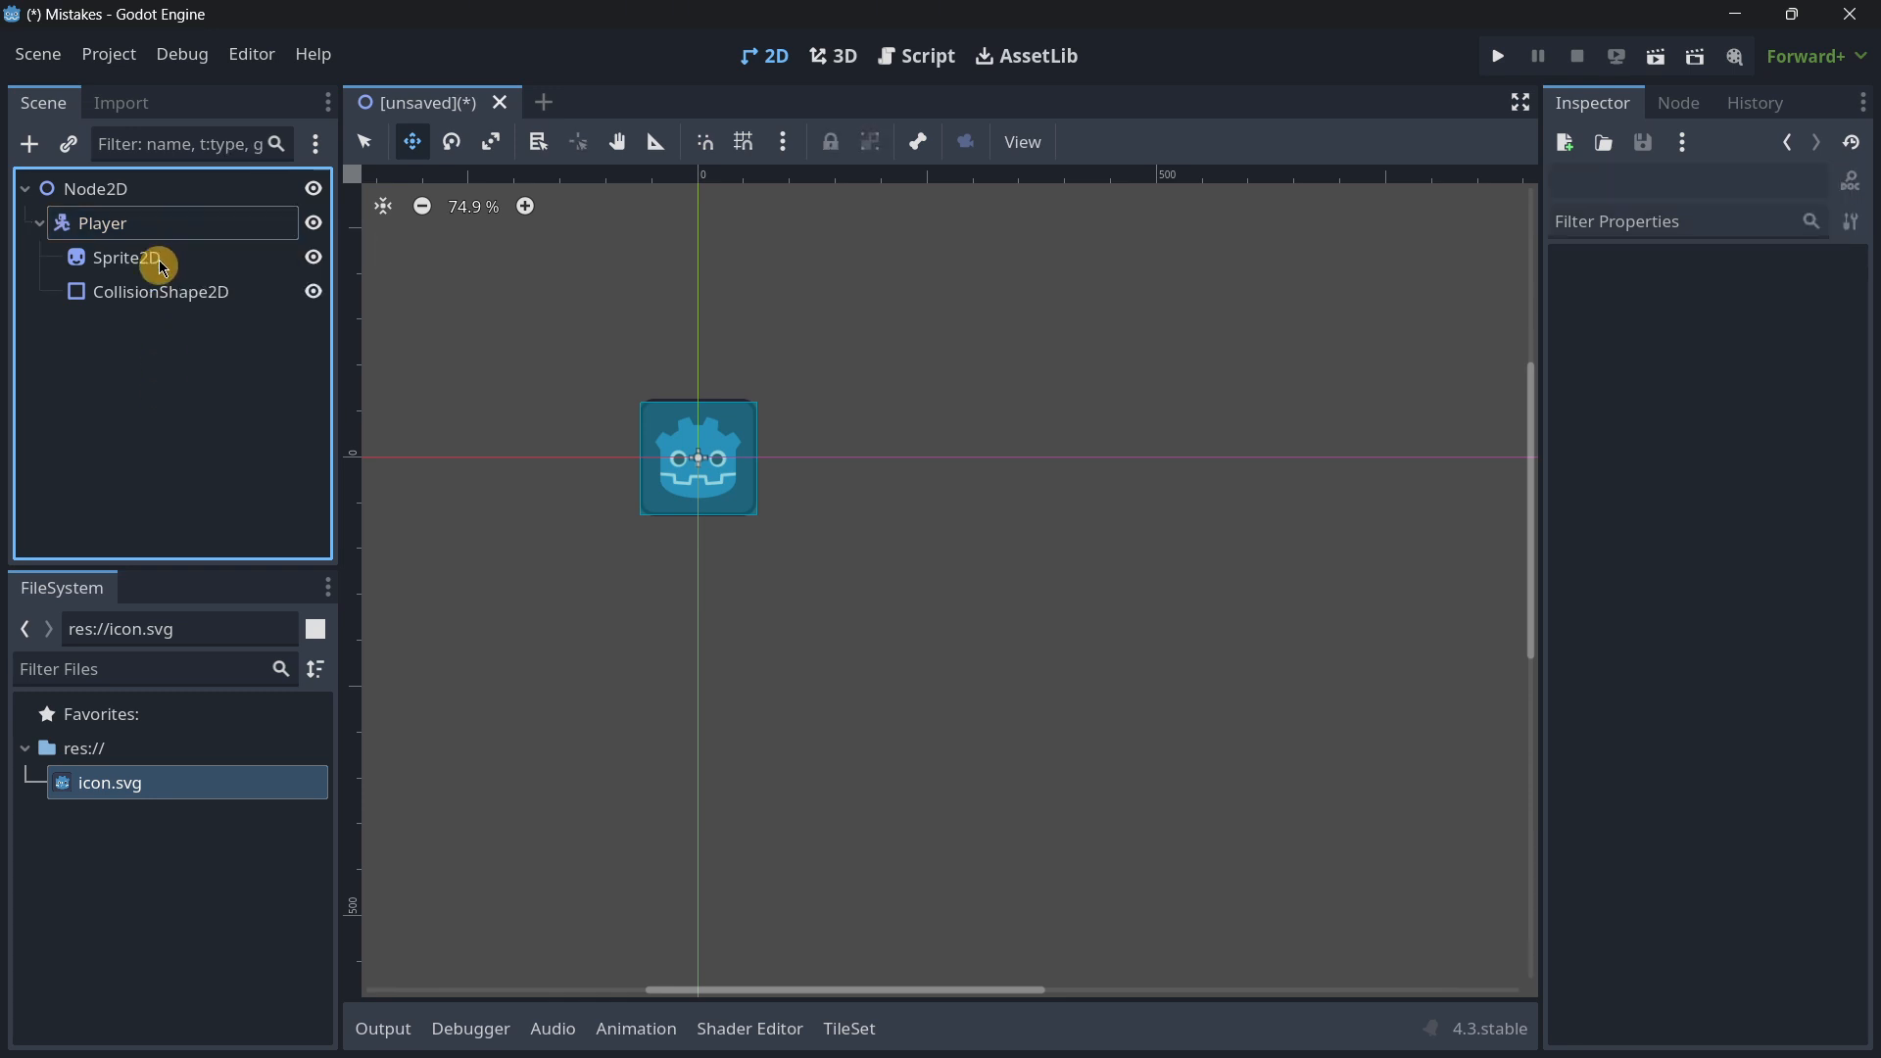
pyautogui.click(101, 223)
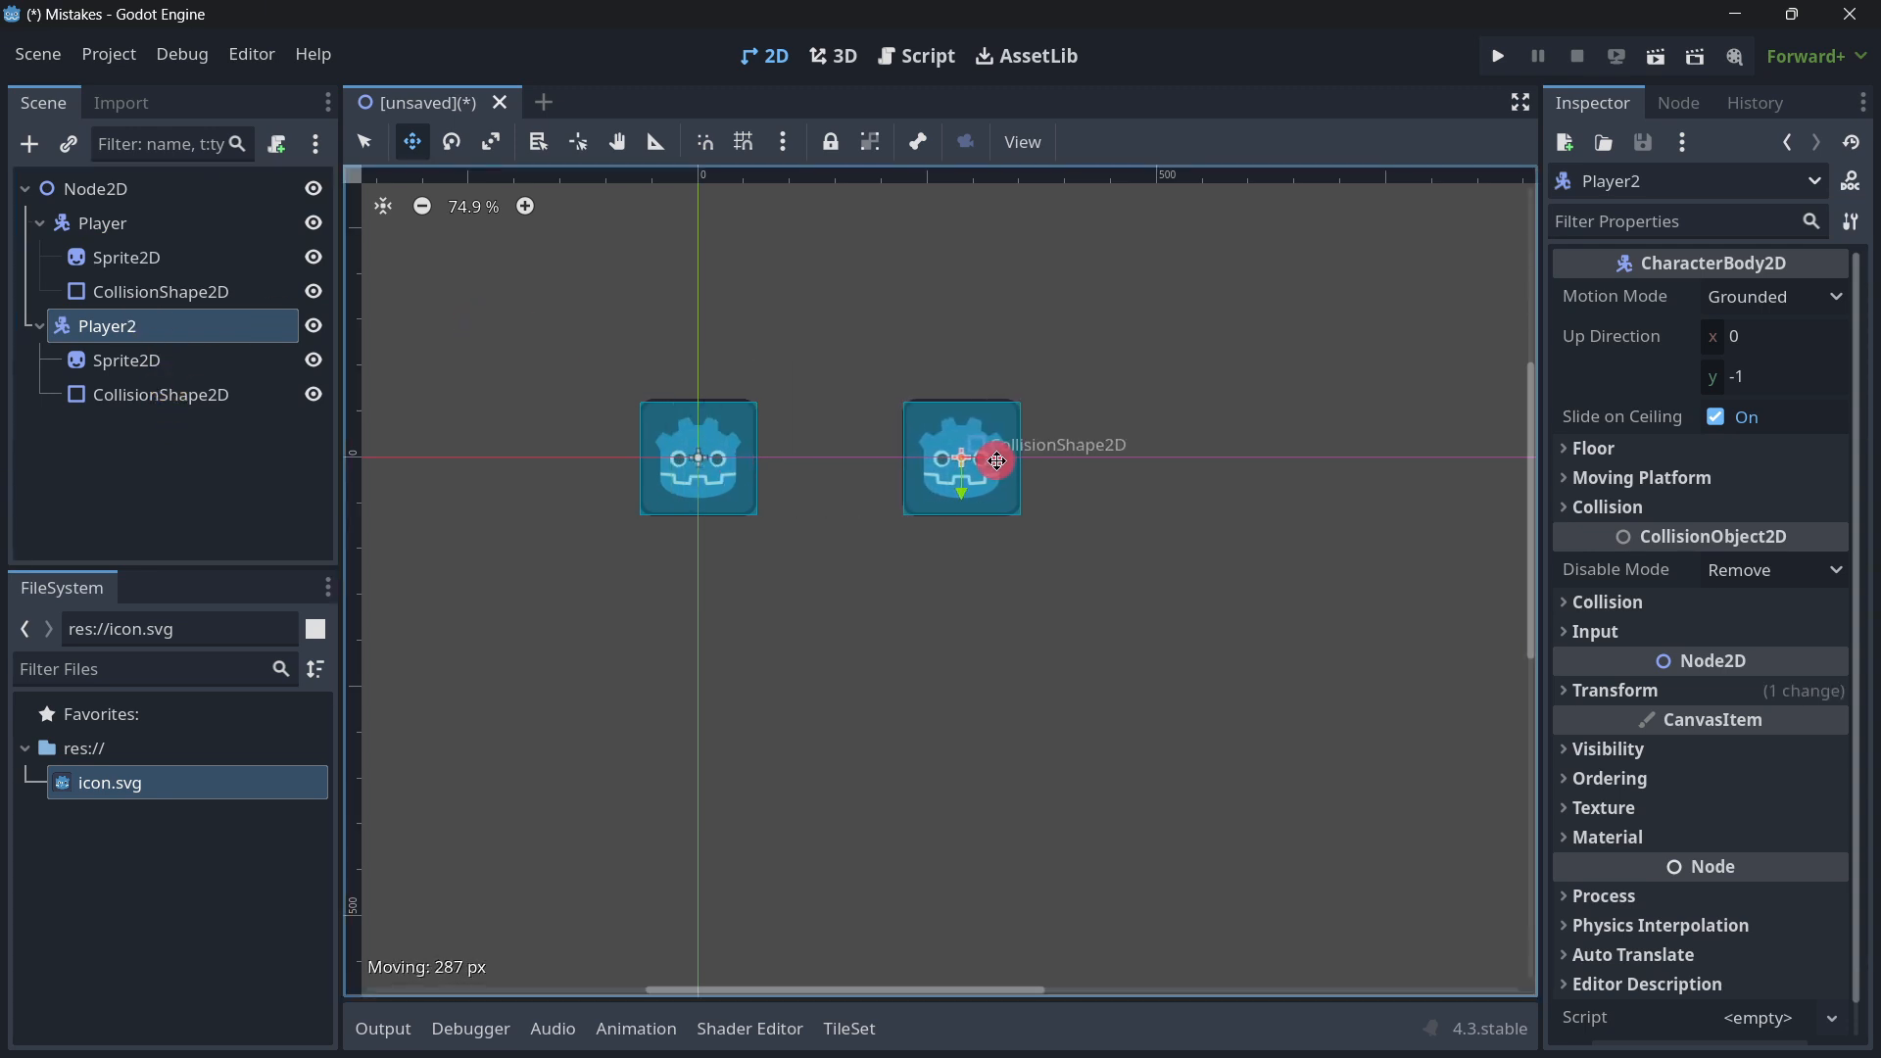
pyautogui.scroll(3)
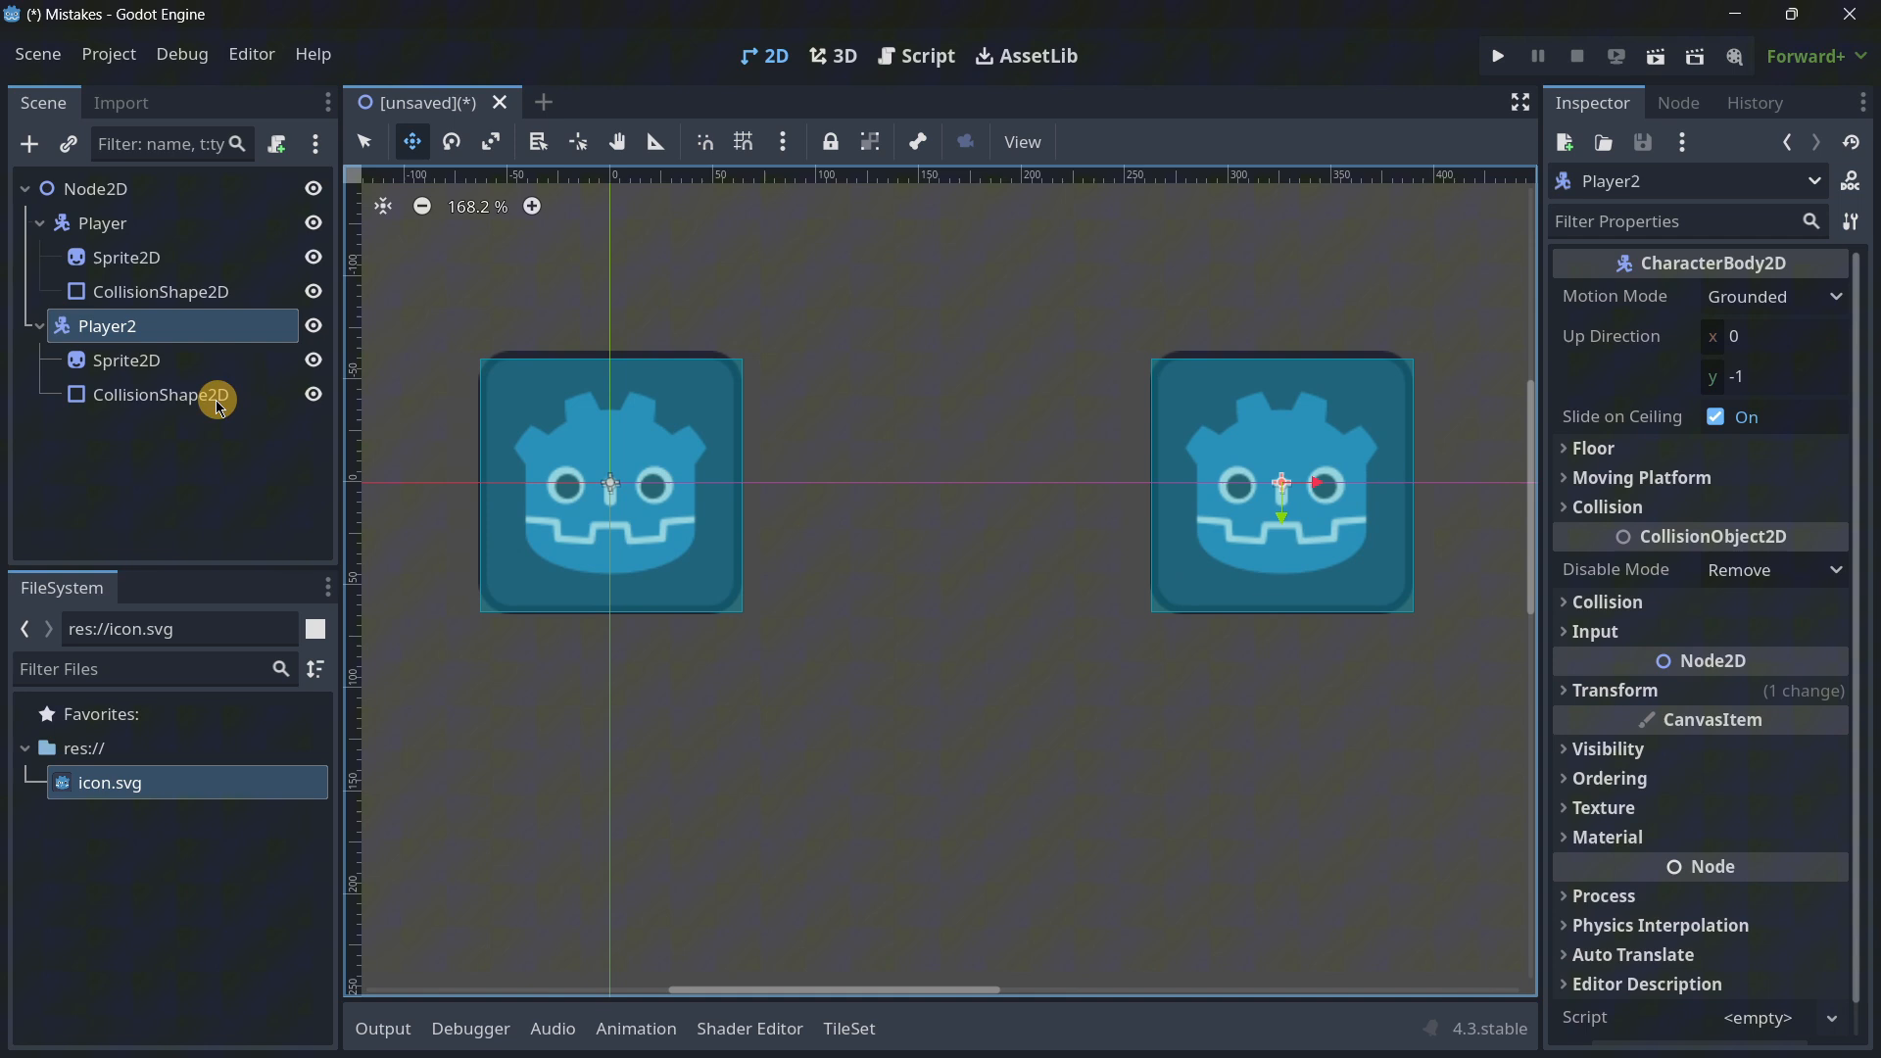
pyautogui.click(157, 395)
pyautogui.write('Enemy')
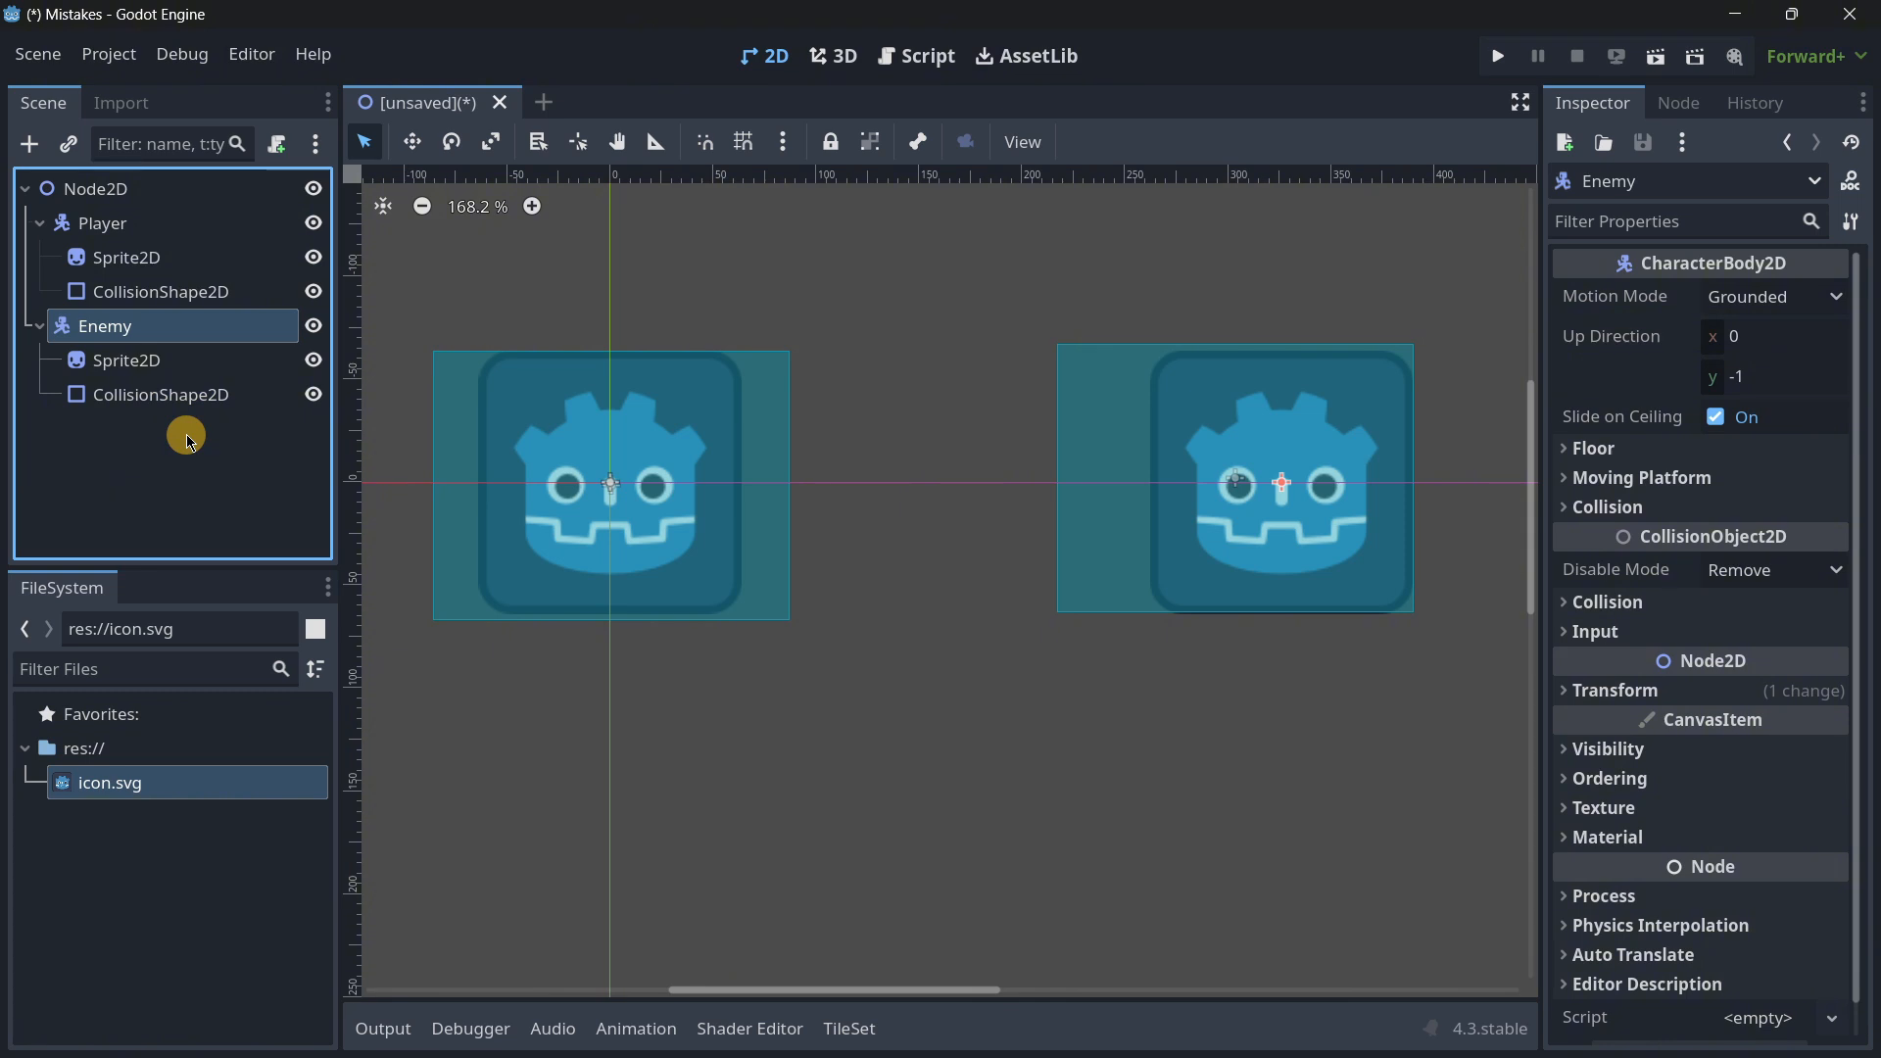
pyautogui.moveTo(658, 320)
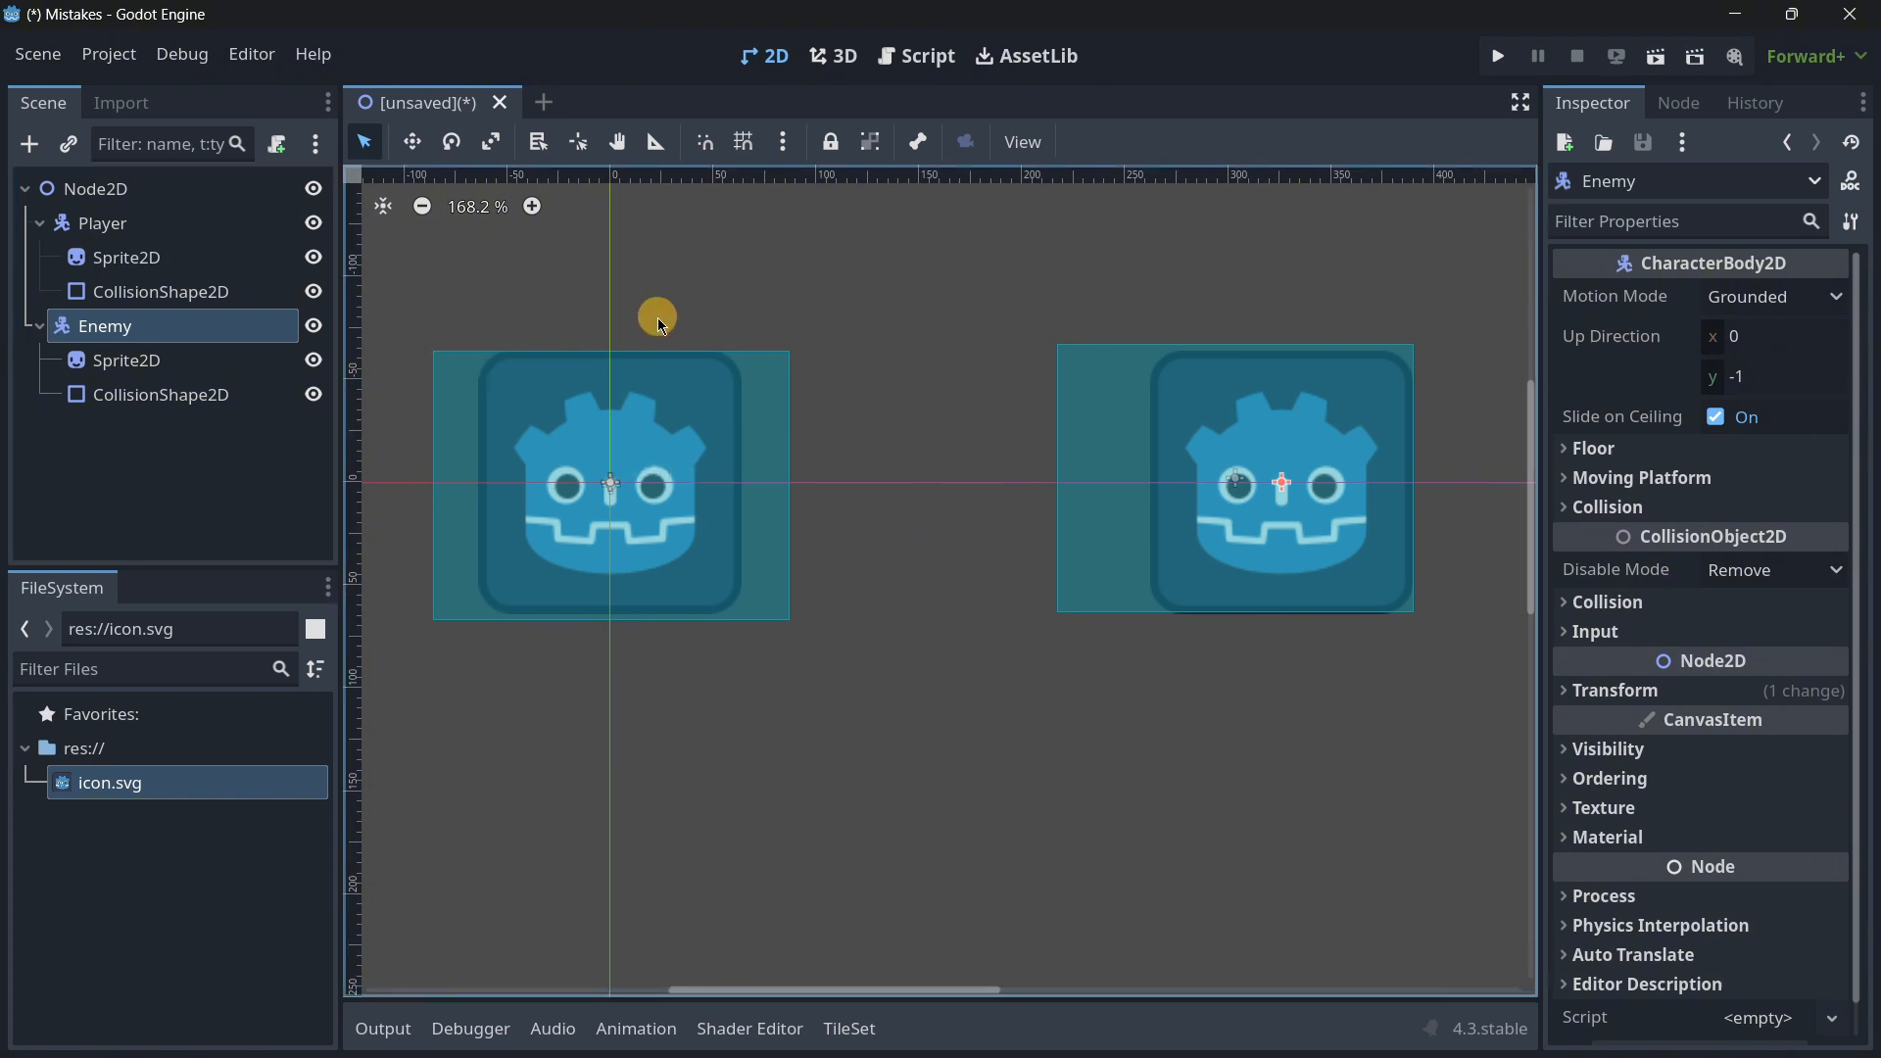
pyautogui.click(157, 292)
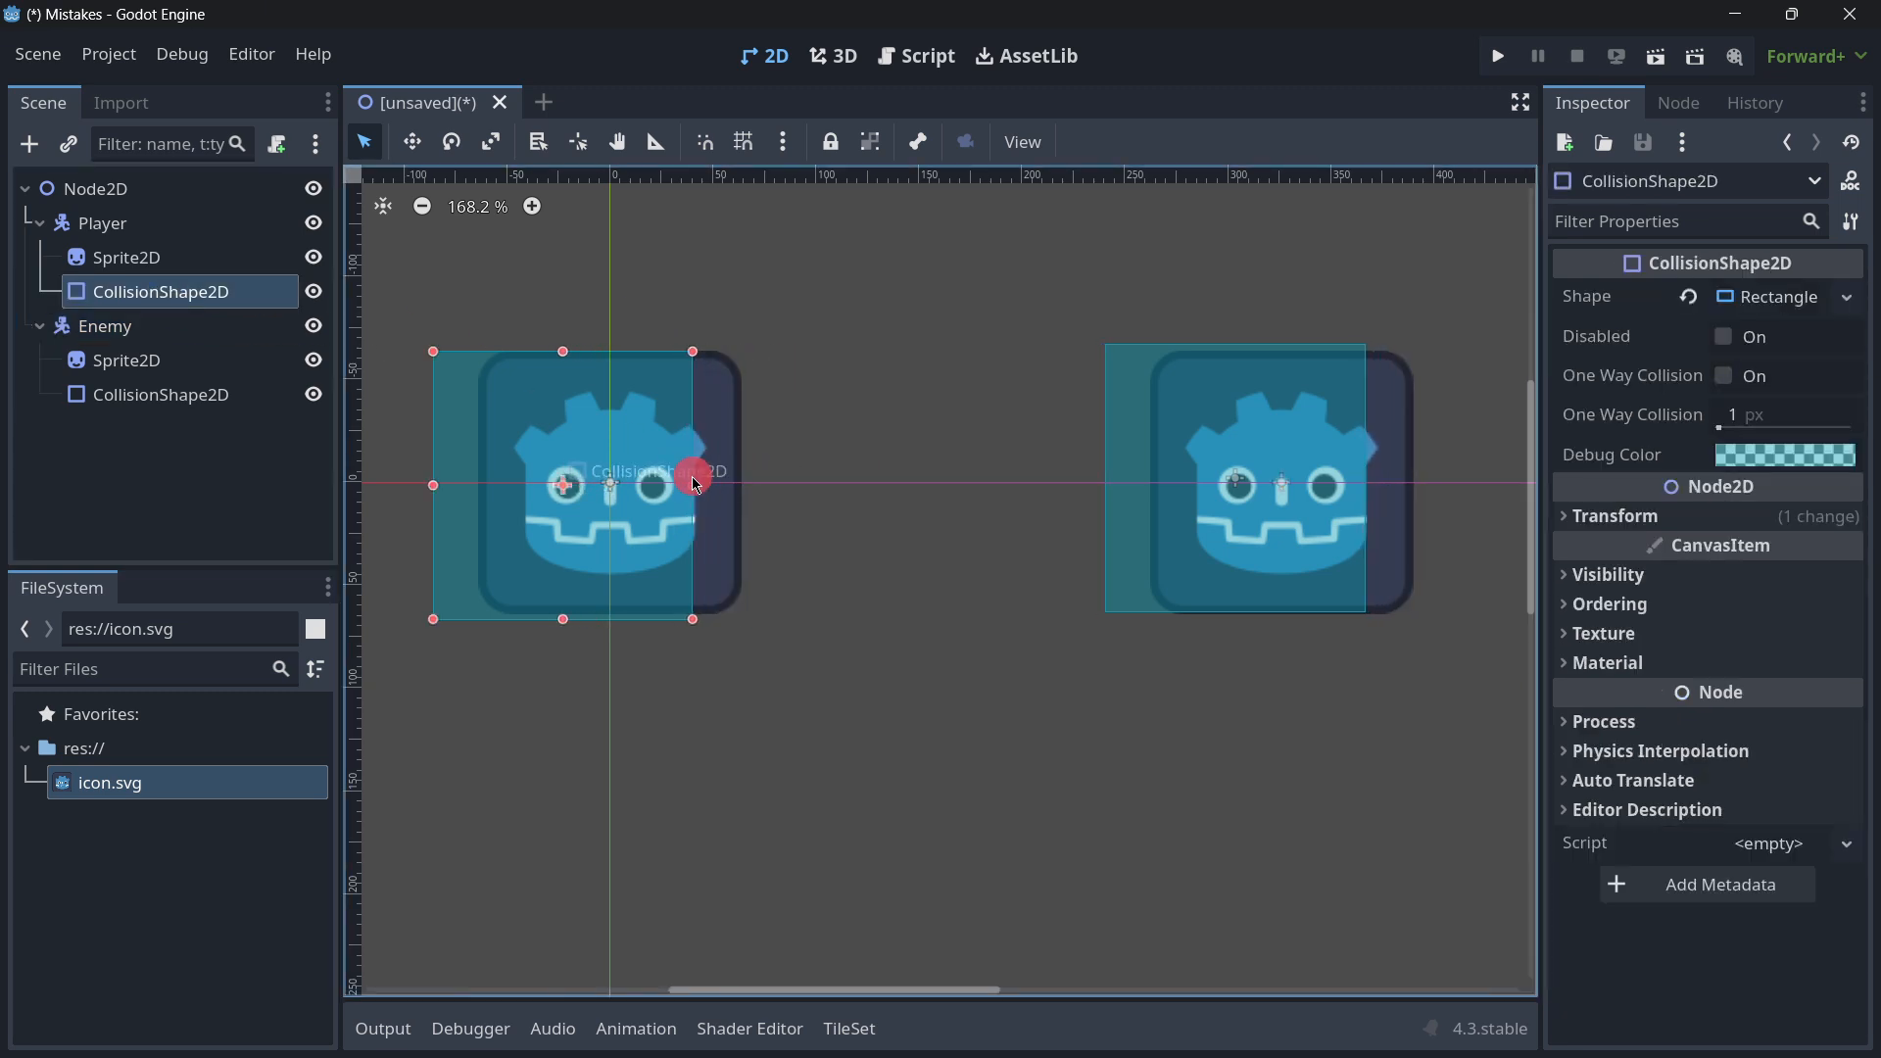
# Step: Resize Enemy's RectangleShape2D, then undo so both collision shapes match their sprites
pyautogui.click(157, 394)
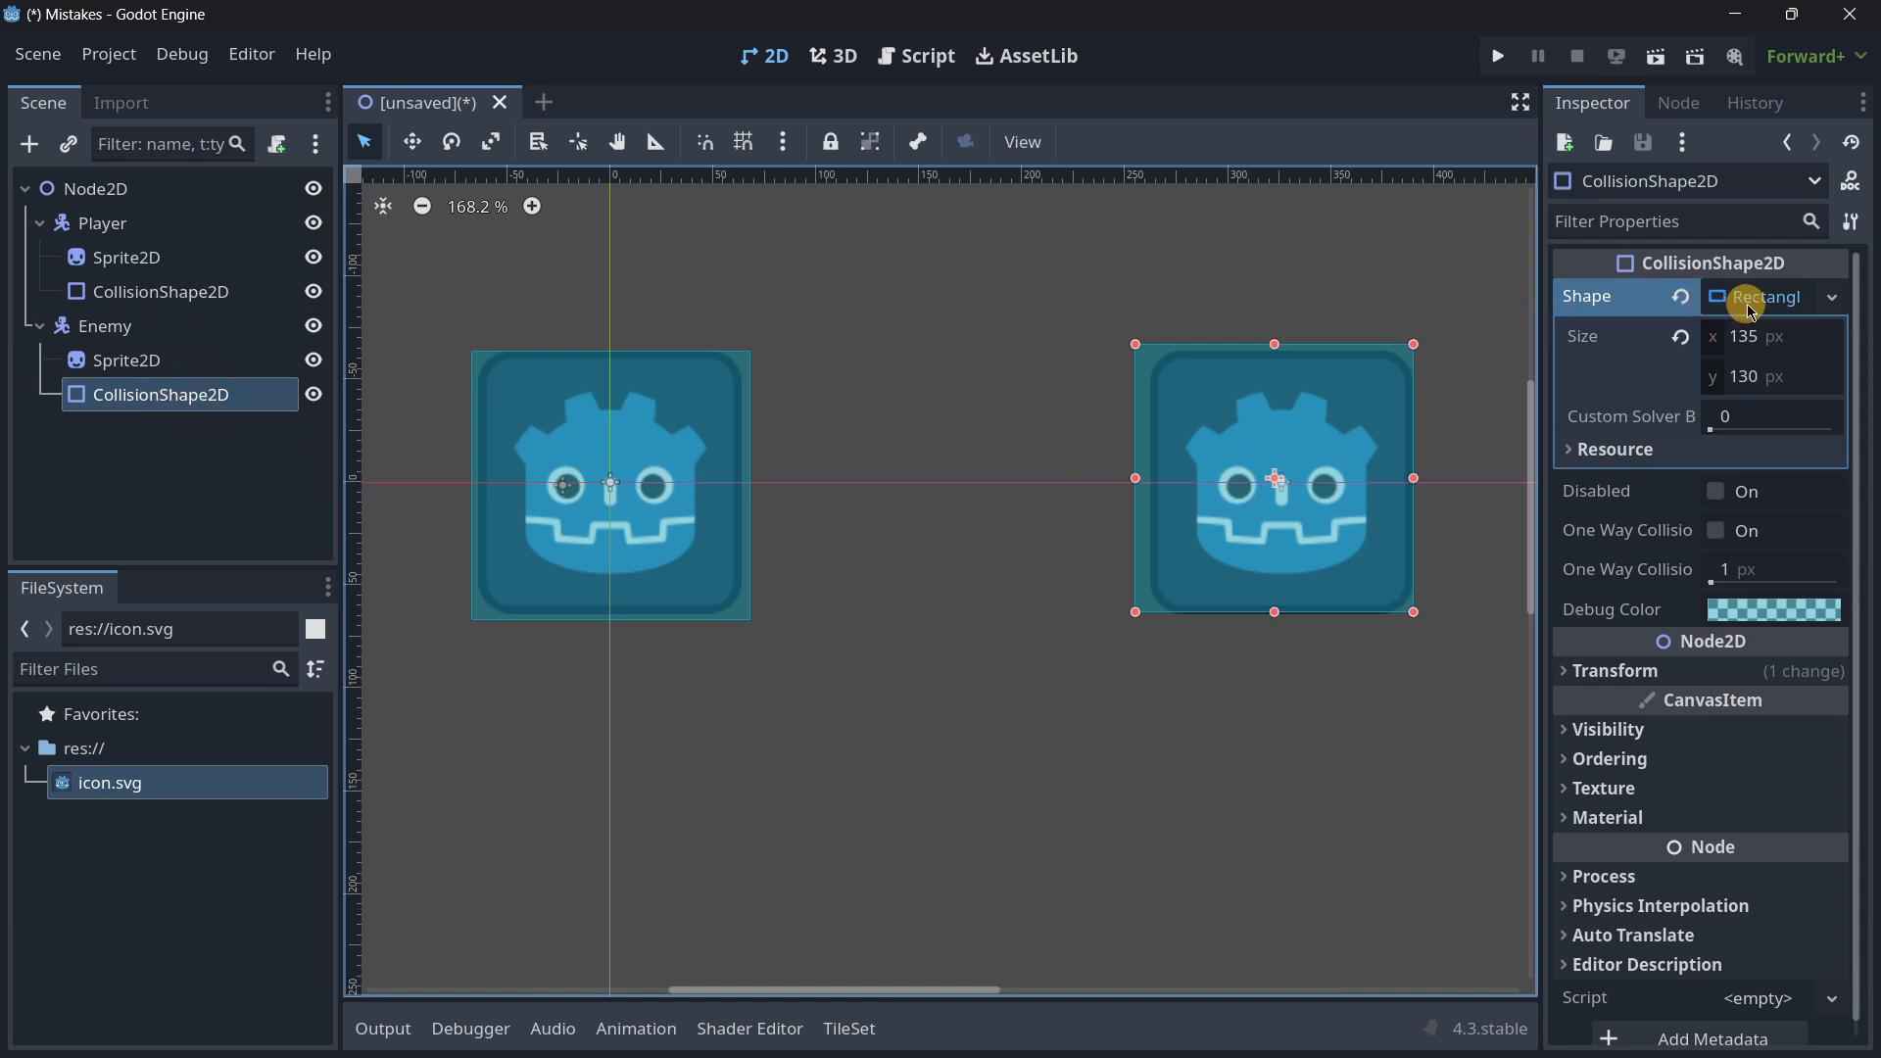
pyautogui.moveTo(1764, 296)
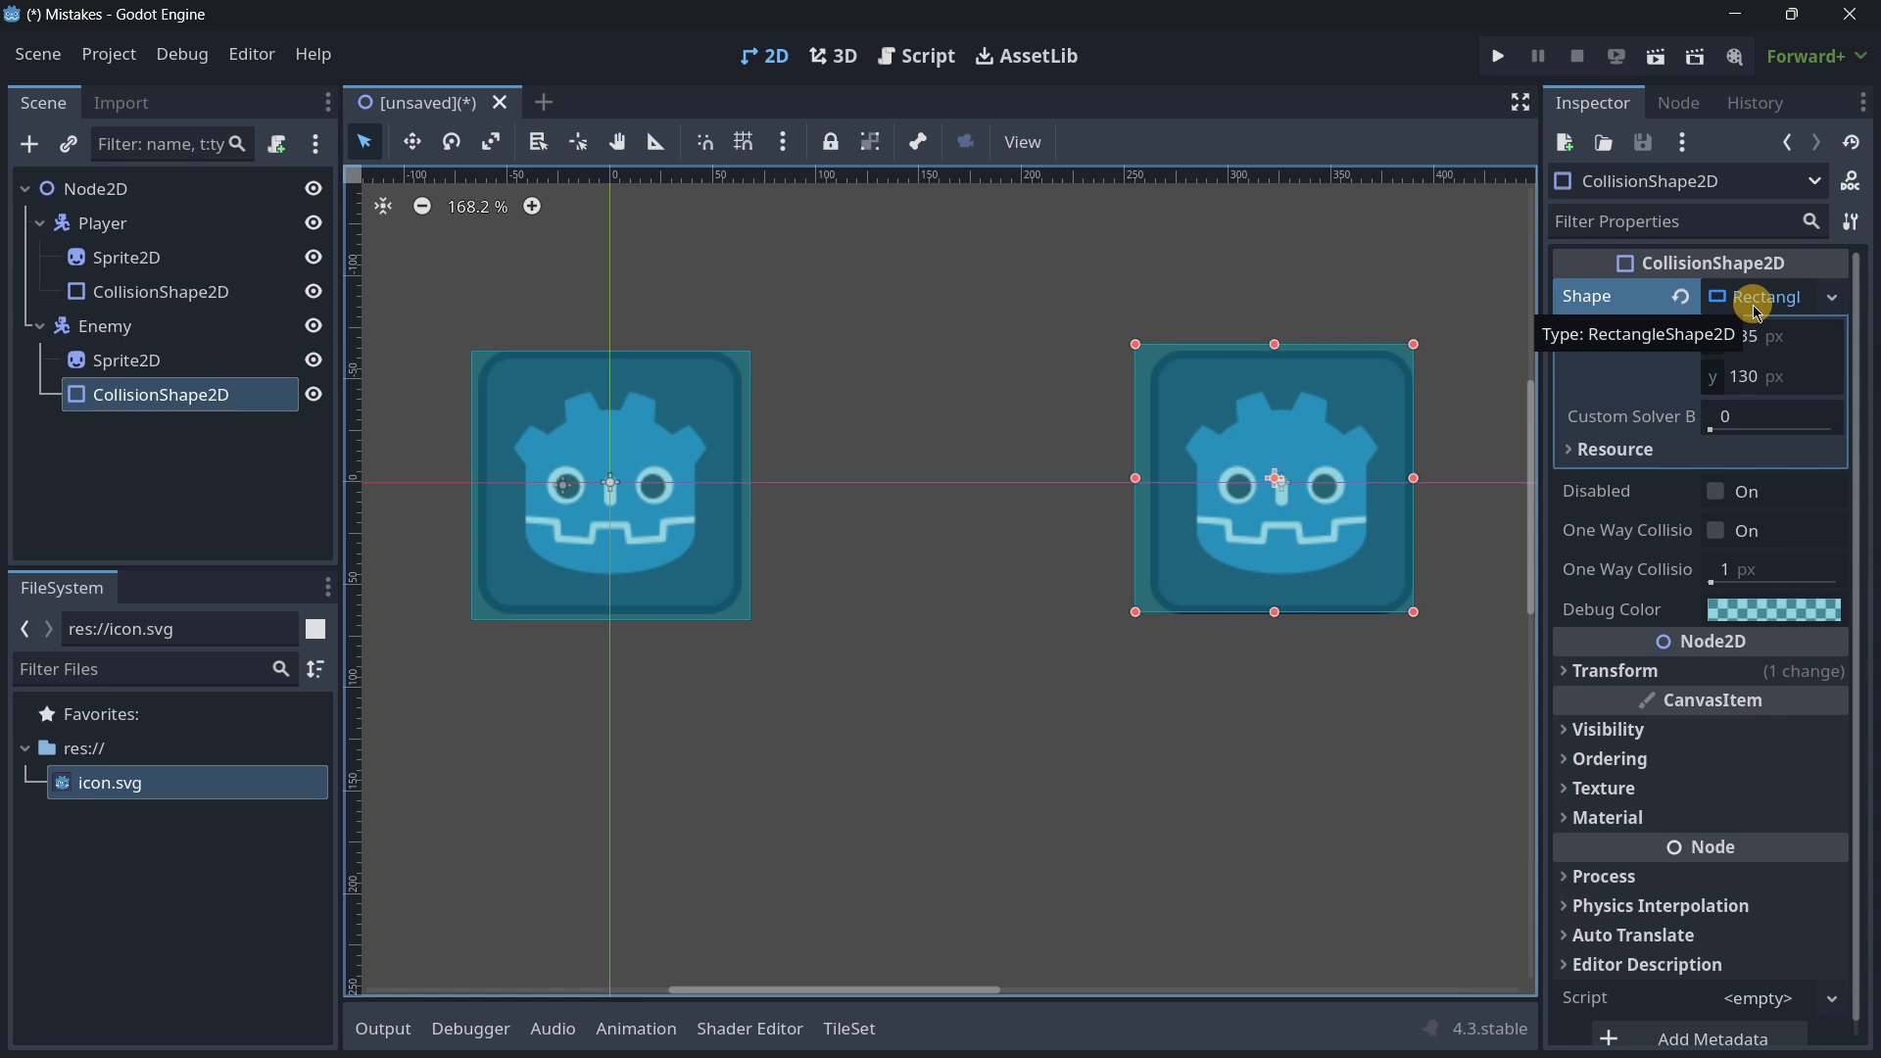
pyautogui.click(1786, 296)
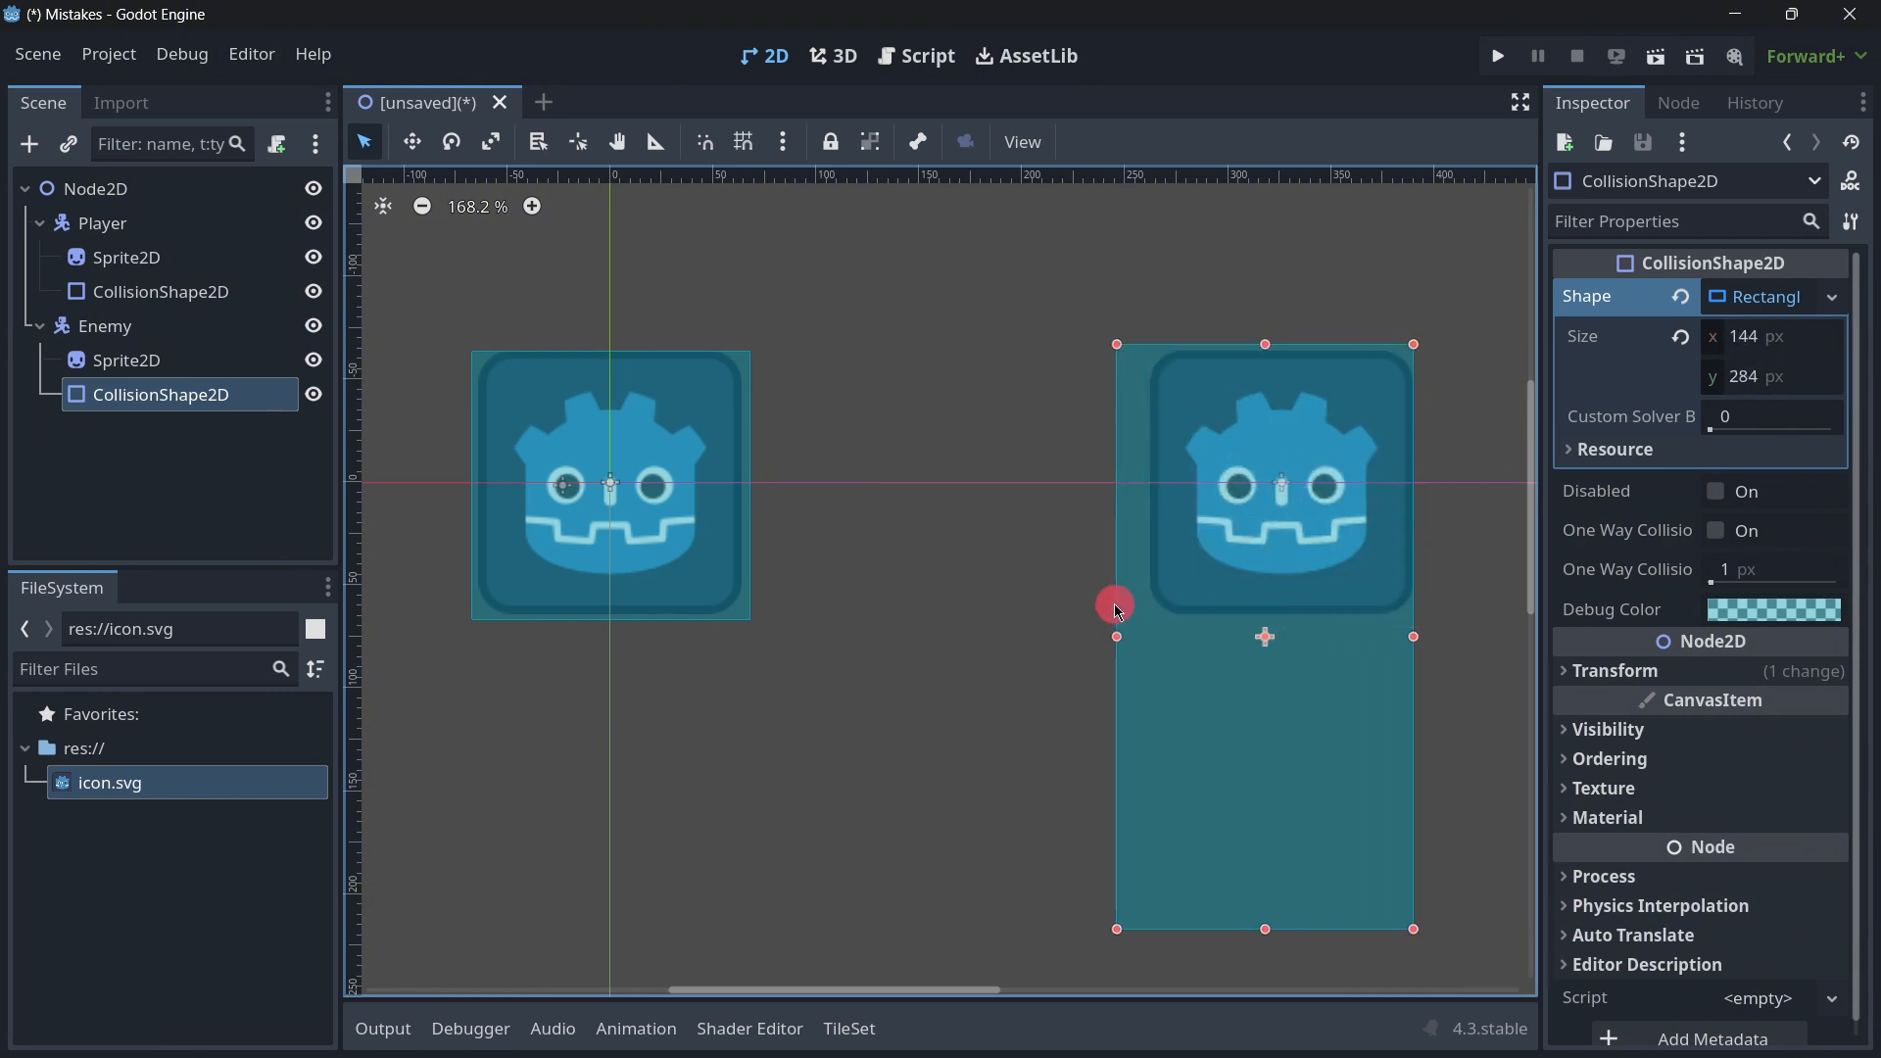
pyautogui.click(156, 292)
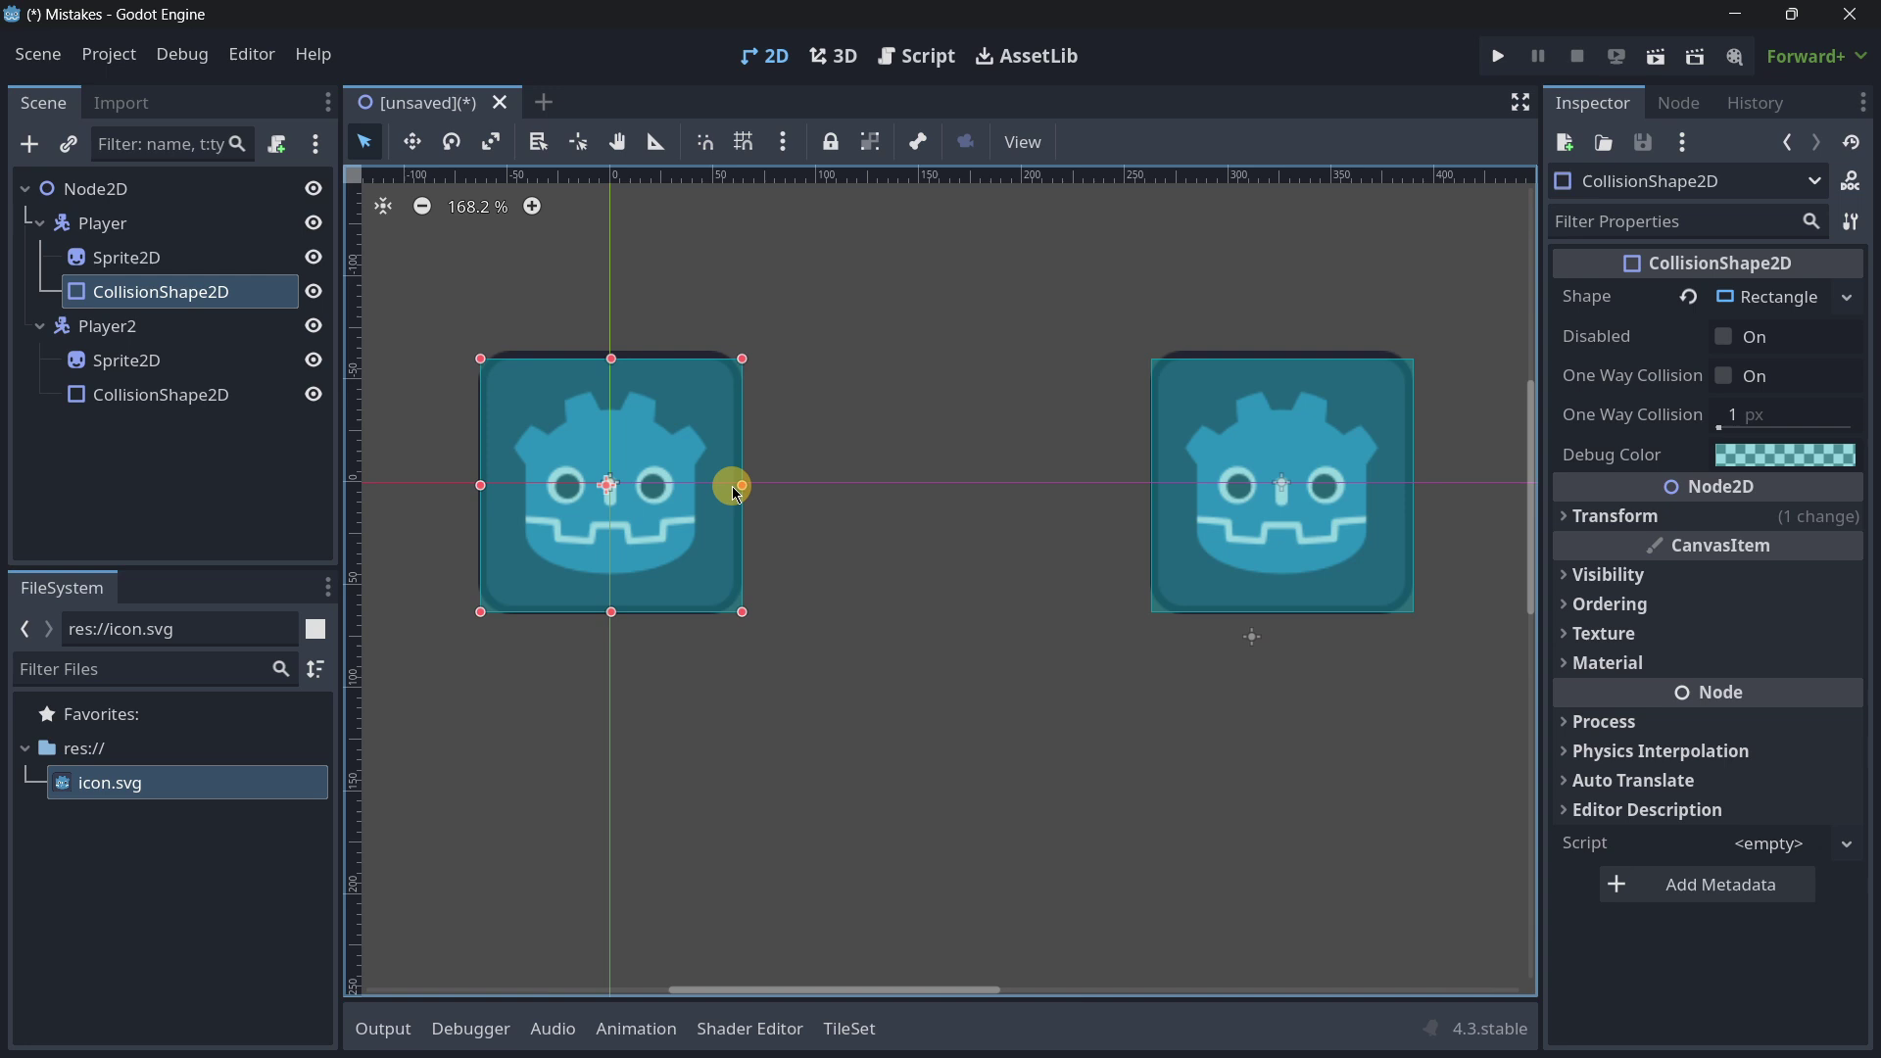
pyautogui.moveTo(1800, 236)
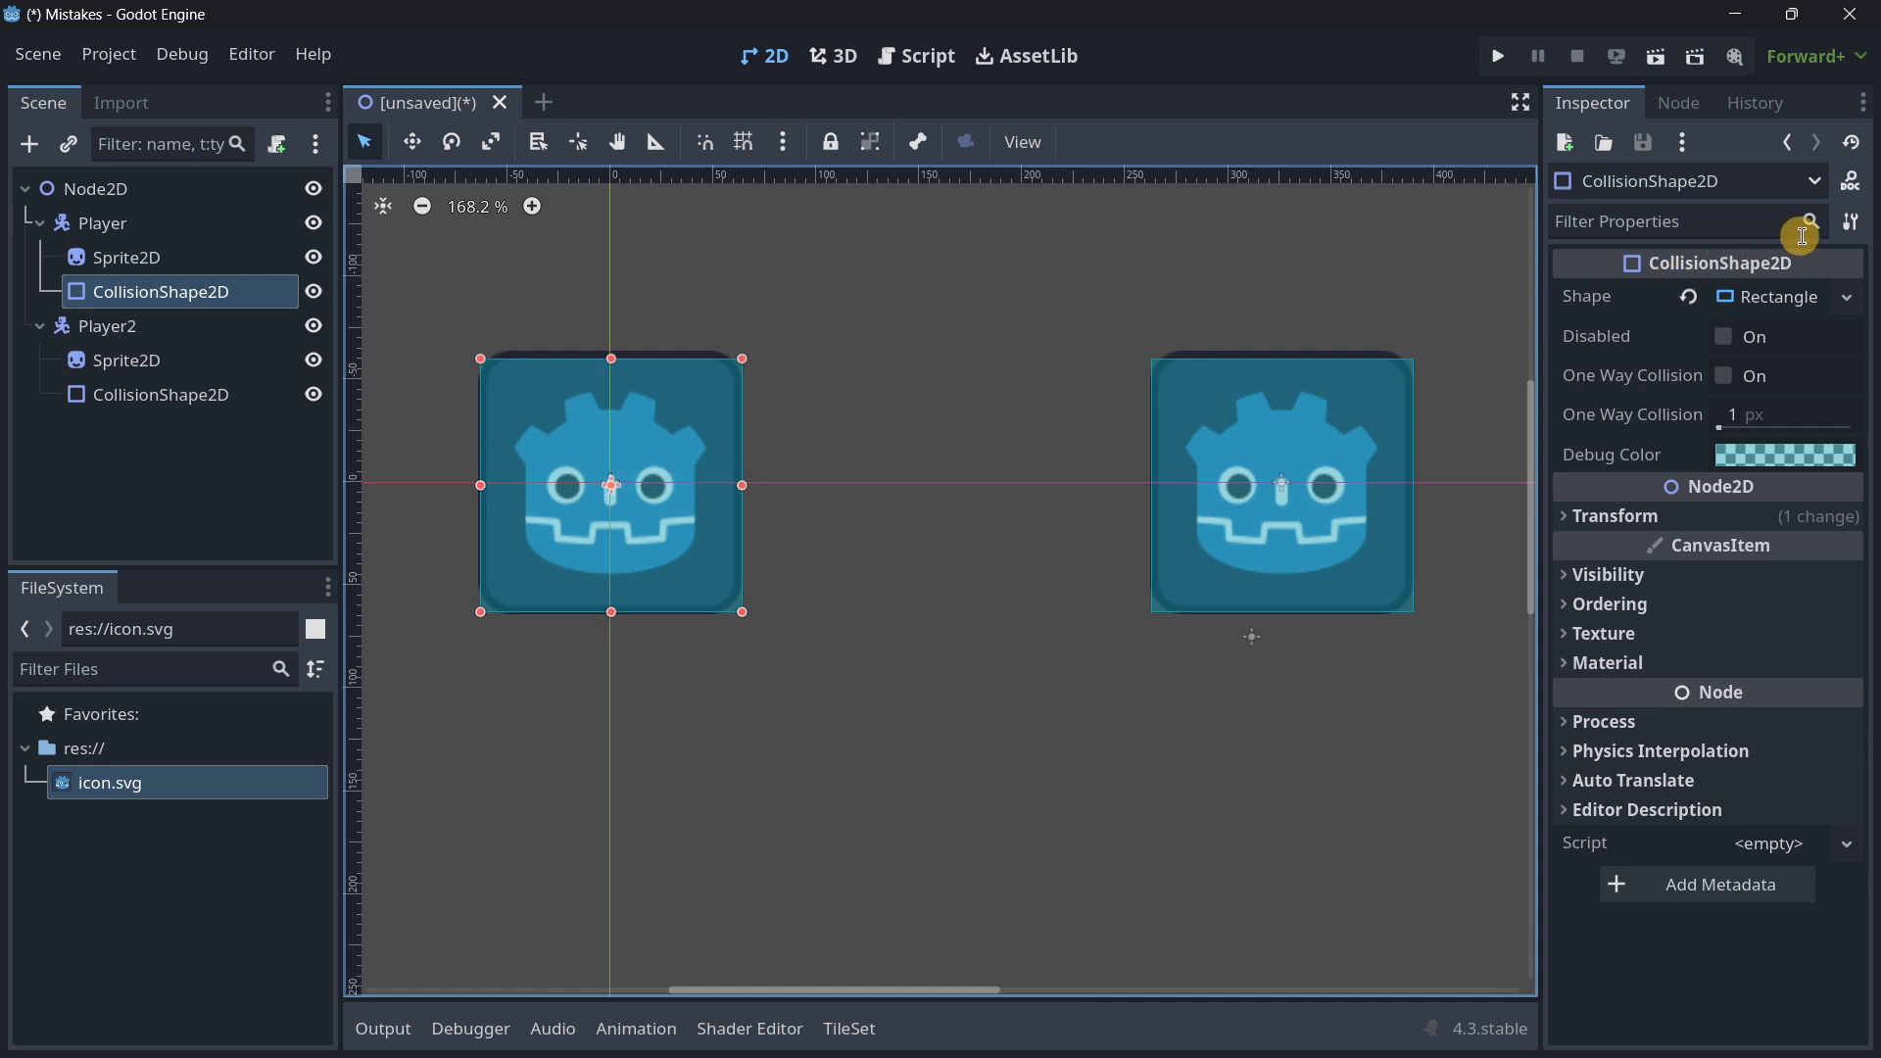
# Step: Make the Player CollisionShape2D's sub-resources unique and confirm
pyautogui.click(1851, 221)
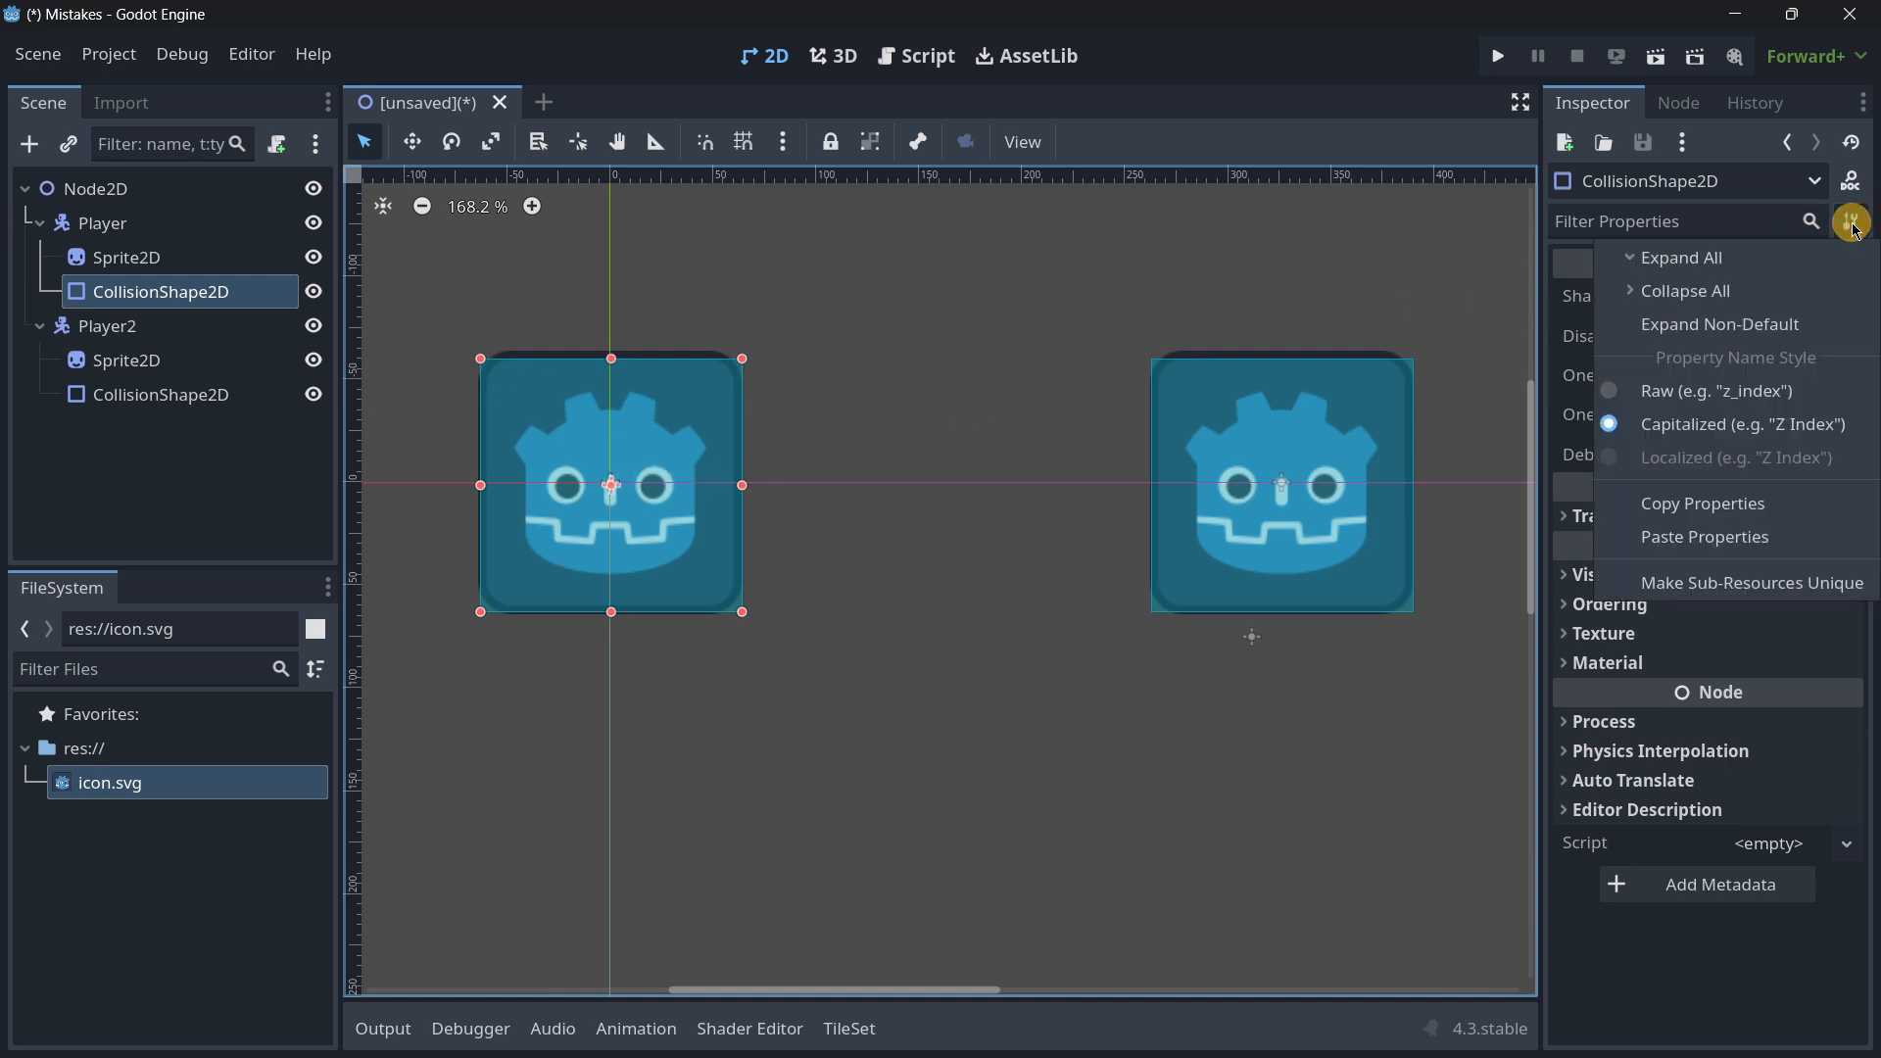
pyautogui.moveTo(1679, 588)
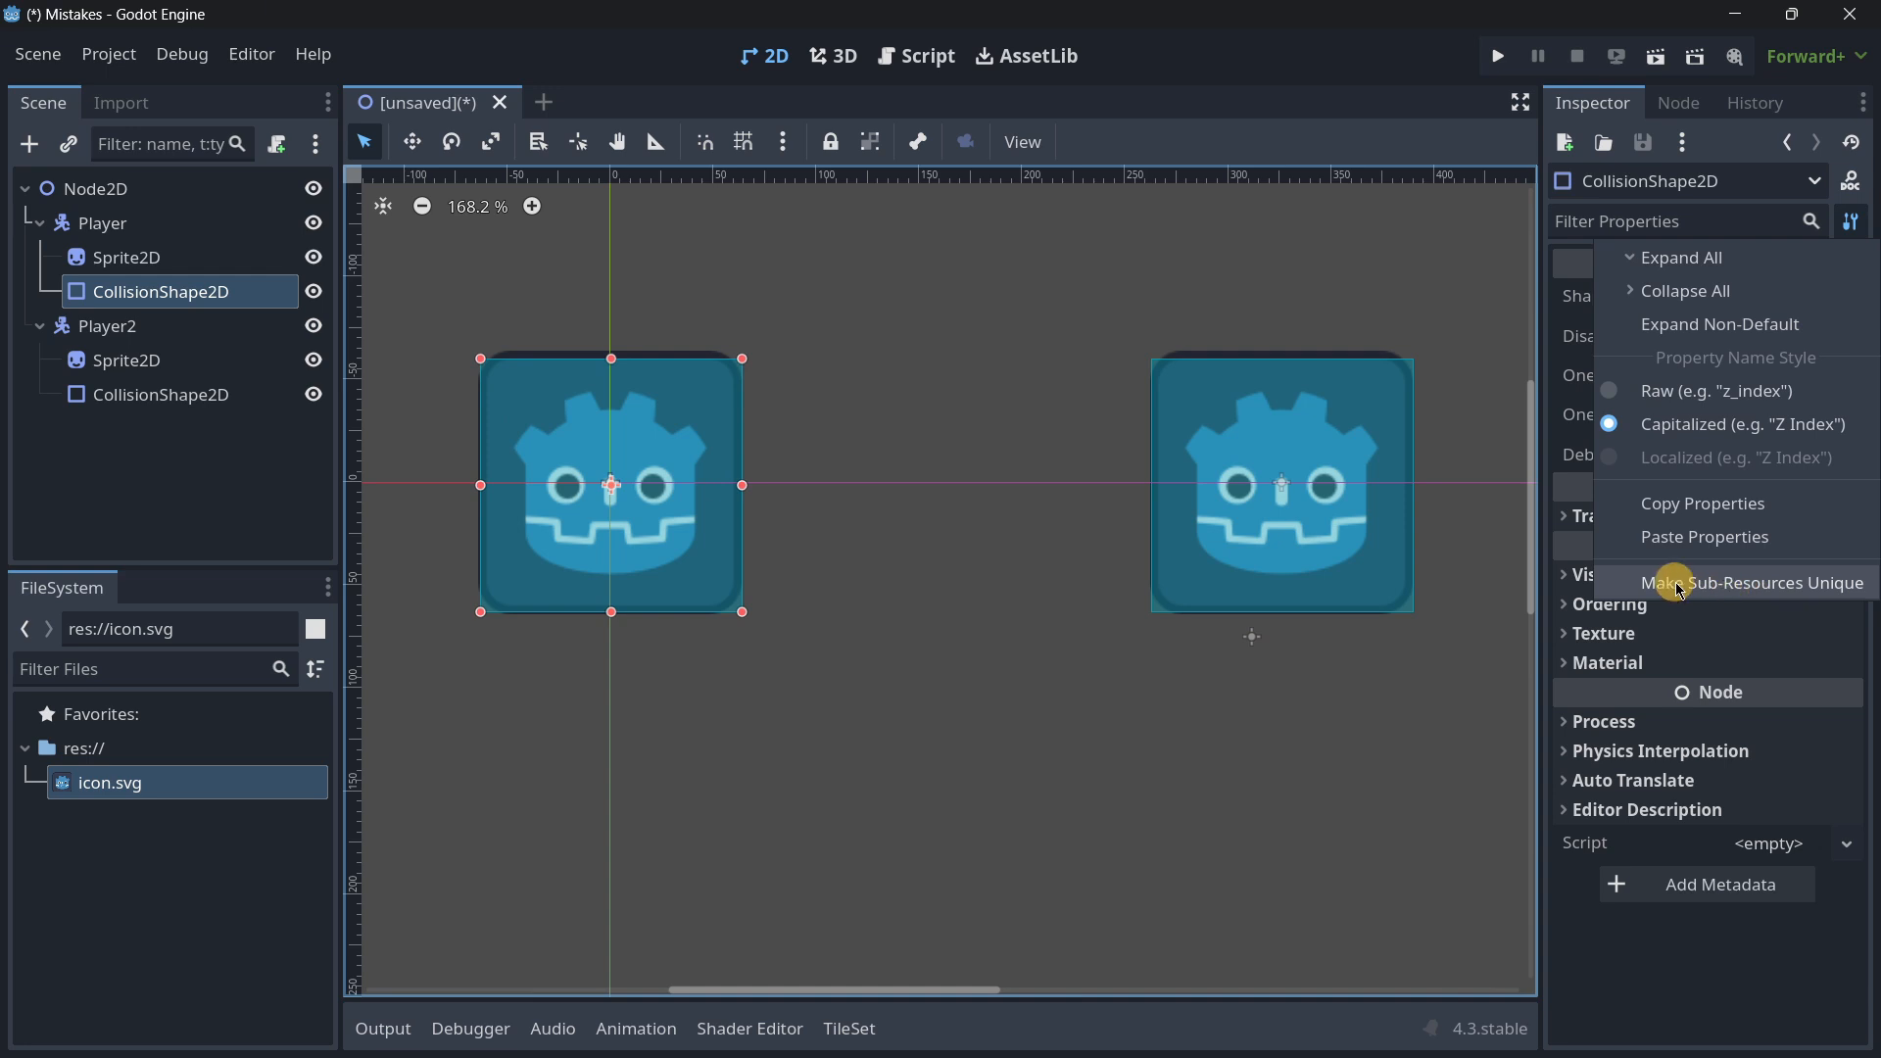
pyautogui.click(1752, 582)
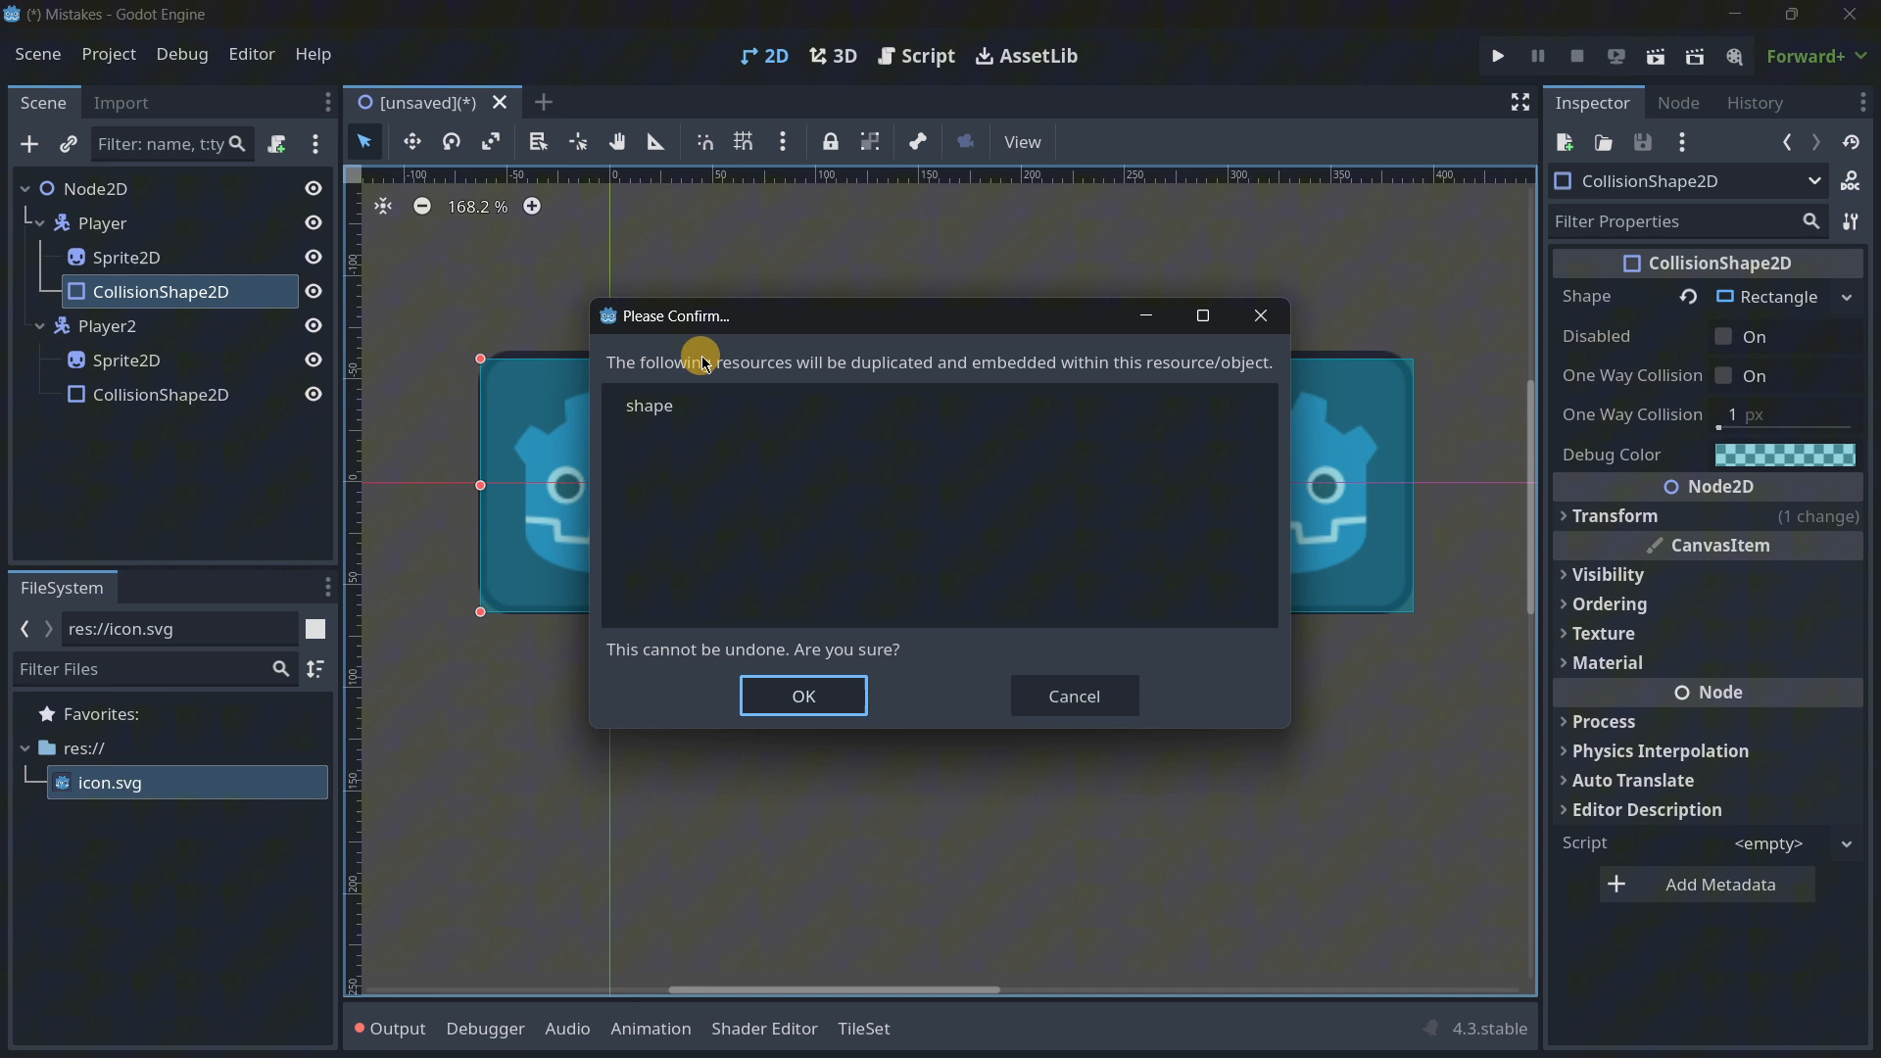
pyautogui.moveTo(849, 403)
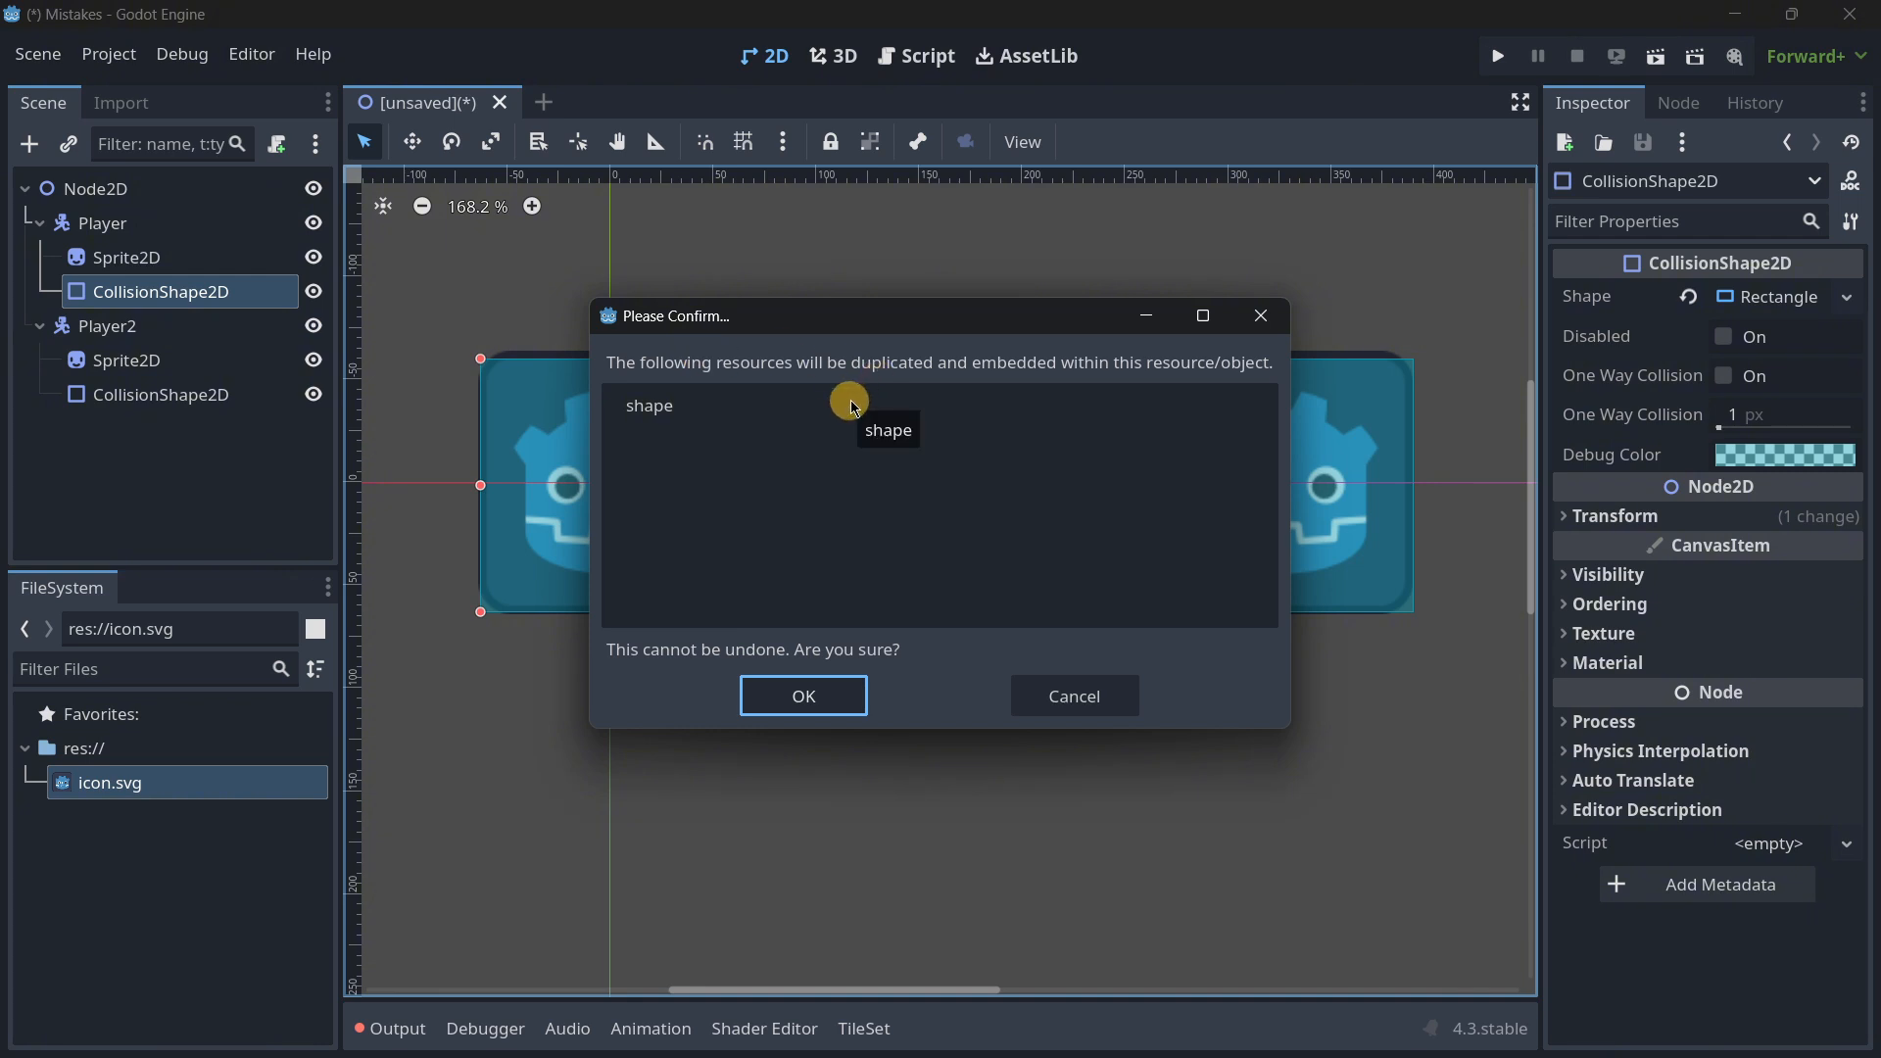
pyautogui.moveTo(1787, 300)
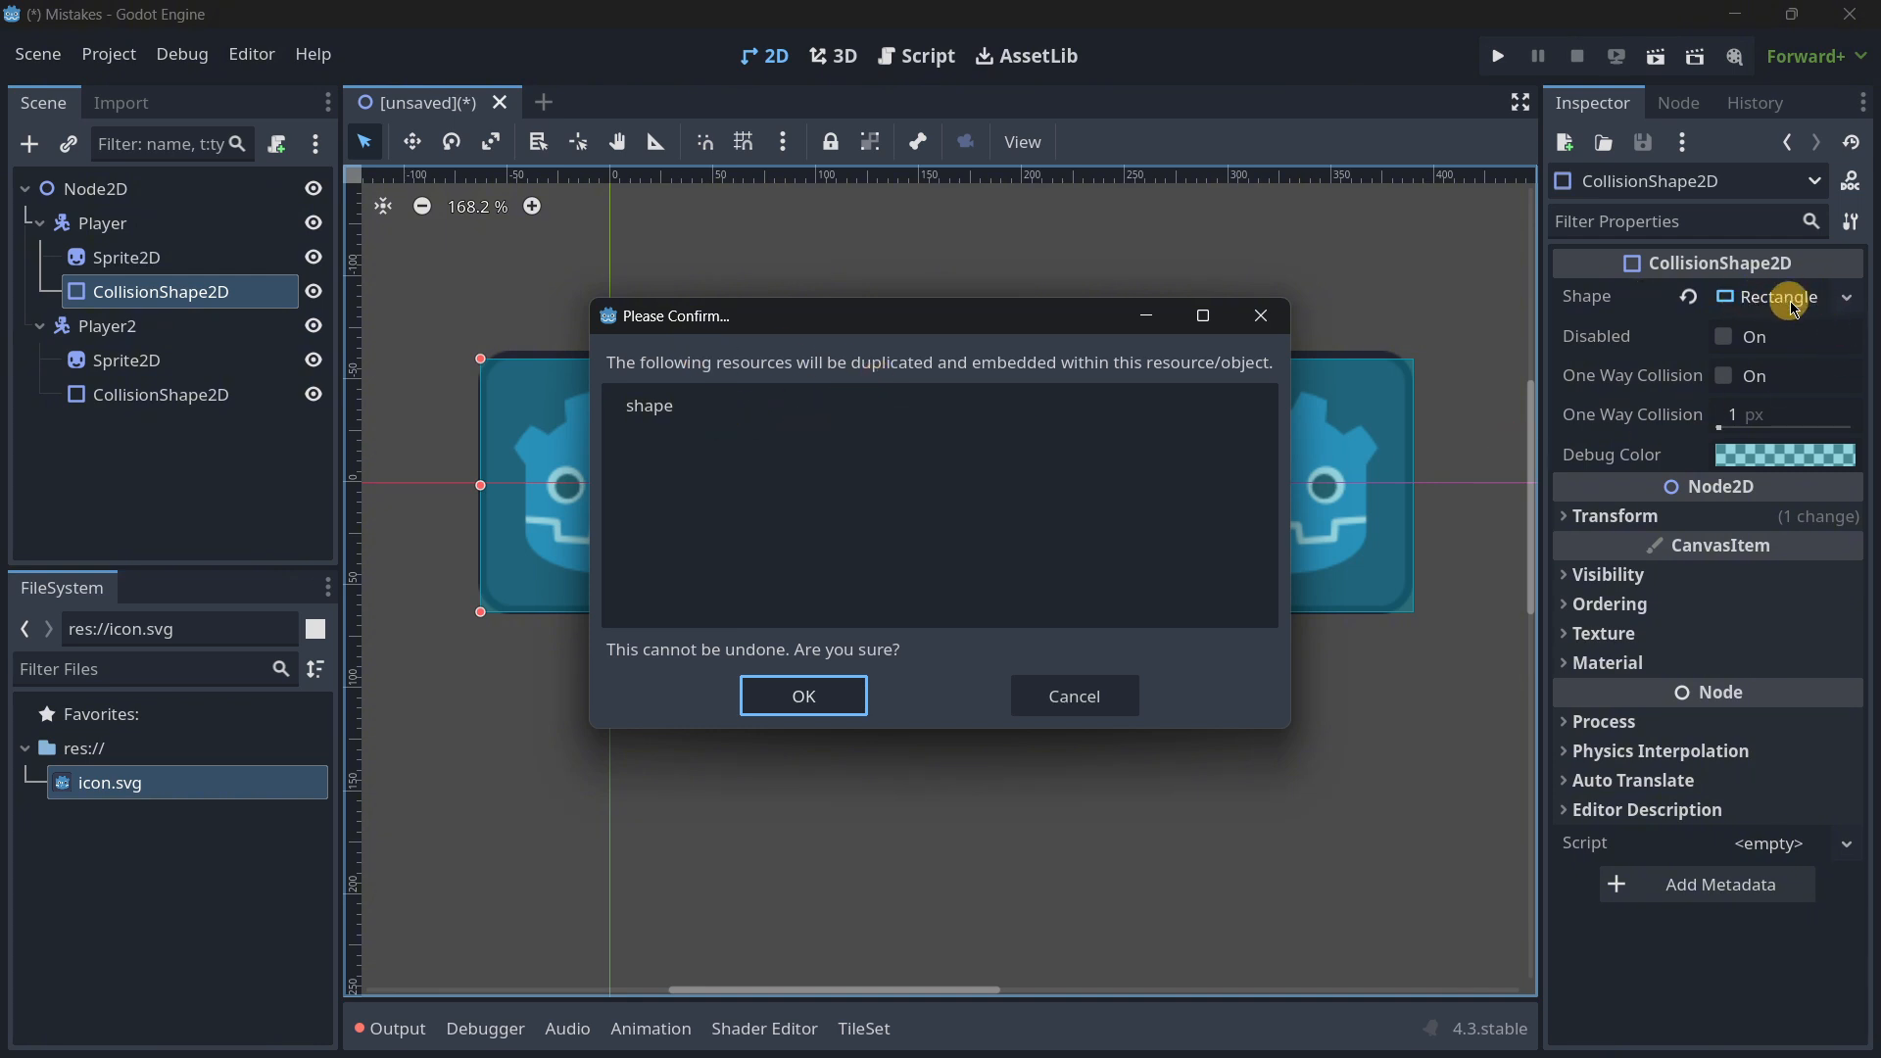
pyautogui.moveTo(711, 386)
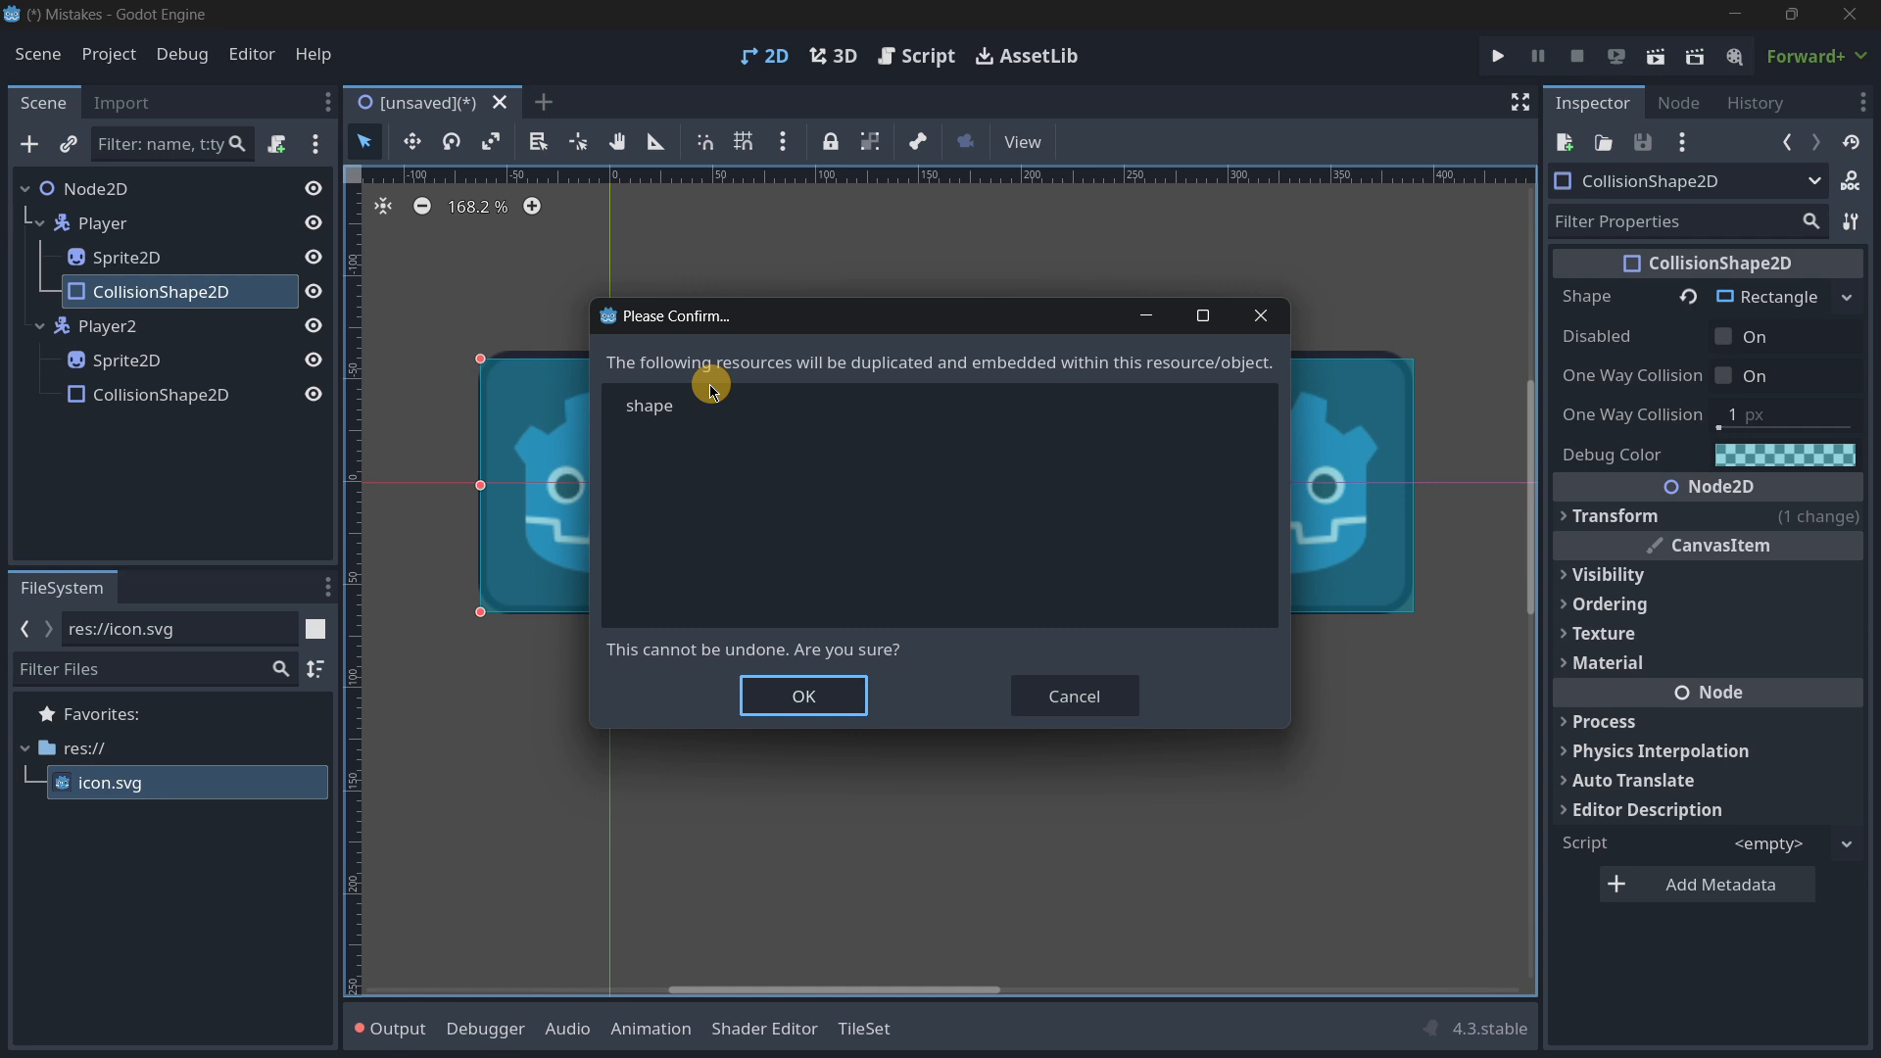
pyautogui.click(803, 696)
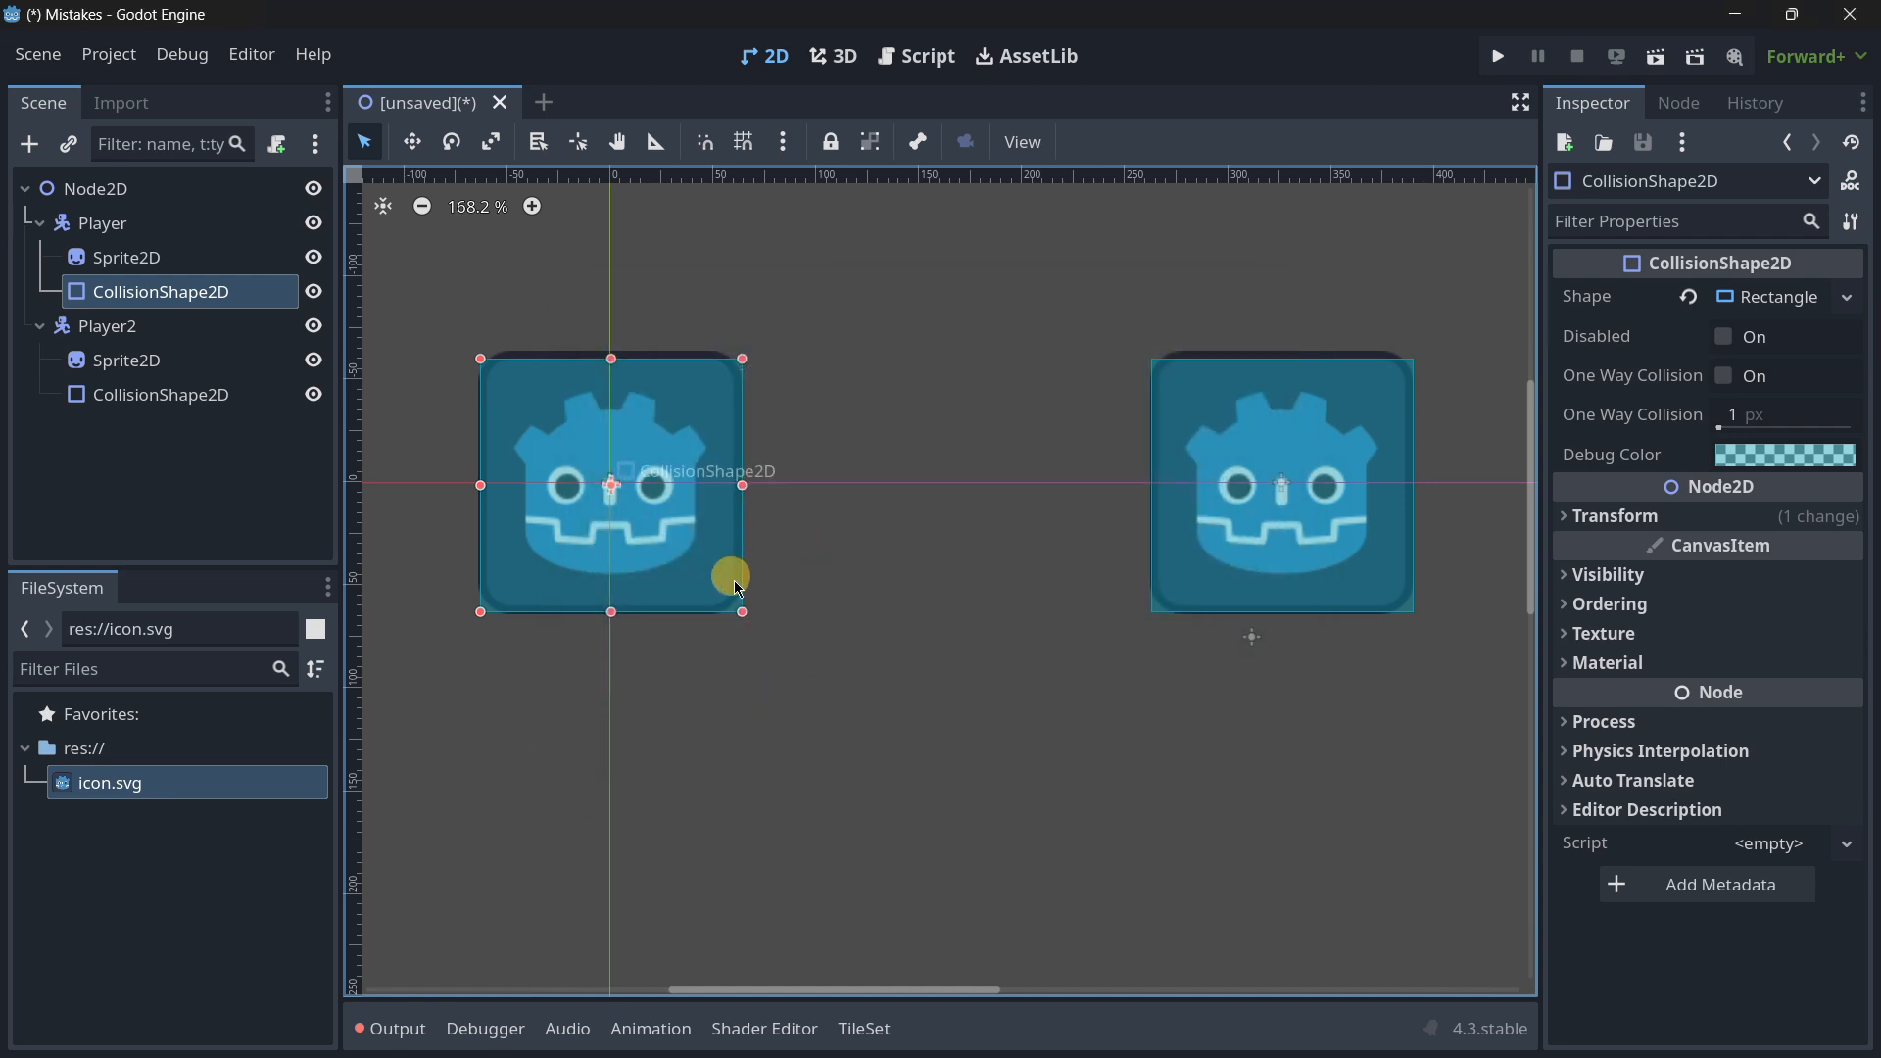
pyautogui.click(155, 395)
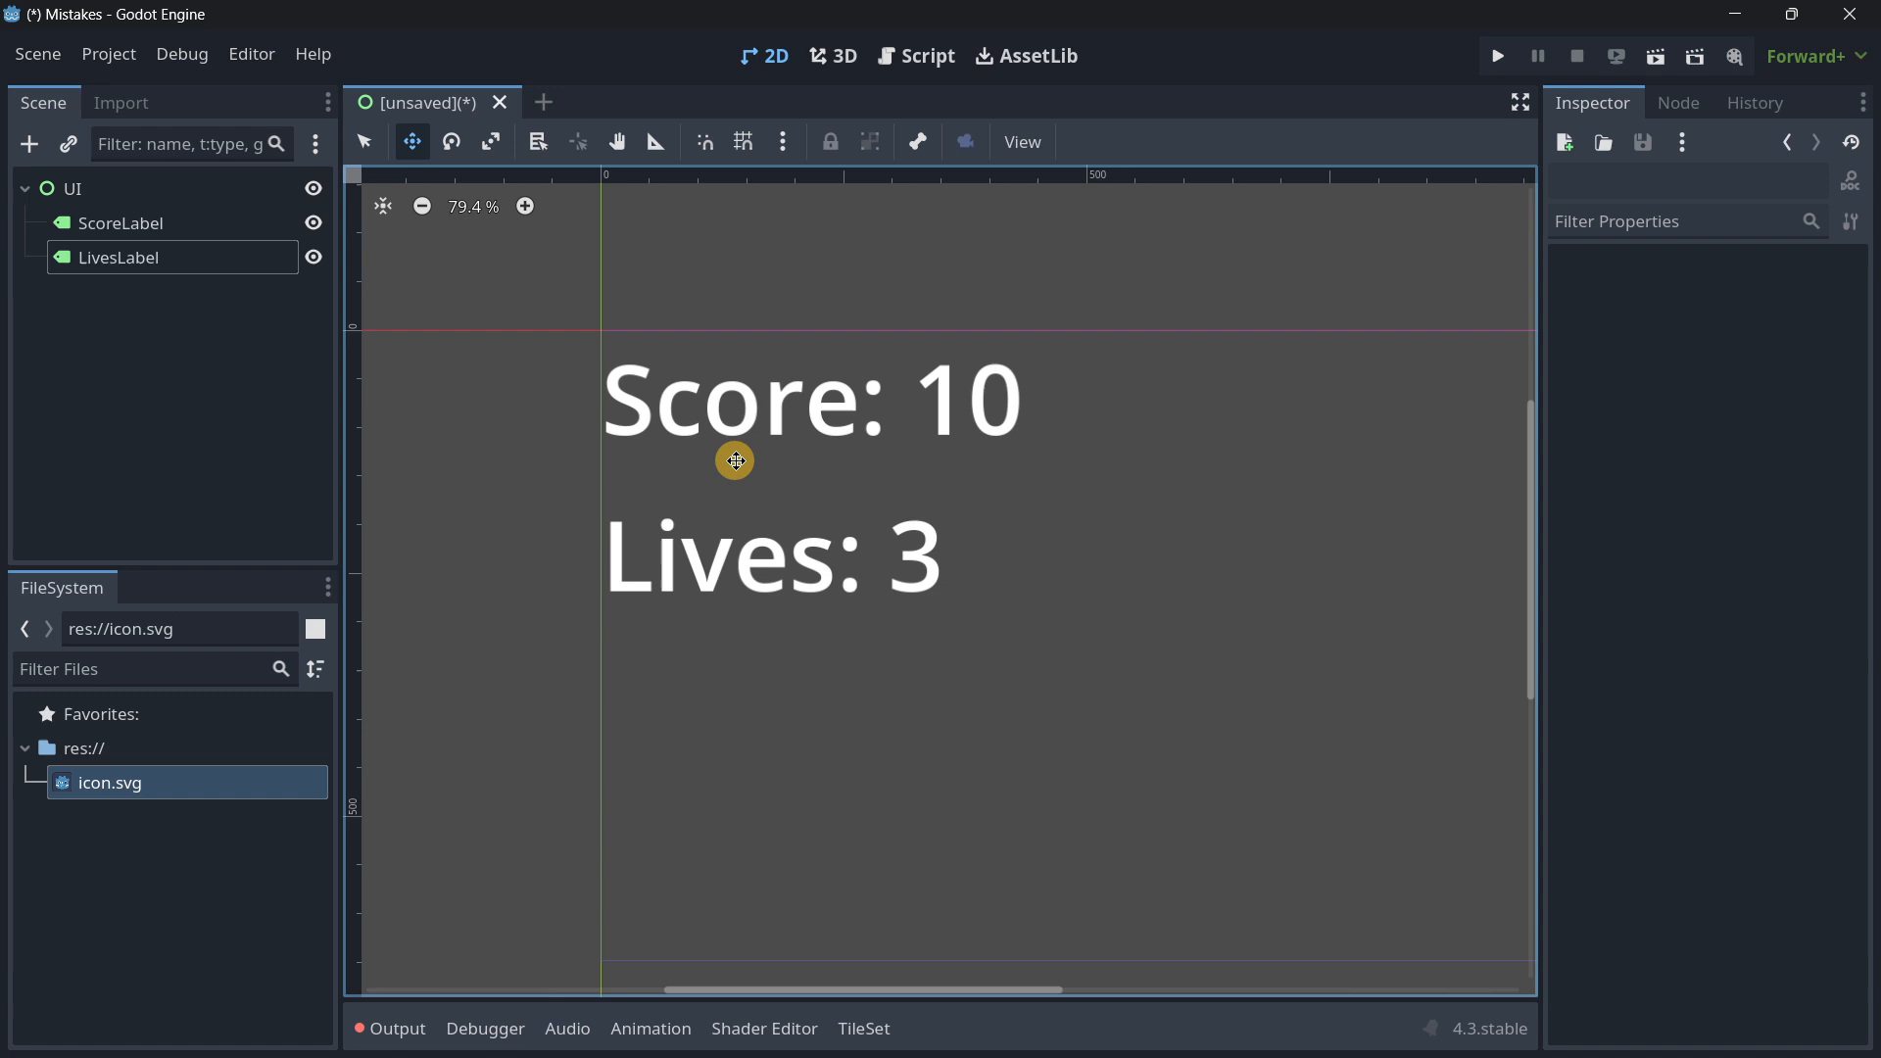
pyautogui.moveTo(670, 439)
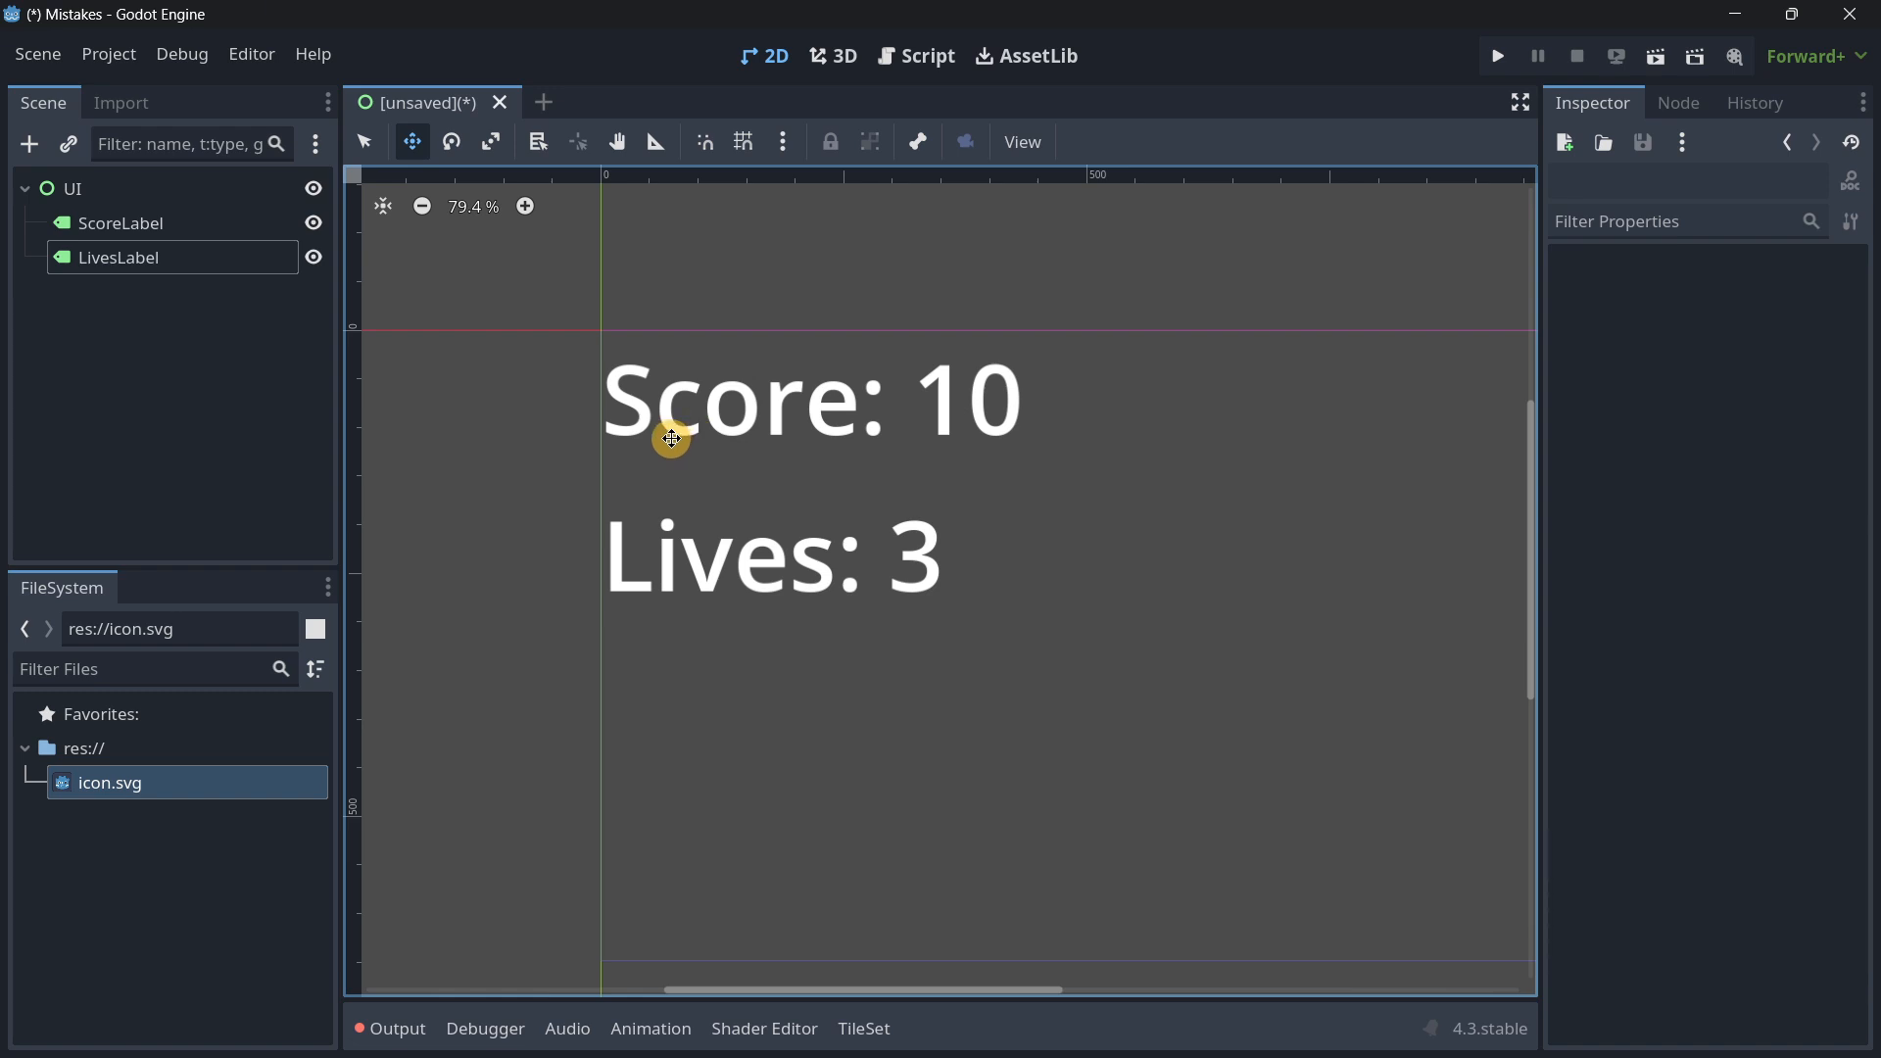
pyautogui.scroll(-3)
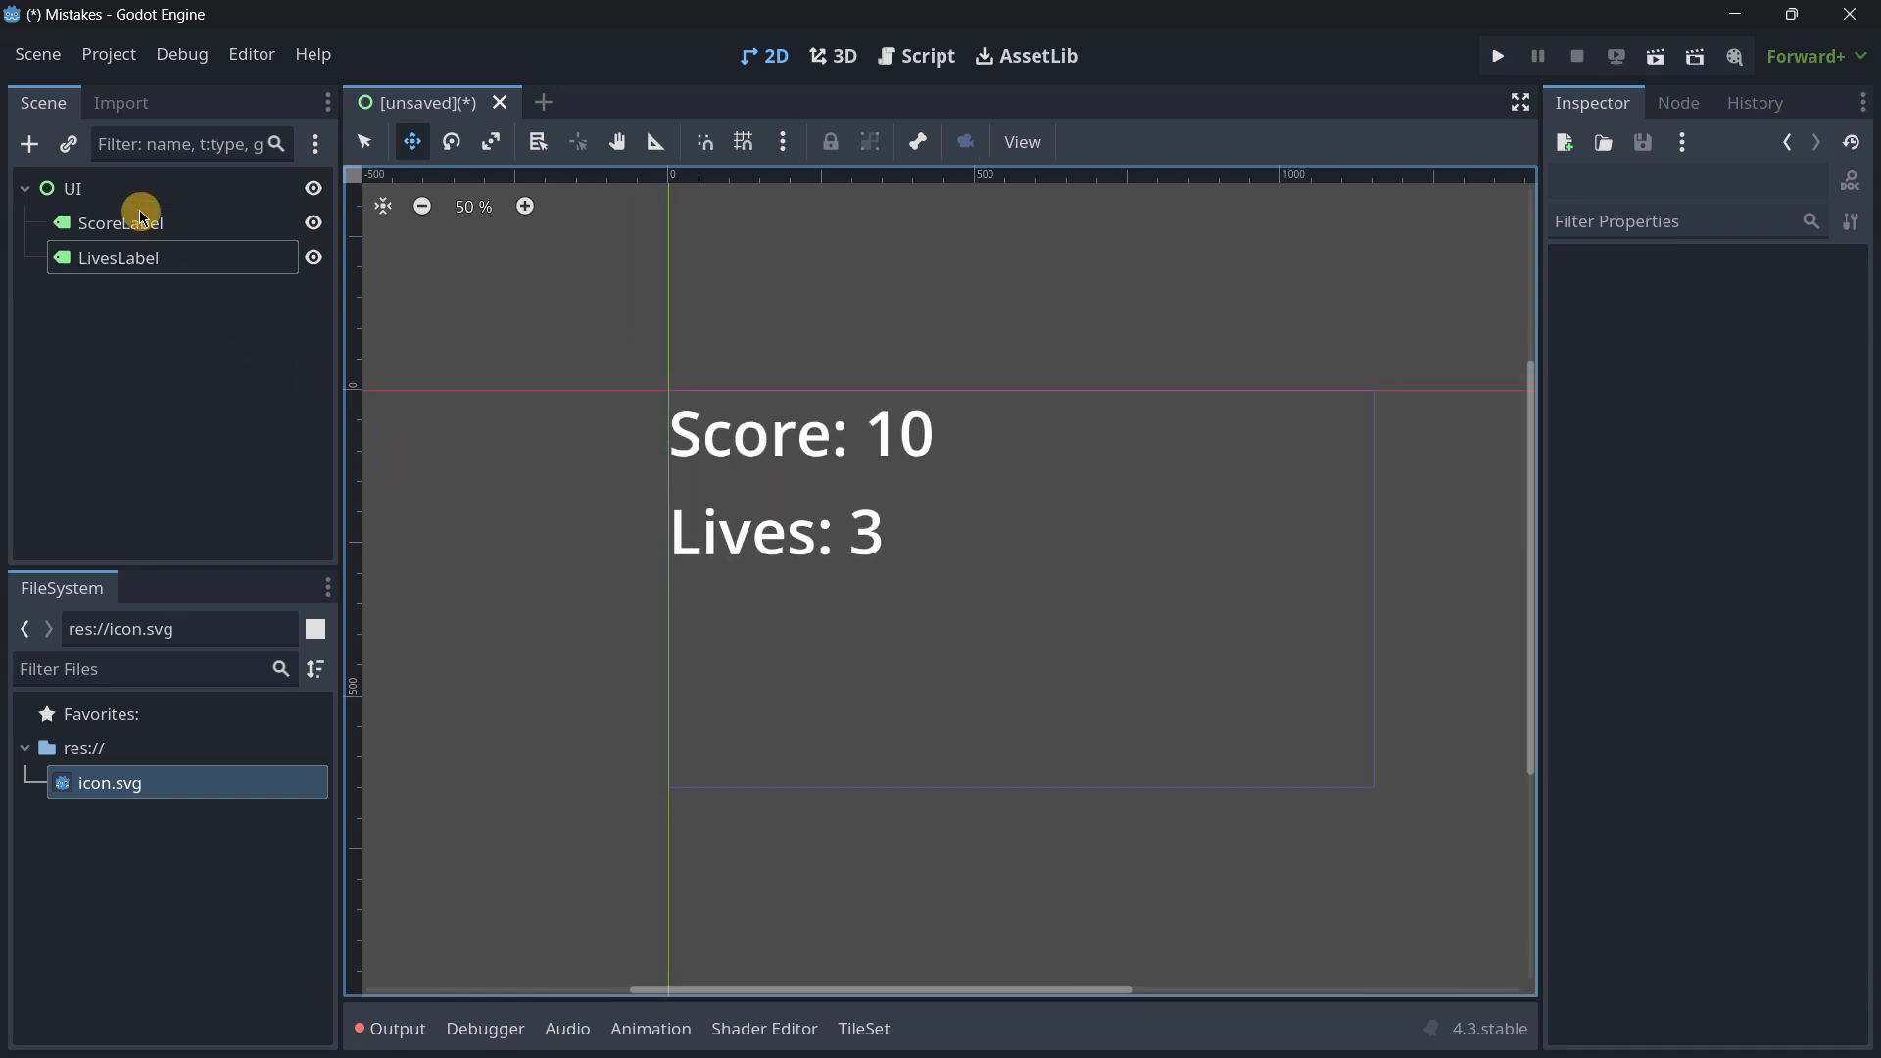
pyautogui.moveTo(124, 186)
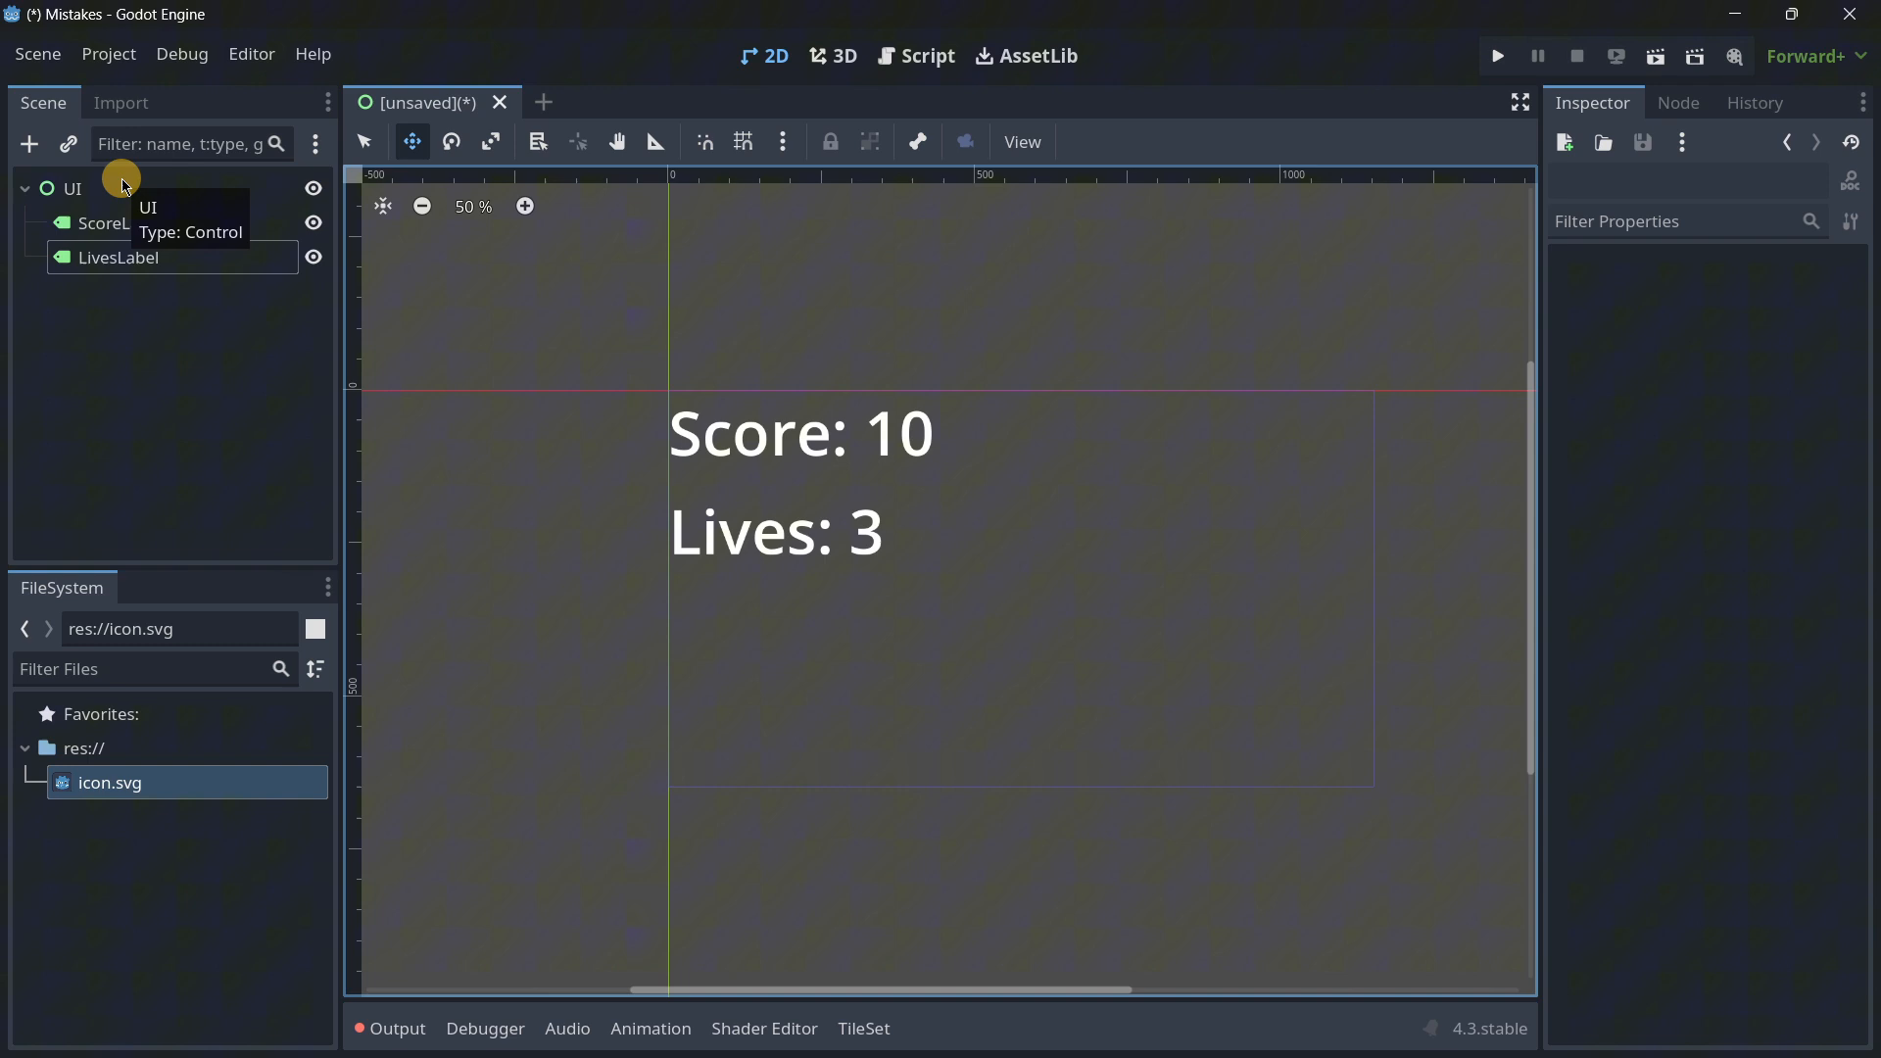
pyautogui.moveTo(252, 383)
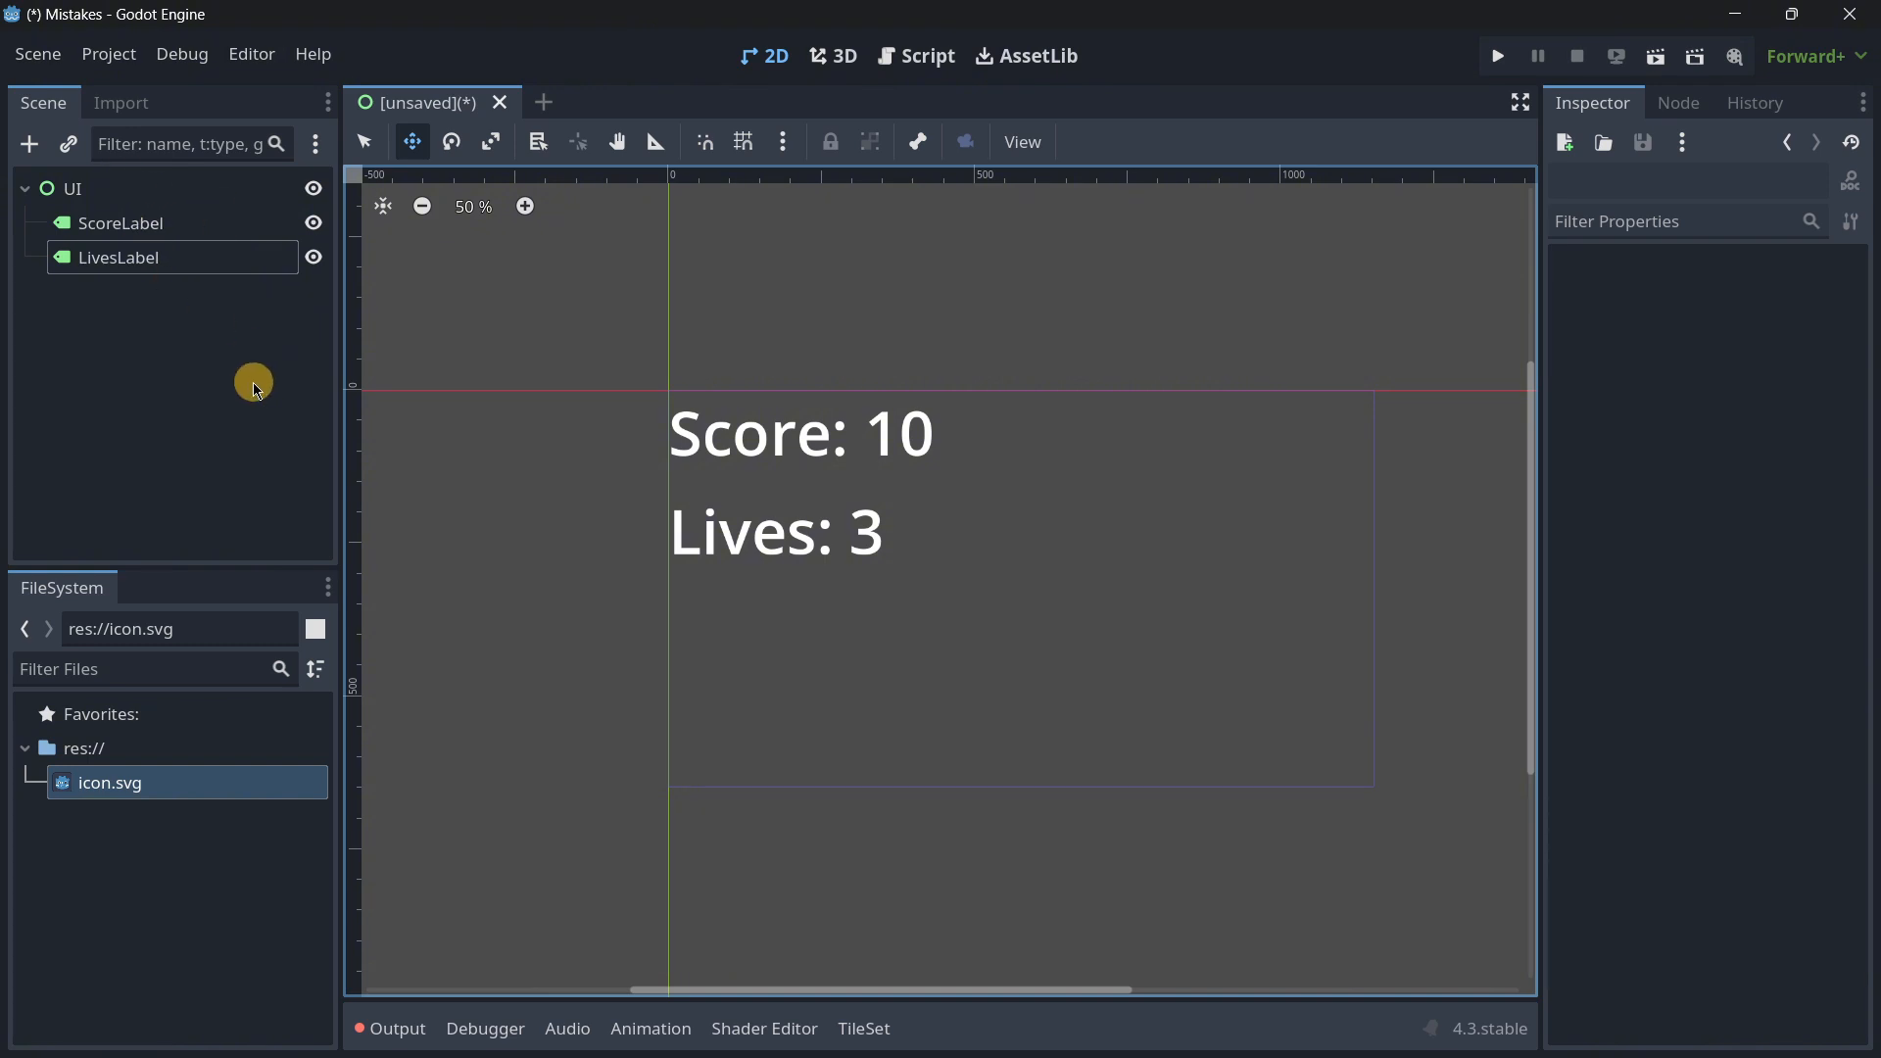
pyautogui.moveTo(836, 576)
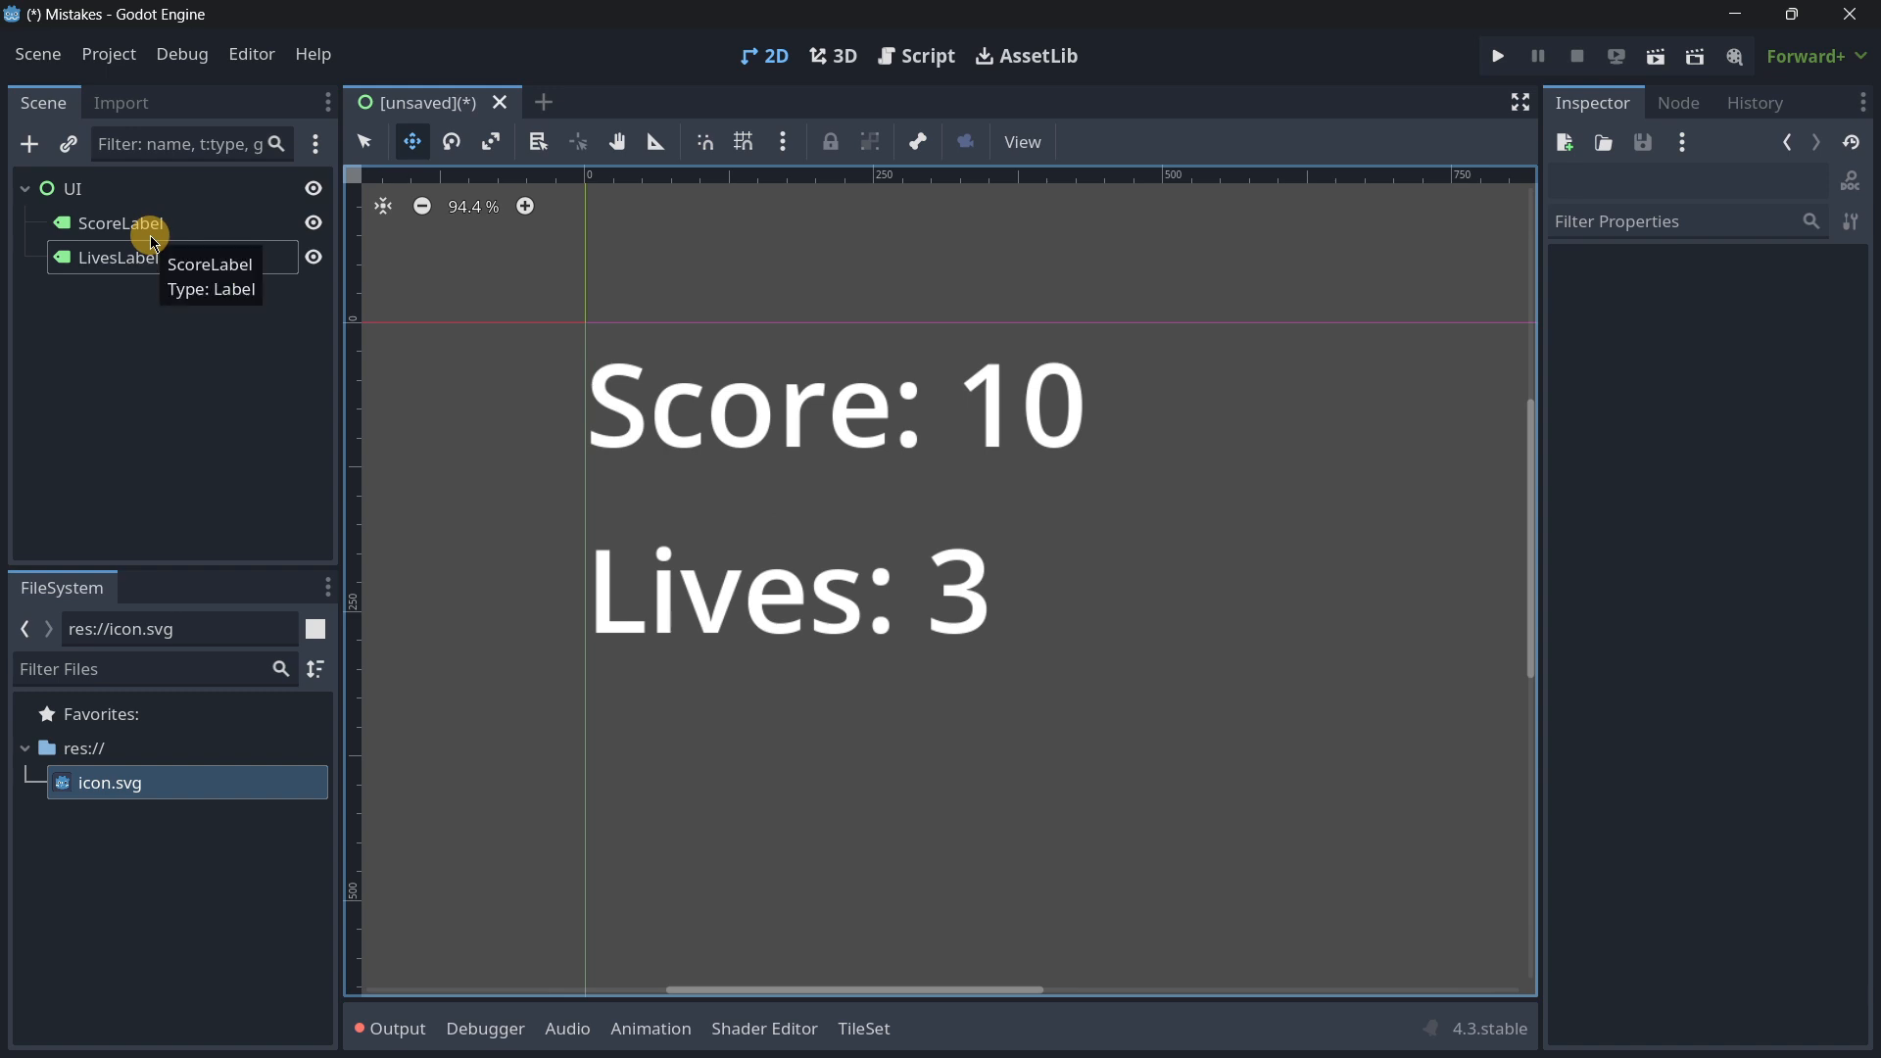
pyautogui.moveTo(132, 230)
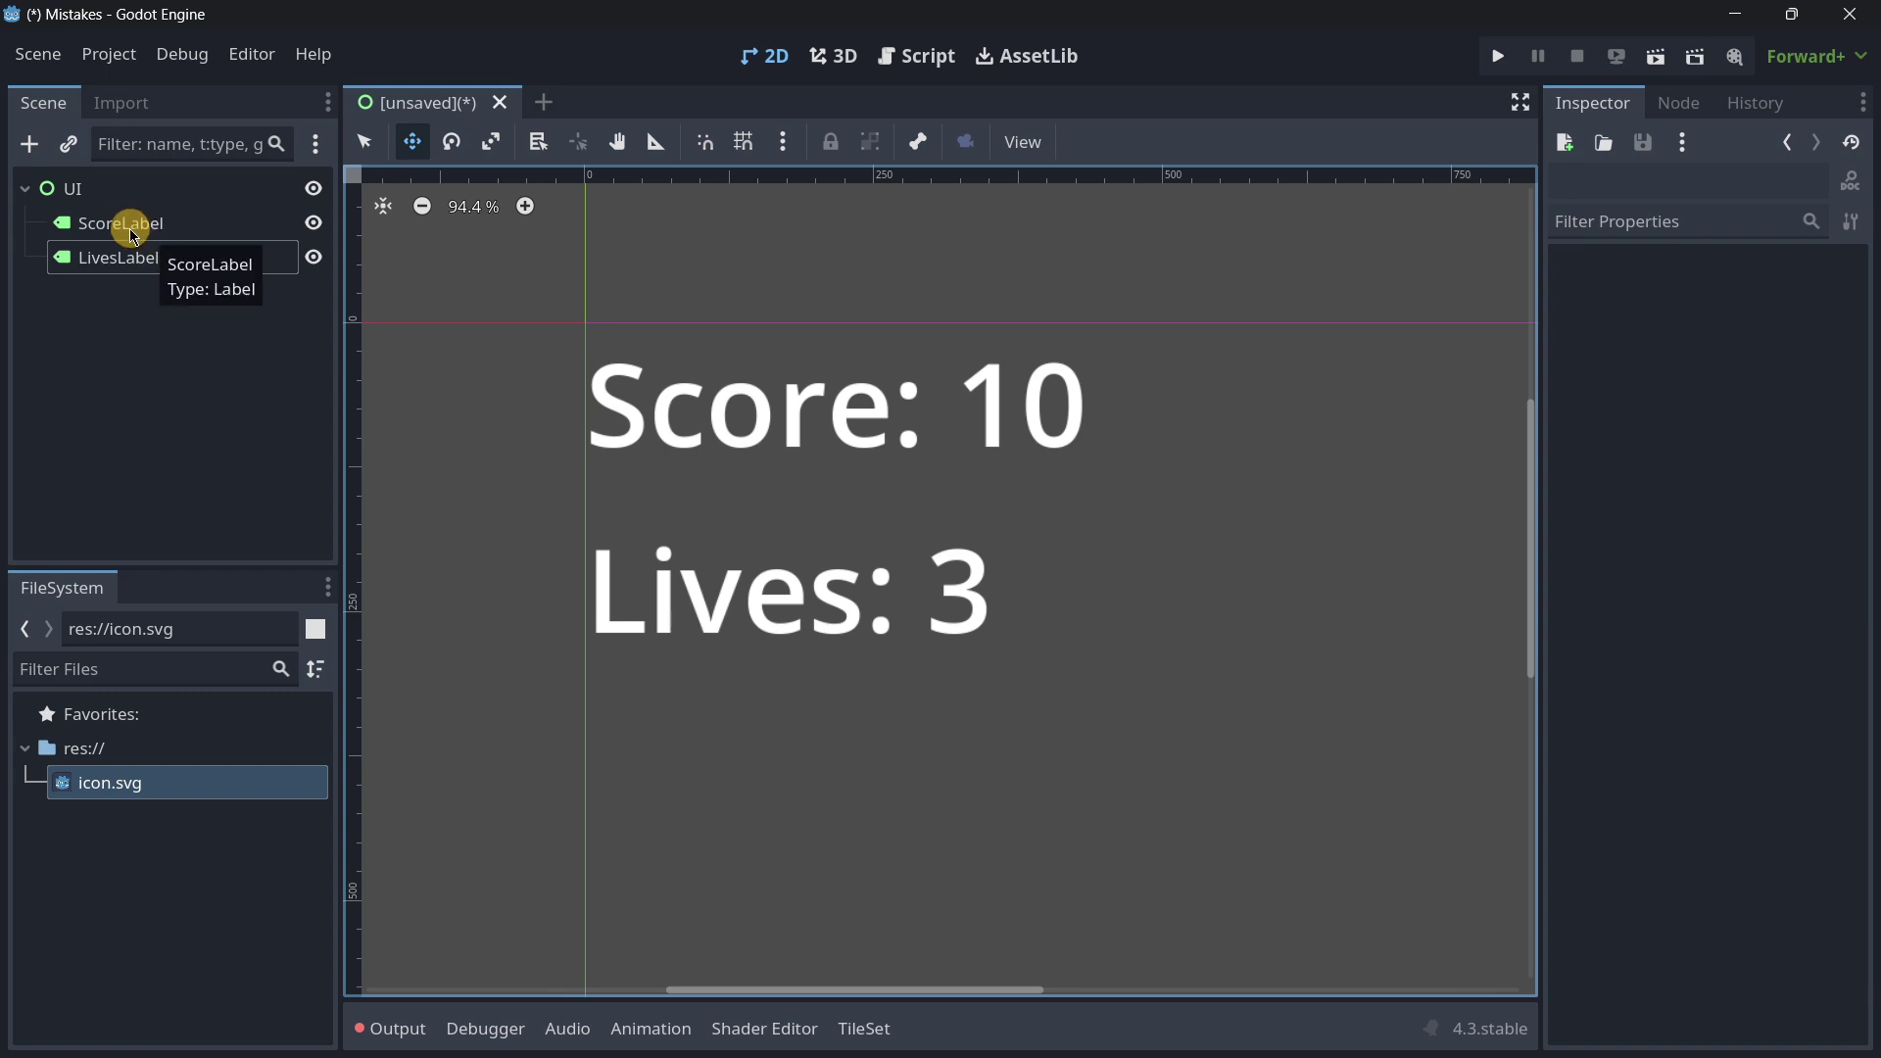
# Step: Drag LivesLabel so it sits just below the "Score: 10" label
pyautogui.click(120, 223)
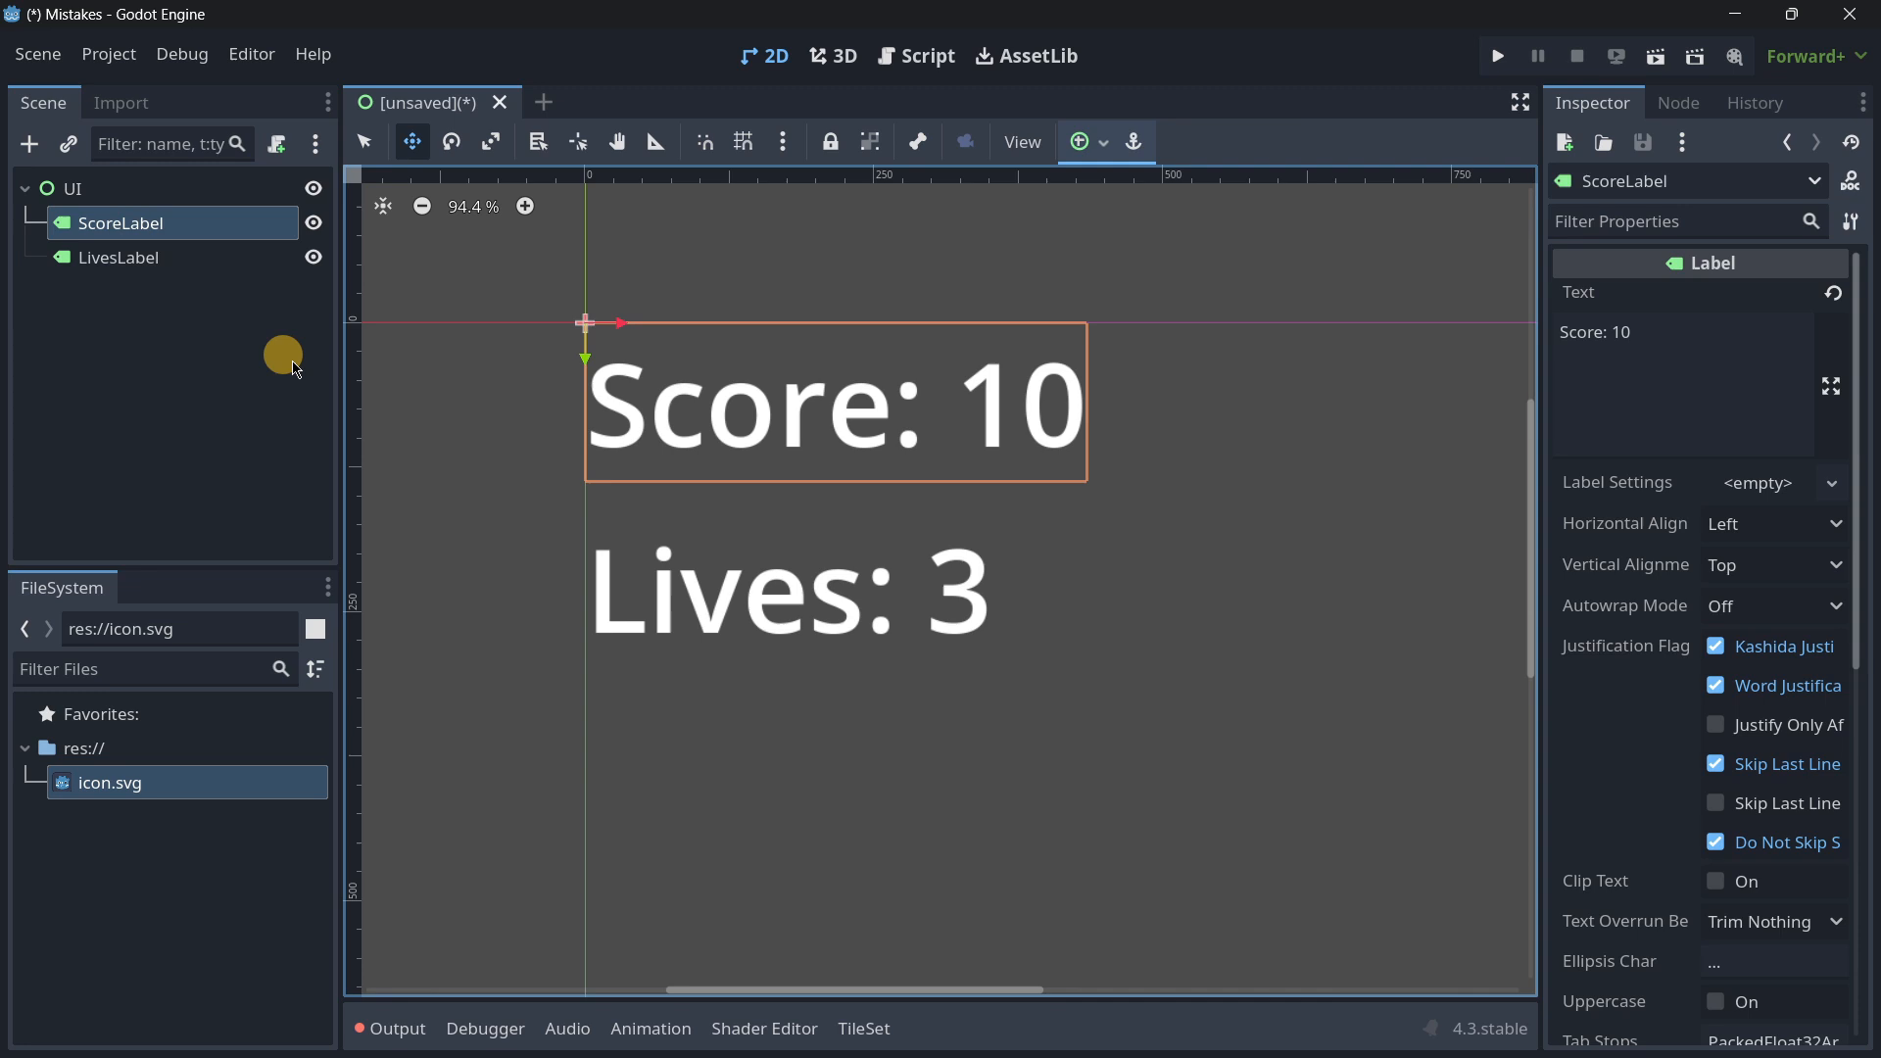
pyautogui.click(1079, 141)
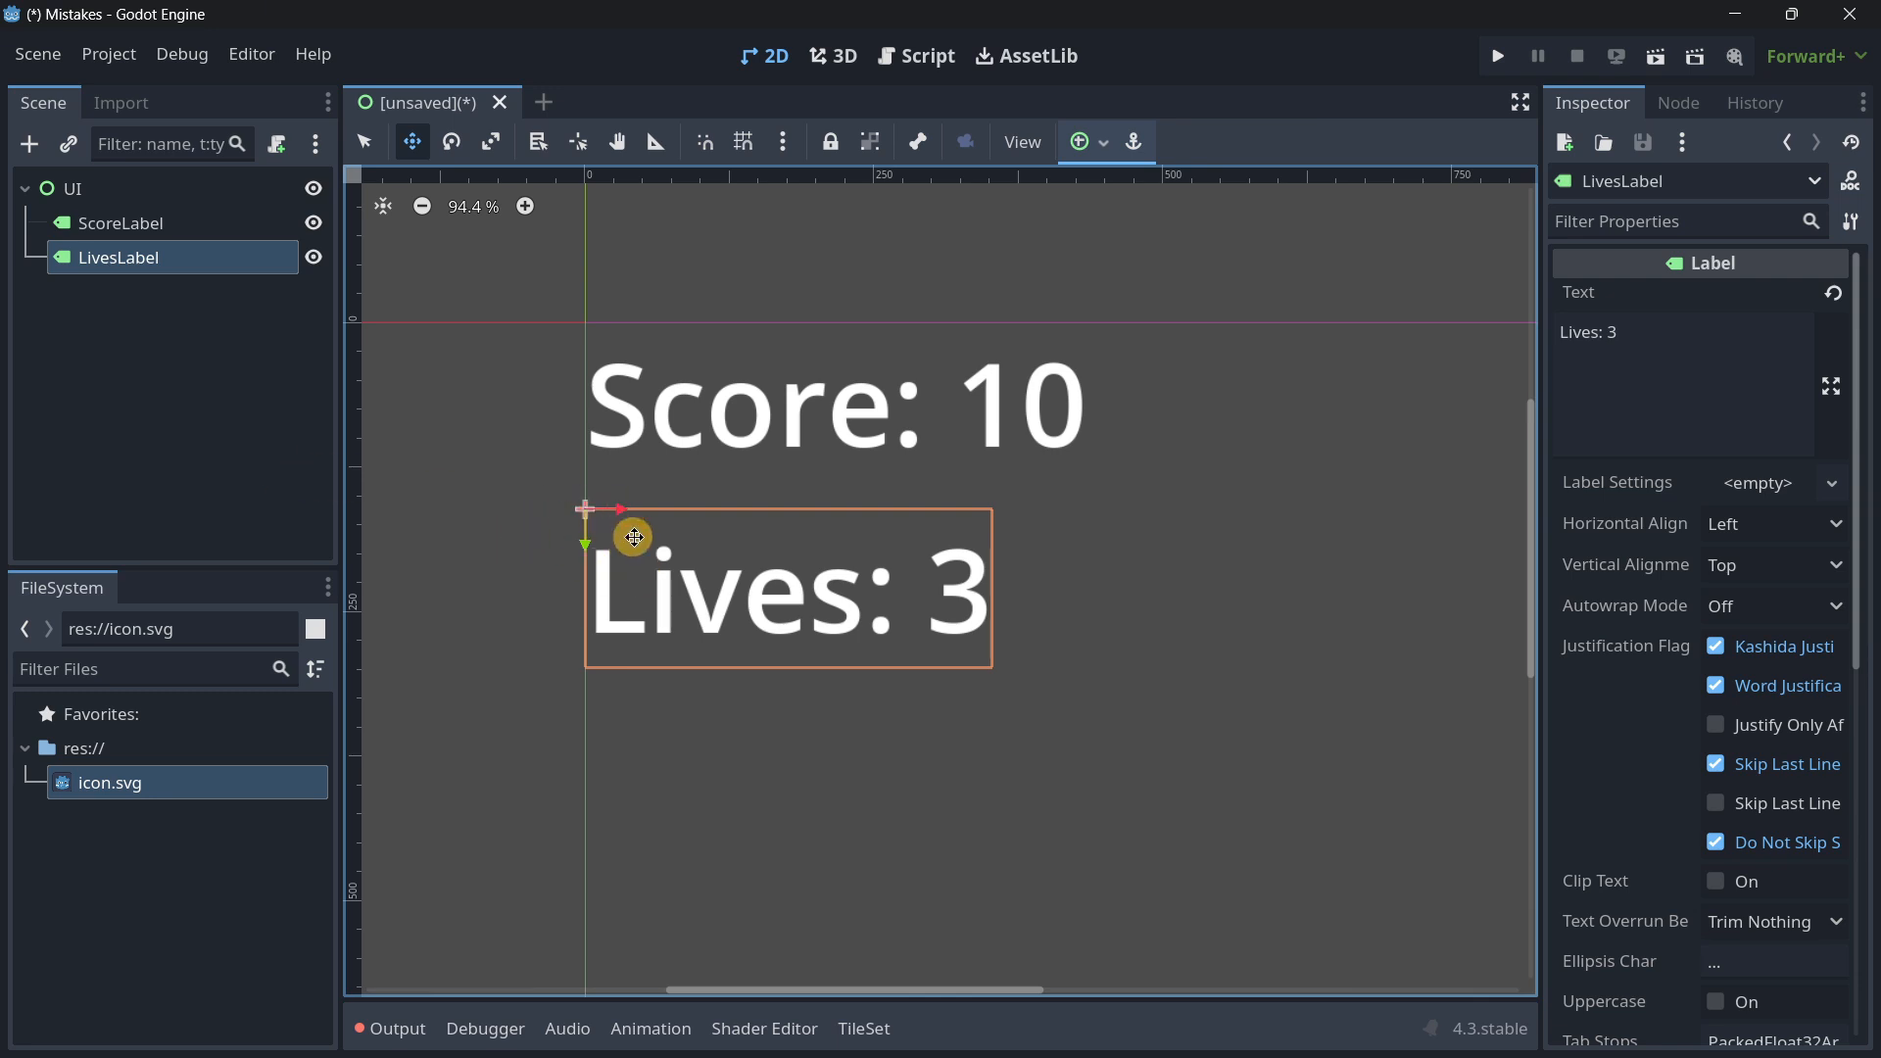
pyautogui.click(1078, 141)
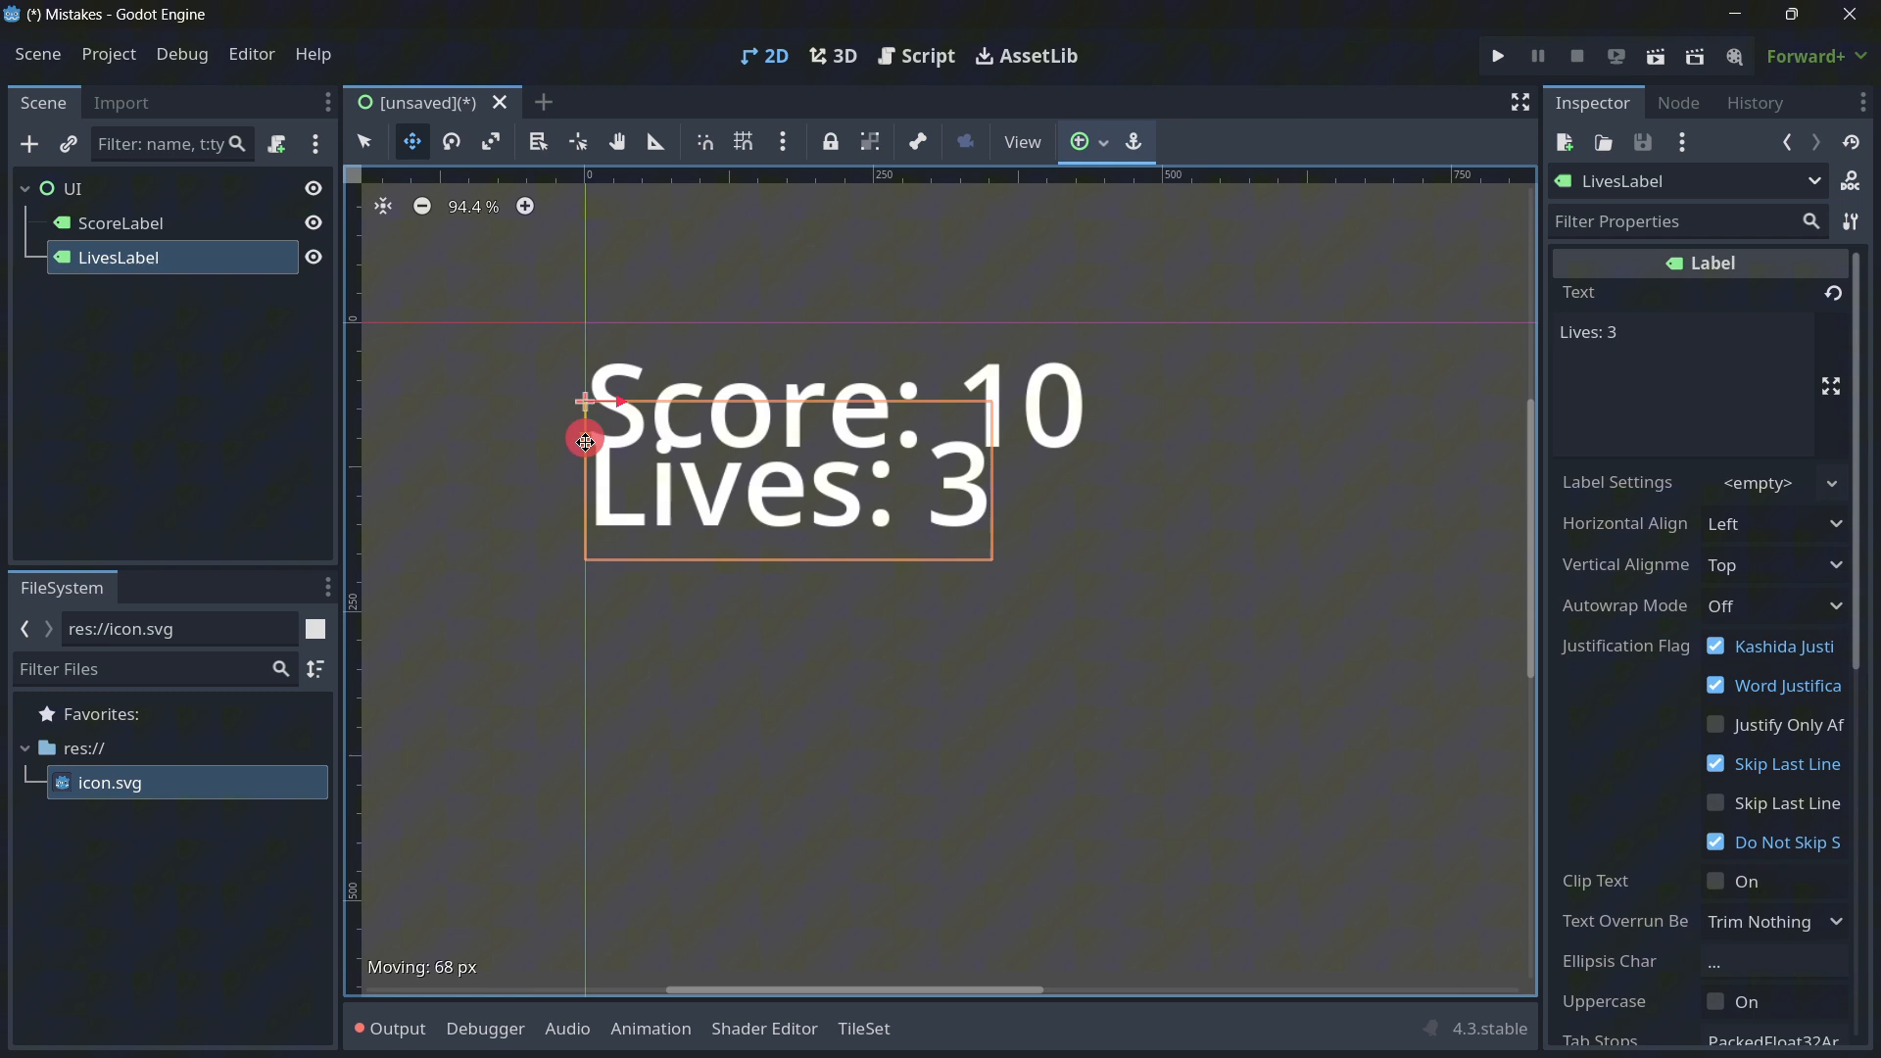
pyautogui.scroll(-3)
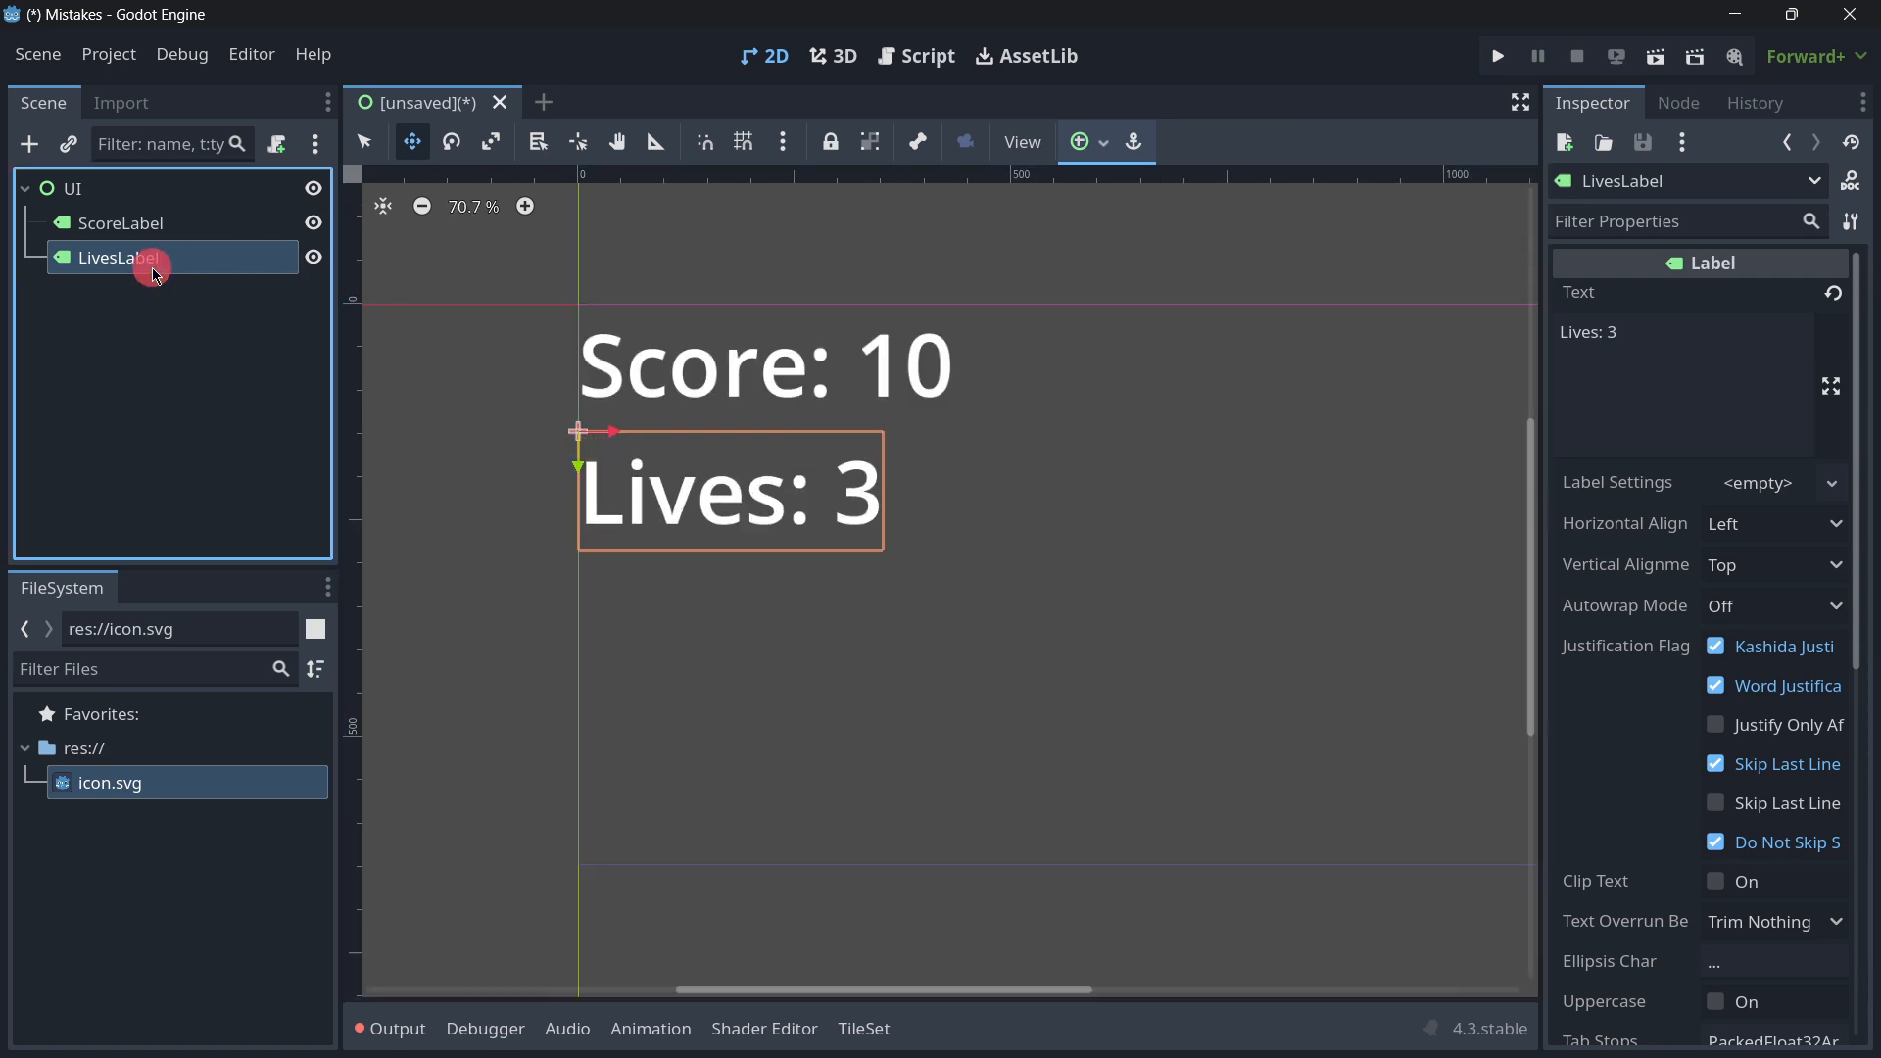
pyautogui.moveTo(565, 442)
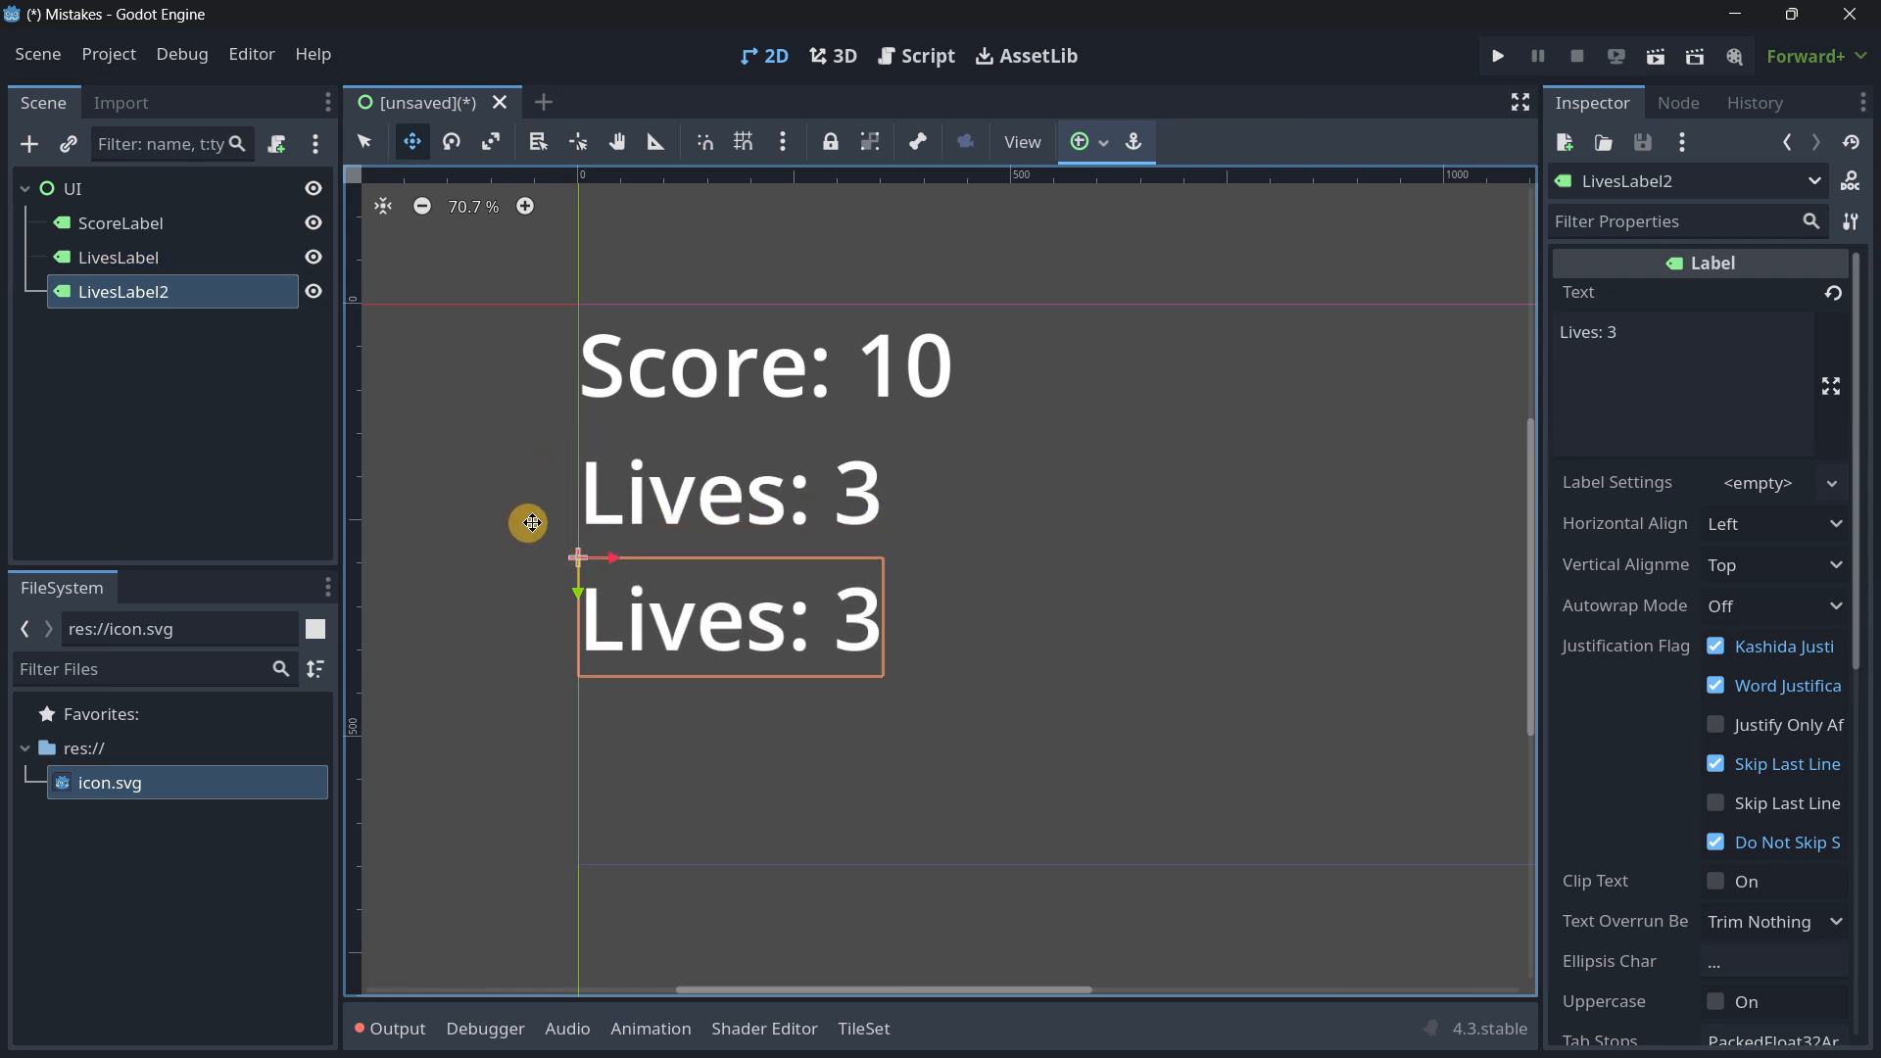
# Step: Zoom to align the LivesLabel2 copy under the Lives label, then select the UI root node
pyautogui.scroll(3)
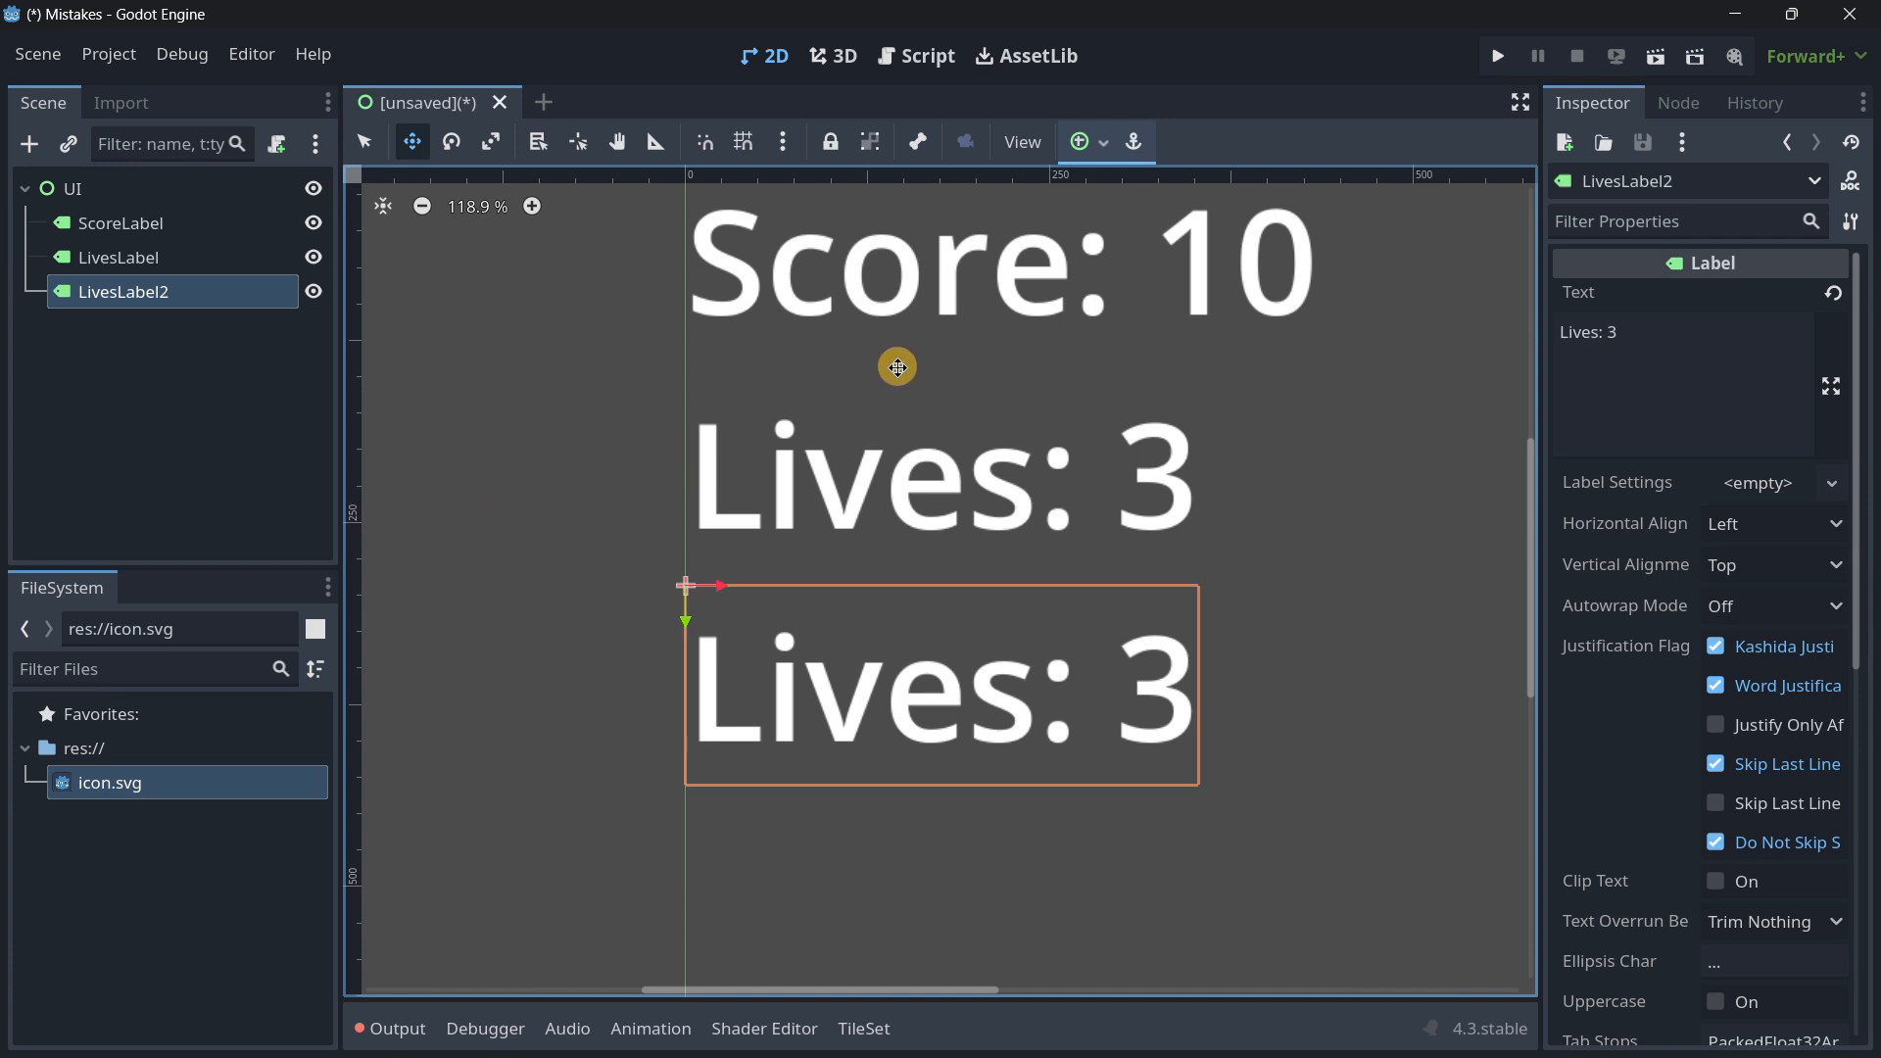
pyautogui.scroll(3)
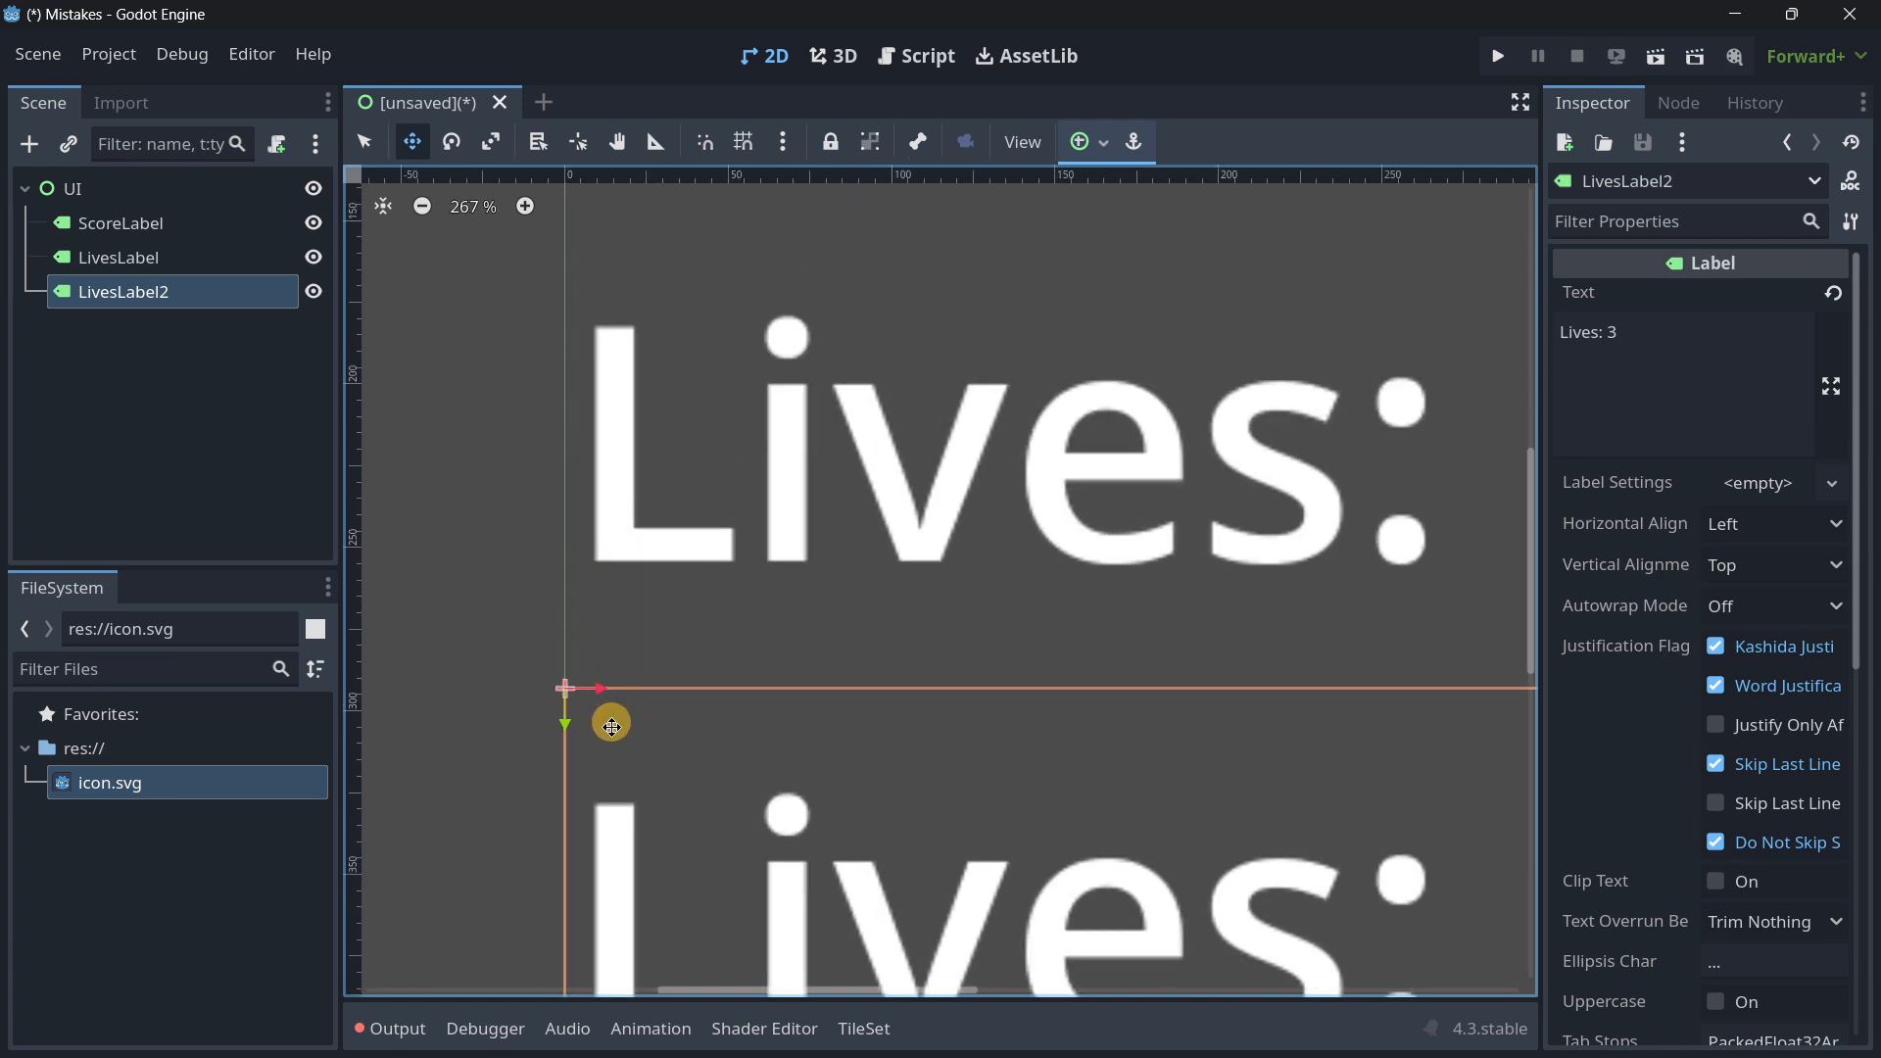
pyautogui.scroll(-3)
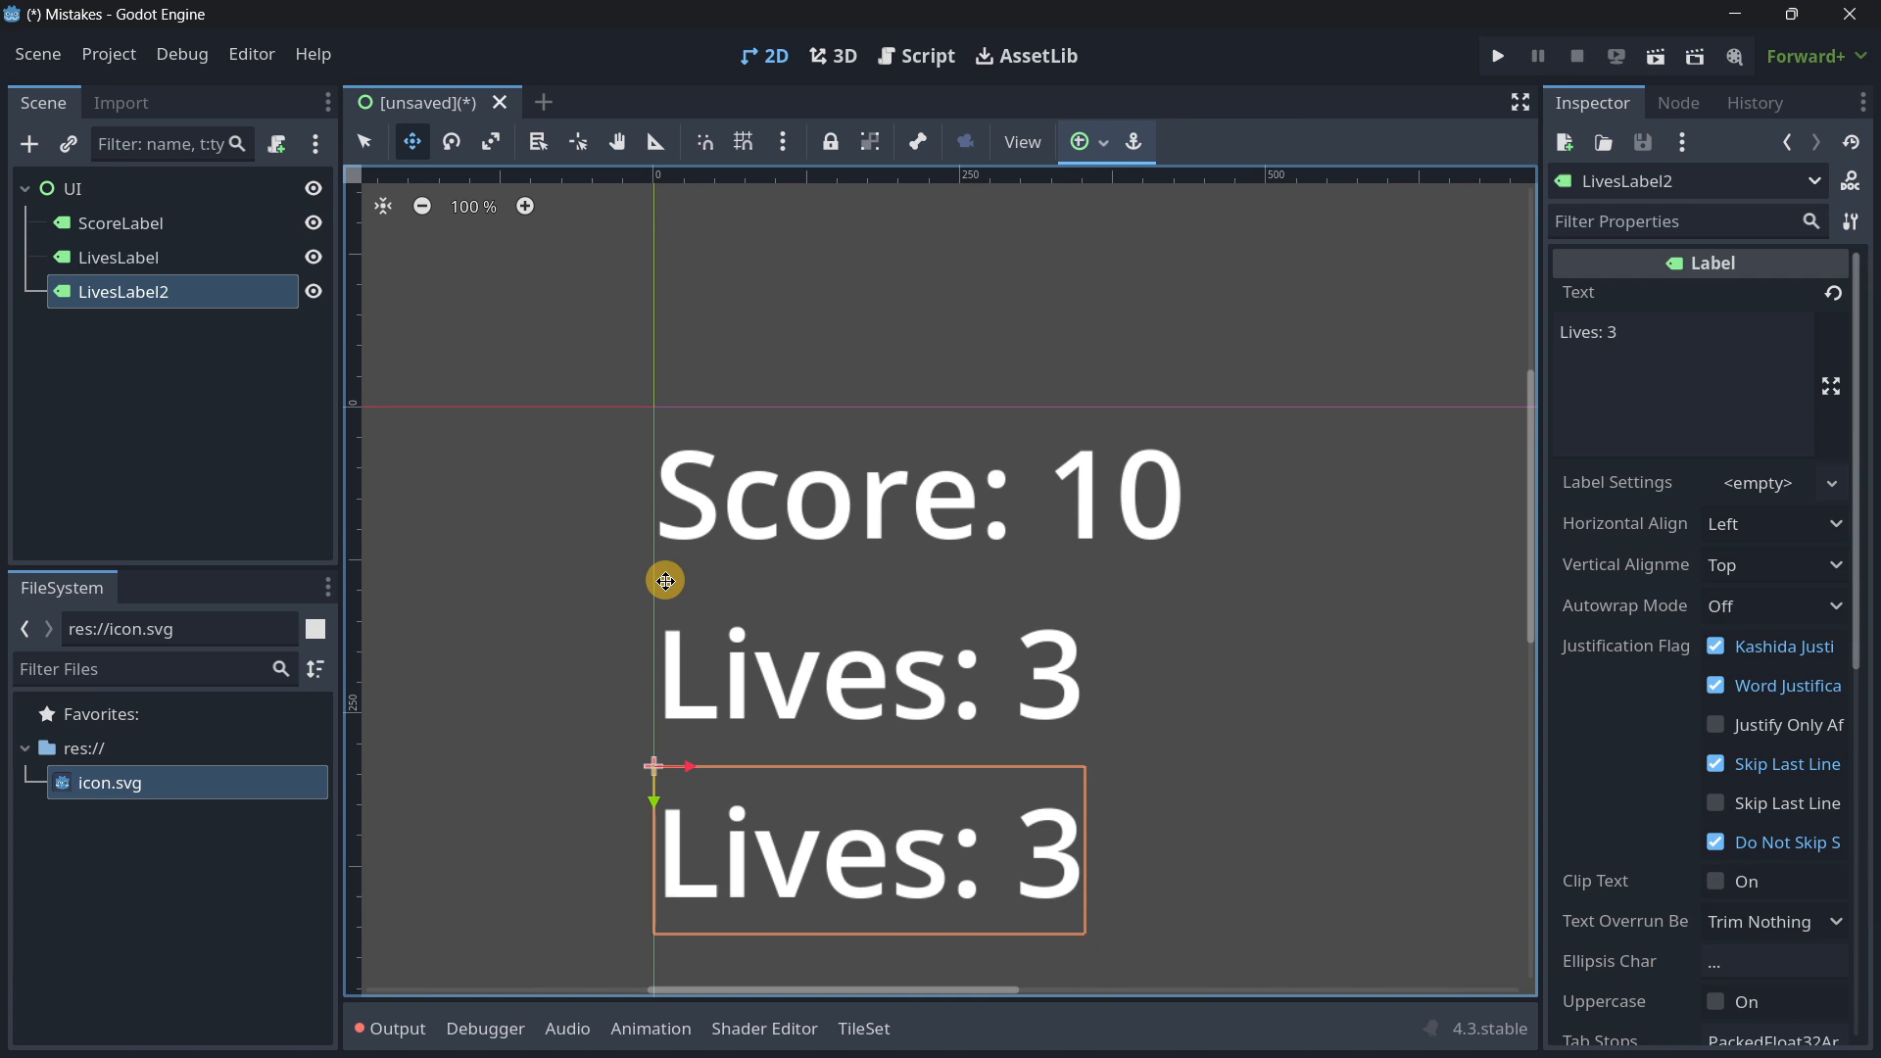
pyautogui.scroll(3)
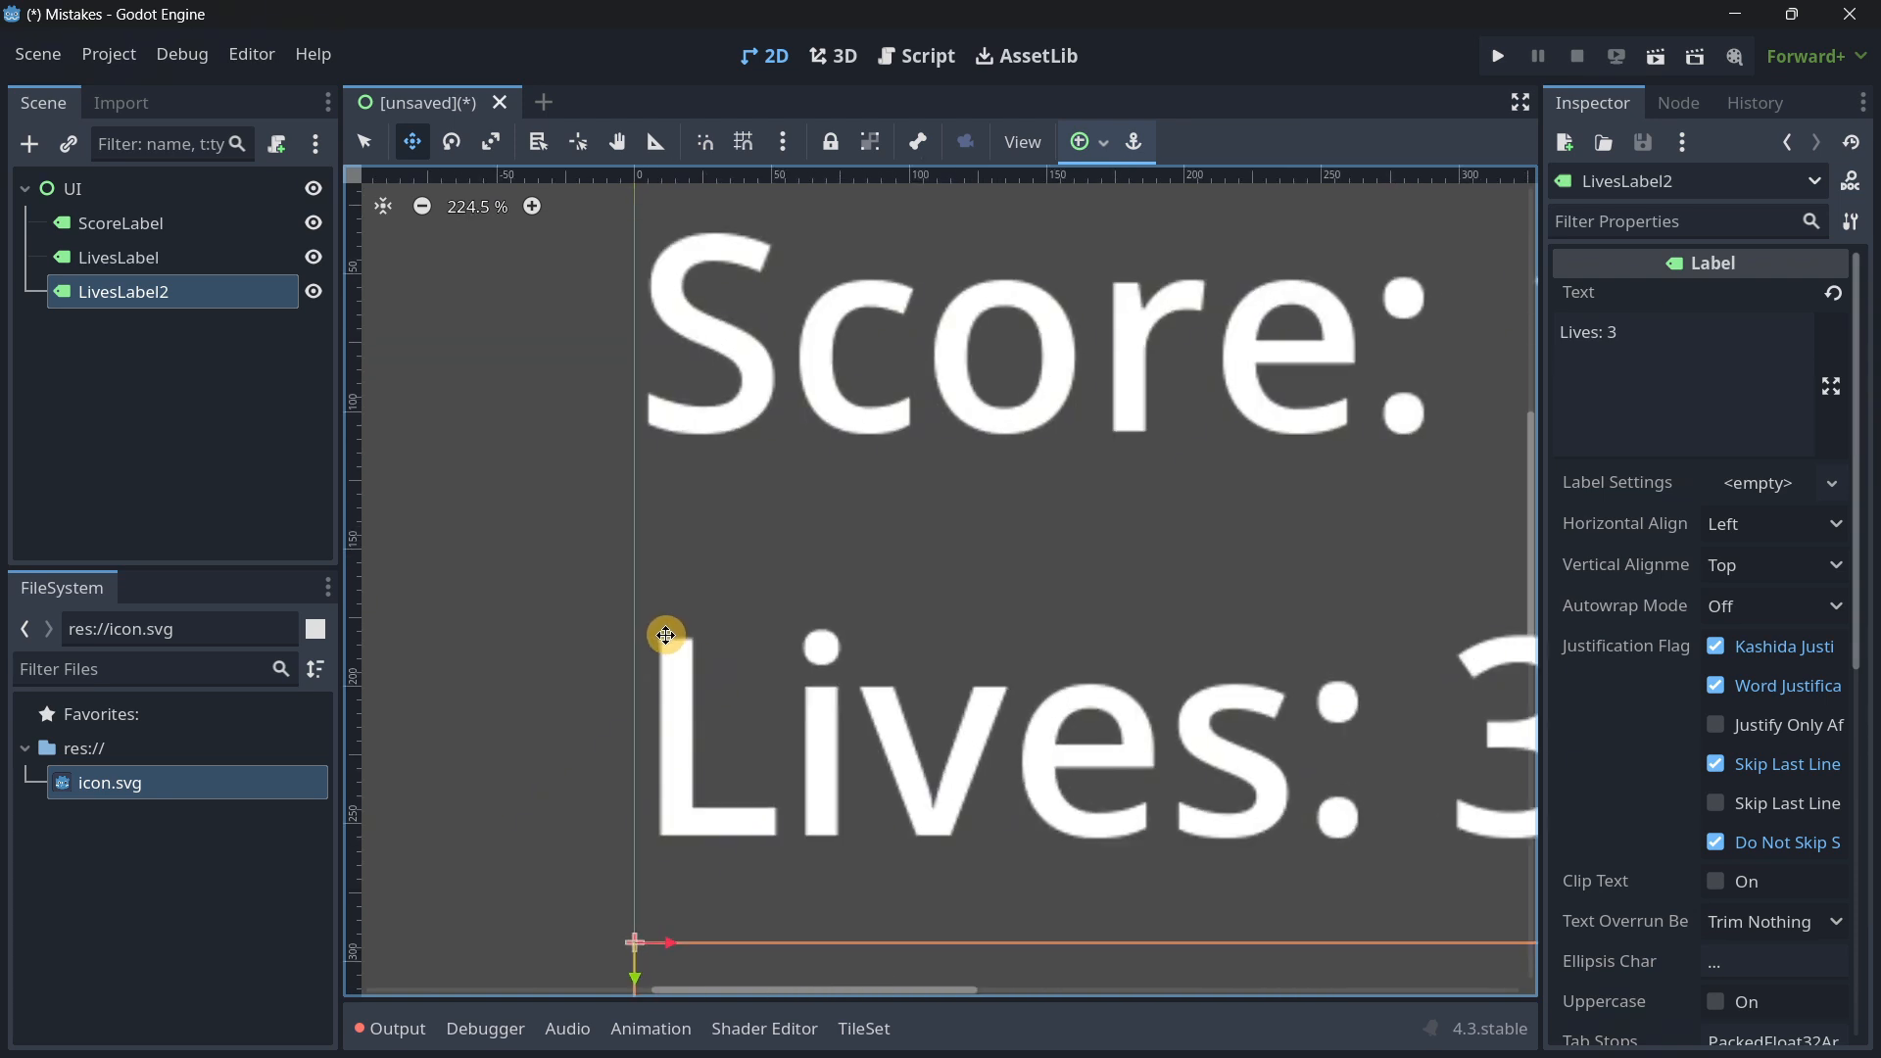
pyautogui.scroll(3)
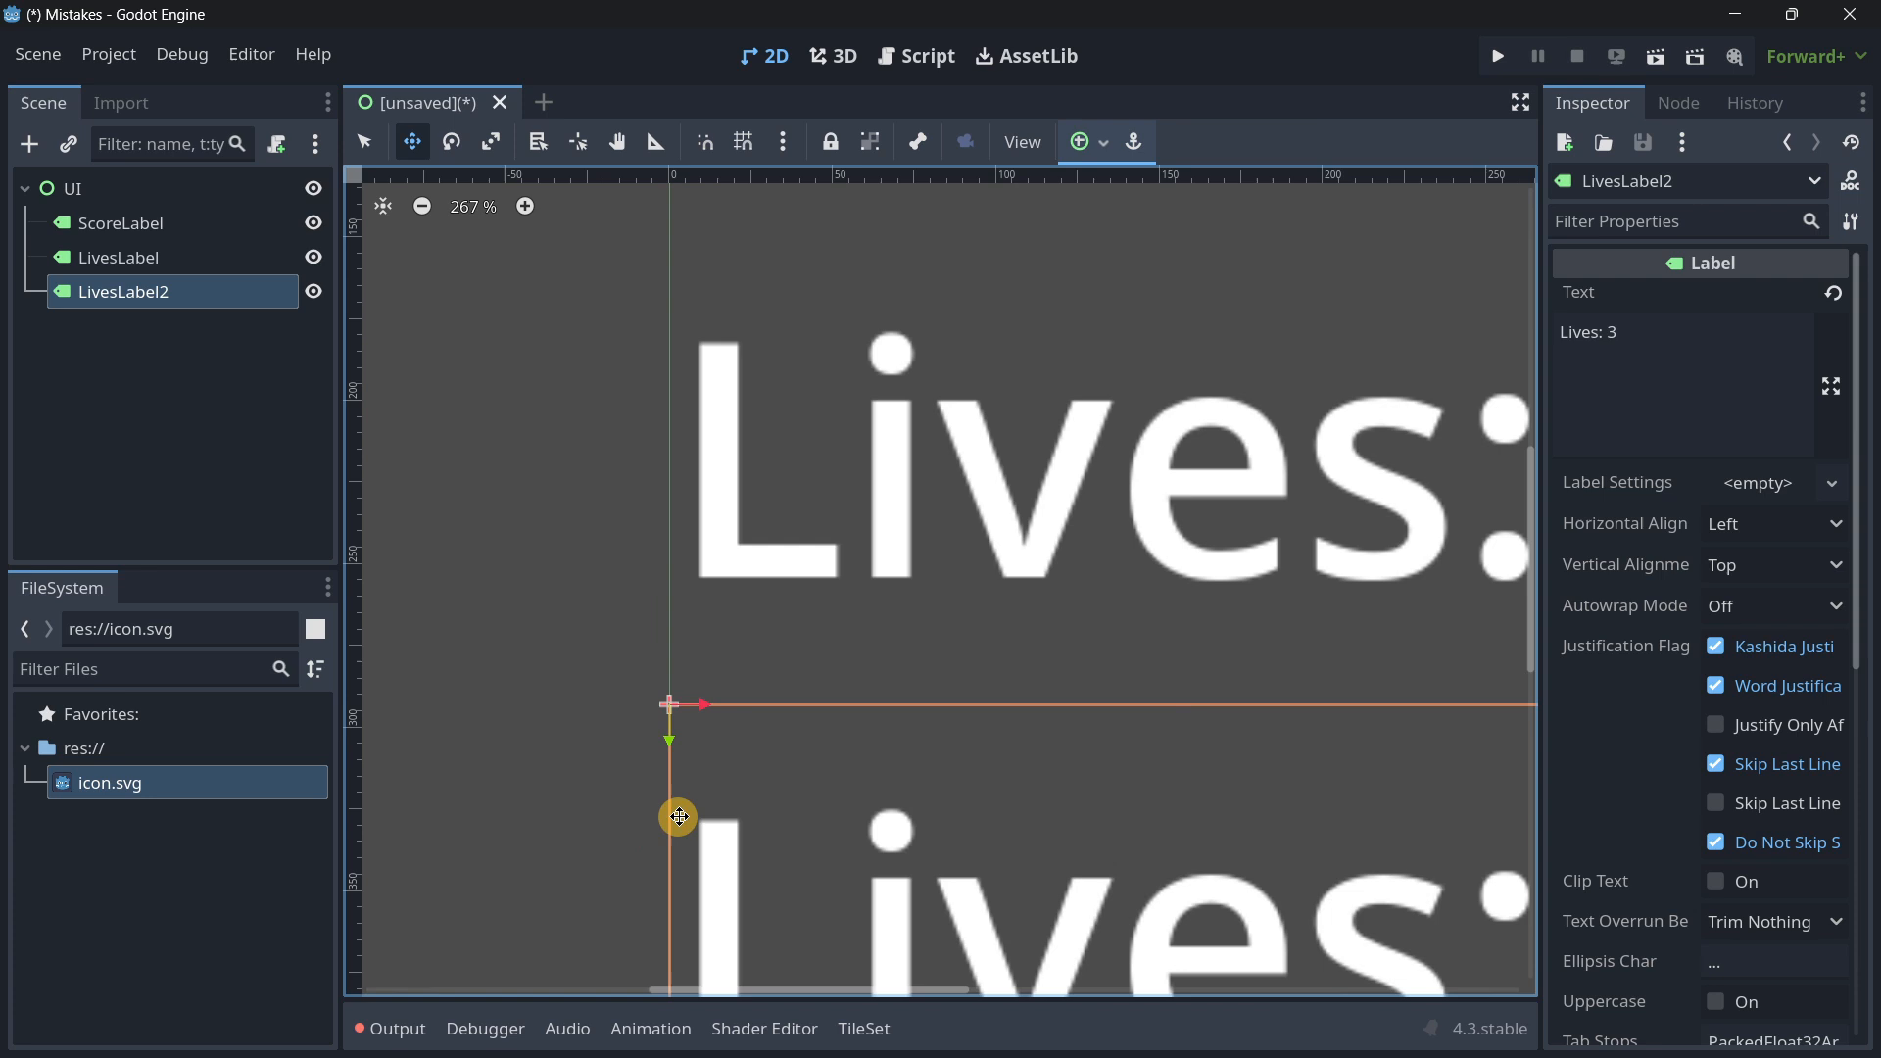
pyautogui.moveTo(738, 757)
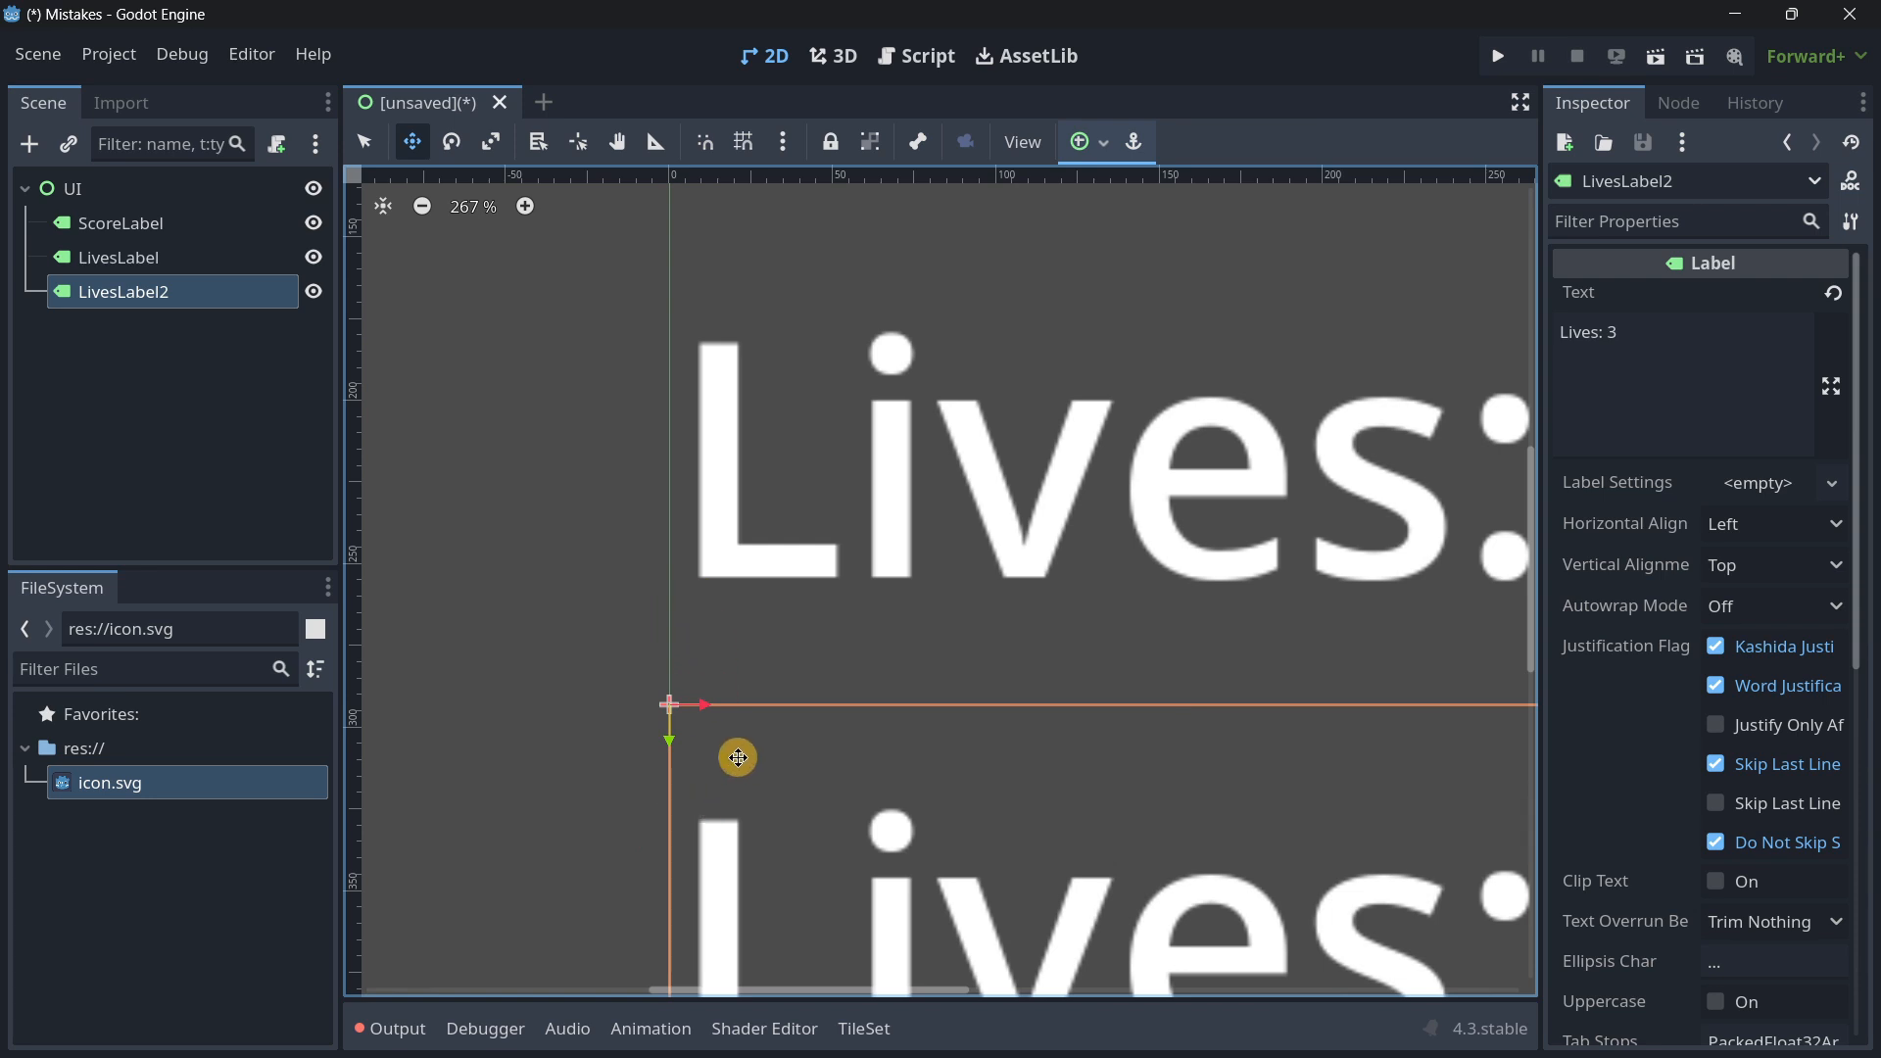
pyautogui.moveTo(937, 573)
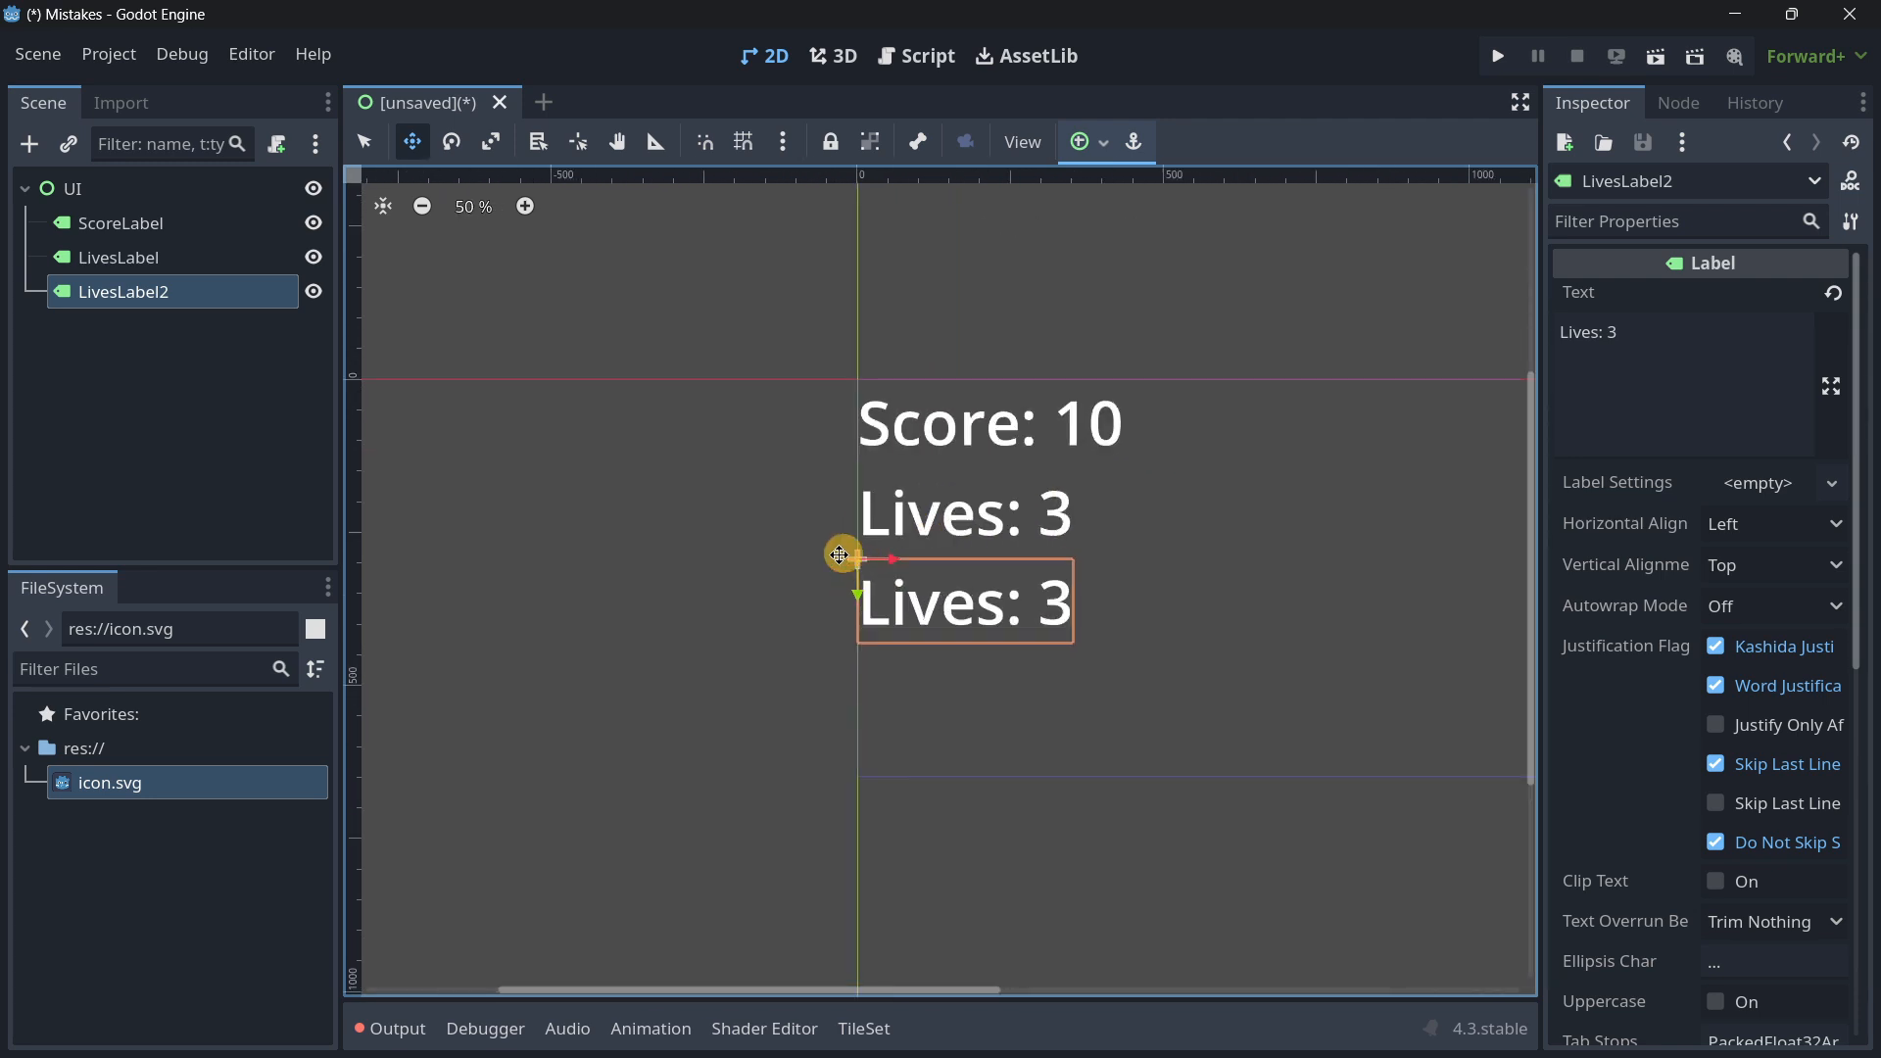
pyautogui.scroll(3)
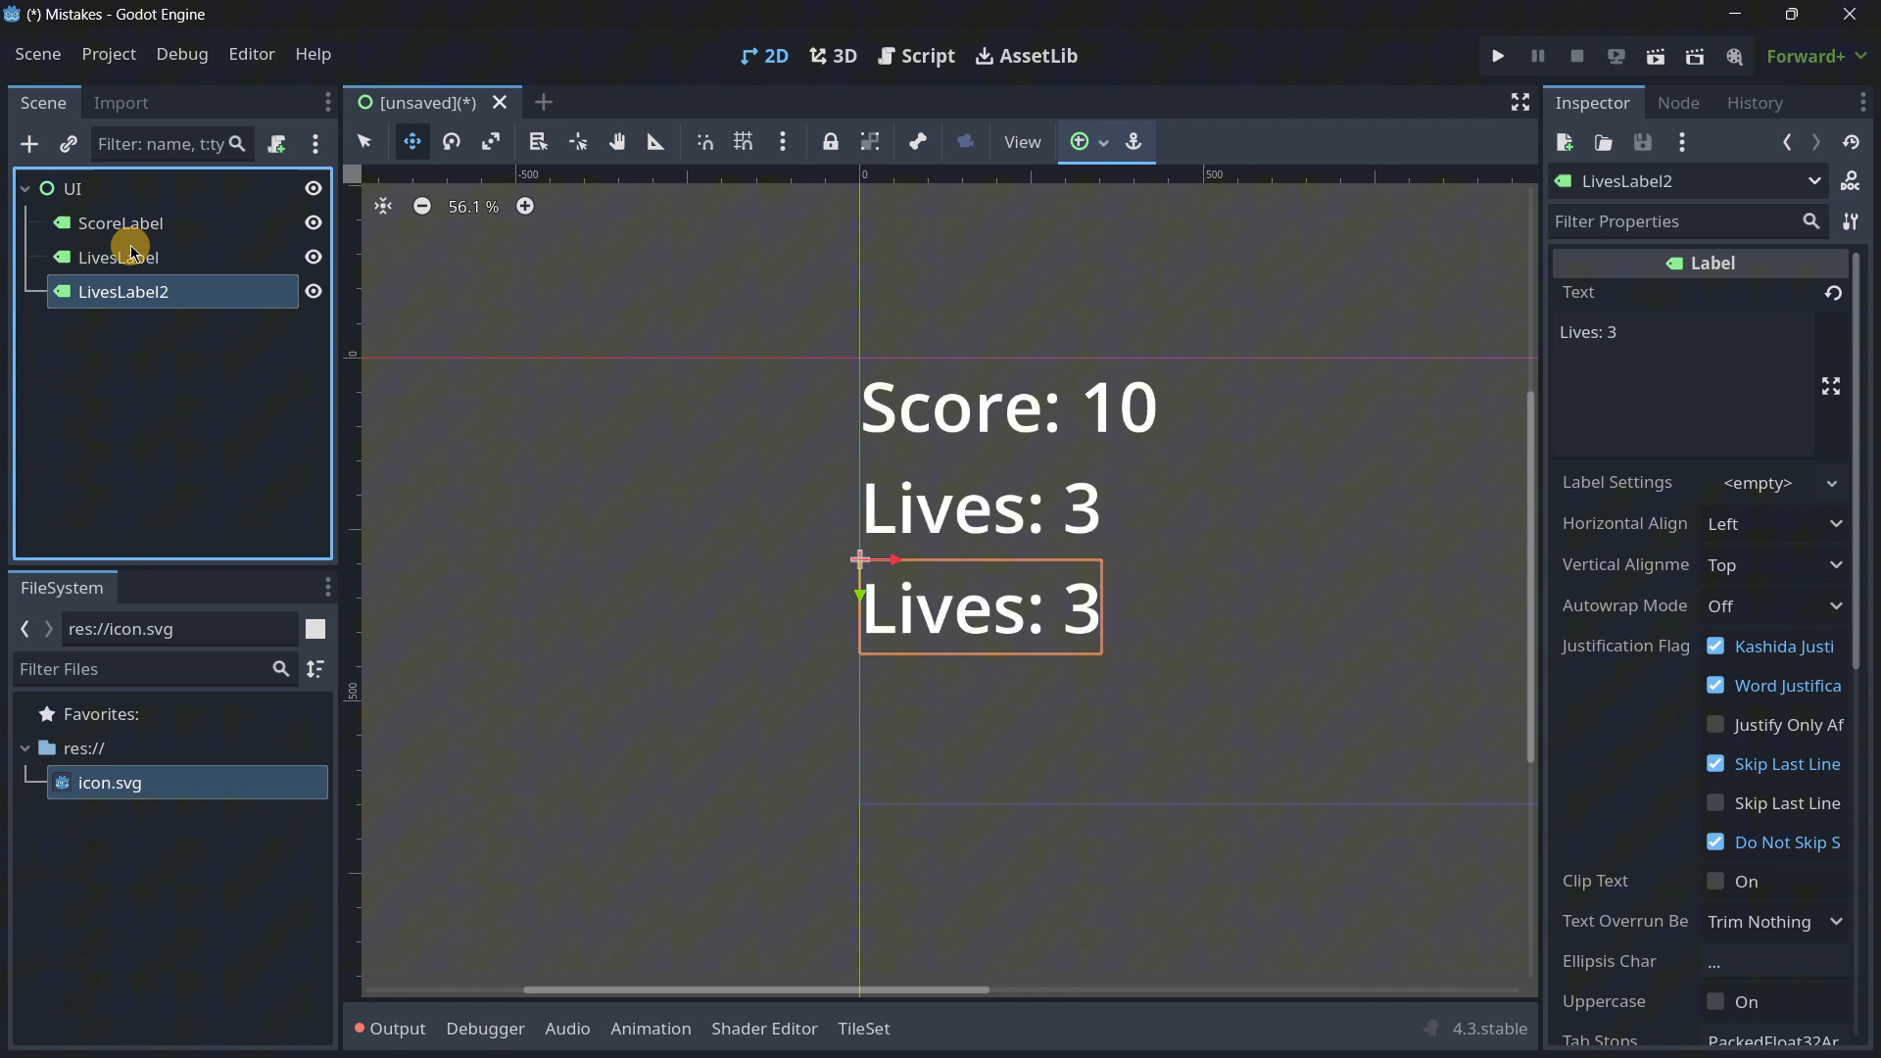
pyautogui.scroll(3)
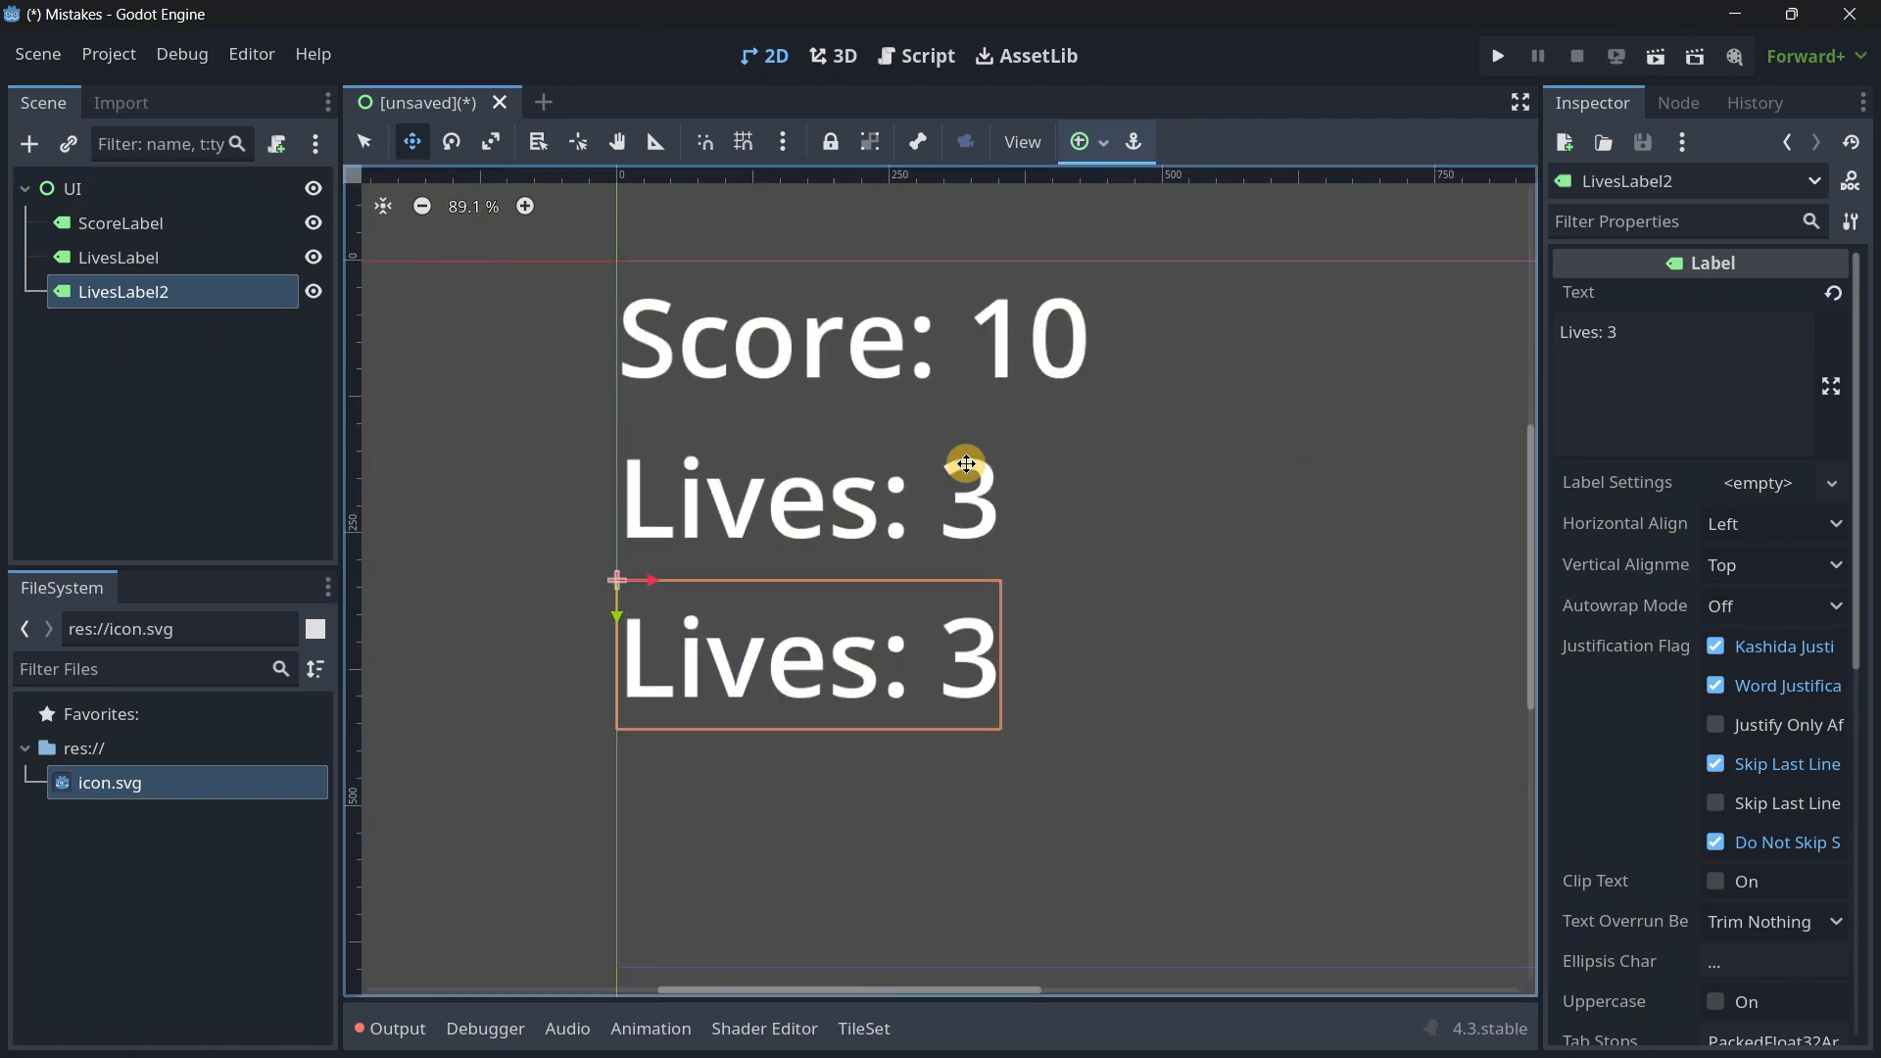
pyautogui.click(71, 189)
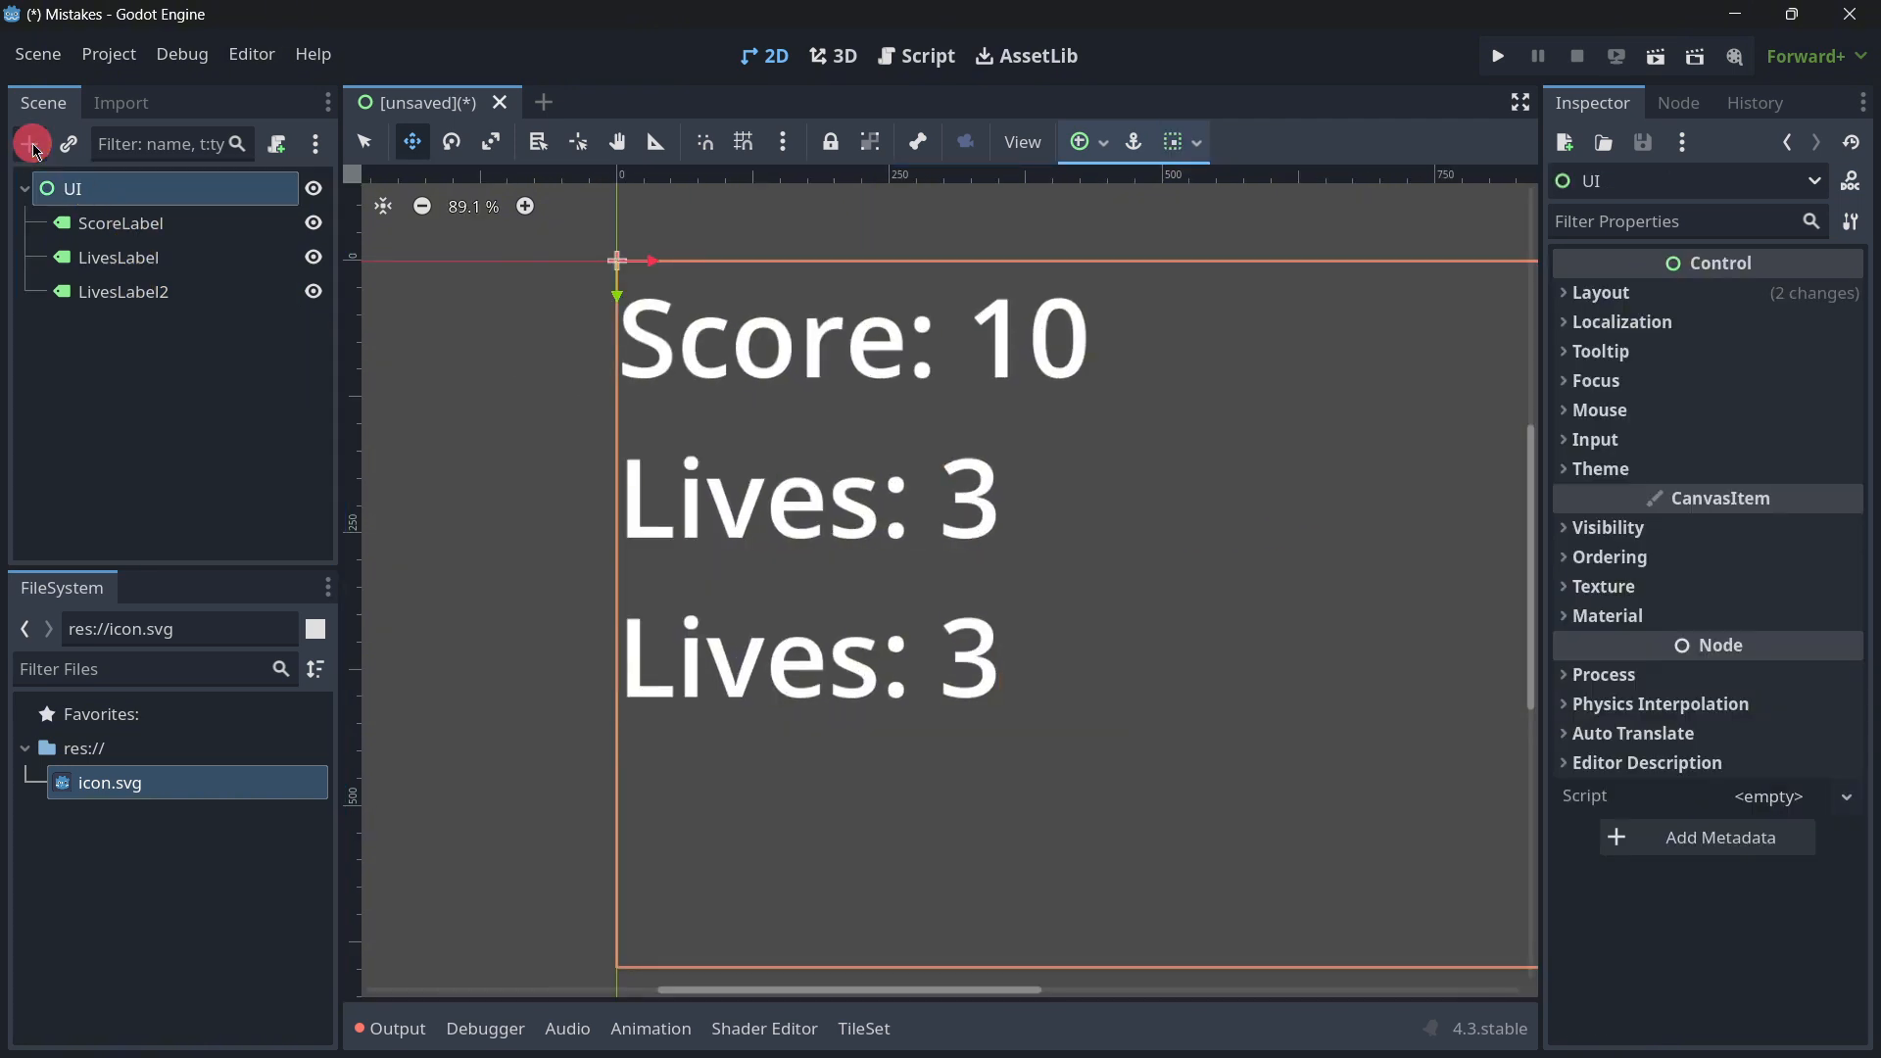
# Step: Start adding a child under UI and highlight a box container type in the node chooser
pyautogui.click(31, 144)
pyautogui.write('container')
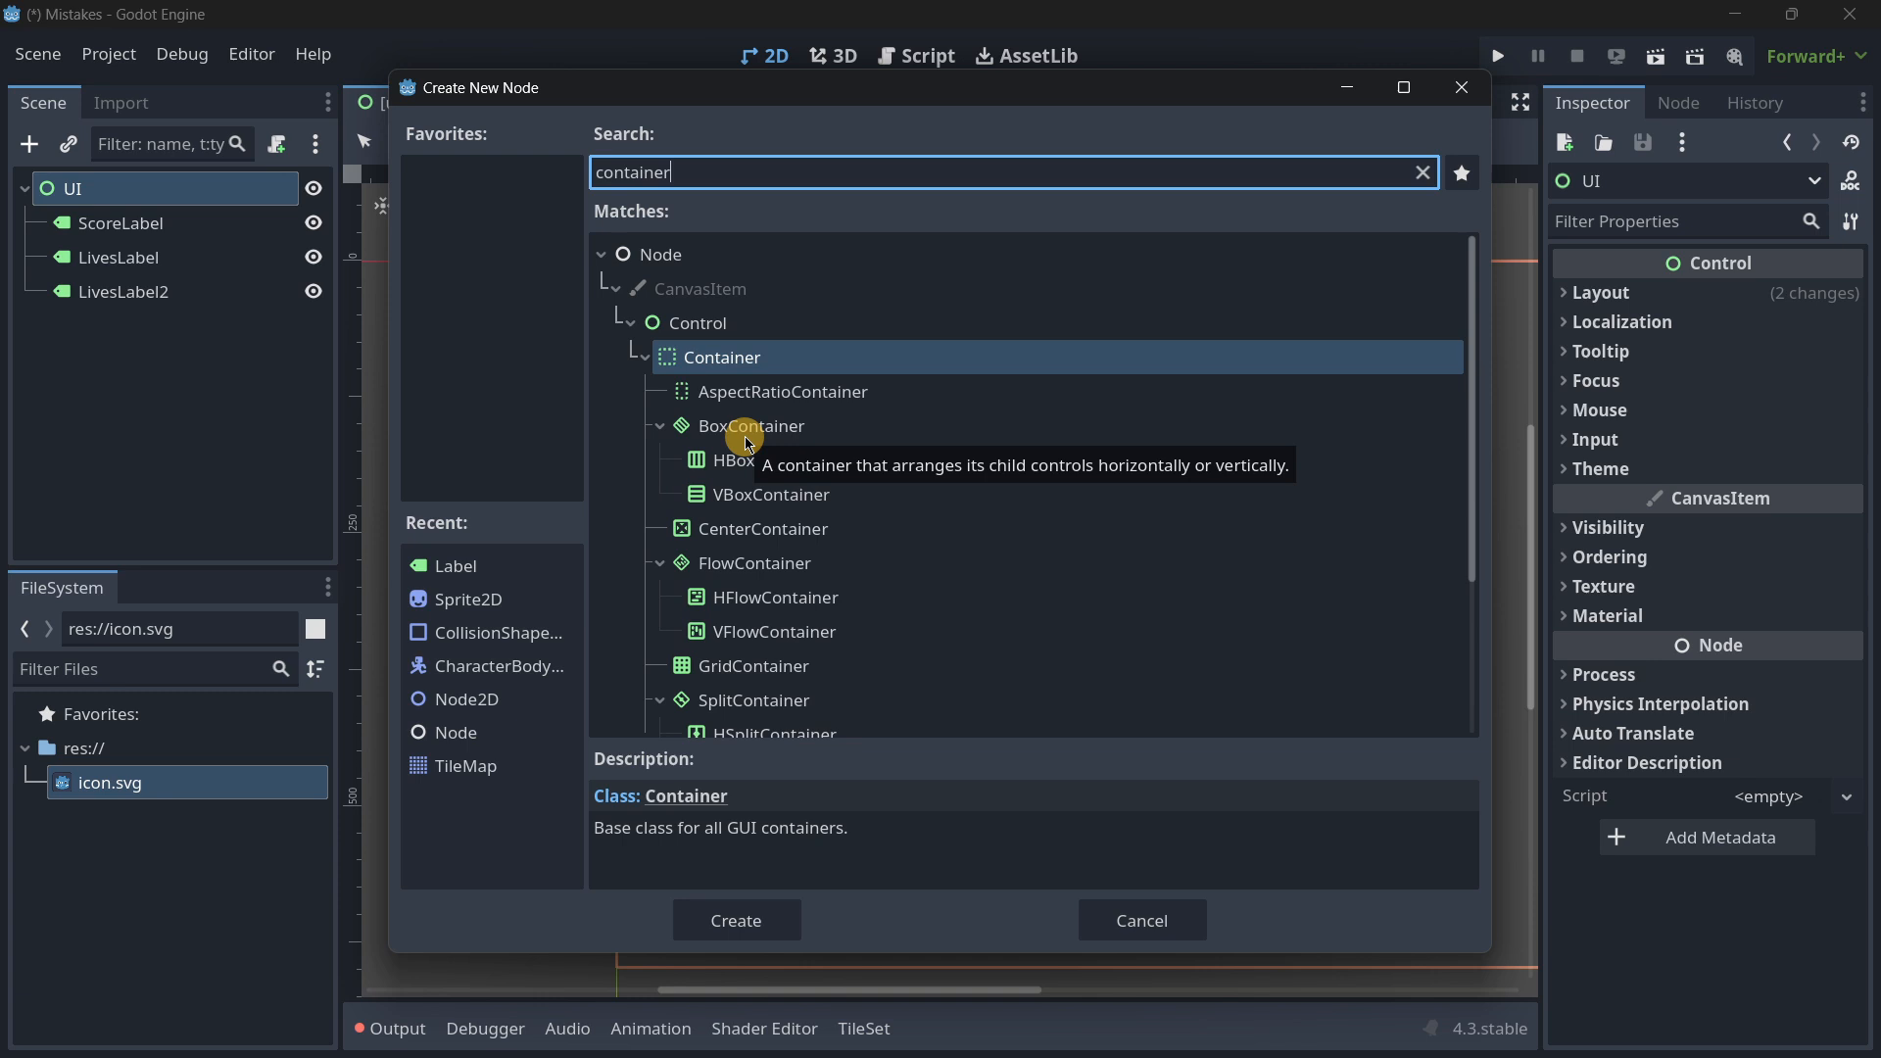
pyautogui.click(771, 460)
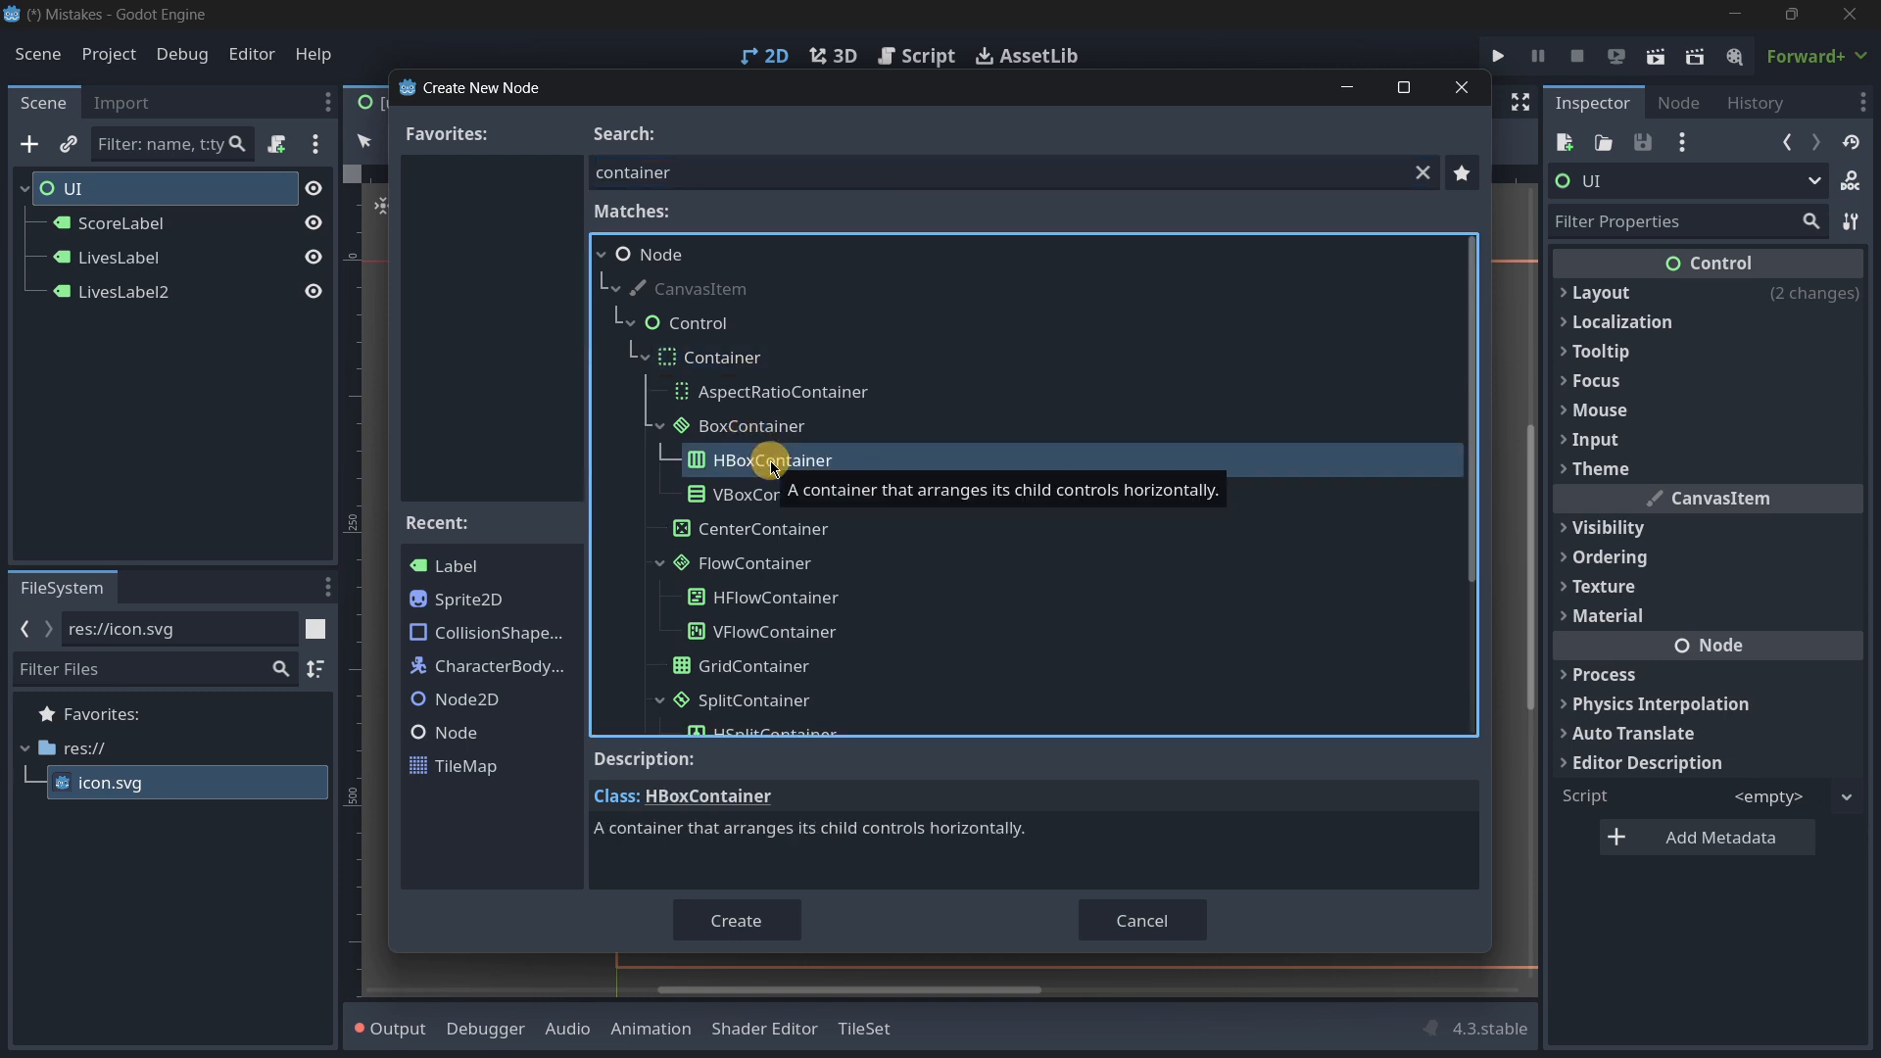
pyautogui.moveTo(731, 512)
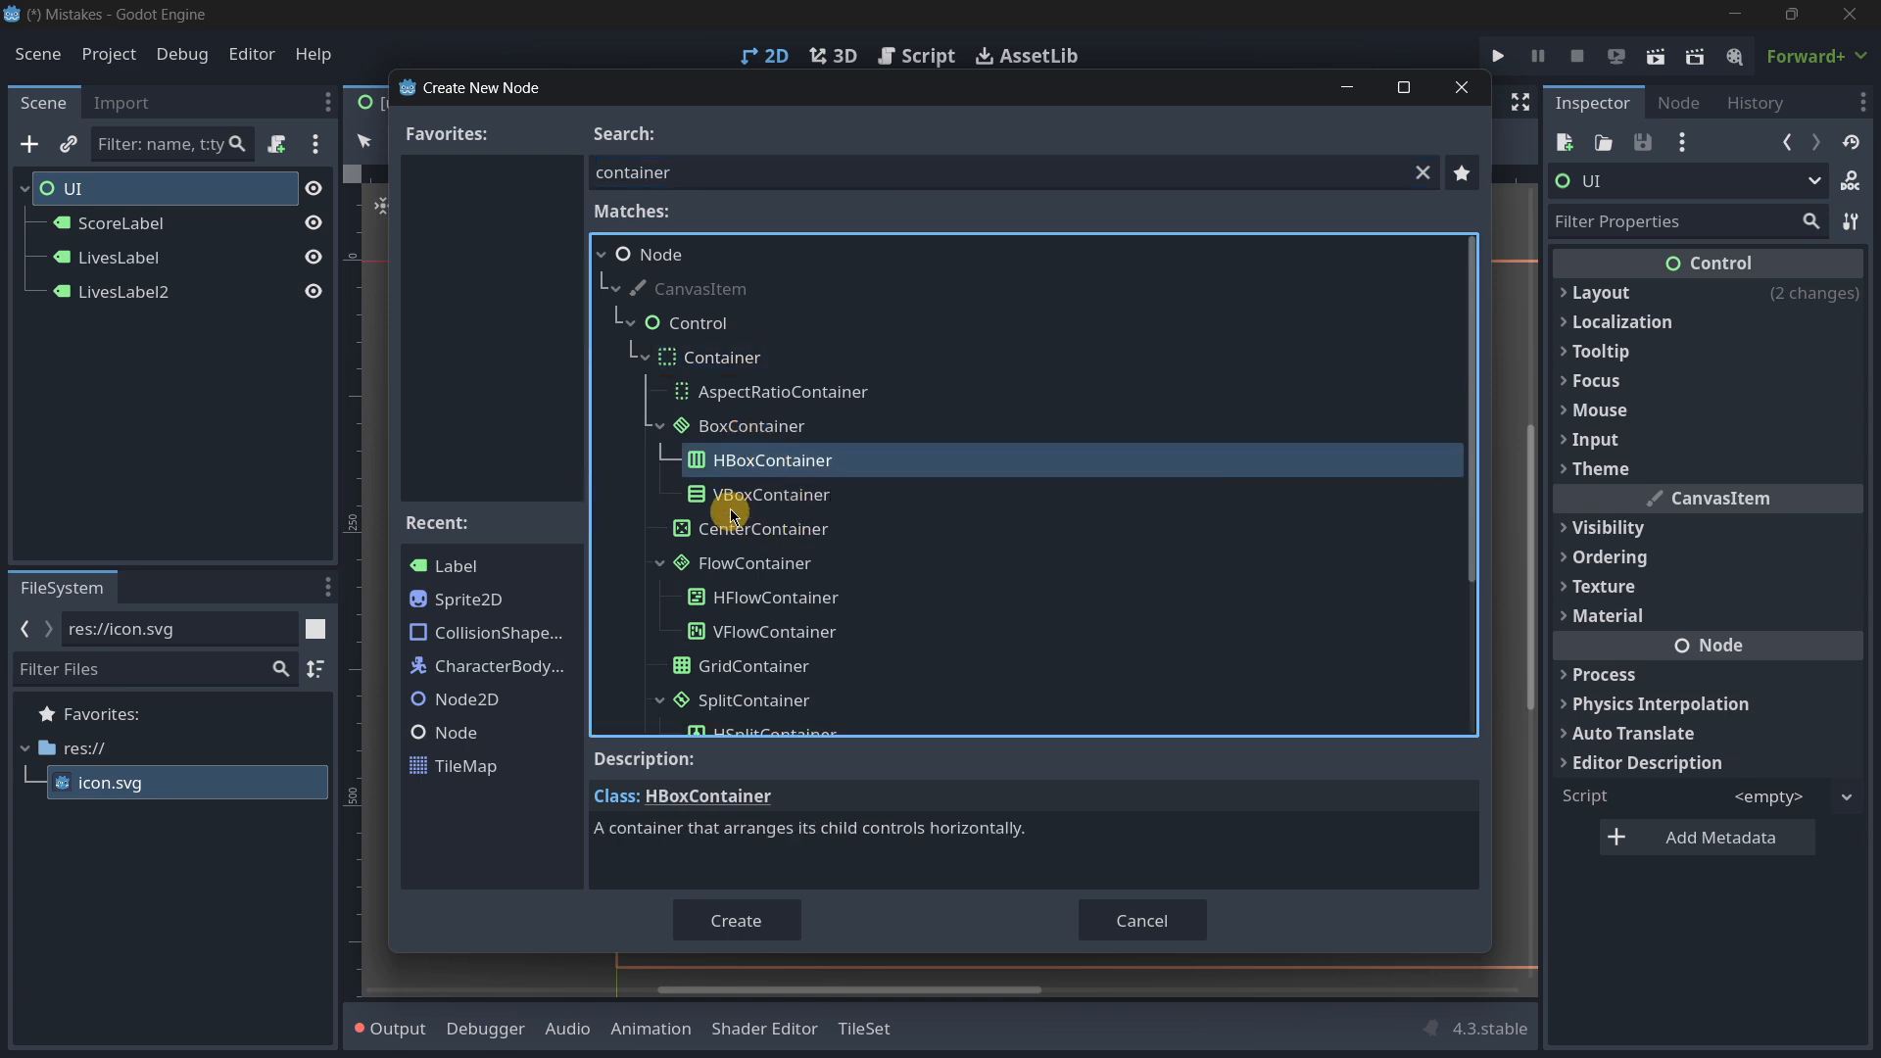
pyautogui.moveTo(782, 502)
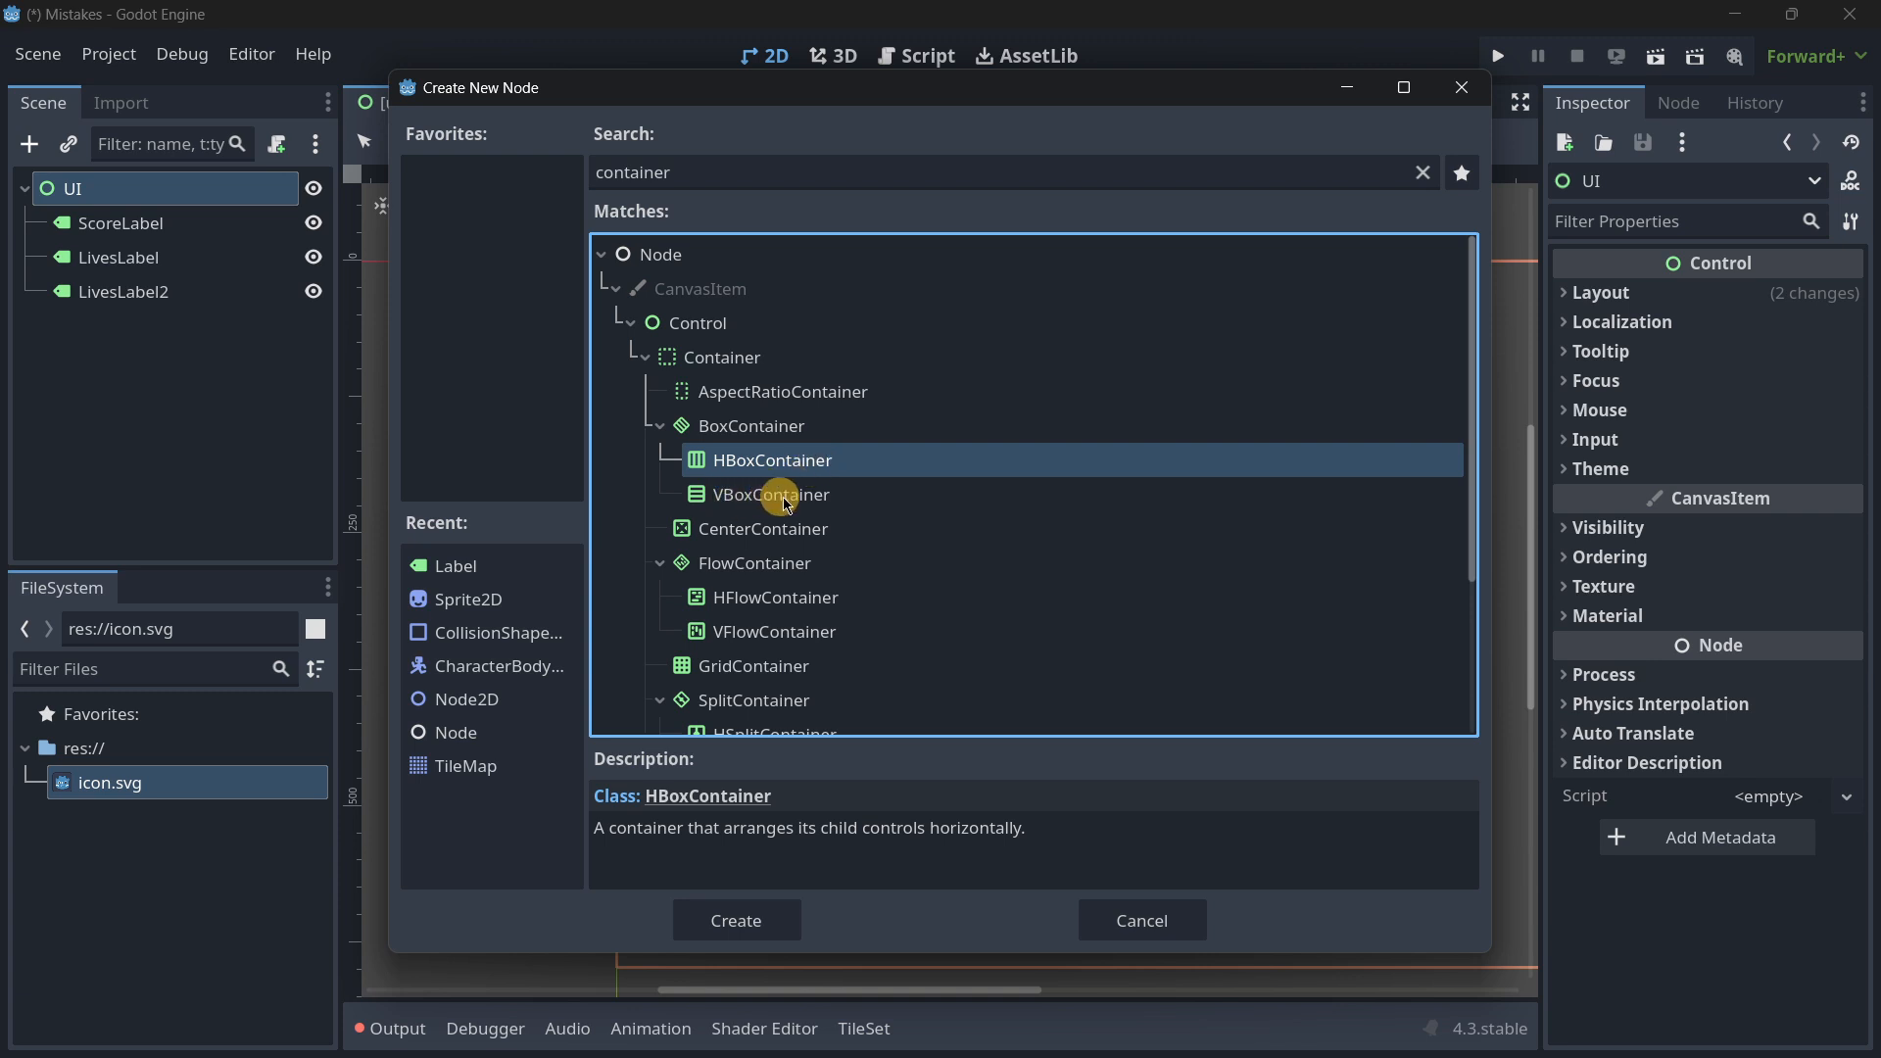
pyautogui.moveTo(864, 493)
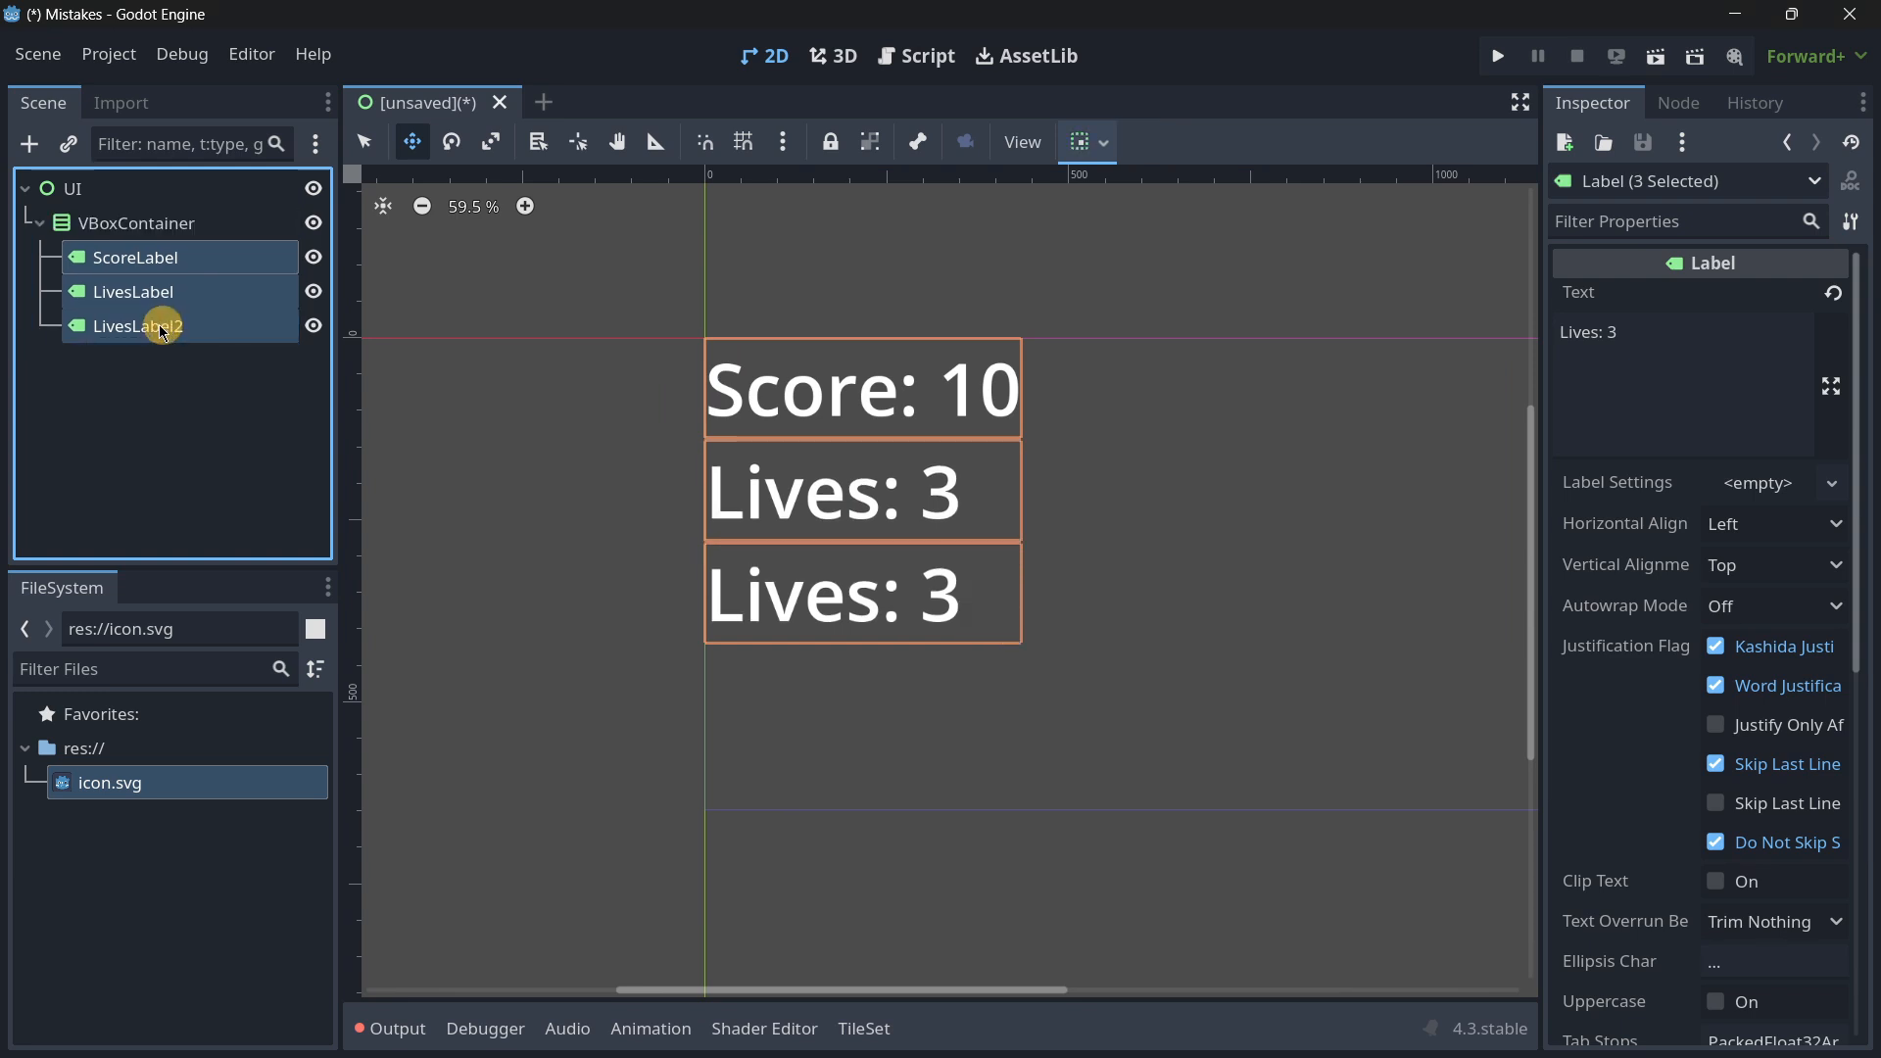
# Step: Give the VBoxContainer a theme-override Separation constant of 50
pyautogui.click(130, 223)
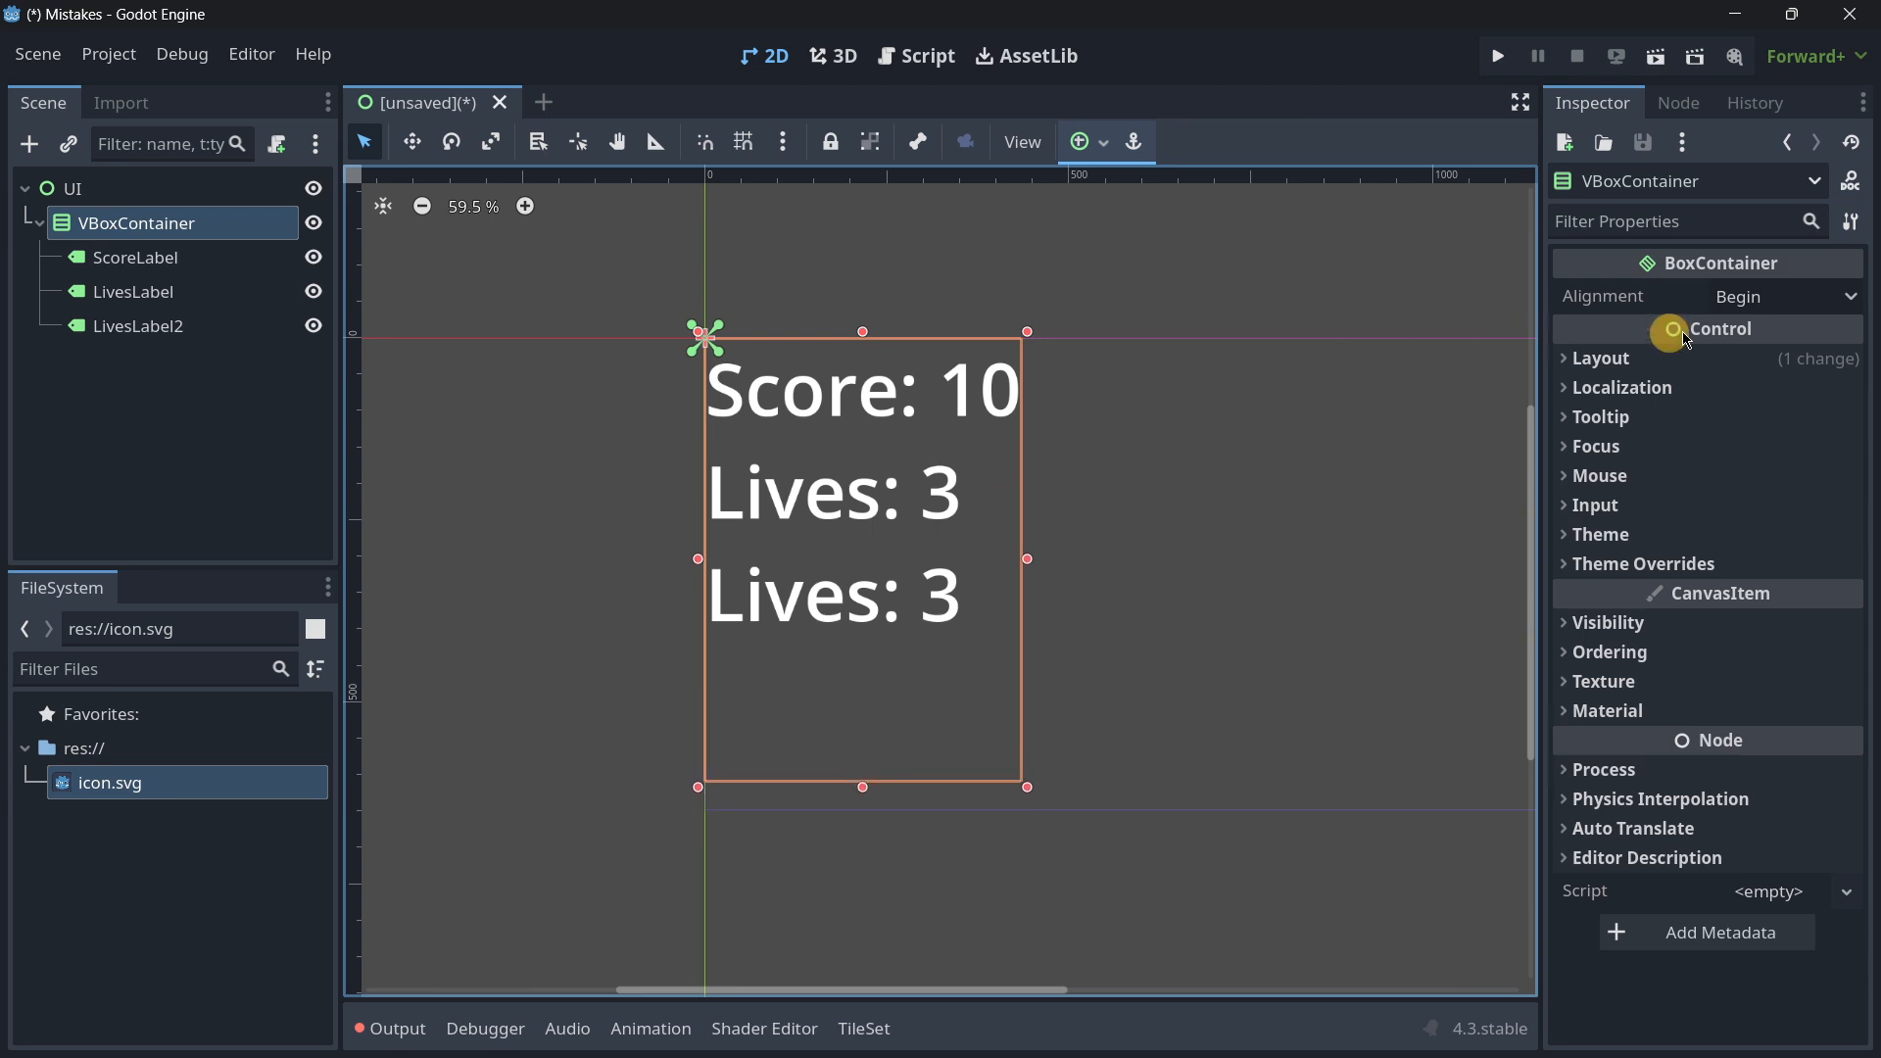
pyautogui.moveTo(1733, 322)
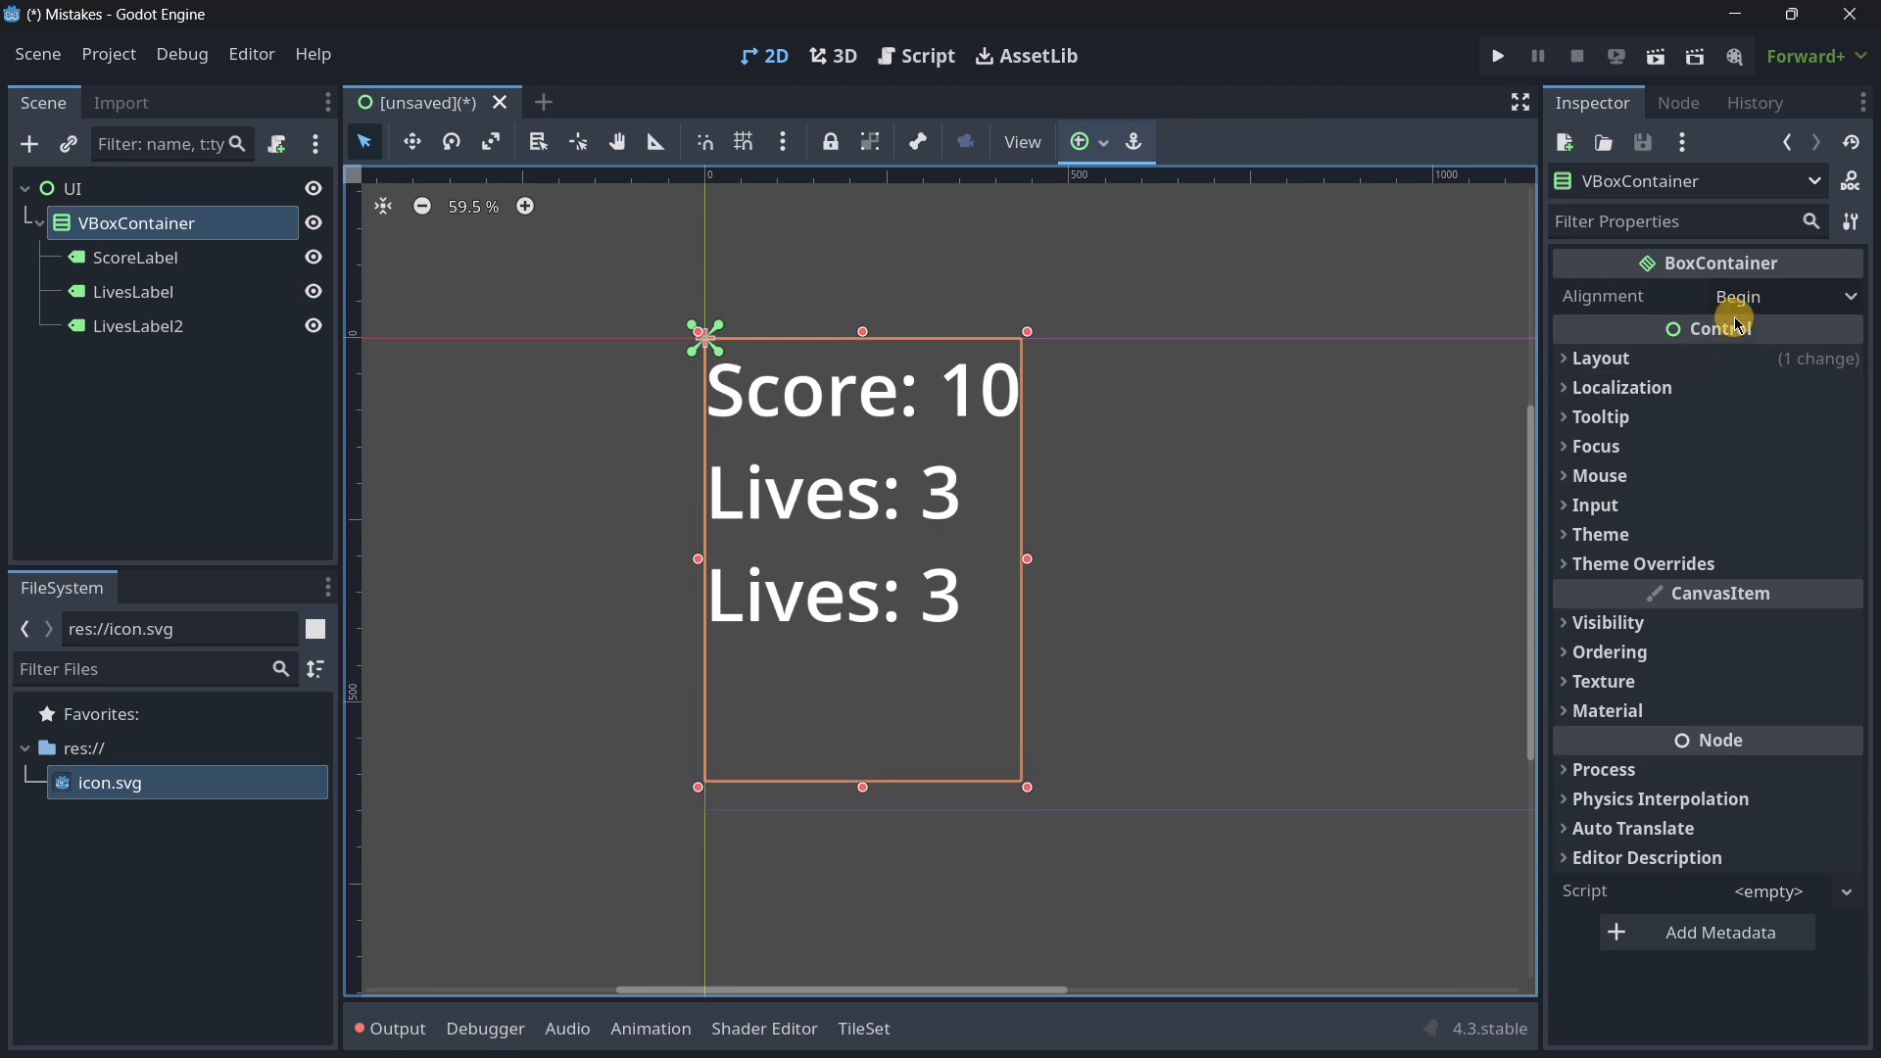
pyautogui.click(1785, 295)
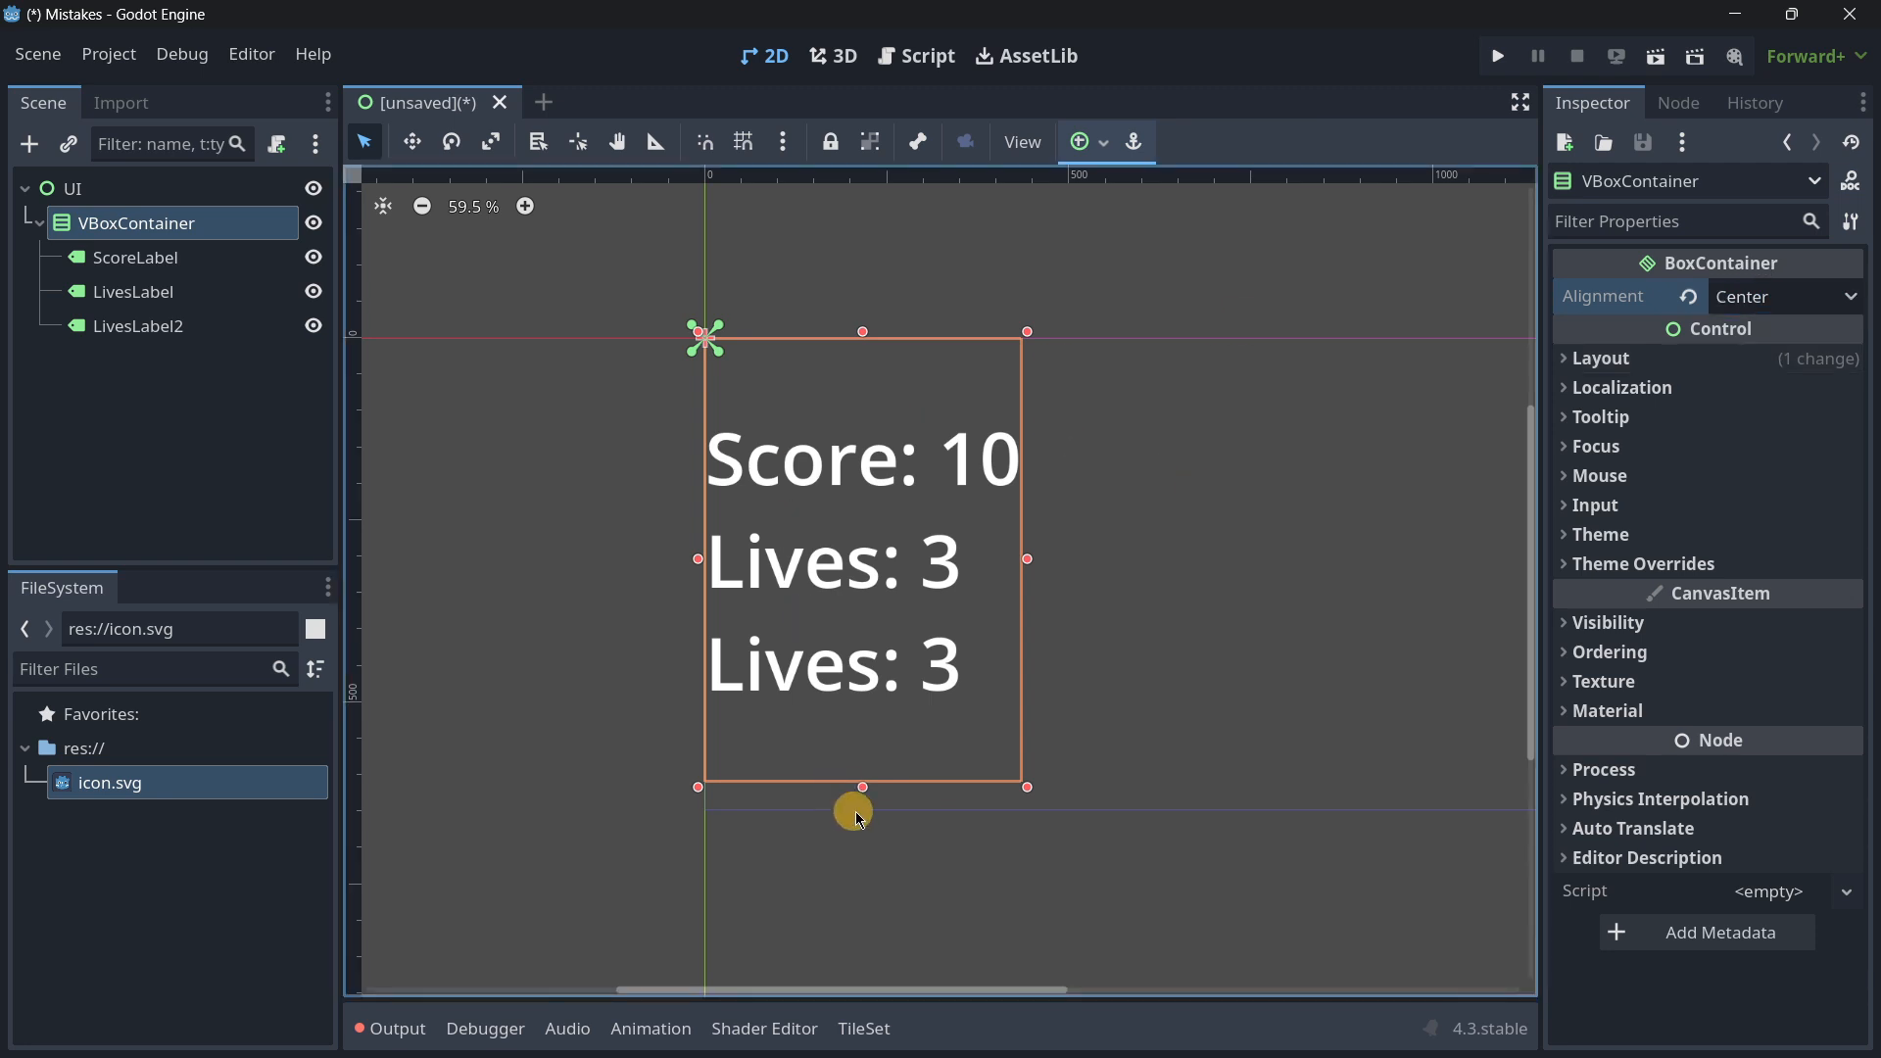
pyautogui.click(1644, 565)
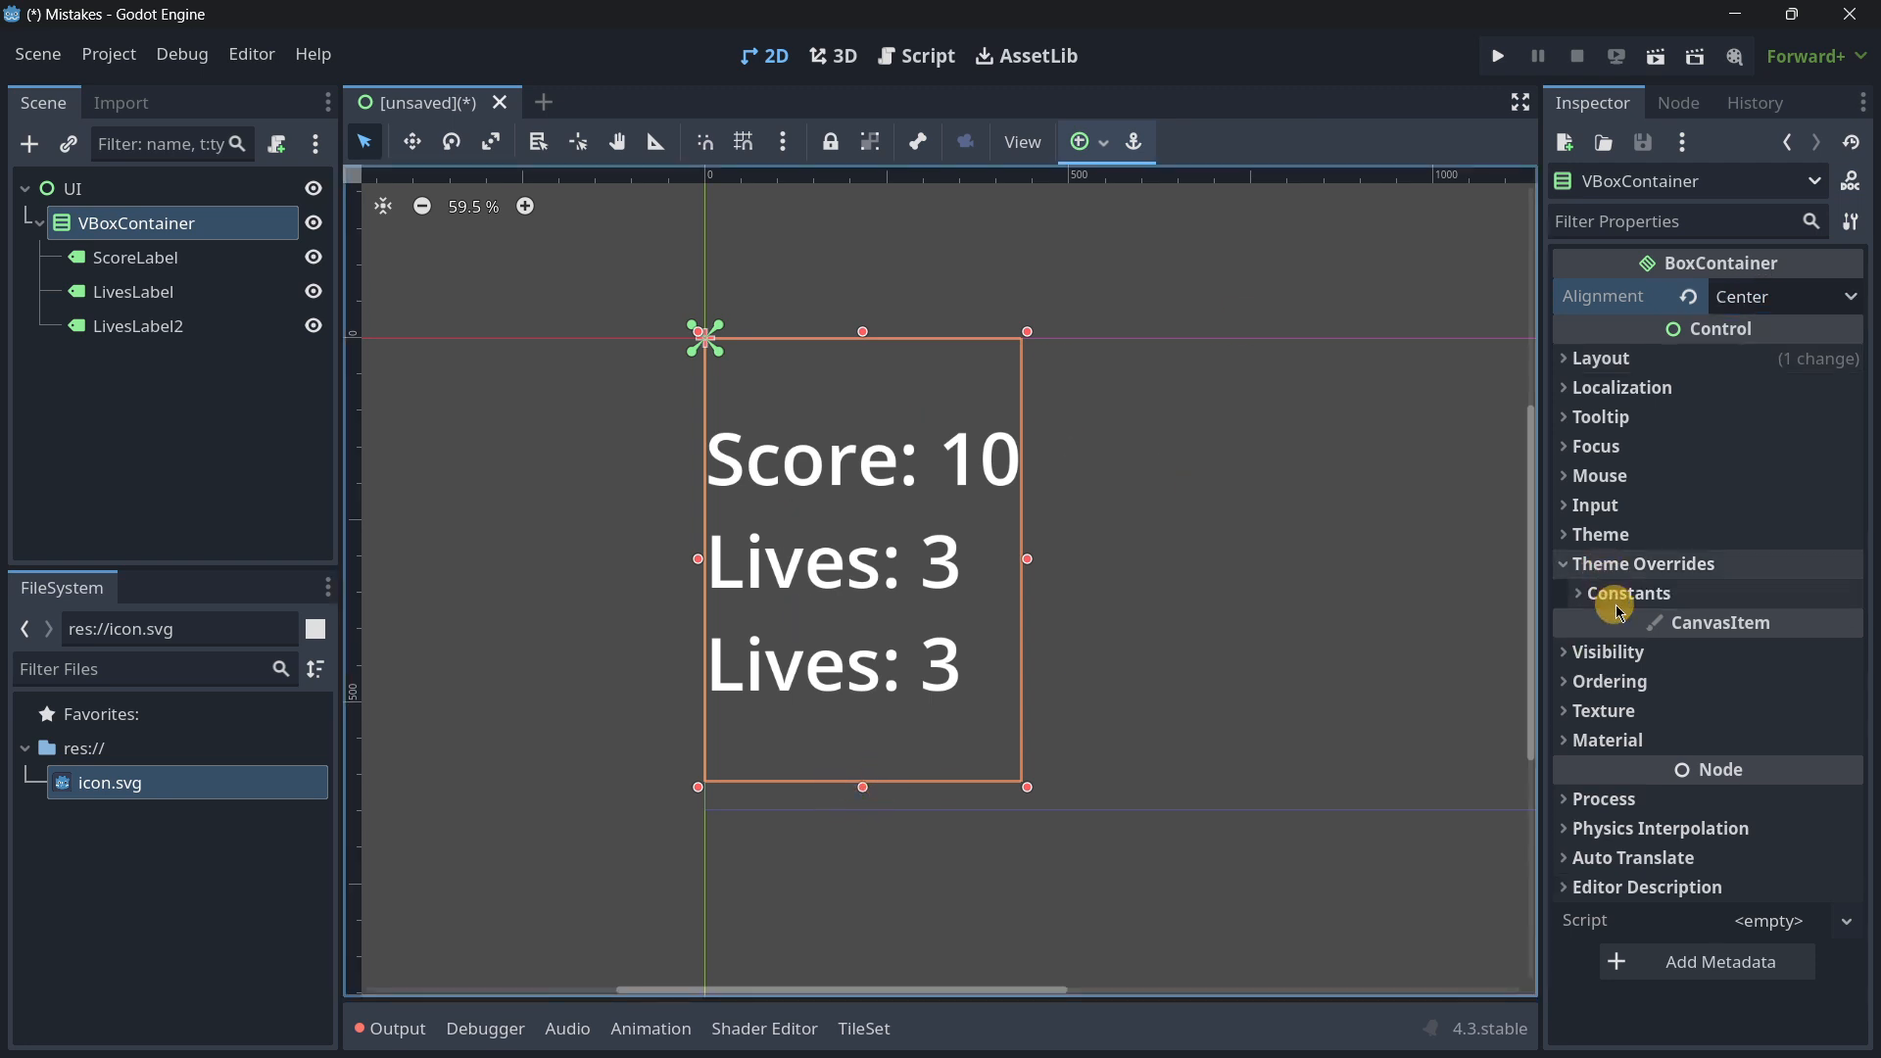
pyautogui.click(1627, 593)
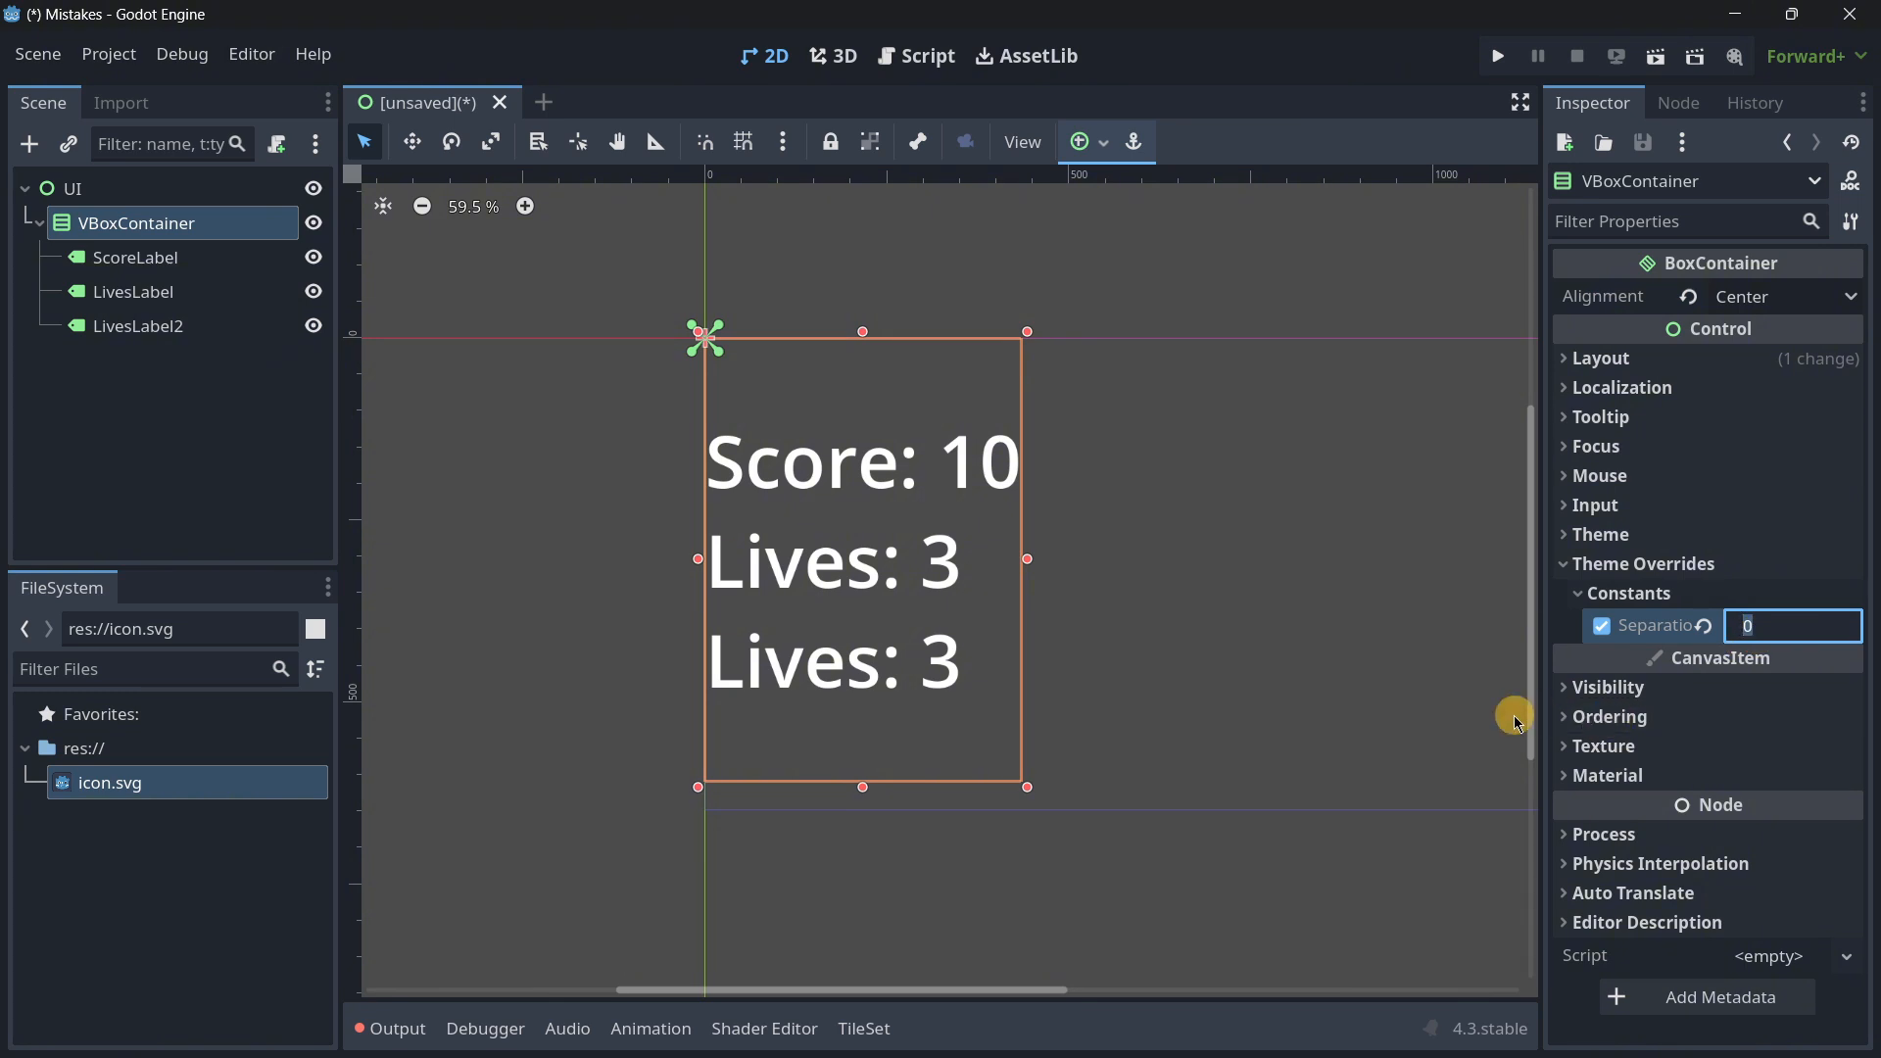
pyautogui.write('5')
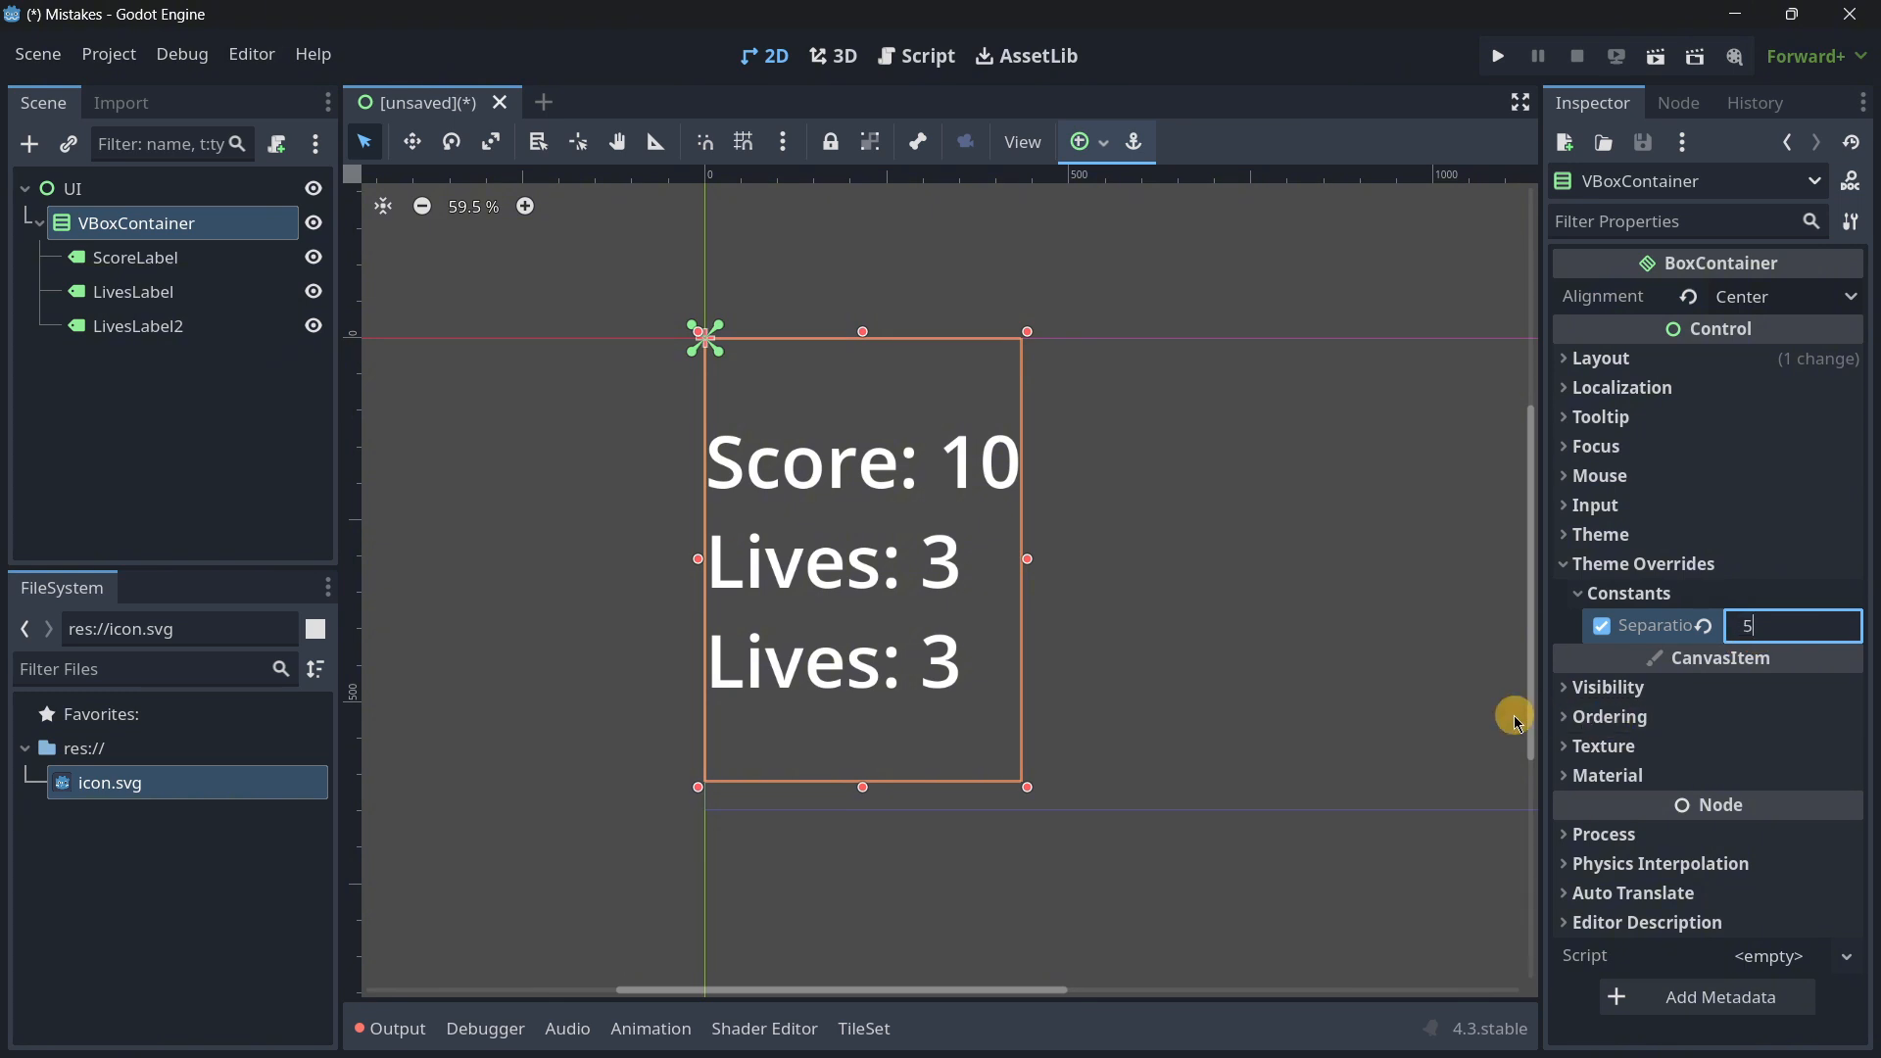
pyautogui.write('50')
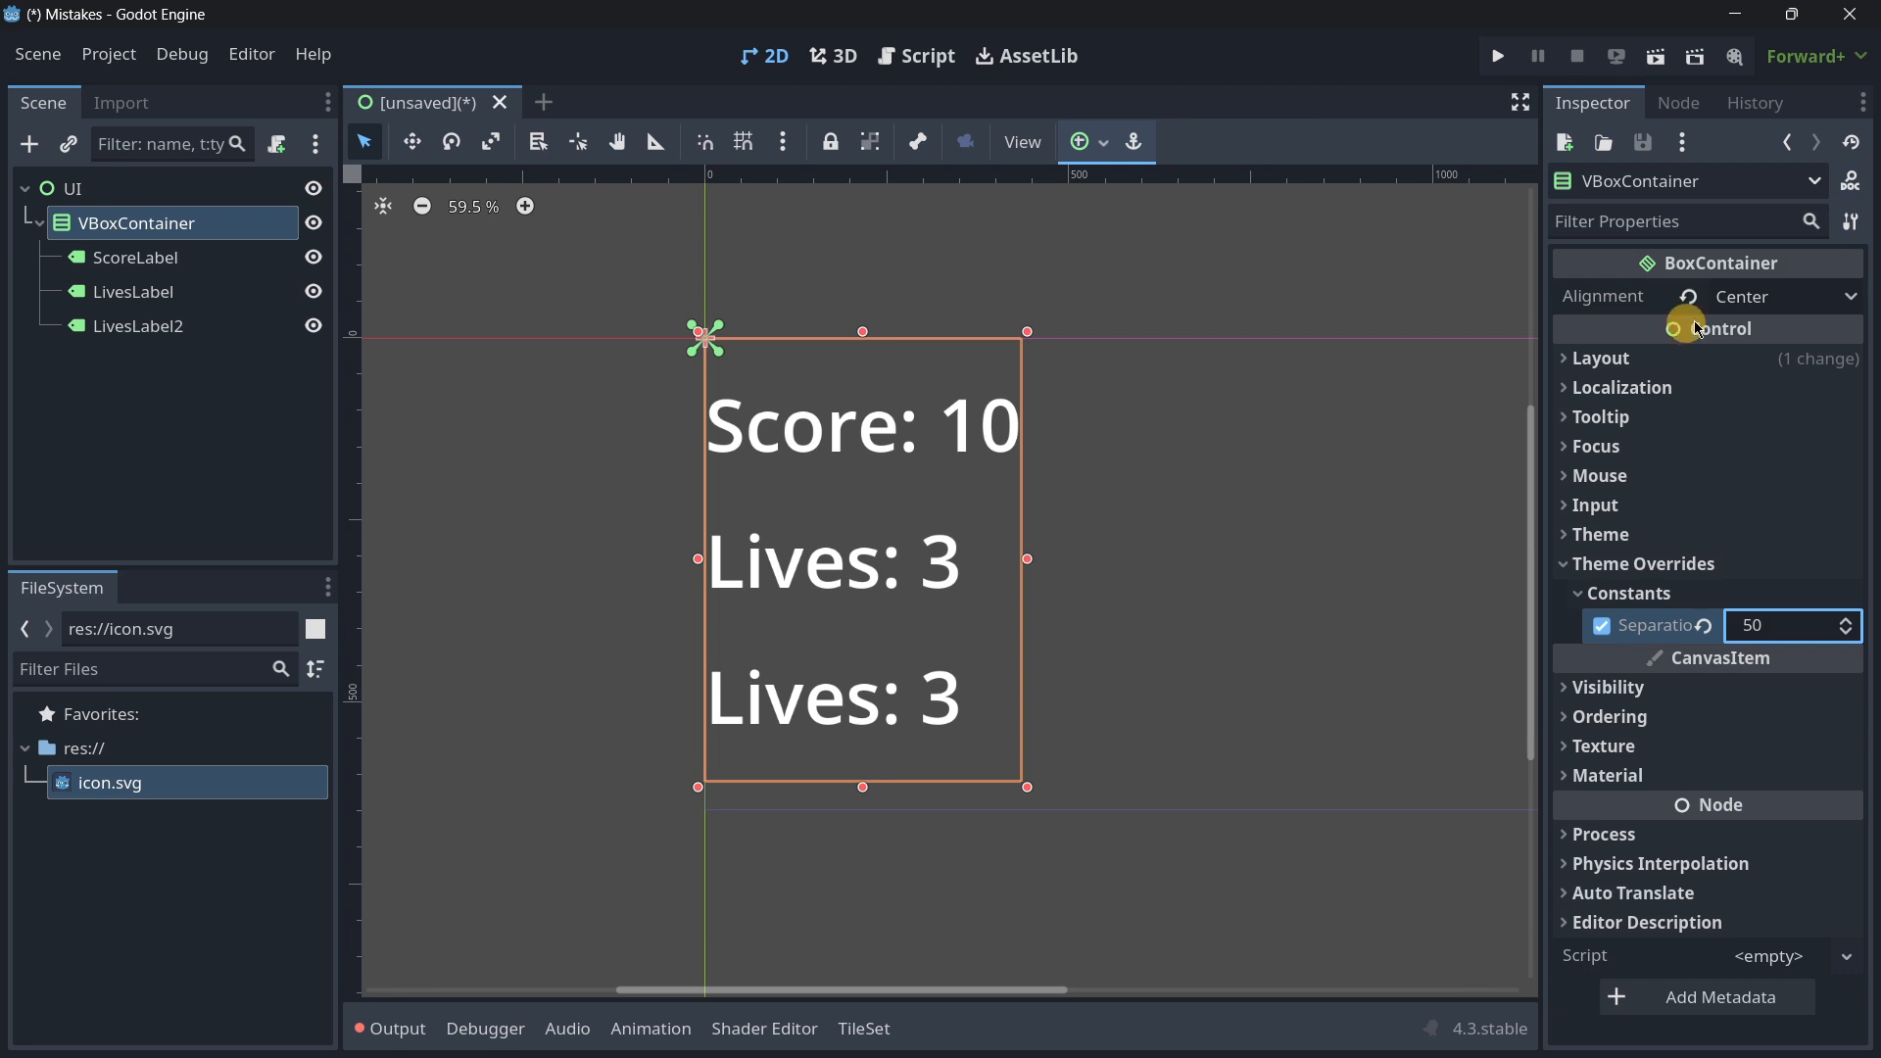
# Step: Change the container's Alignment from Center to Begin so labels start at the top
pyautogui.click(1785, 295)
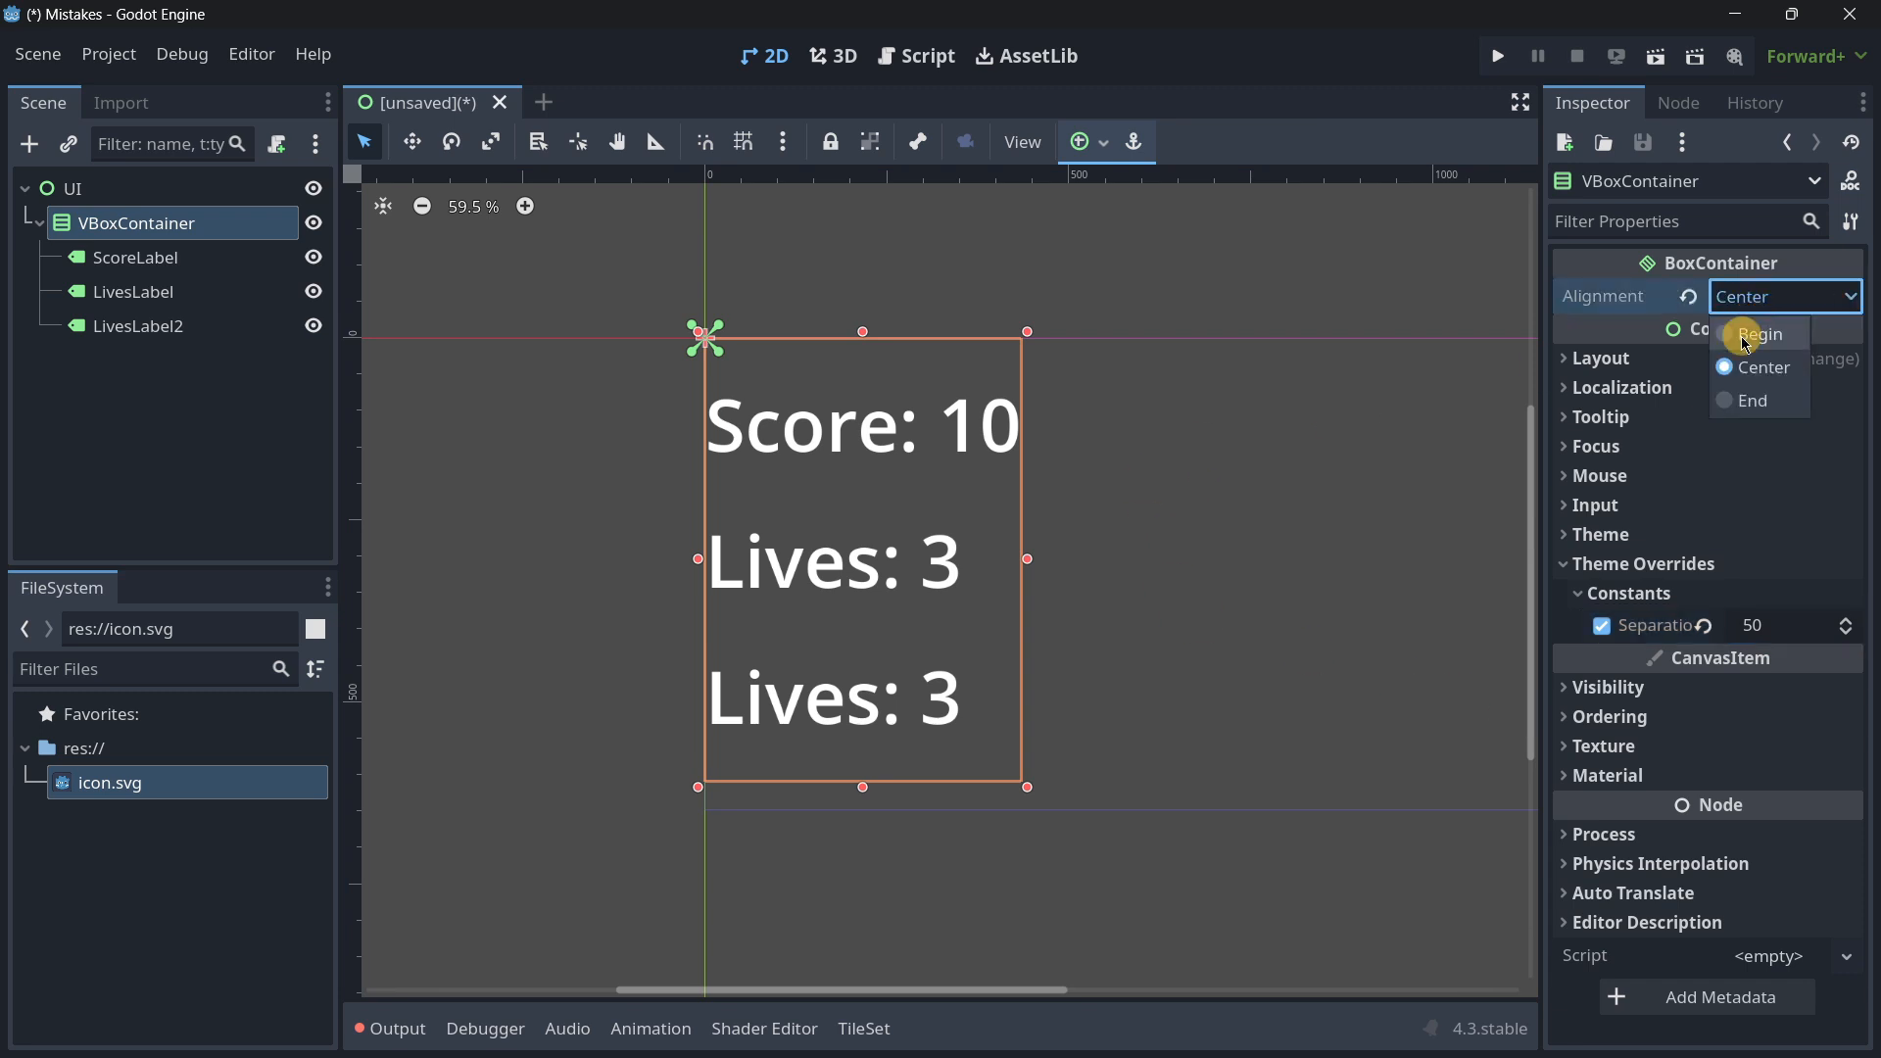
pyautogui.click(1759, 336)
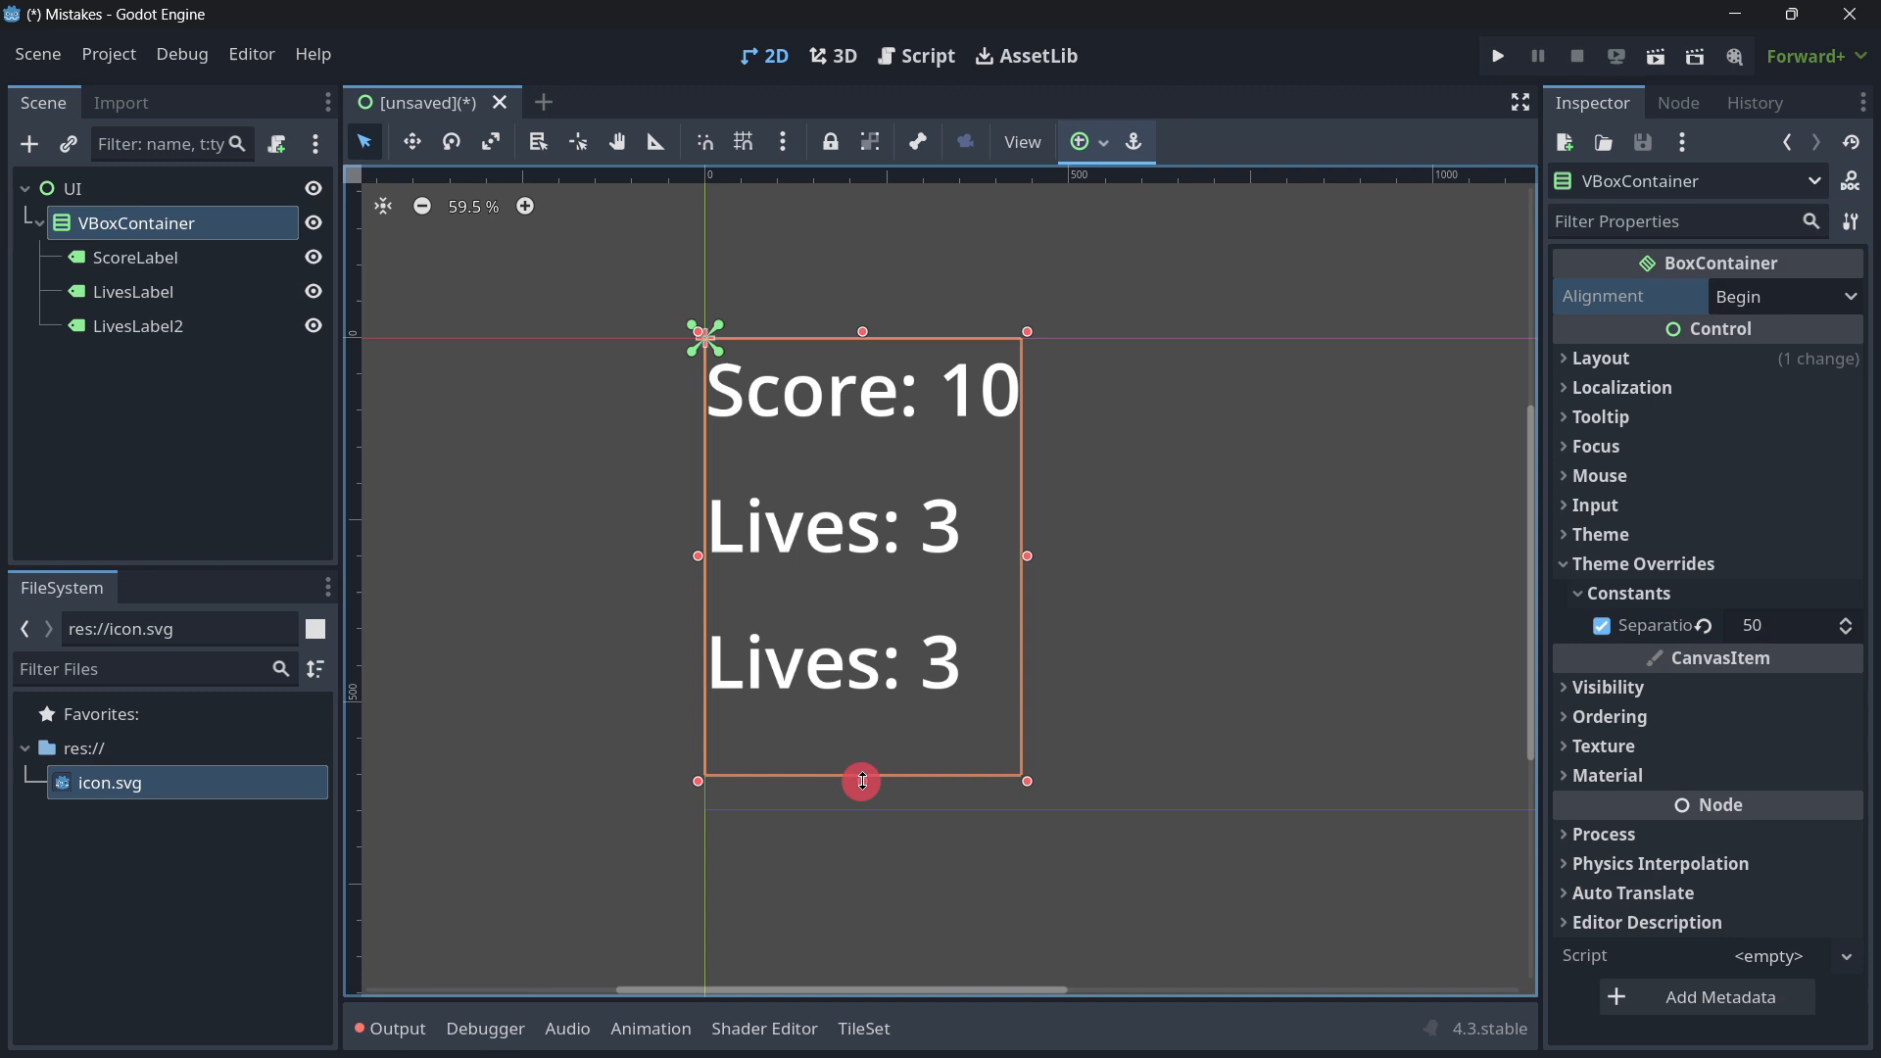
pyautogui.scroll(-3)
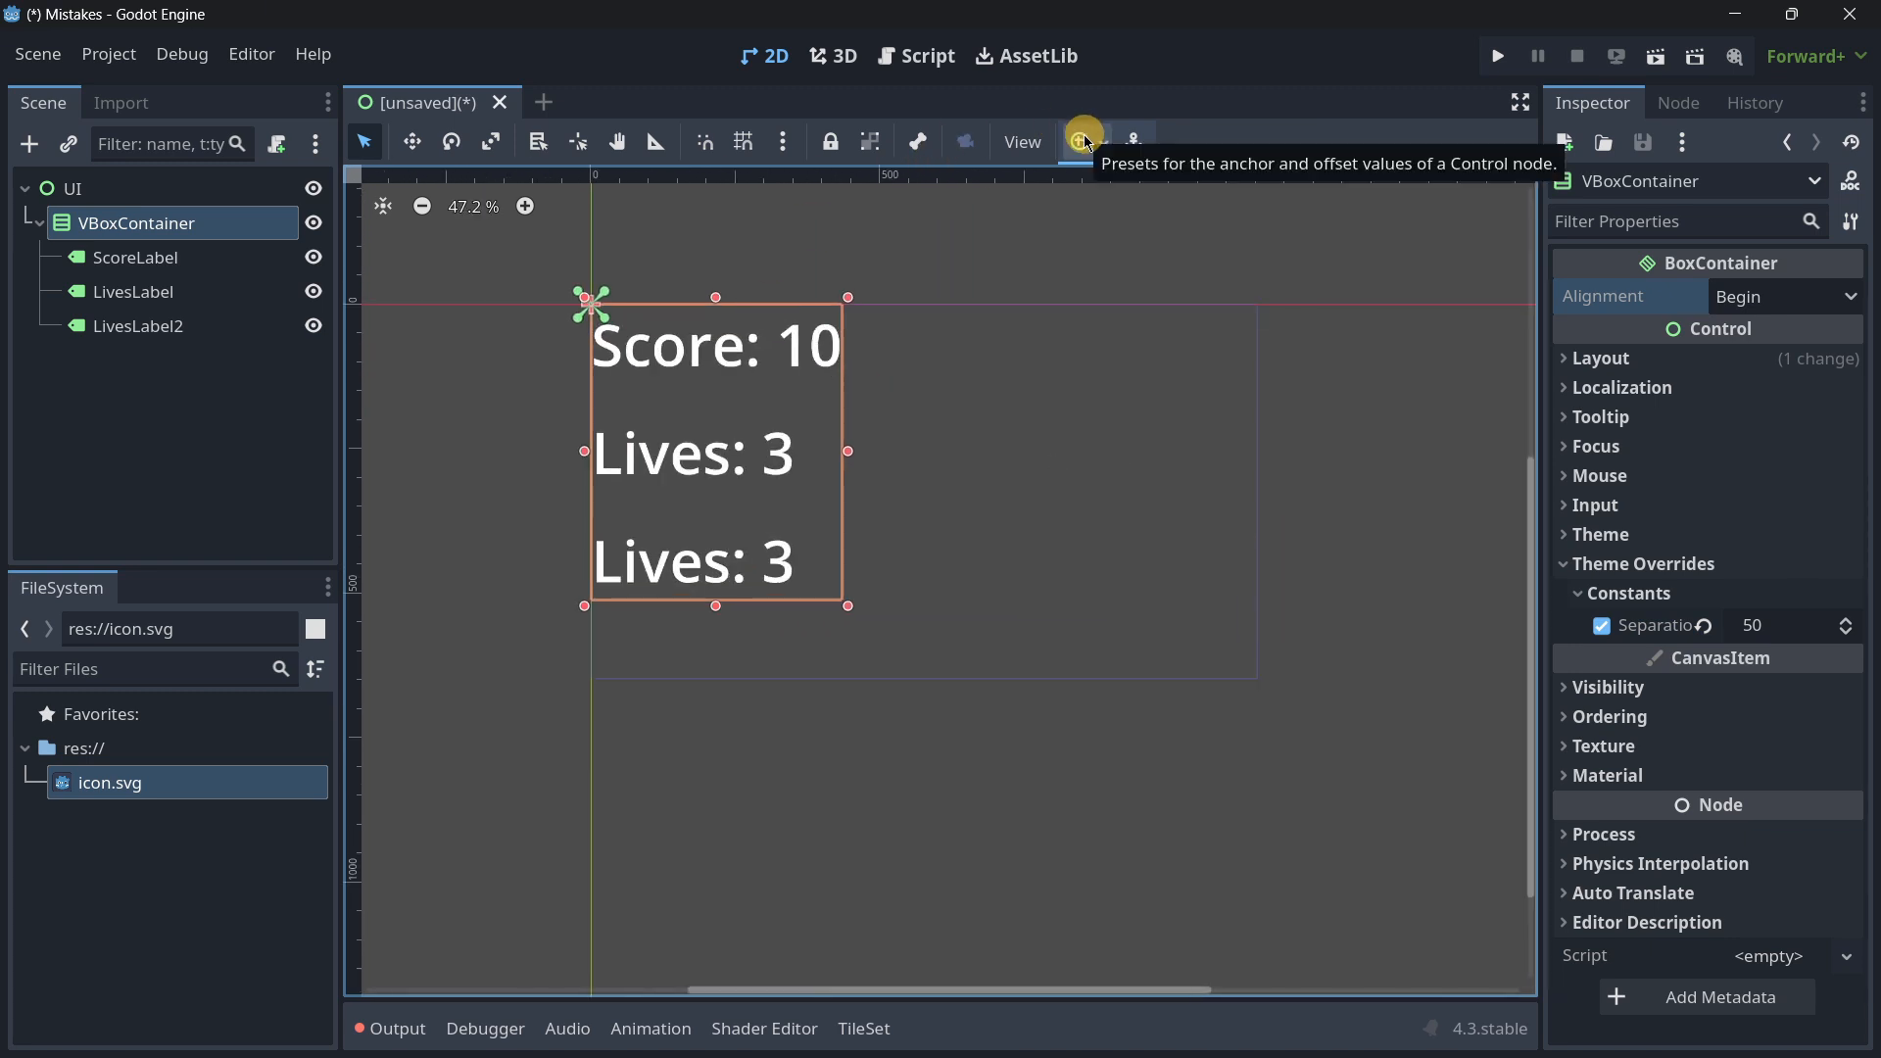
# Step: Center the container with an anchor preset, duplicate Lives labels, and reselect VBoxContainer
pyautogui.click(1081, 140)
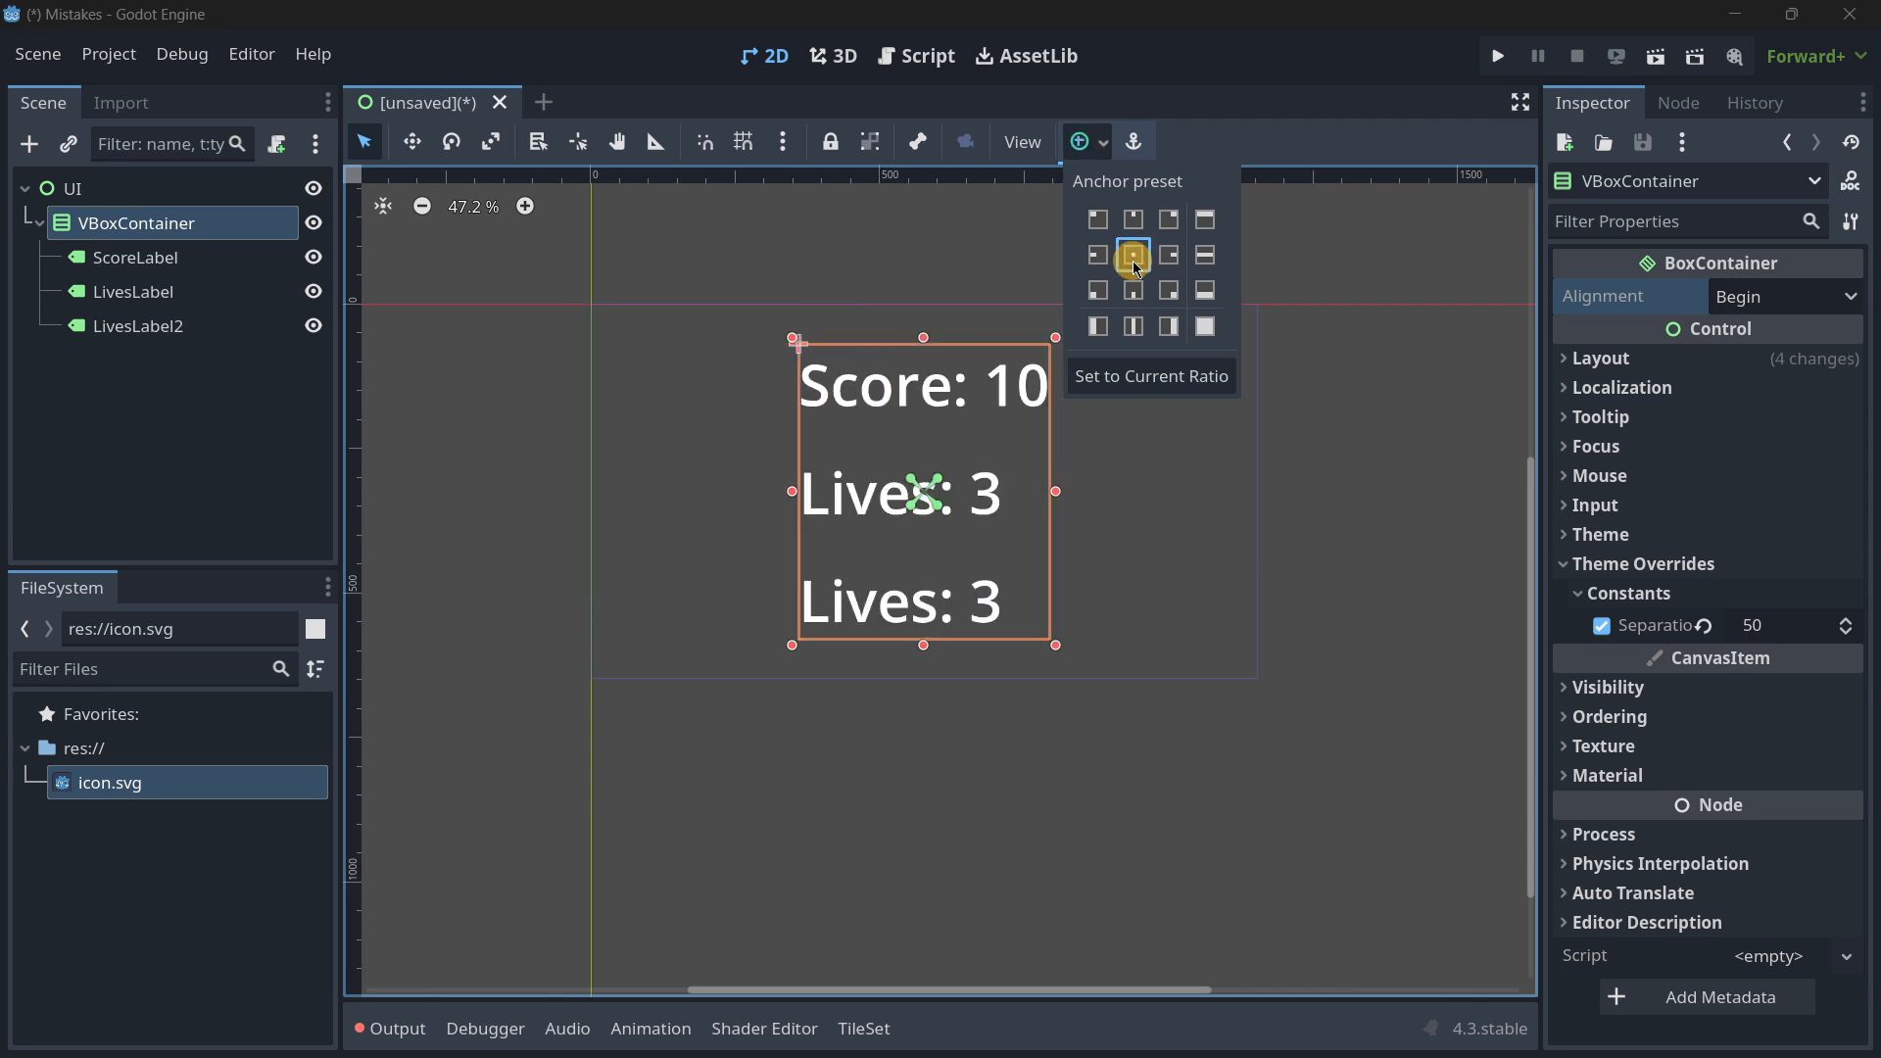
pyautogui.click(1166, 219)
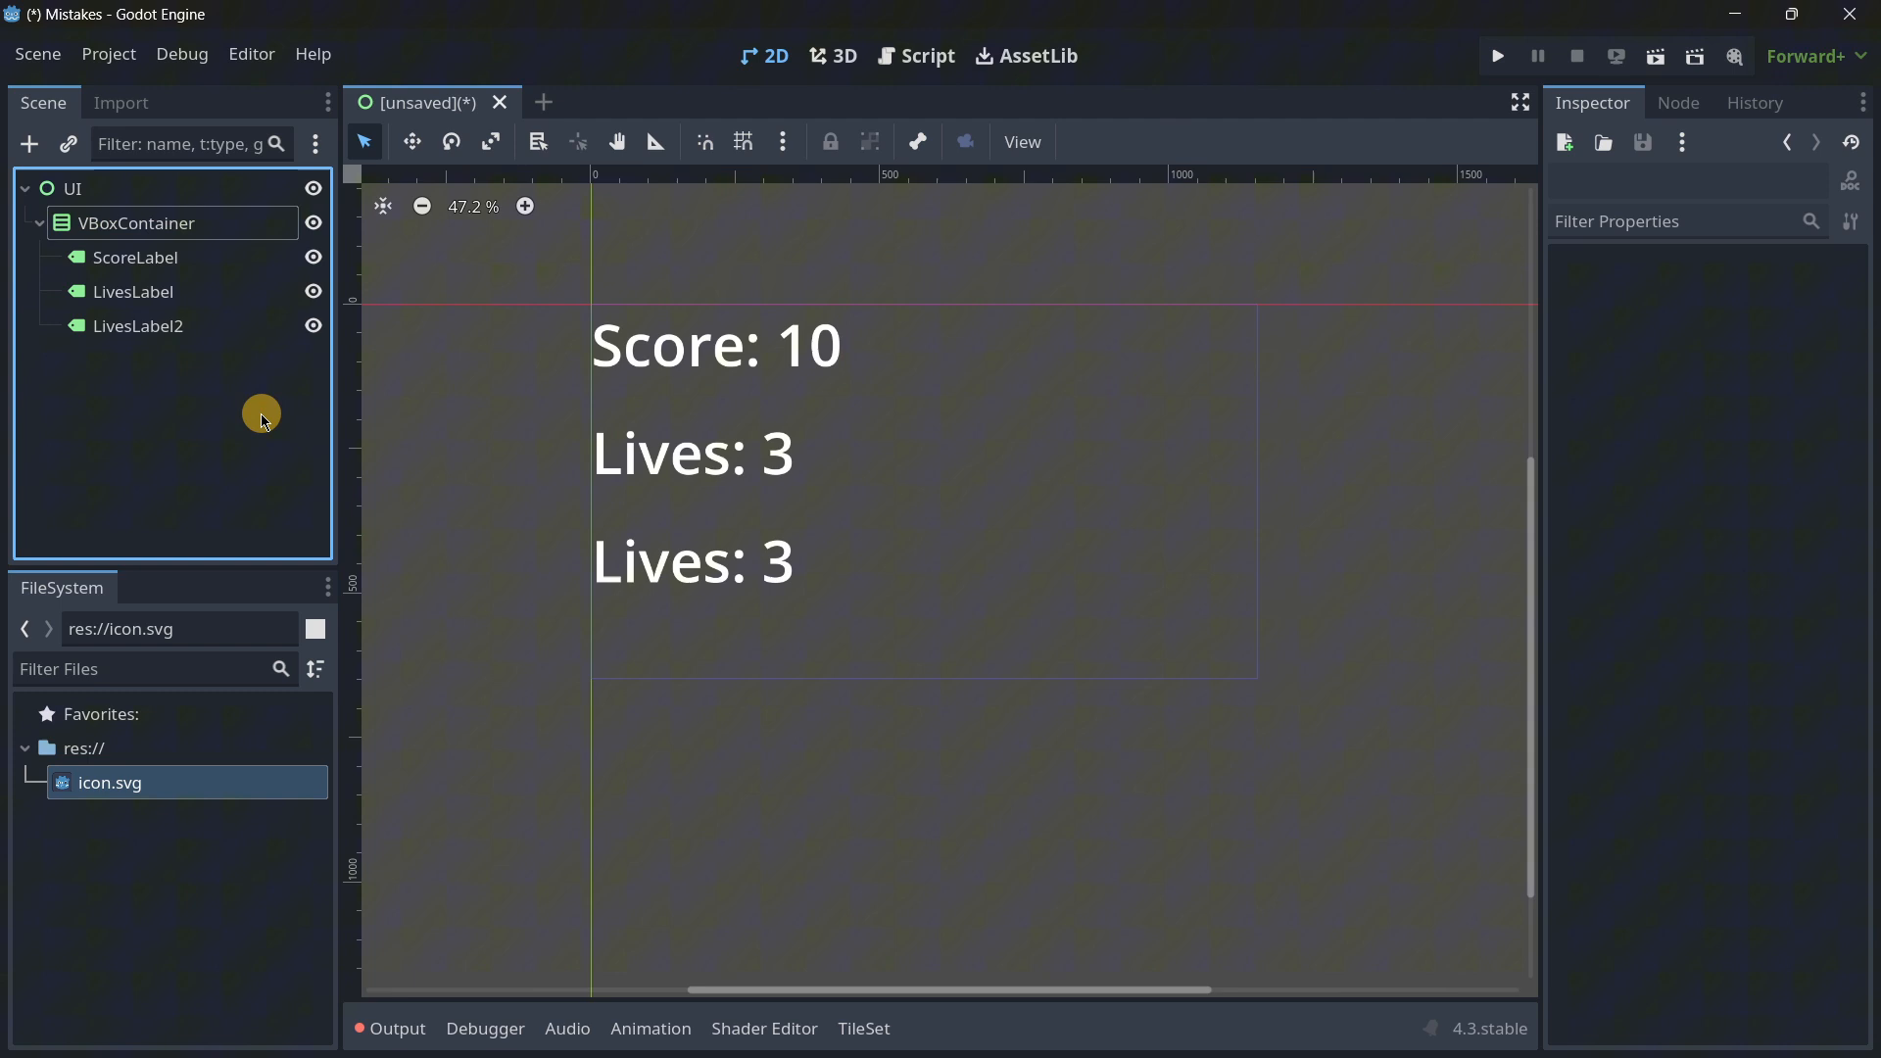
pyautogui.click(139, 325)
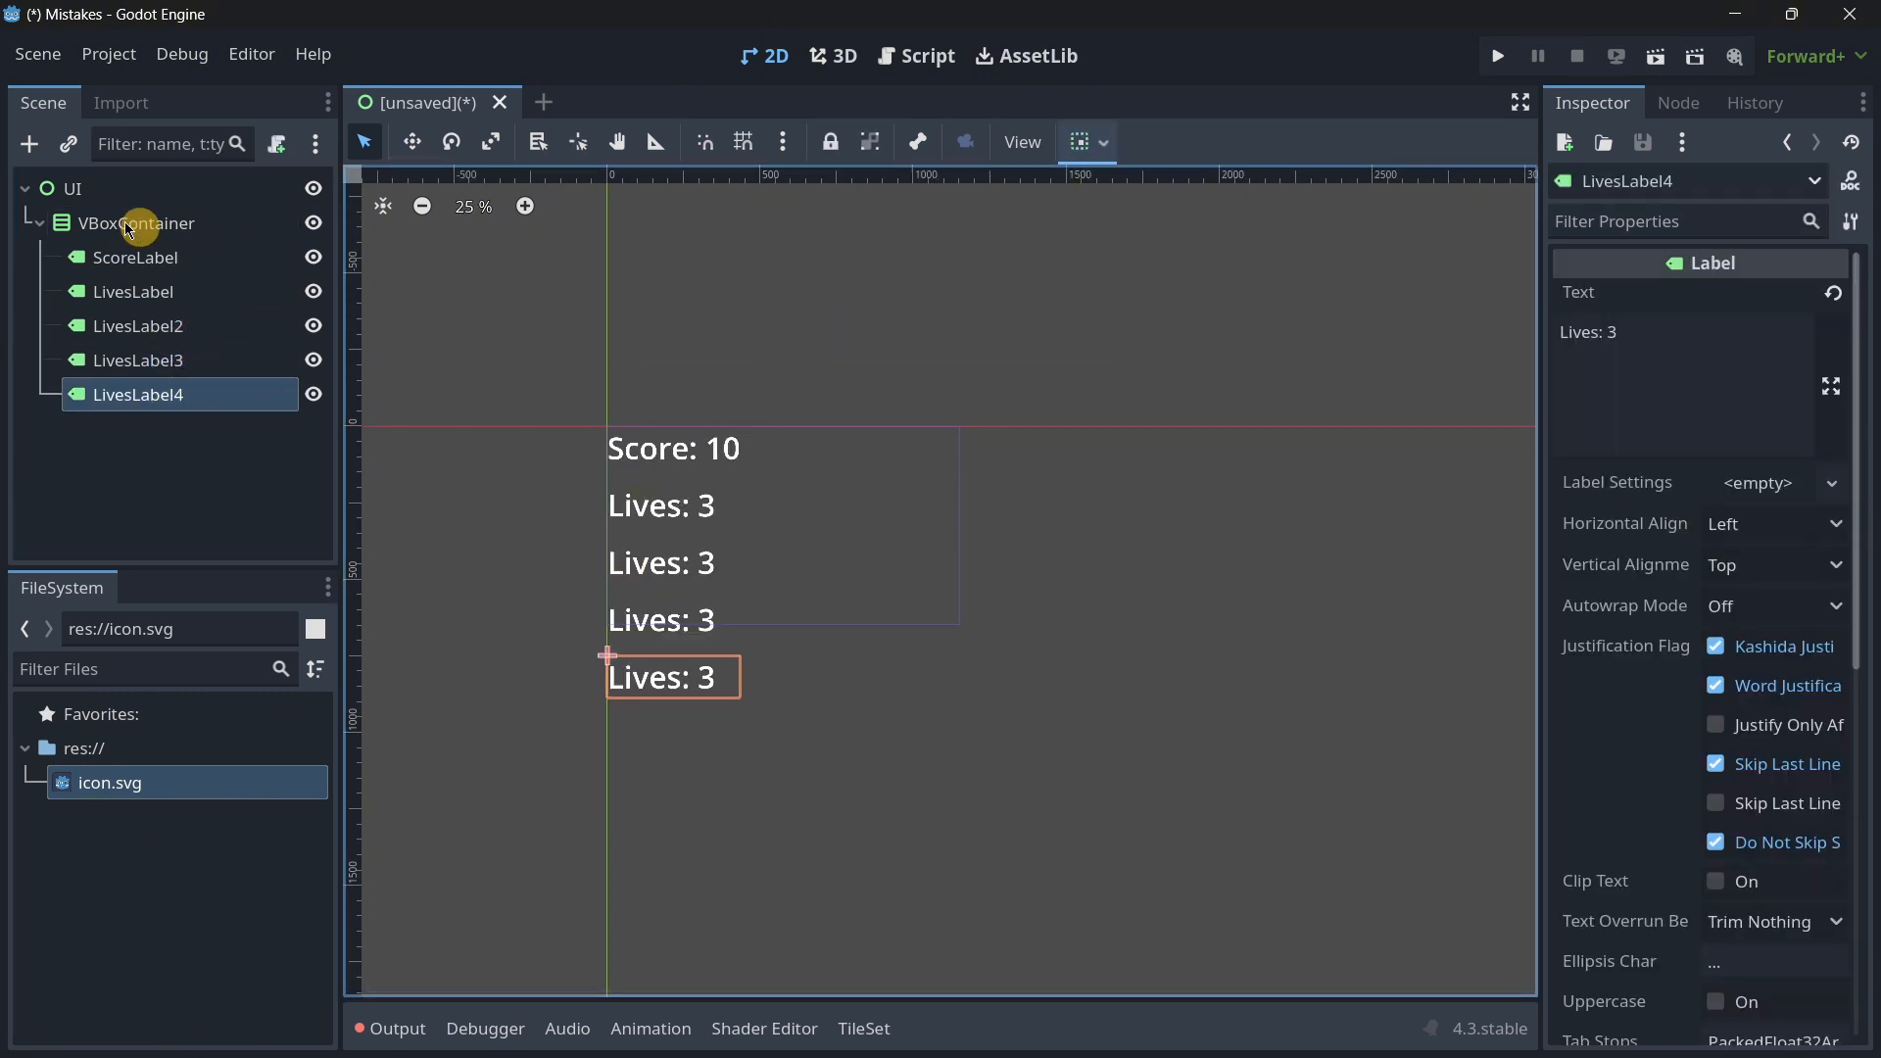
pyautogui.click(134, 223)
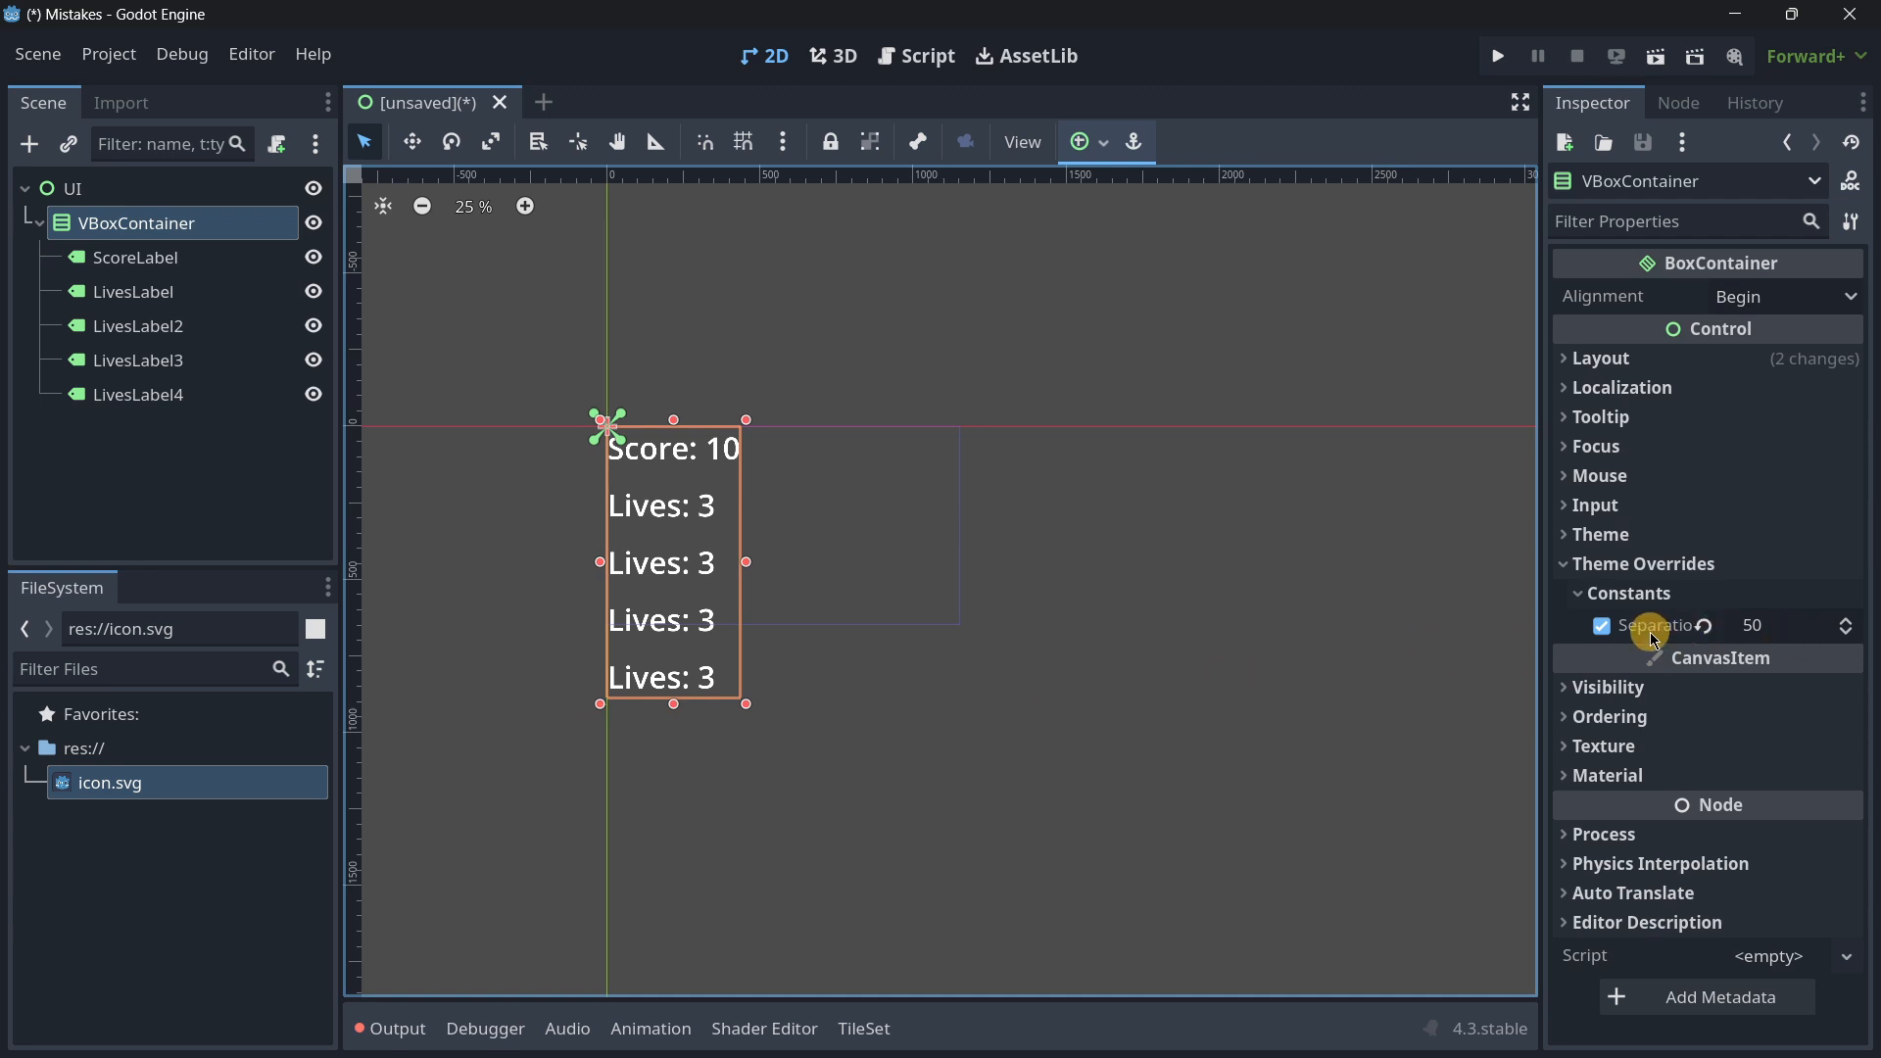
pyautogui.moveTo(1659, 625)
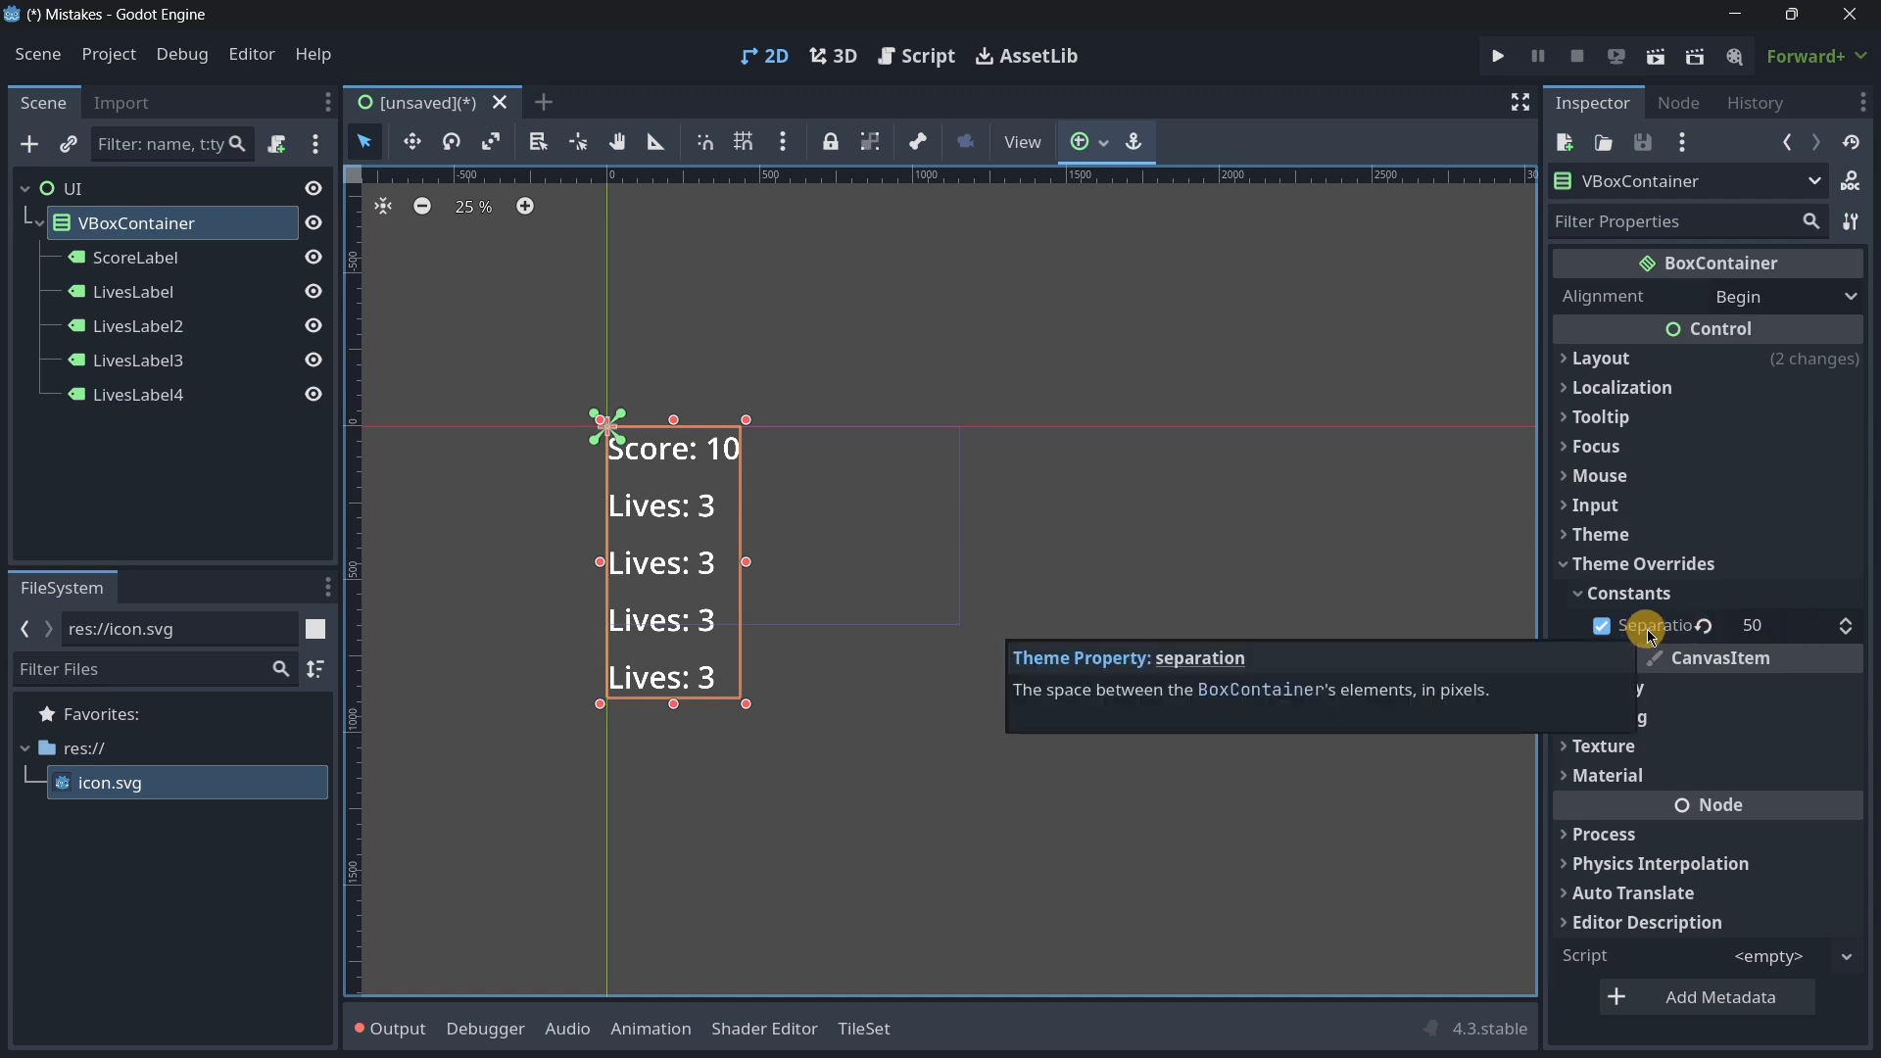
pyautogui.moveTo(1281, 634)
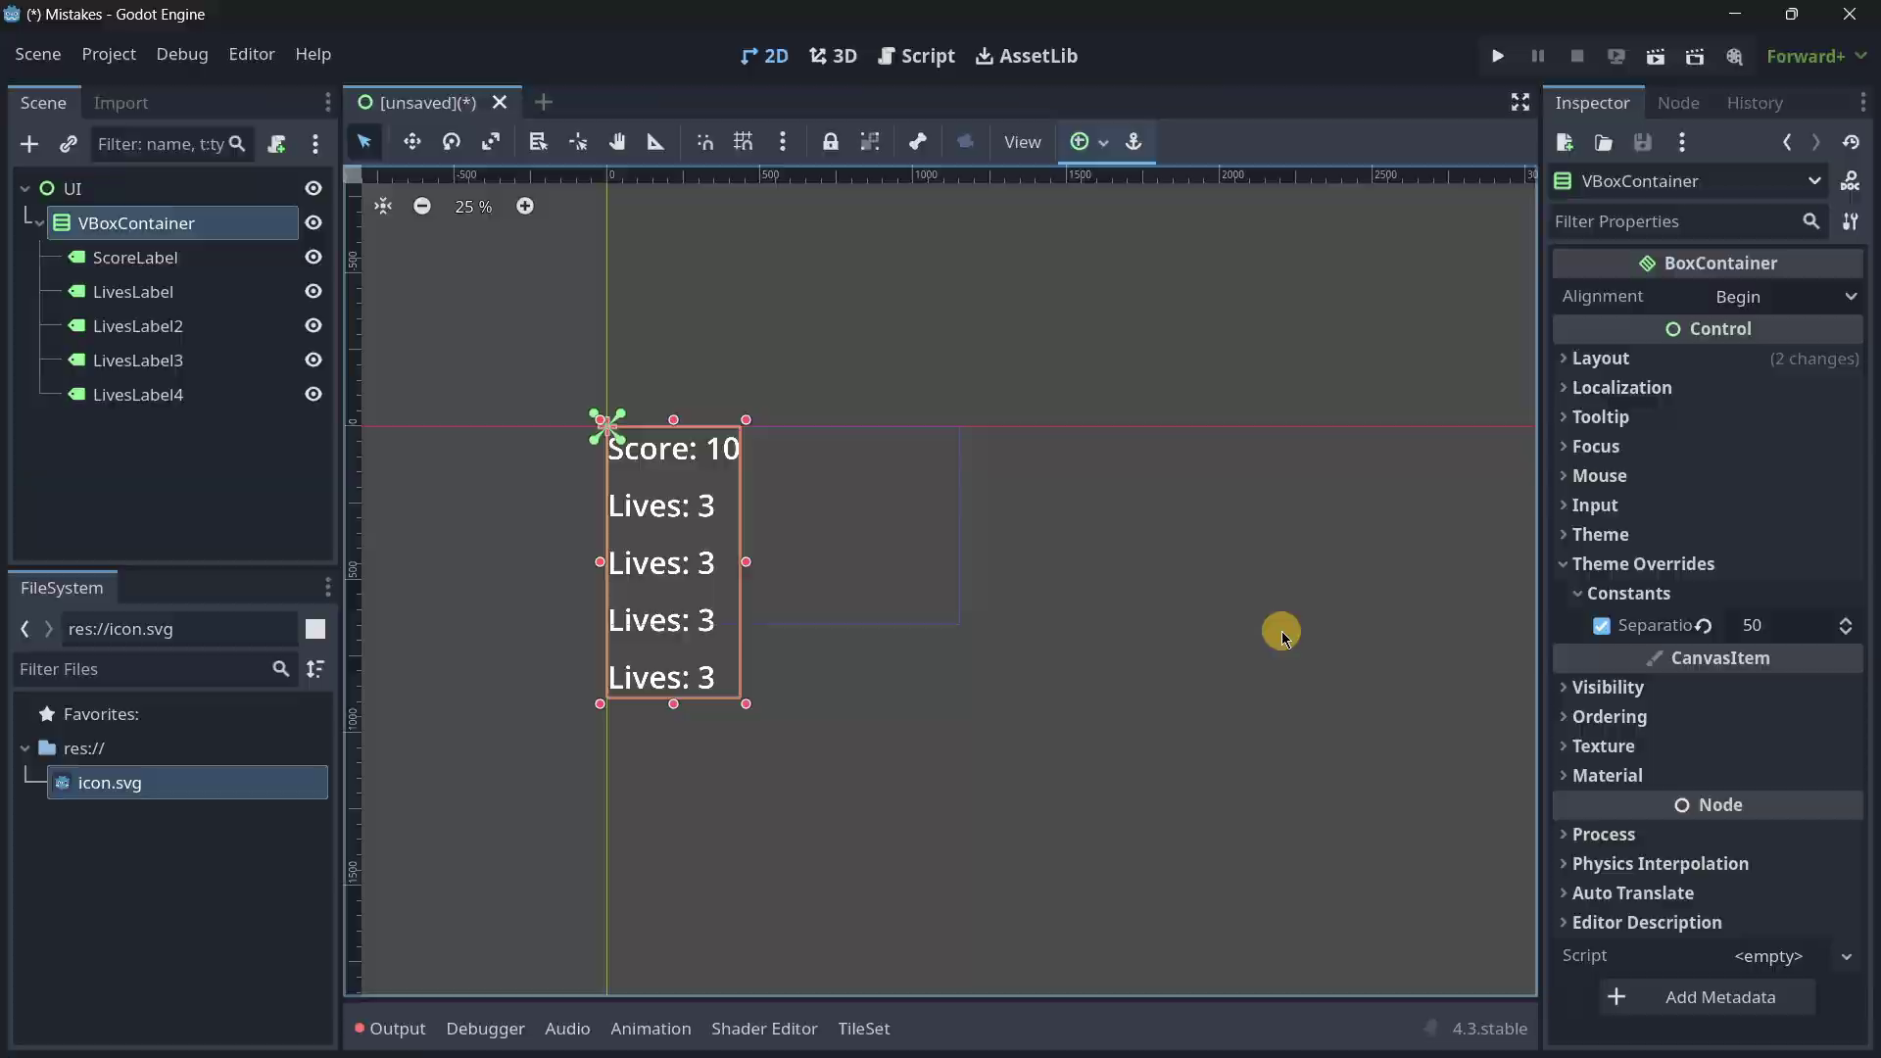
pyautogui.click(915, 55)
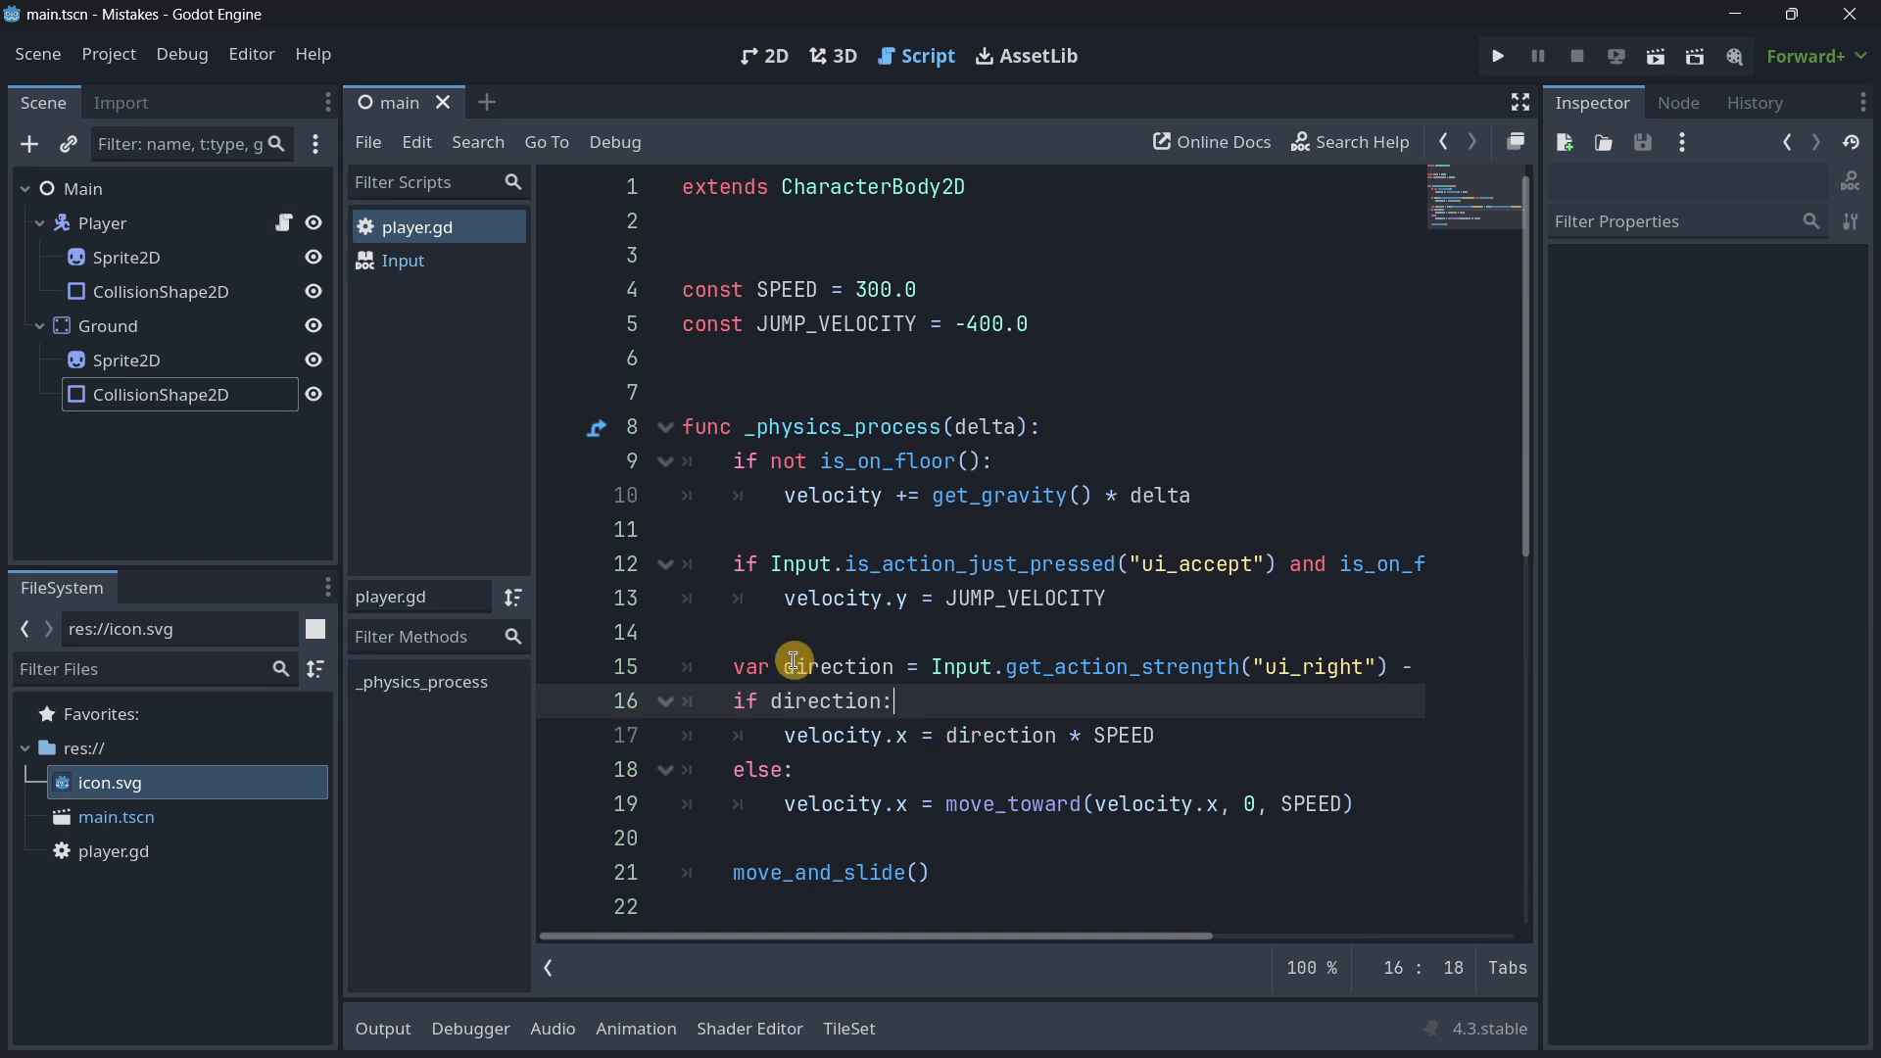
# Step: In player.gd, mark the direction variable and the ui_left get_action_strength call on line 15
pyautogui.doubleClick(838, 667)
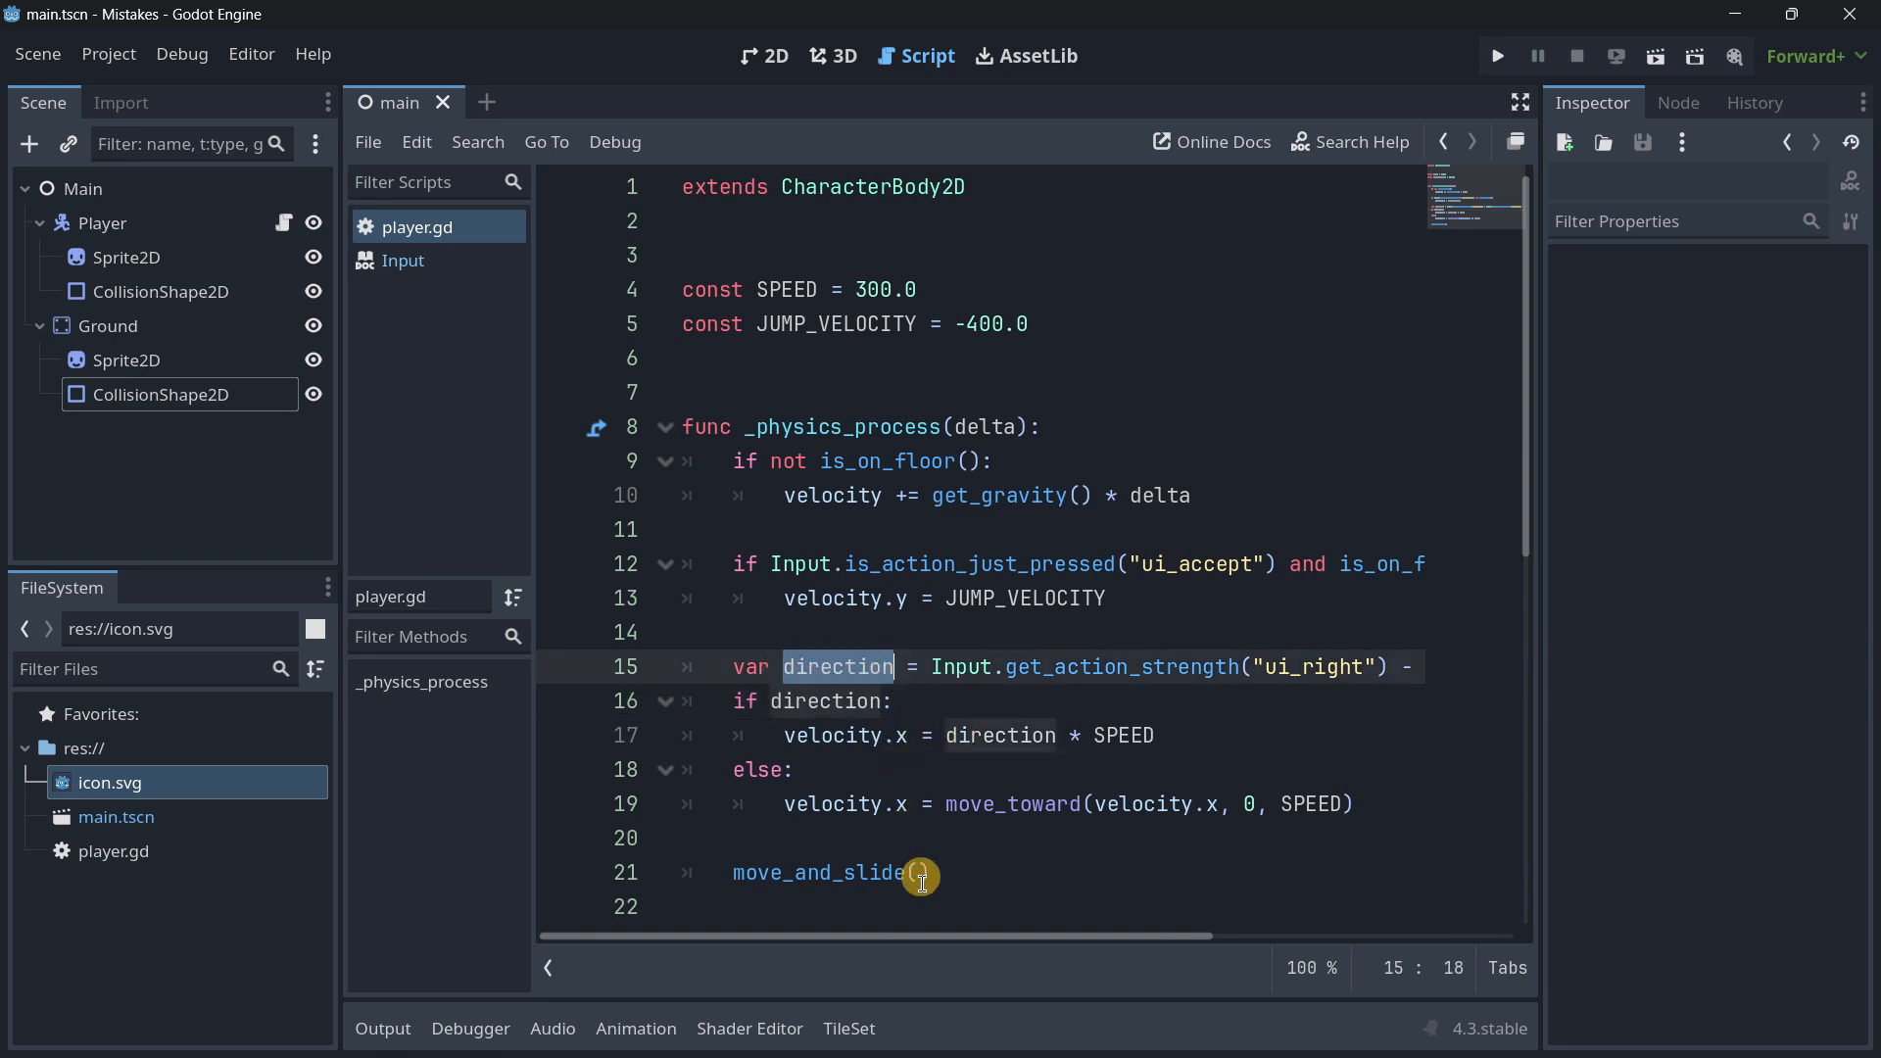
pyautogui.hscroll(3)
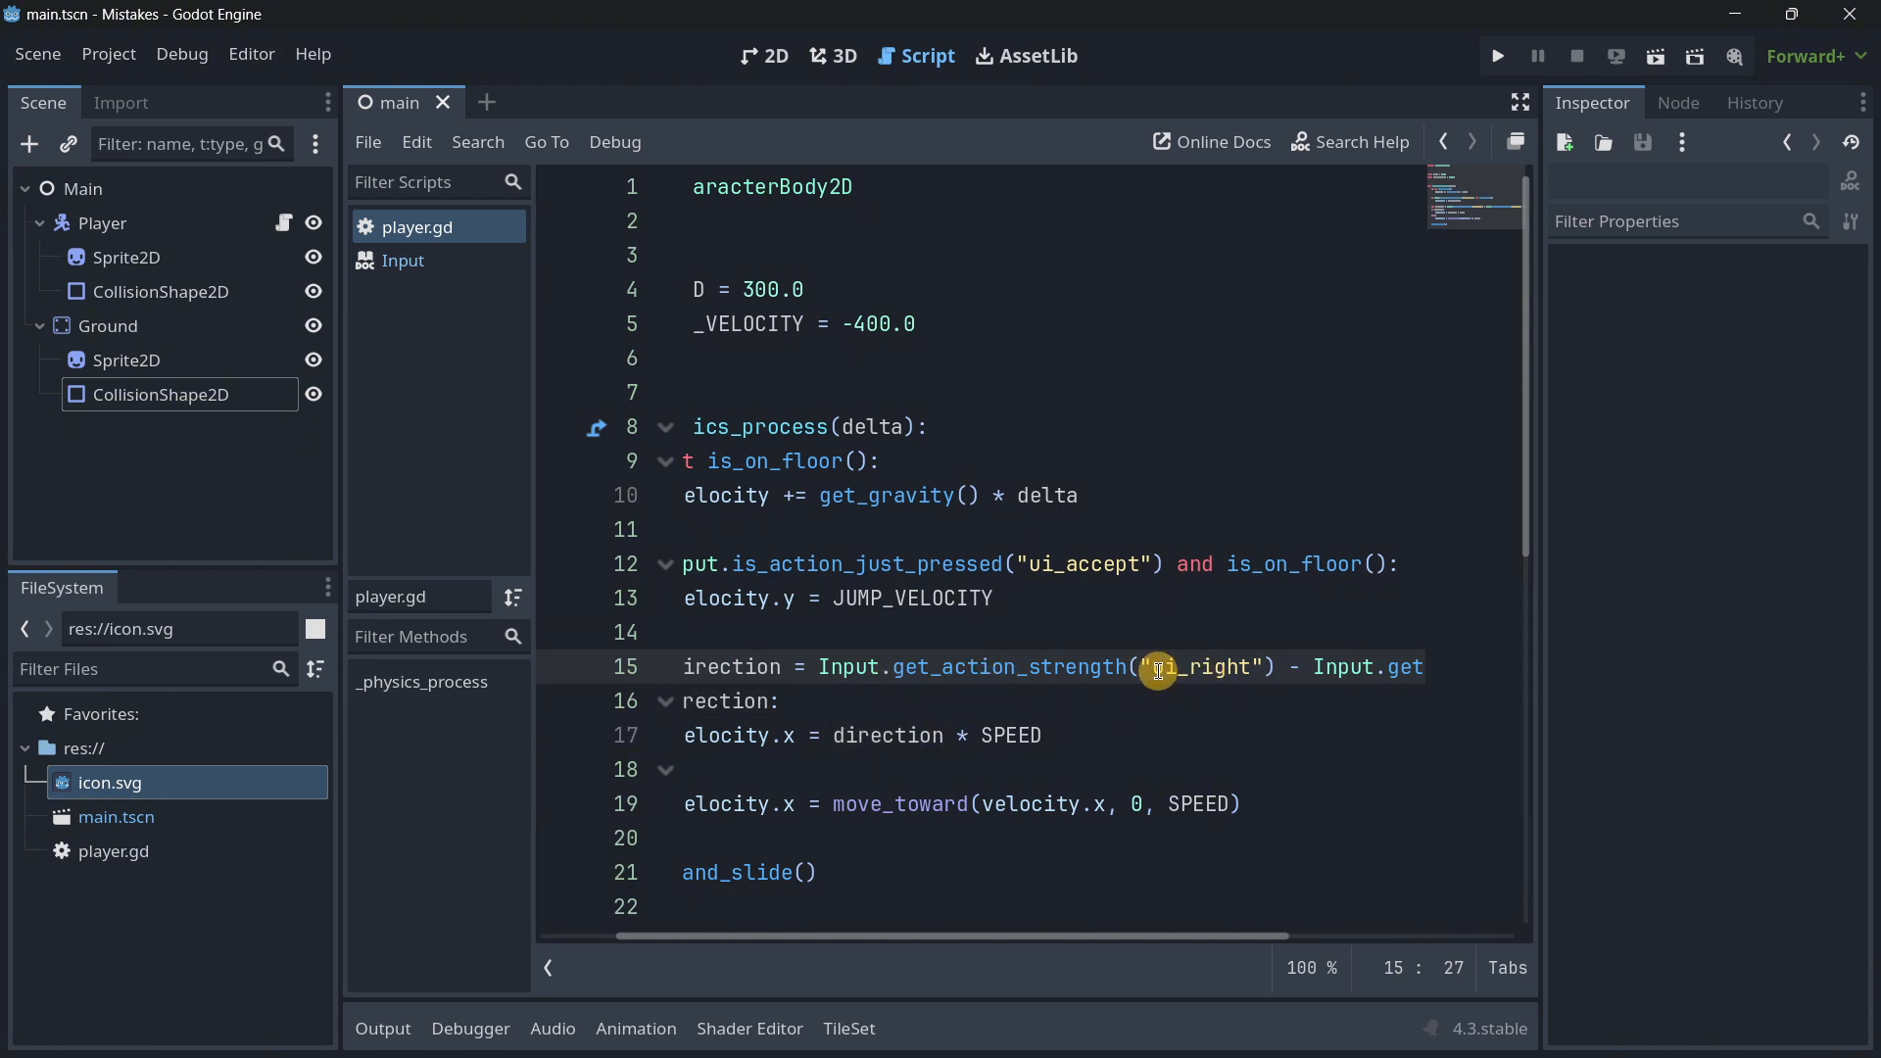
pyautogui.doubleClick(1155, 667)
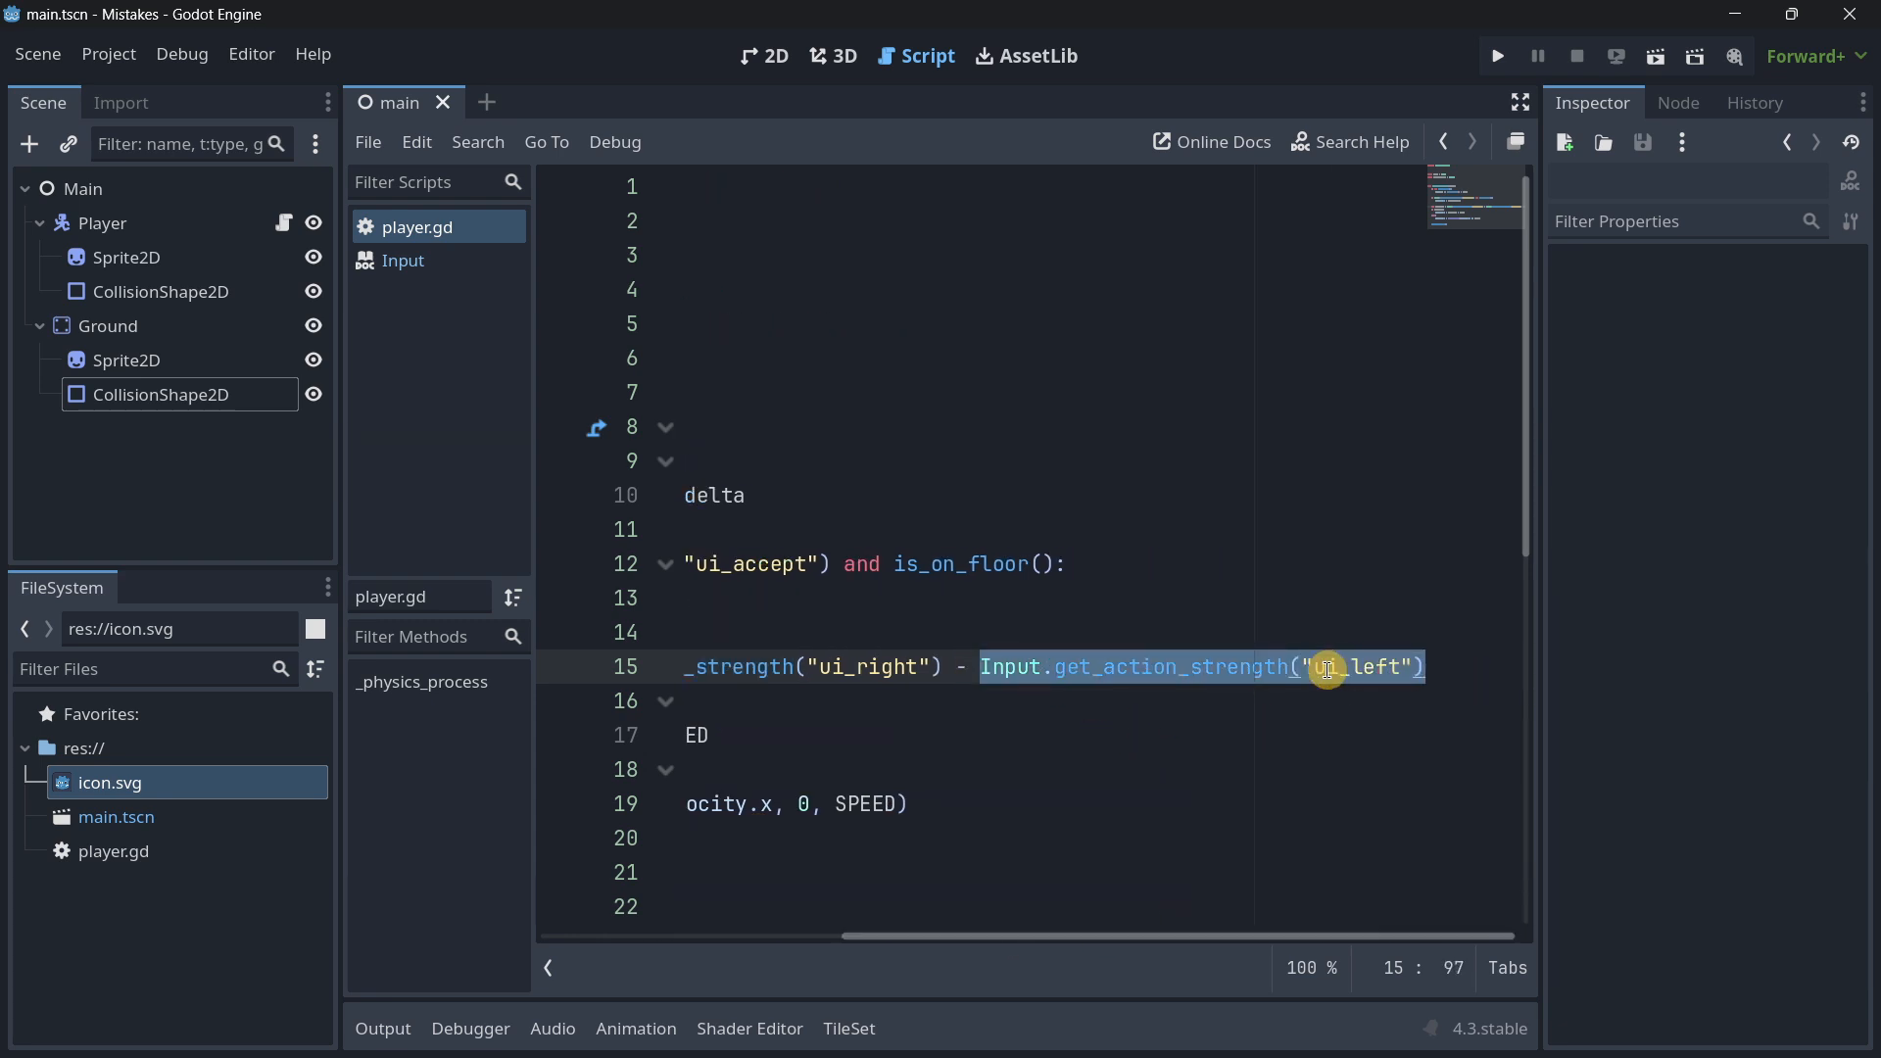
pyautogui.moveTo(1374, 94)
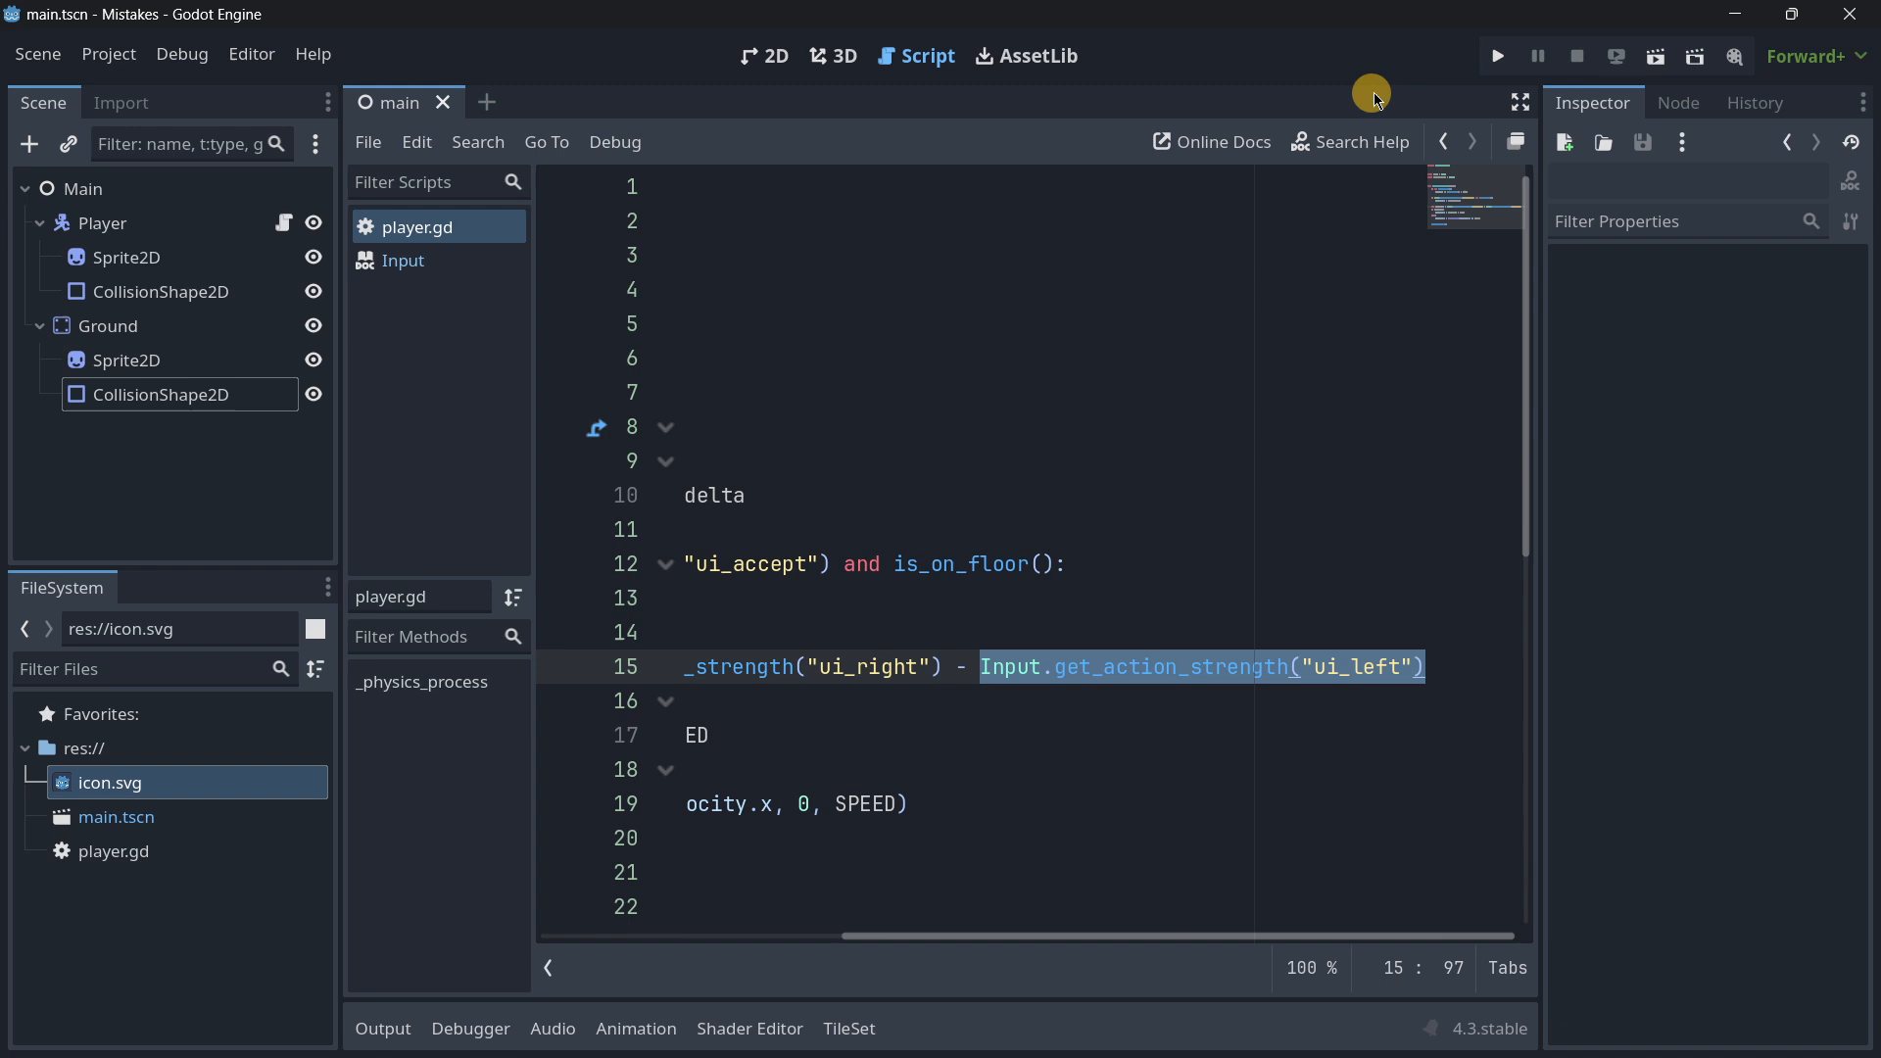
pyautogui.click(1496, 57)
pyautogui.write('var direction = Input.get_axis("ui_left", "ui_right')
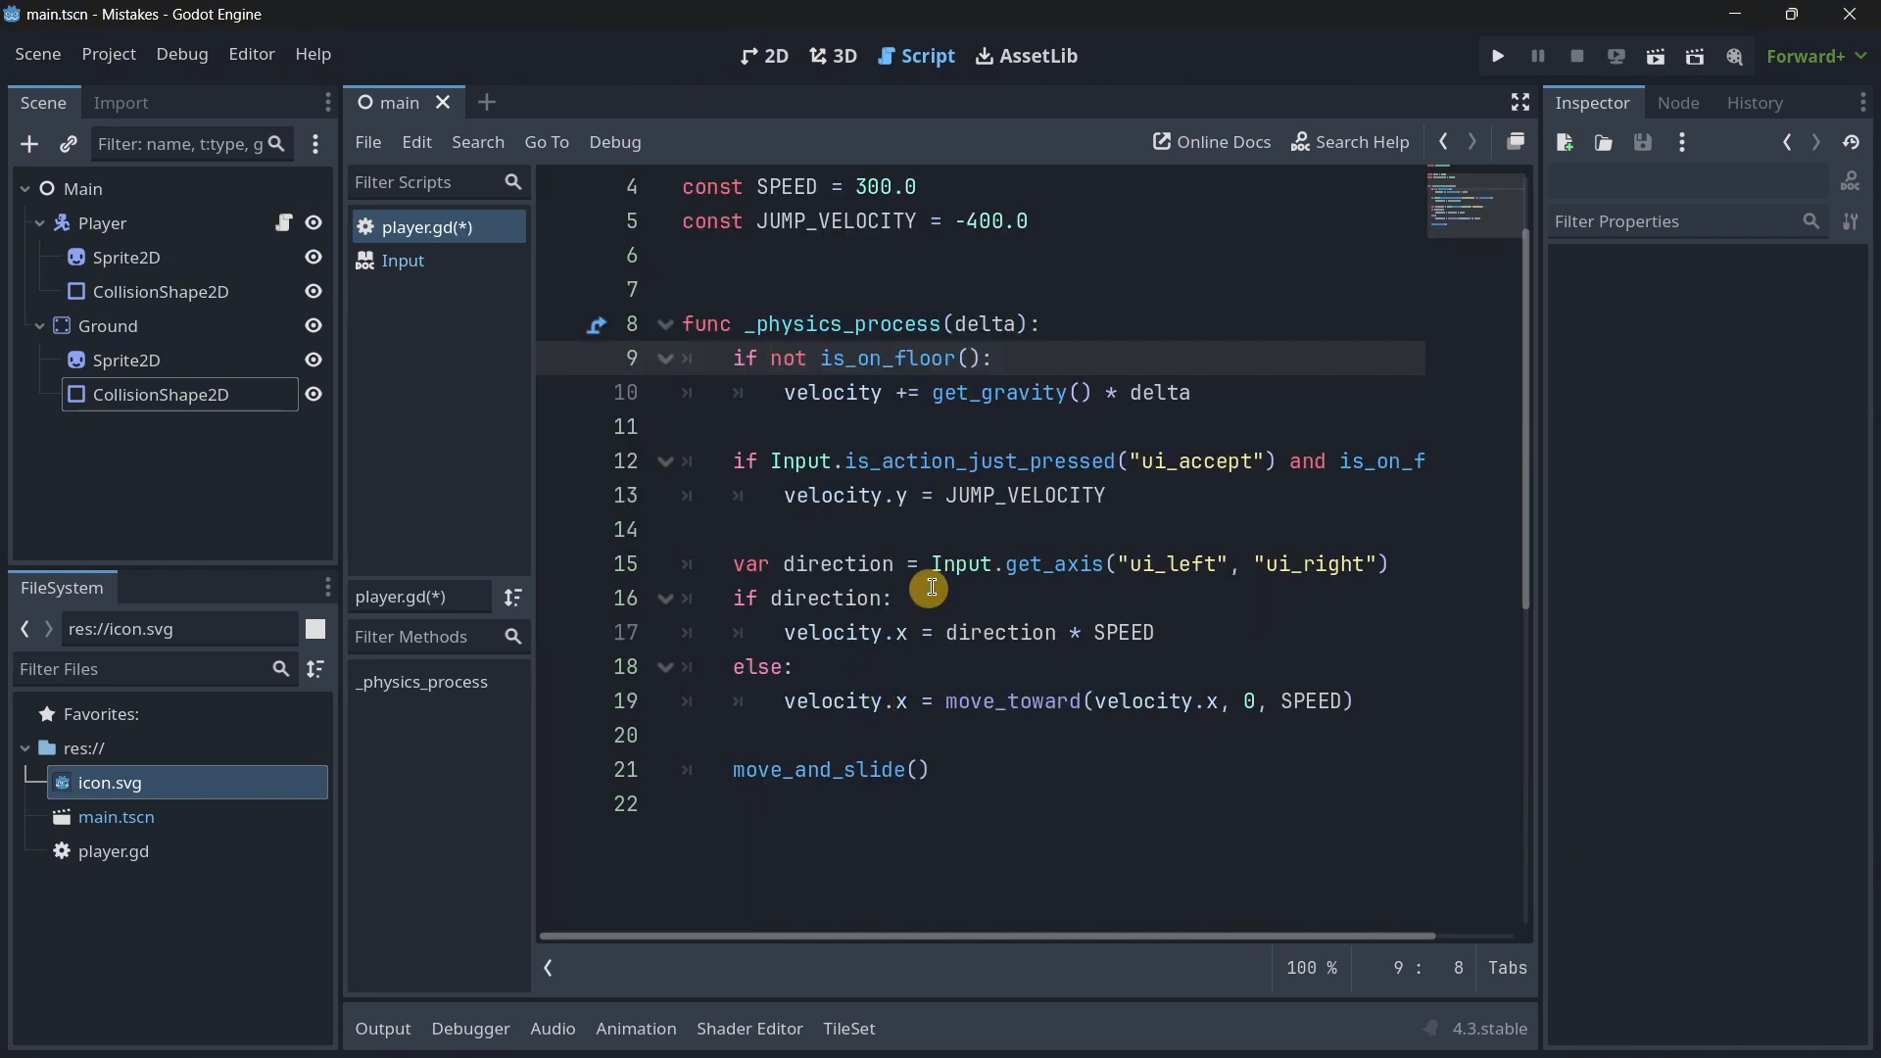
# Step: Use Input.get_axis("ui_left", "ui_right") for direction and bring up the get_axis documentation
pyautogui.click(1396, 564)
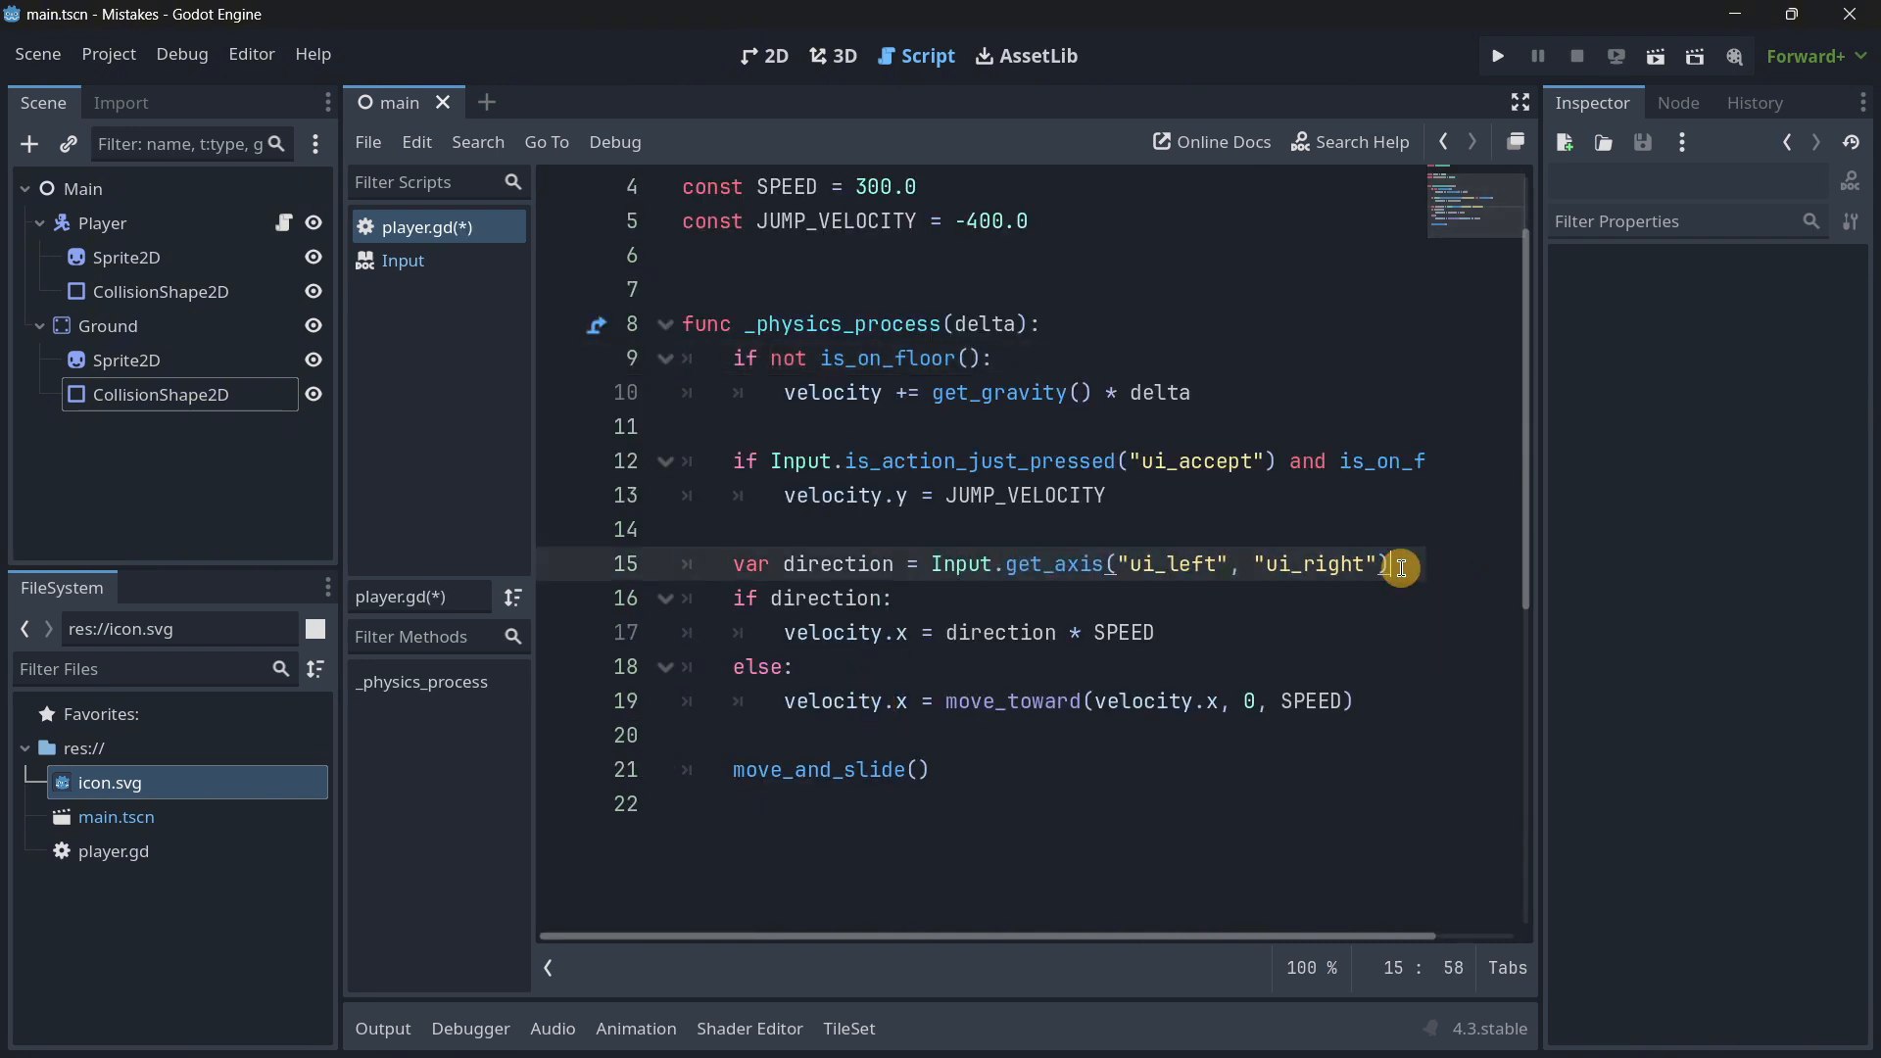
pyautogui.moveTo(1113, 582)
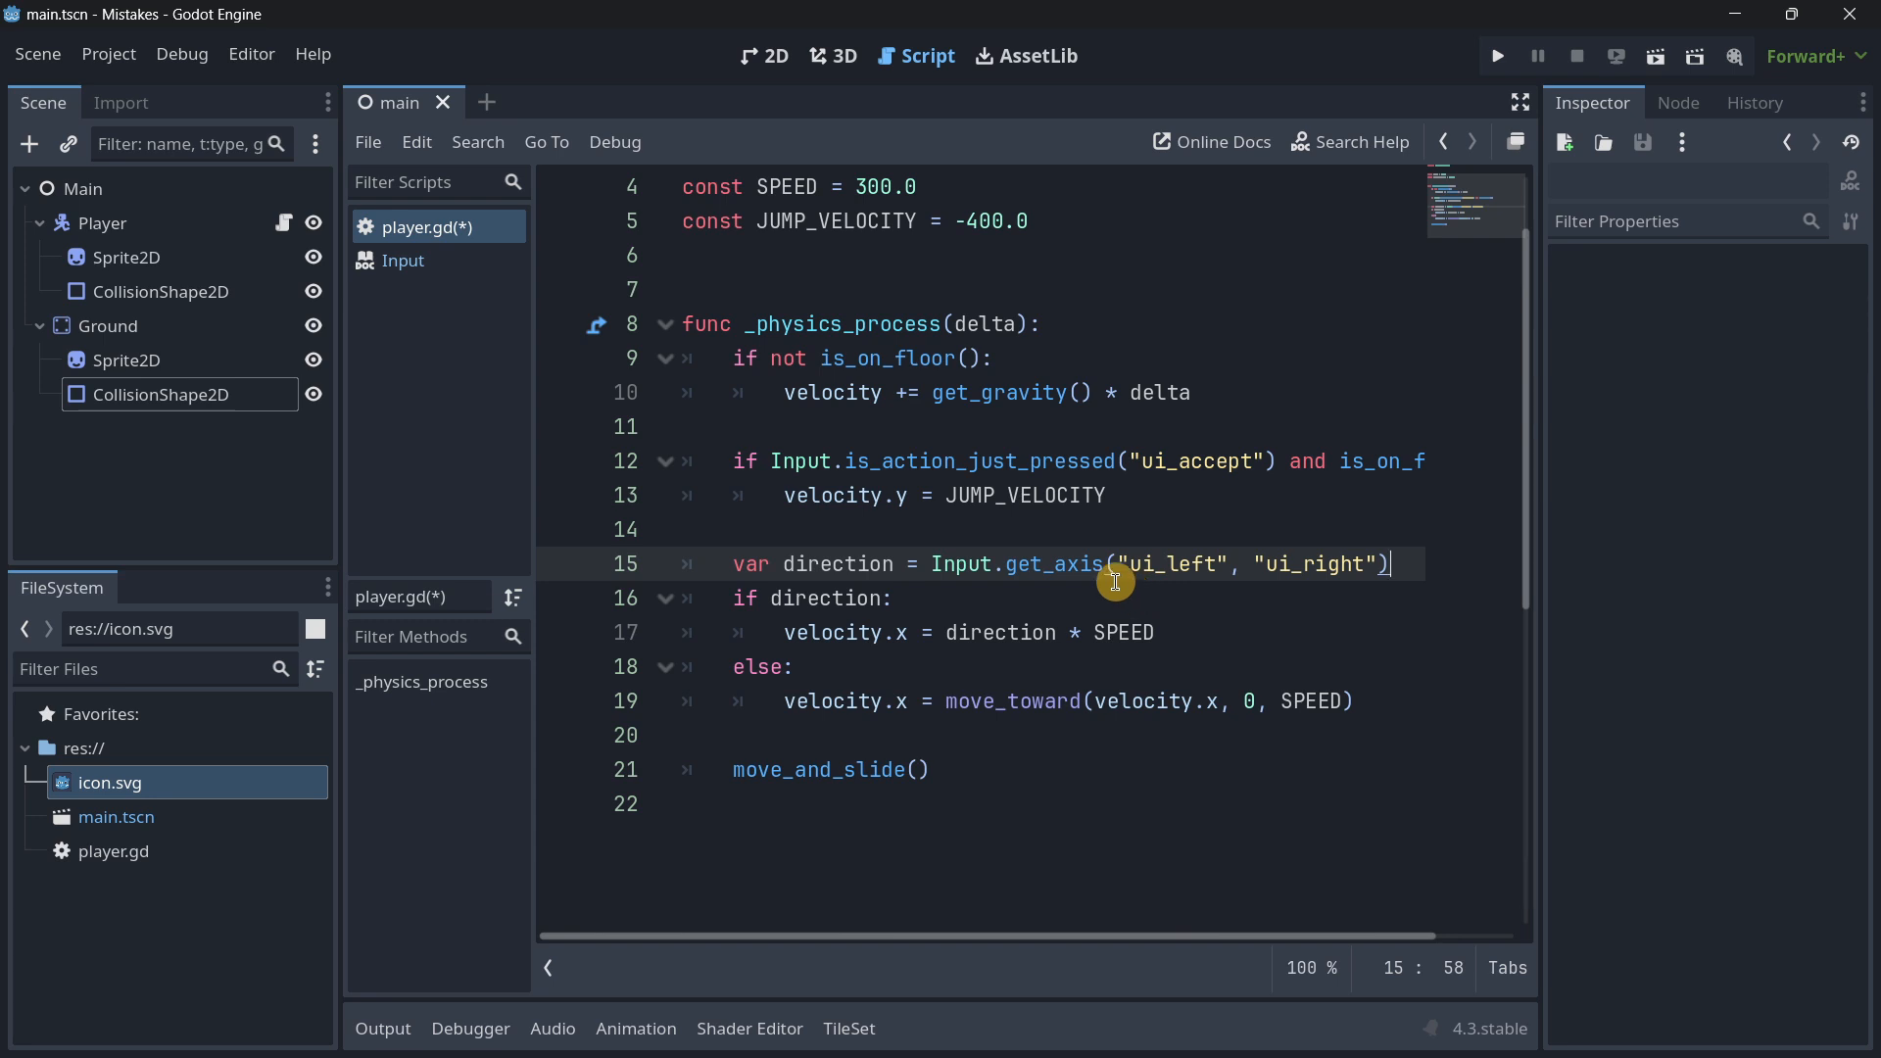
pyautogui.click(405, 260)
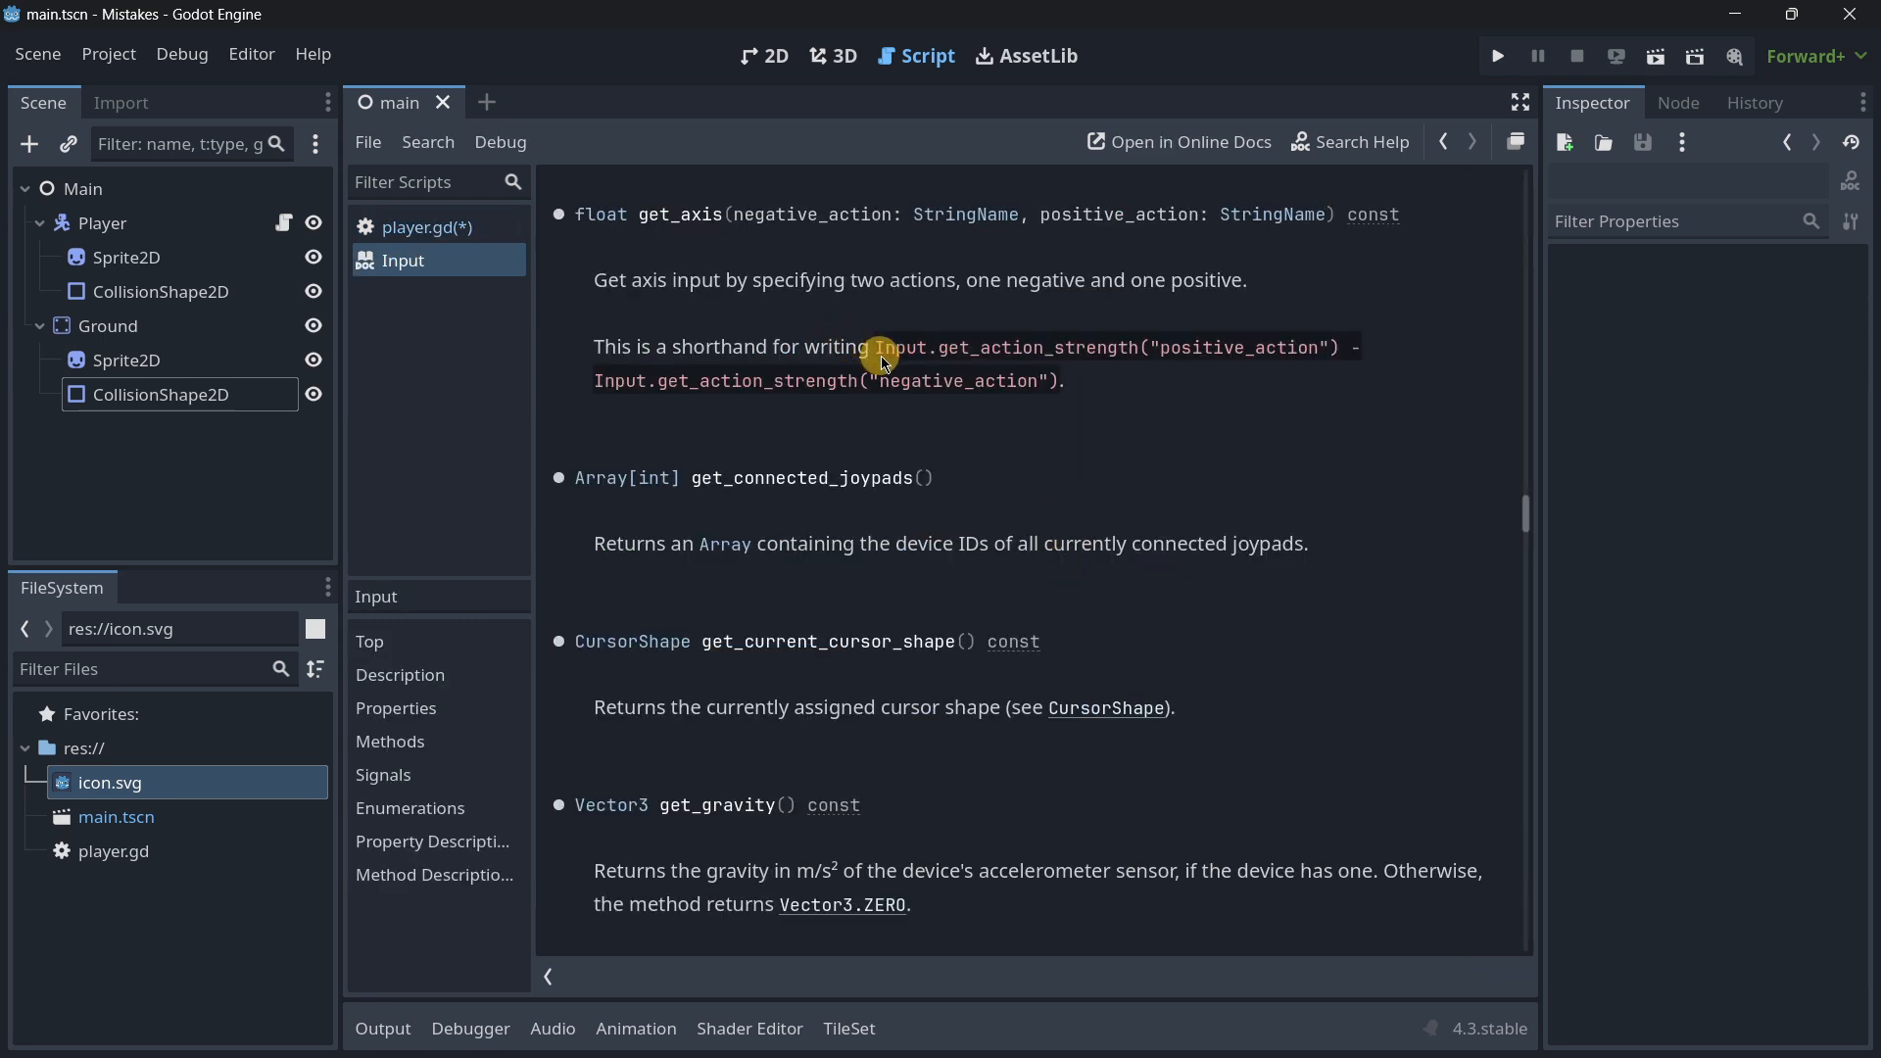
pyautogui.moveTo(926, 332)
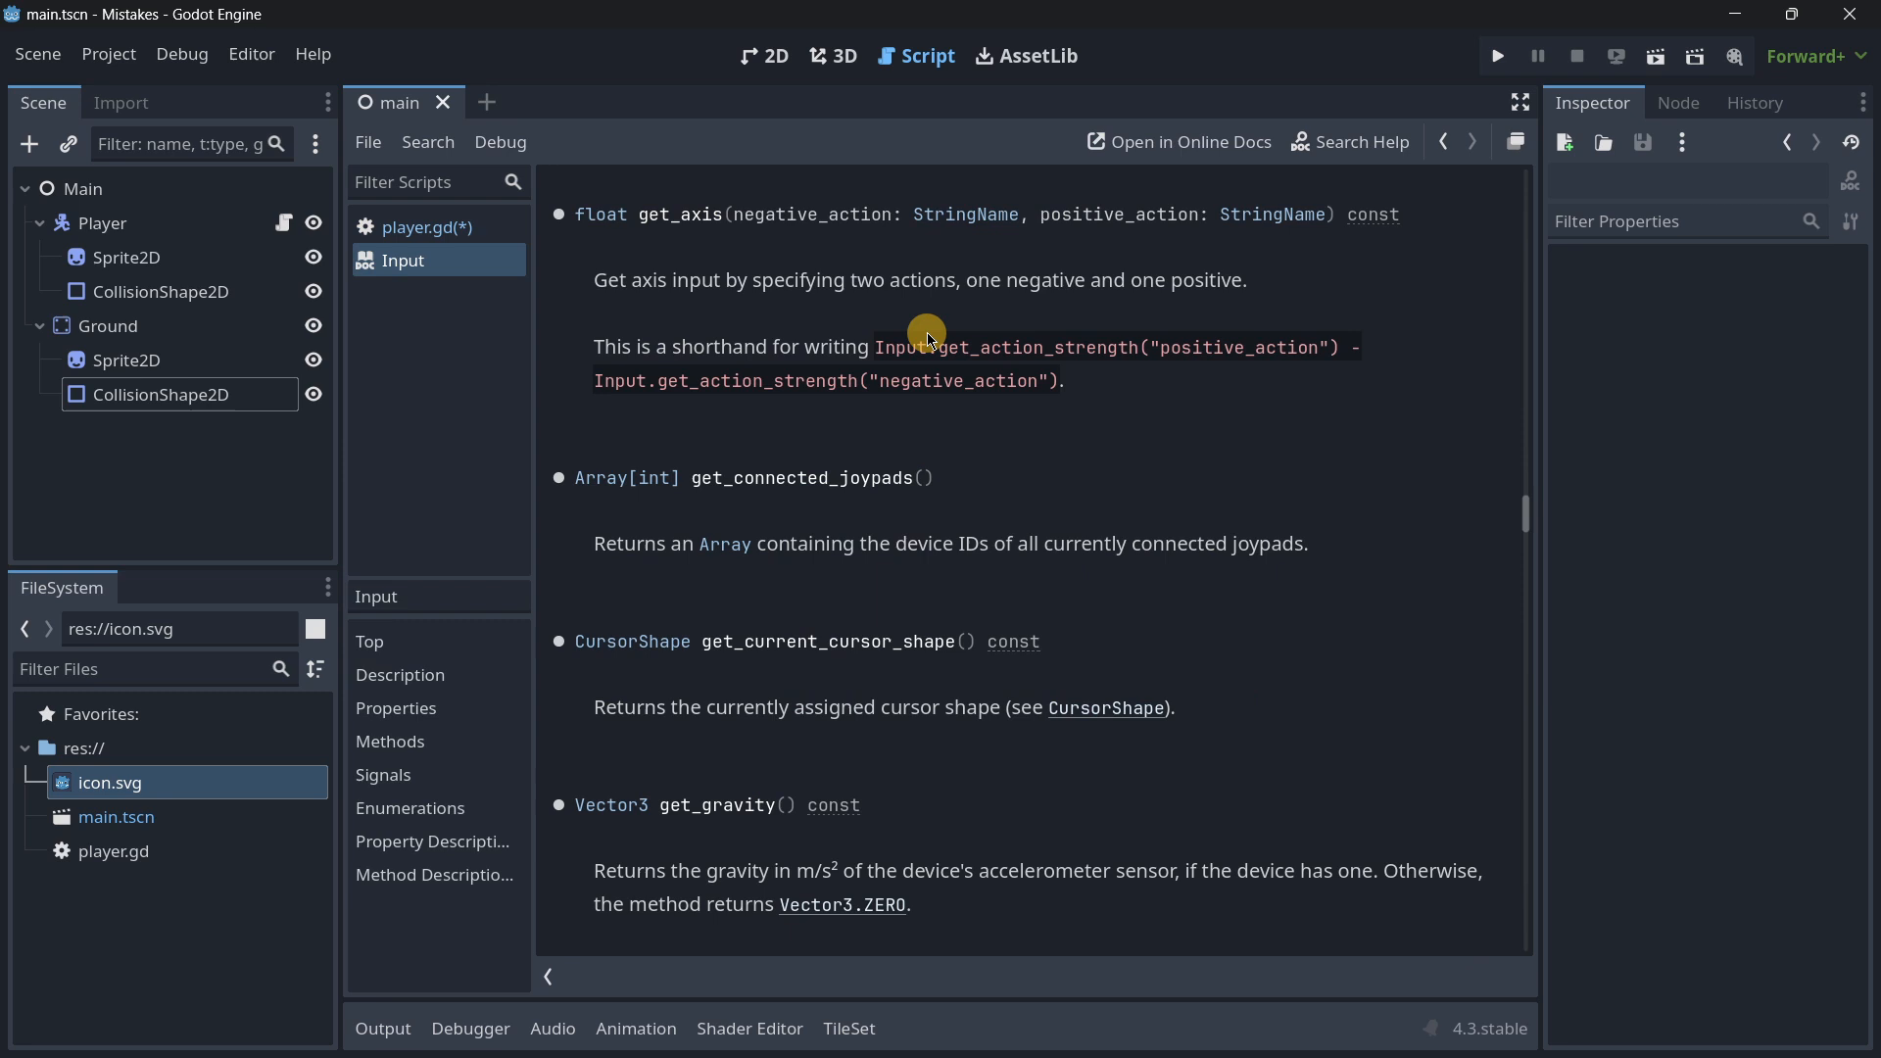
pyautogui.moveTo(982, 348)
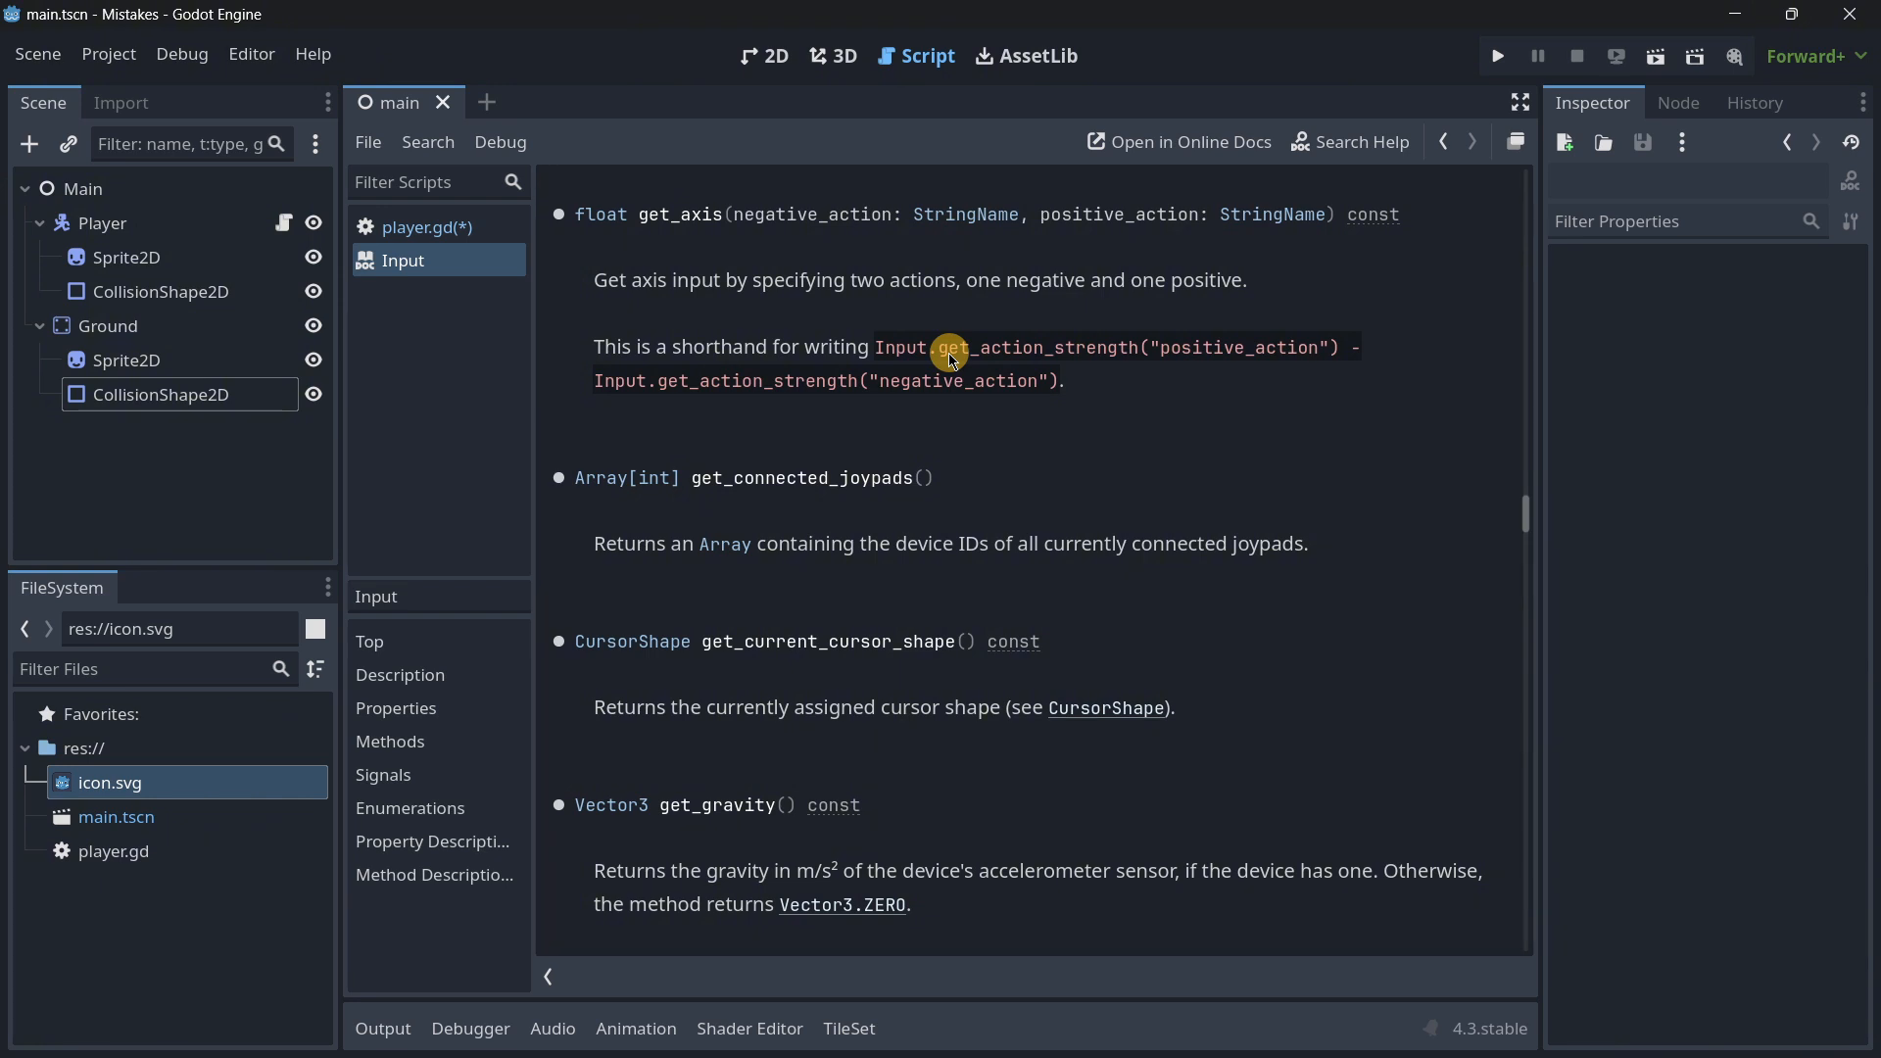
pyautogui.click(423, 227)
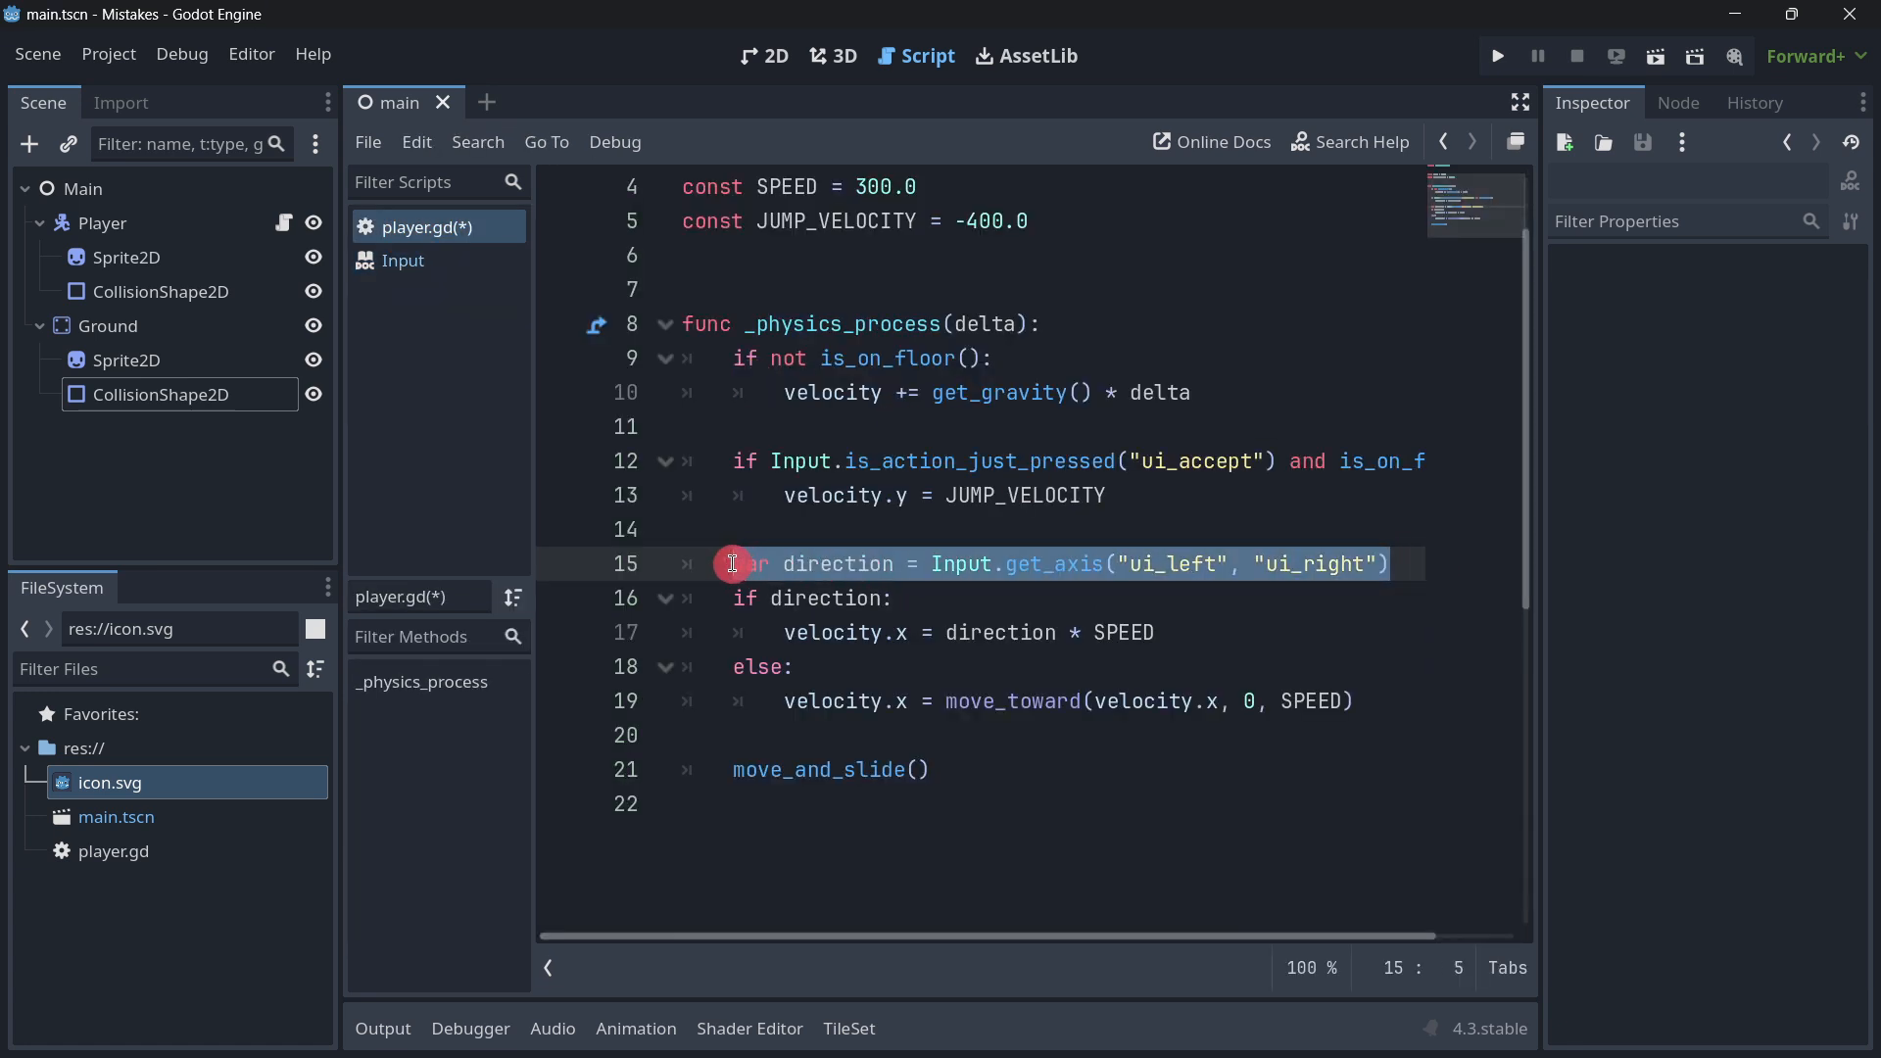
pyautogui.moveTo(669, 497)
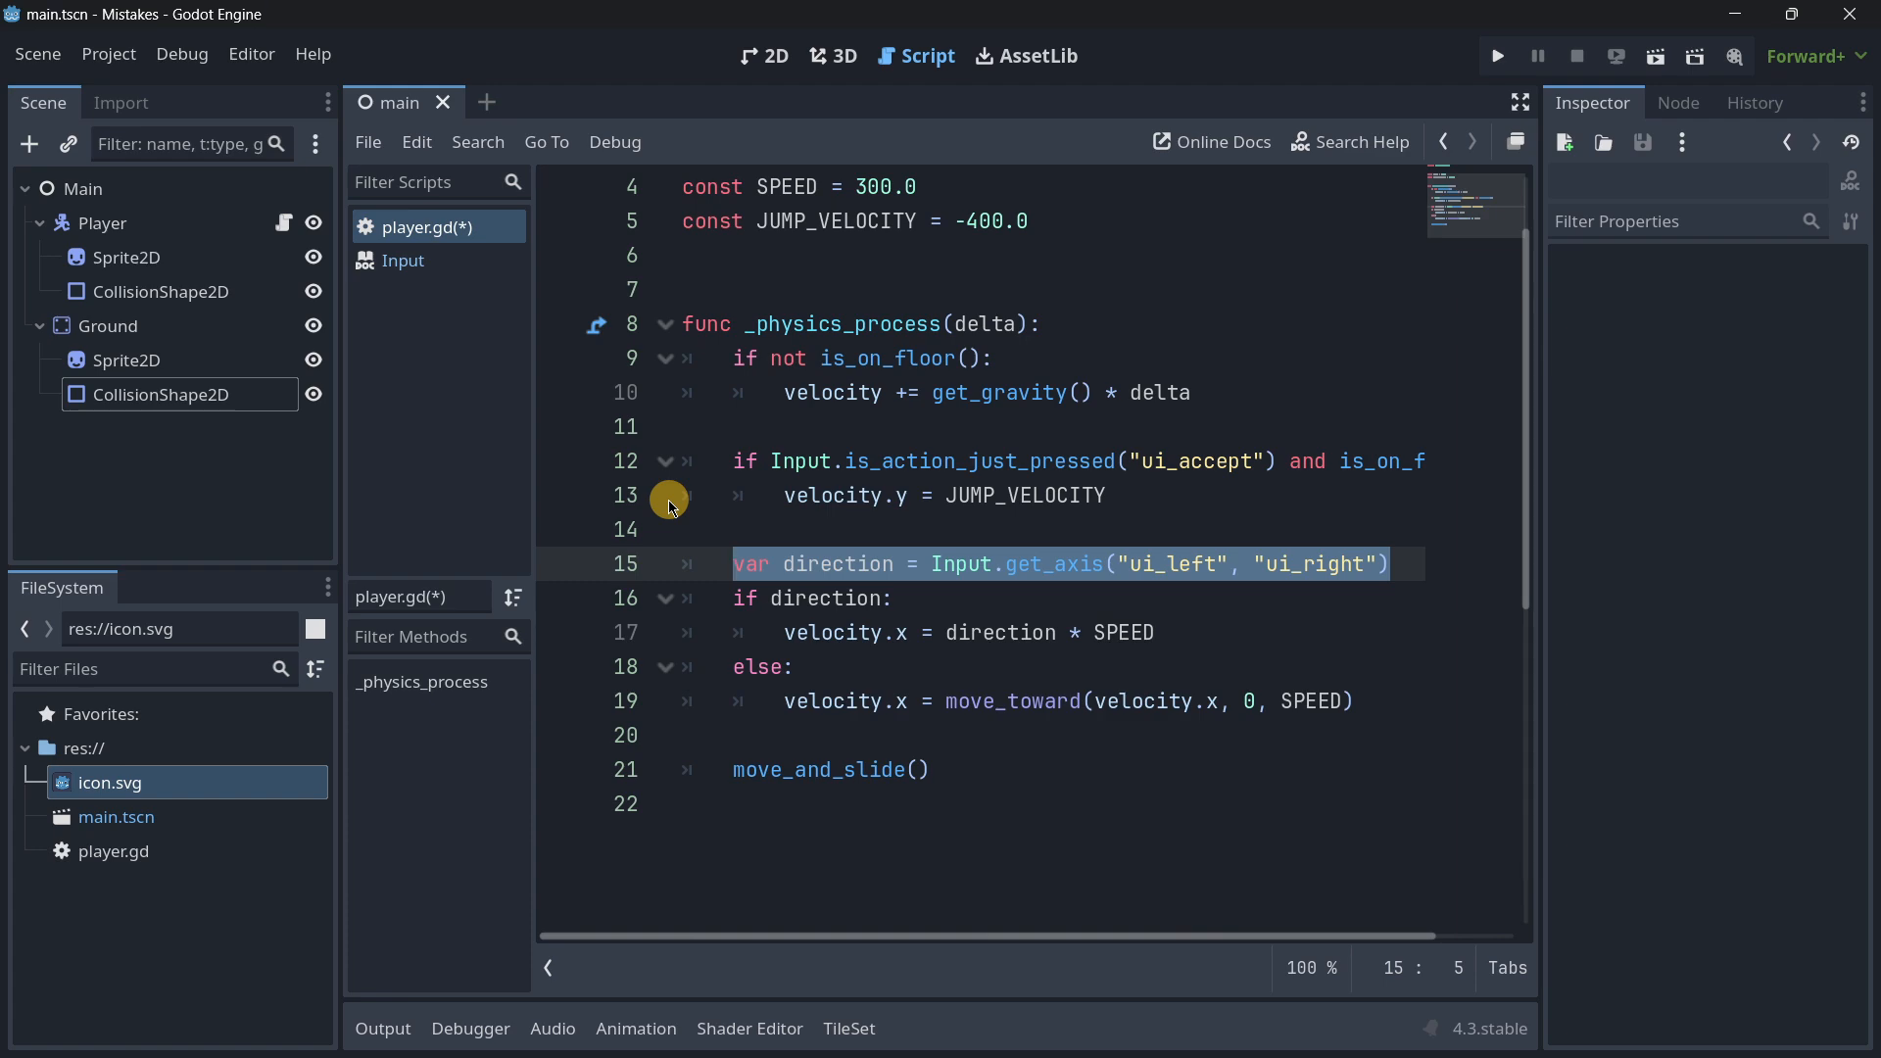
# Step: Switch from the Input reference back toward the main scene tab
pyautogui.click(775, 54)
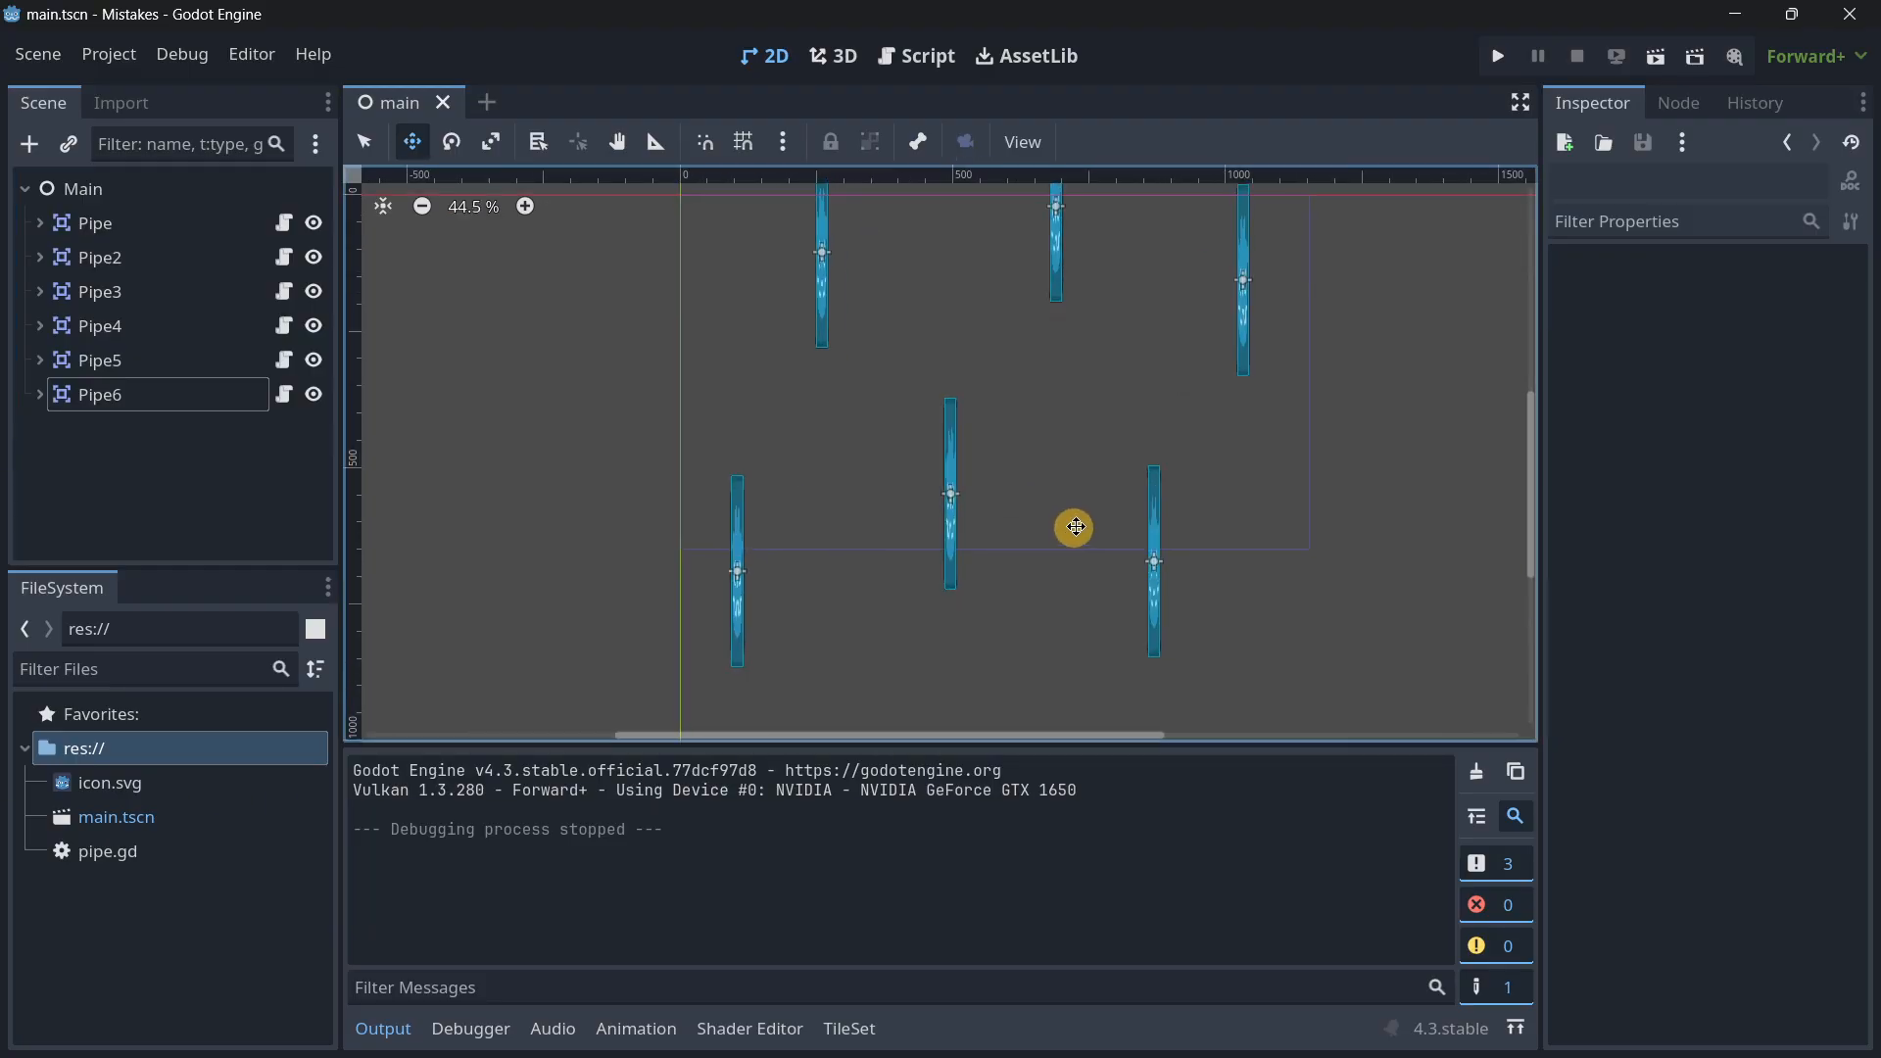
# Step: Run the six-pipe main scene to test it, stop, and select the first Pipe node
pyautogui.scroll(-3)
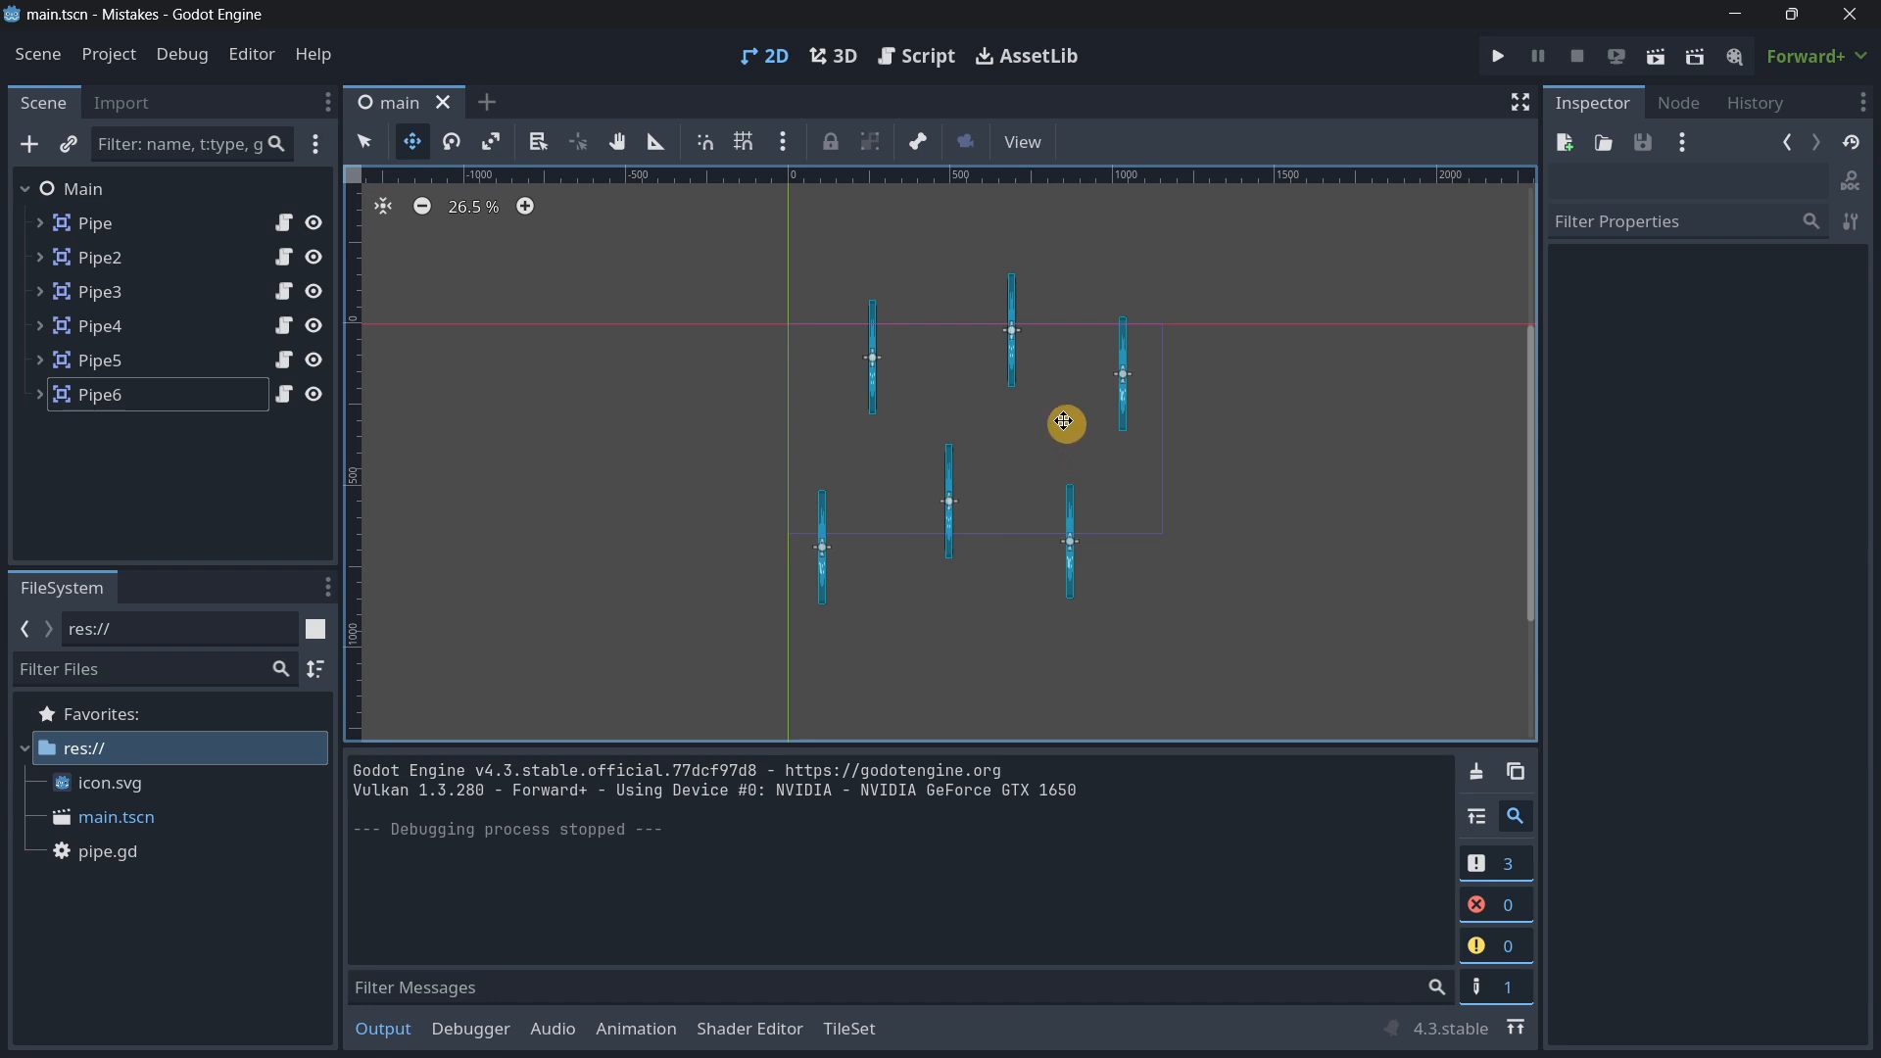
pyautogui.scroll(3)
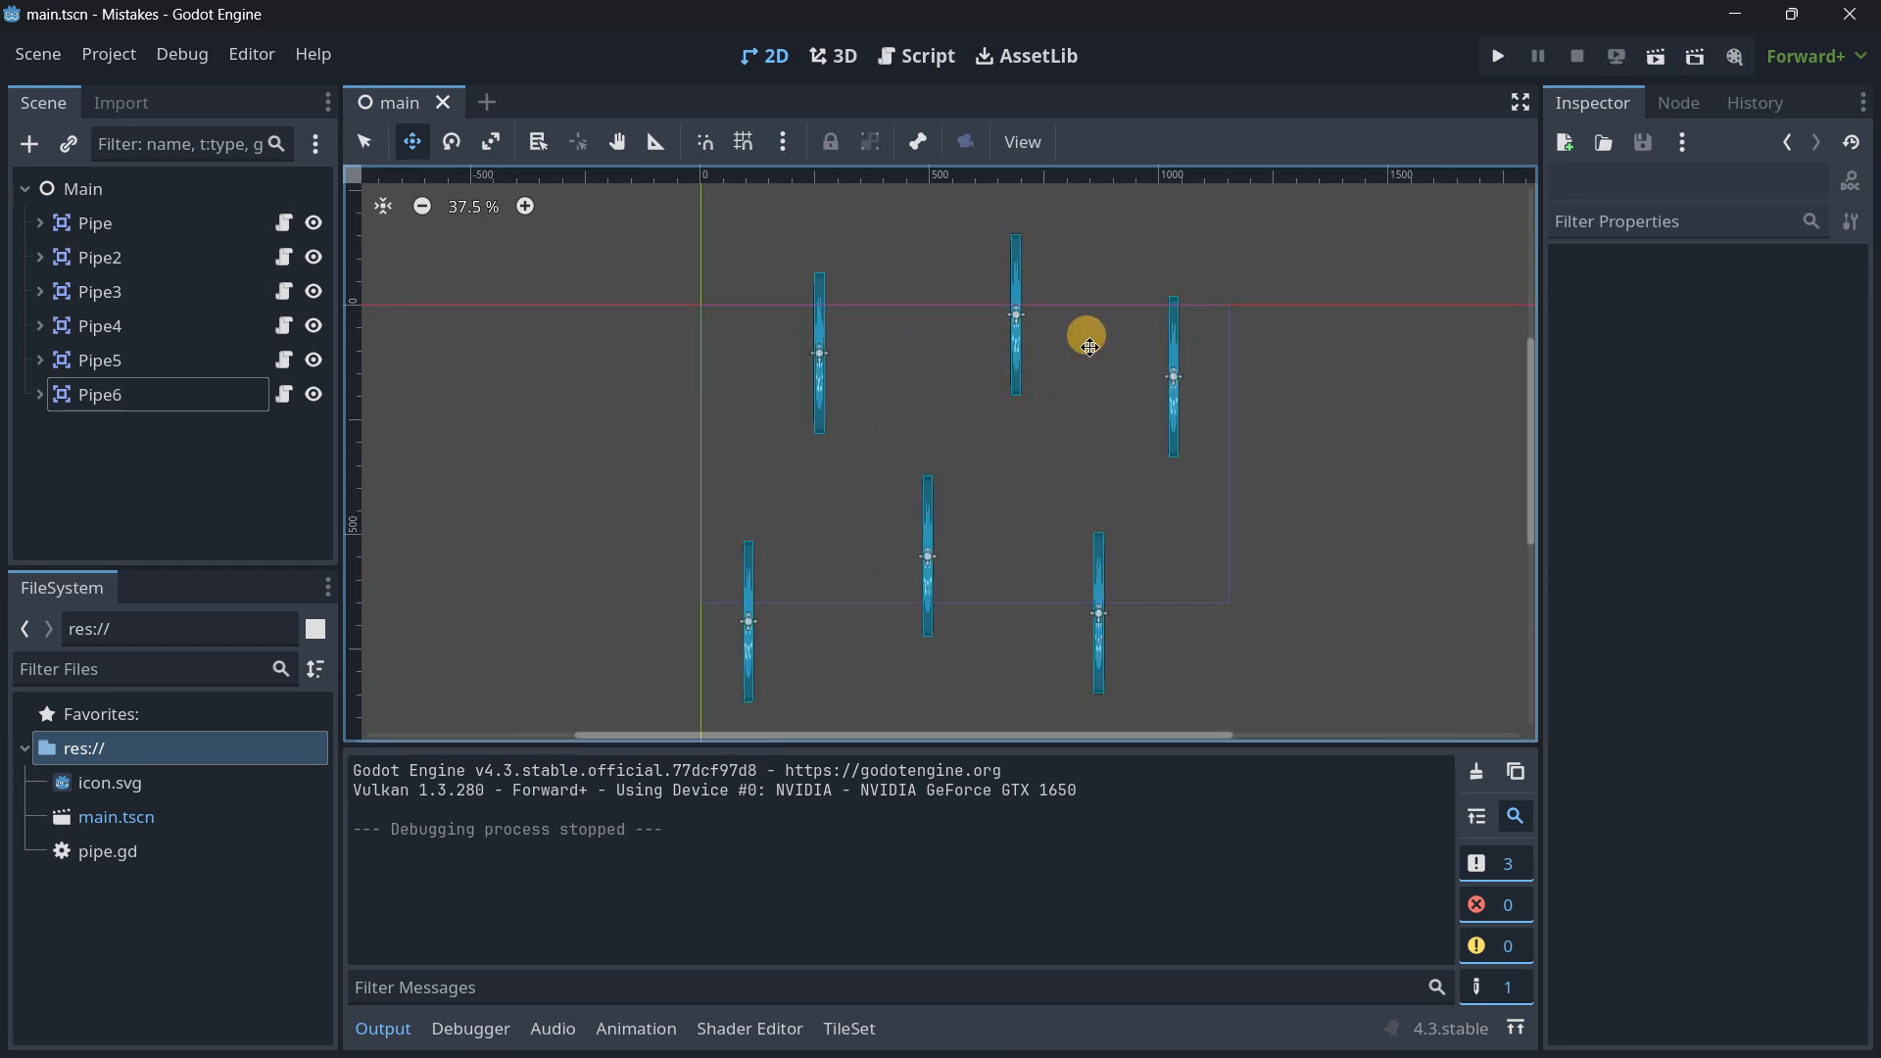
pyautogui.click(1496, 55)
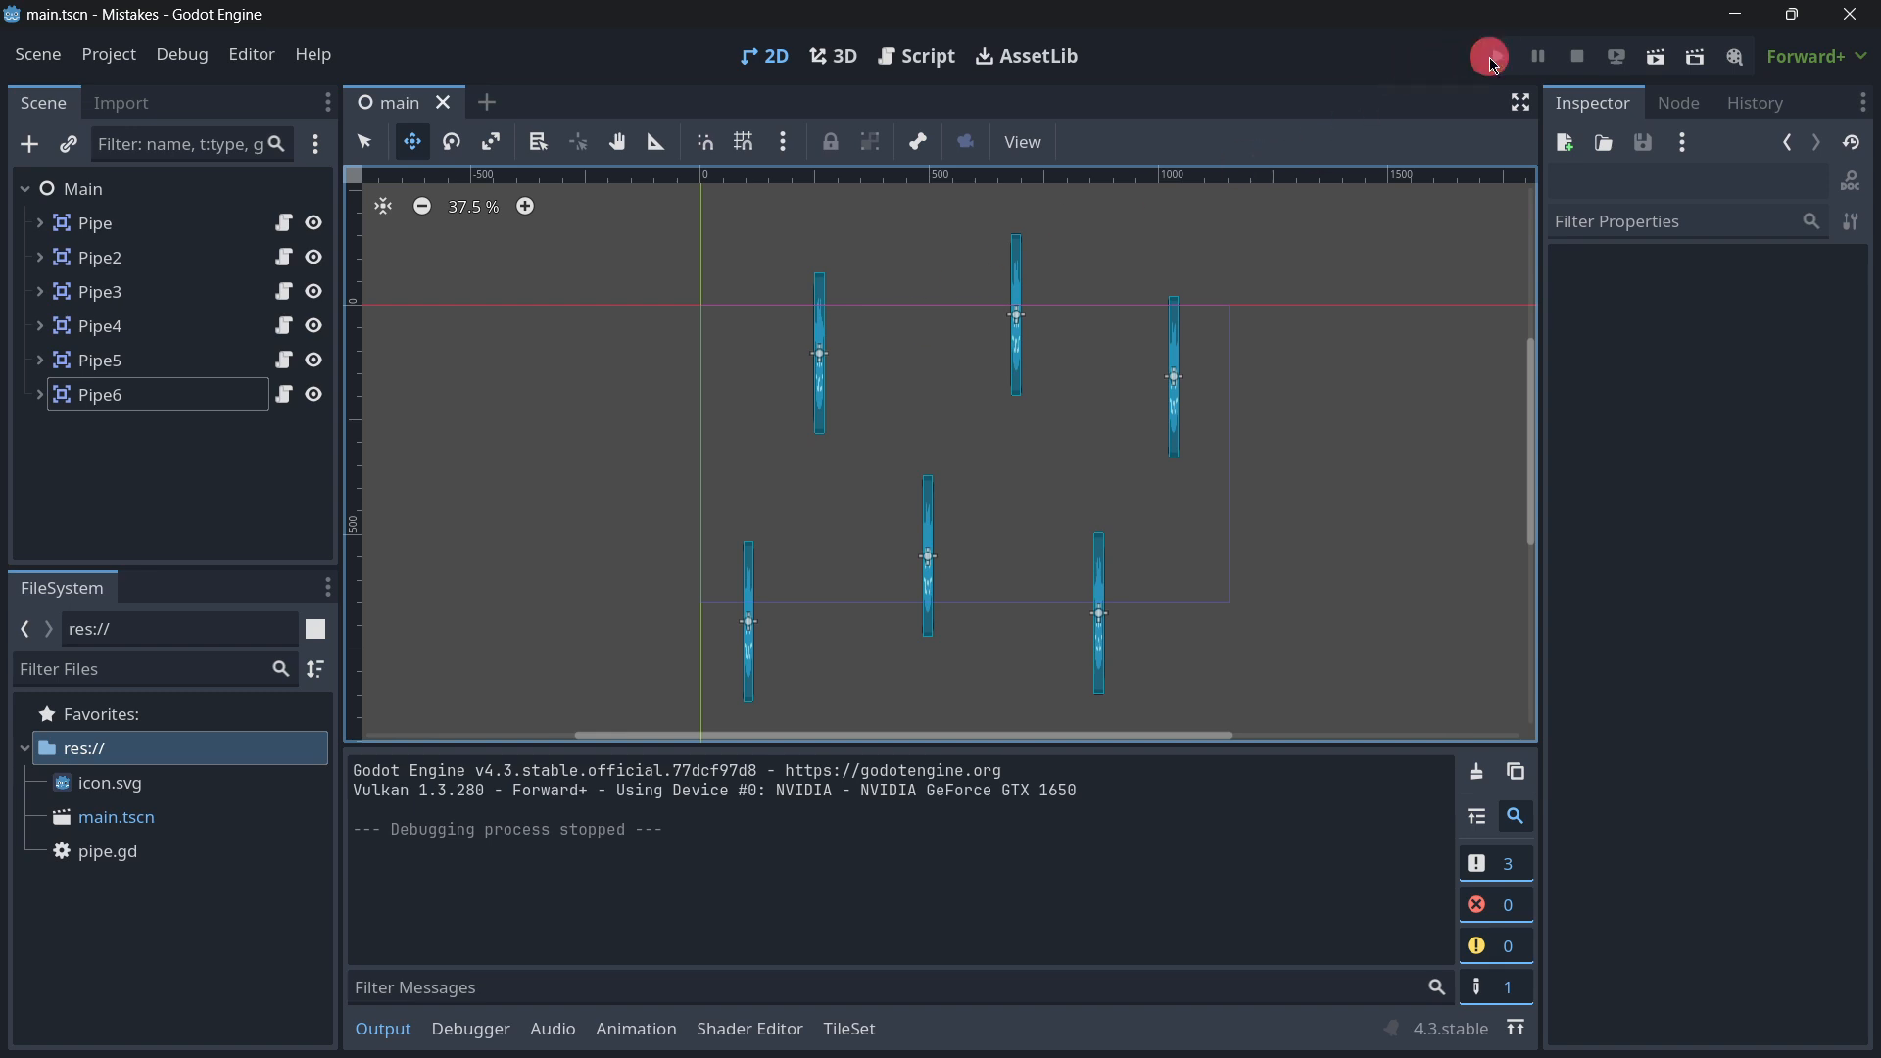
pyautogui.click(1487, 55)
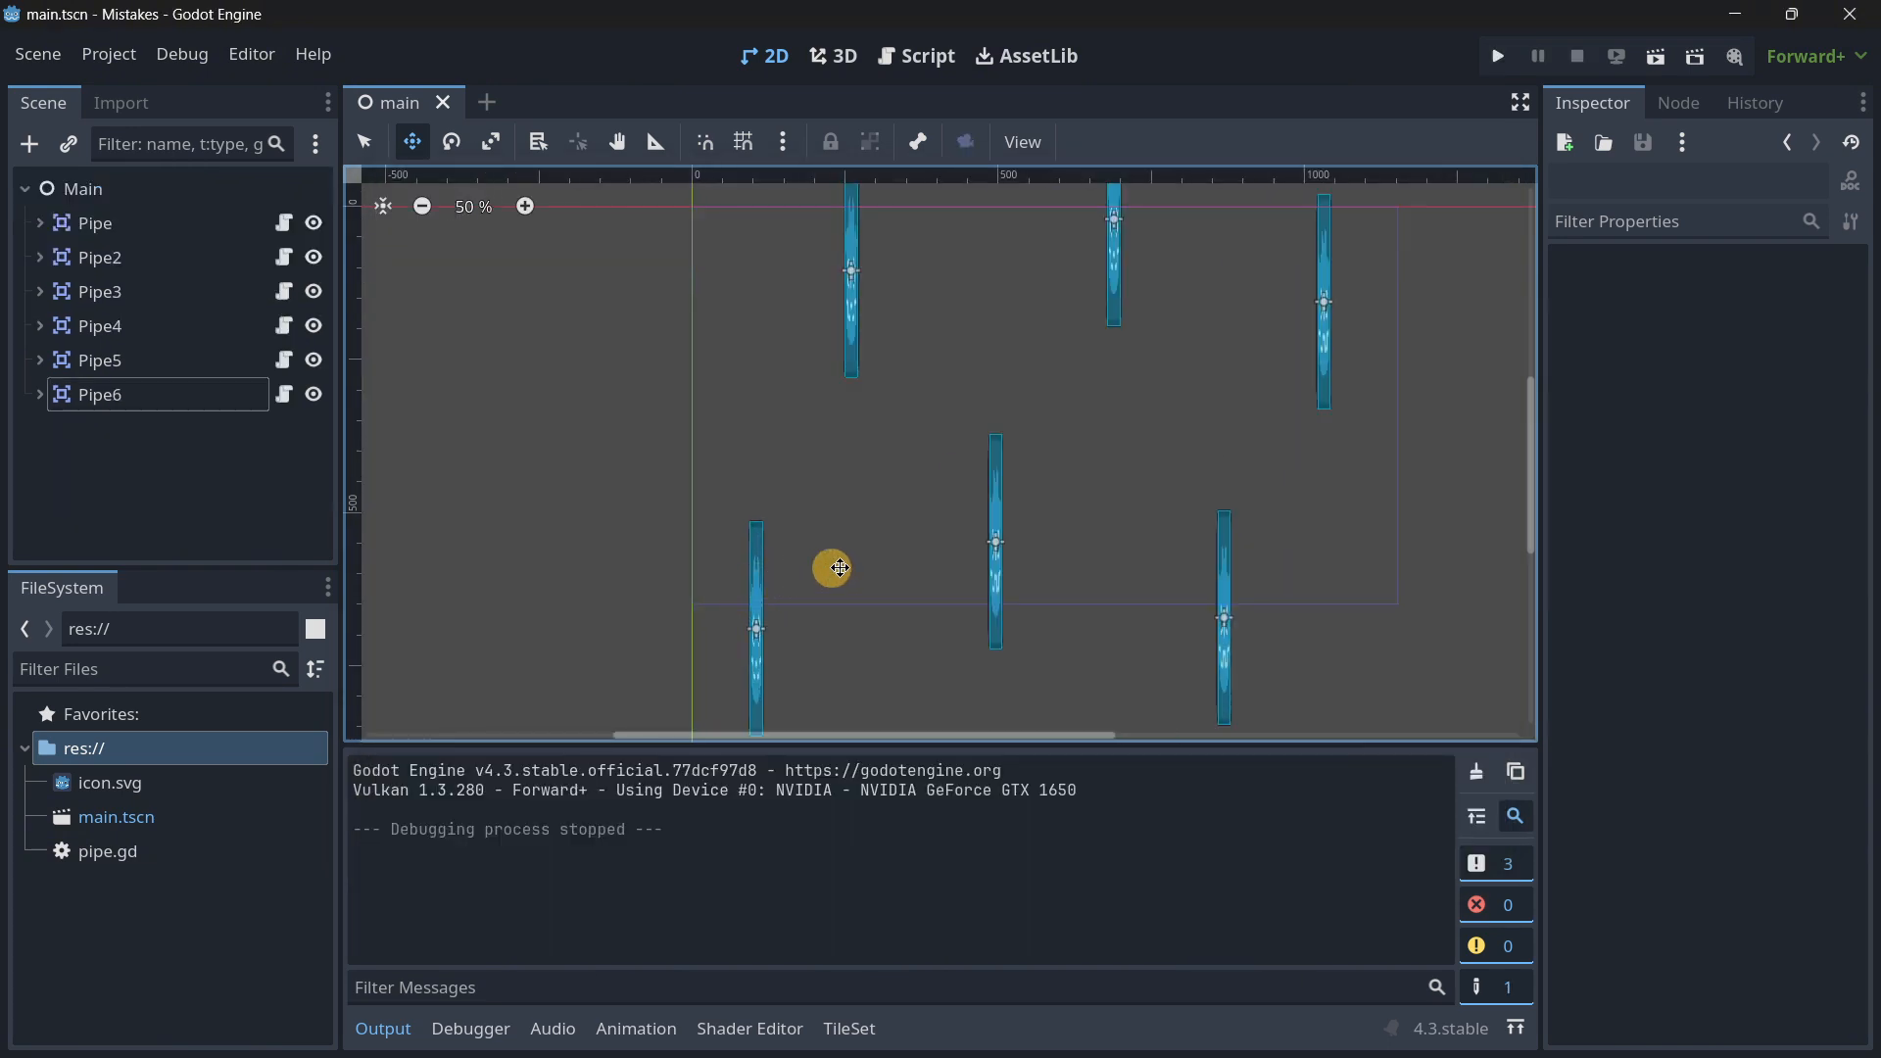
pyautogui.scroll(-3)
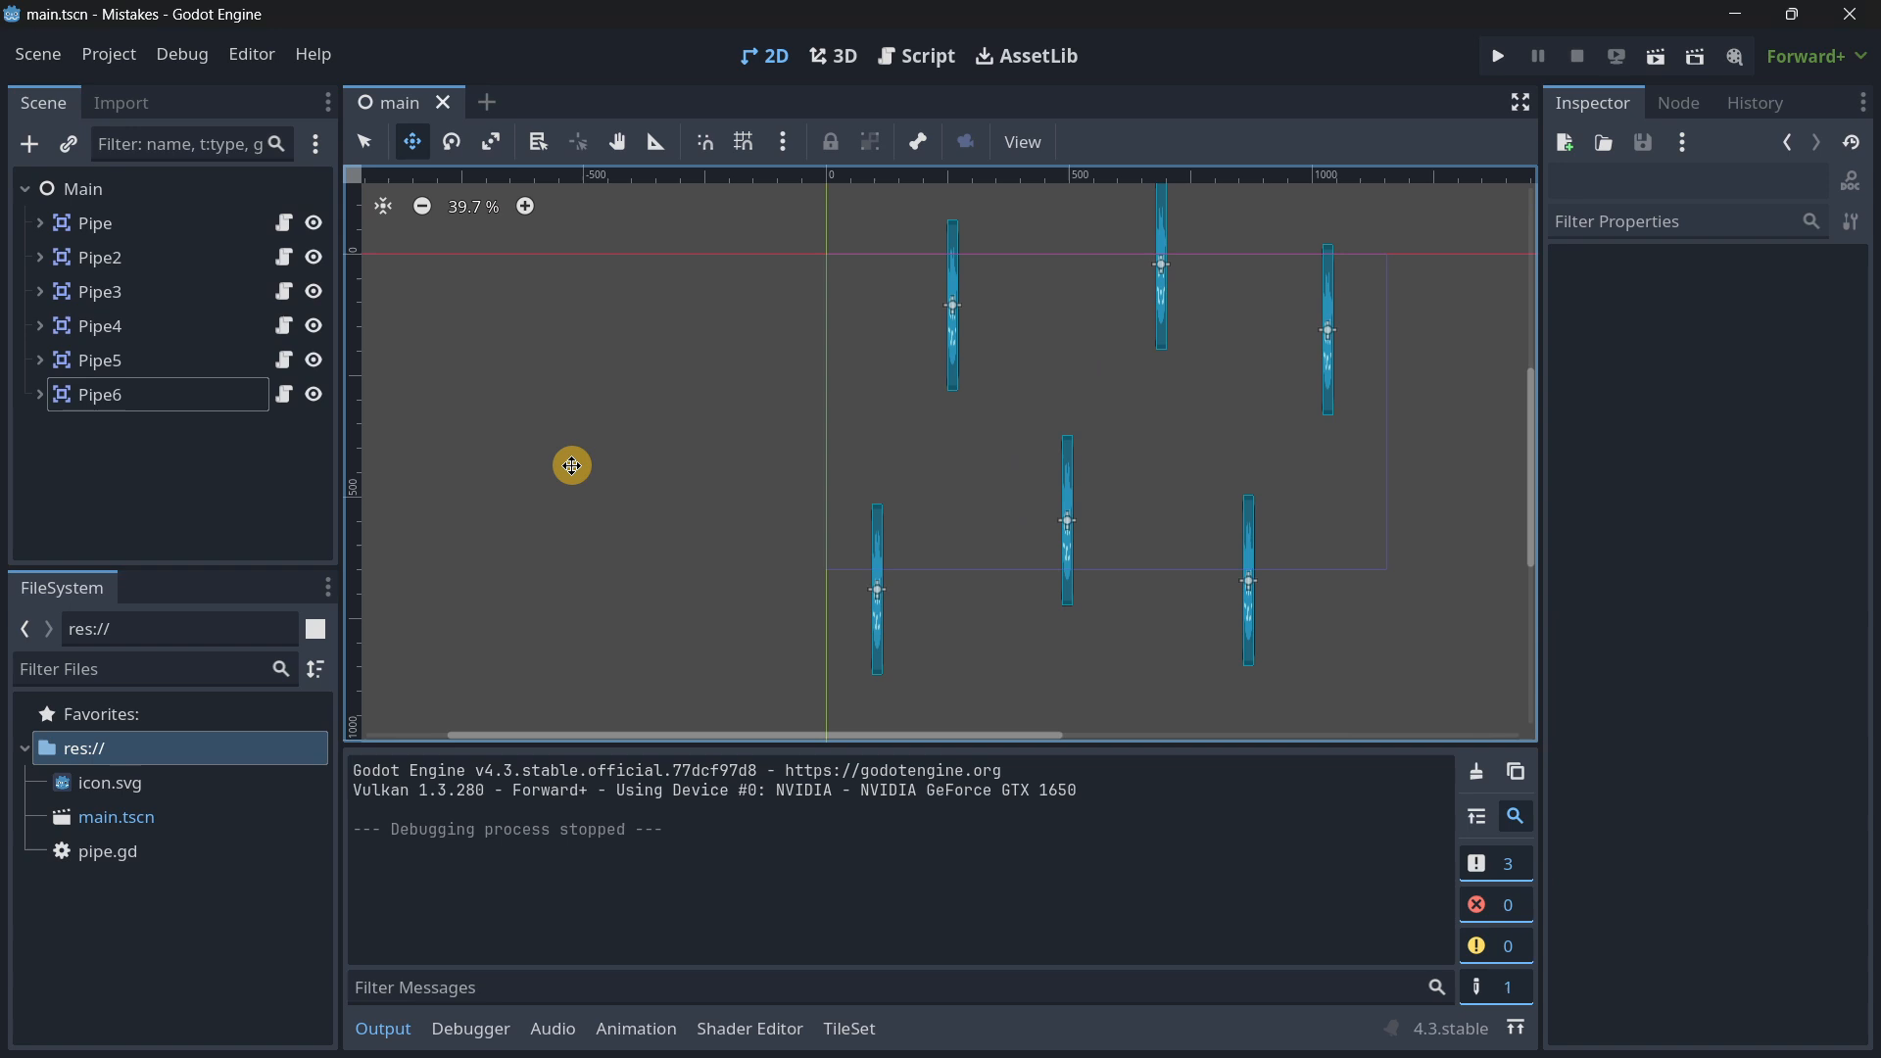
pyautogui.click(94, 223)
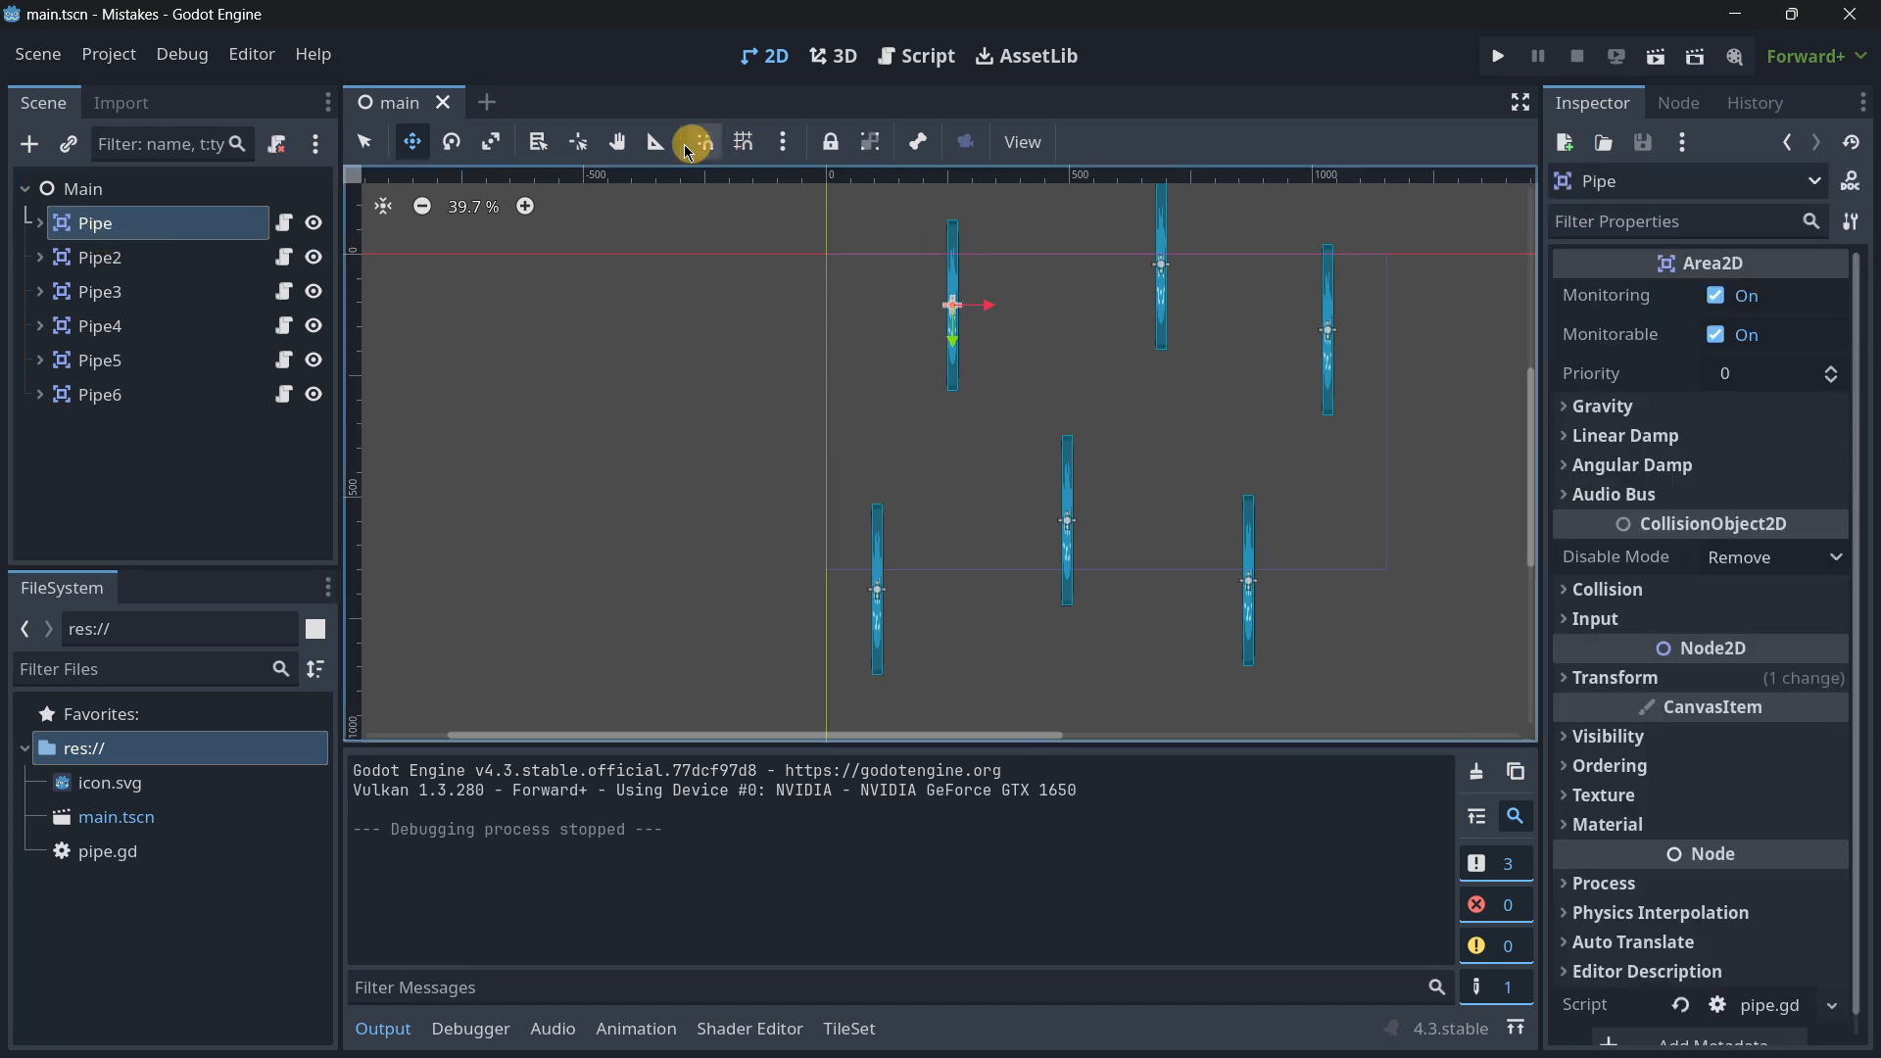
# Step: Shift the first pipe sideways and begin adding a child node searched by 'visib'
pyautogui.click(1613, 677)
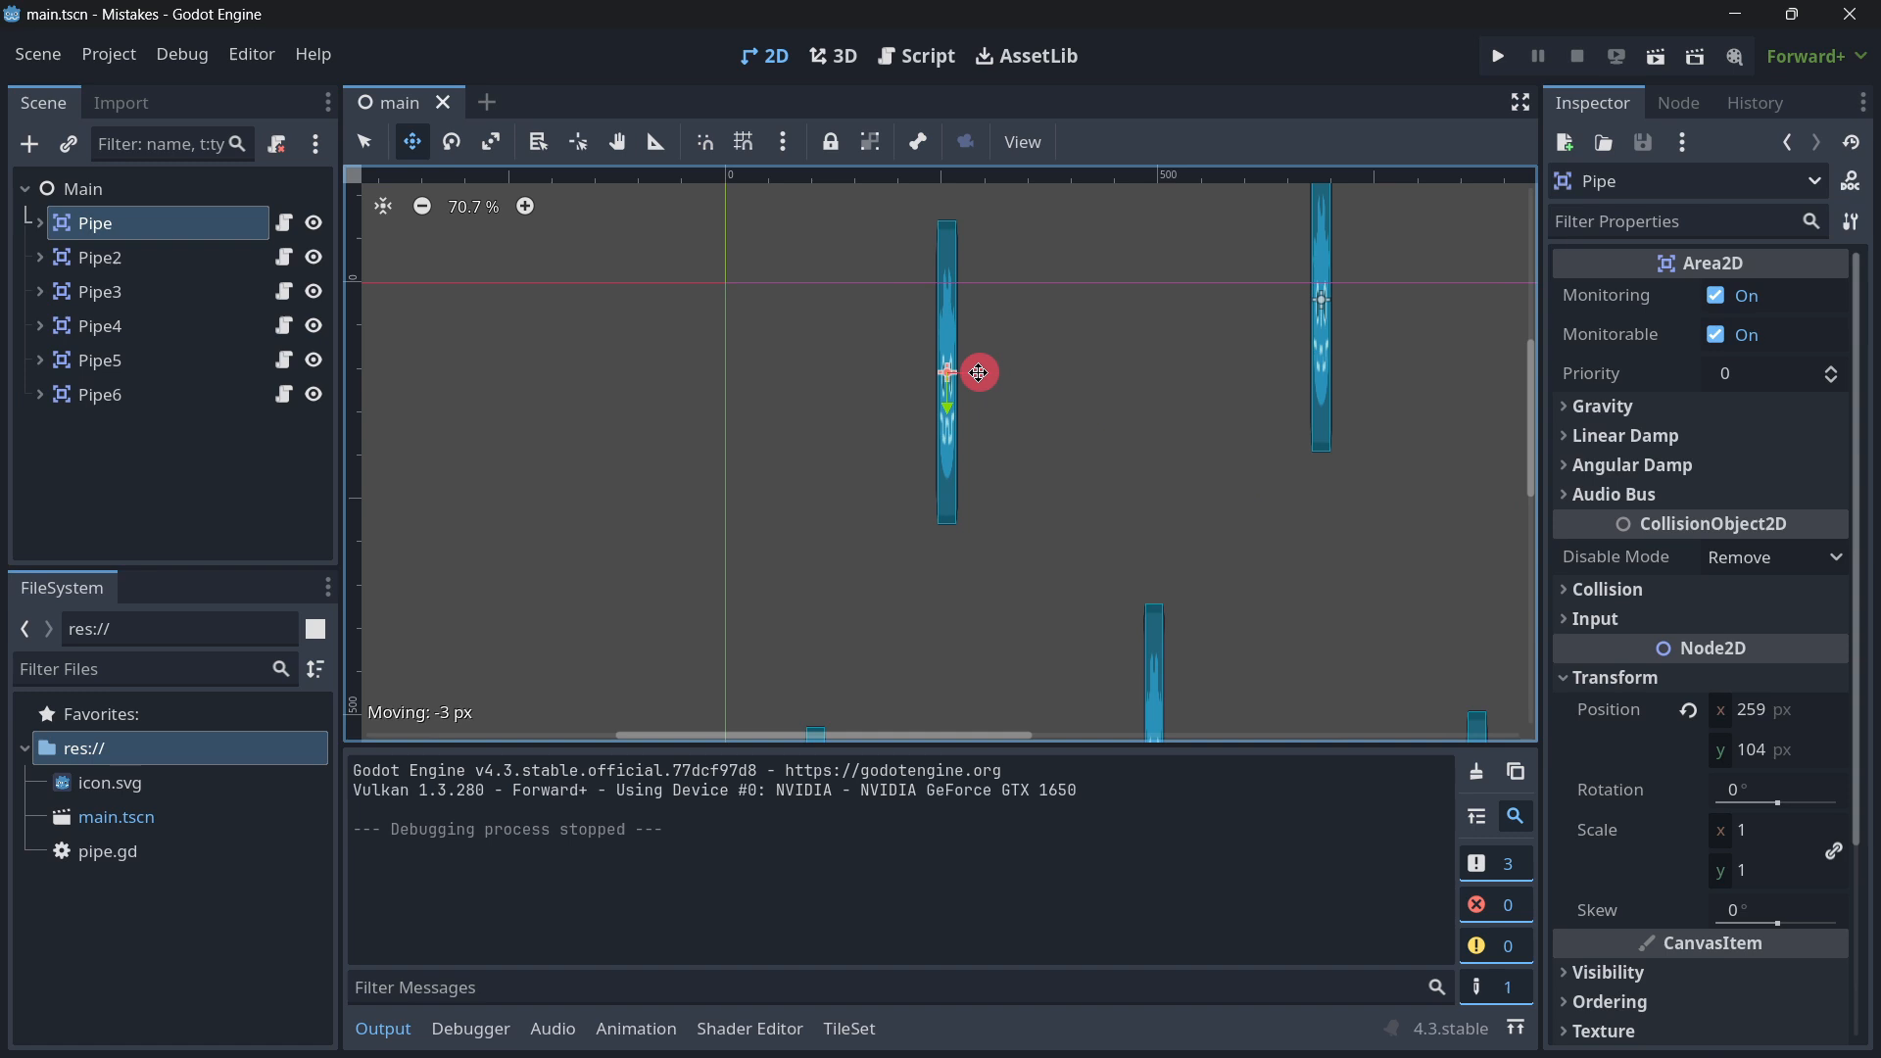
pyautogui.moveTo(946, 372); pyautogui.dragTo(690, 373)
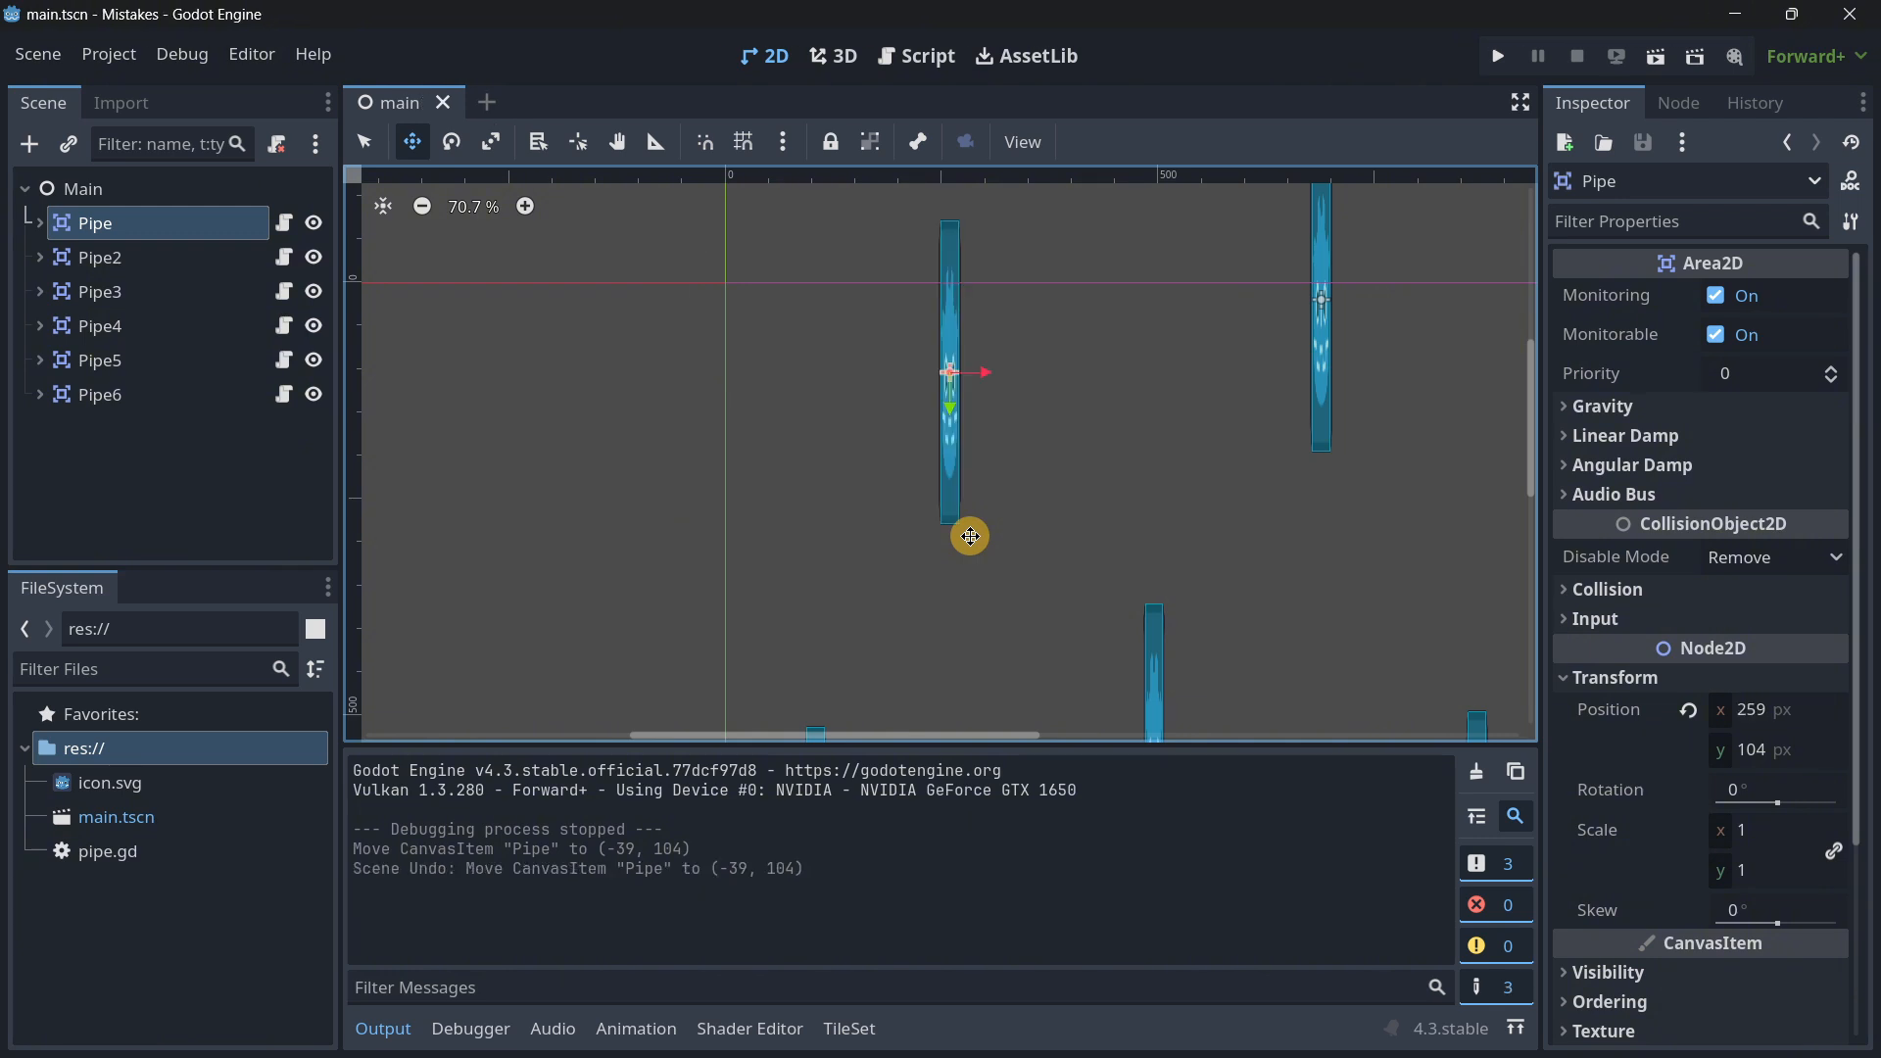
pyautogui.scroll(-3)
pyautogui.write('visib')
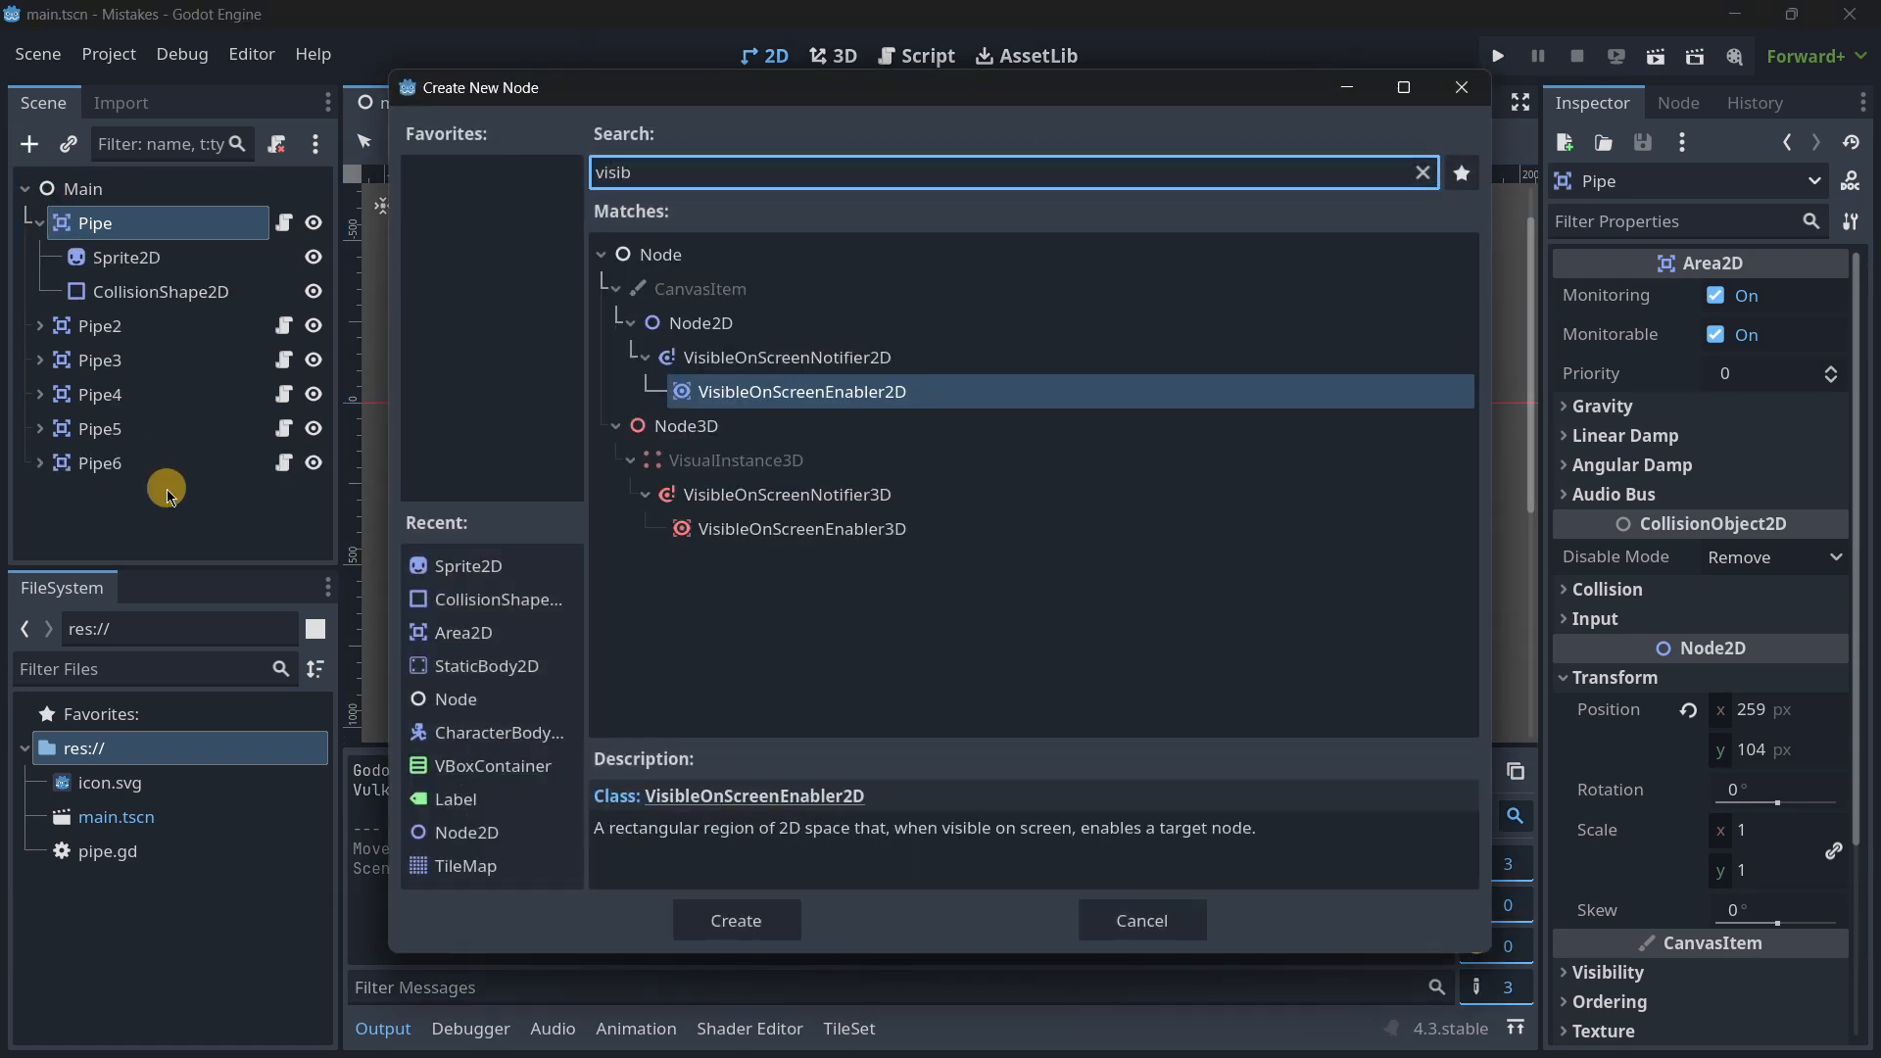
# Step: Create VisibleOnScreenNotifier2D and VisibleOnScreenEnabler2D children under Pipe, viewing its signals
pyautogui.click(786, 357)
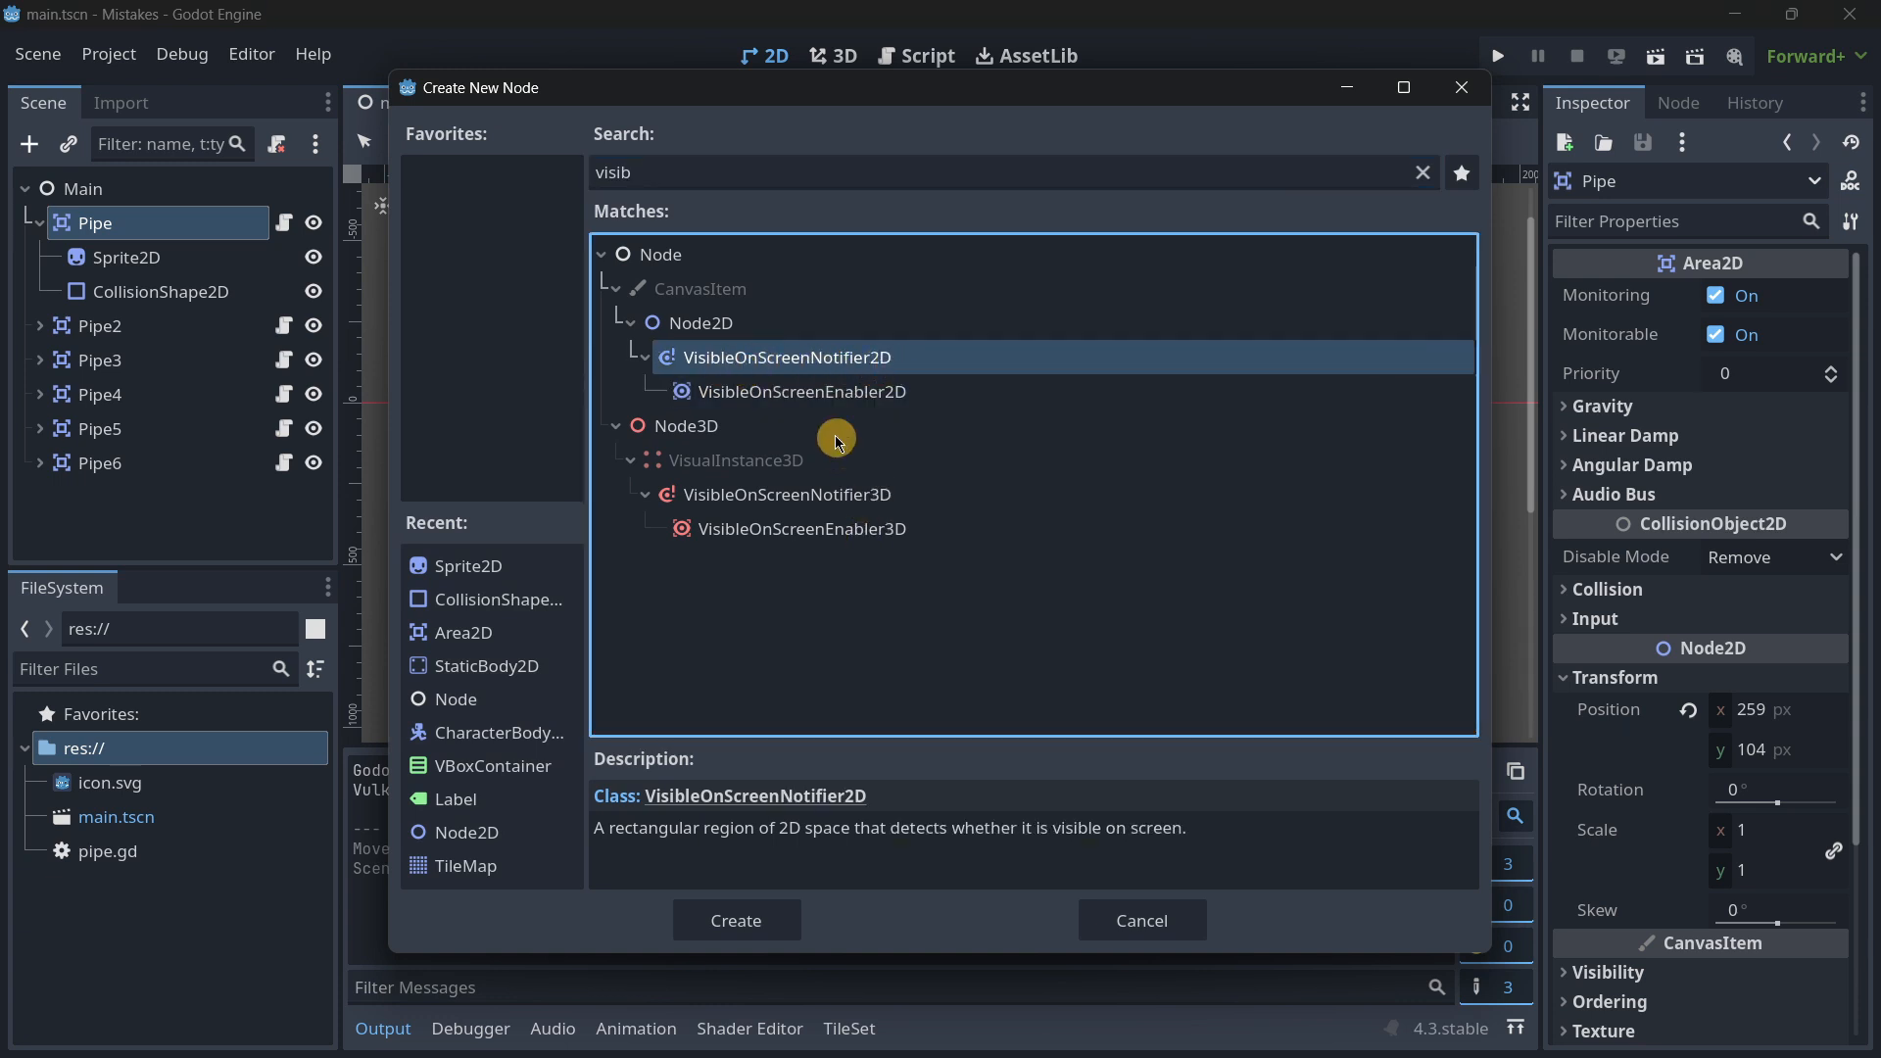
pyautogui.moveTo(801, 421)
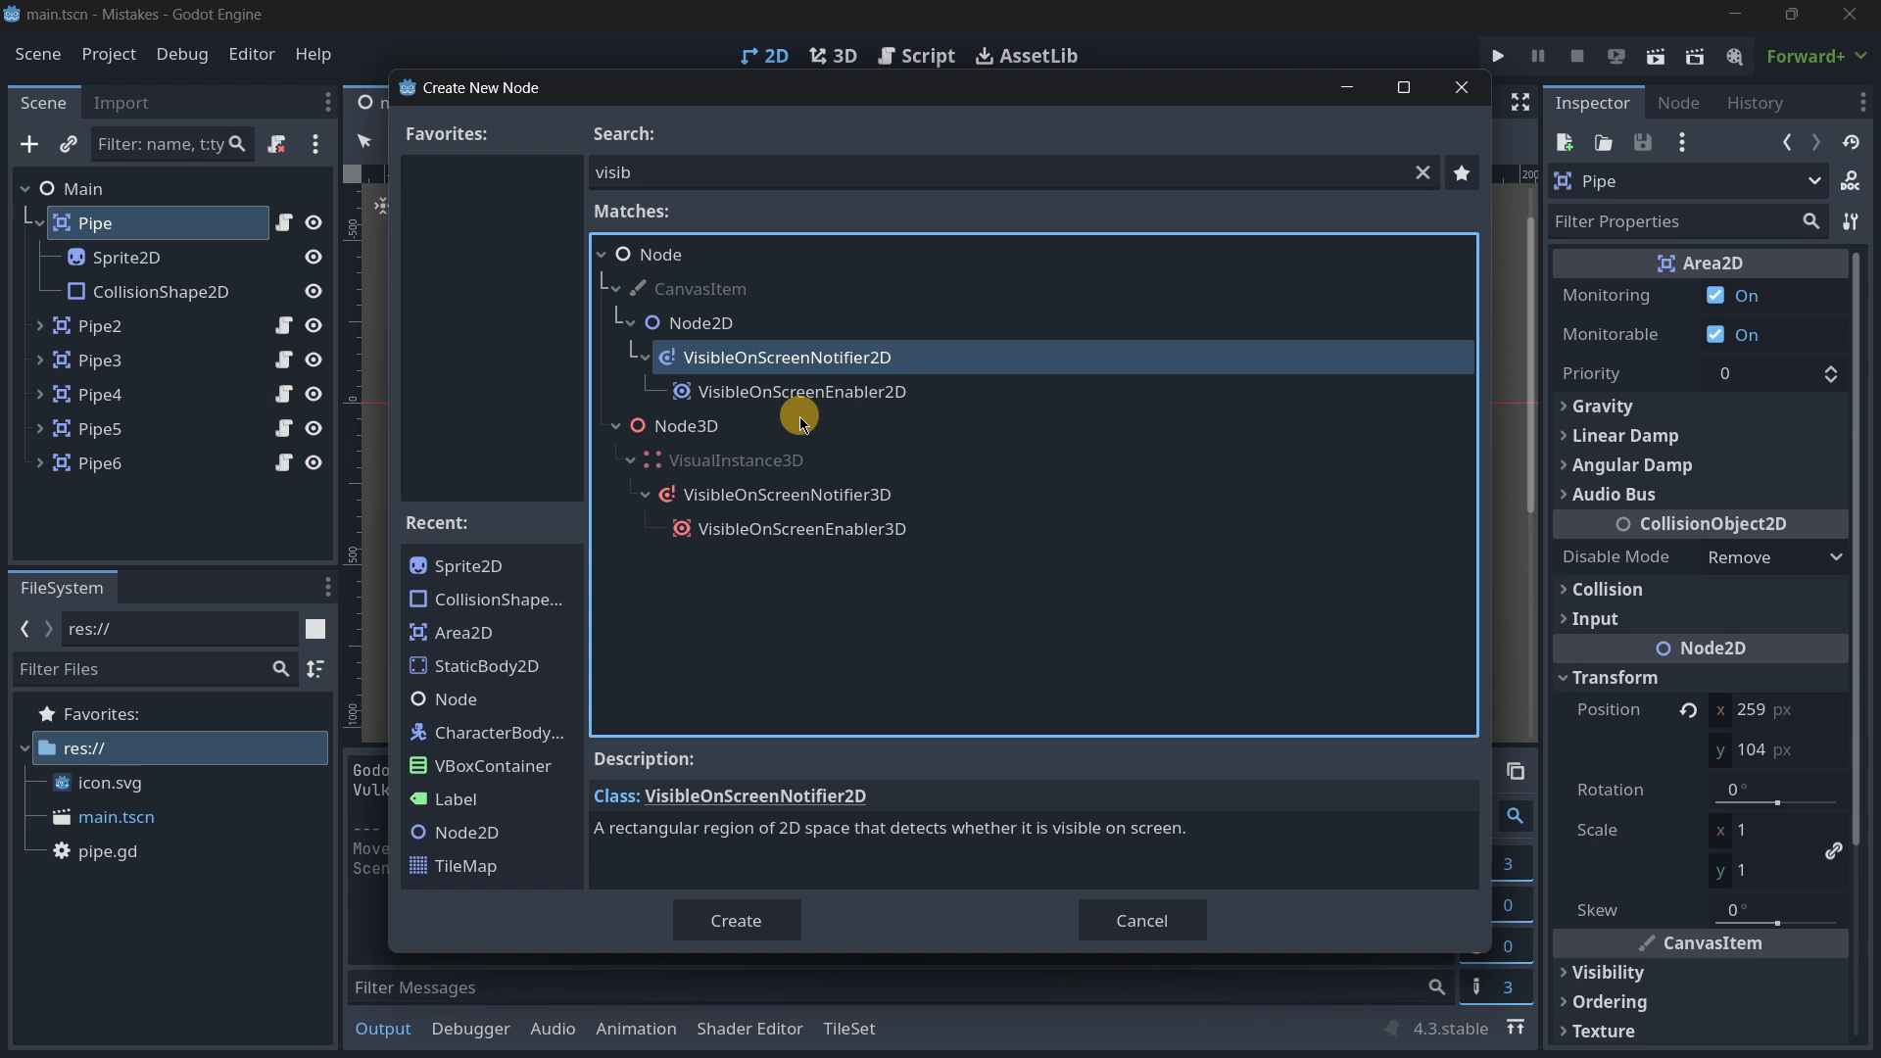
pyautogui.moveTo(894, 395)
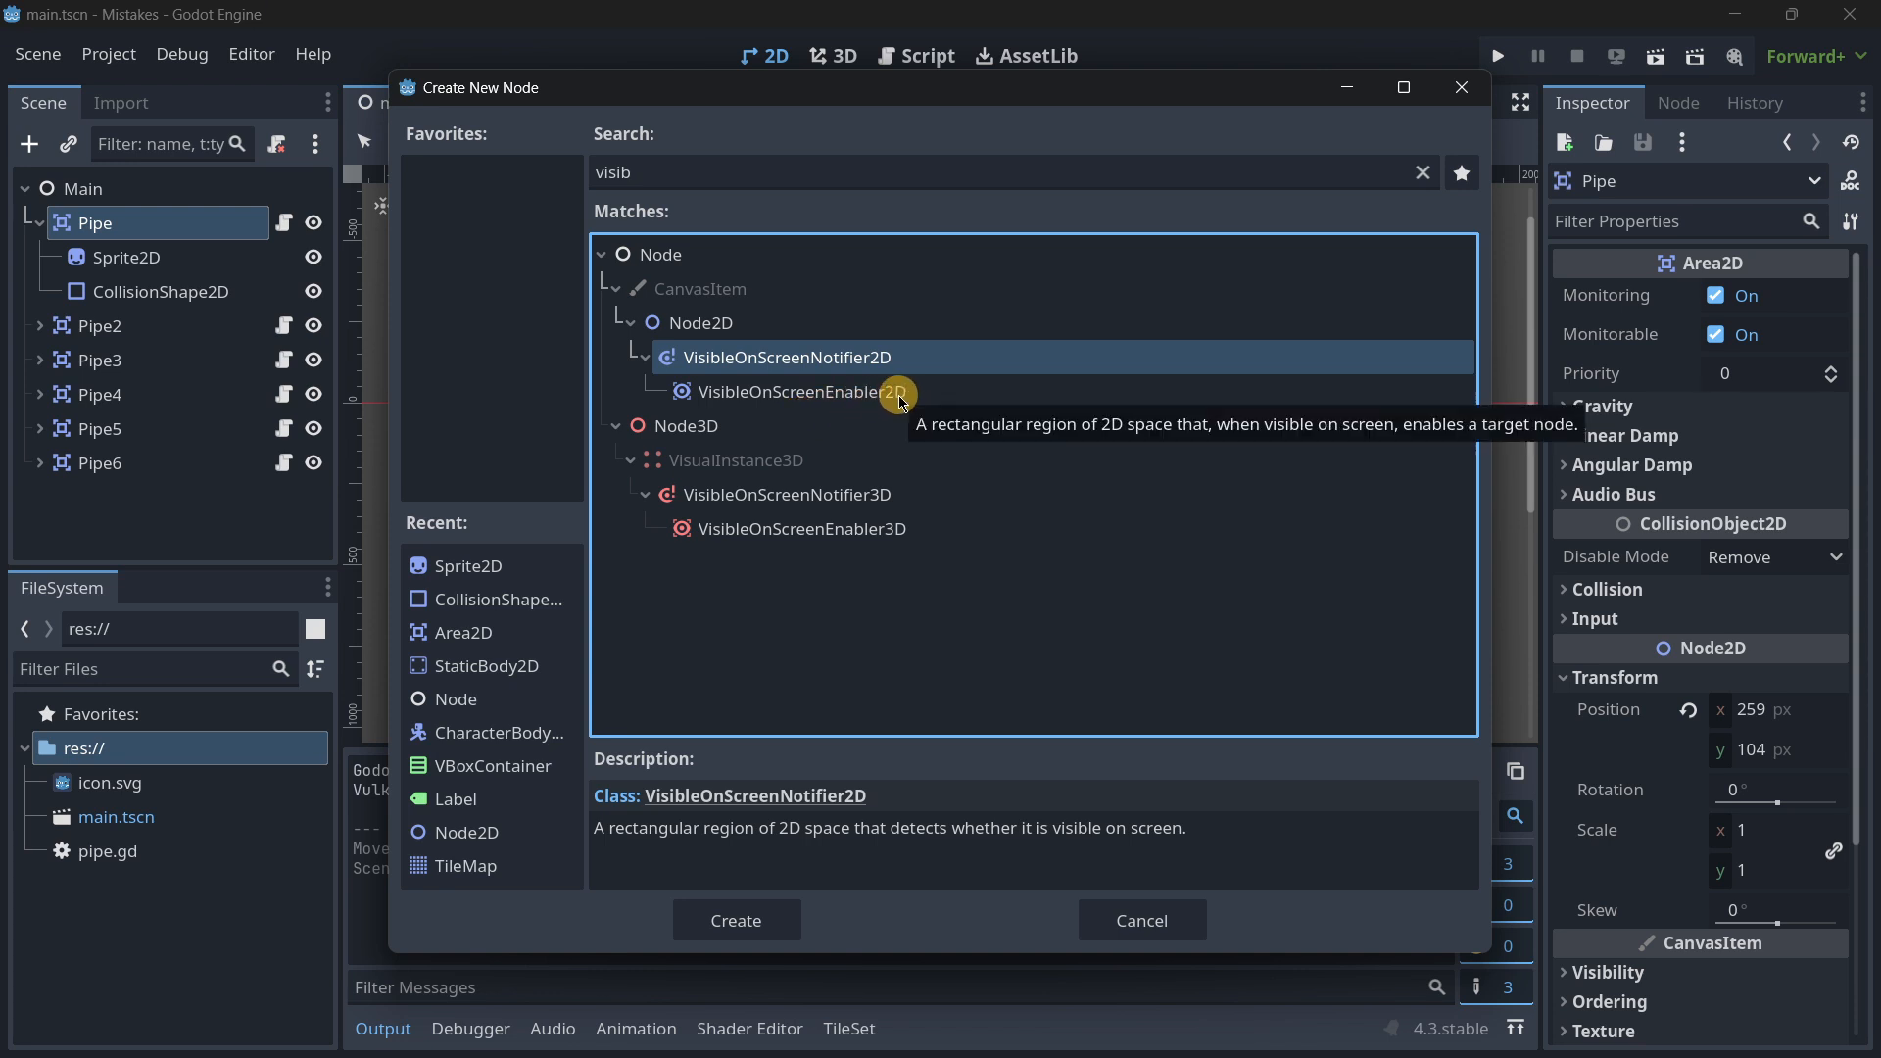
pyautogui.moveTo(728, 370)
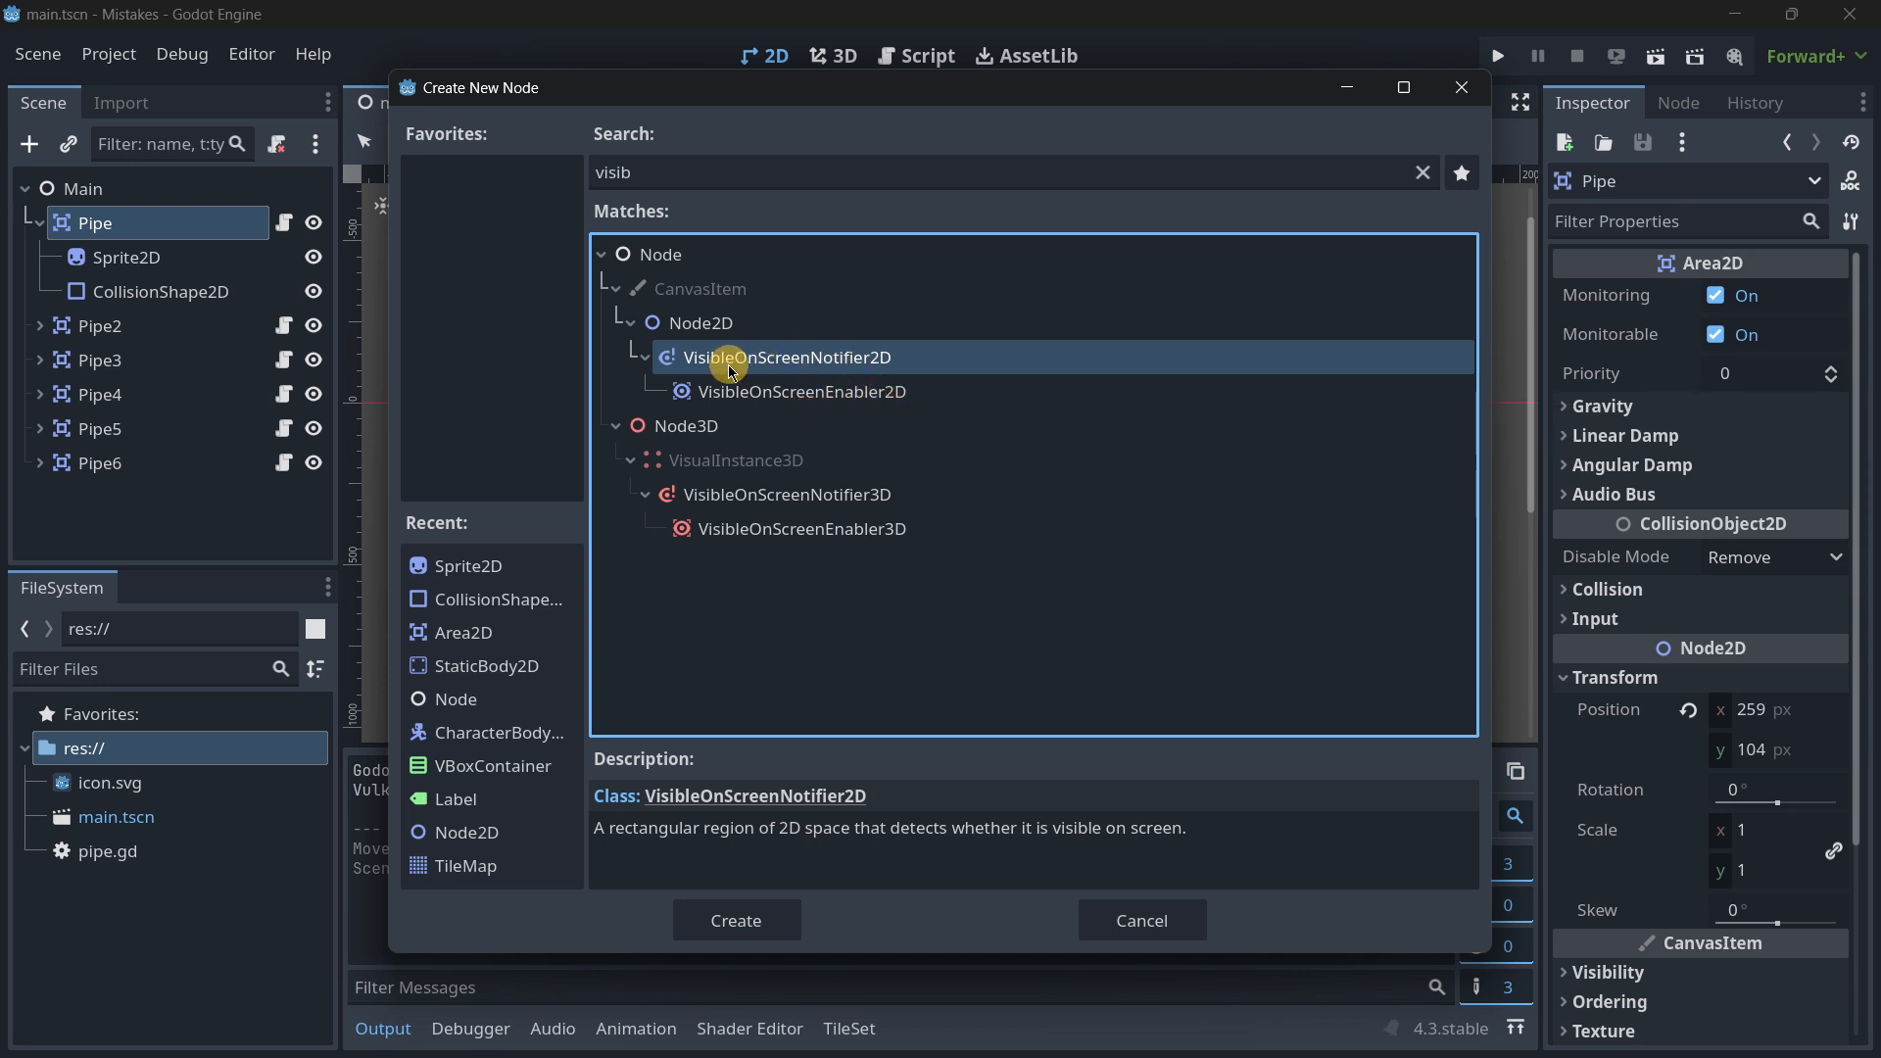
pyautogui.click(736, 920)
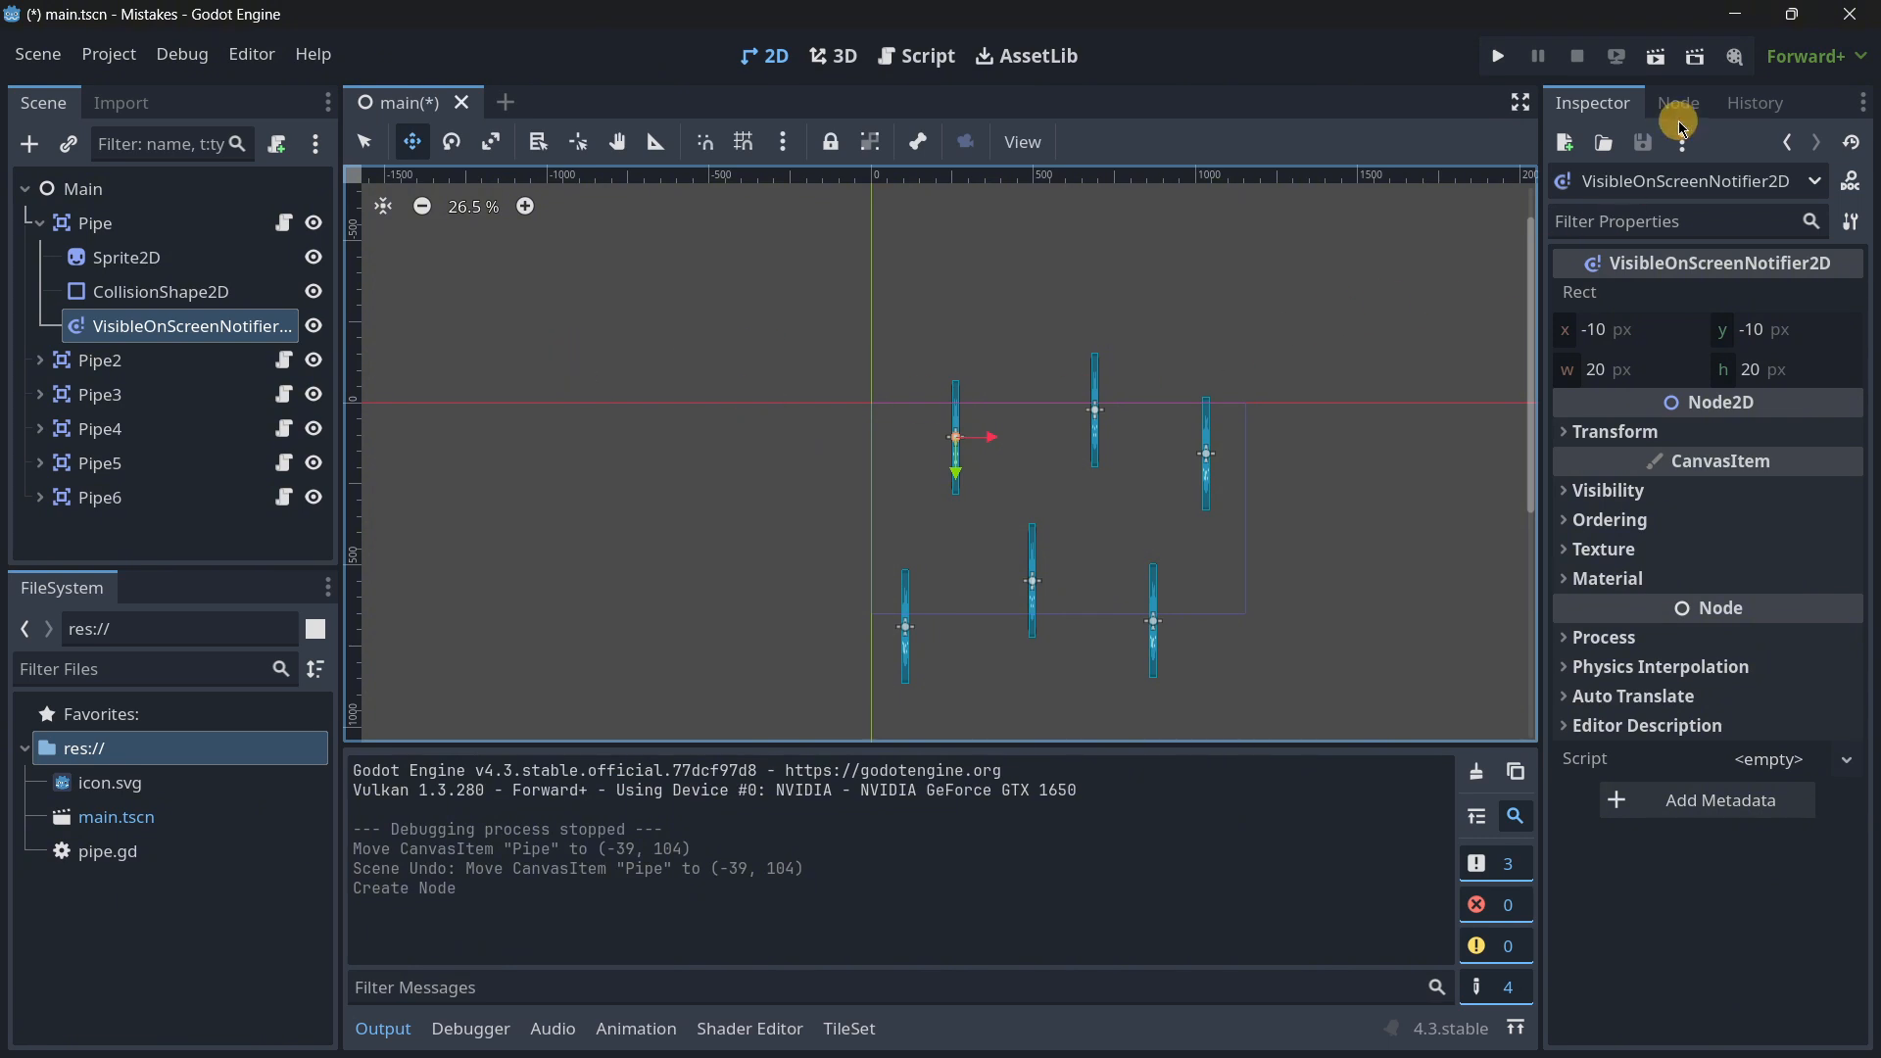
pyautogui.click(1678, 102)
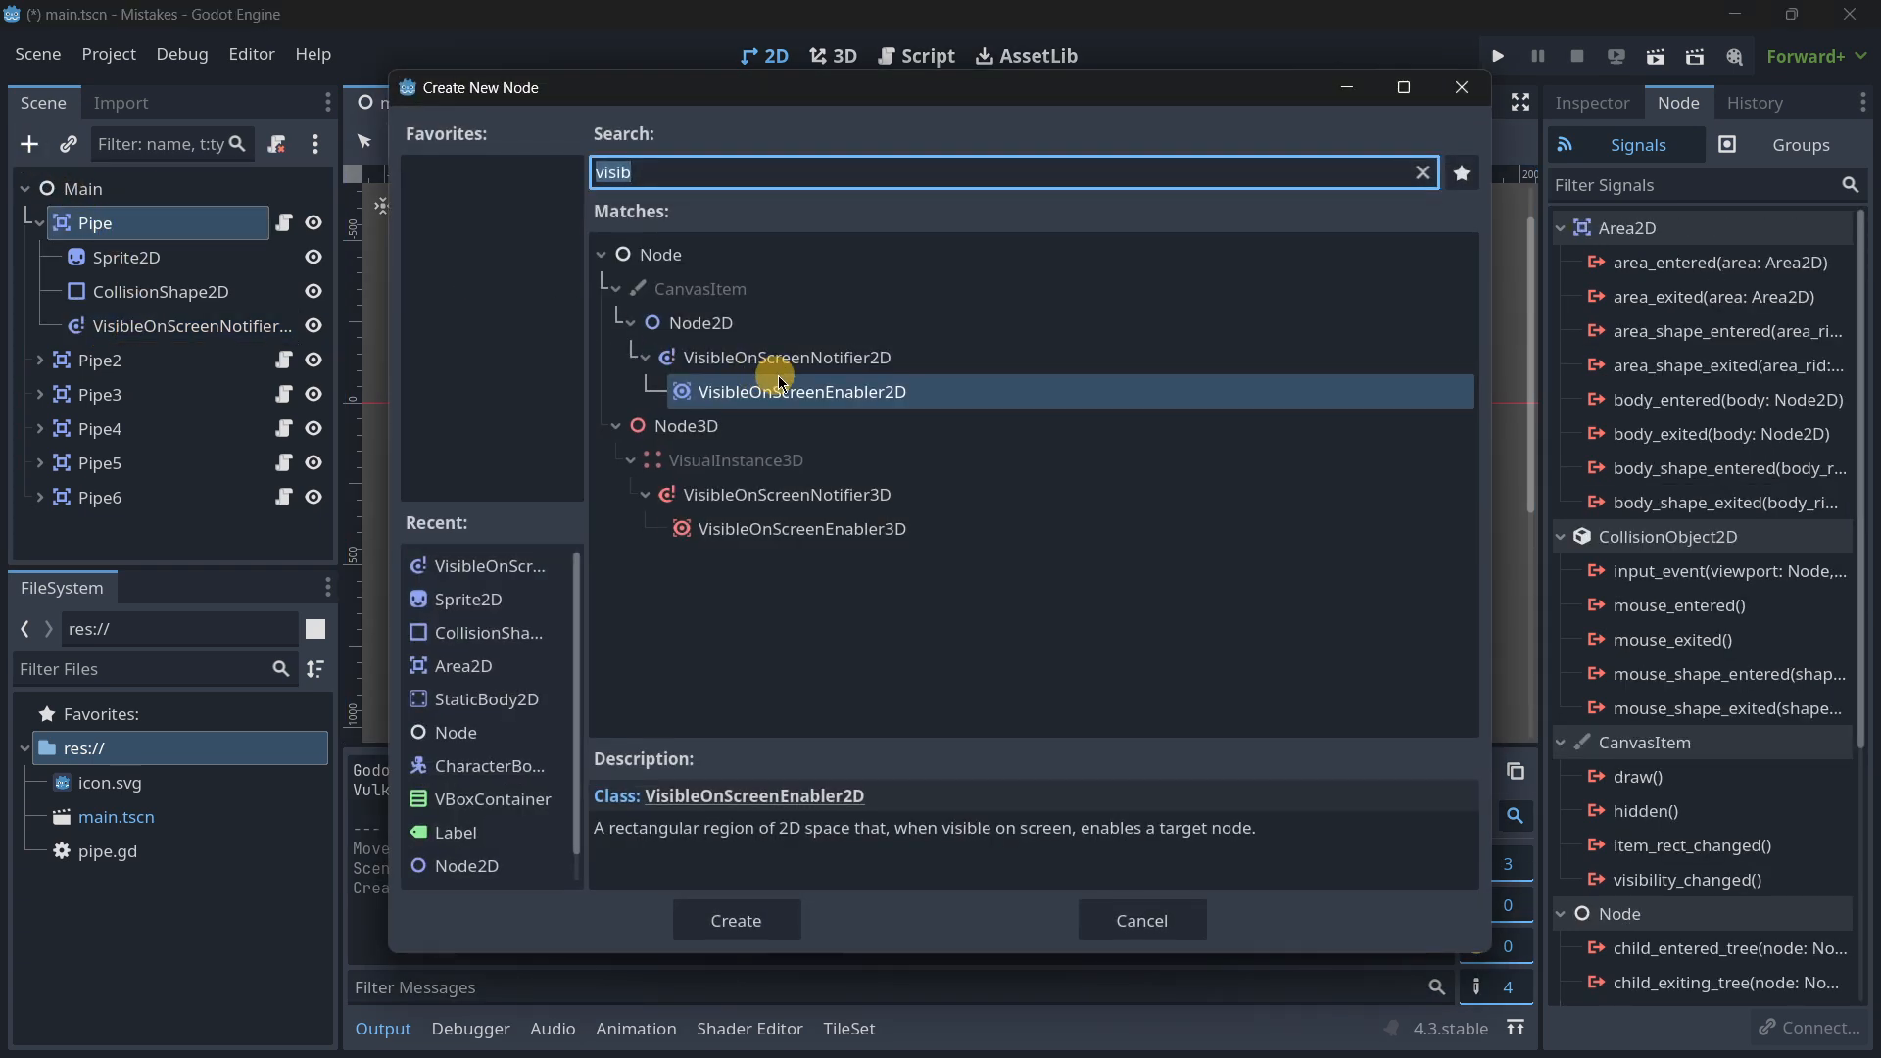
pyautogui.moveTo(856, 402)
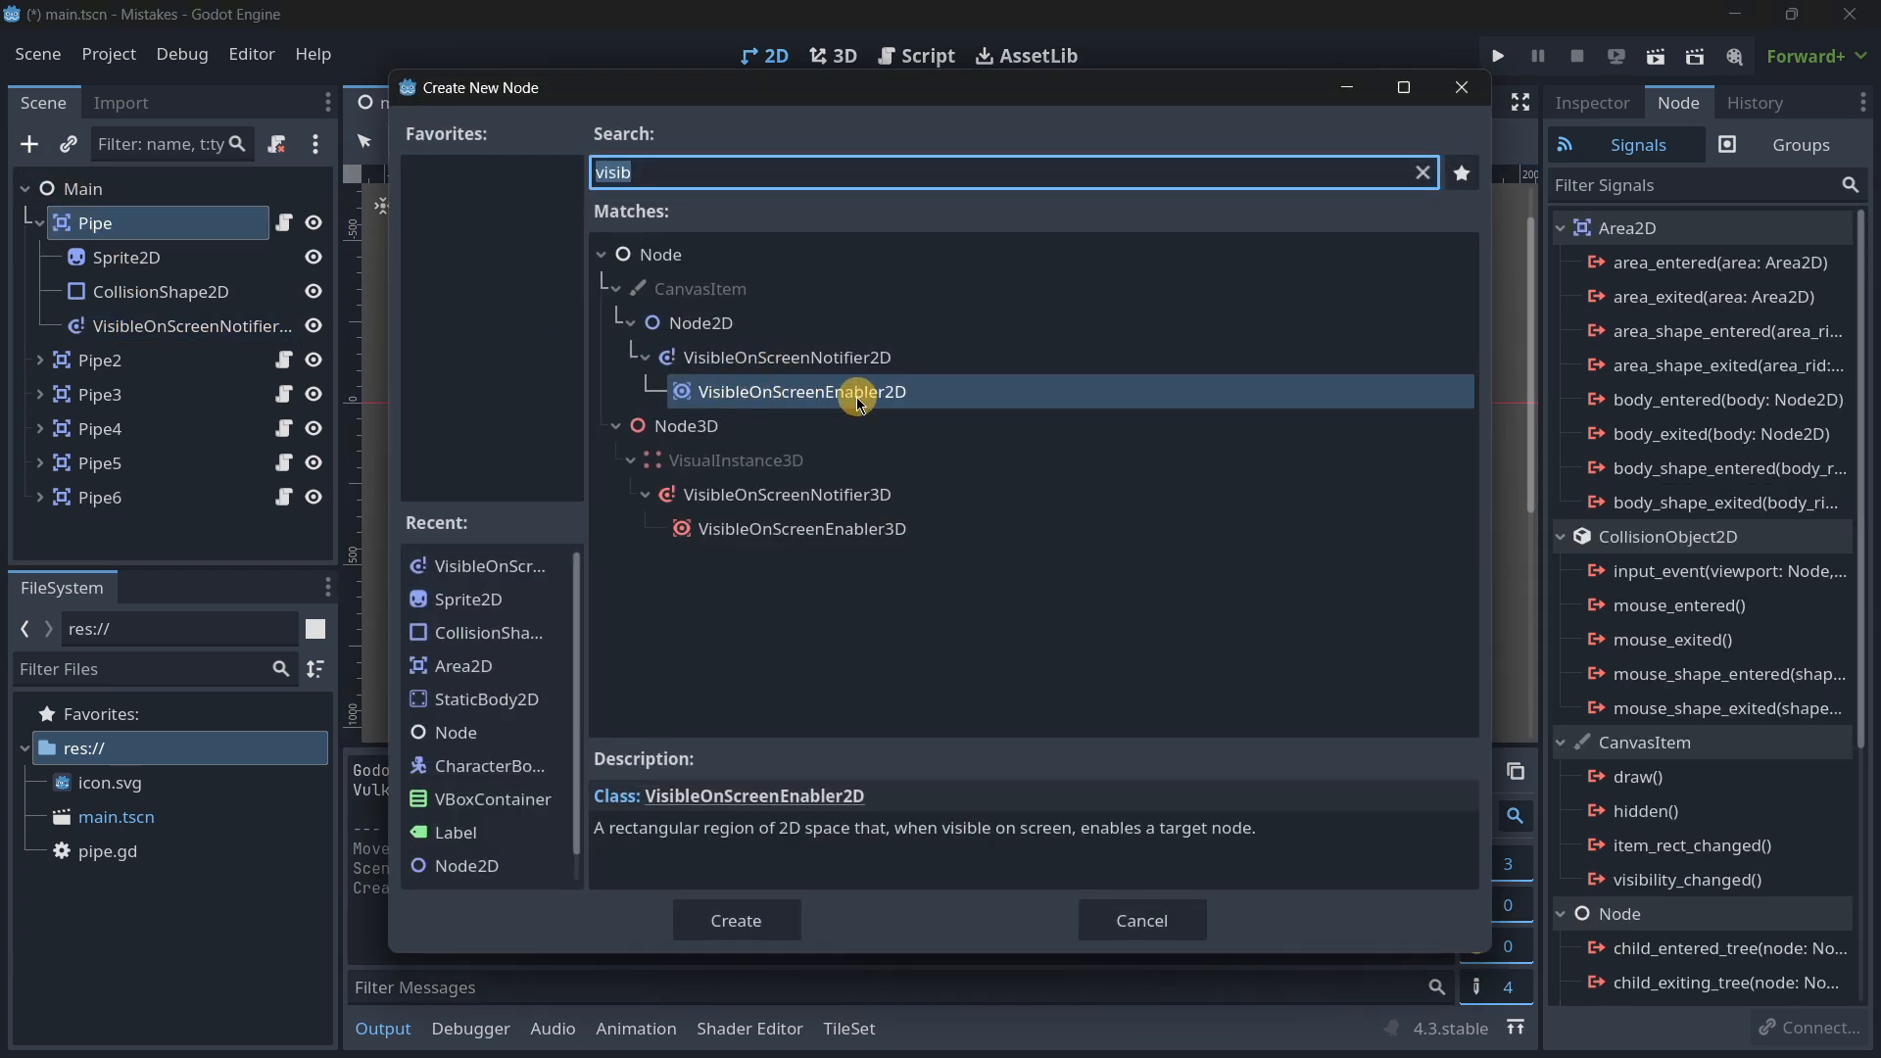
pyautogui.click(736, 920)
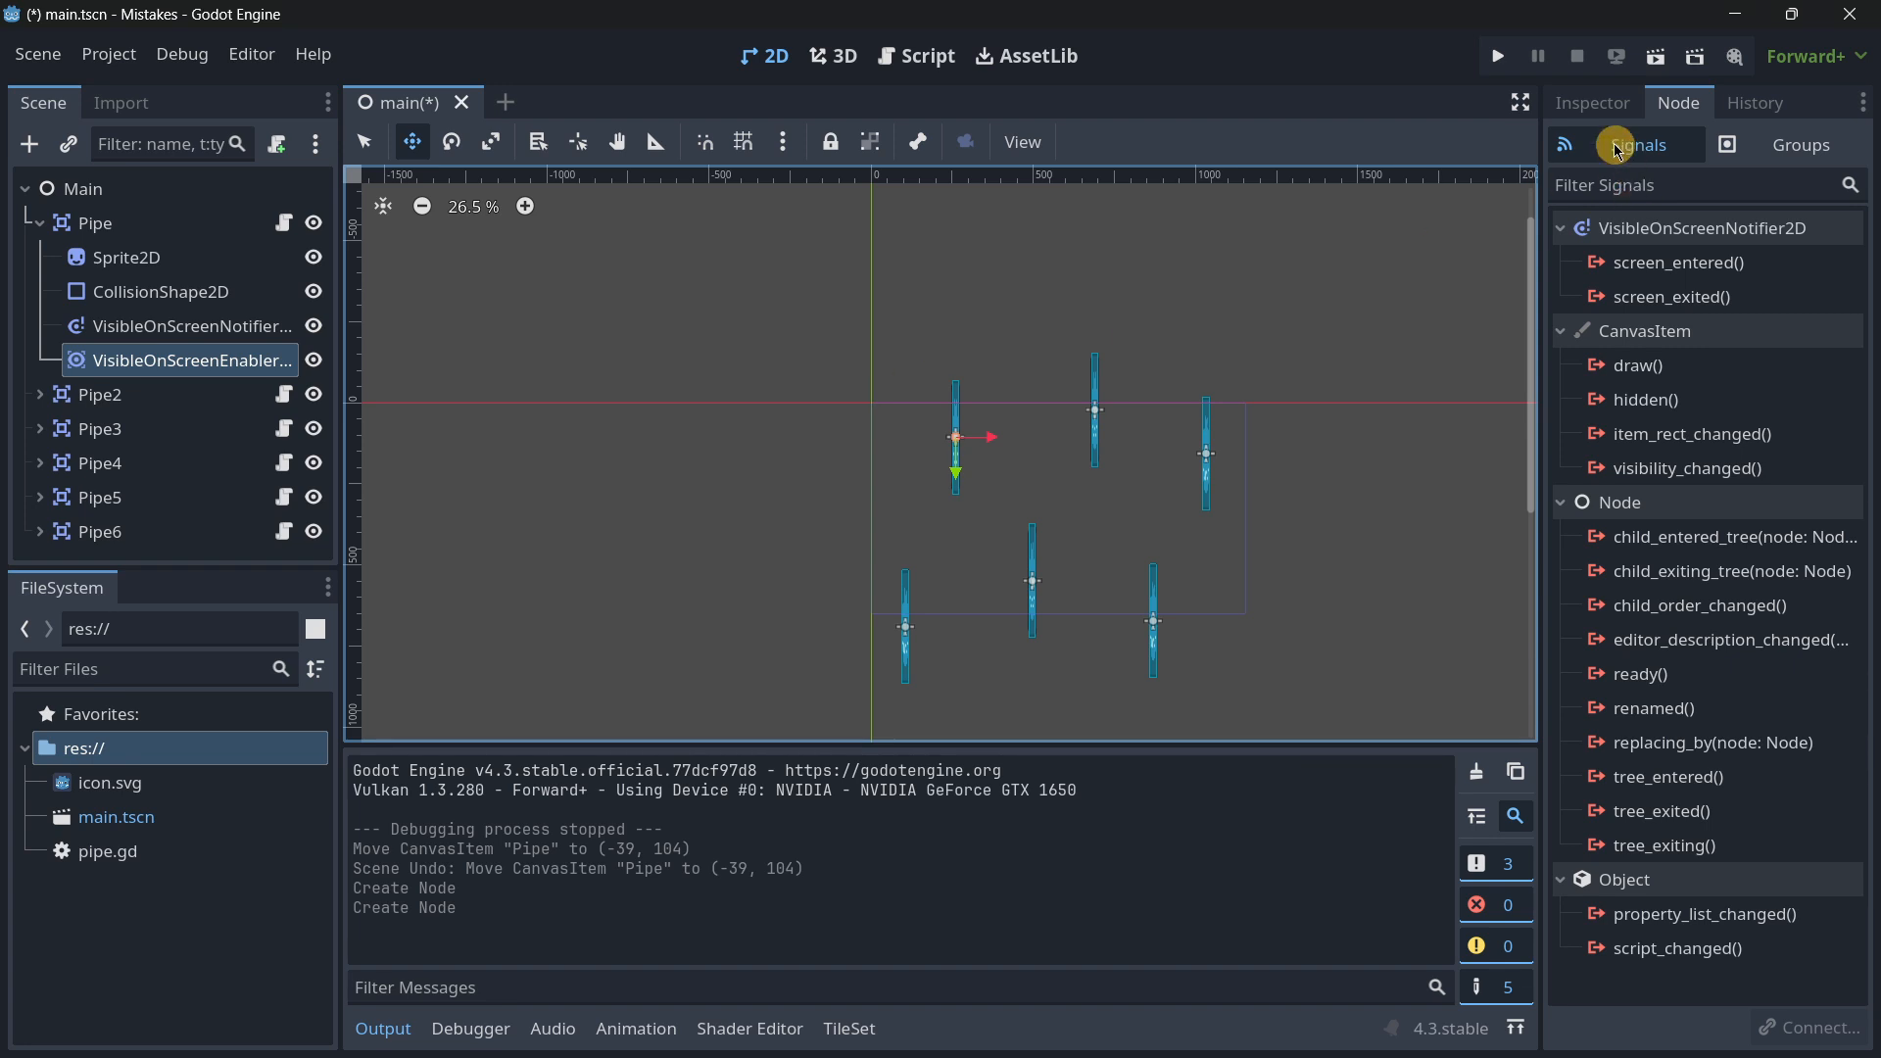
# Step: Review the VisibleOnScreenEnabler2D's Enabling settings, then delete the node from Pipe
pyautogui.click(1593, 102)
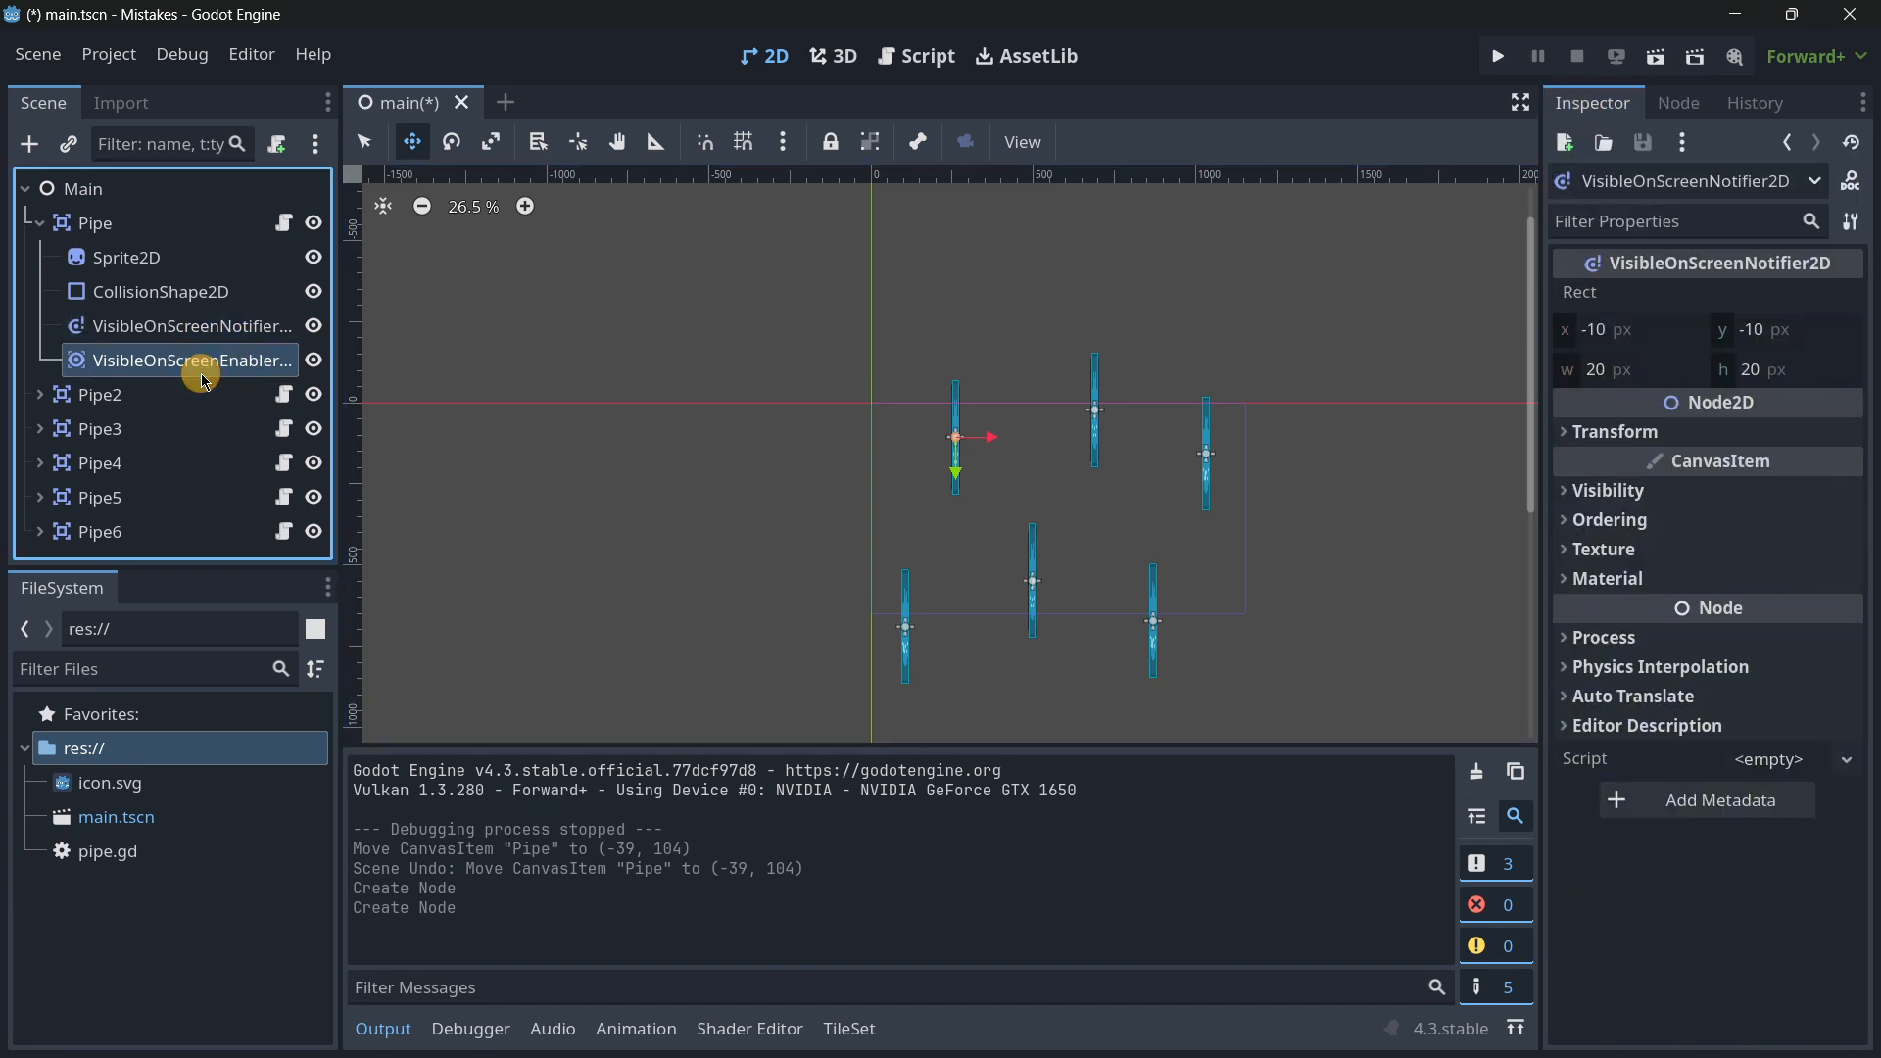
pyautogui.click(188, 359)
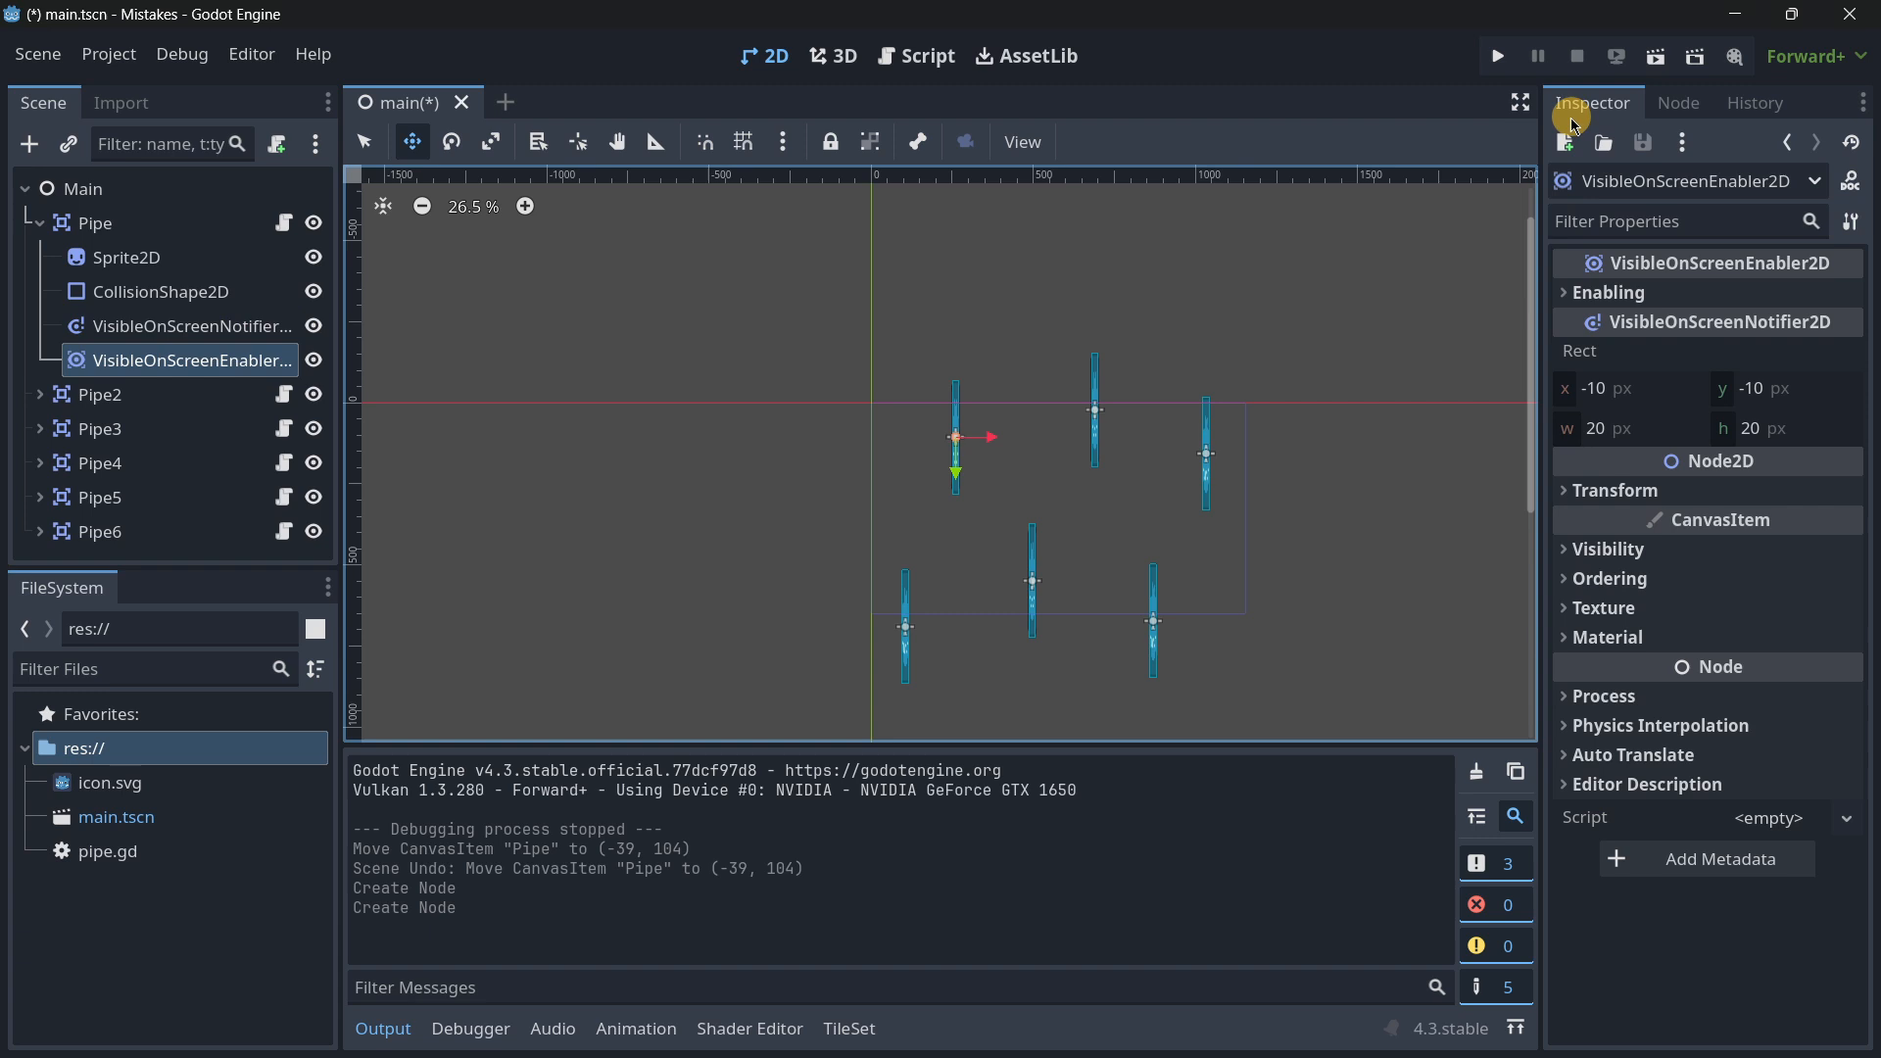
pyautogui.click(1608, 292)
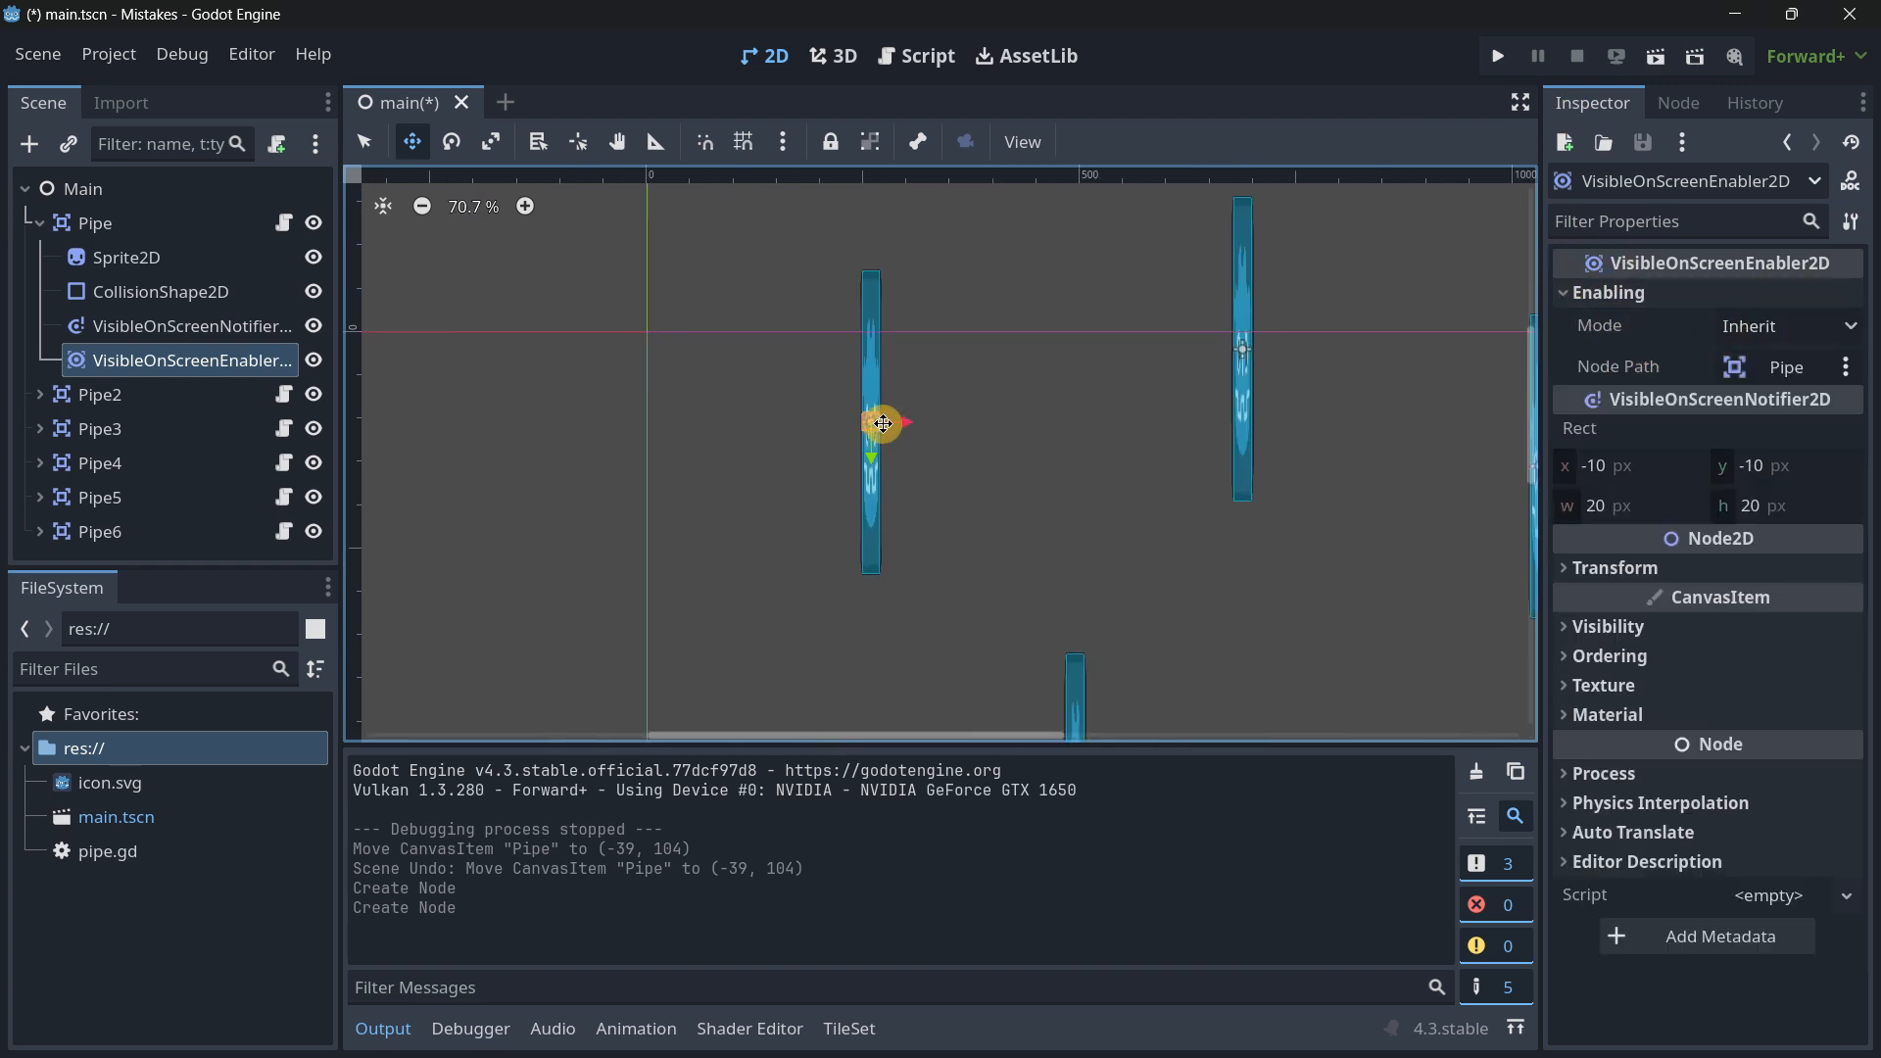
pyautogui.scroll(3)
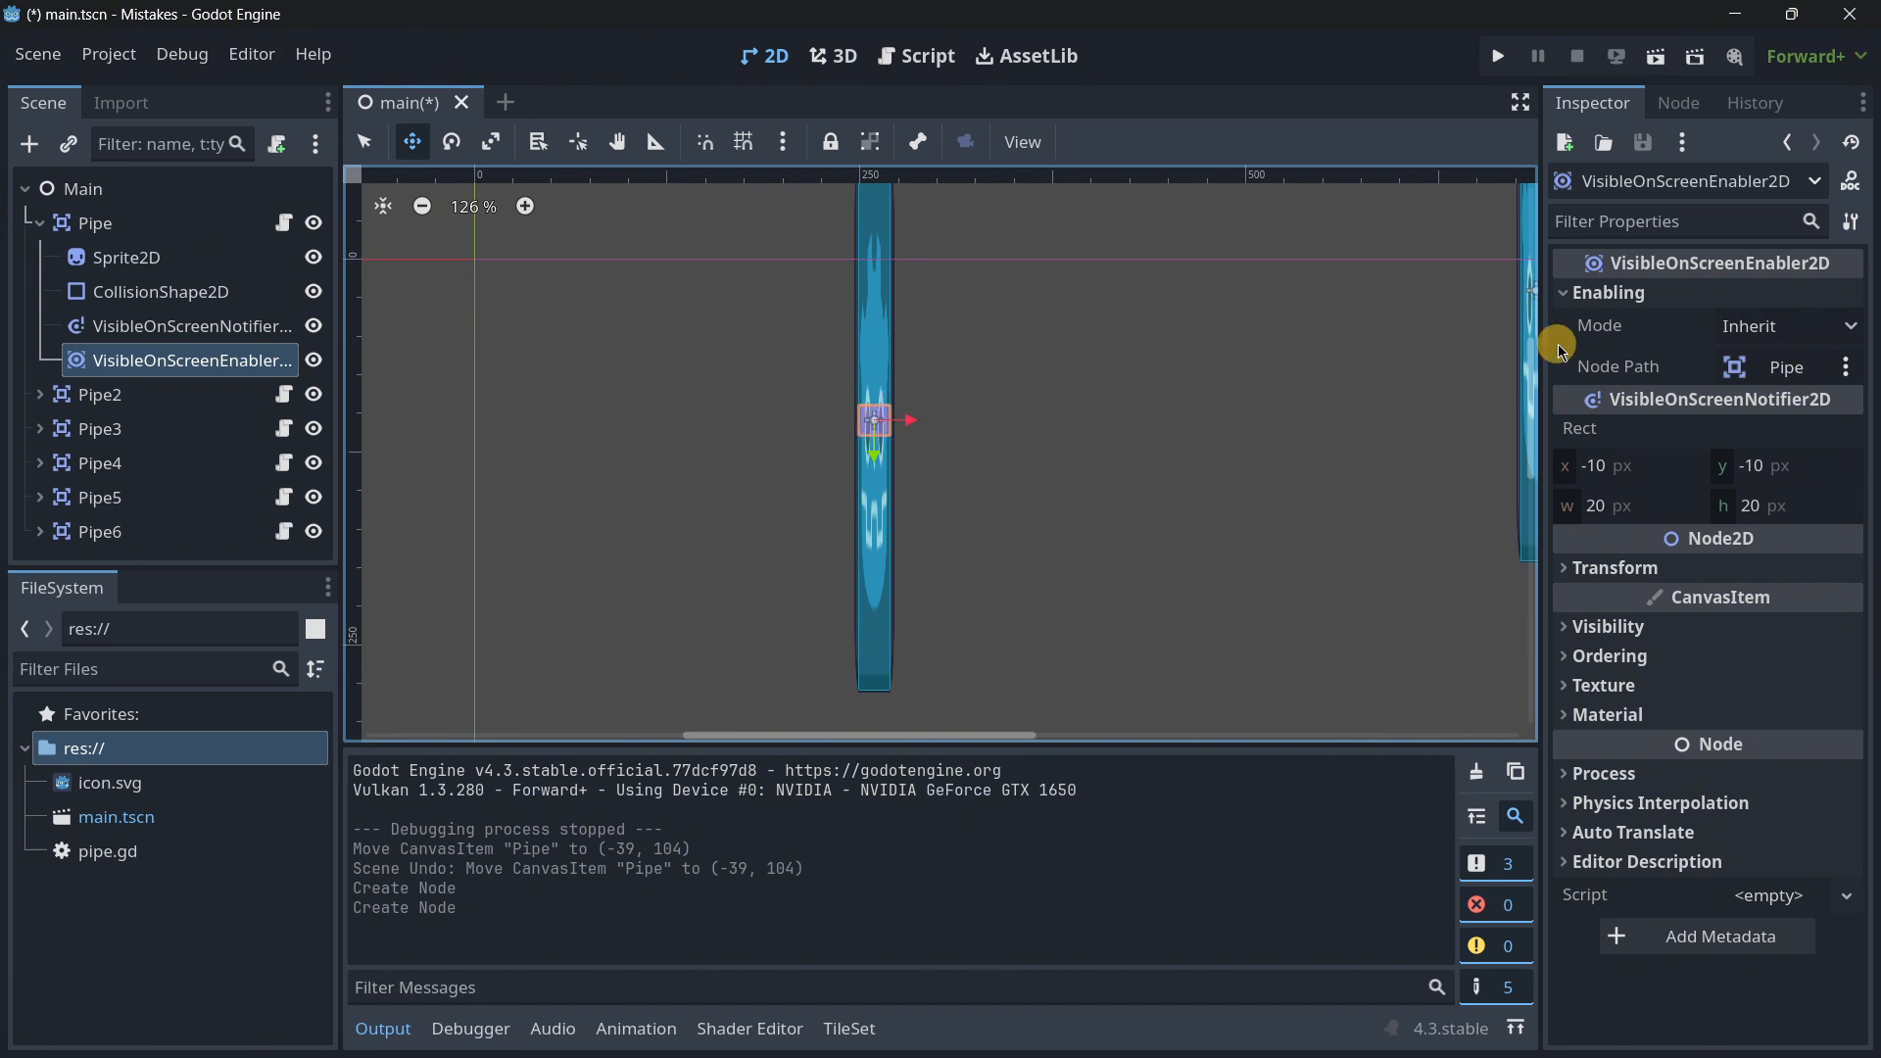
pyautogui.moveTo(1599, 325)
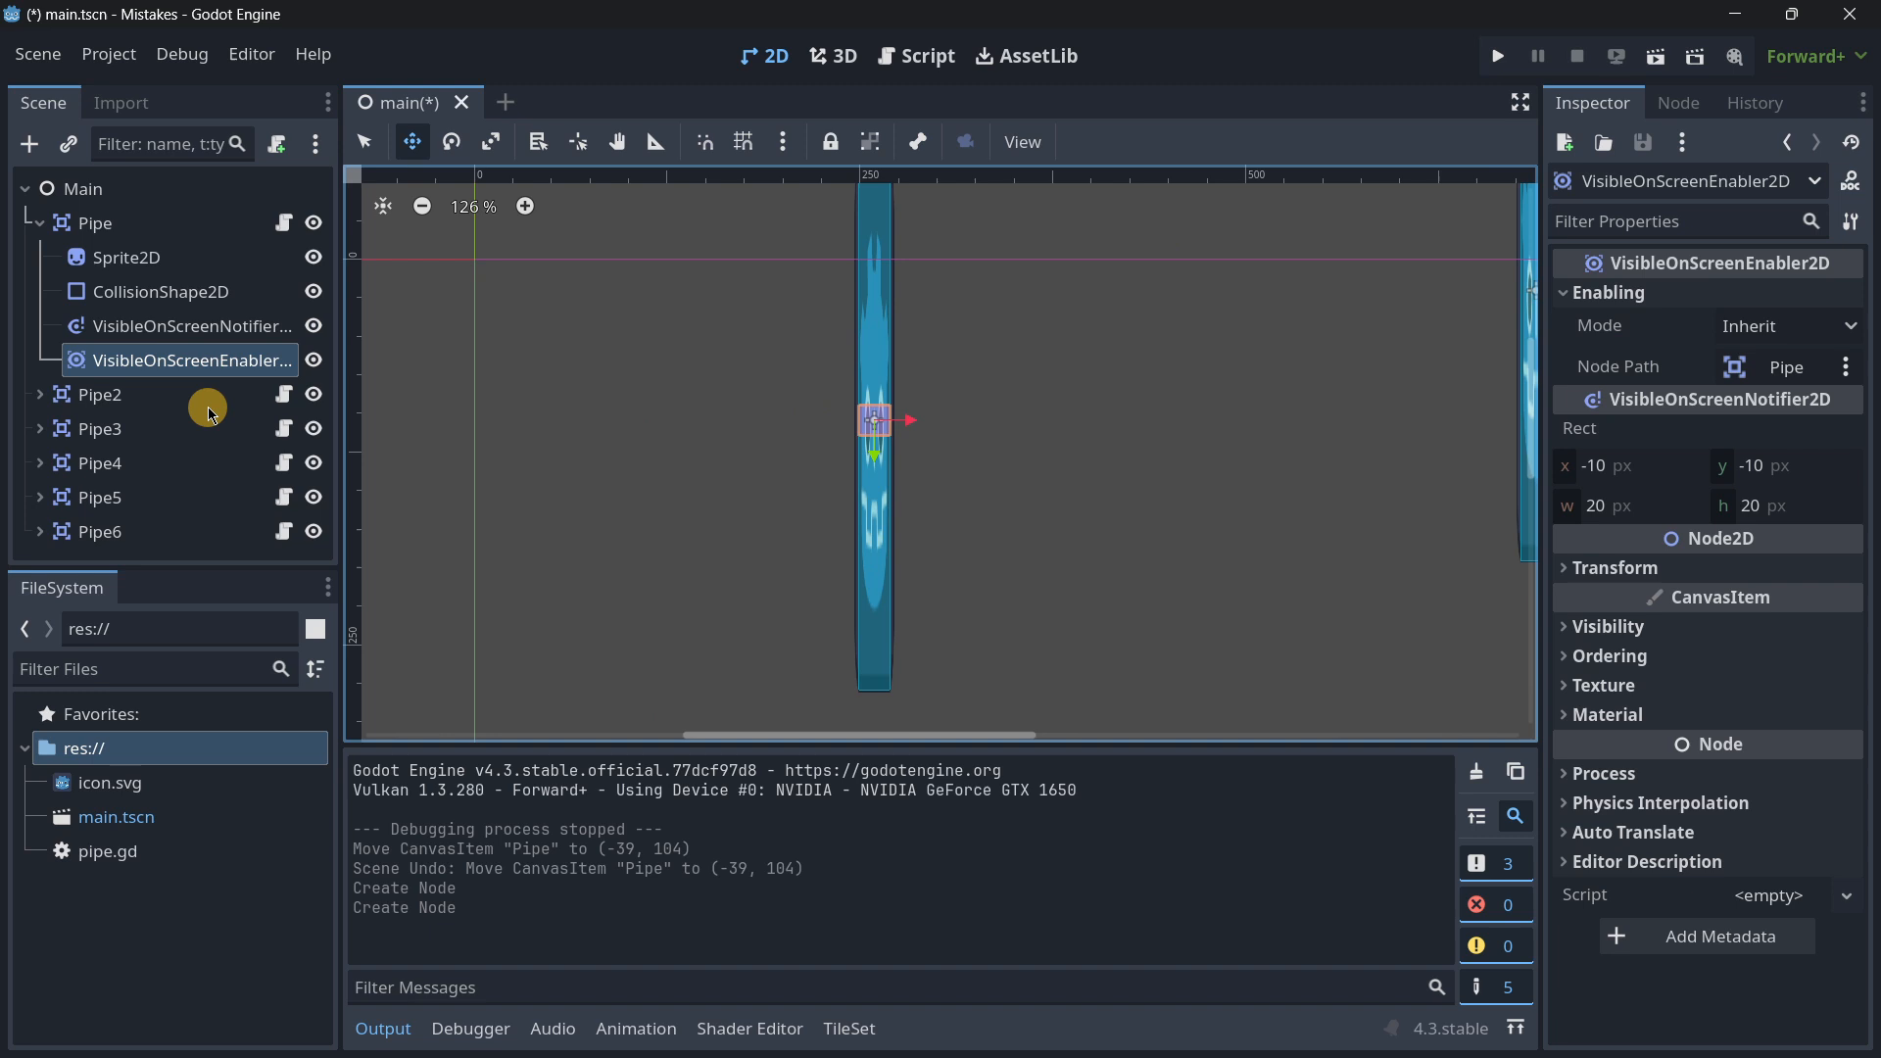
pyautogui.press('Delete')
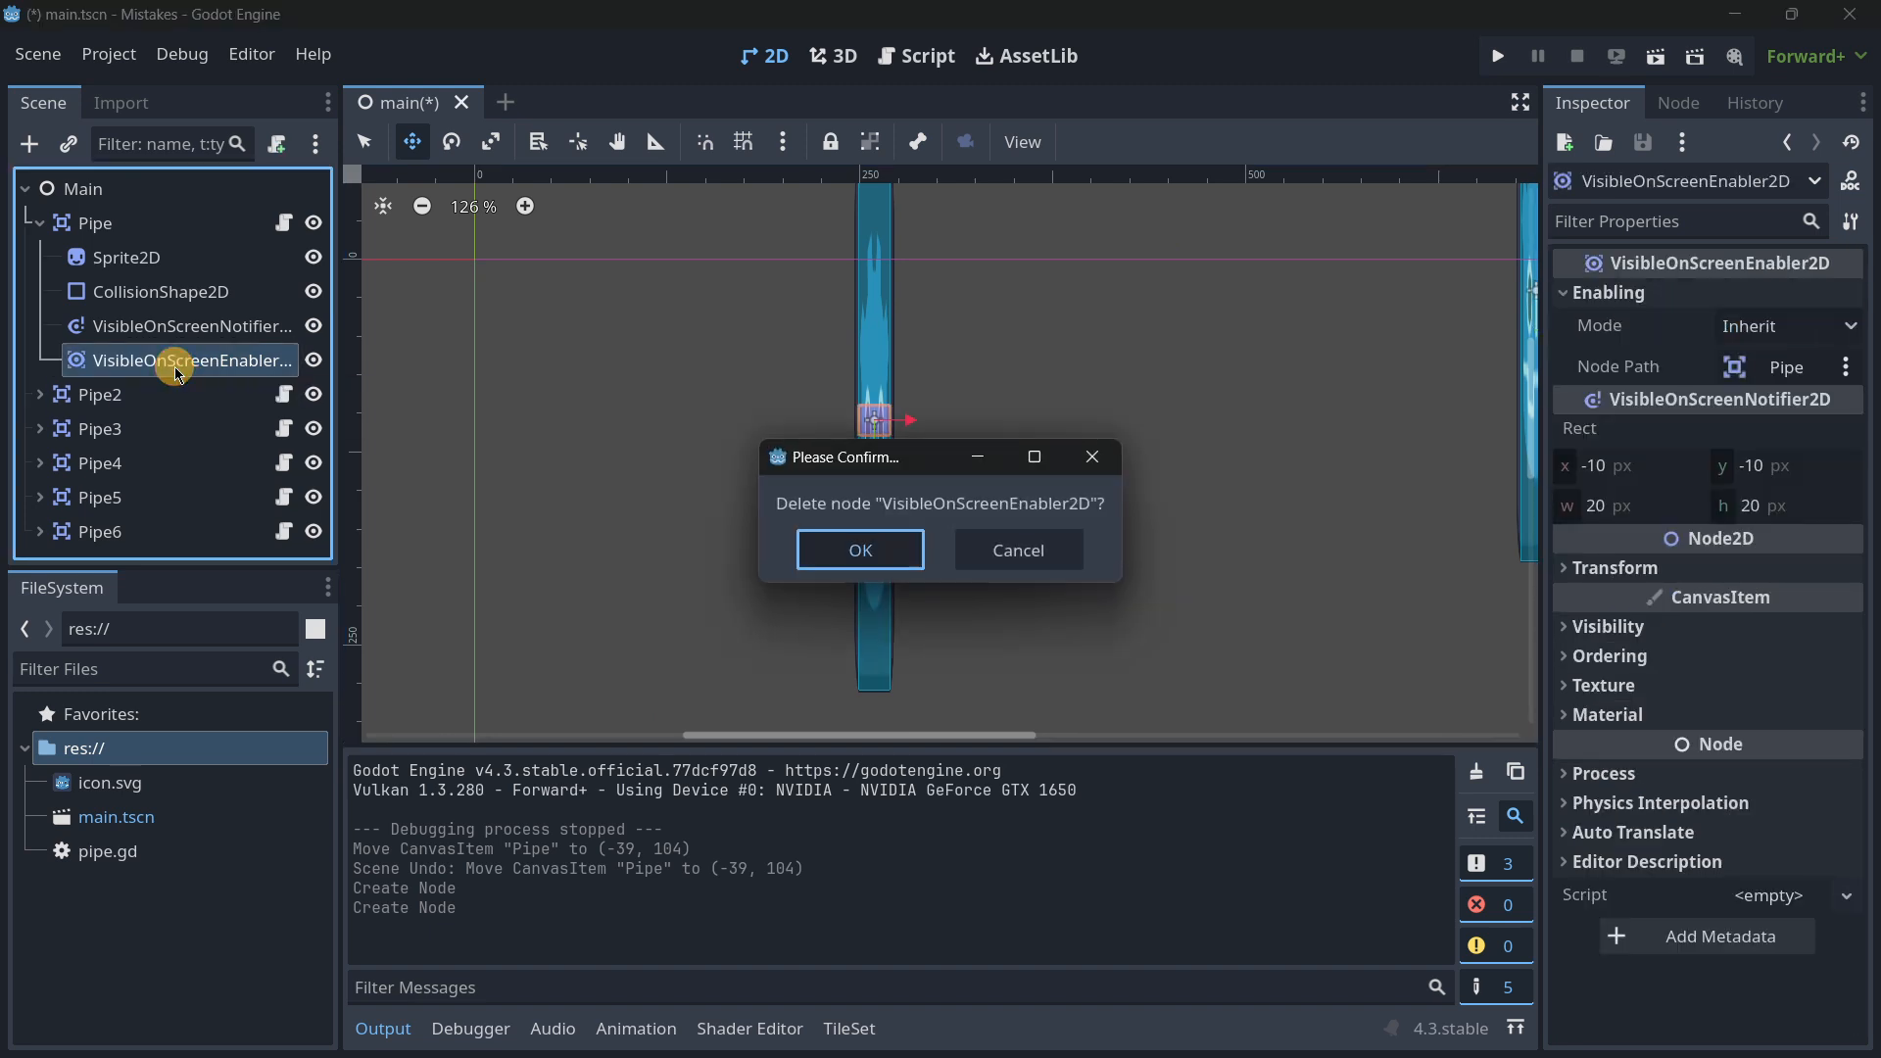
pyautogui.click(859, 549)
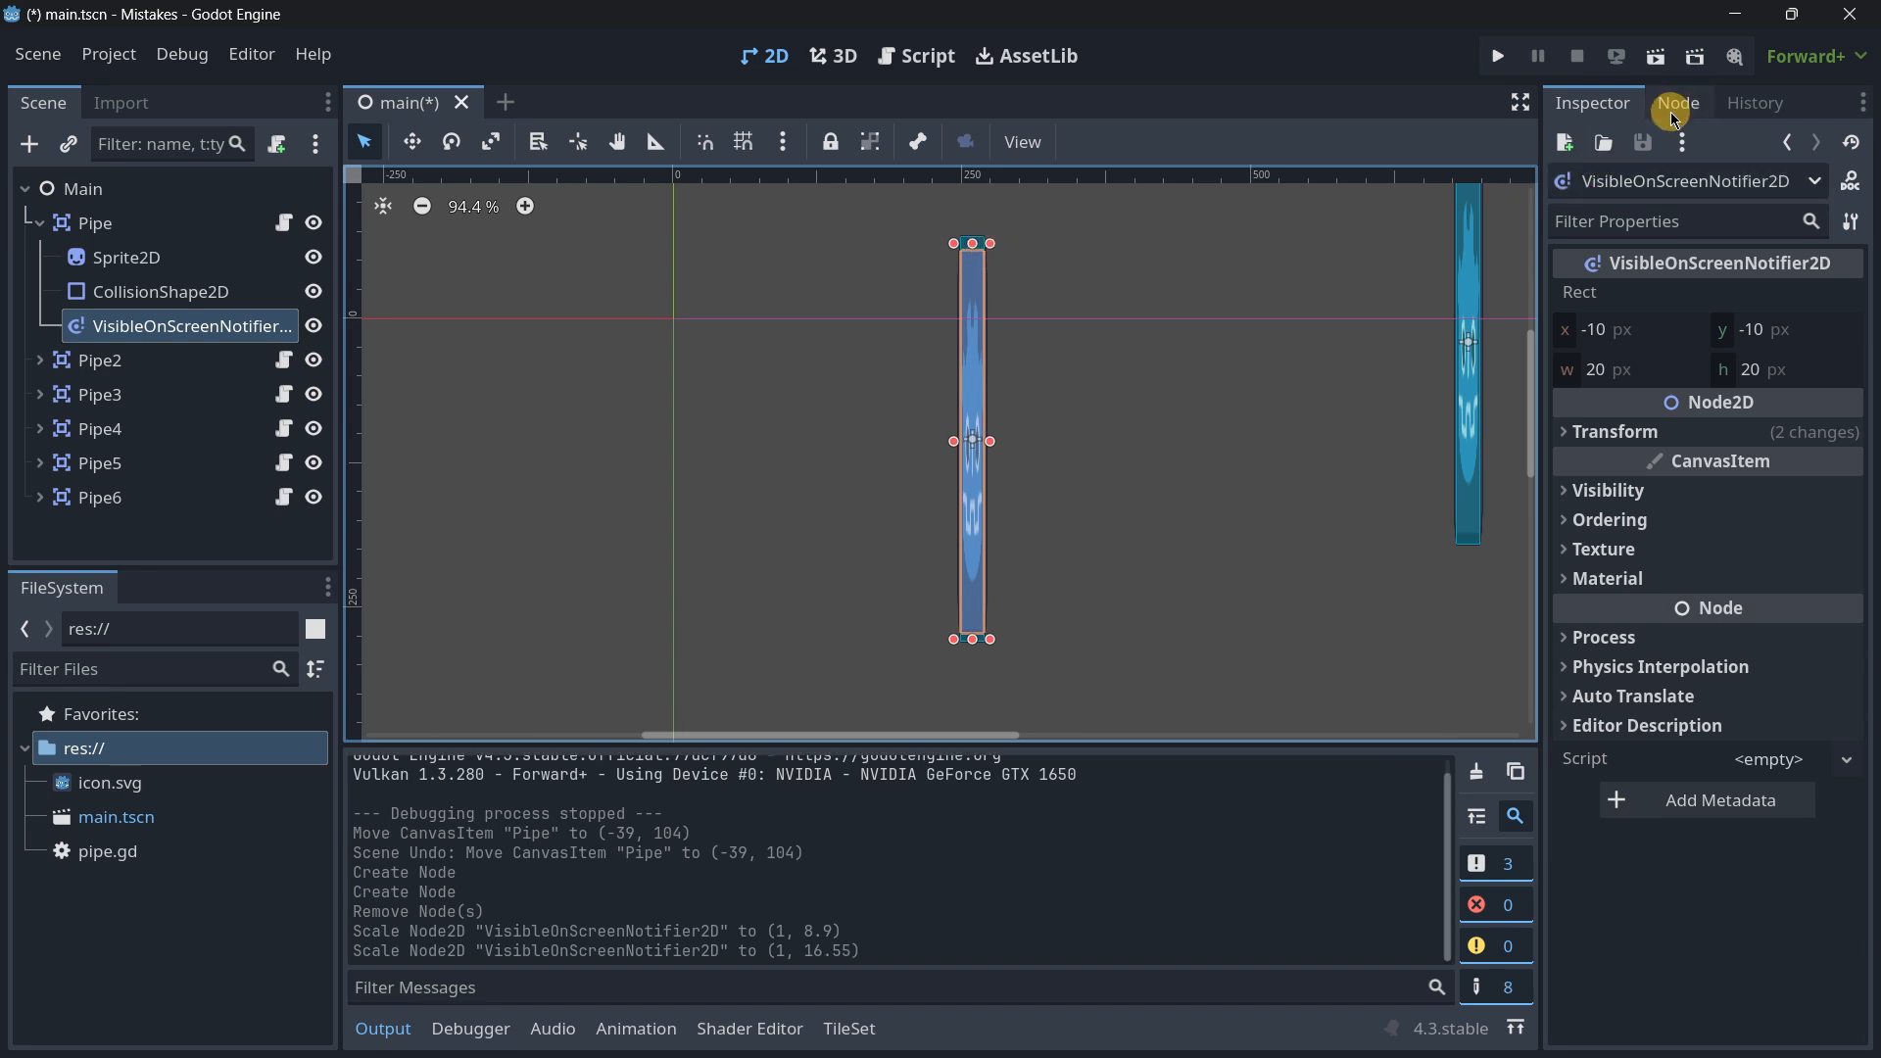
# Step: Connect screen_exited to a new handler in pipe.gd and start typing queue_free ('que')
pyautogui.click(1678, 102)
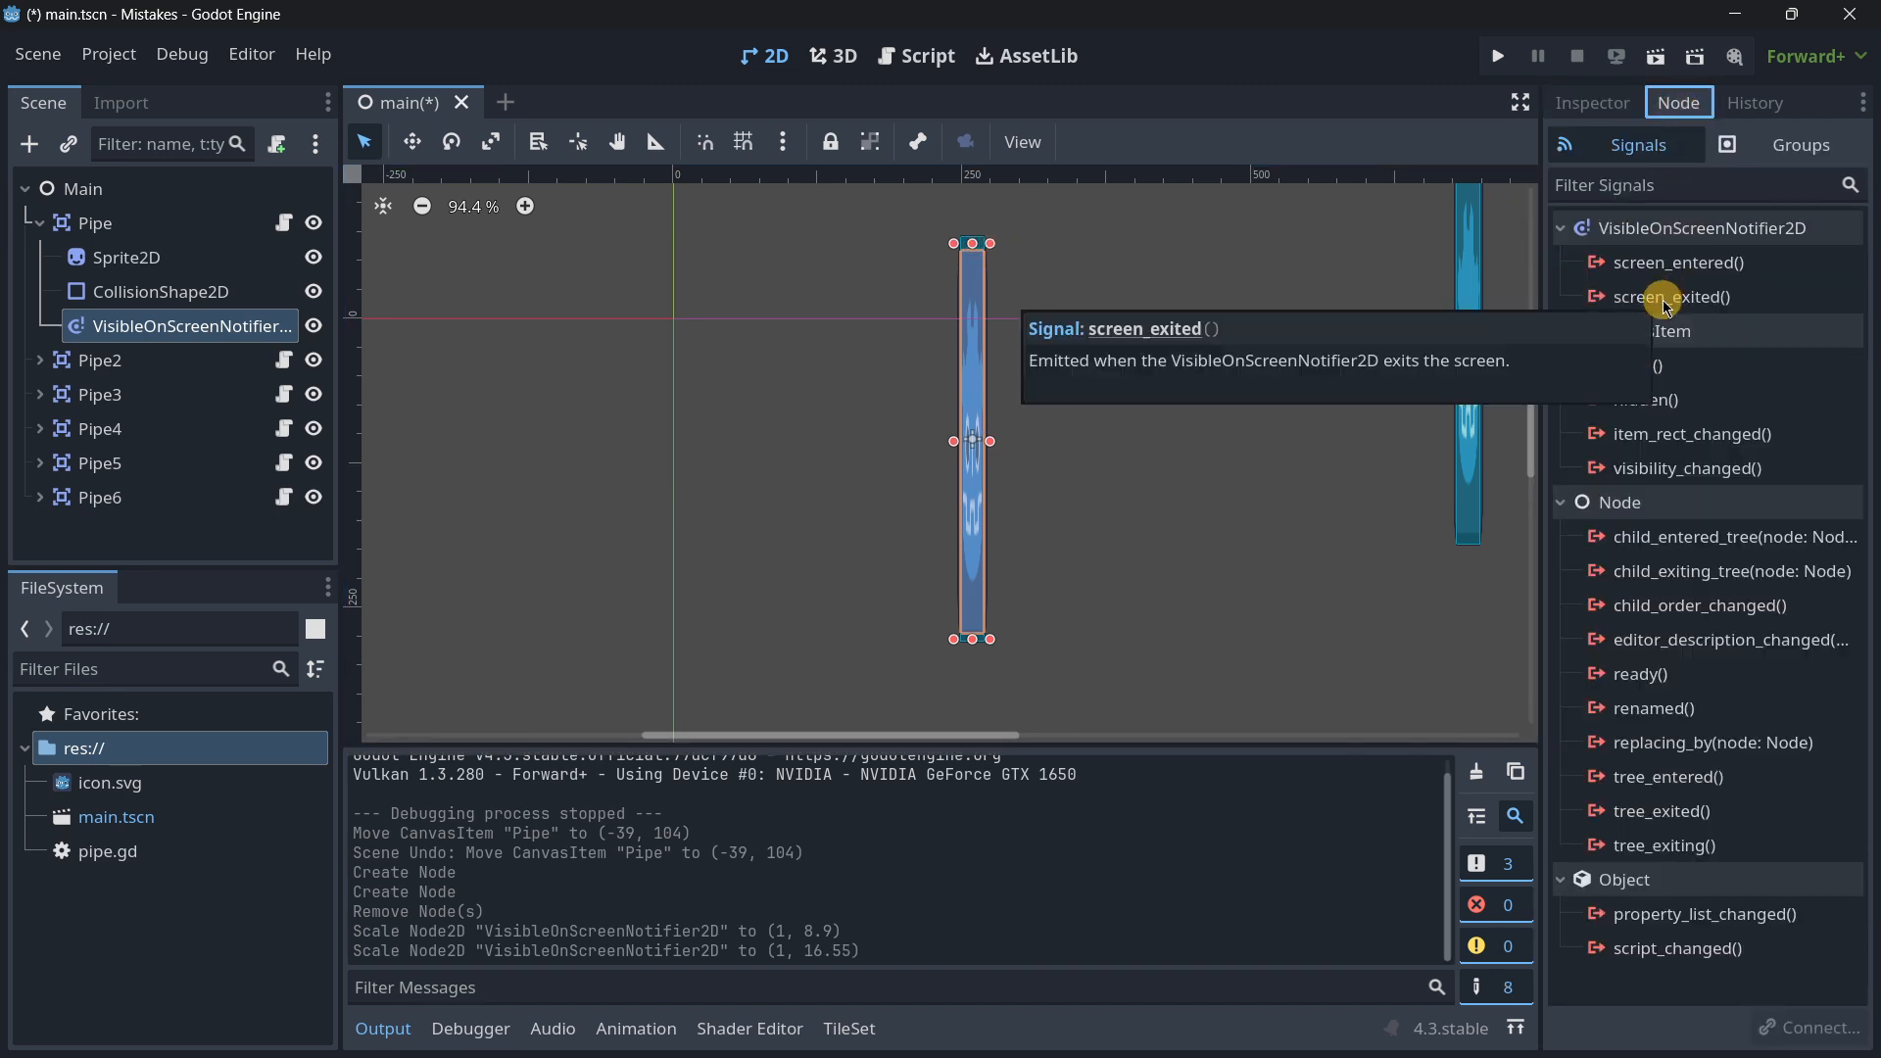
pyautogui.doubleClick(1677, 296)
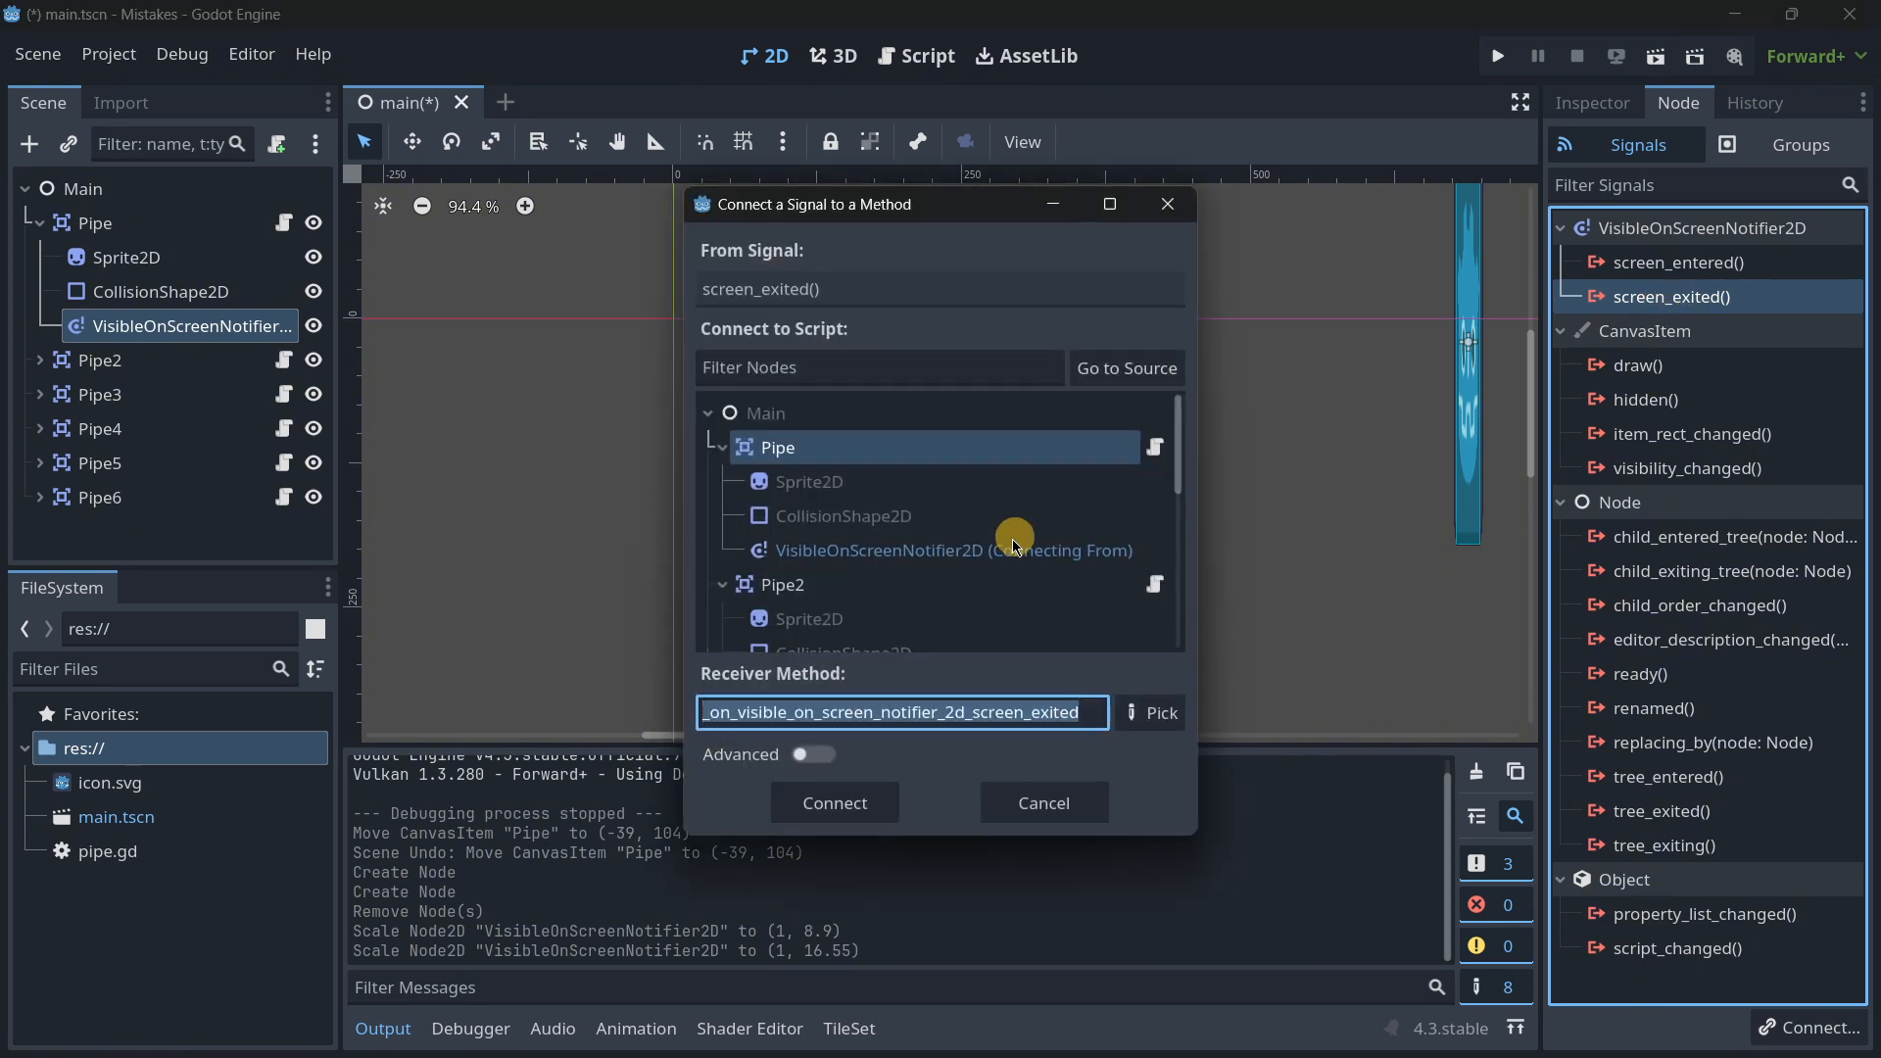
pyautogui.click(833, 803)
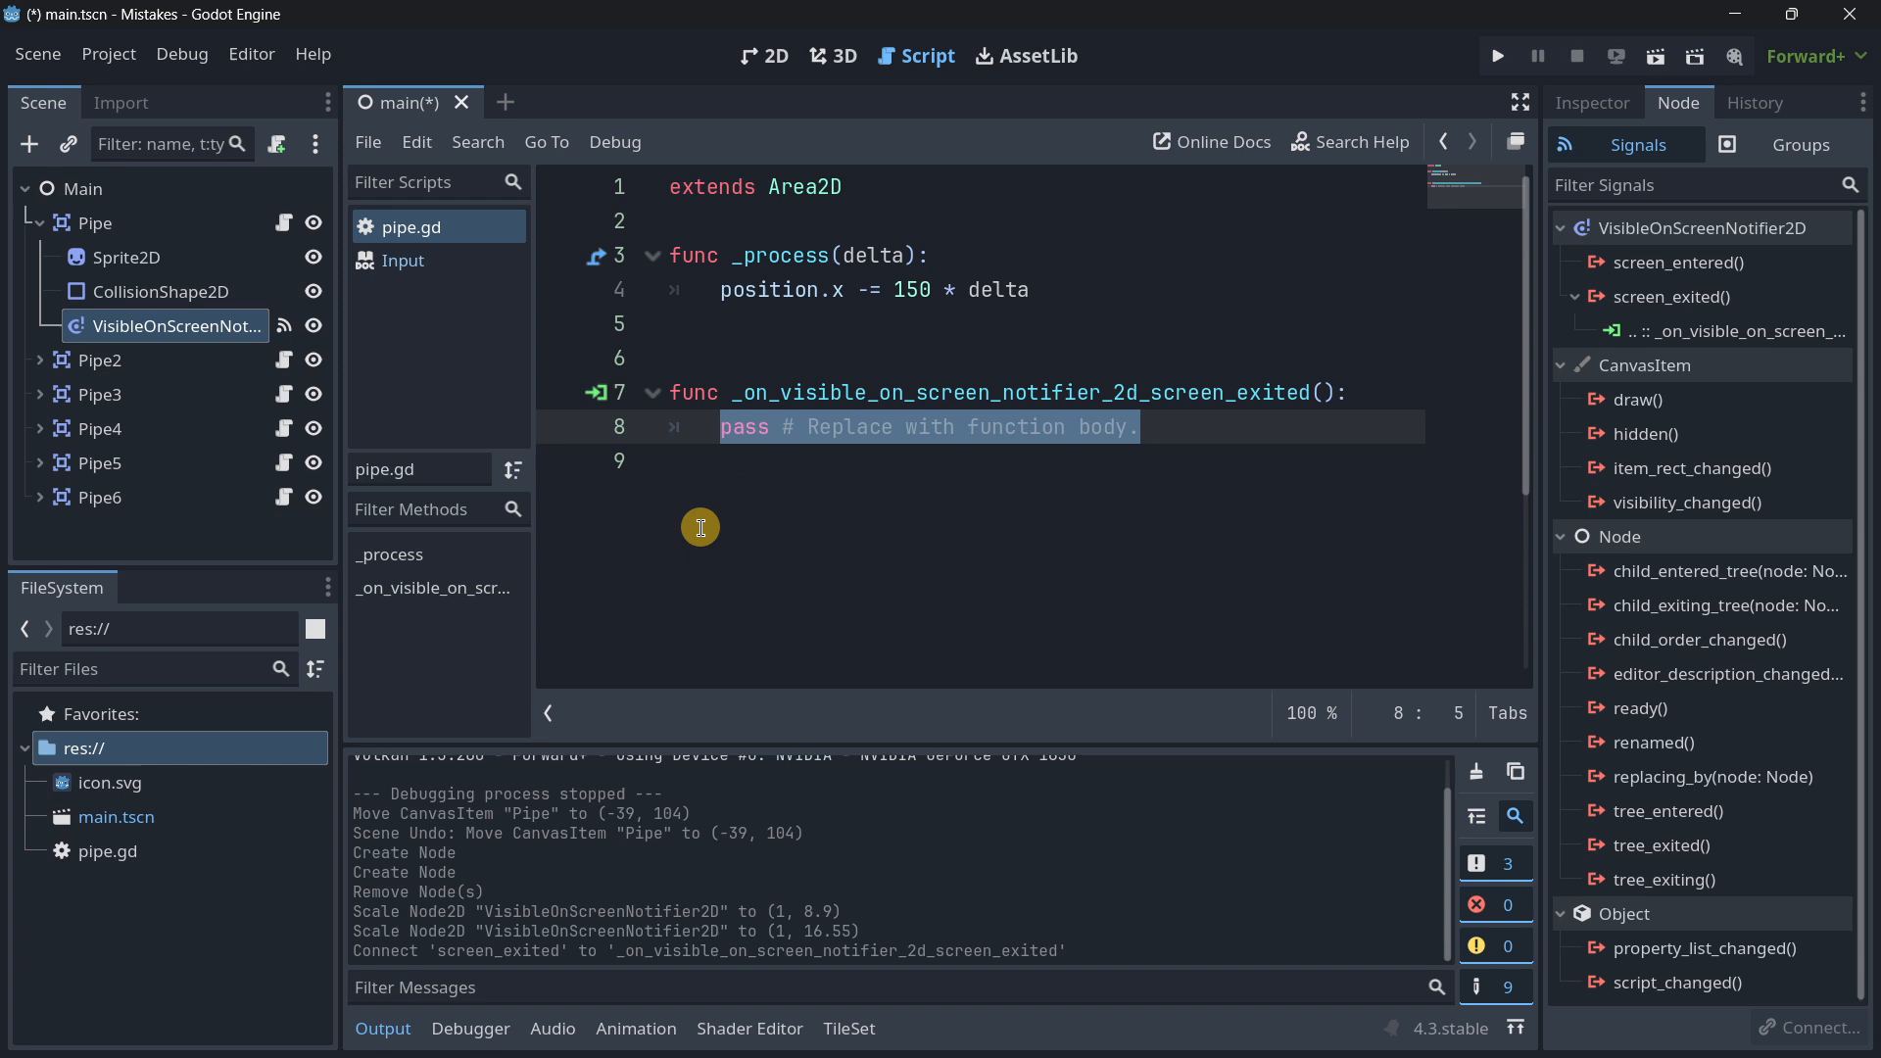
pyautogui.write('que')
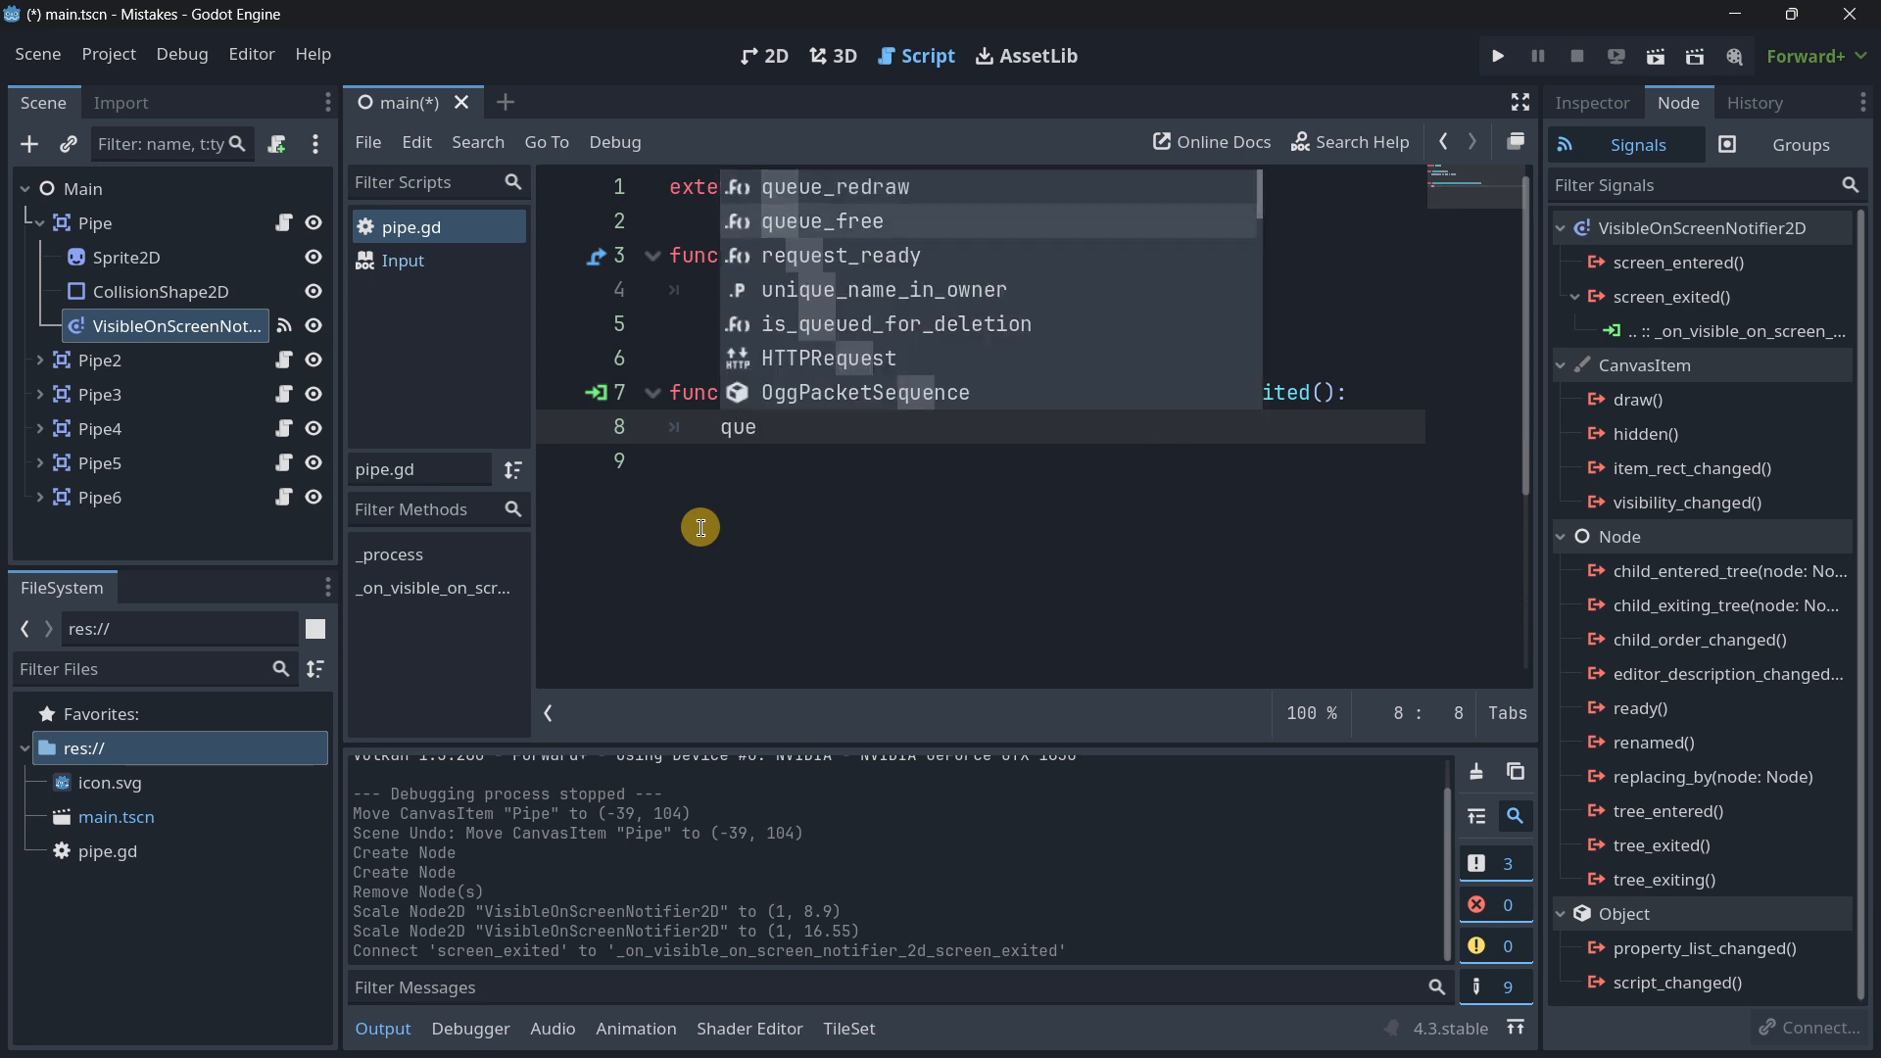
# Step: Return to the 2D workspace and run the project in a debug game window
pyautogui.click(764, 55)
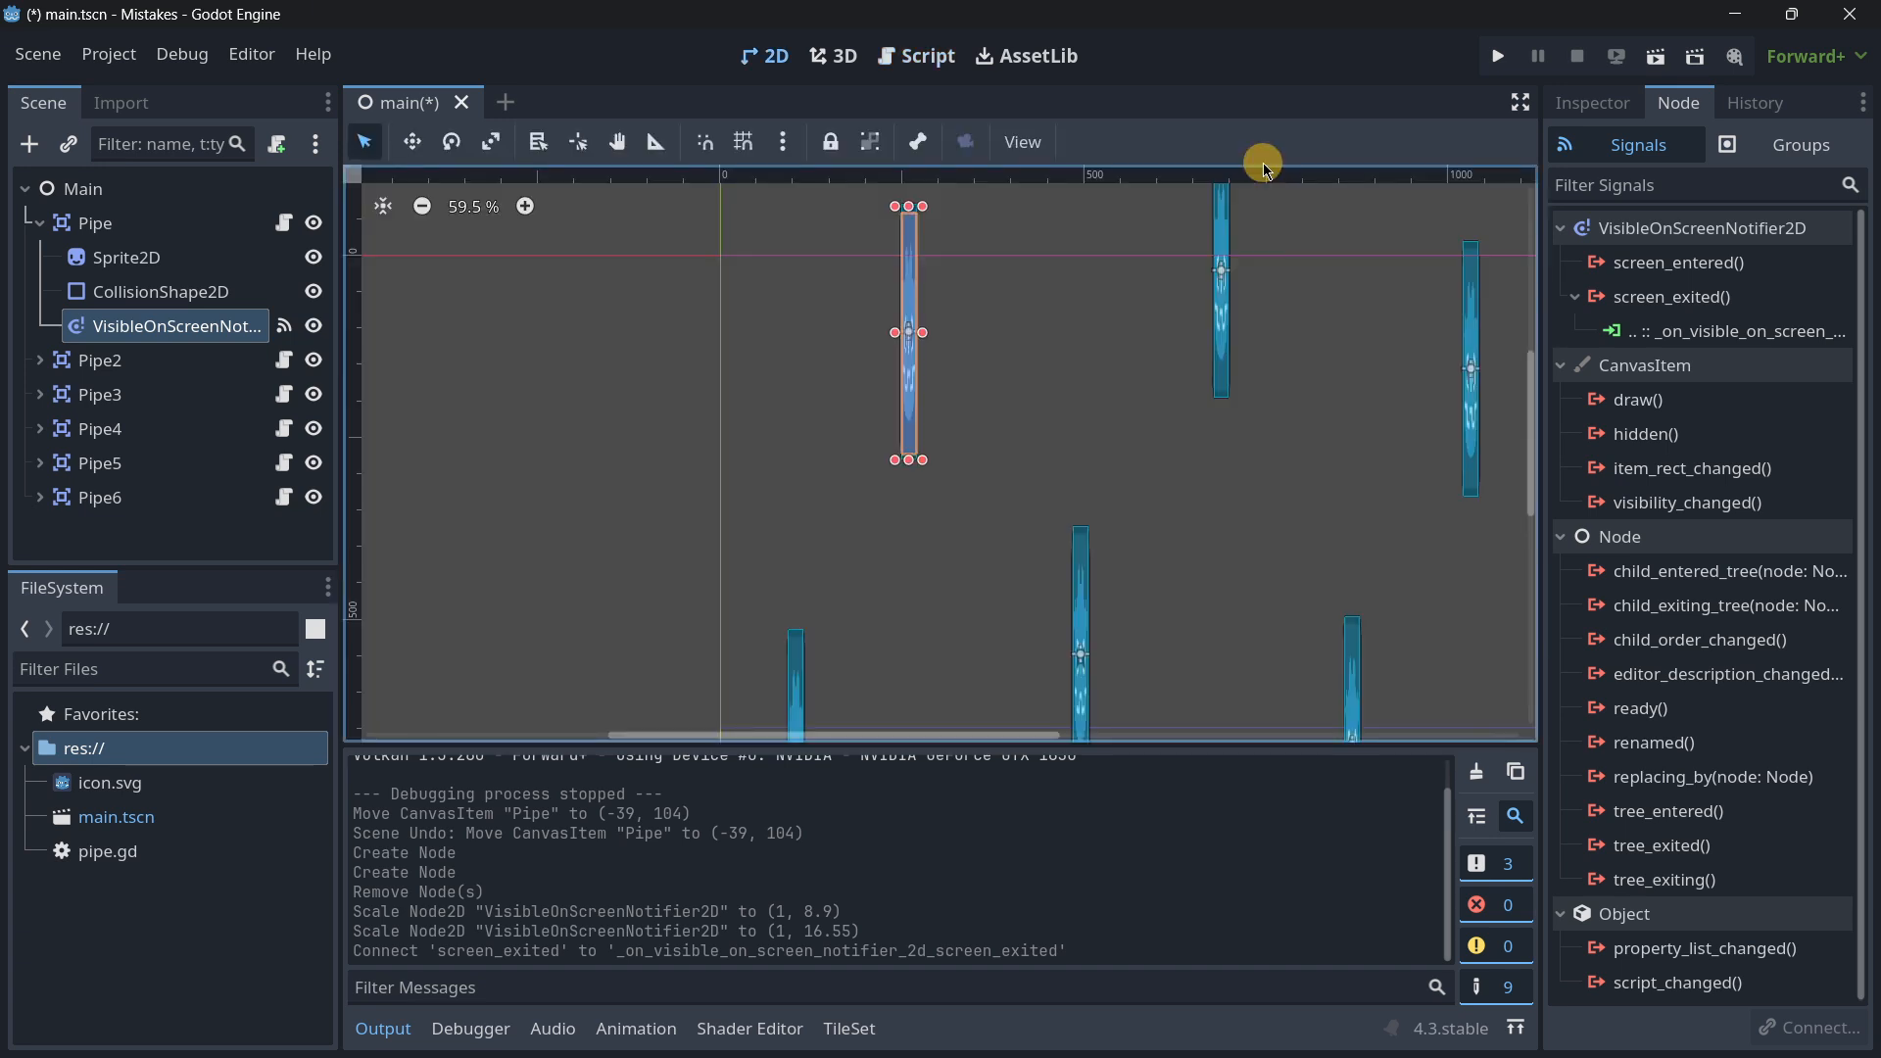
pyautogui.moveTo(144, 315)
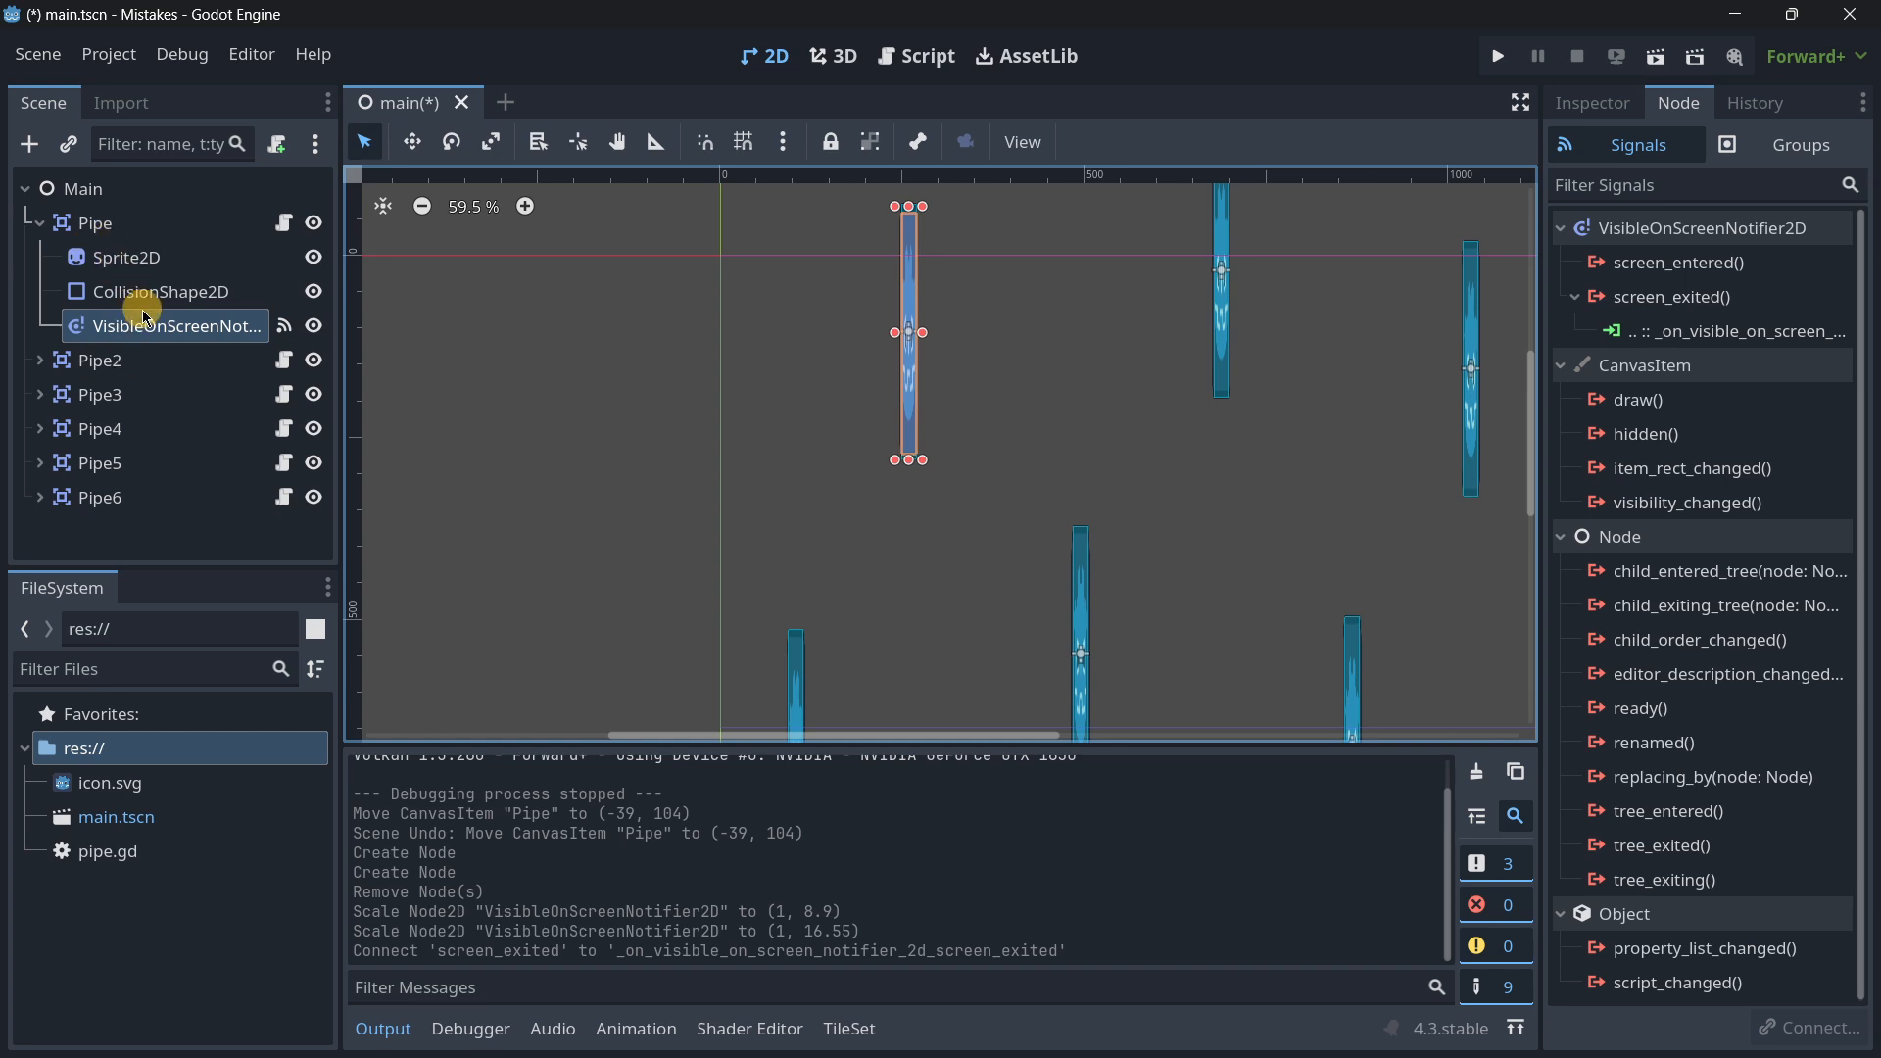
pyautogui.moveTo(728, 359)
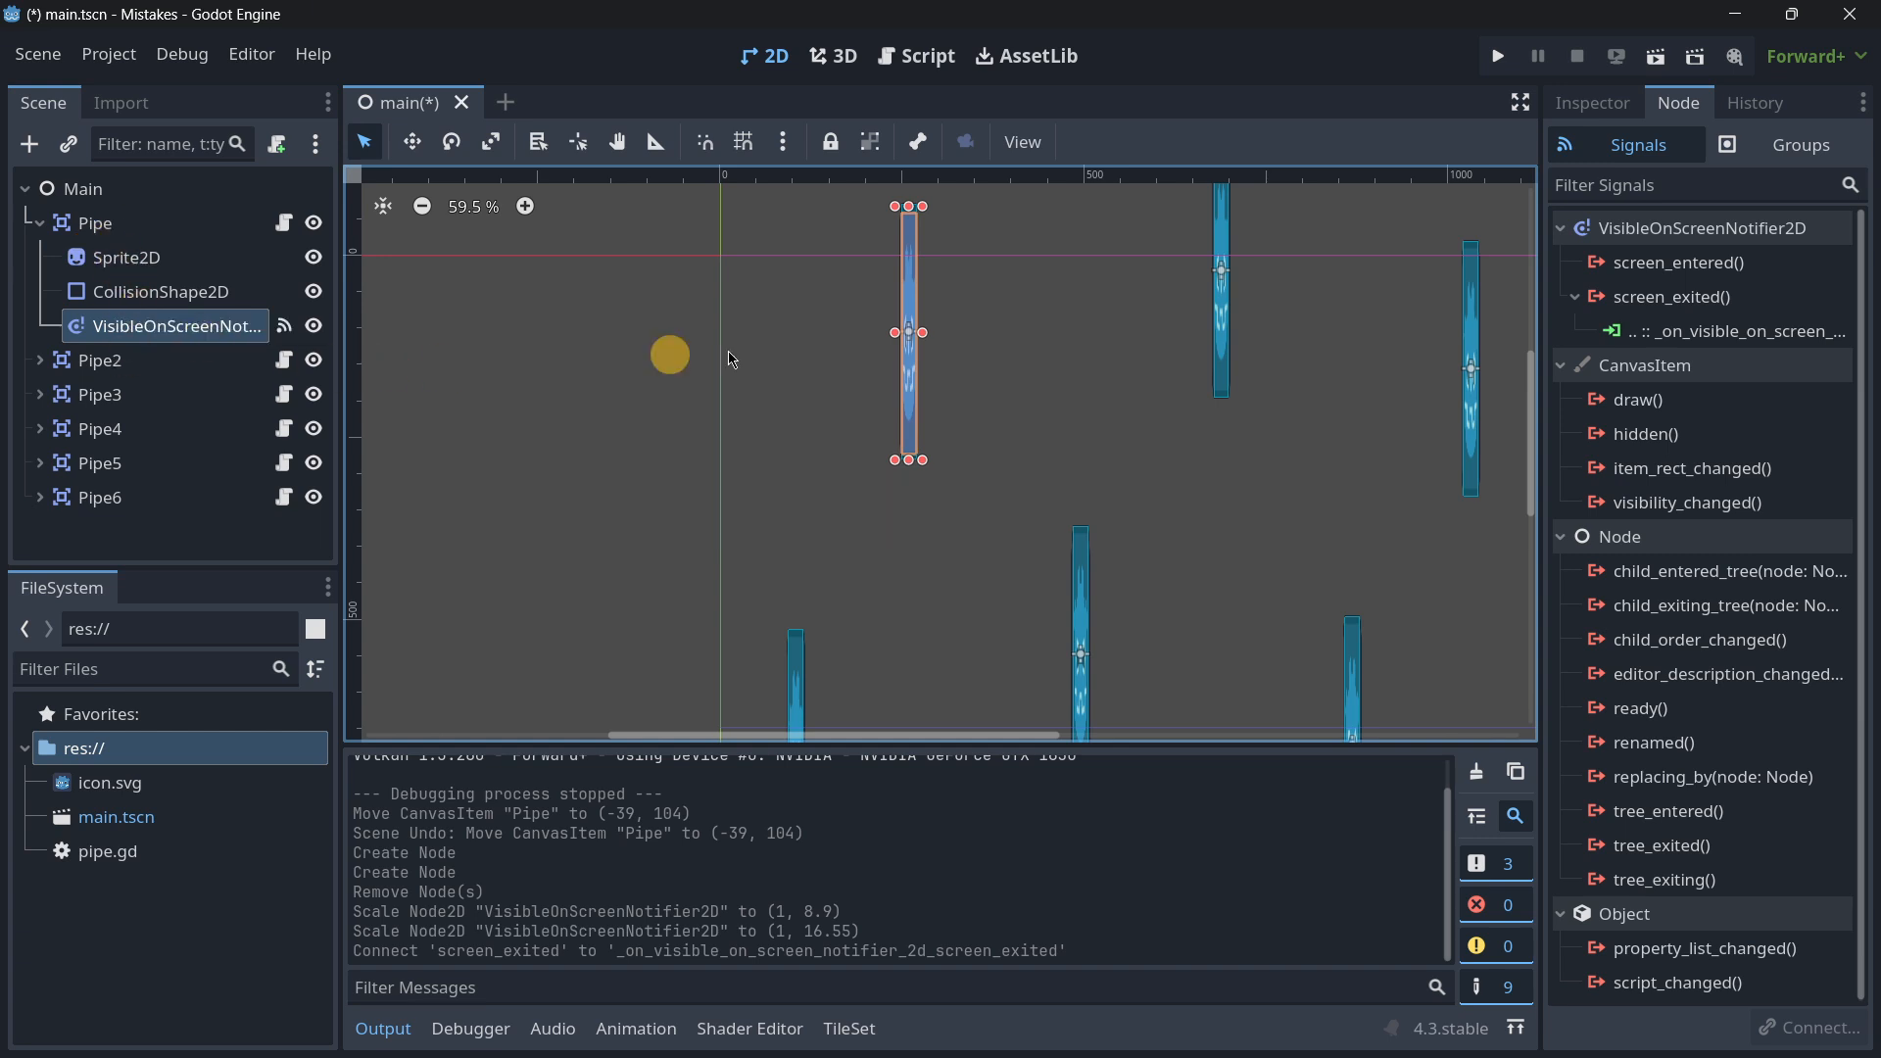
pyautogui.click(1496, 55)
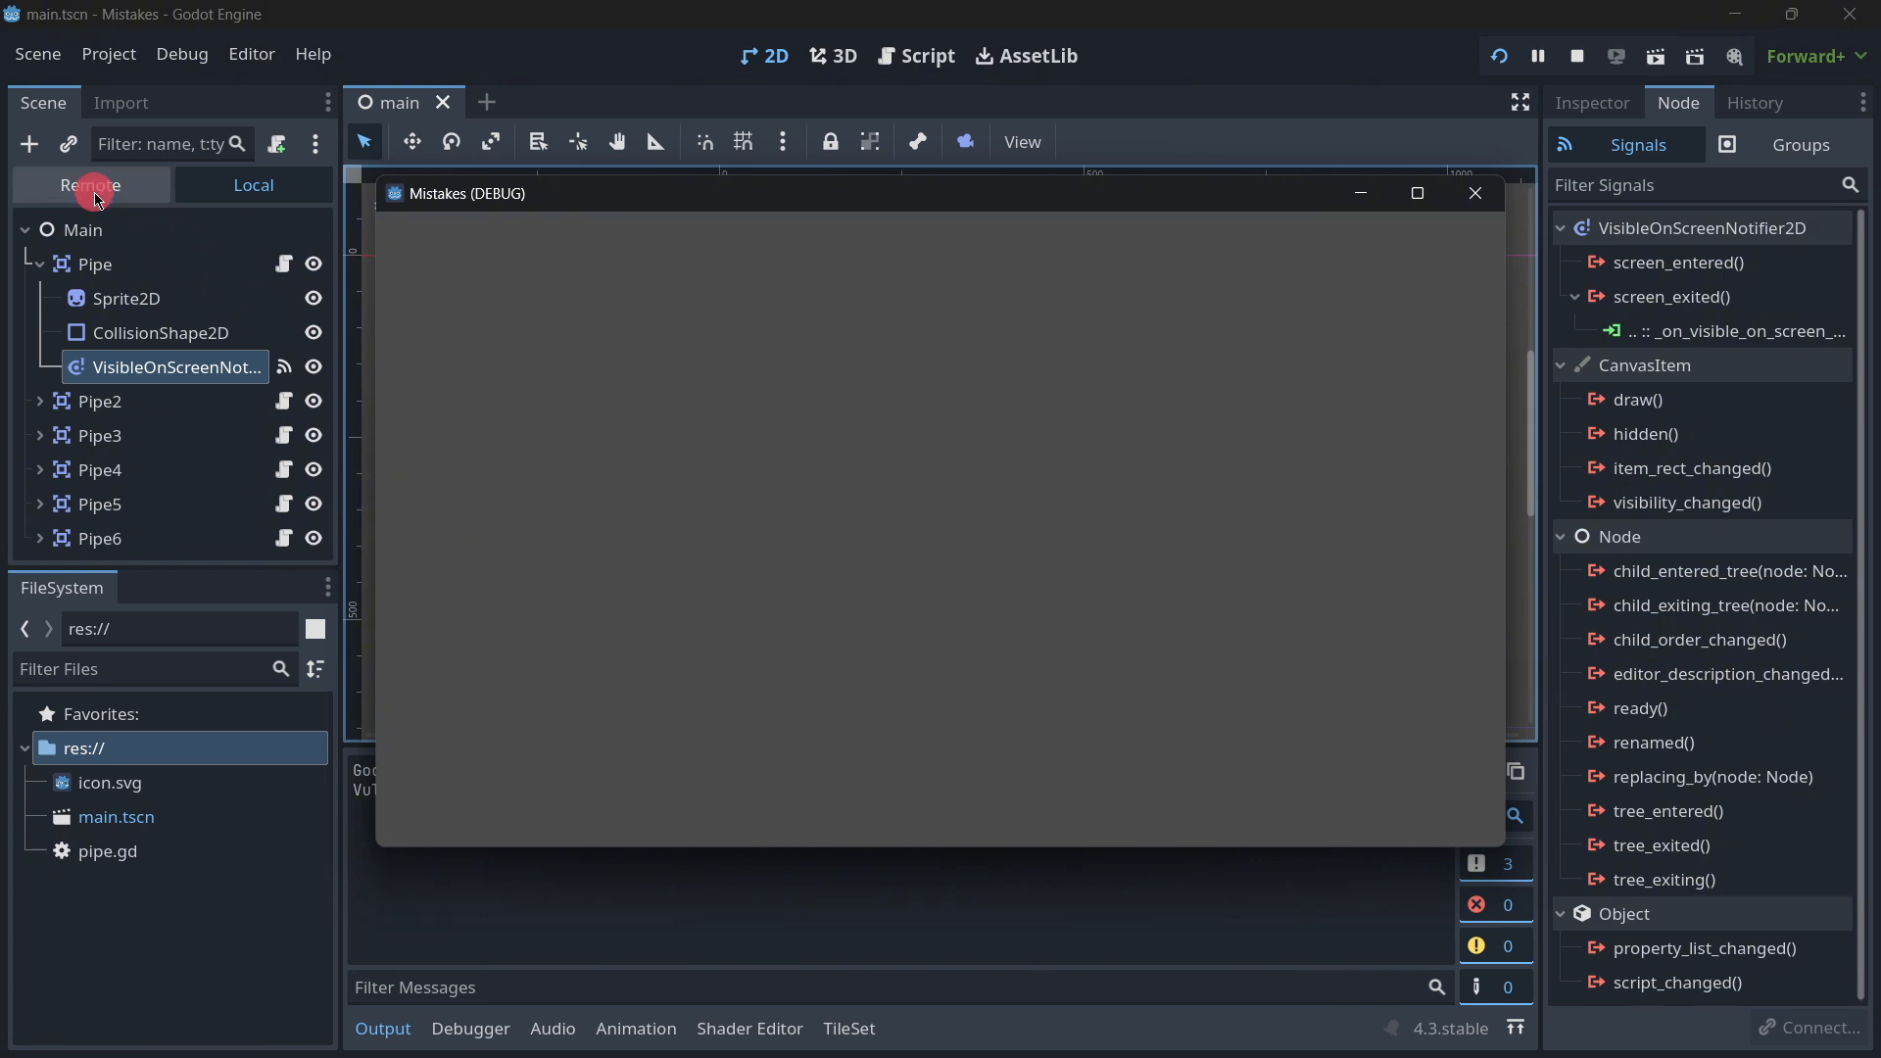
# Step: View the Remote live tree showing only Pipe2–Pipe6, then stop the running game
pyautogui.click(1474, 193)
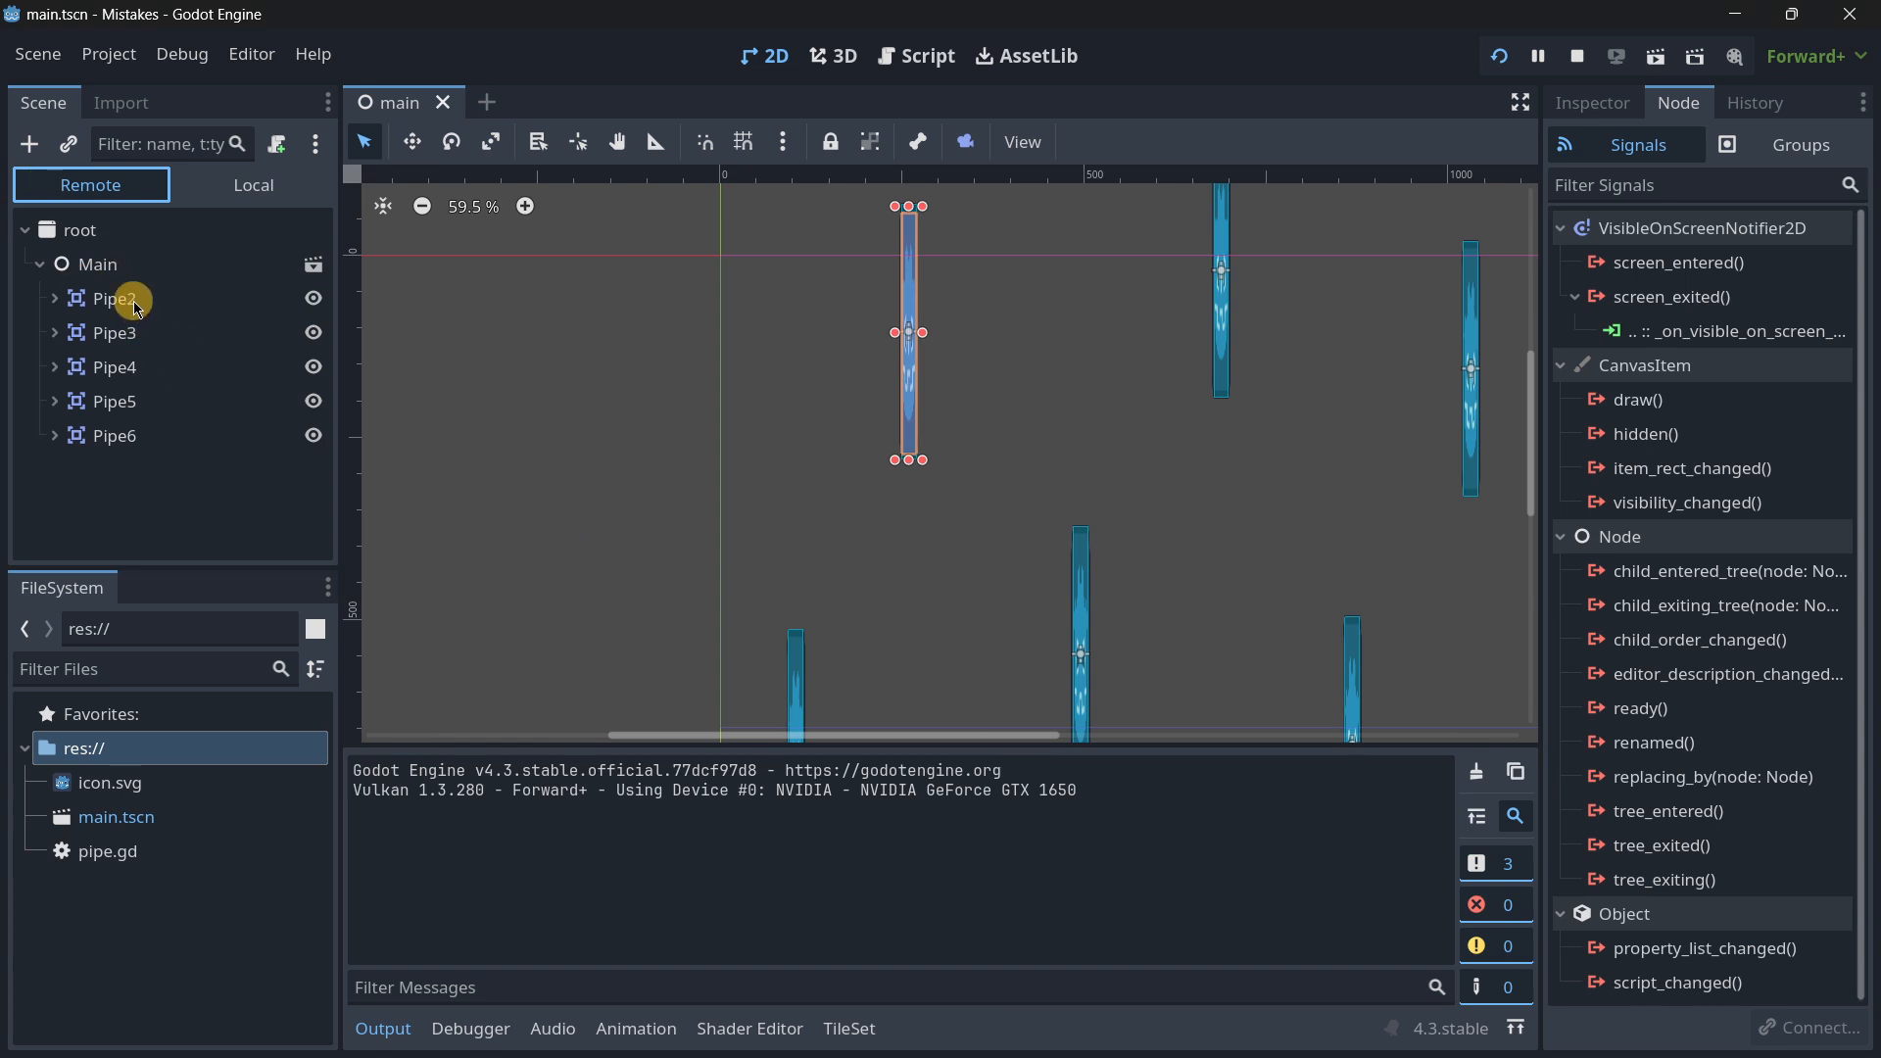
pyautogui.moveTo(192, 325)
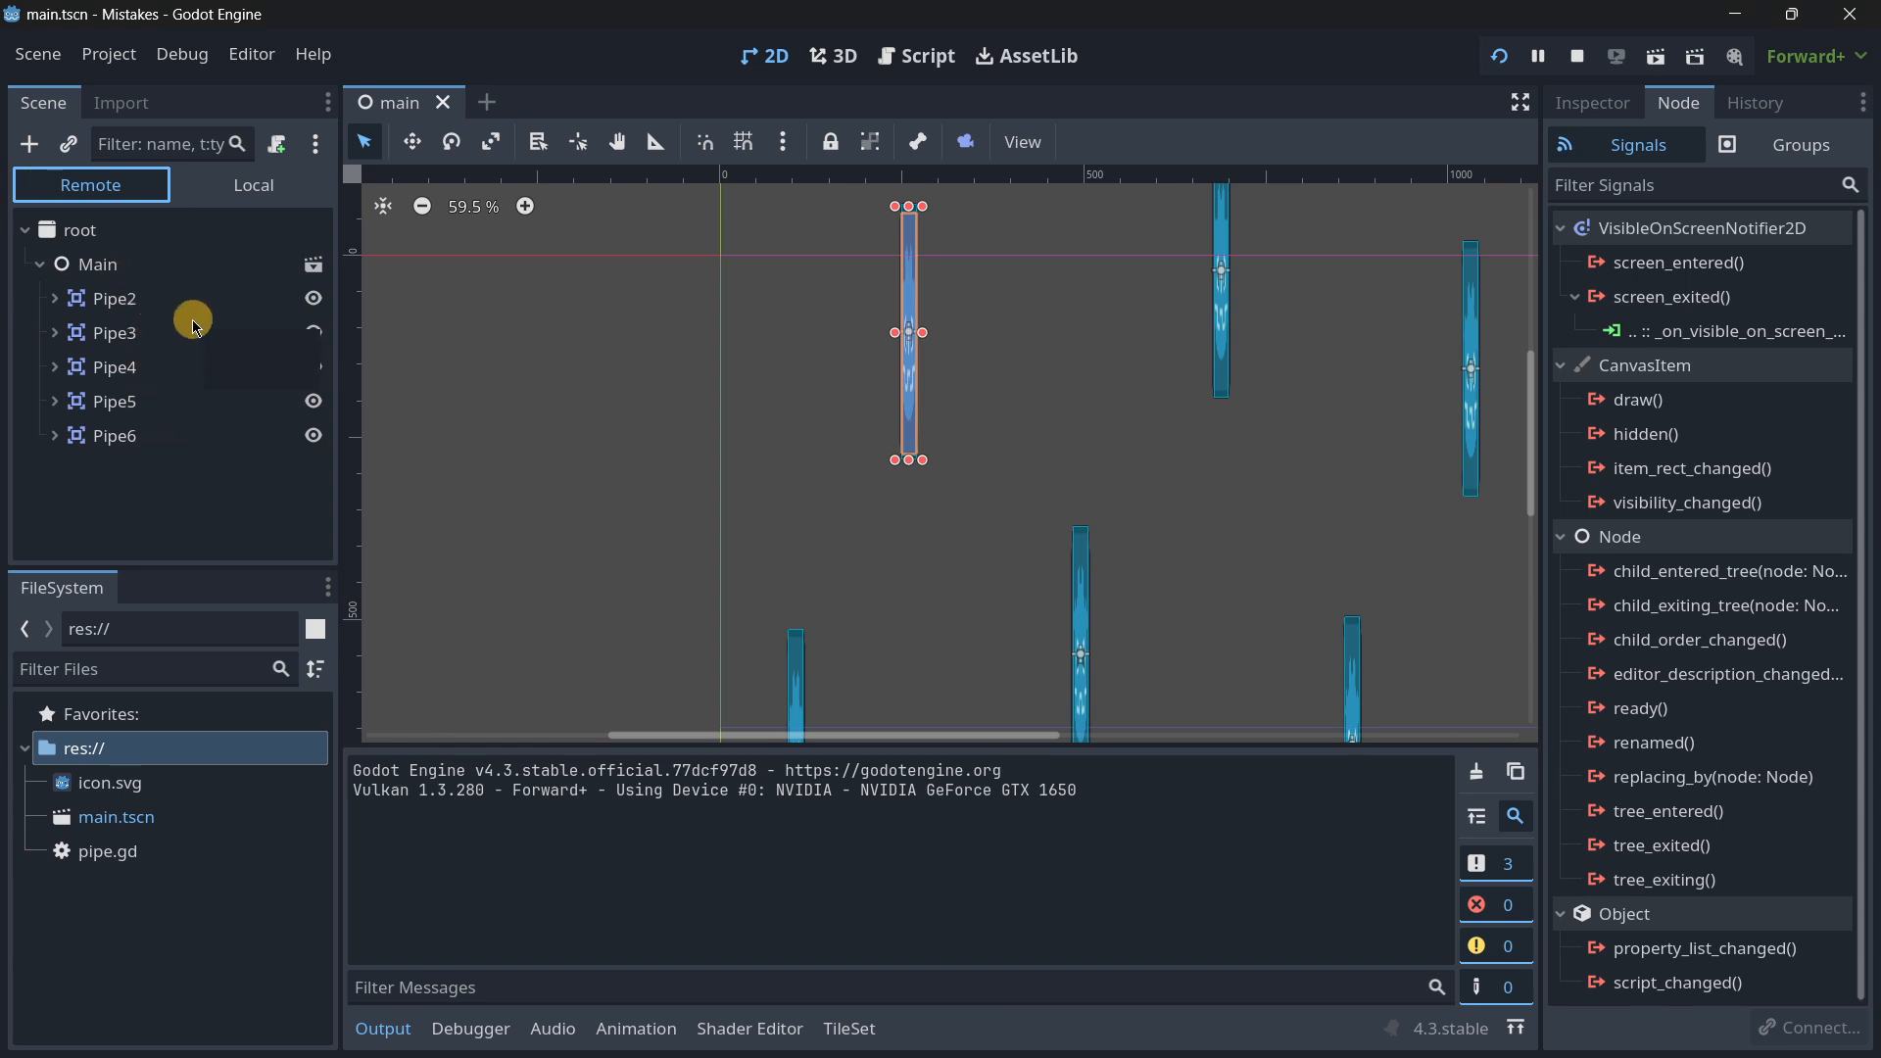
pyautogui.moveTo(192, 333)
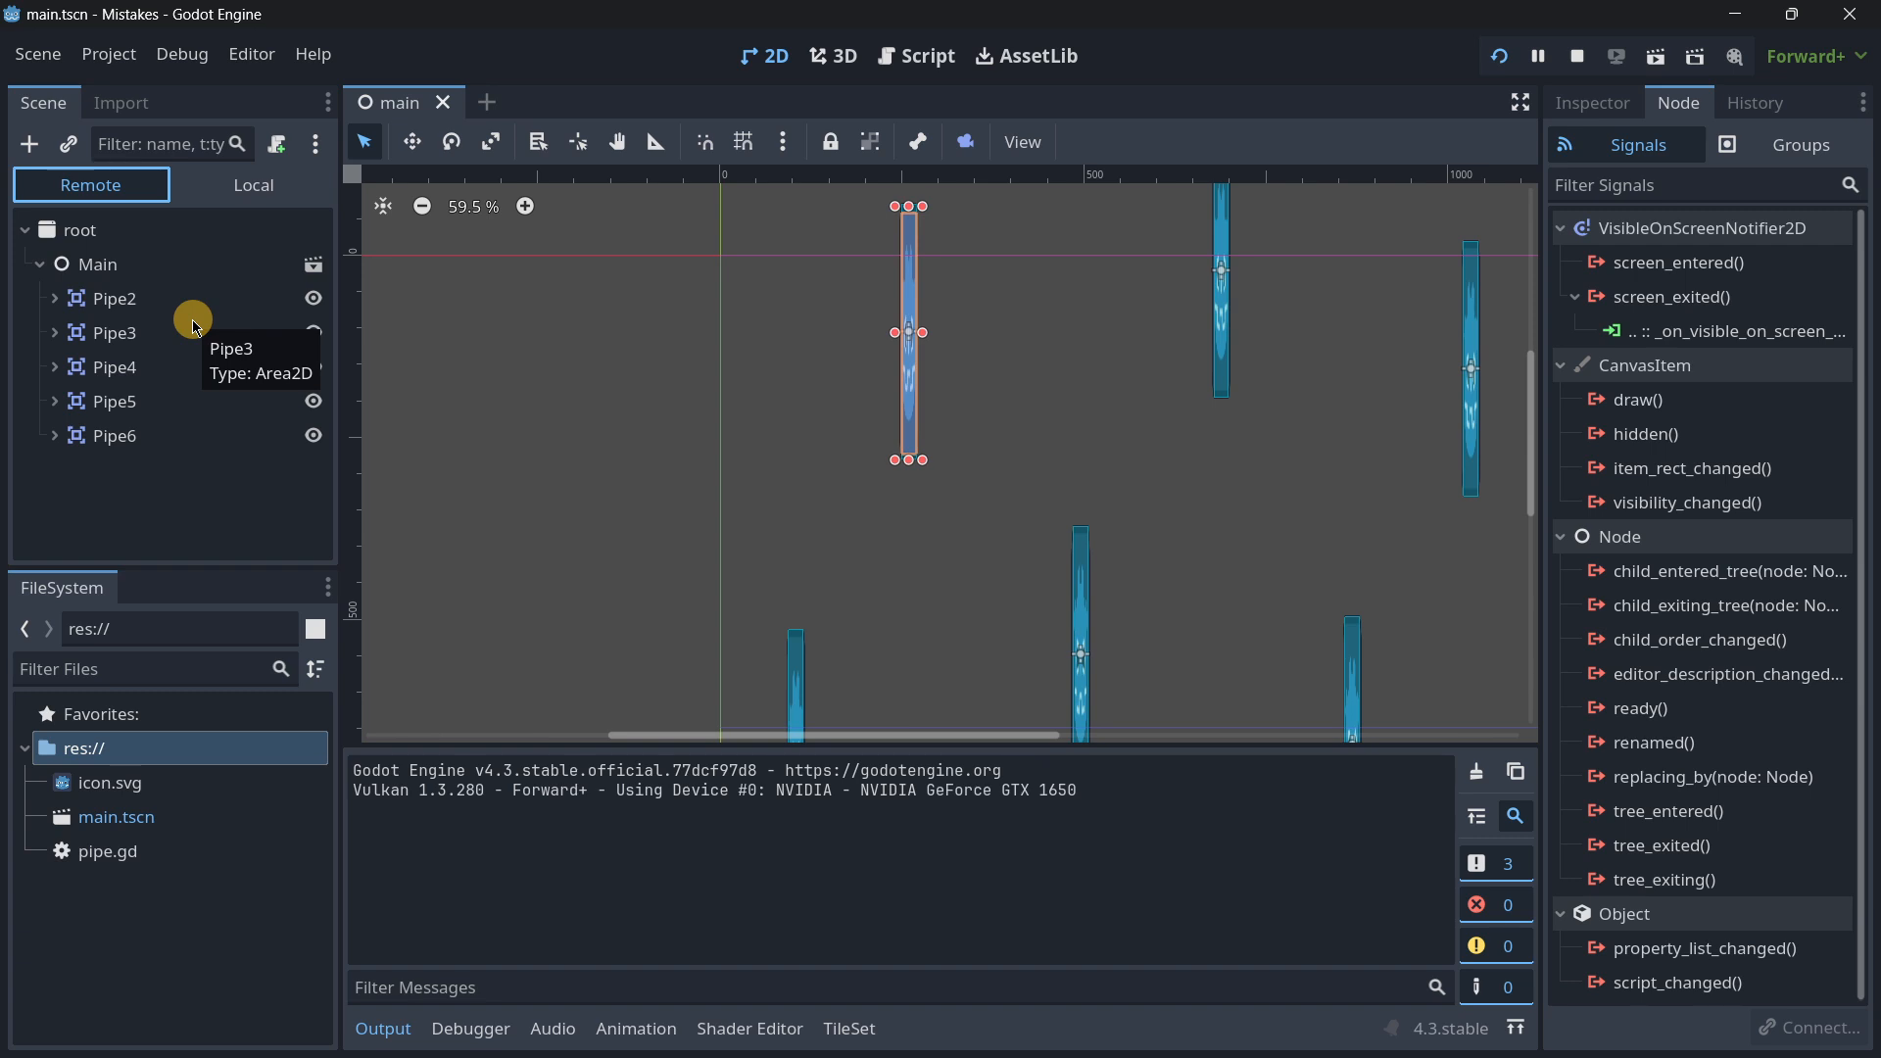
pyautogui.click(1577, 57)
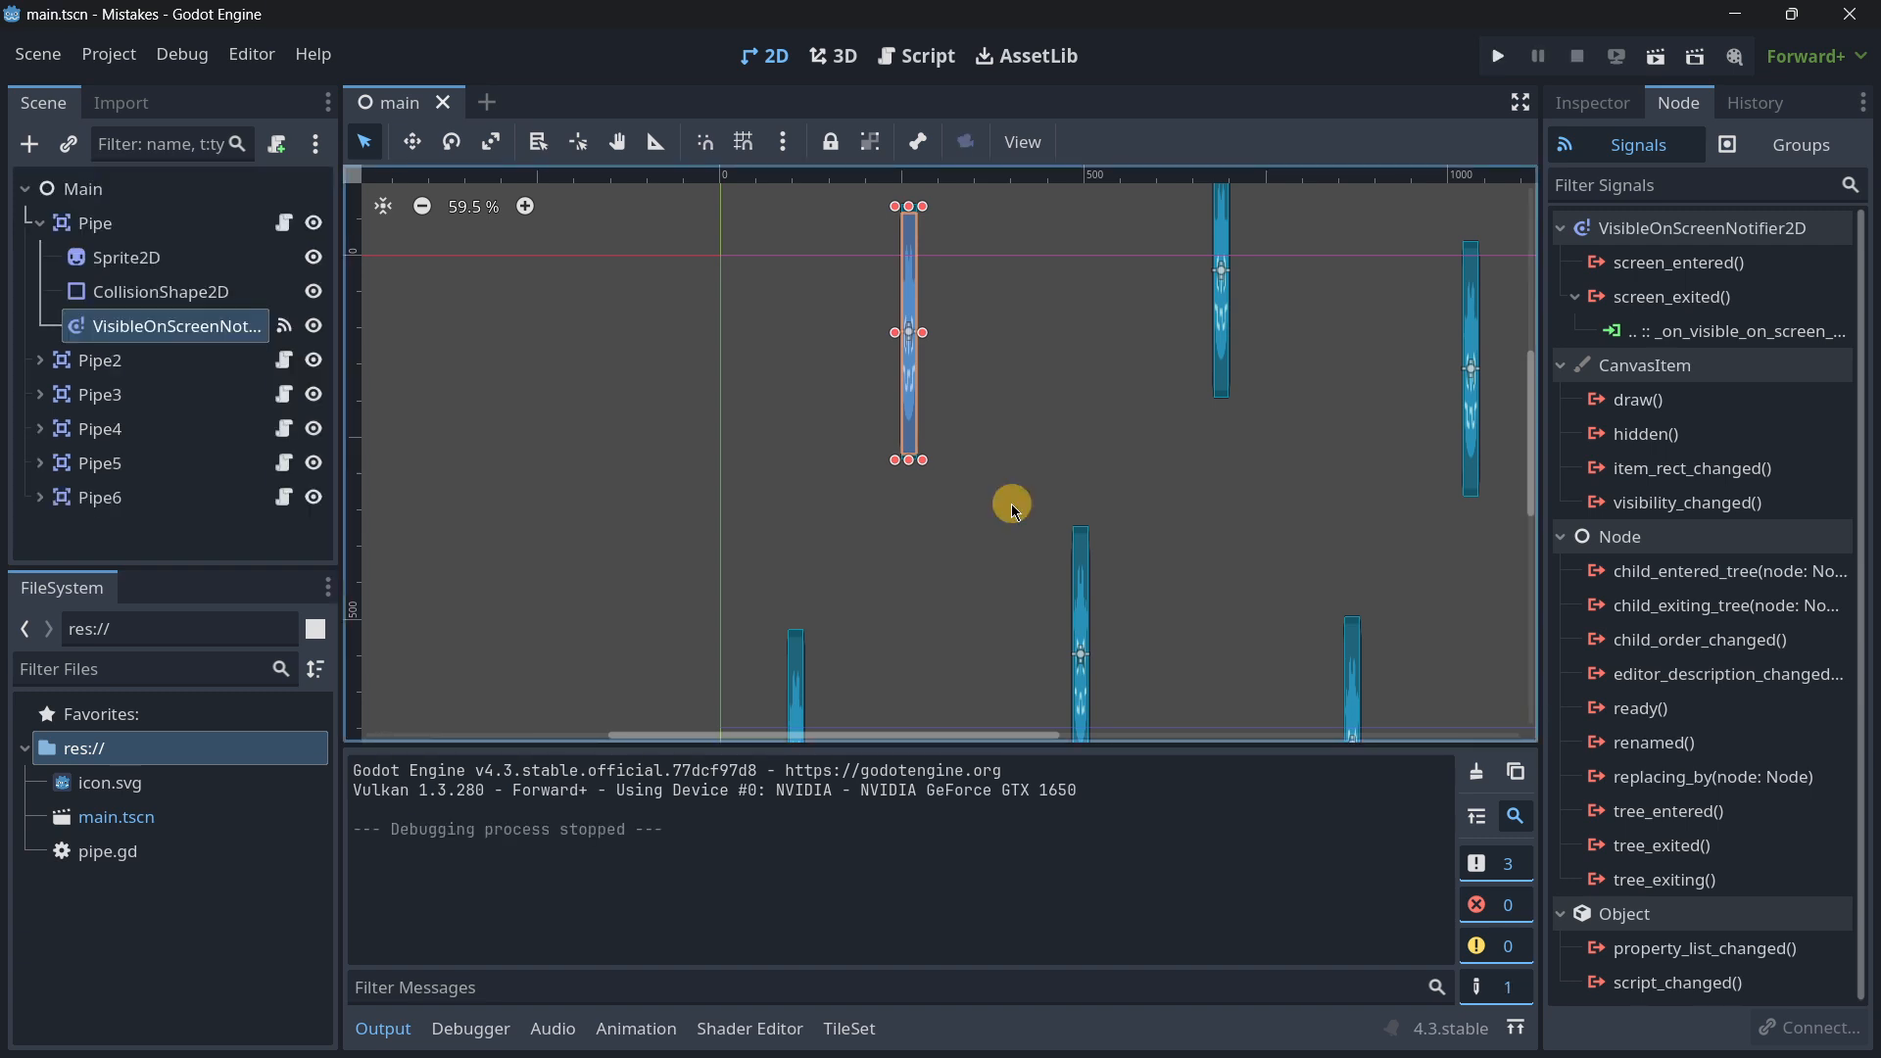